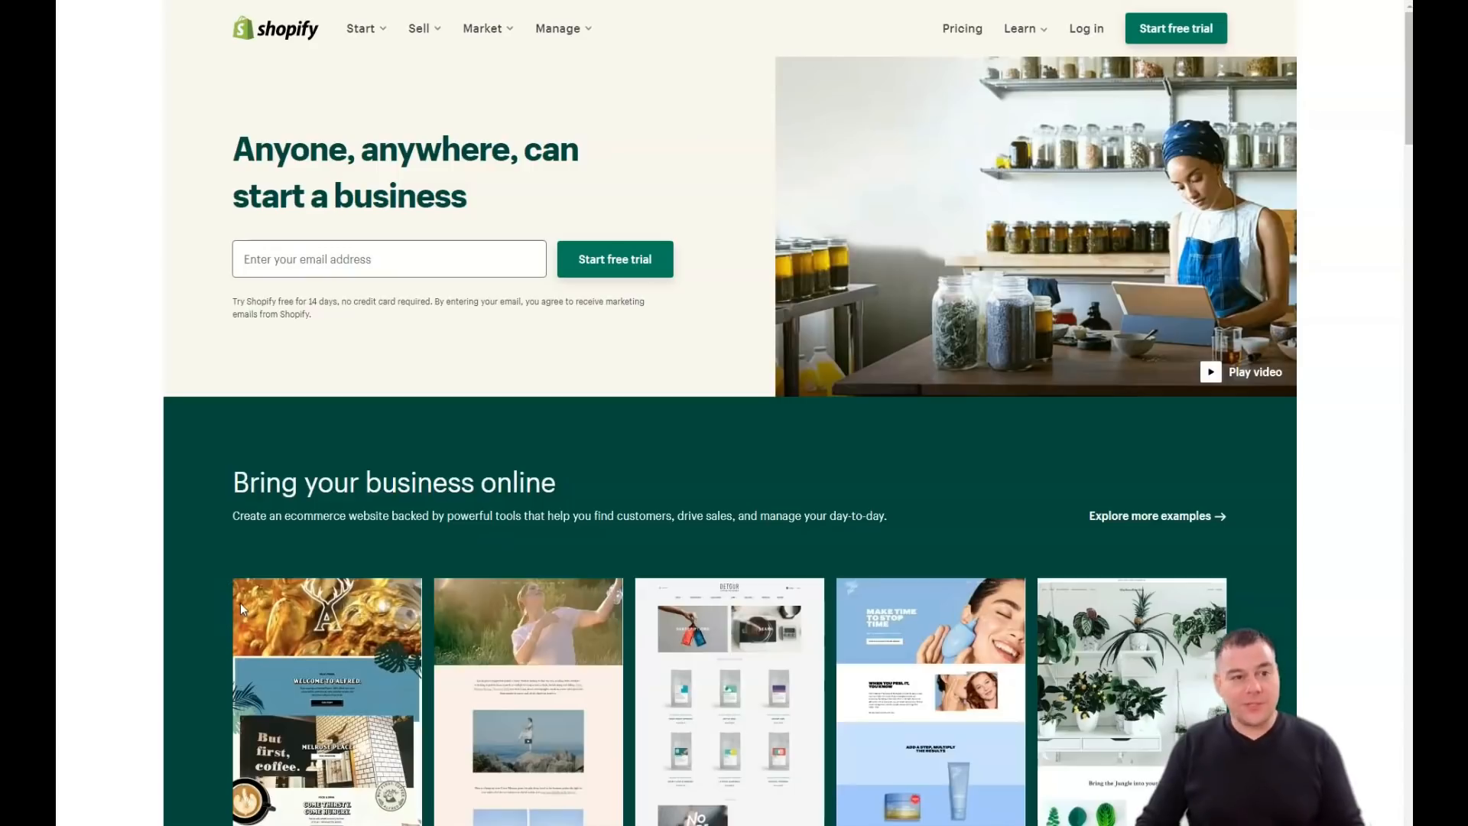
Scroll the Shopify landing page, then start the free 14-day trial sign-up.
scroll("down", 3)
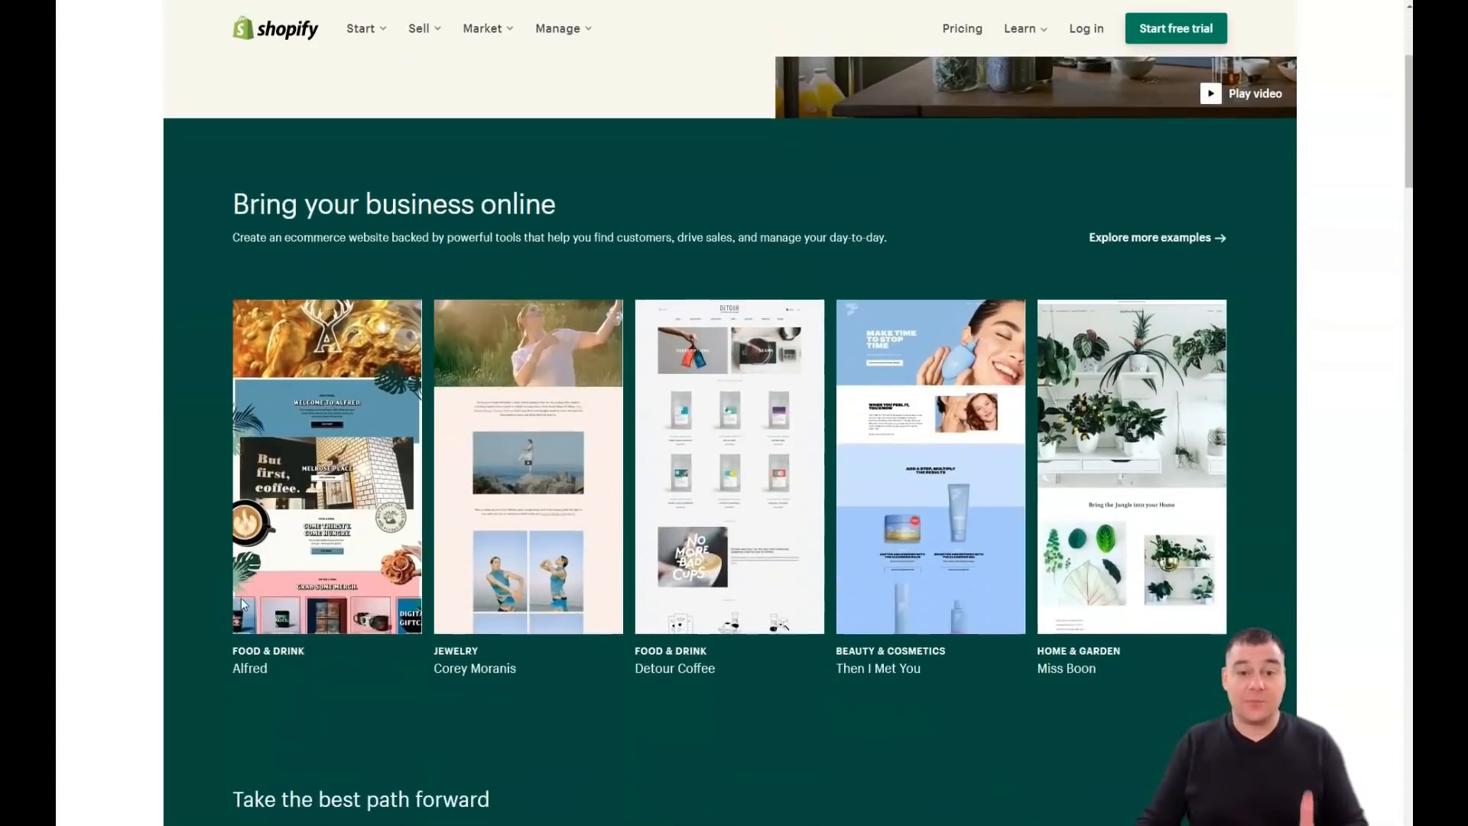
scroll("down", 3)
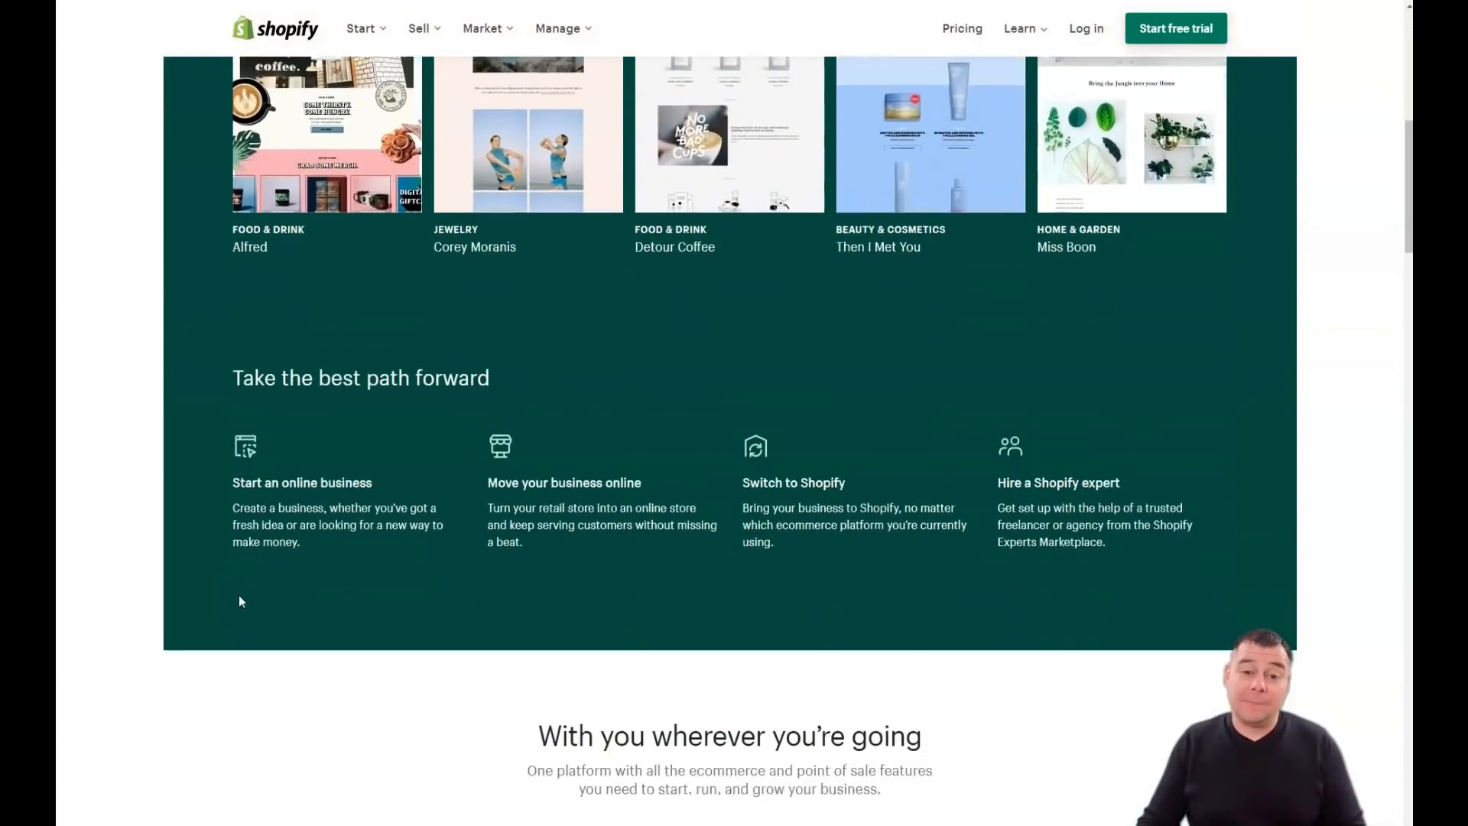
scroll("down", 3)
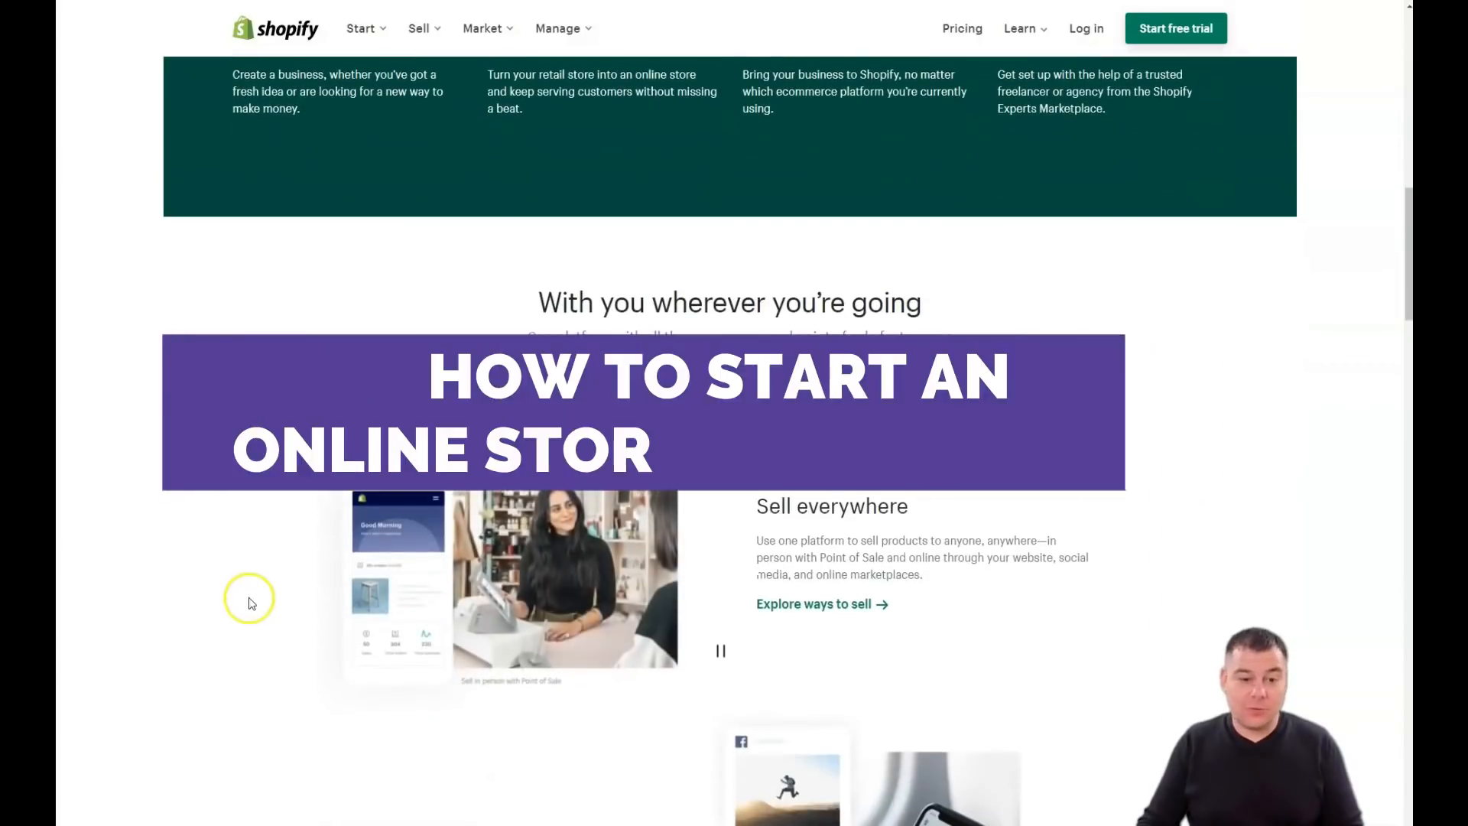
scroll("down", 3)
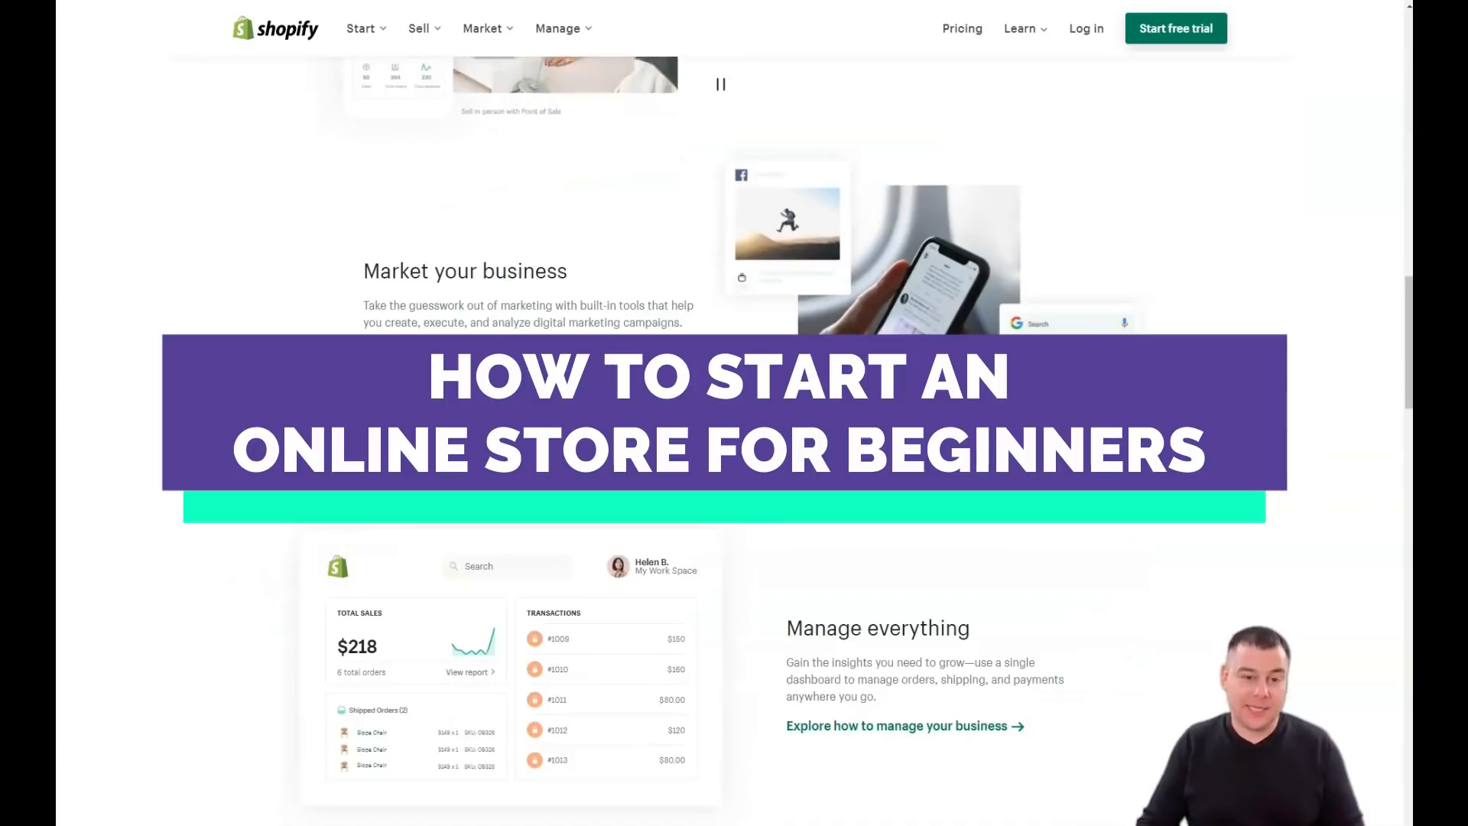
scroll("down", 3)
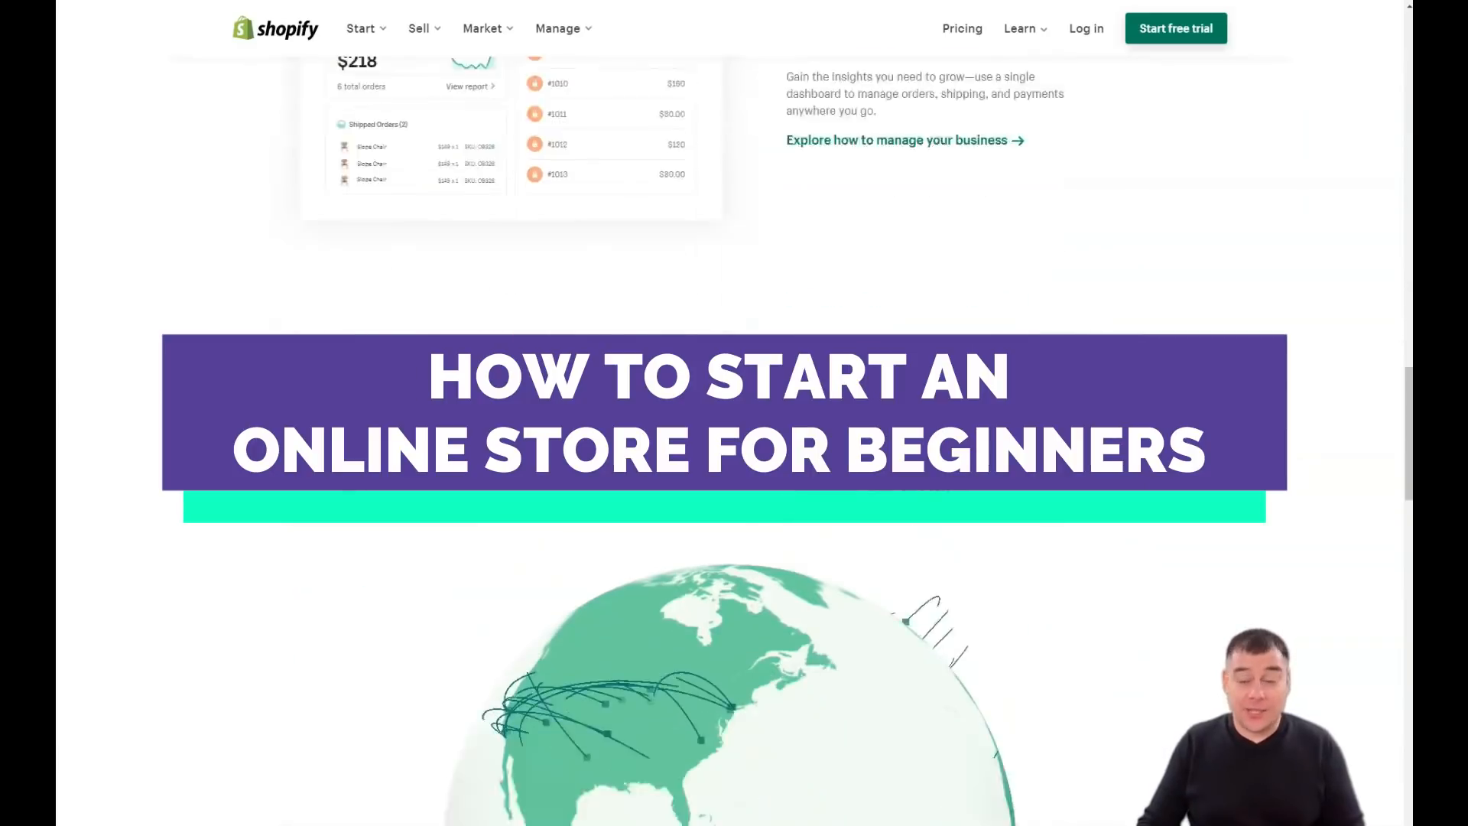
scroll("up", 3)
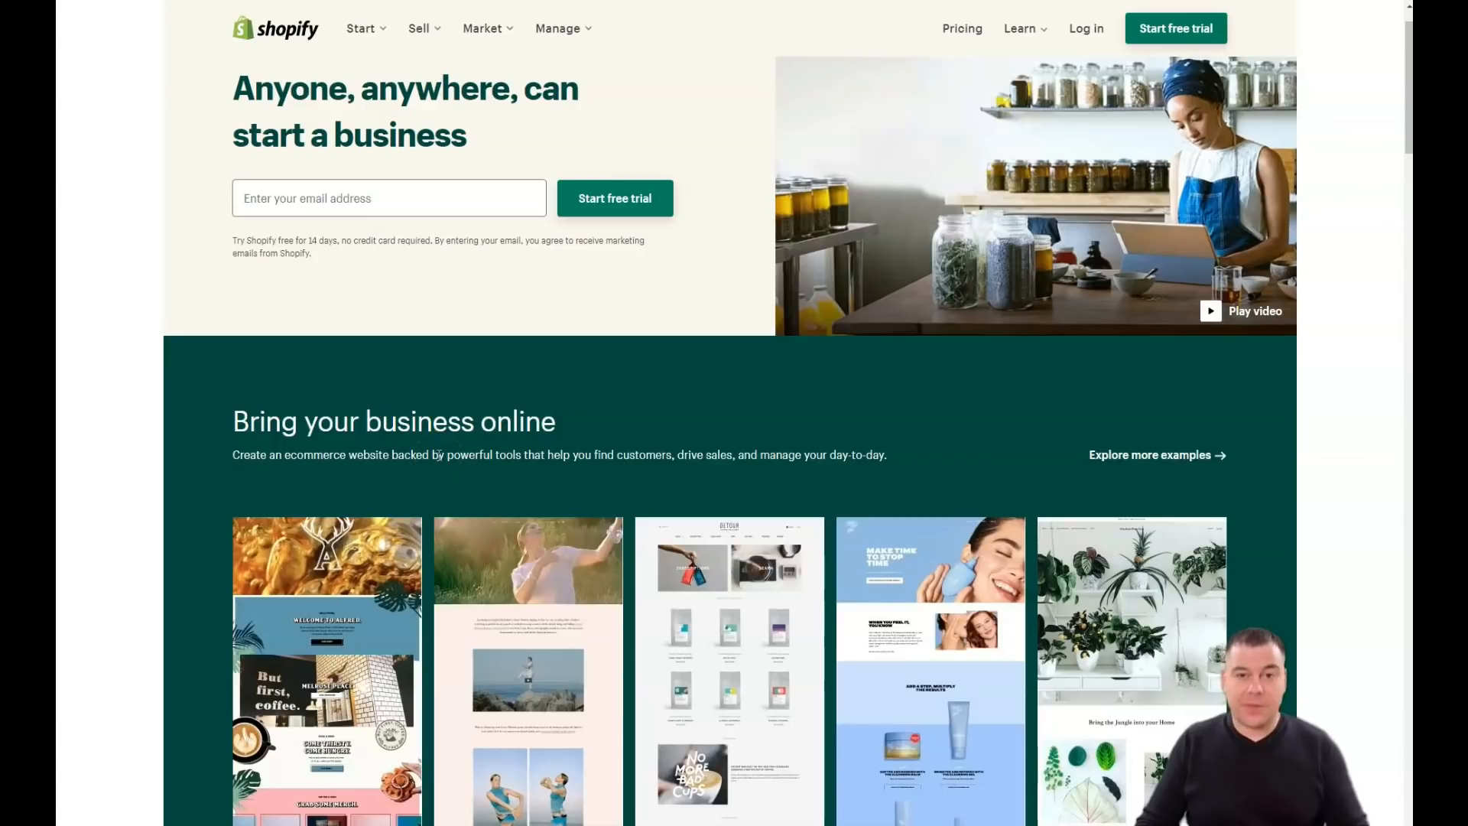
scroll("down", 3)
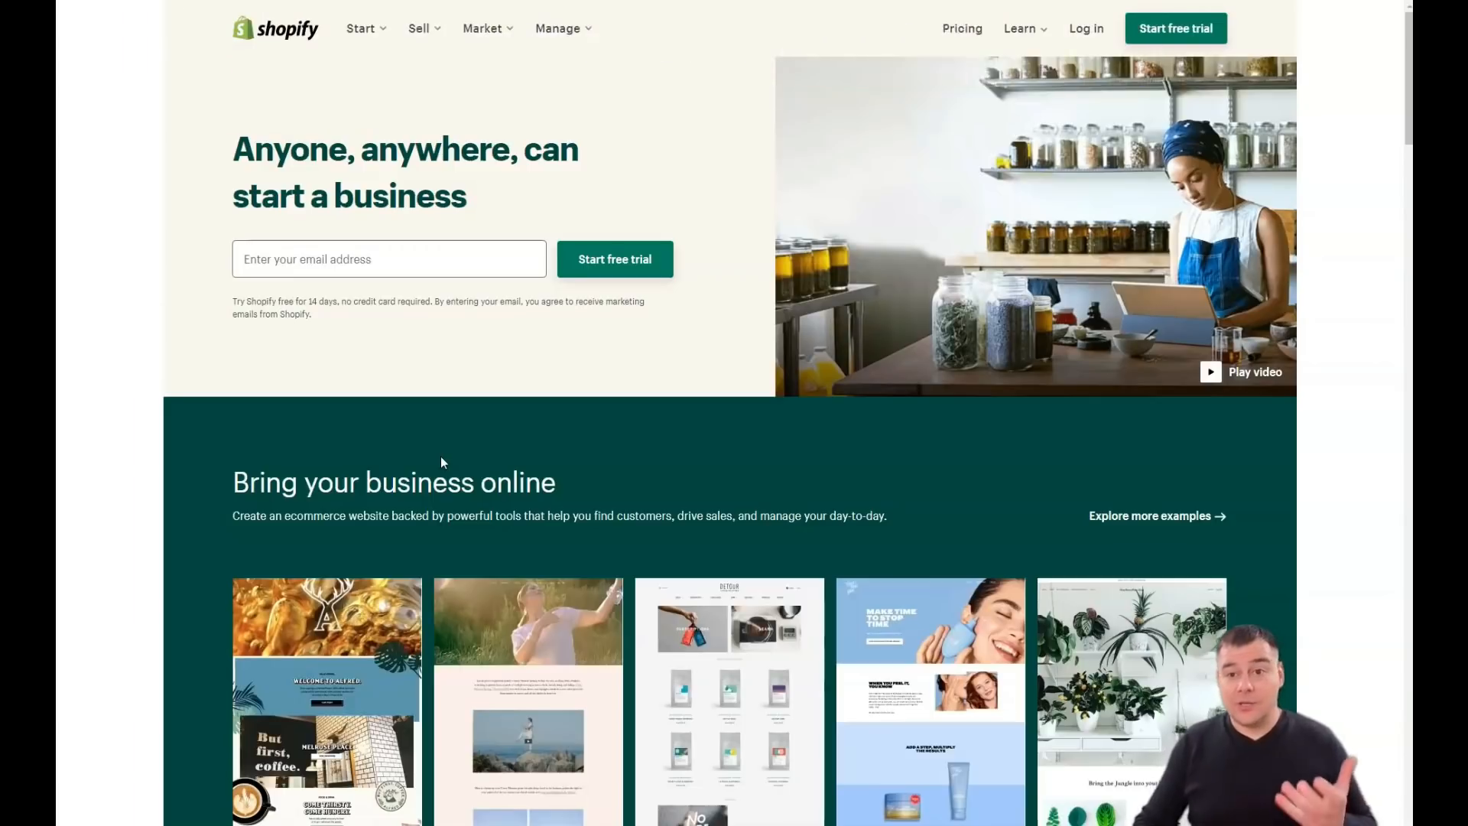
mouse_move(628, 403)
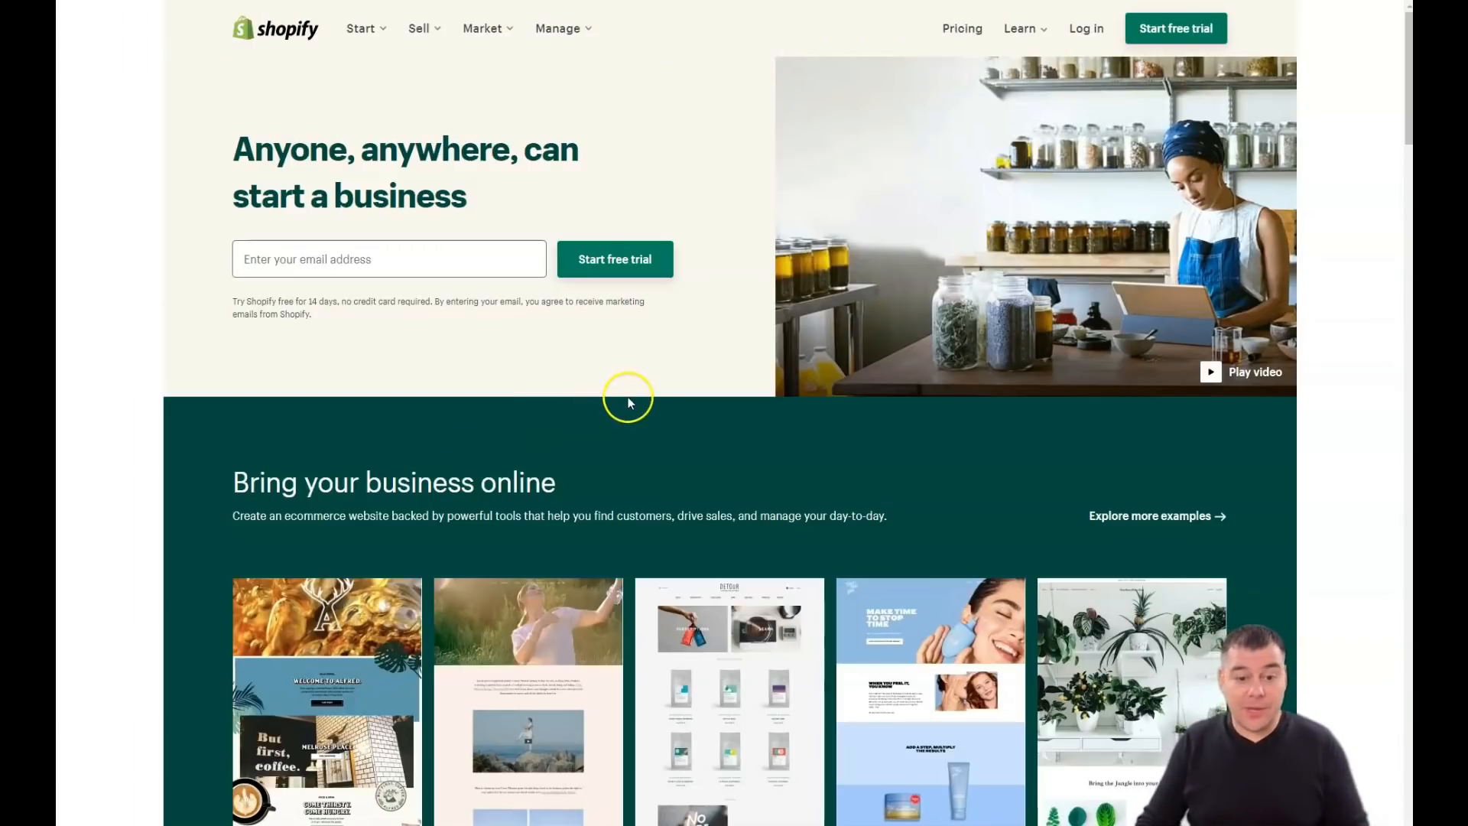
mouse_move(1175, 28)
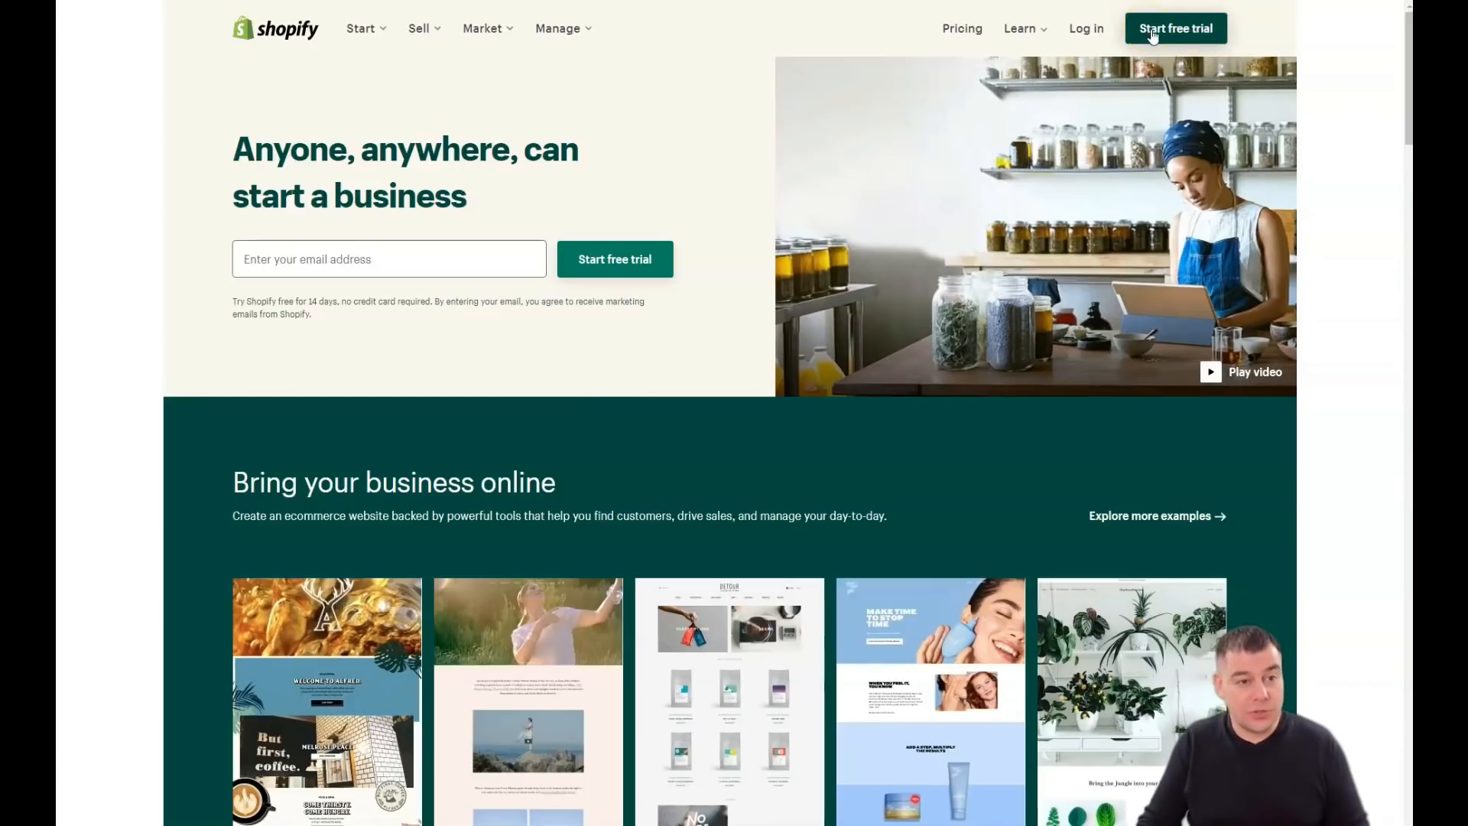
left_click(1175, 28)
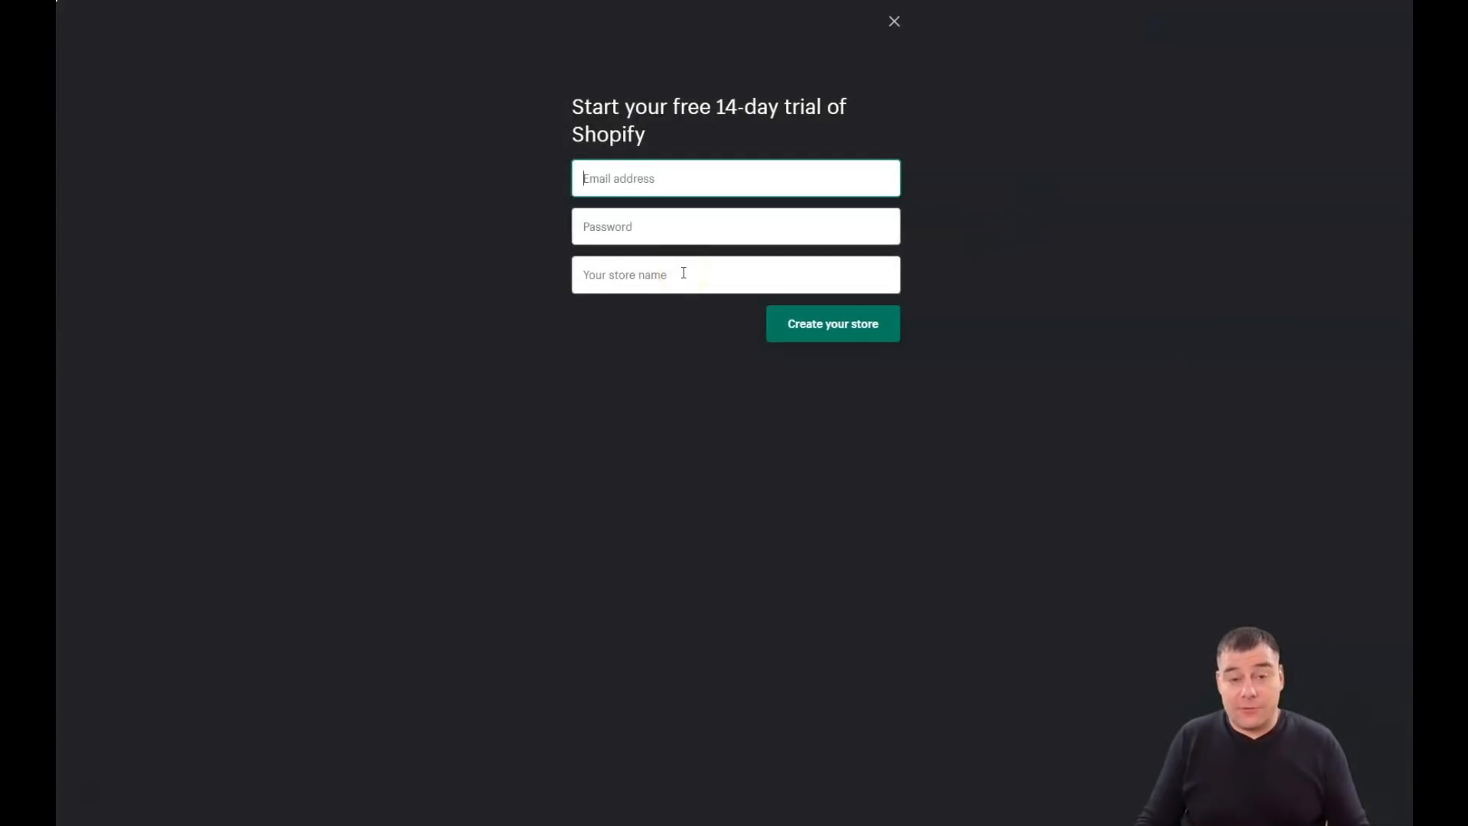
mouse_move(682, 274)
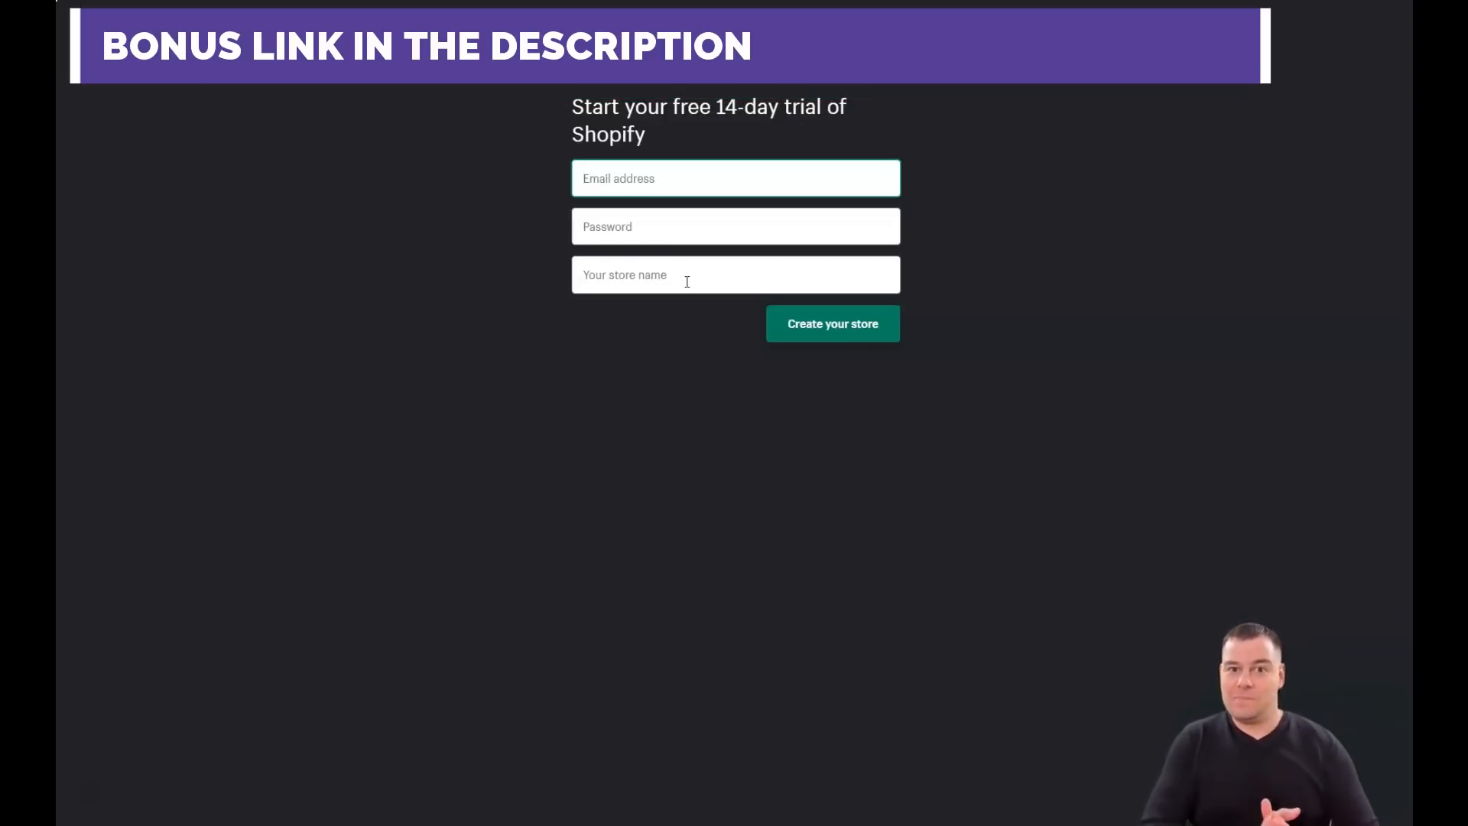
left_click(893, 21)
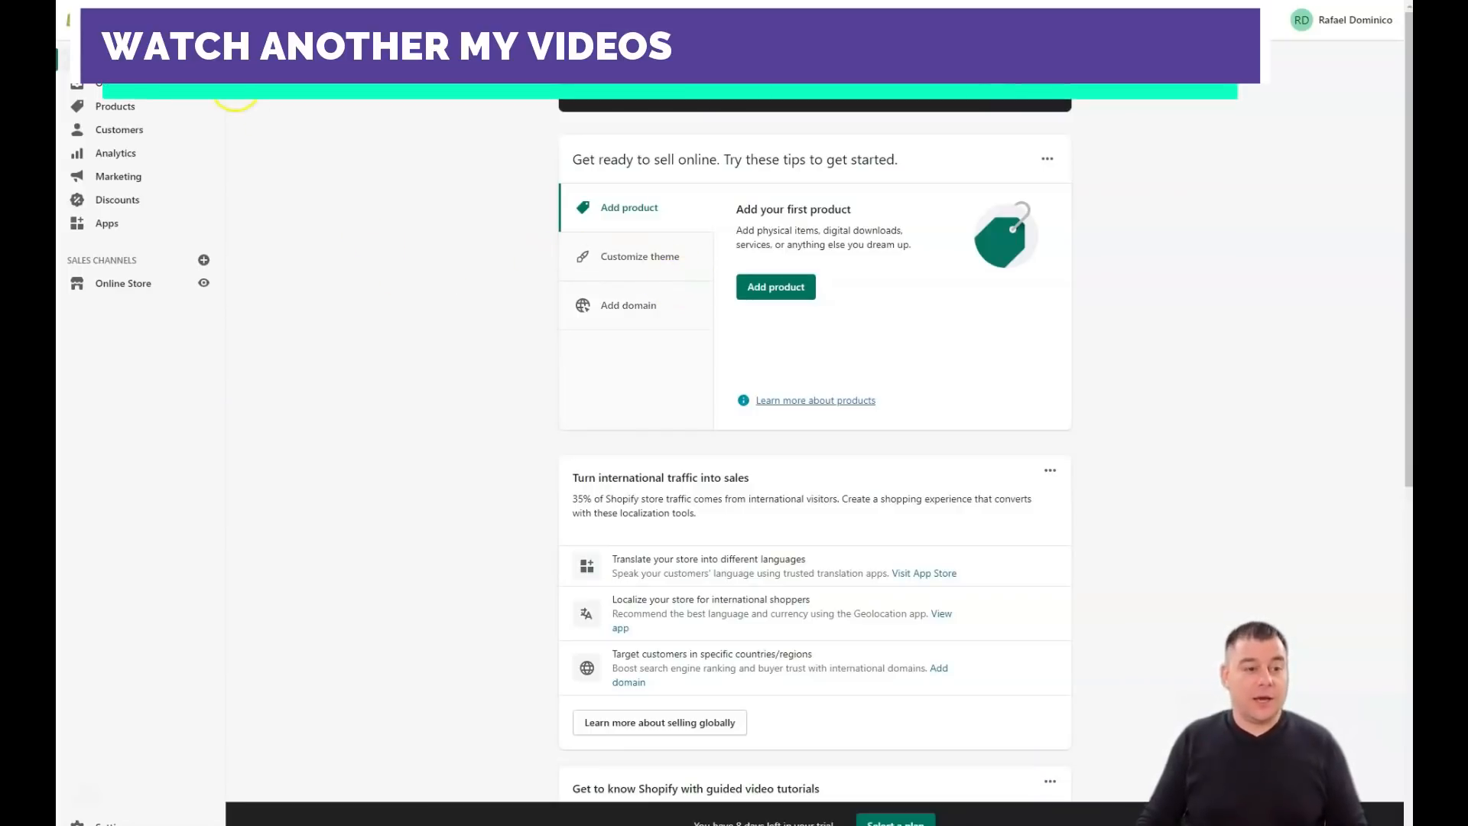
mouse_move(393, 335)
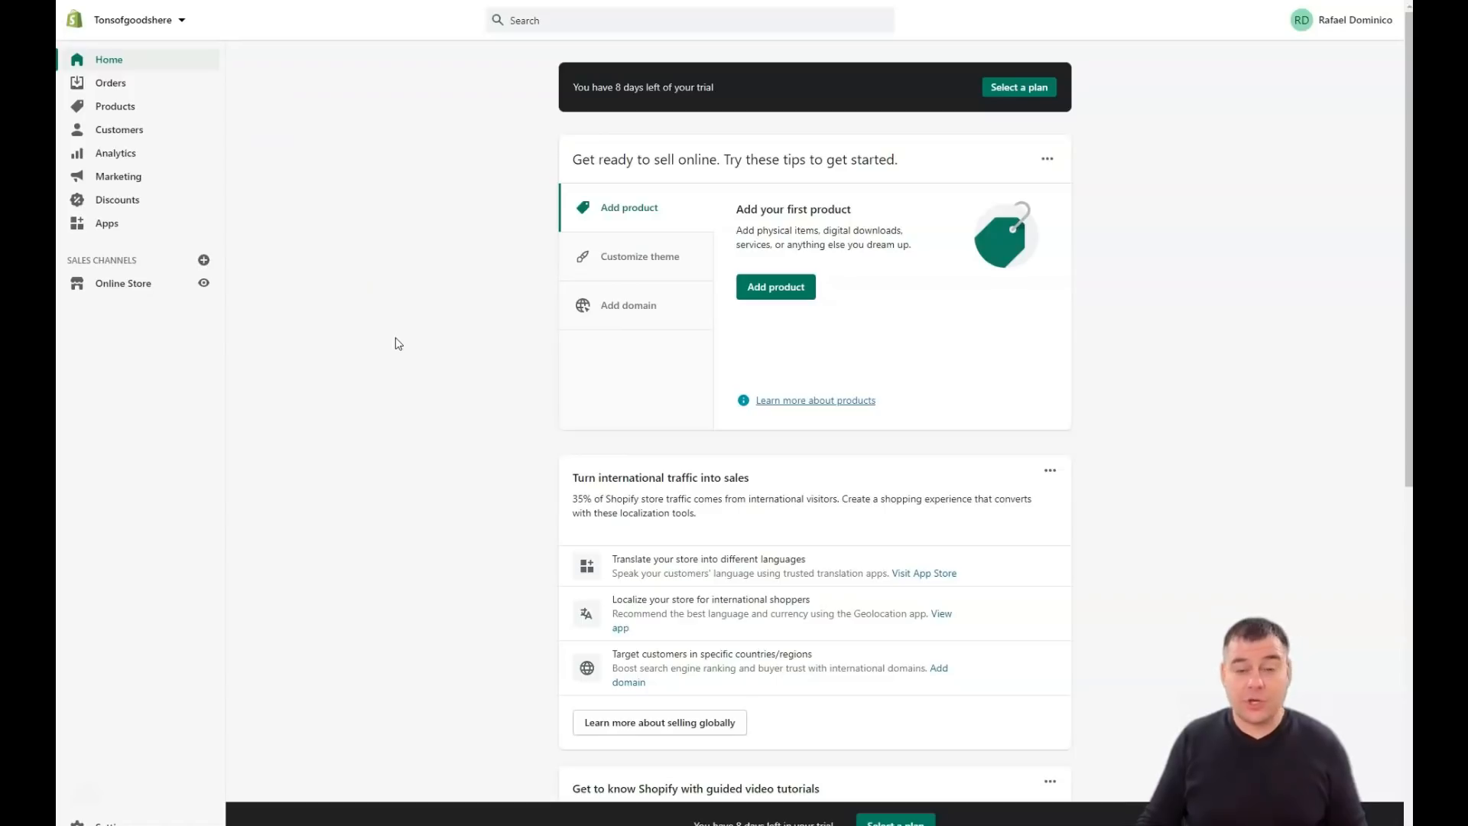
mouse_move(622, 262)
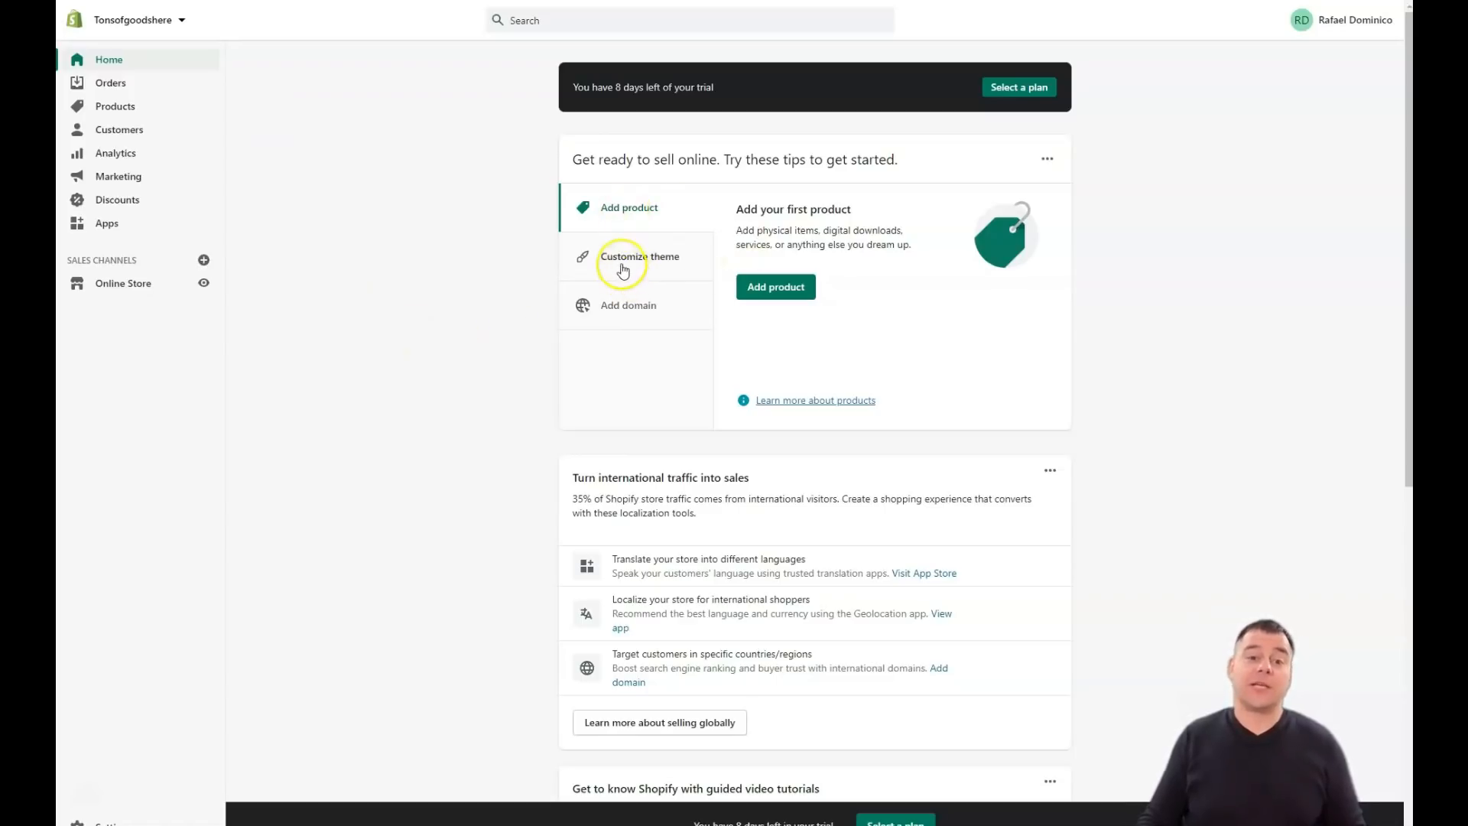
mouse_move(672, 312)
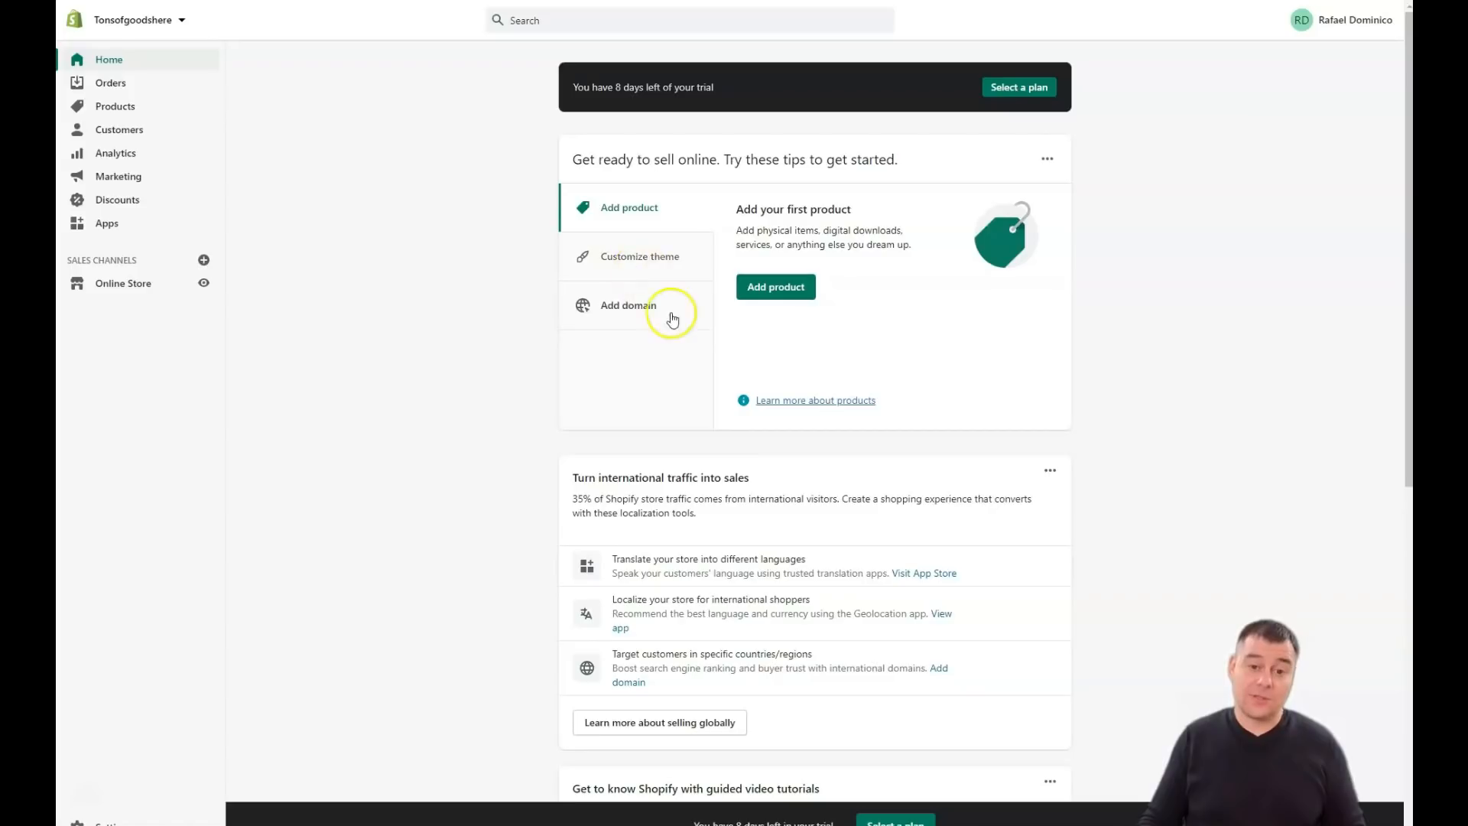
mouse_move(637, 318)
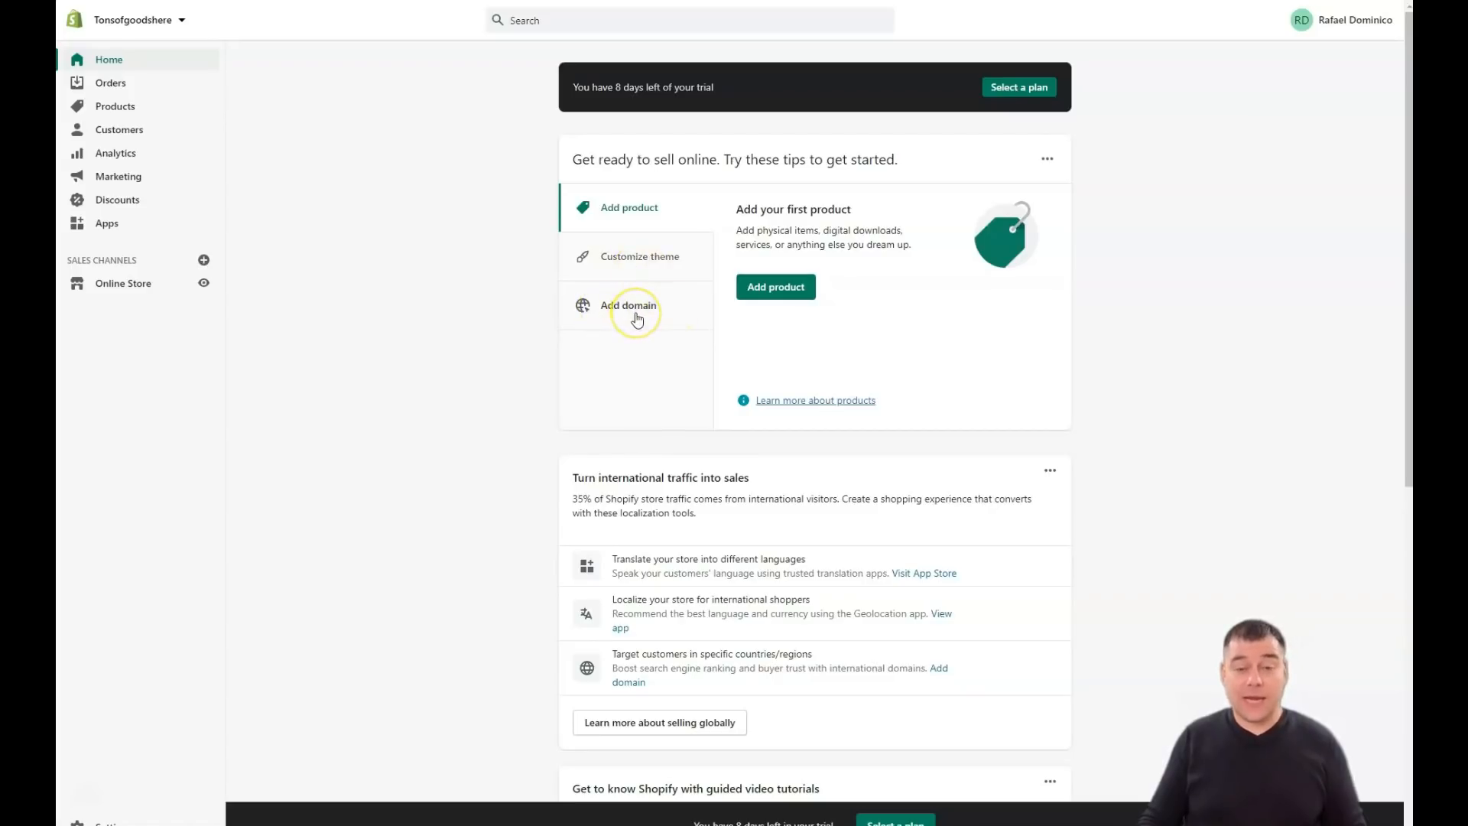
mouse_move(129, 63)
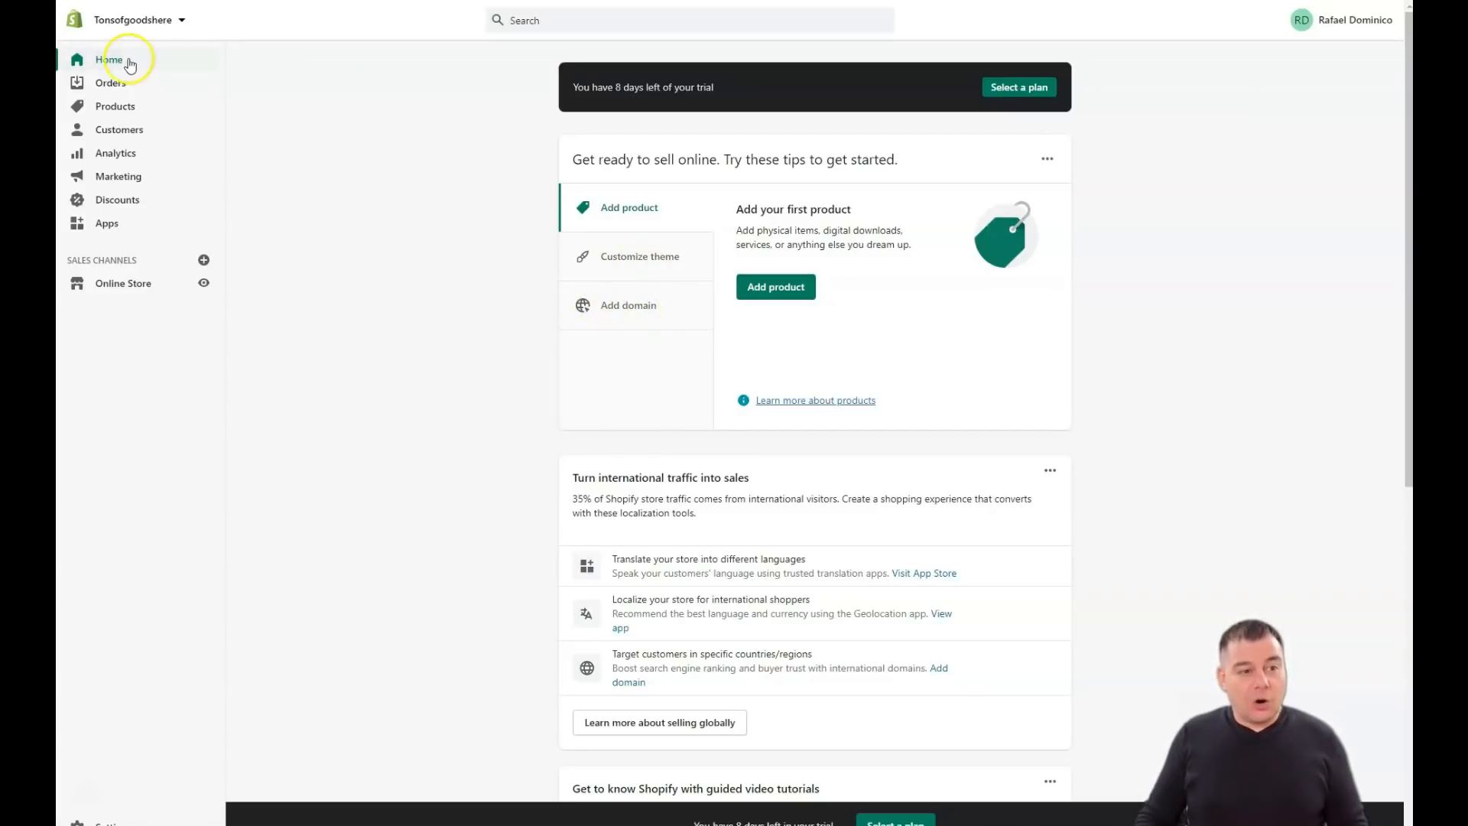
mouse_move(122, 155)
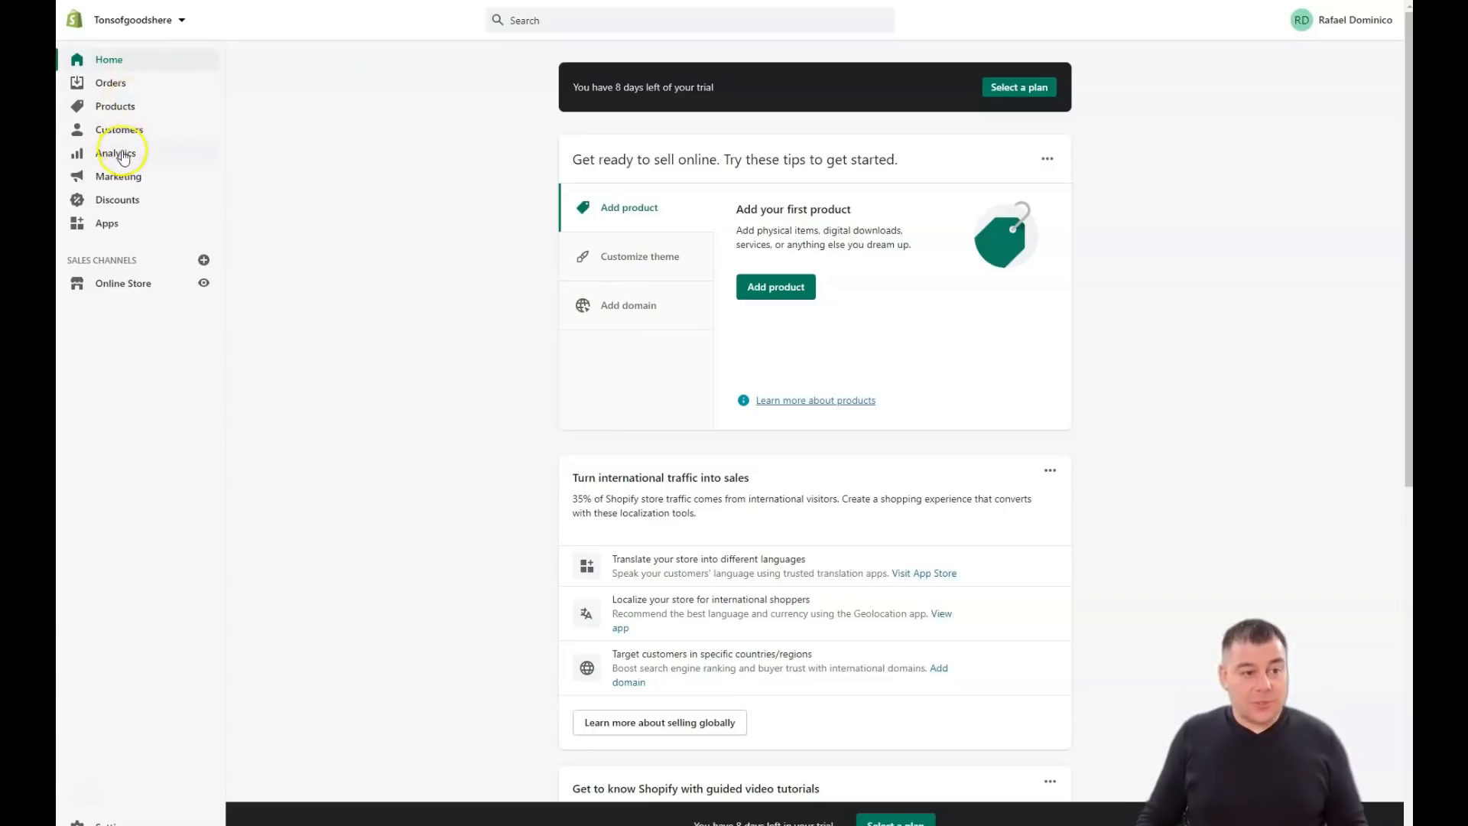
mouse_move(101, 226)
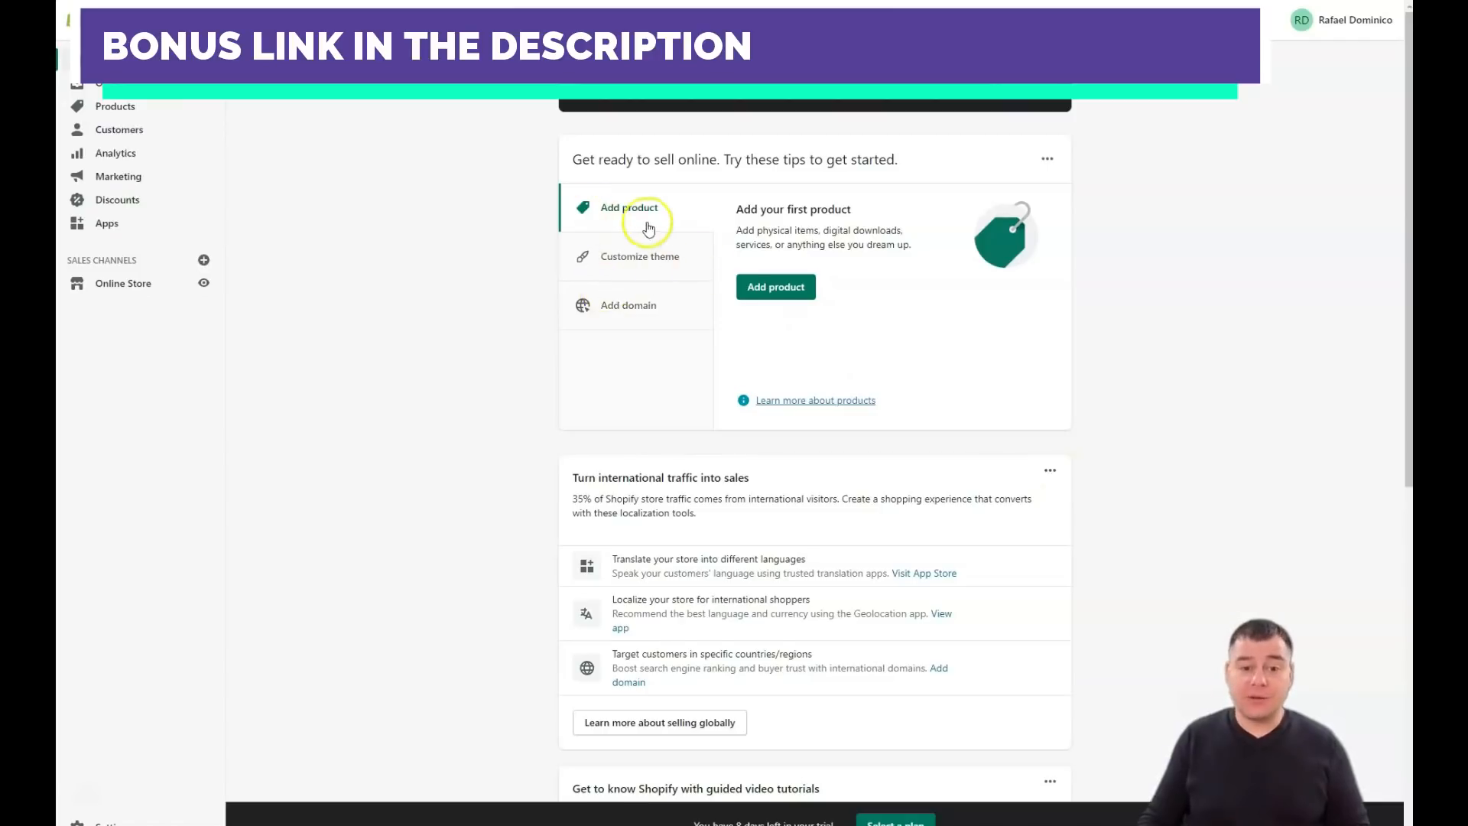
Scroll the Home dashboard, visit the empty Orders page, then open Drafts.
scroll("down", 3)
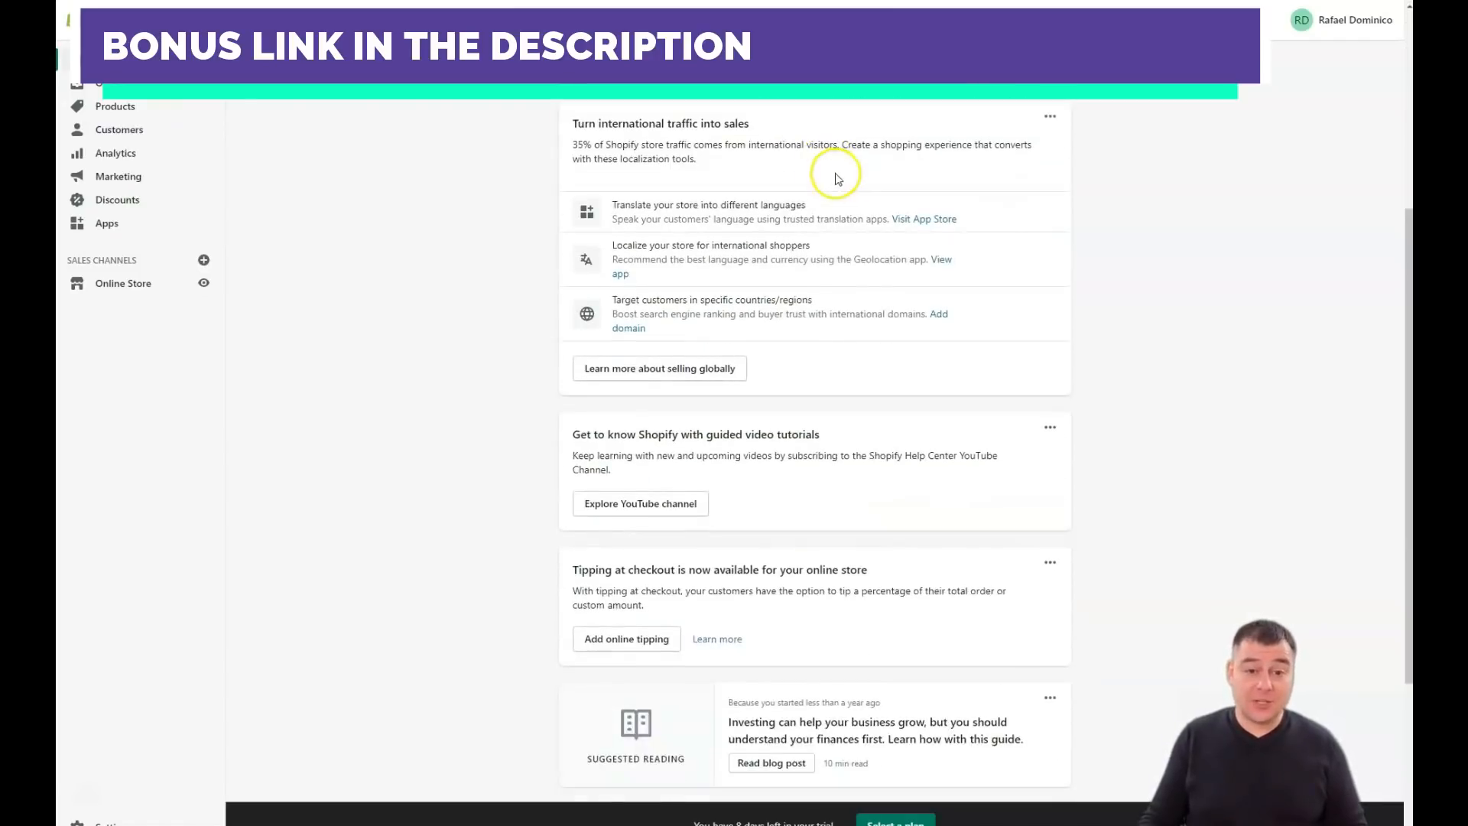
mouse_move(510, 222)
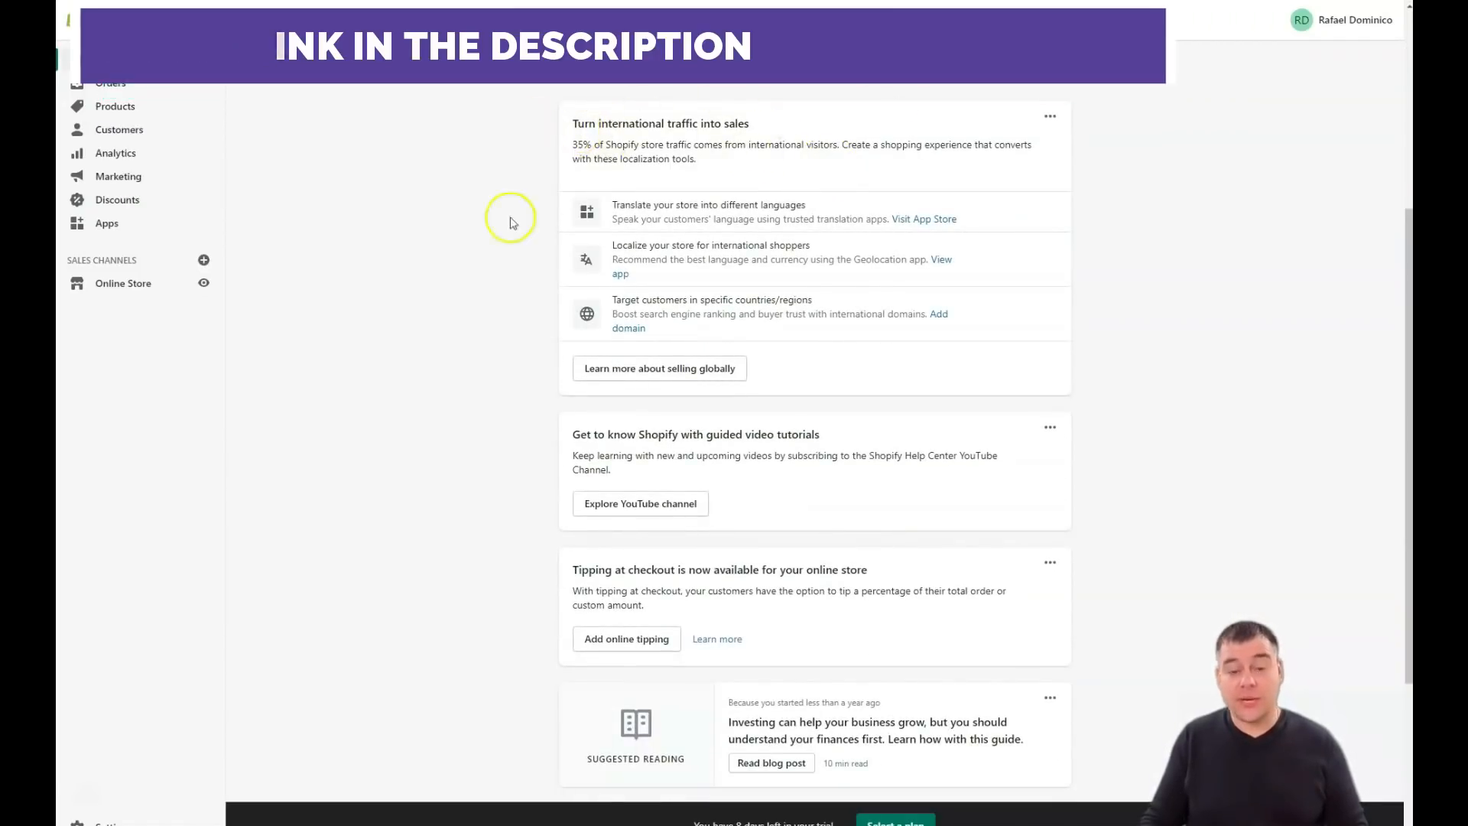
scroll("down", 3)
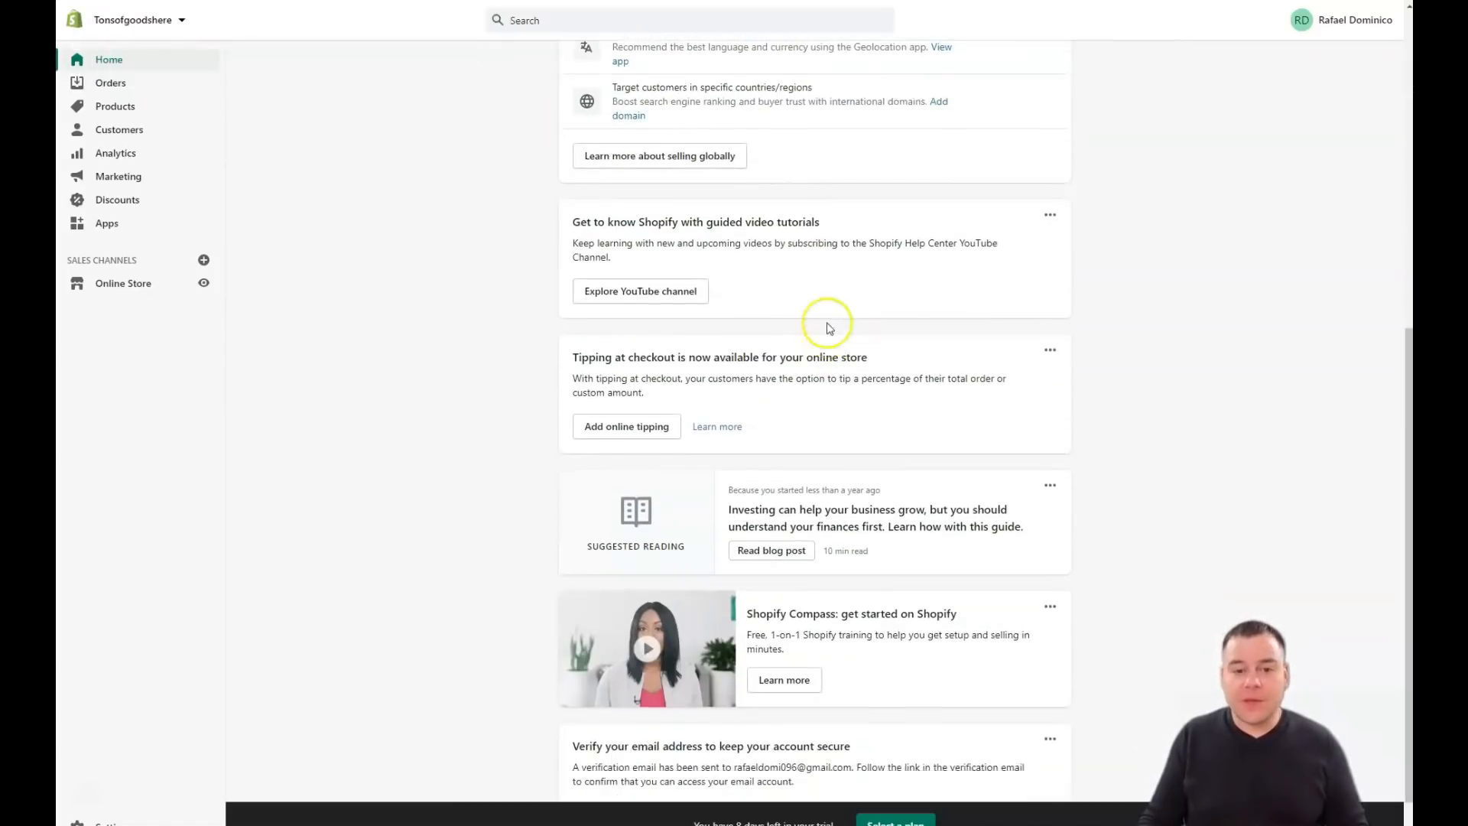
mouse_move(537, 286)
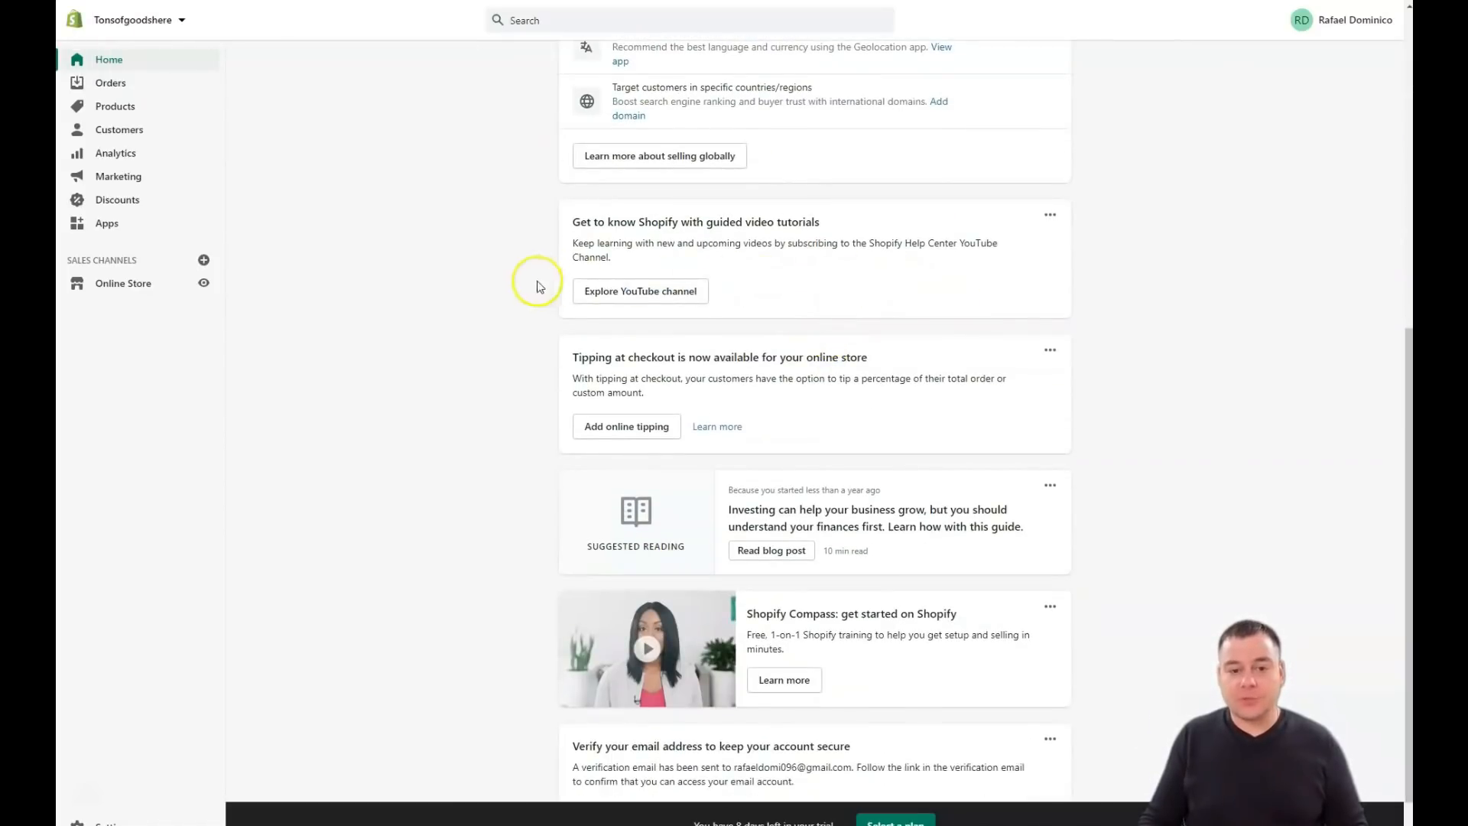
mouse_move(809, 281)
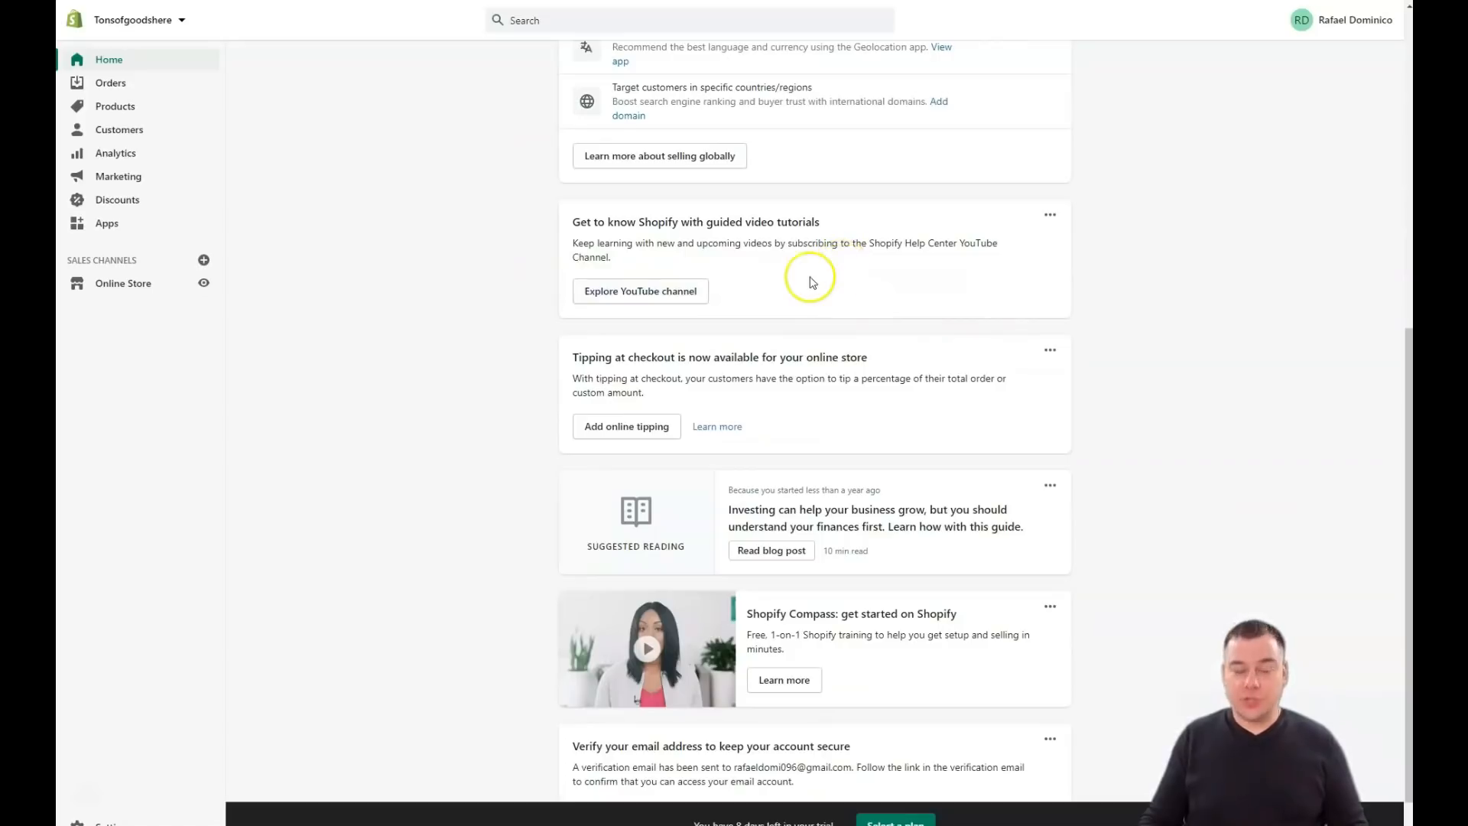
scroll("down", 3)
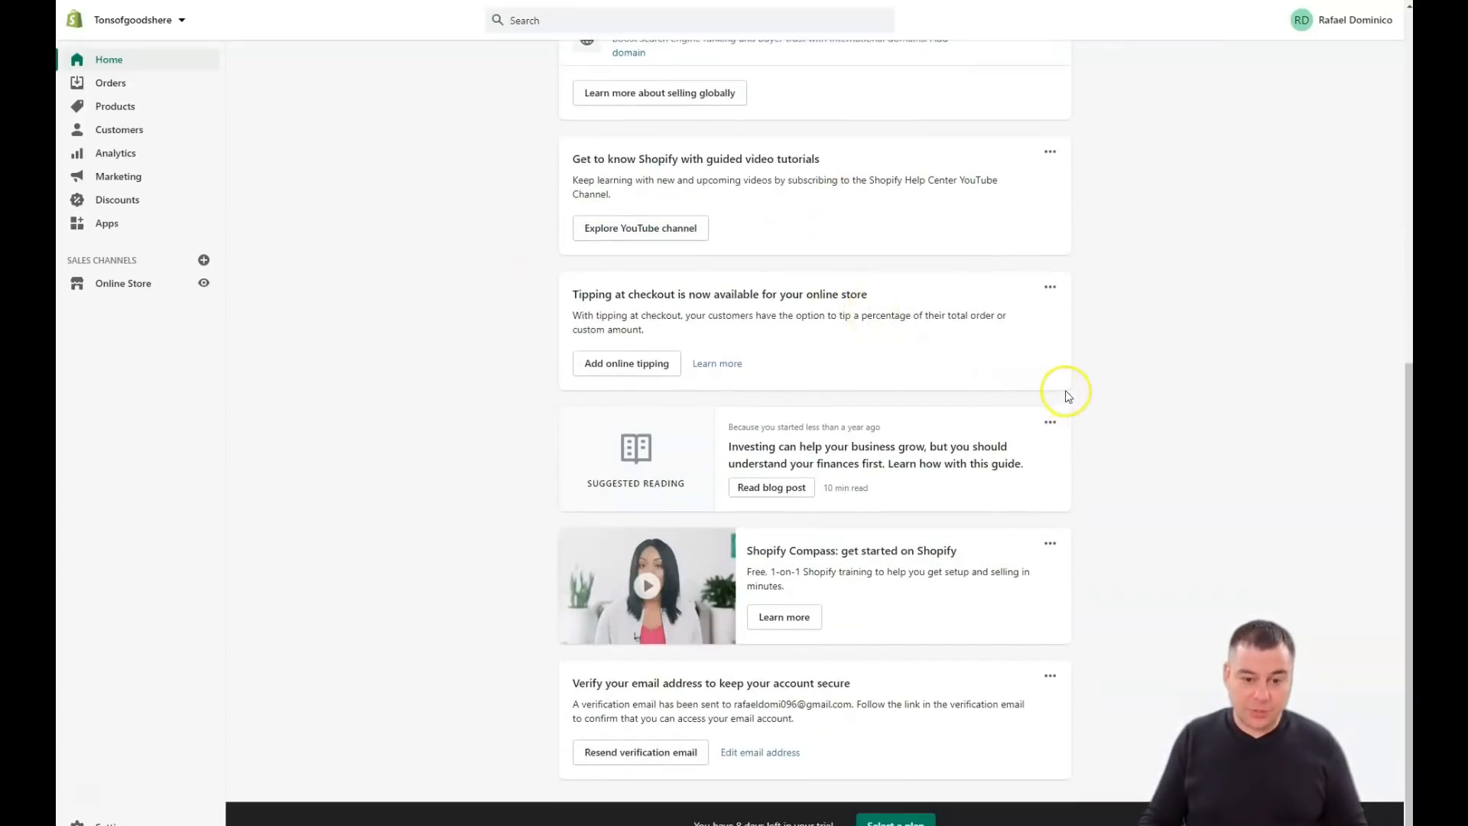
mouse_move(1047, 529)
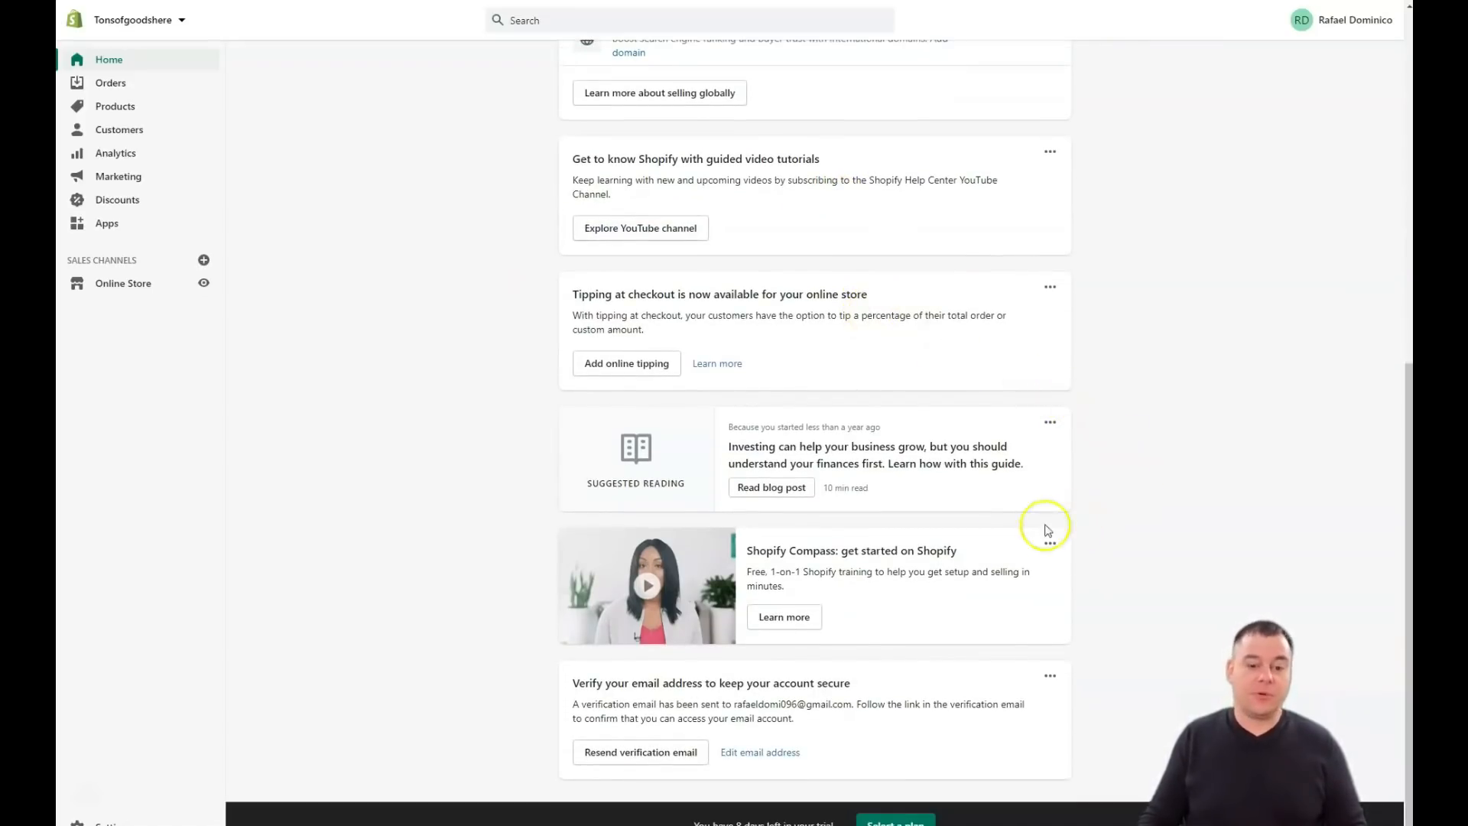
mouse_move(814, 548)
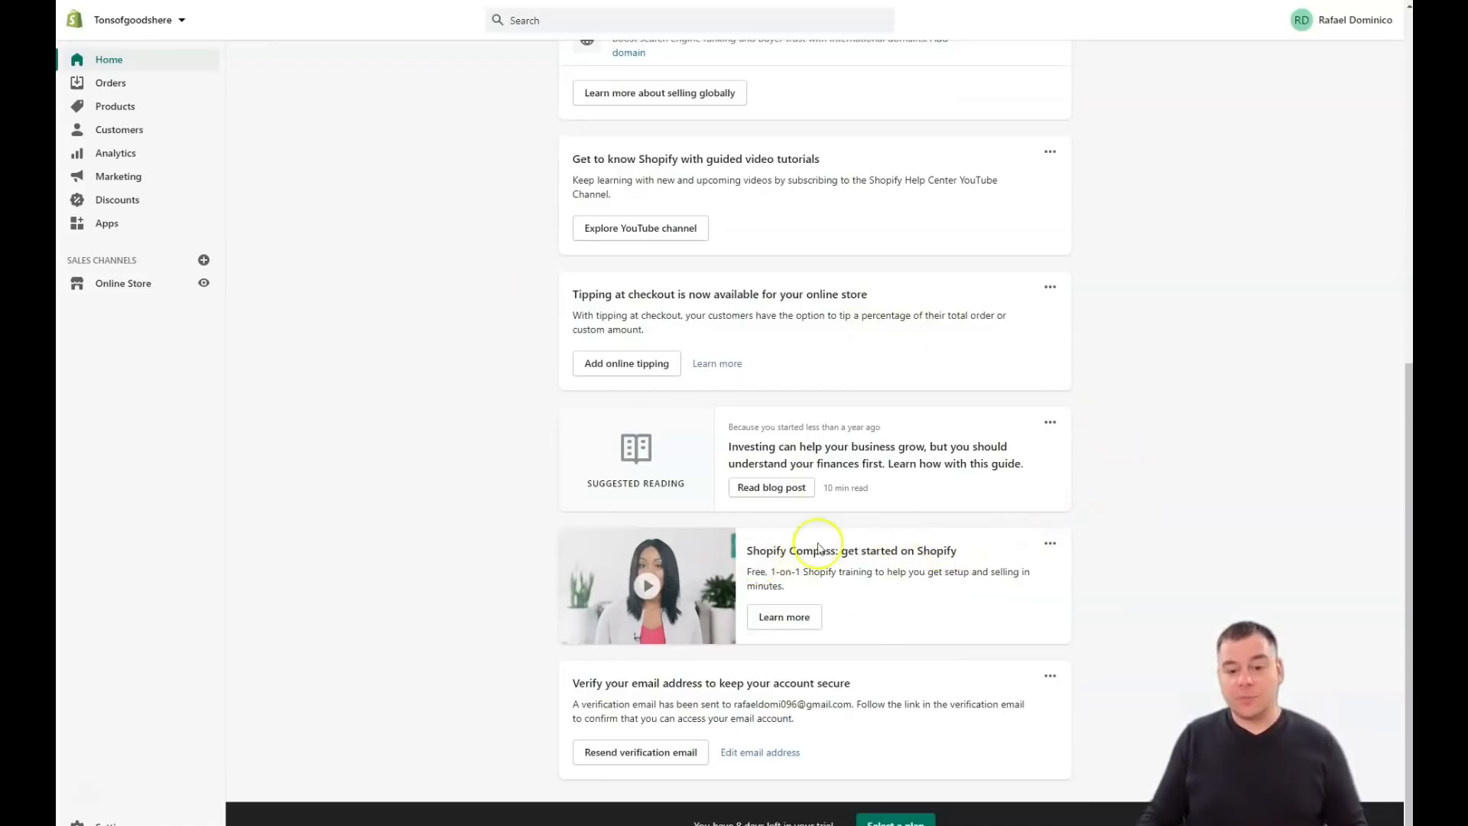
mouse_move(784, 616)
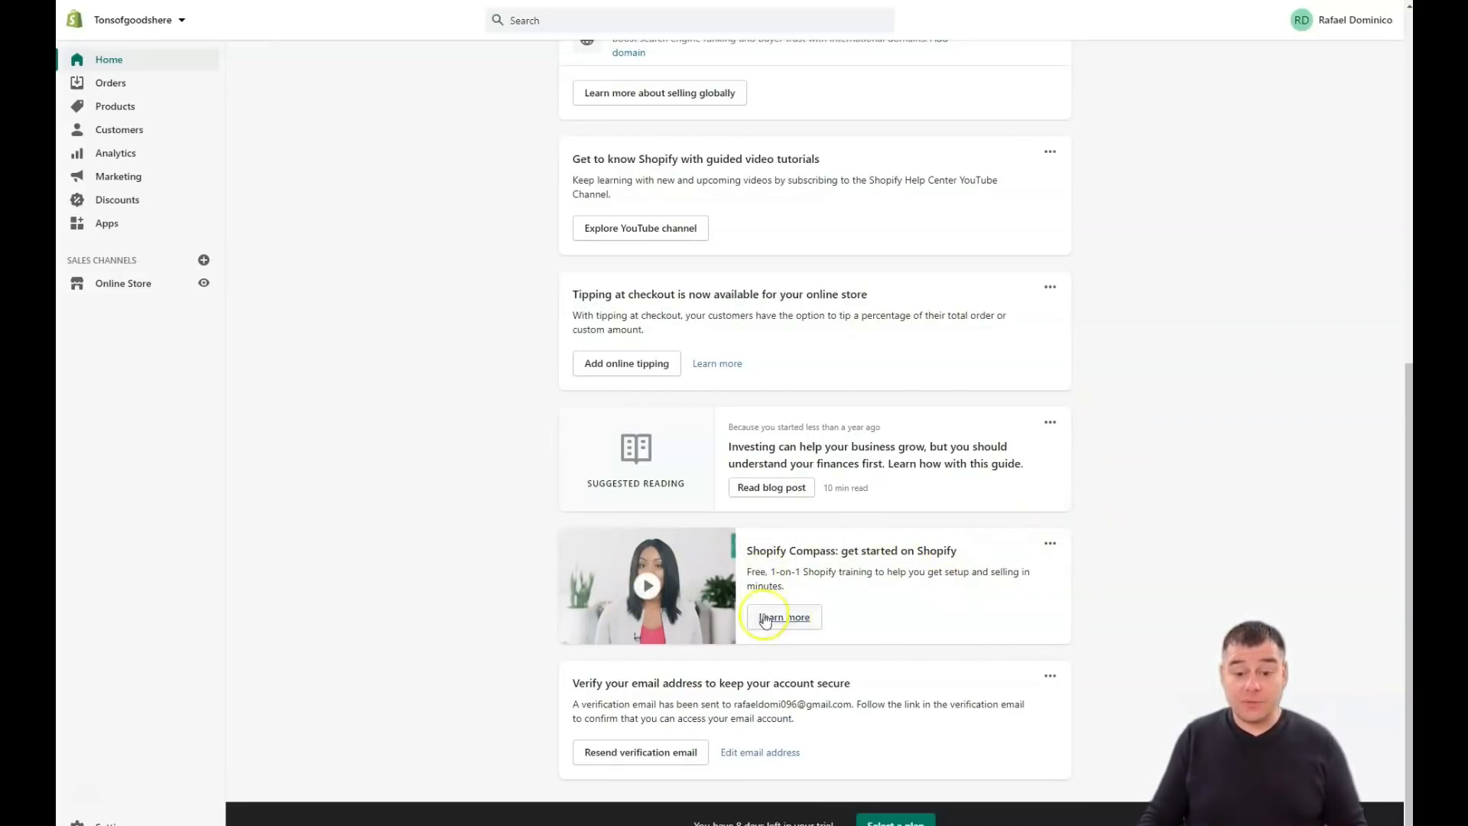
mouse_move(541, 562)
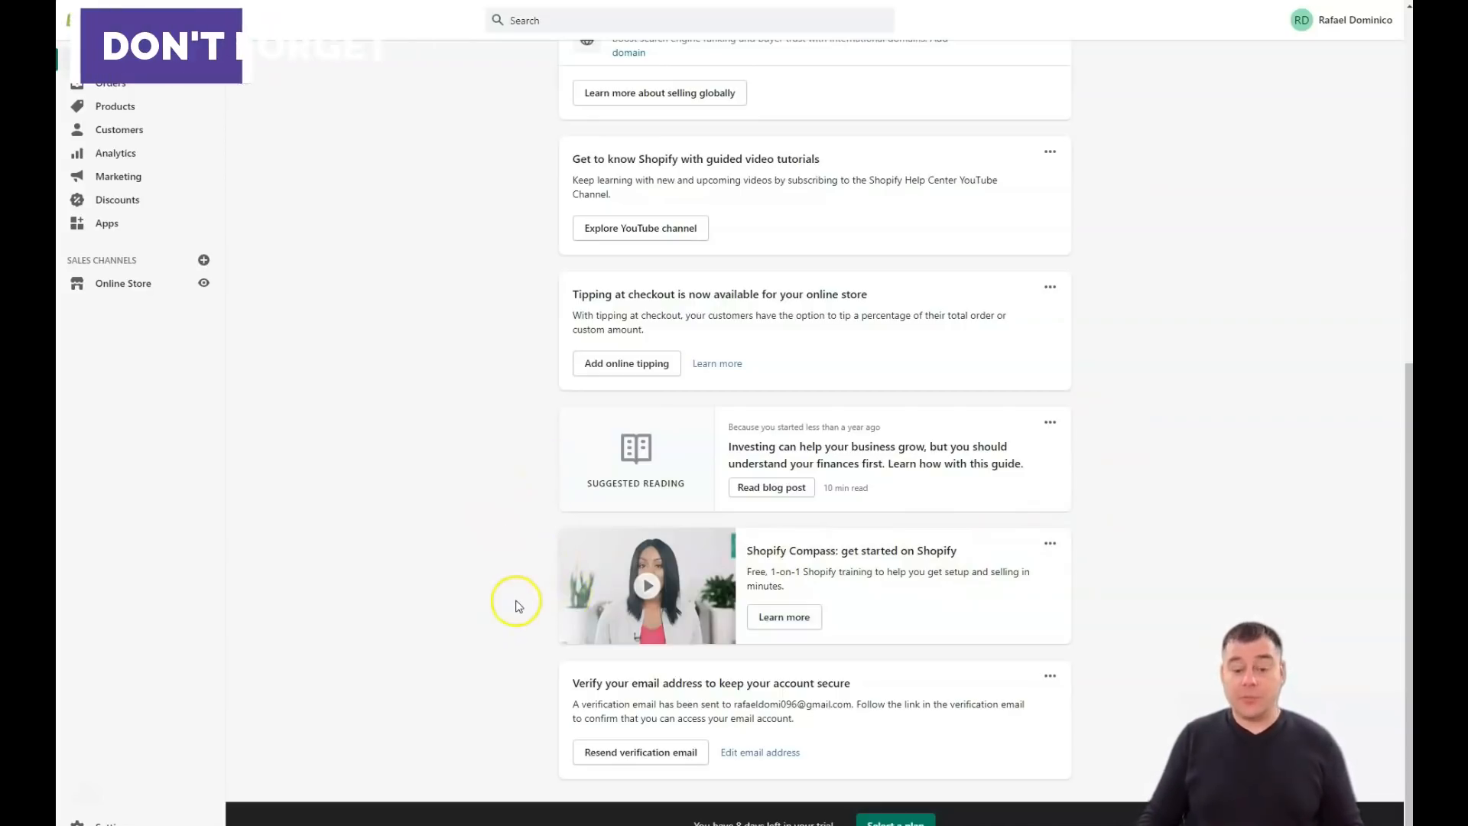
scroll("up", 3)
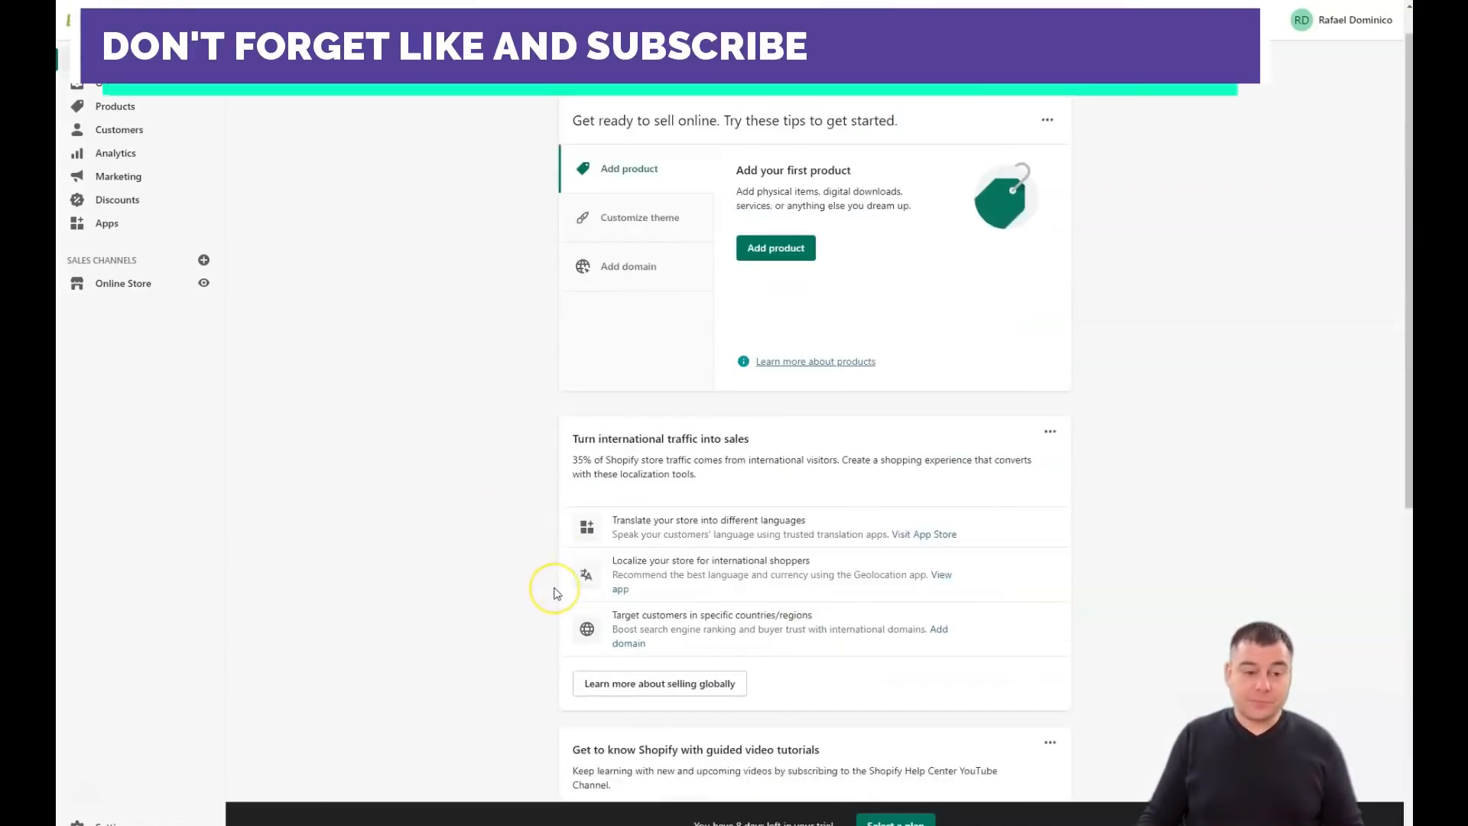
scroll("down", 3)
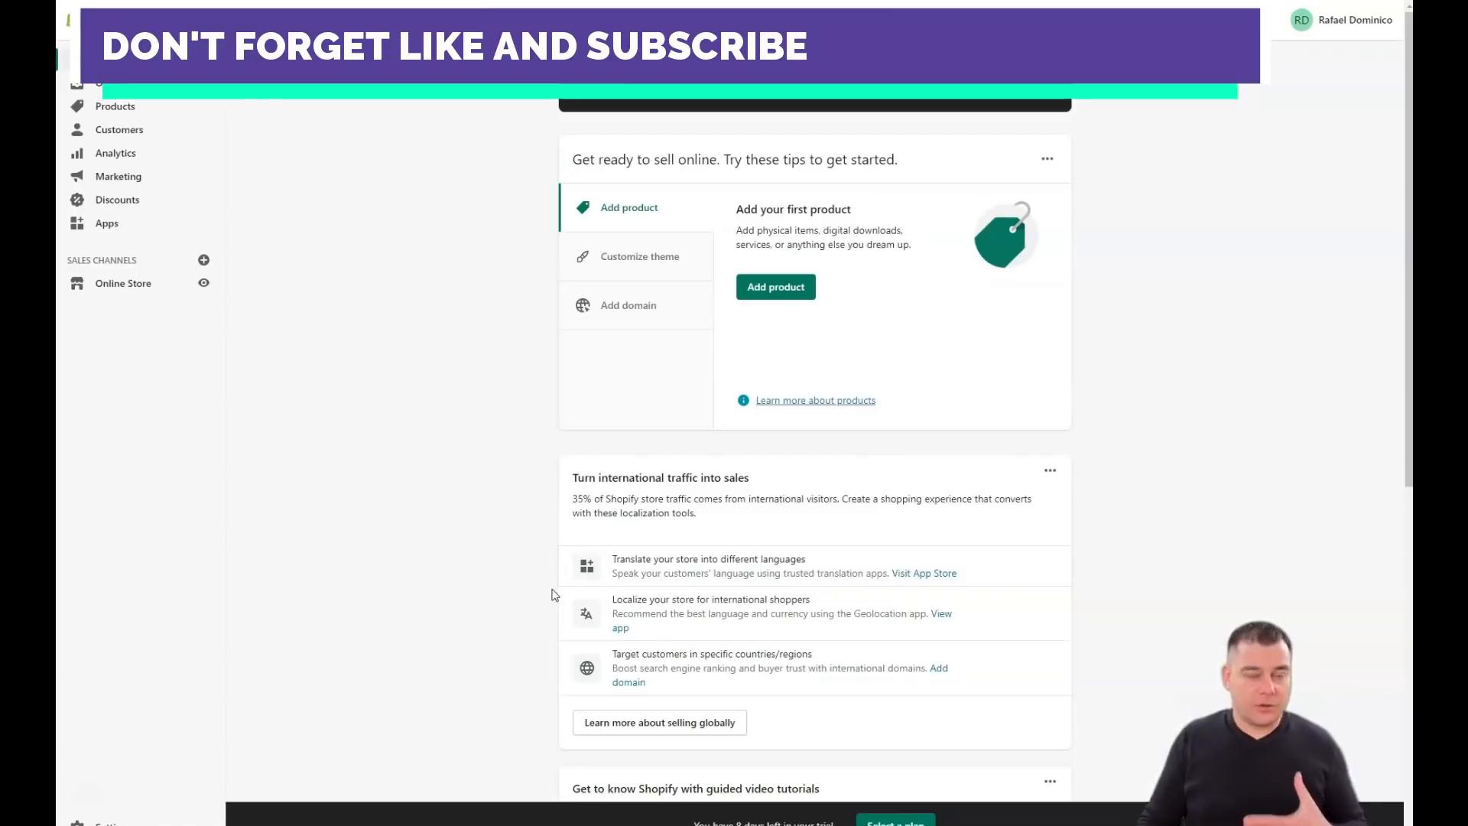
scroll("down", 3)
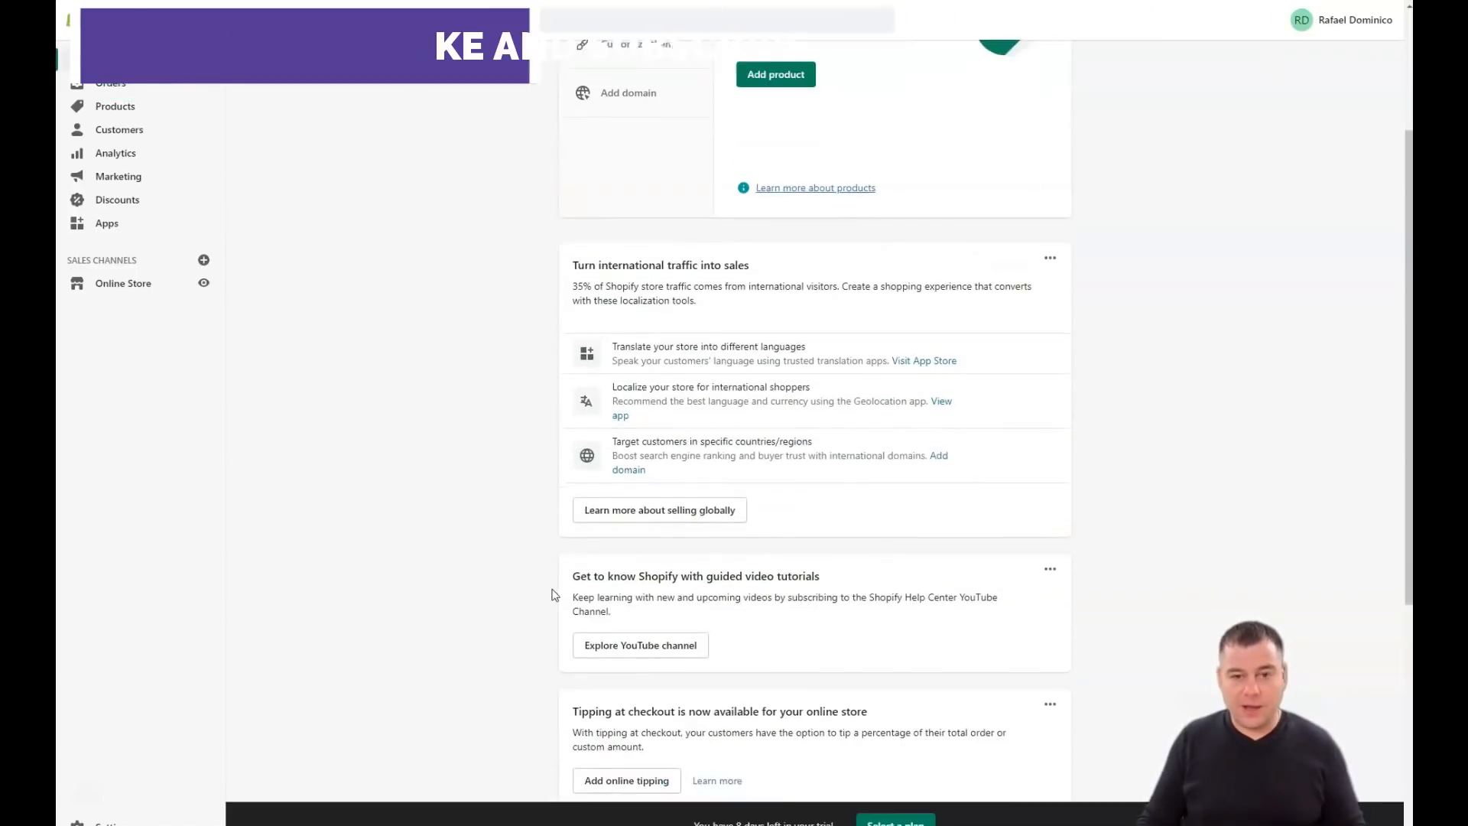
scroll("down", 3)
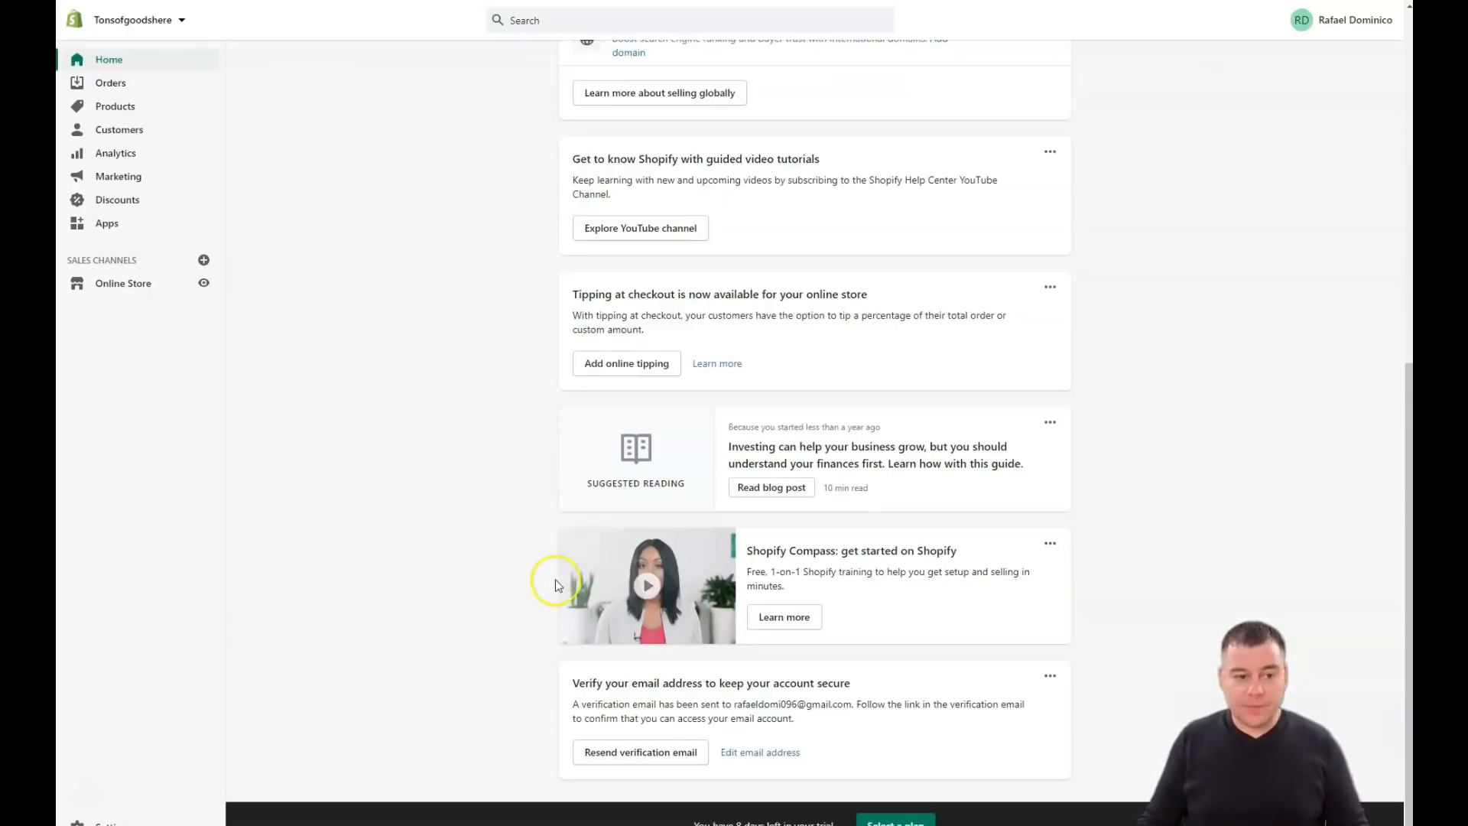
mouse_move(543, 399)
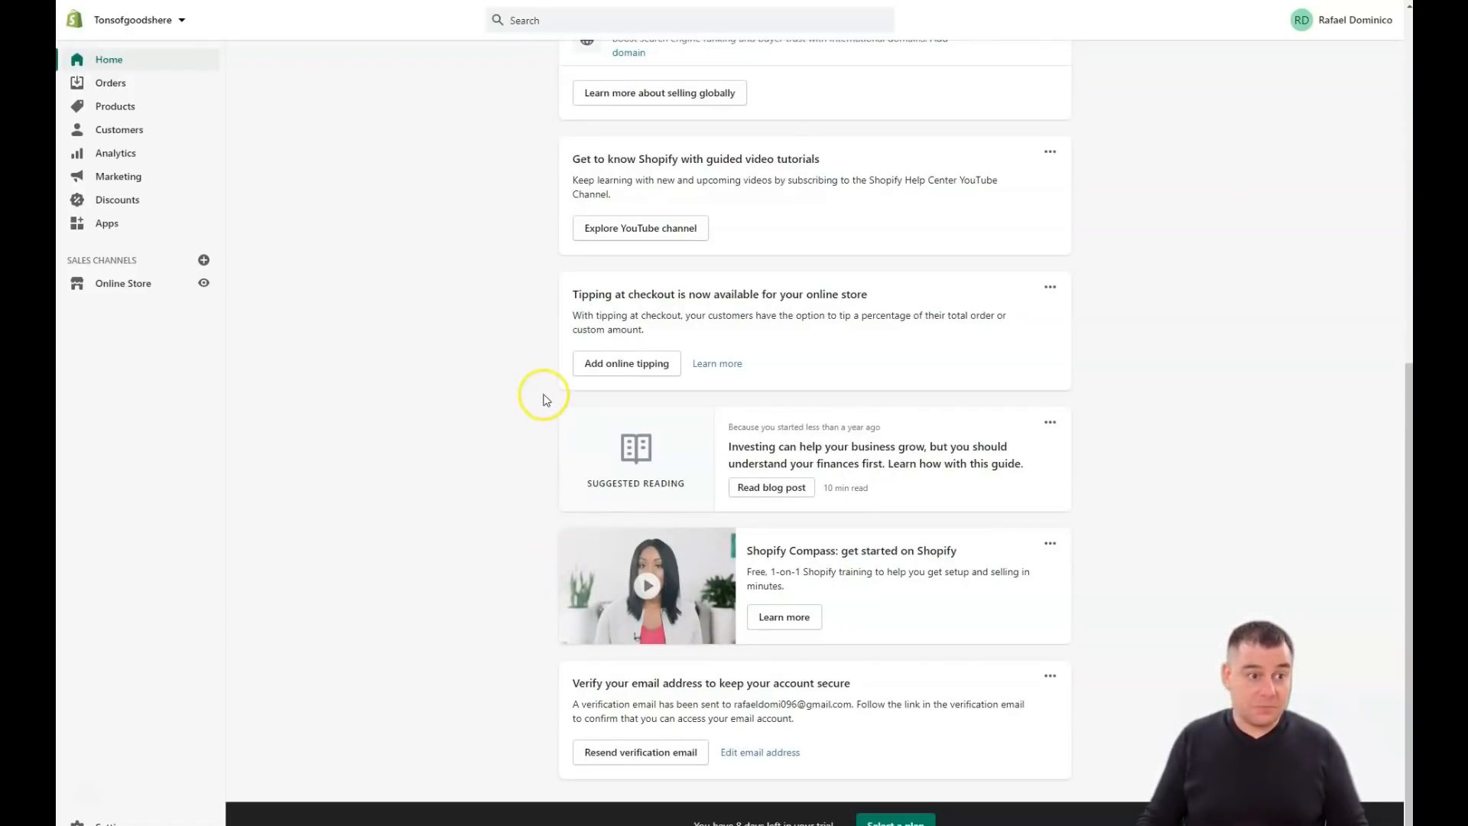
mouse_move(204, 98)
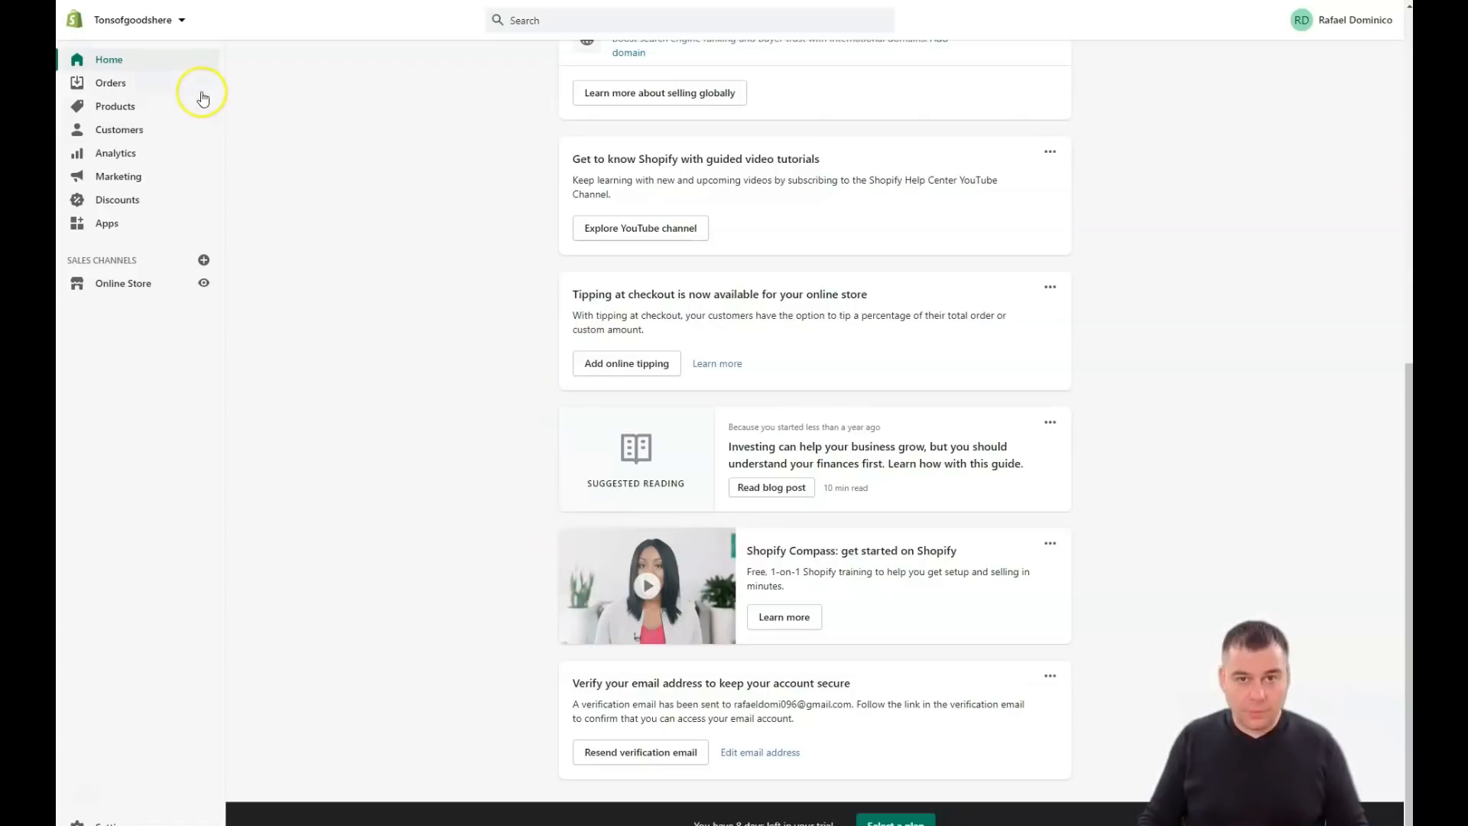
mouse_move(112, 83)
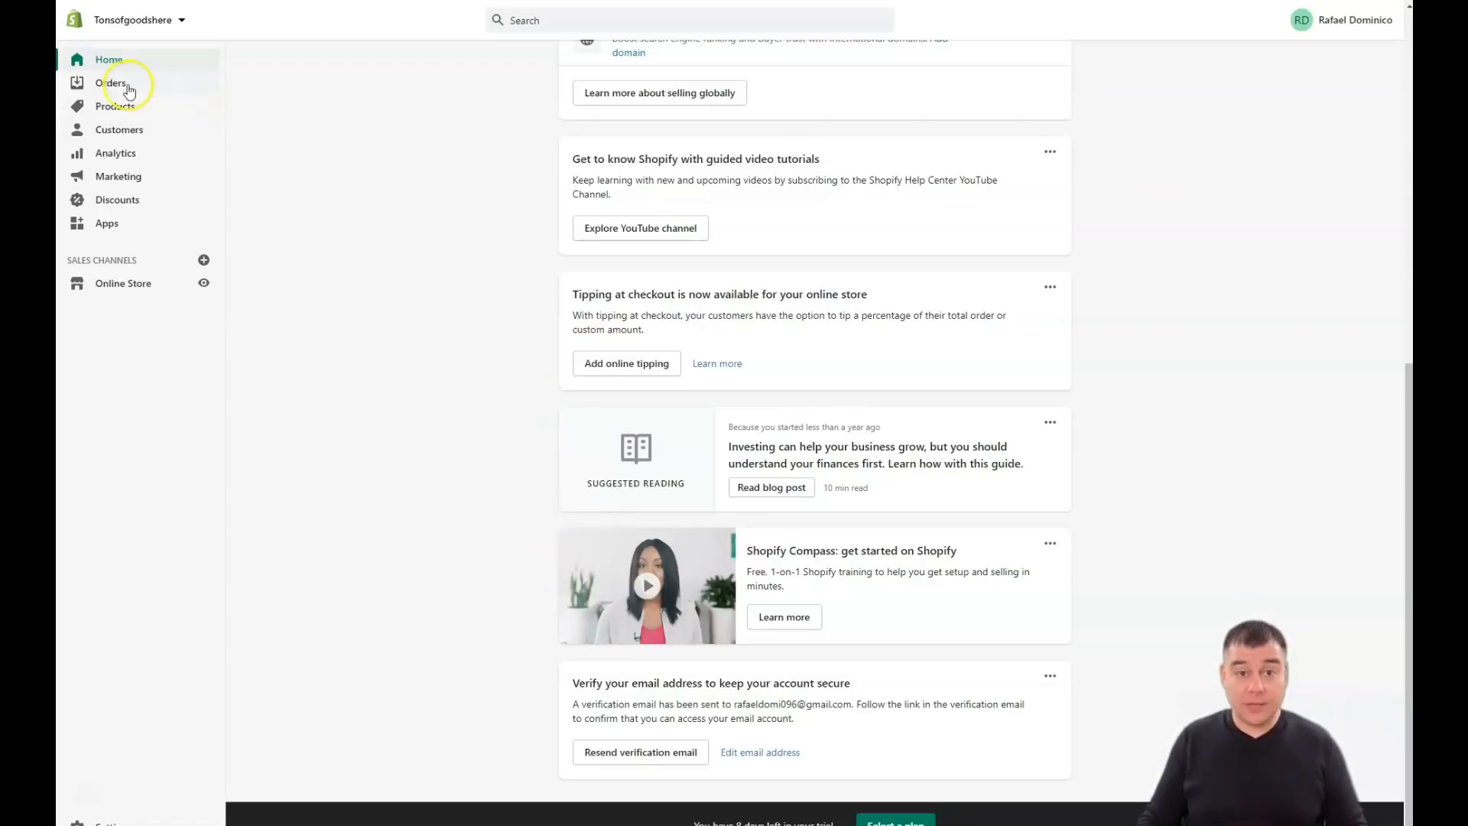
left_click(110, 83)
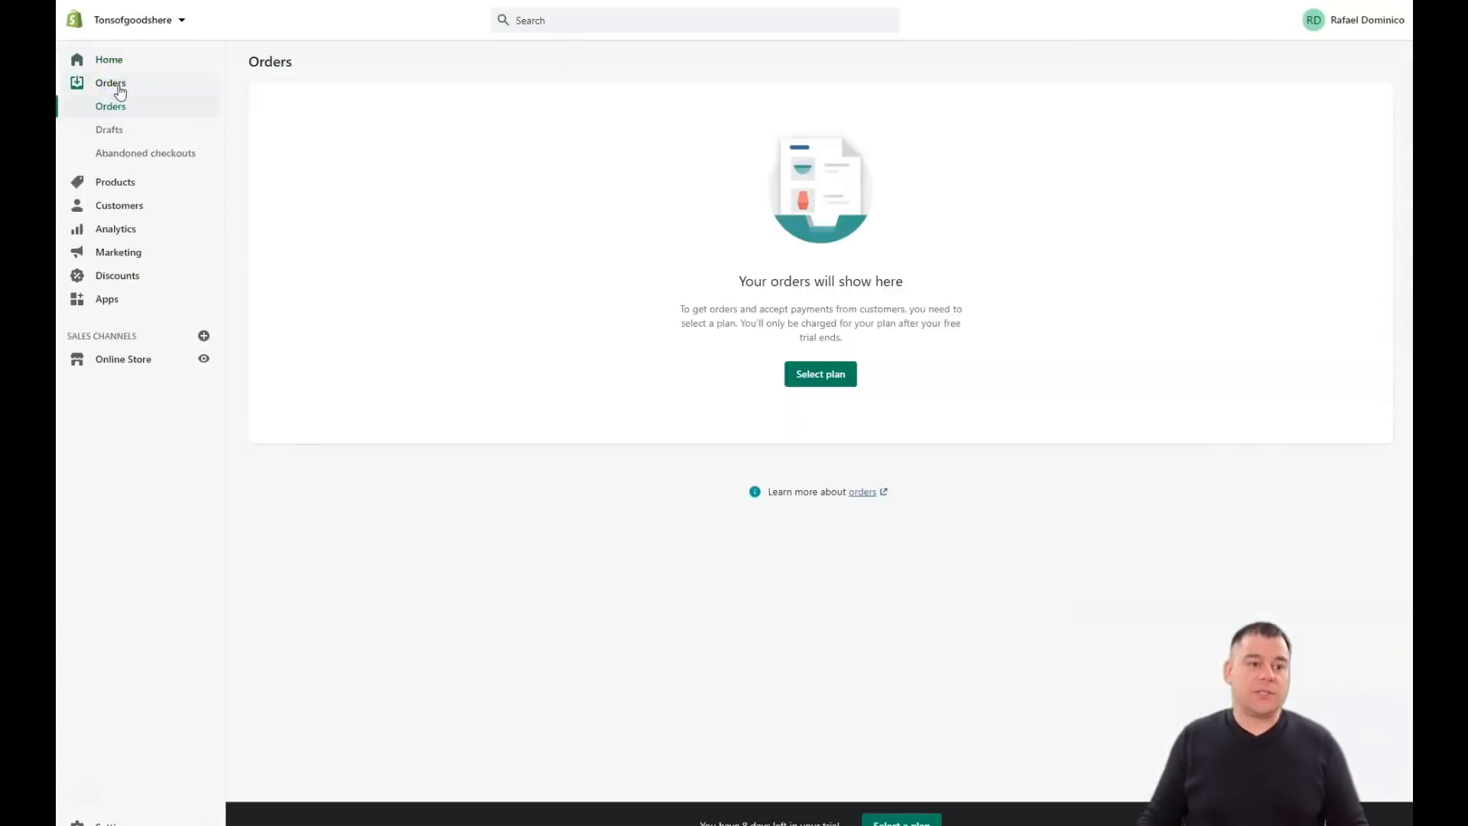
mouse_move(130, 134)
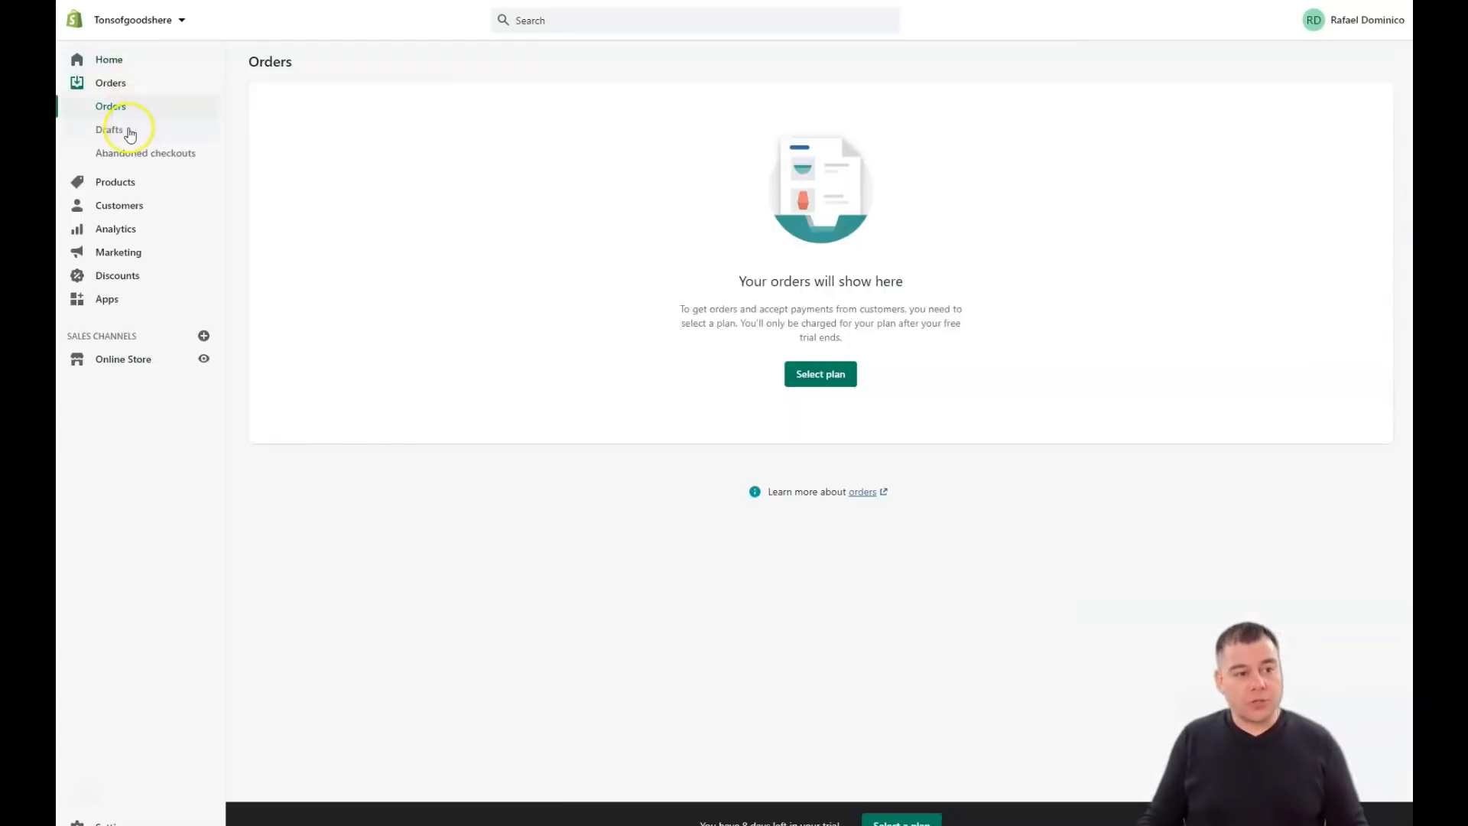
left_click(109, 129)
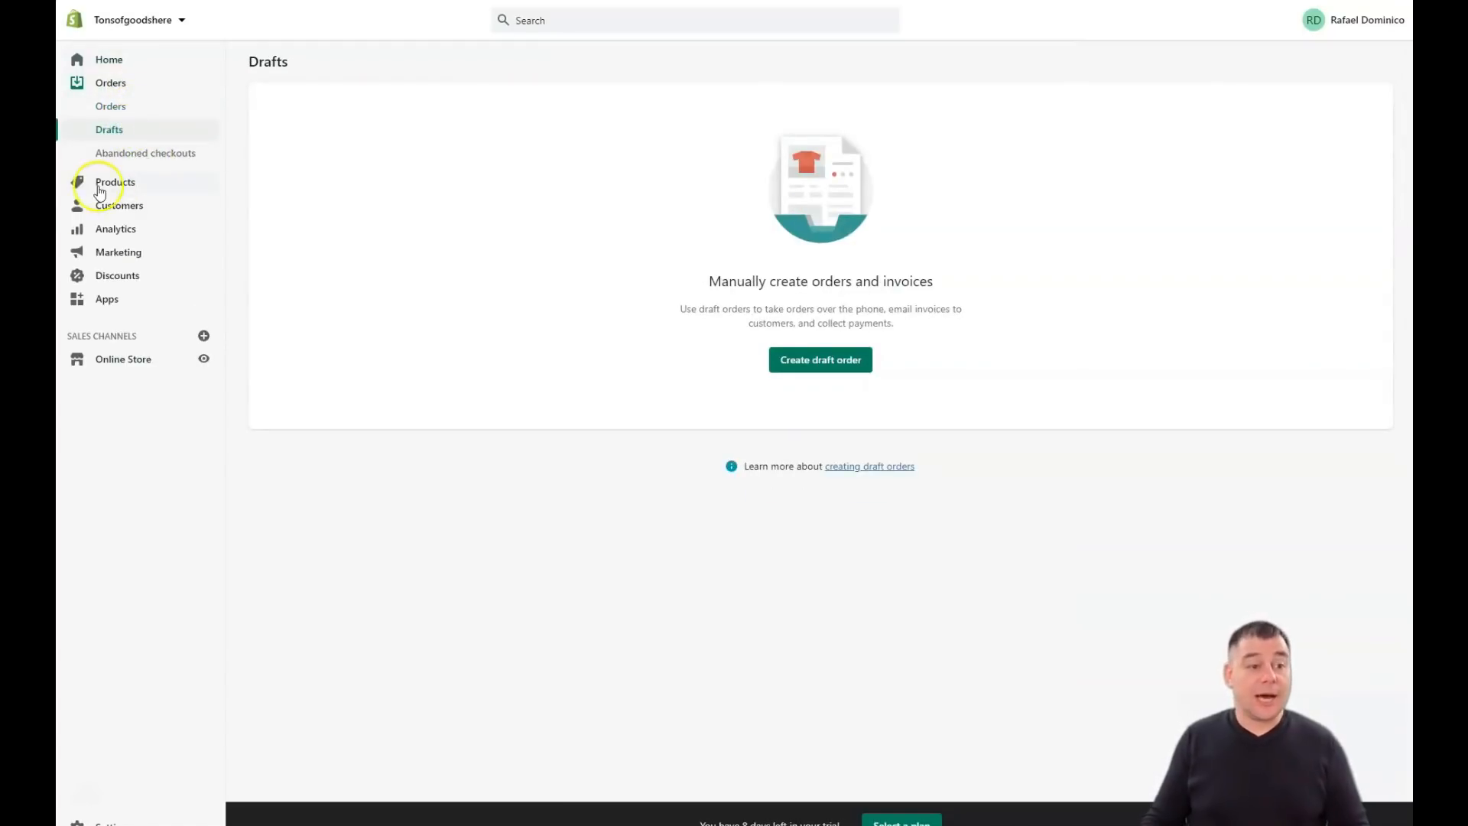
Stop at the empty All products list, then open the Inventory page.
left_click(114, 182)
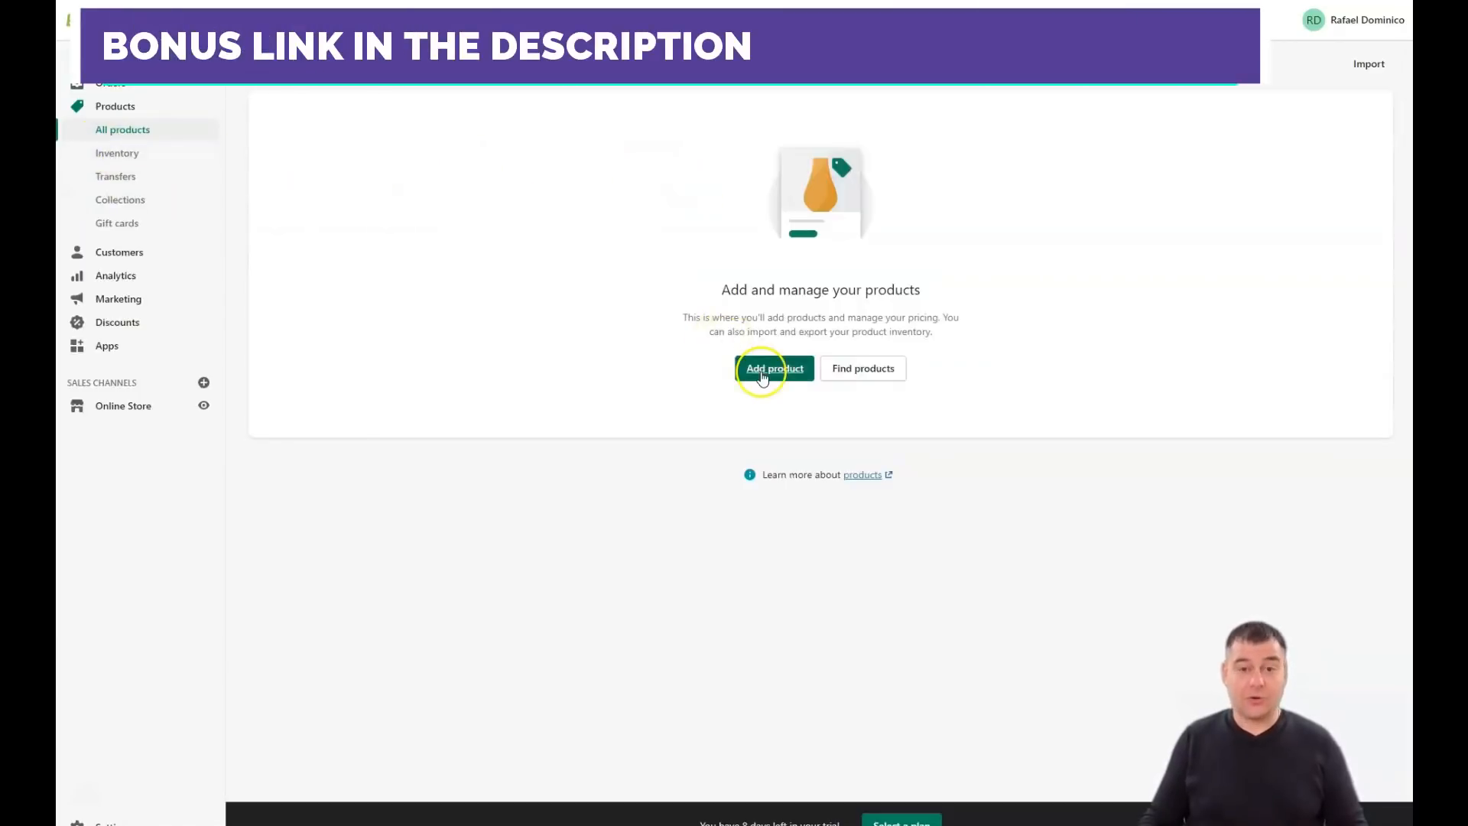
mouse_move(105, 176)
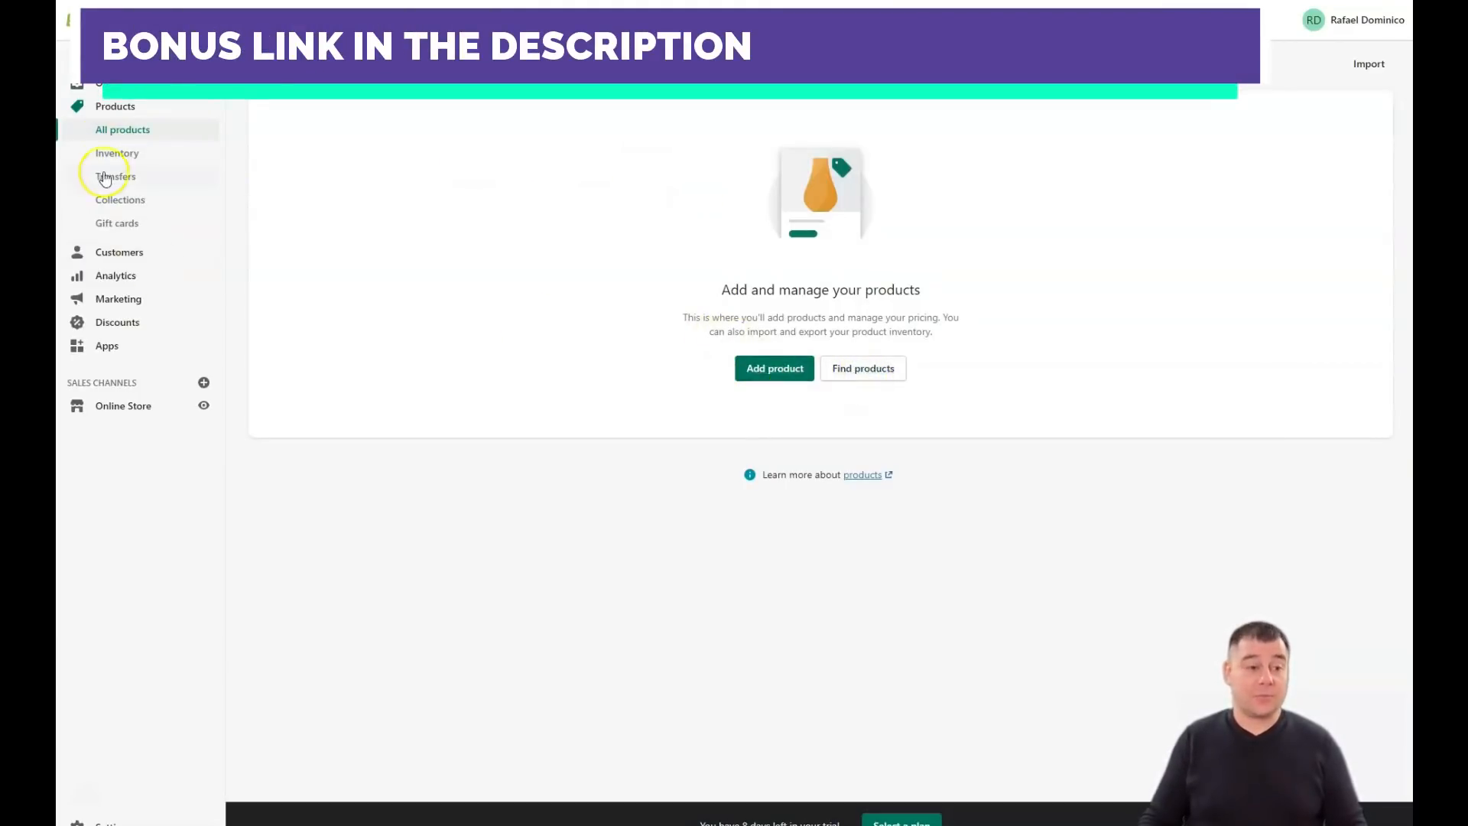
mouse_move(117, 159)
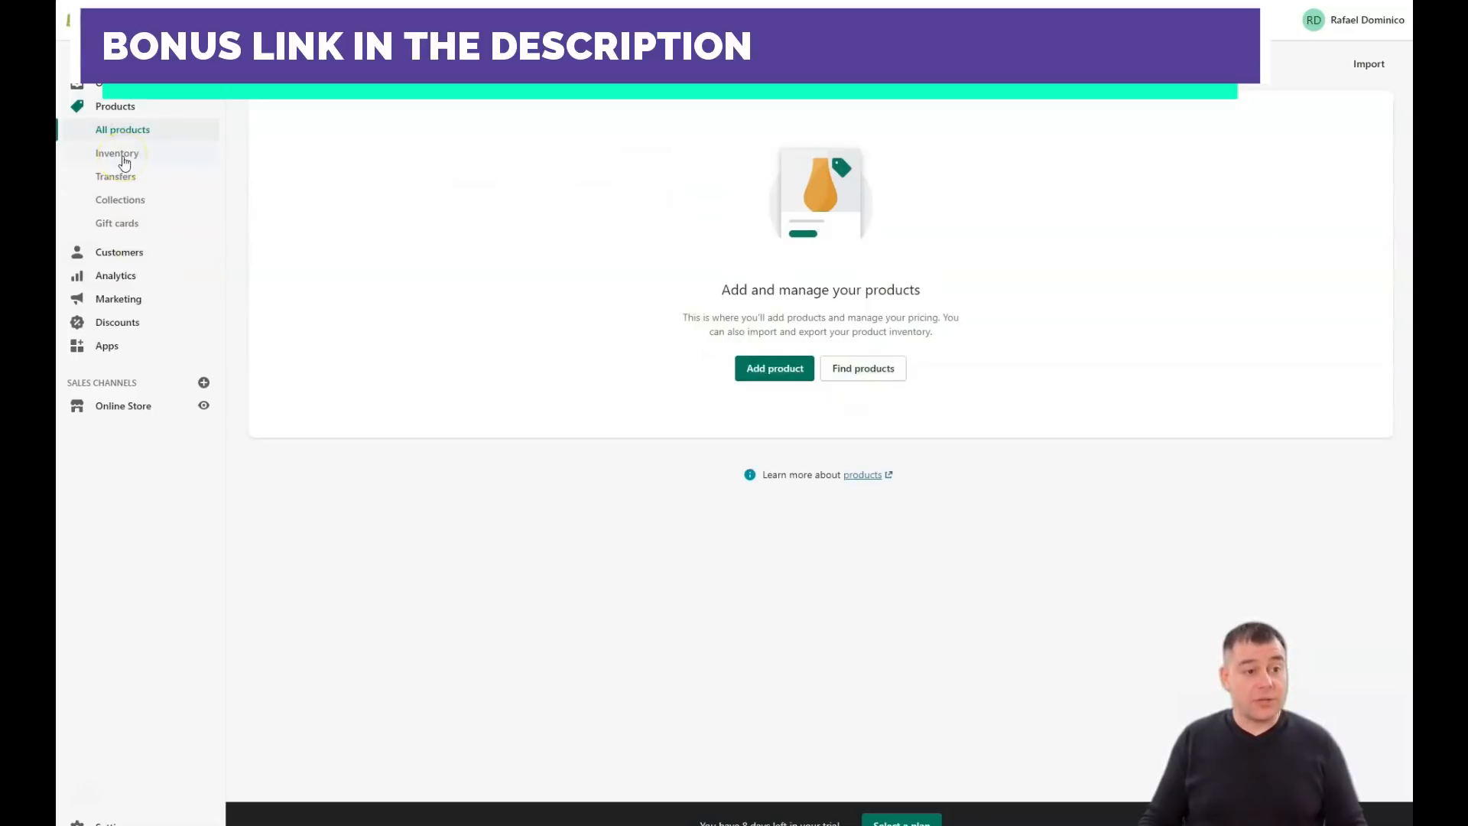
left_click(117, 154)
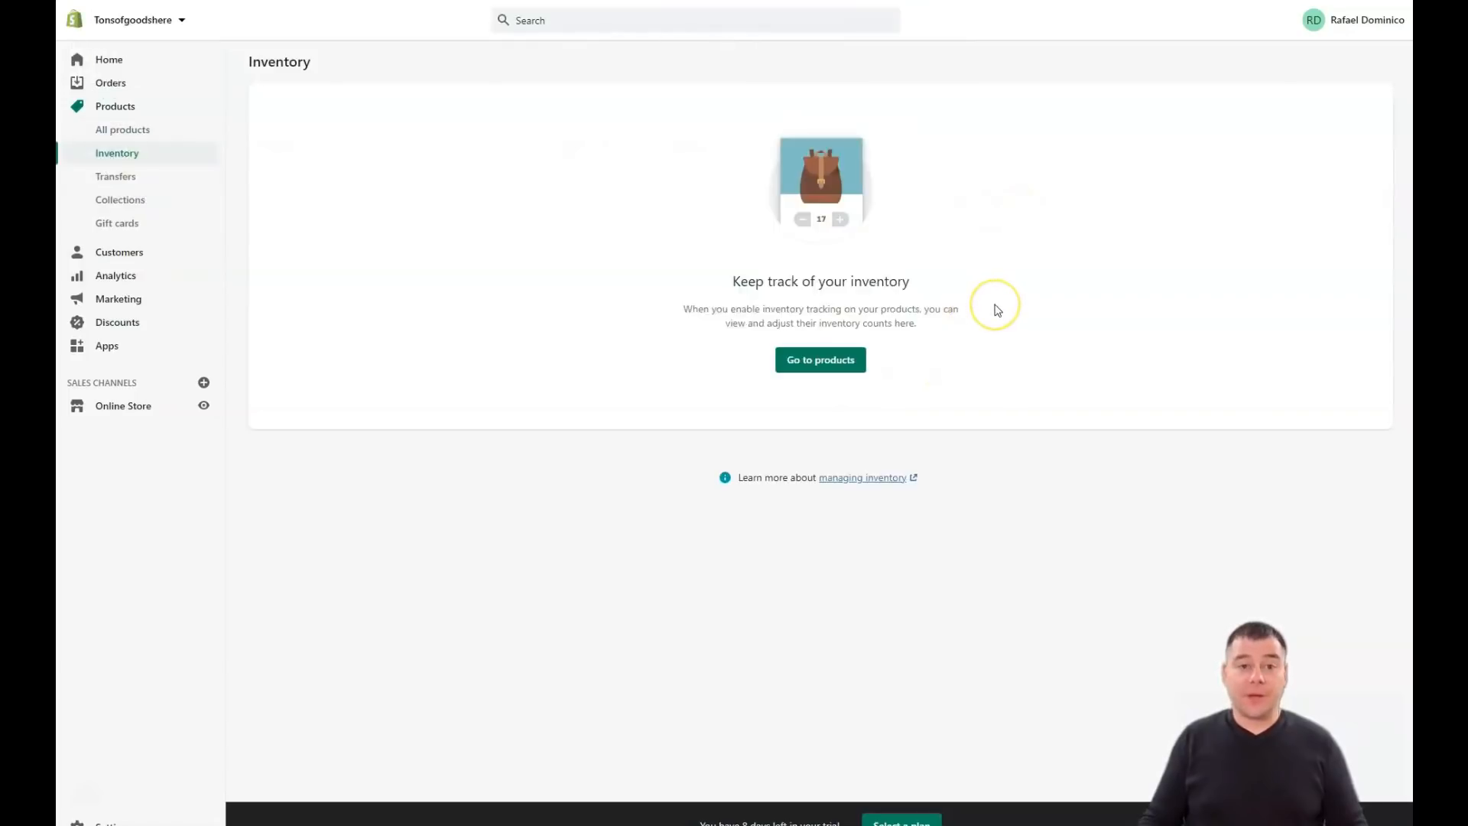
mouse_move(998, 309)
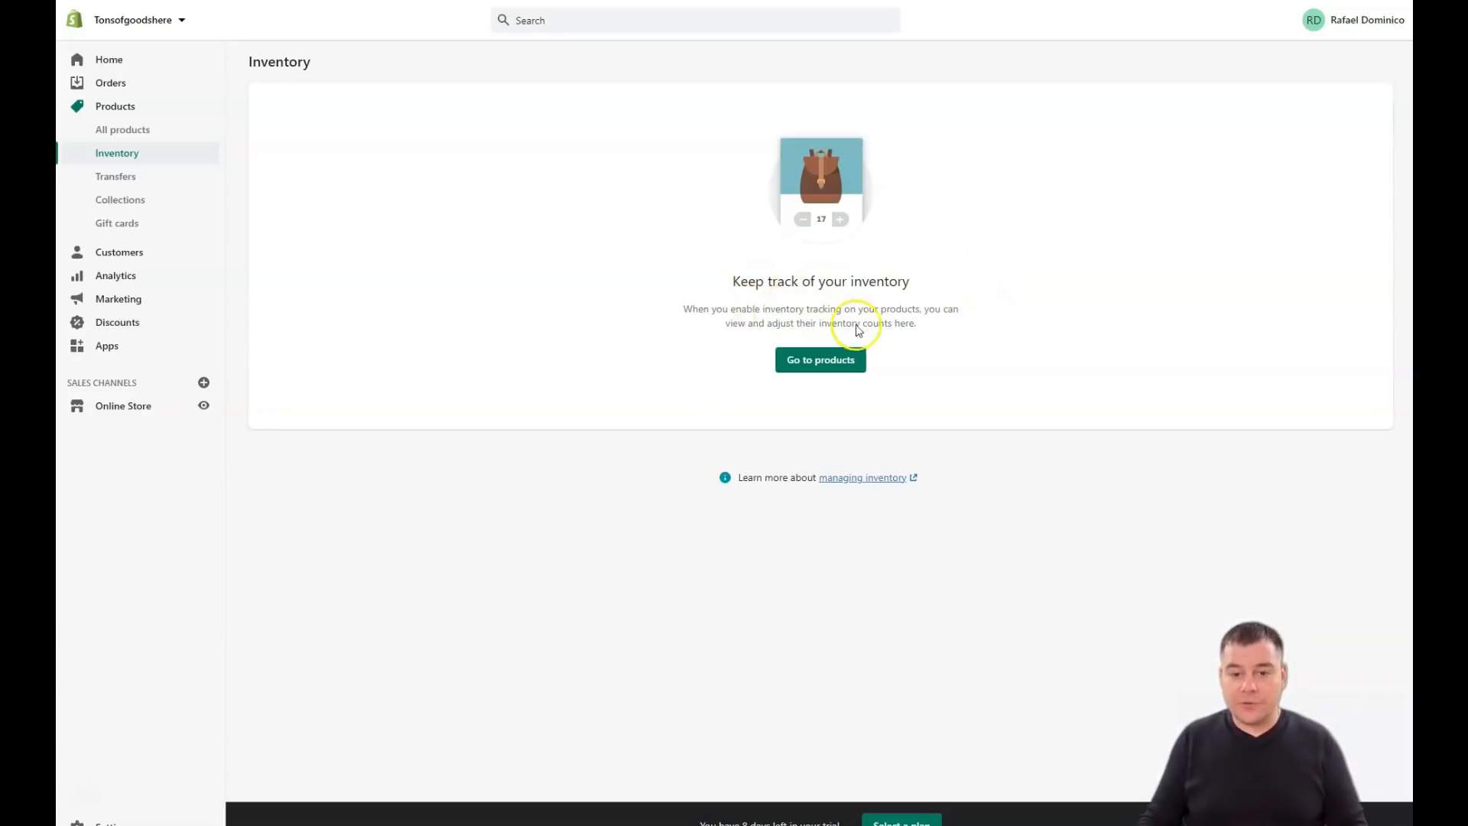
mouse_move(801, 334)
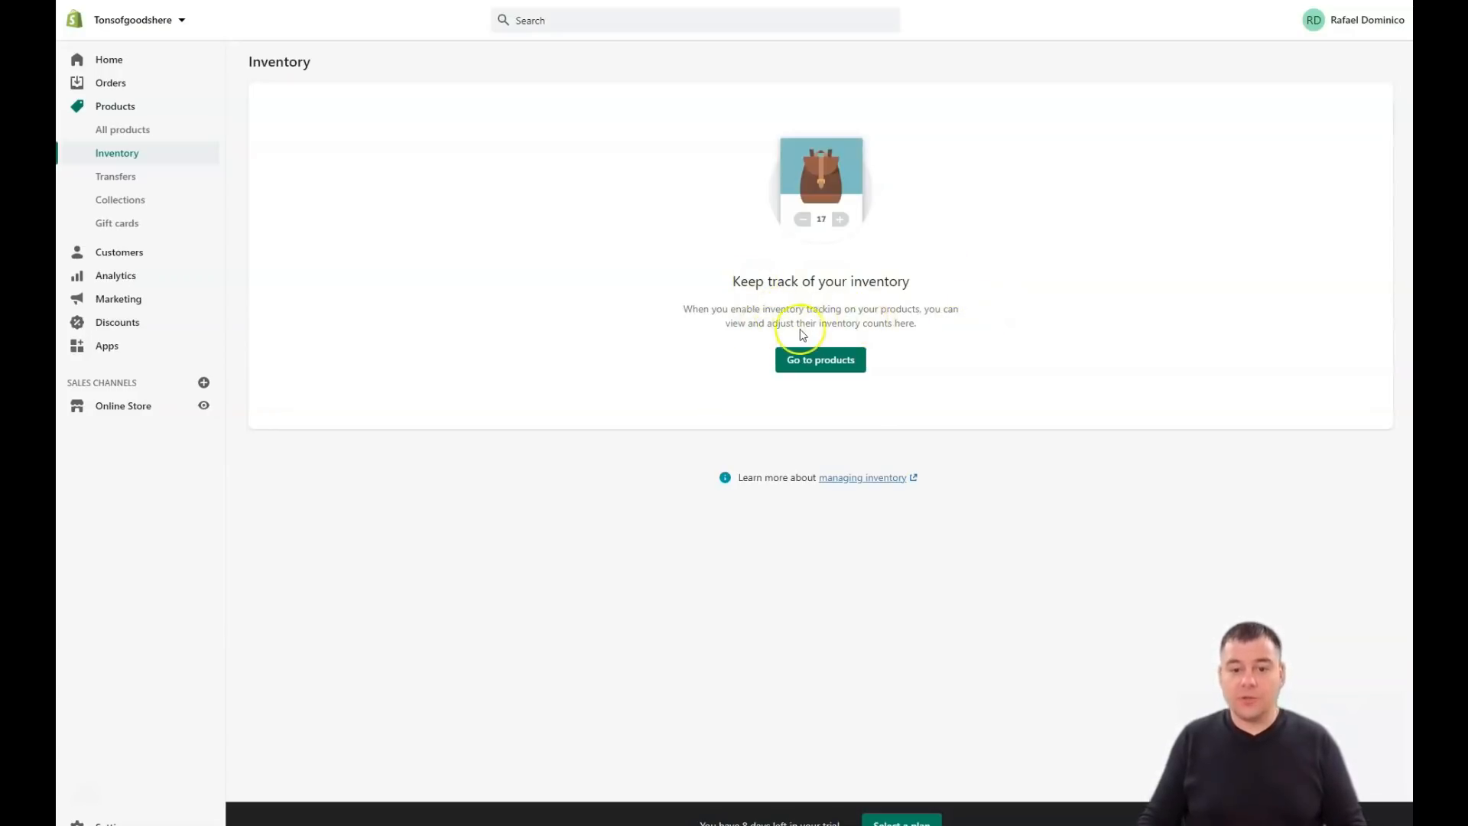
mouse_move(927, 335)
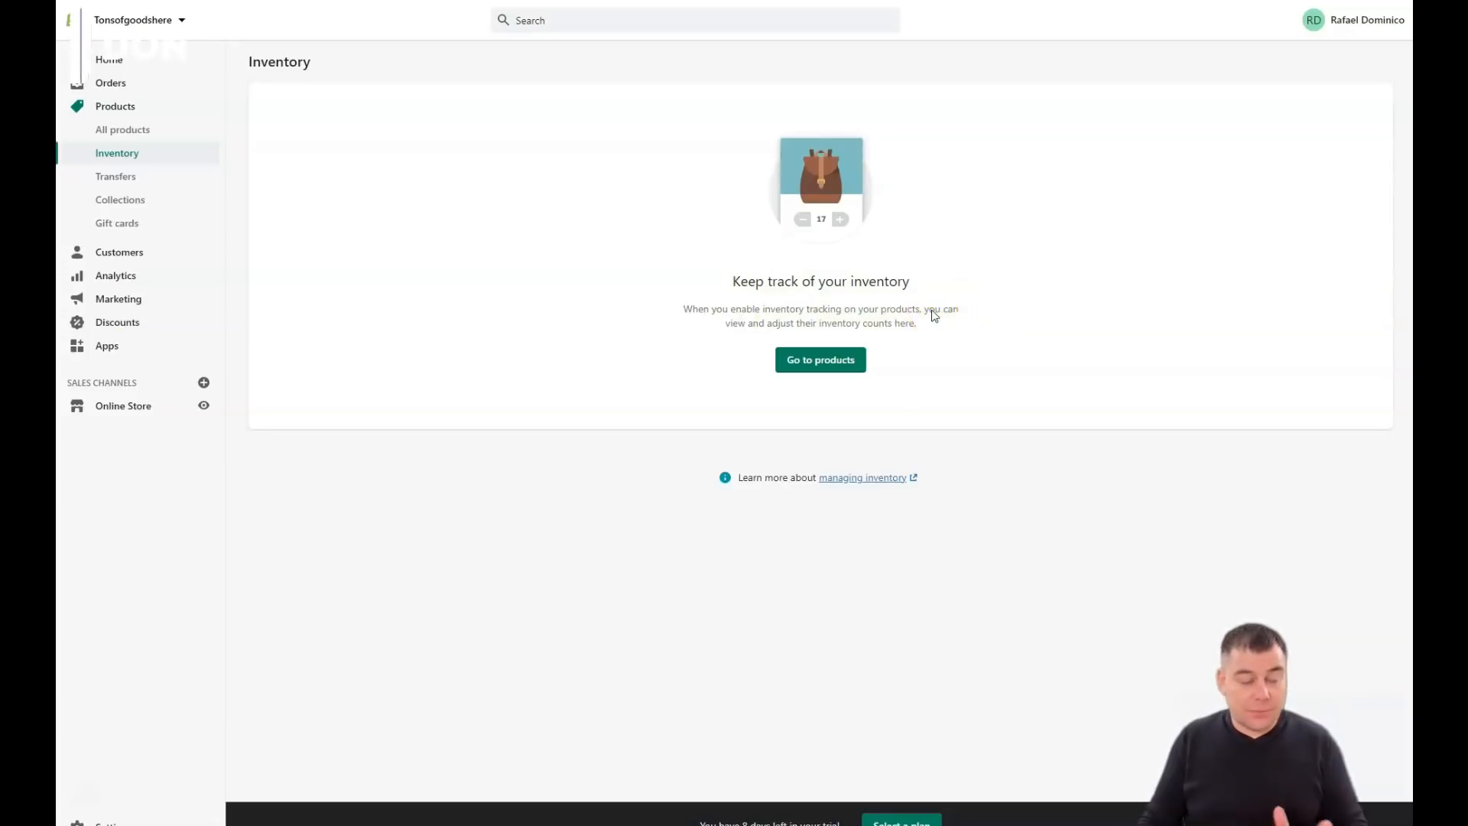
Visit the empty Transfers page, then open Collections listing the Home page collection.
left_click(116, 176)
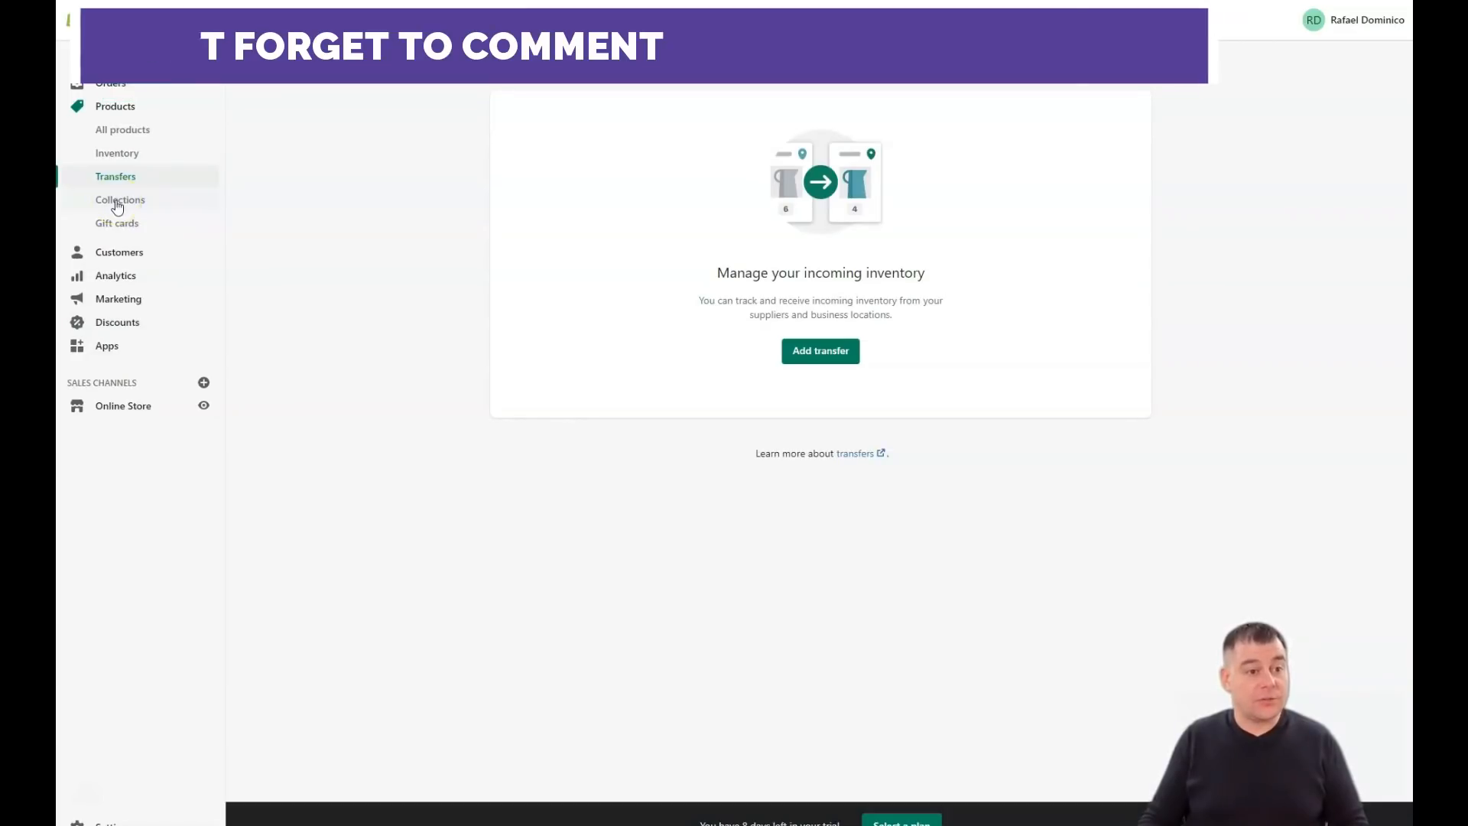
left_click(120, 200)
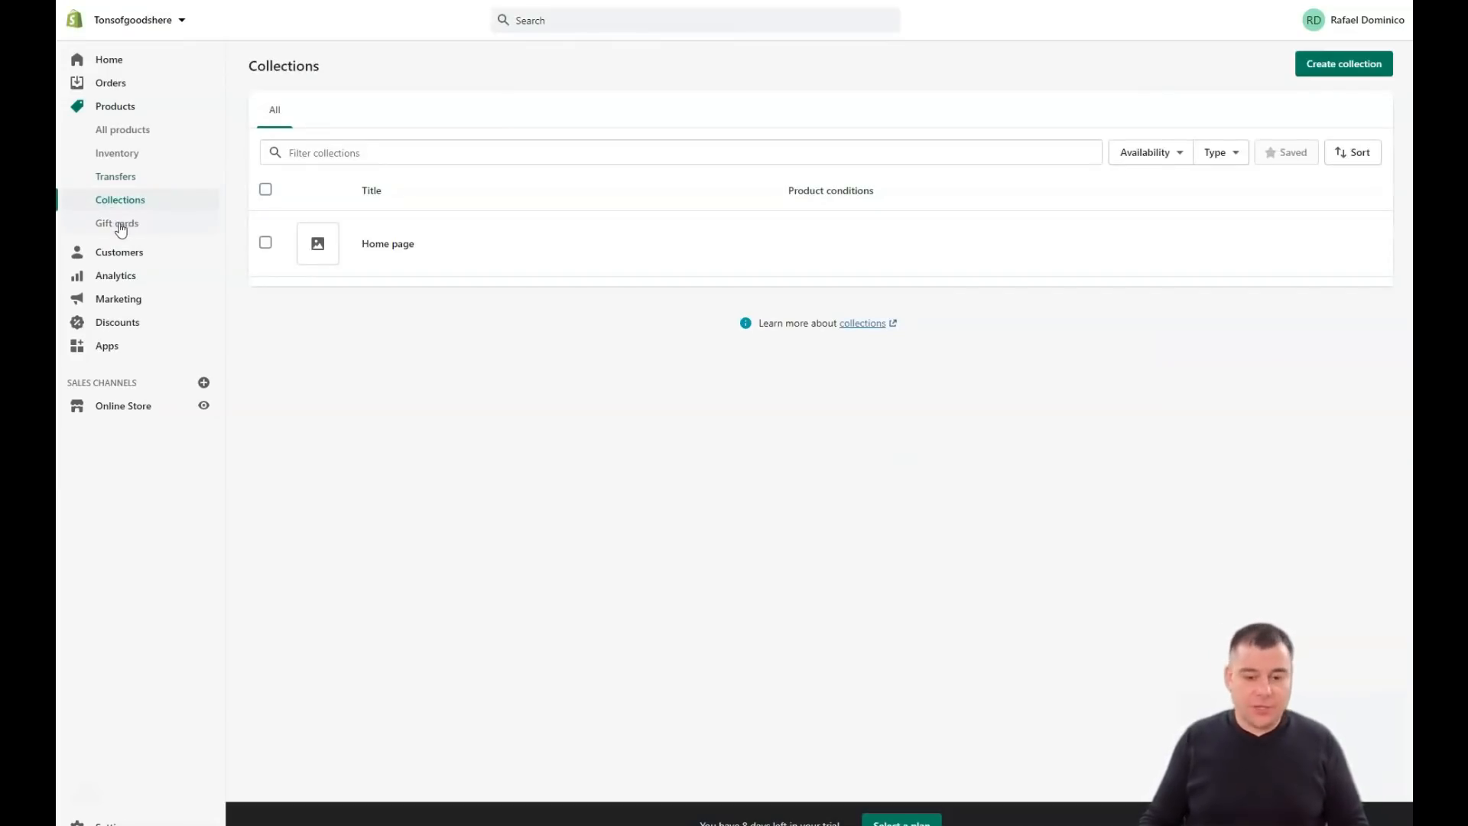
mouse_move(521, 450)
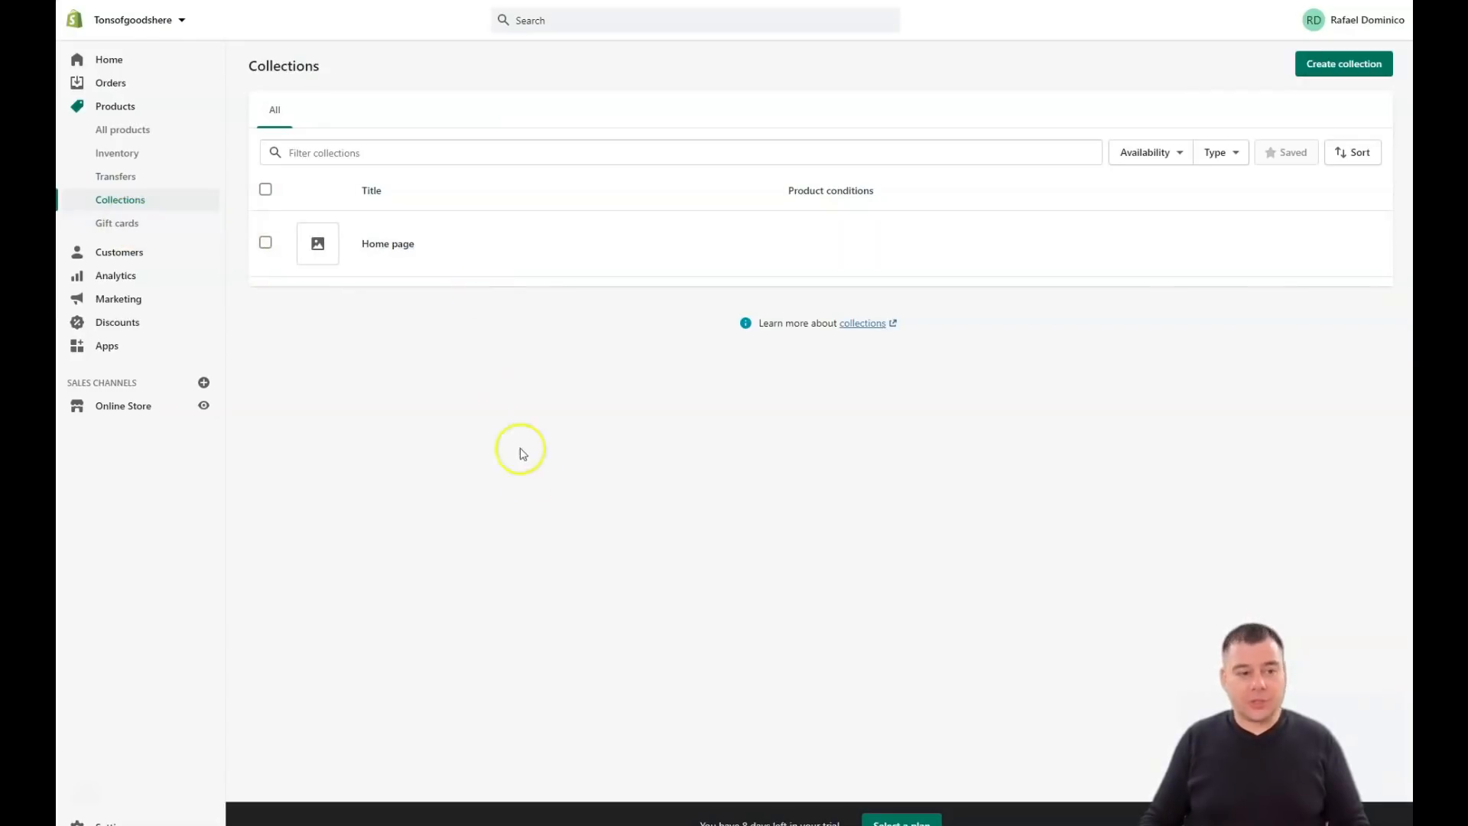
mouse_move(644, 491)
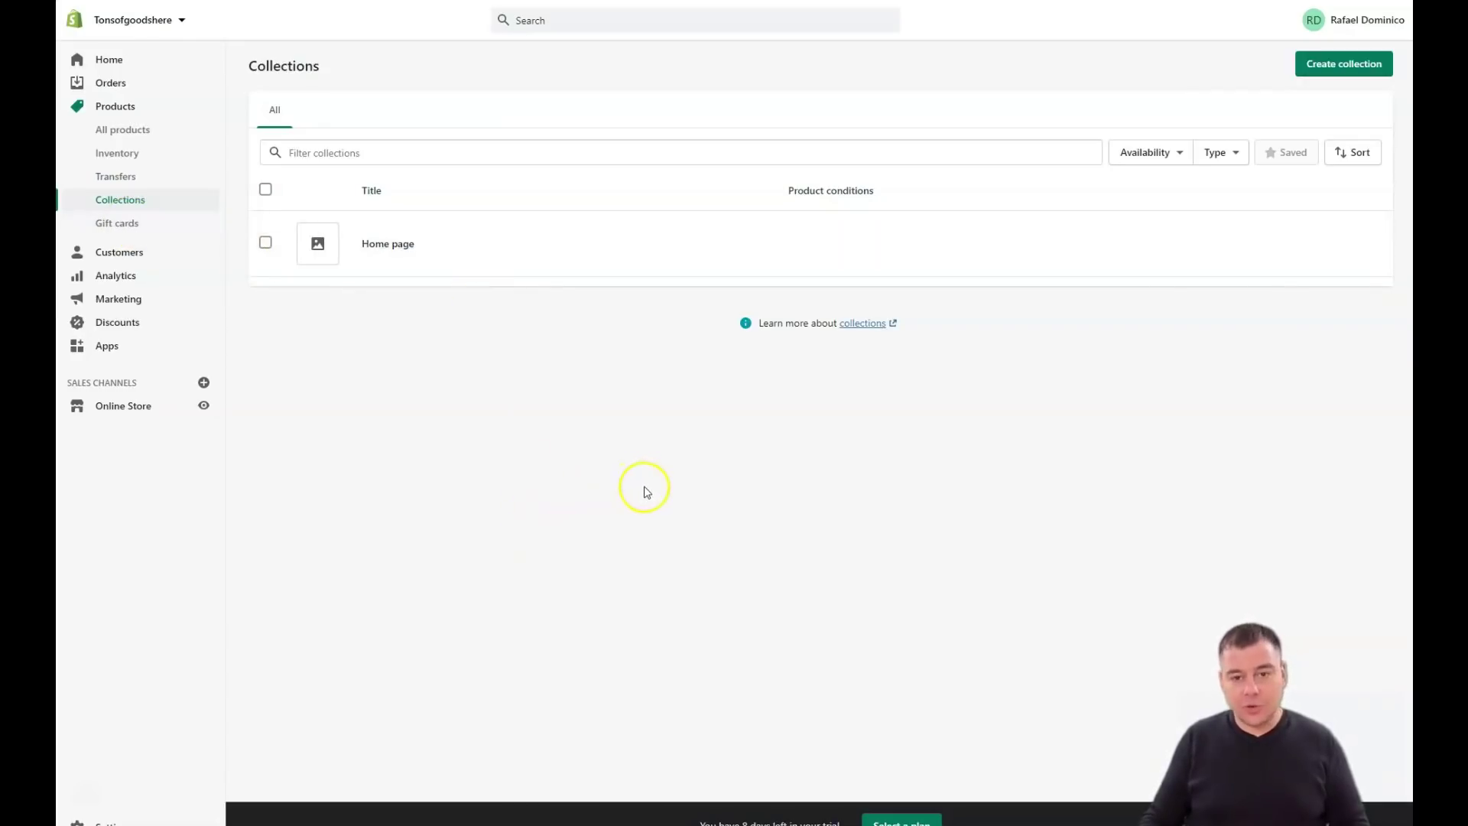
mouse_move(596, 488)
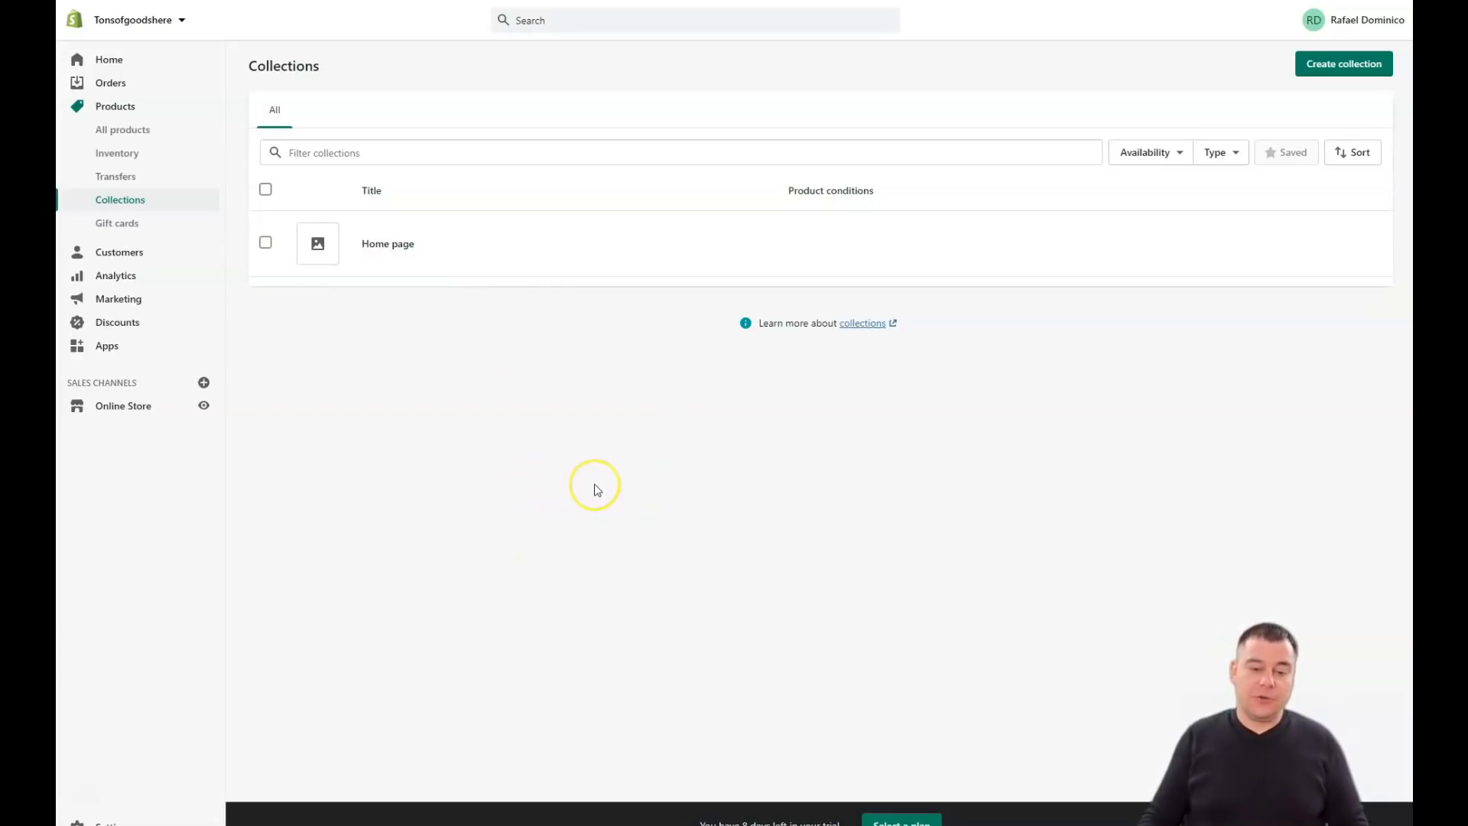
mouse_move(609, 499)
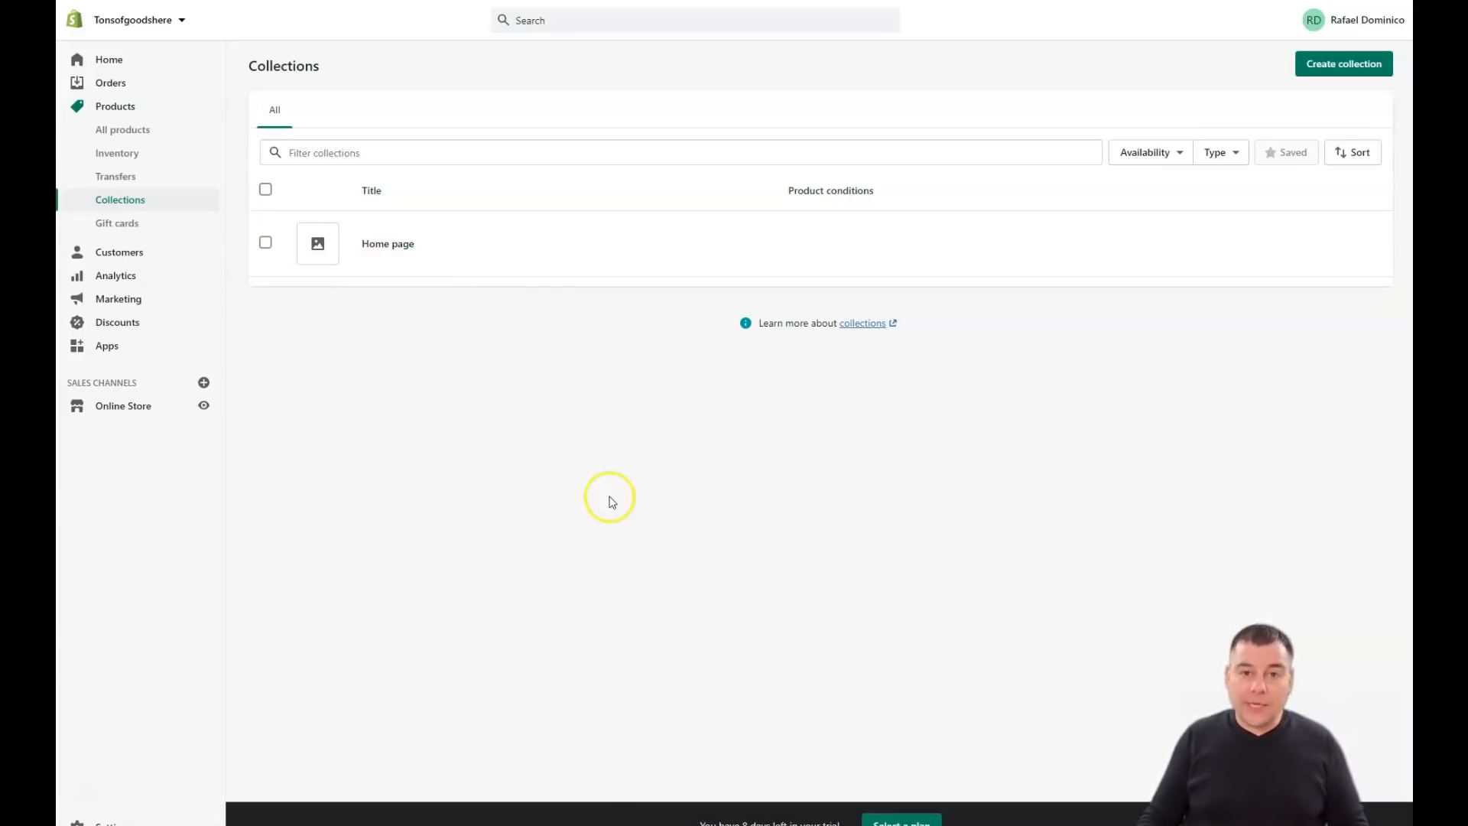
mouse_move(616, 483)
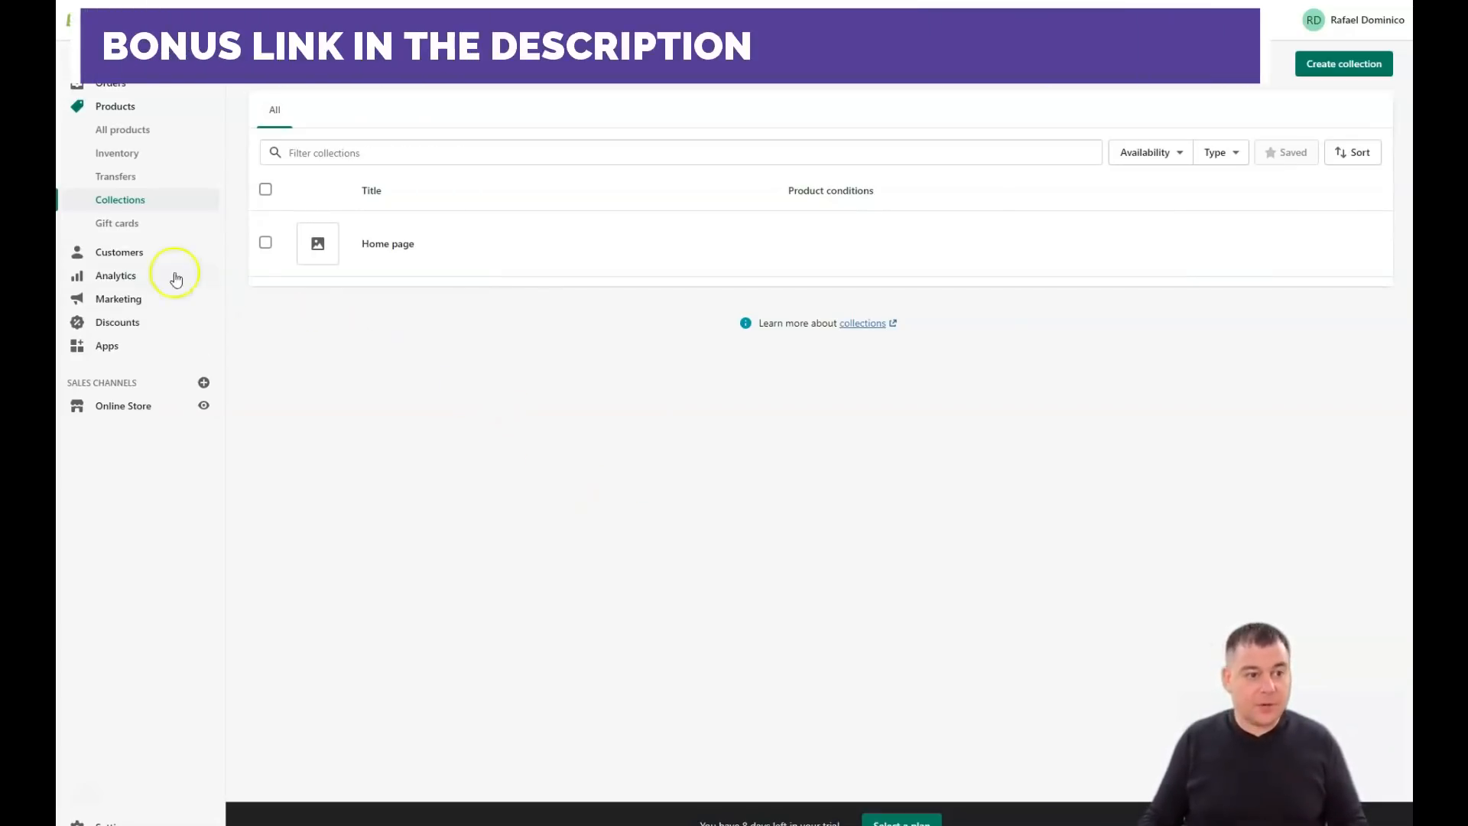
mouse_move(116, 225)
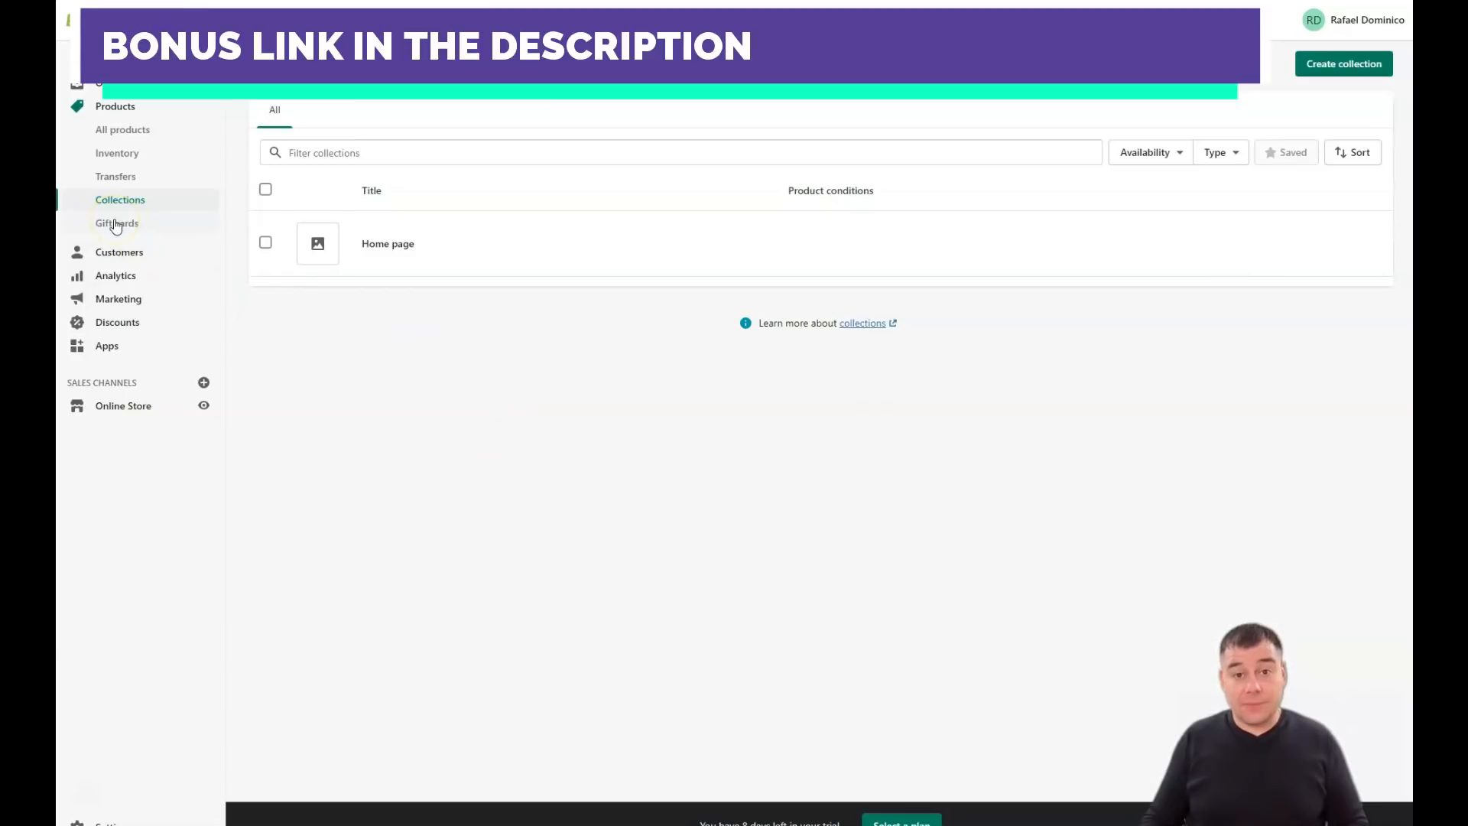
Check the Gift cards page, then open the empty Customers page.
left_click(116, 223)
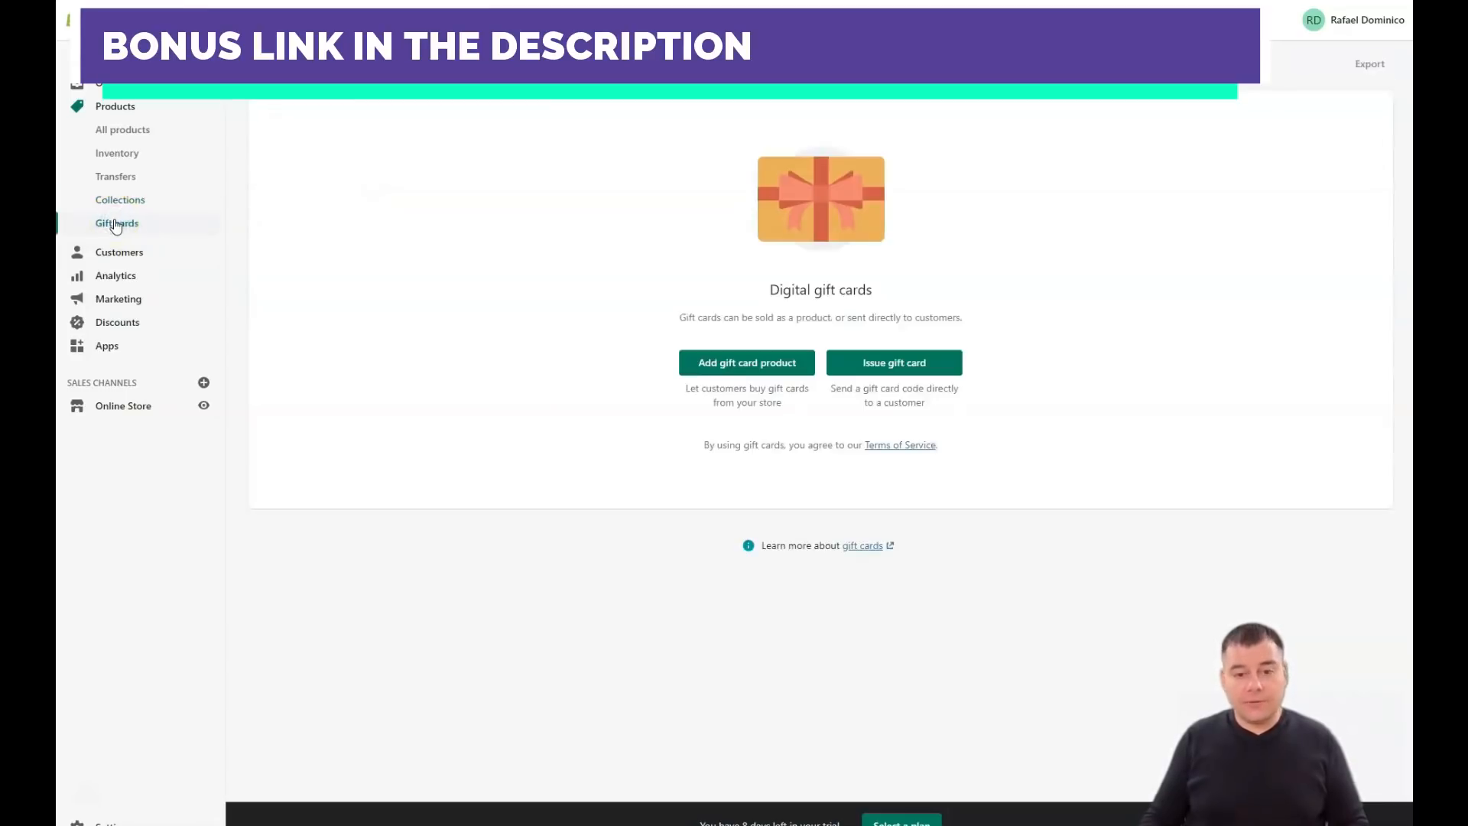
mouse_move(99, 257)
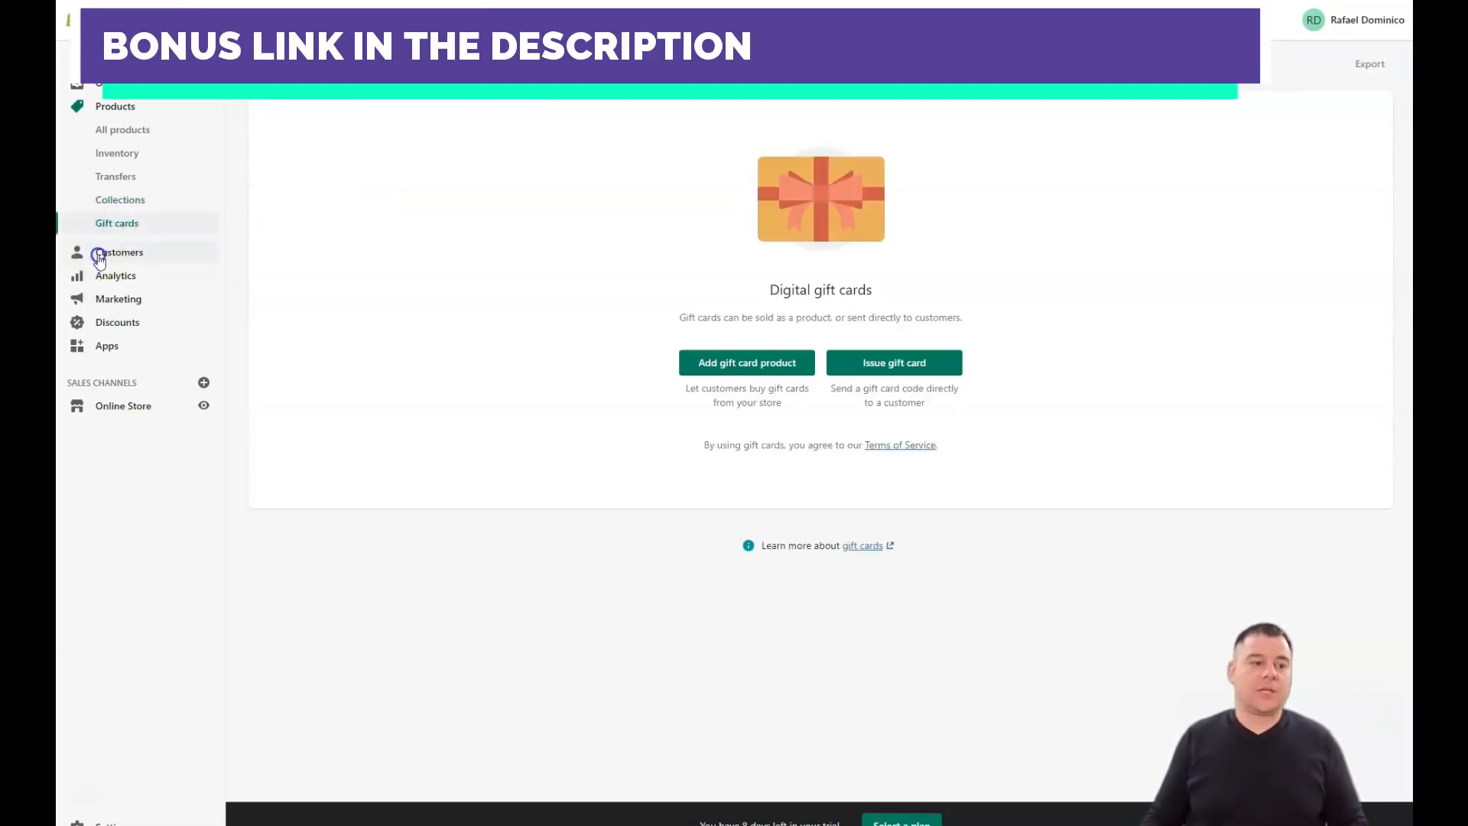
left_click(120, 252)
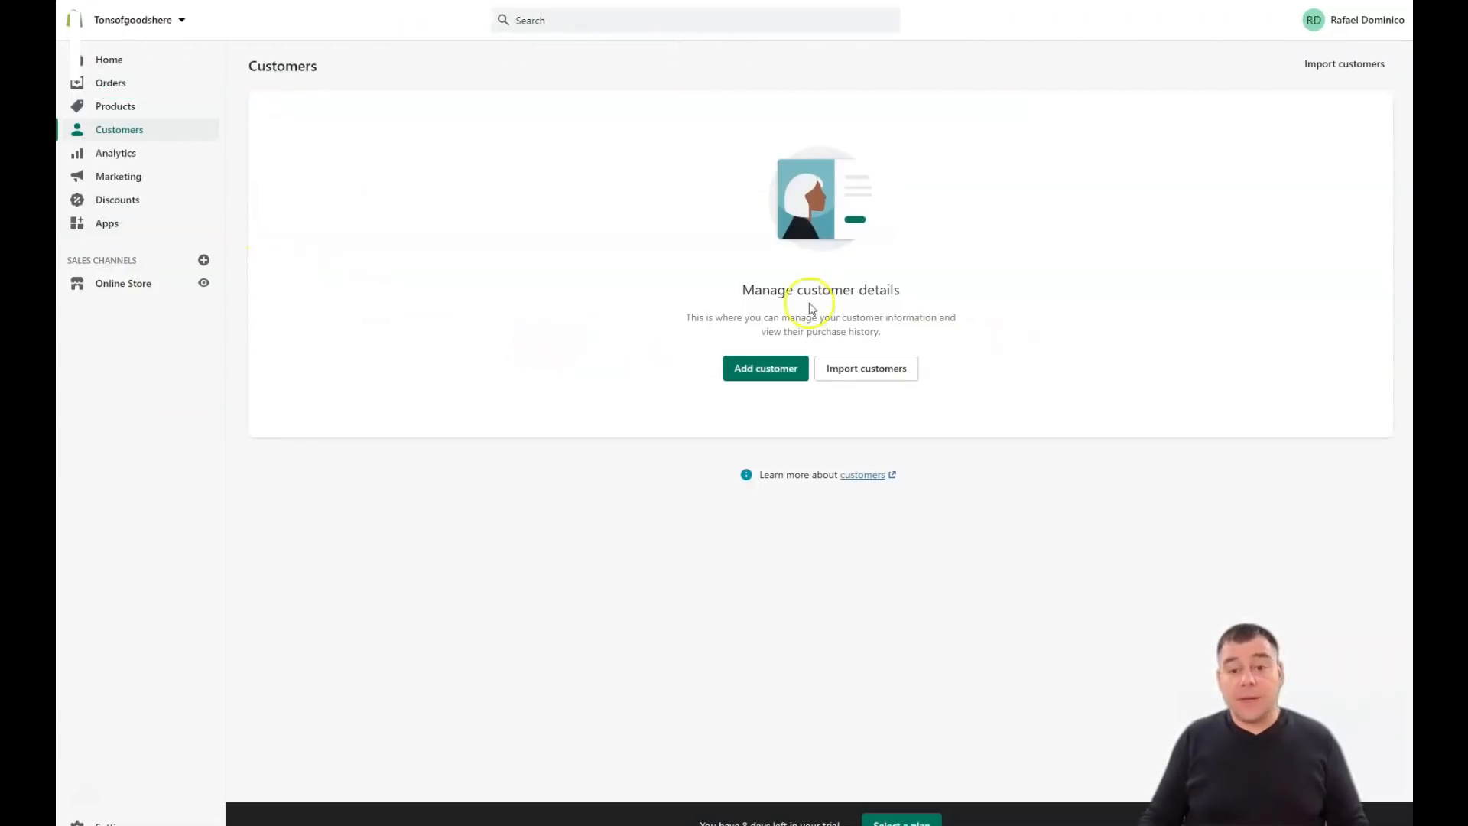
mouse_move(1168, 355)
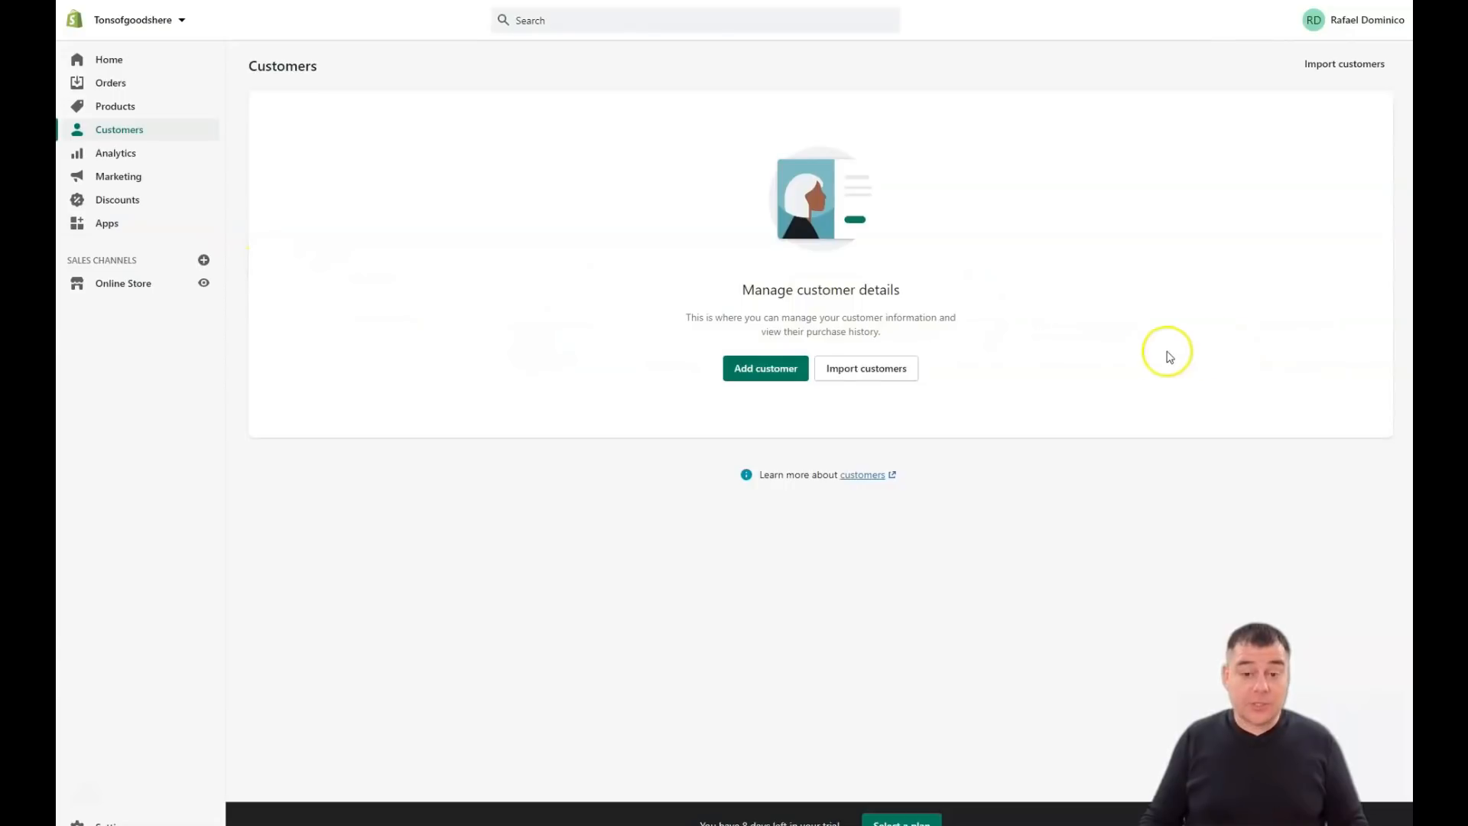
mouse_move(1154, 325)
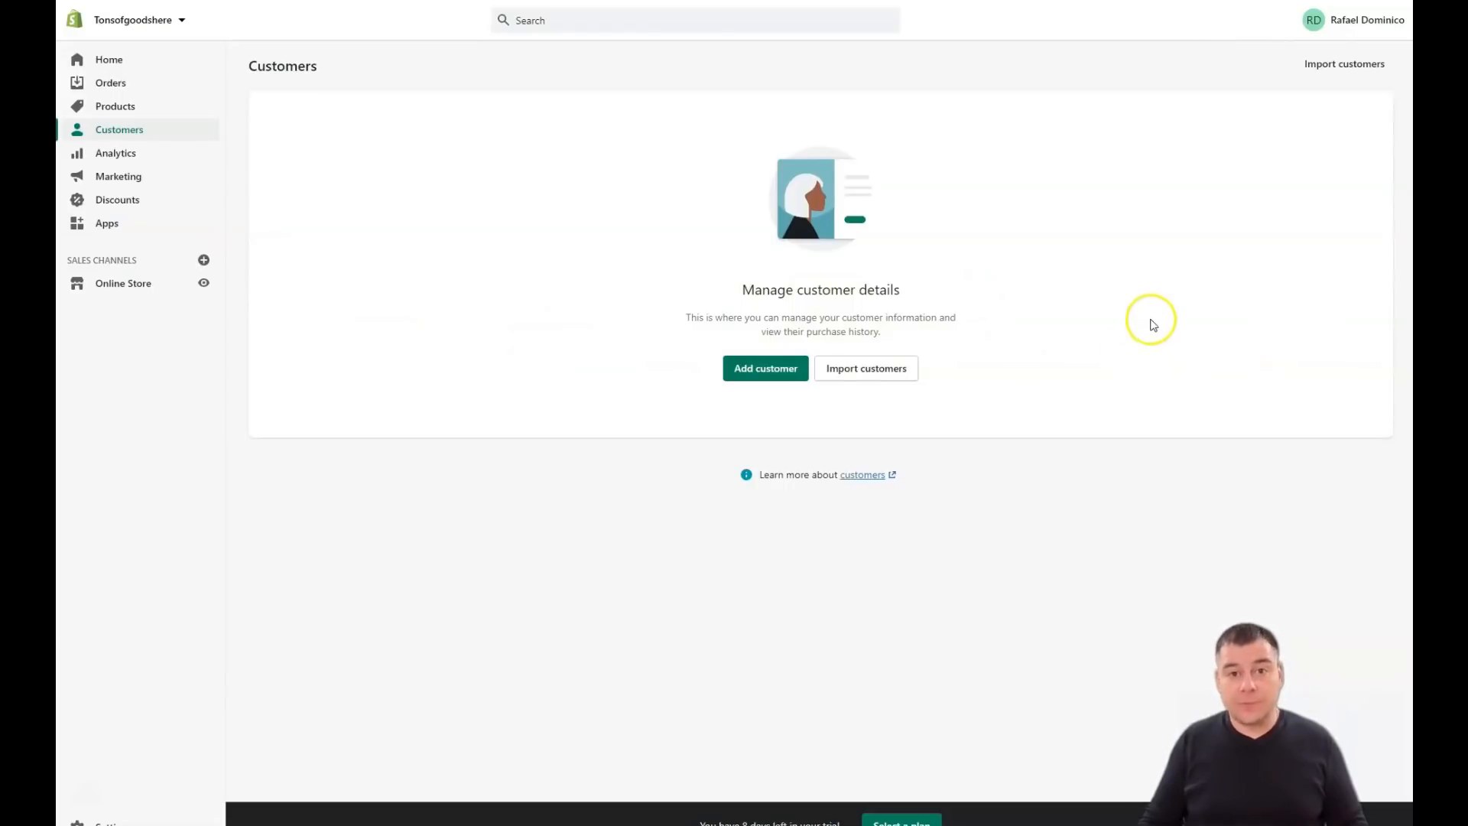
mouse_move(1143, 329)
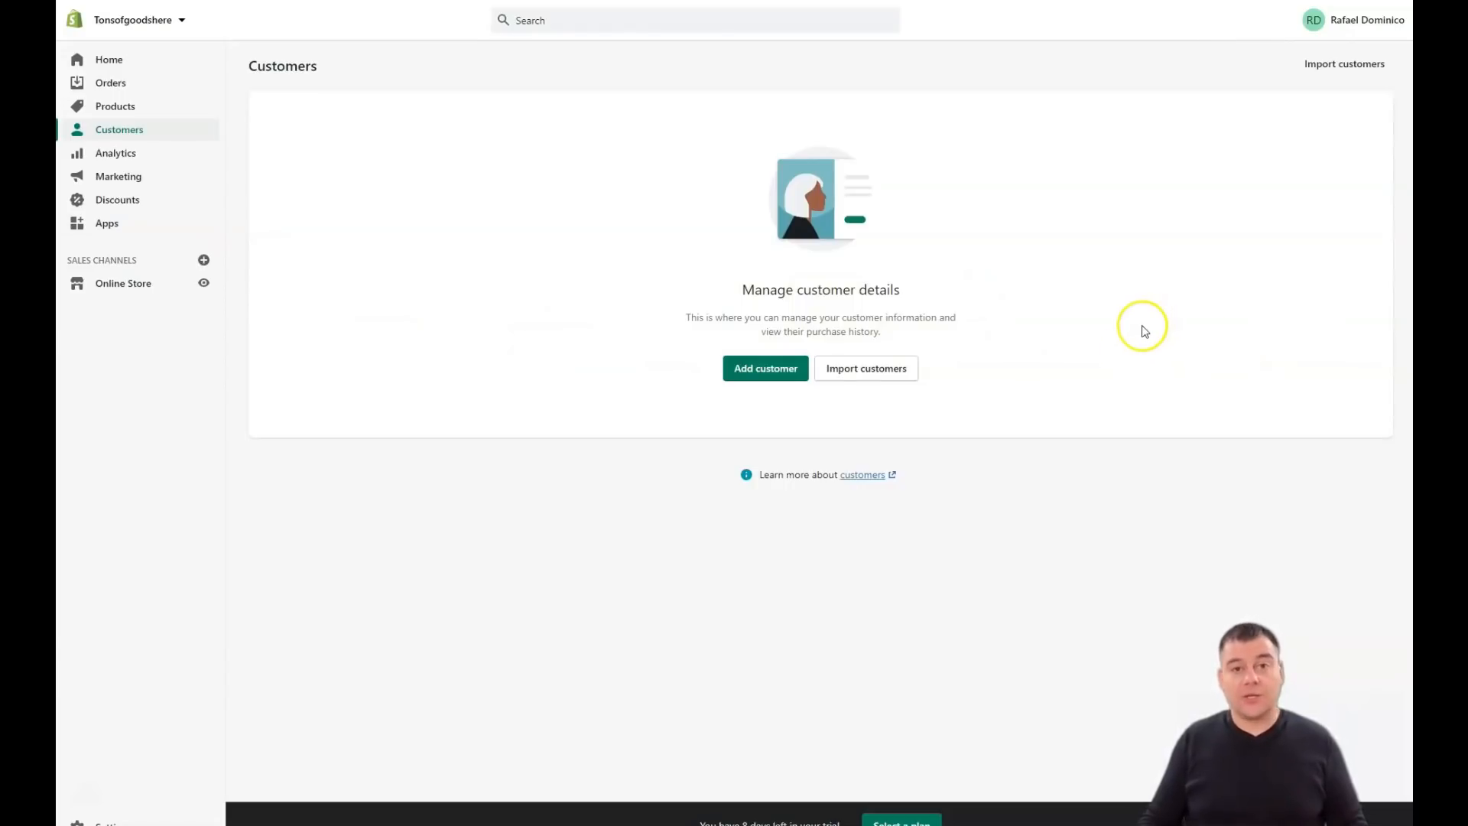
mouse_move(200, 204)
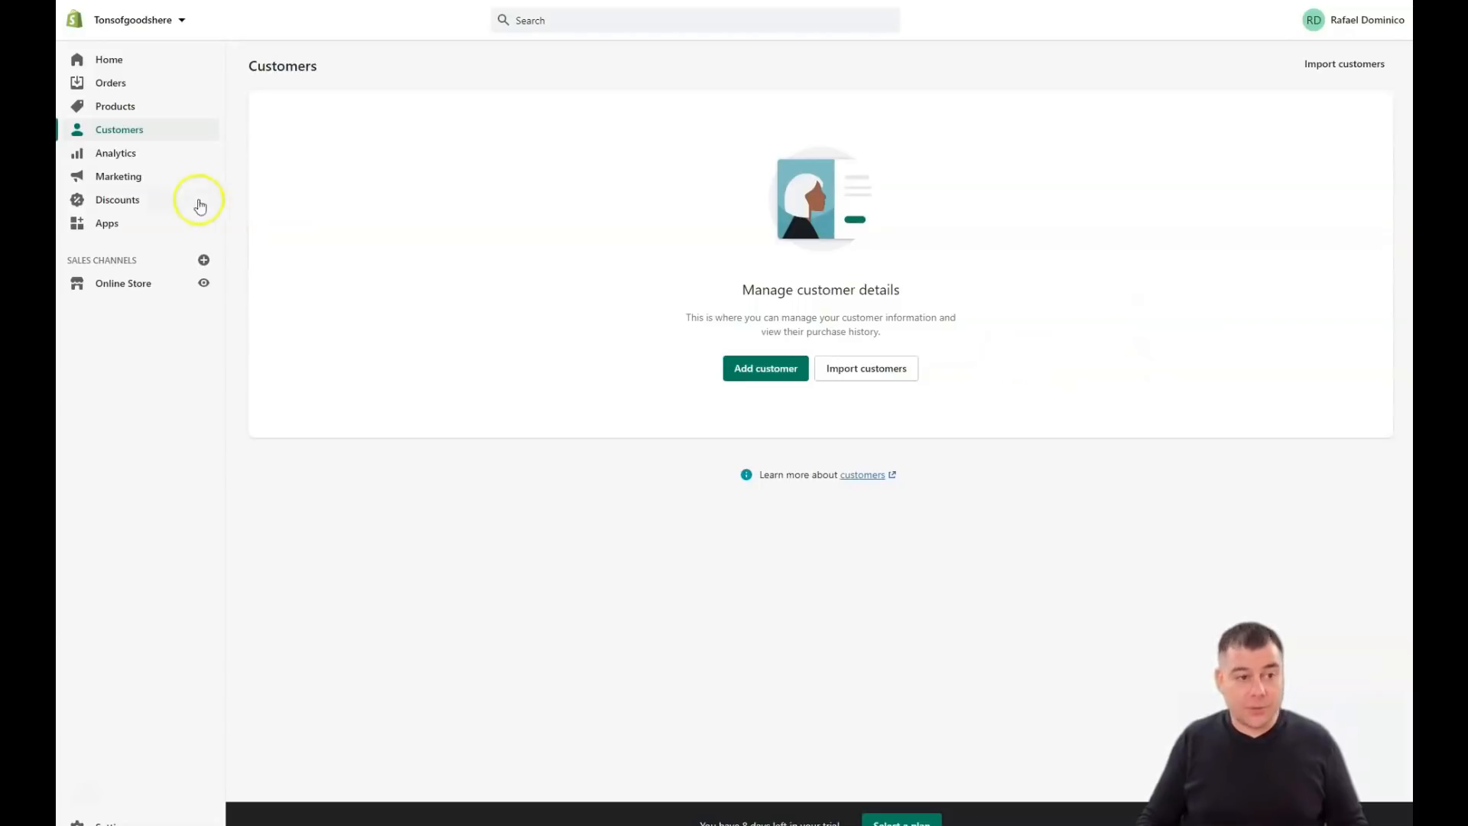
Open Analytics and scroll through the zero-sales, sessions and orders report cards.
left_click(116, 153)
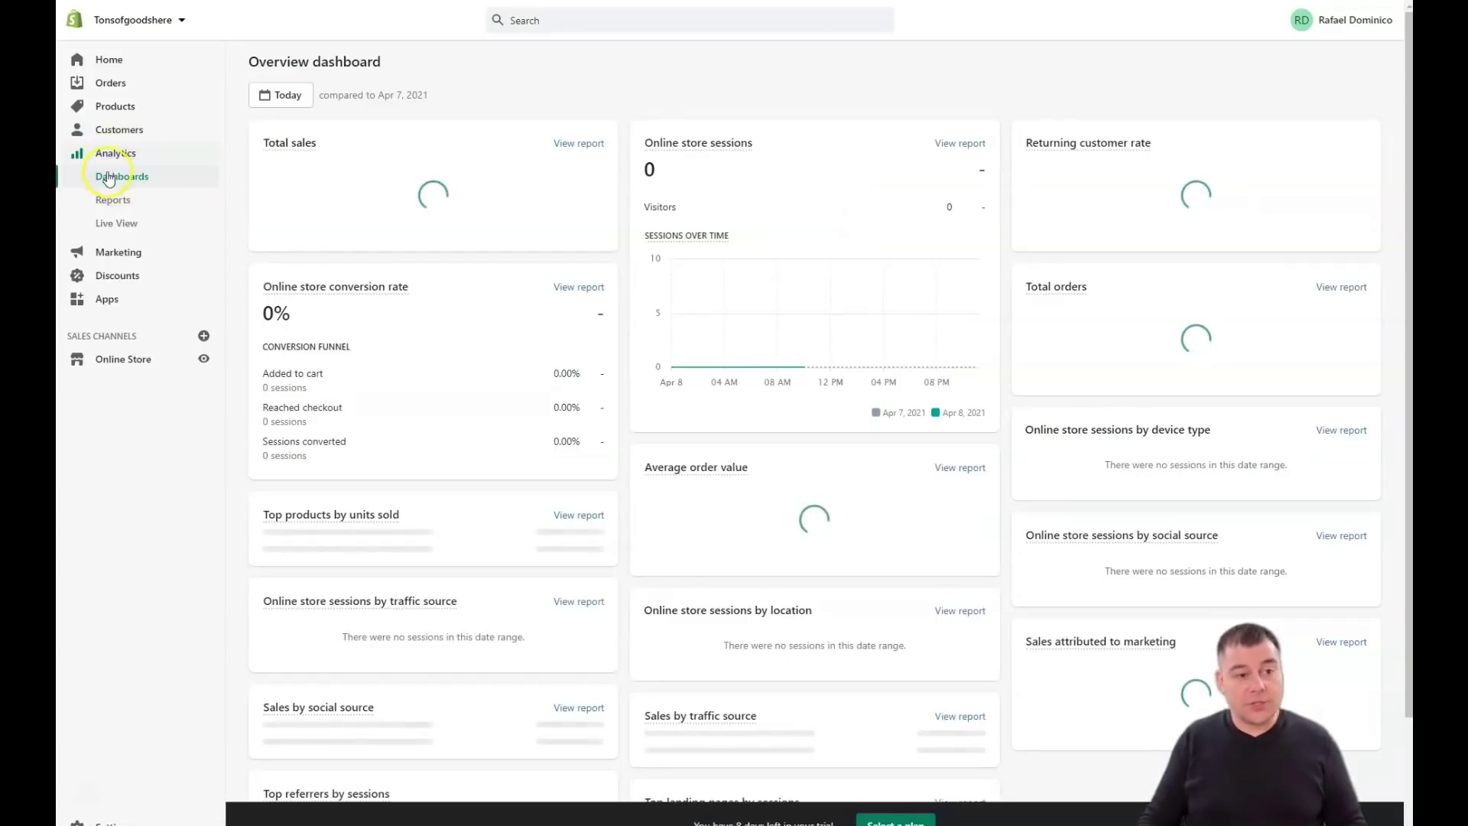
scroll("down", 3)
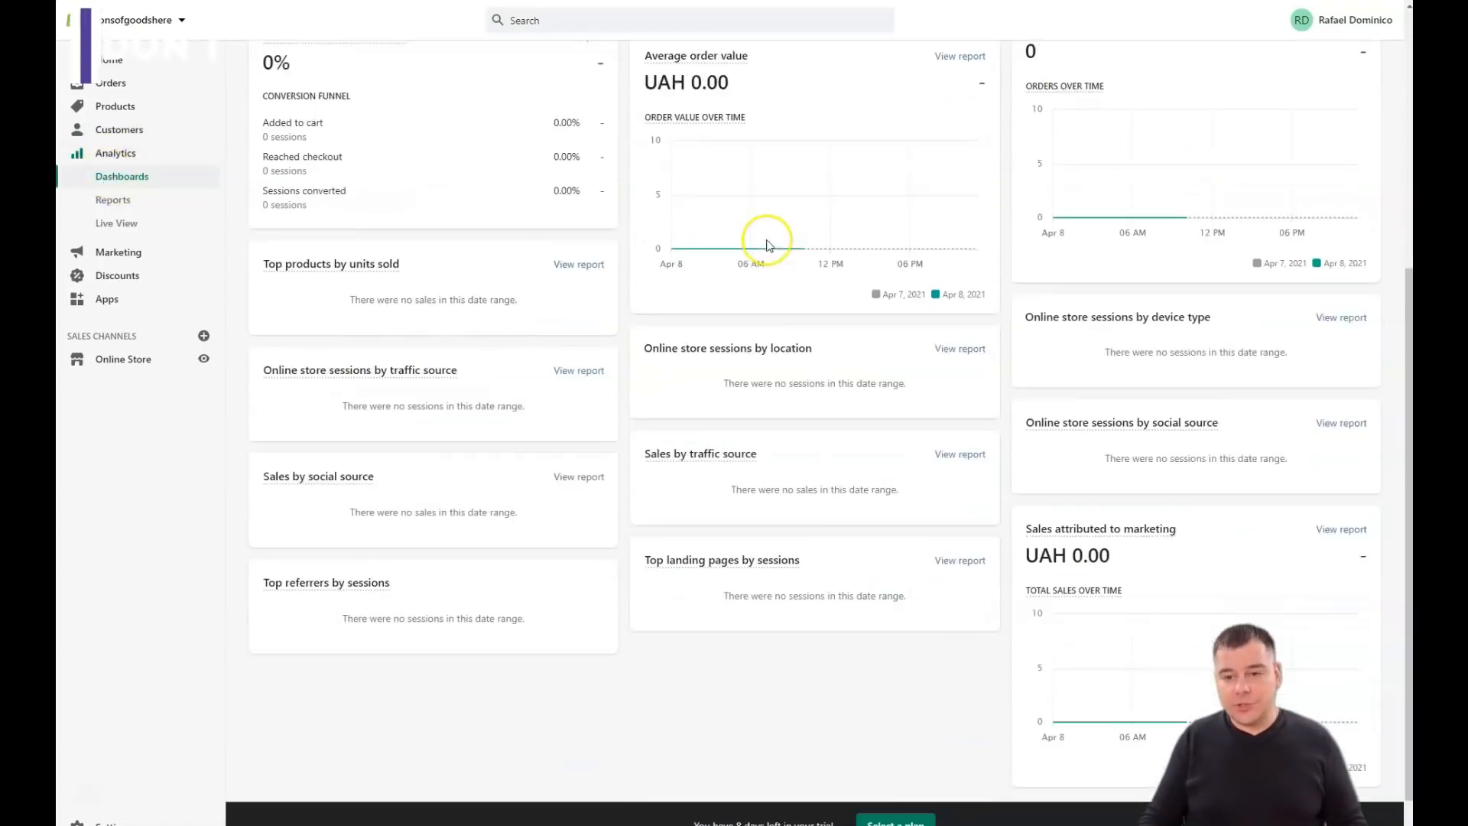
scroll("up", 3)
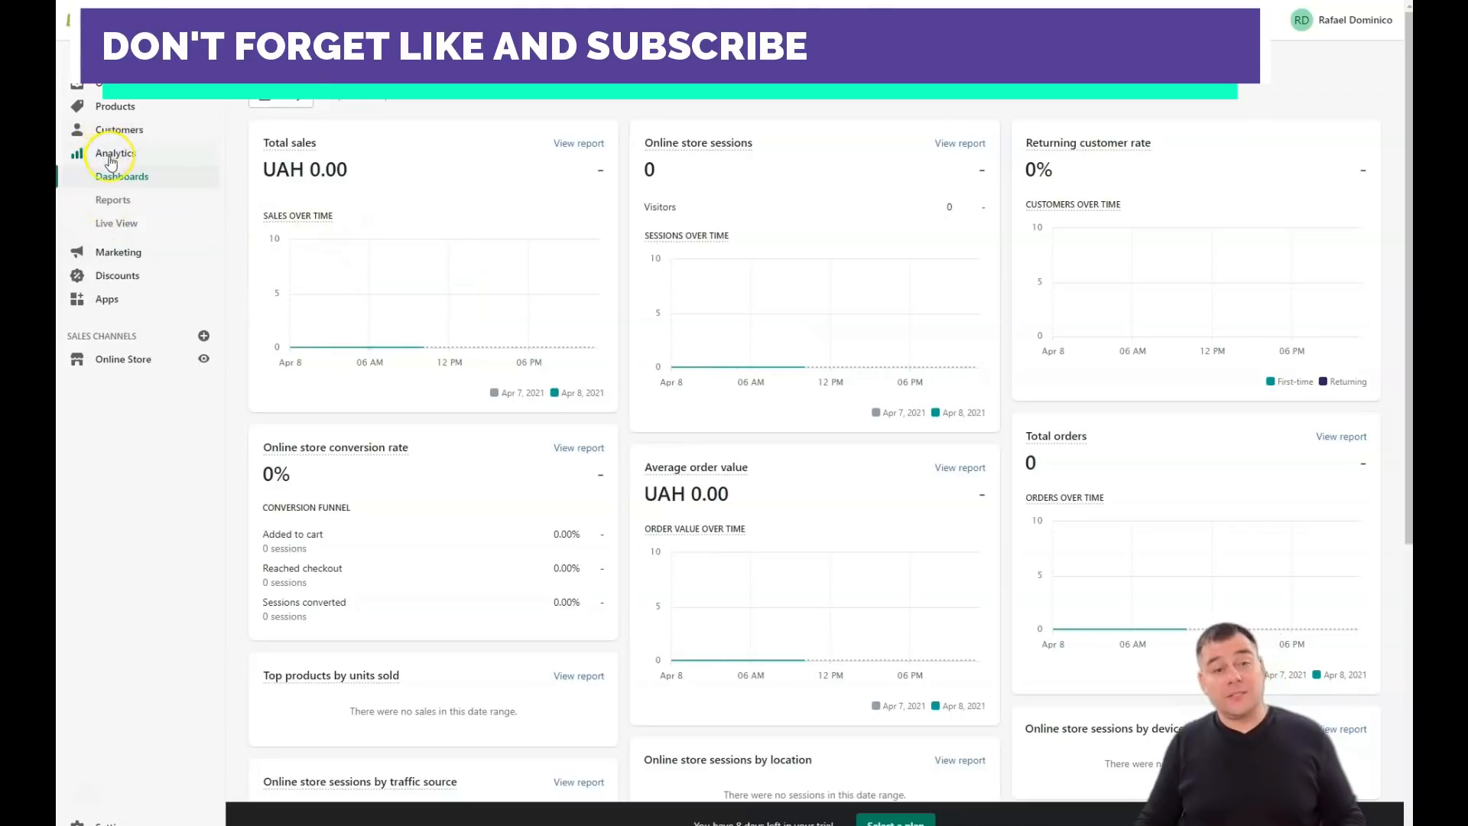
mouse_move(114, 232)
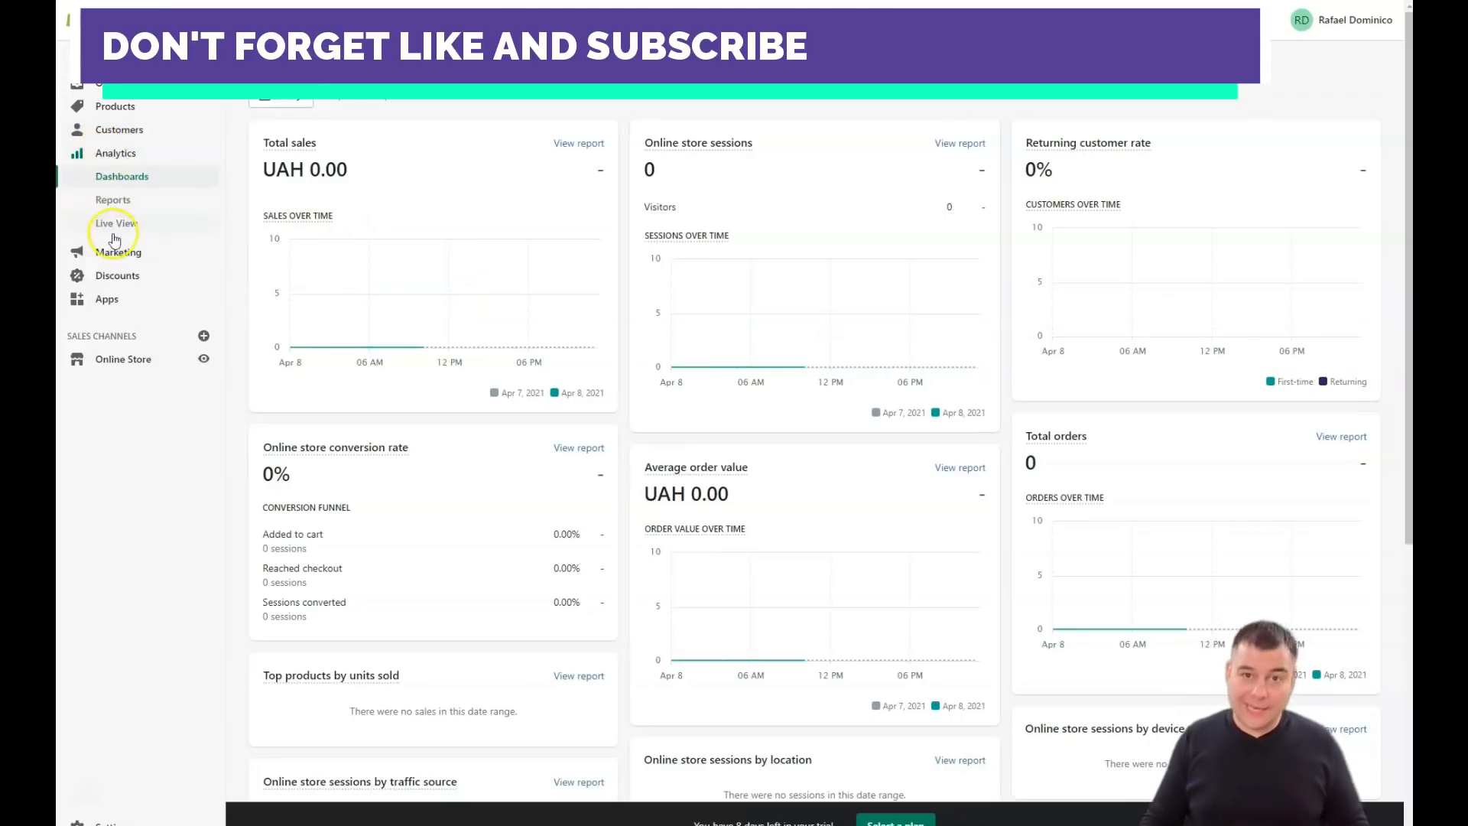
Visit Marketing Campaigns and Automations, then scroll the Overview down to marketing apps.
left_click(112, 200)
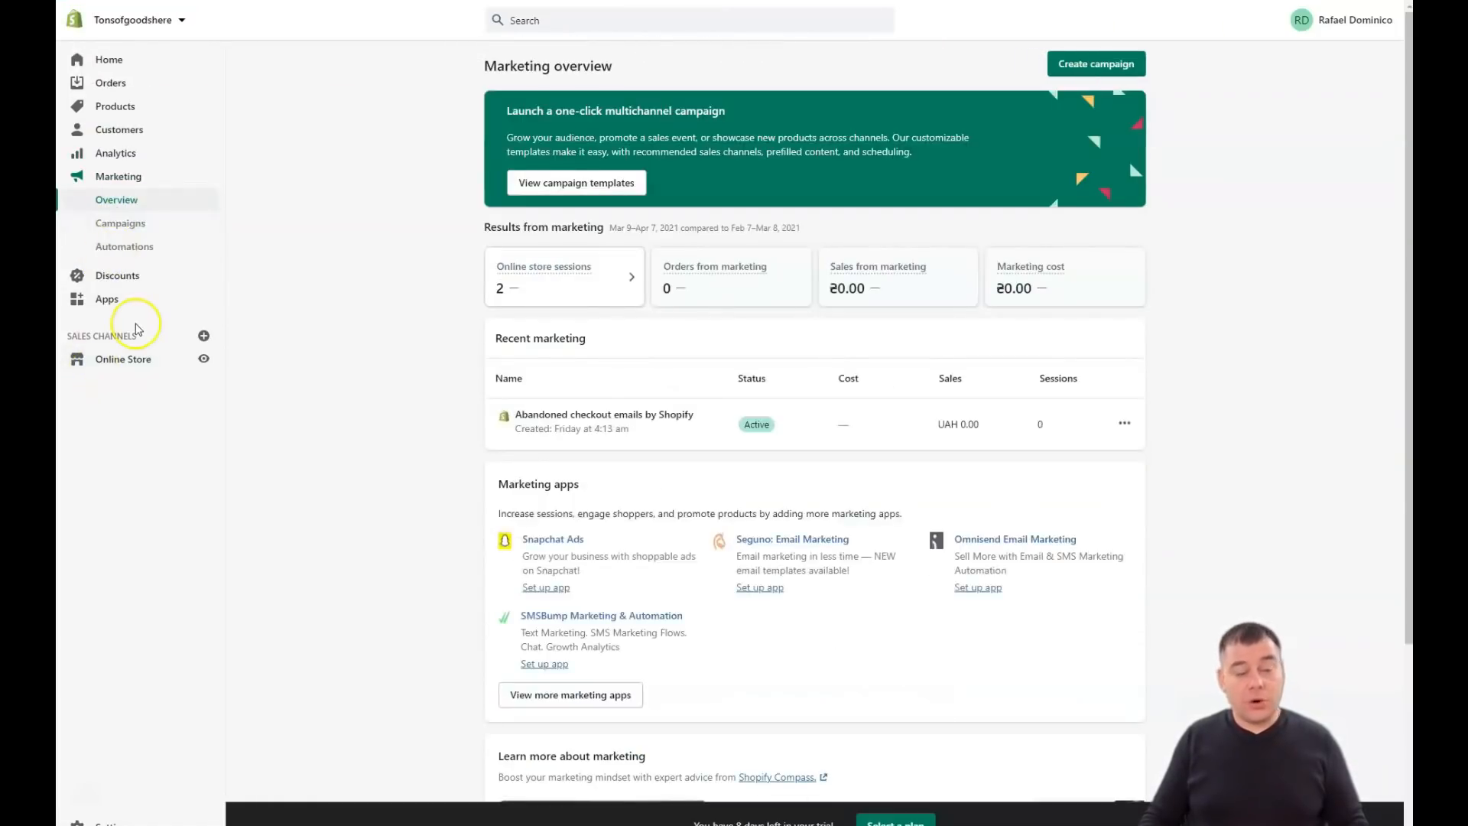
mouse_move(80, 362)
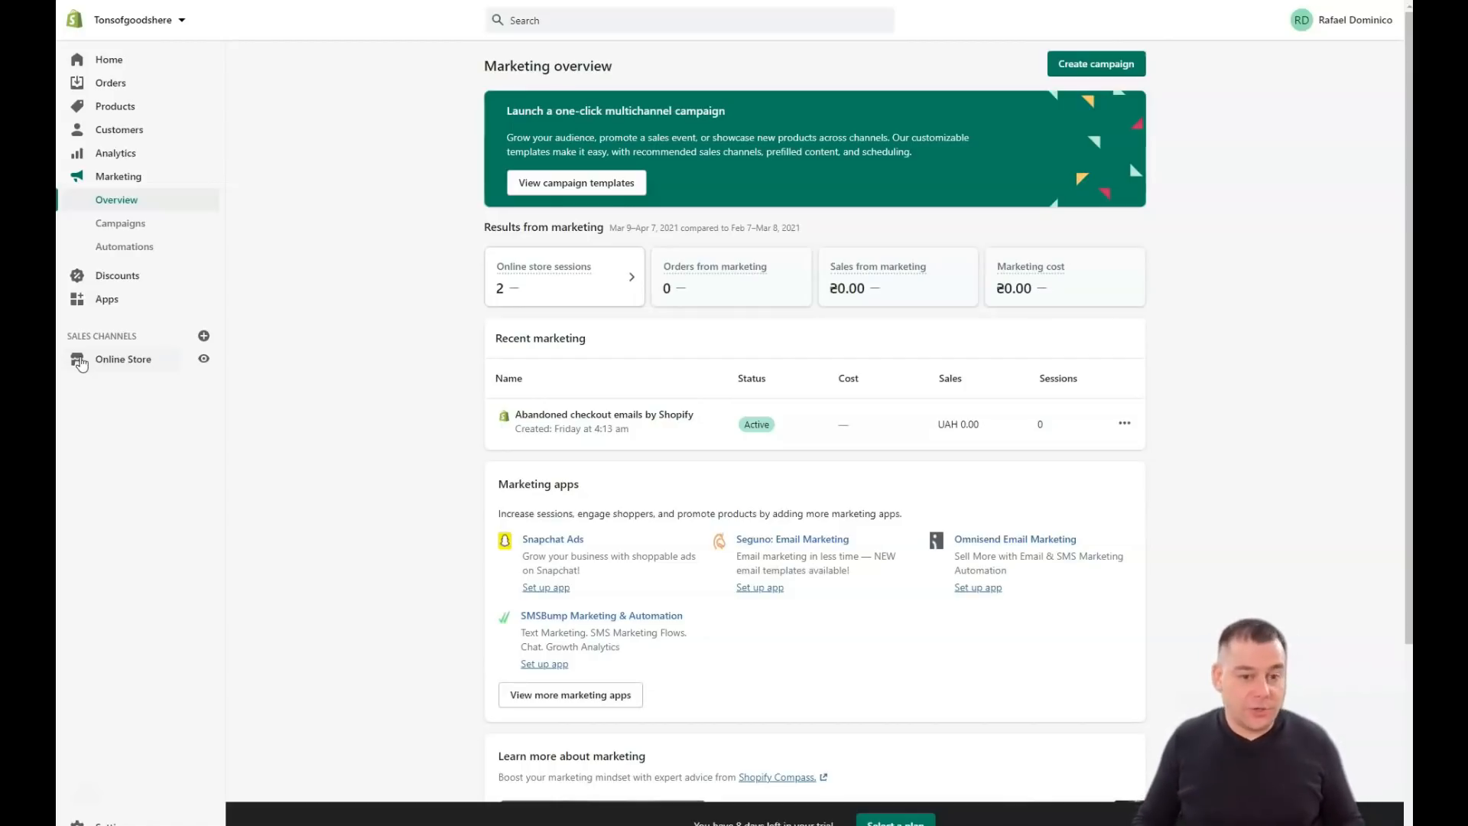
mouse_move(159, 200)
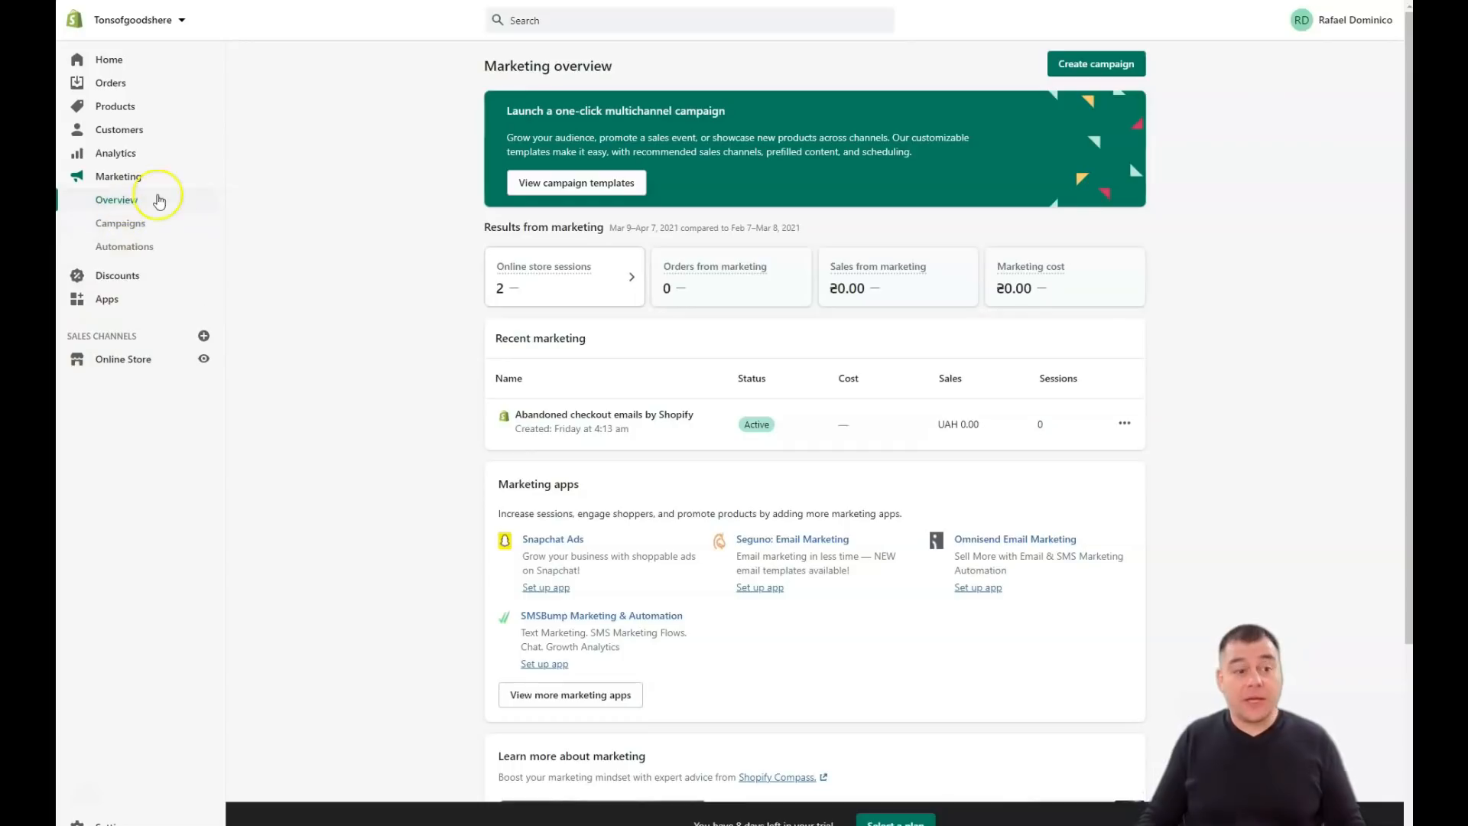
left_click(120, 223)
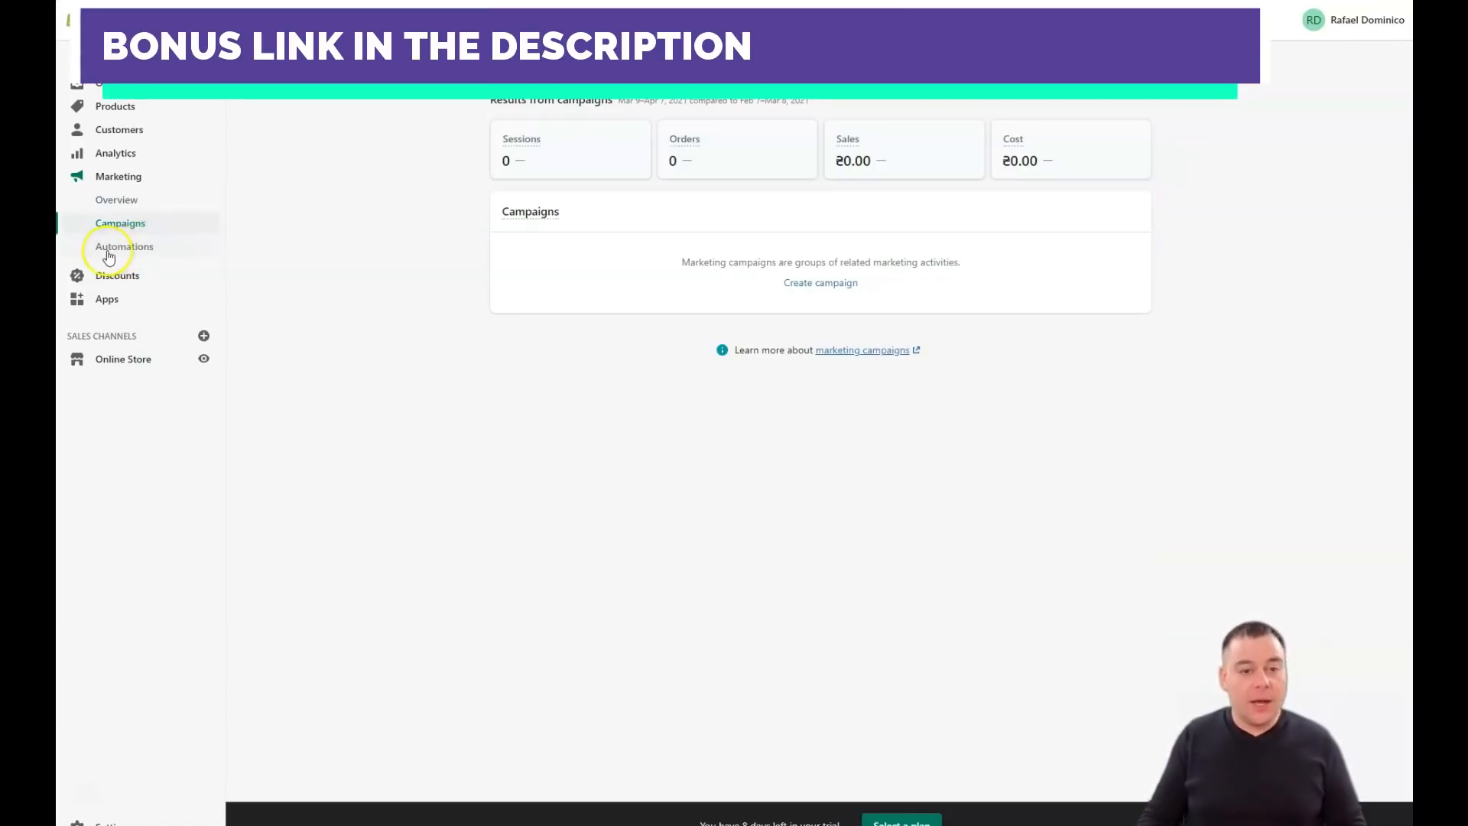
left_click(124, 247)
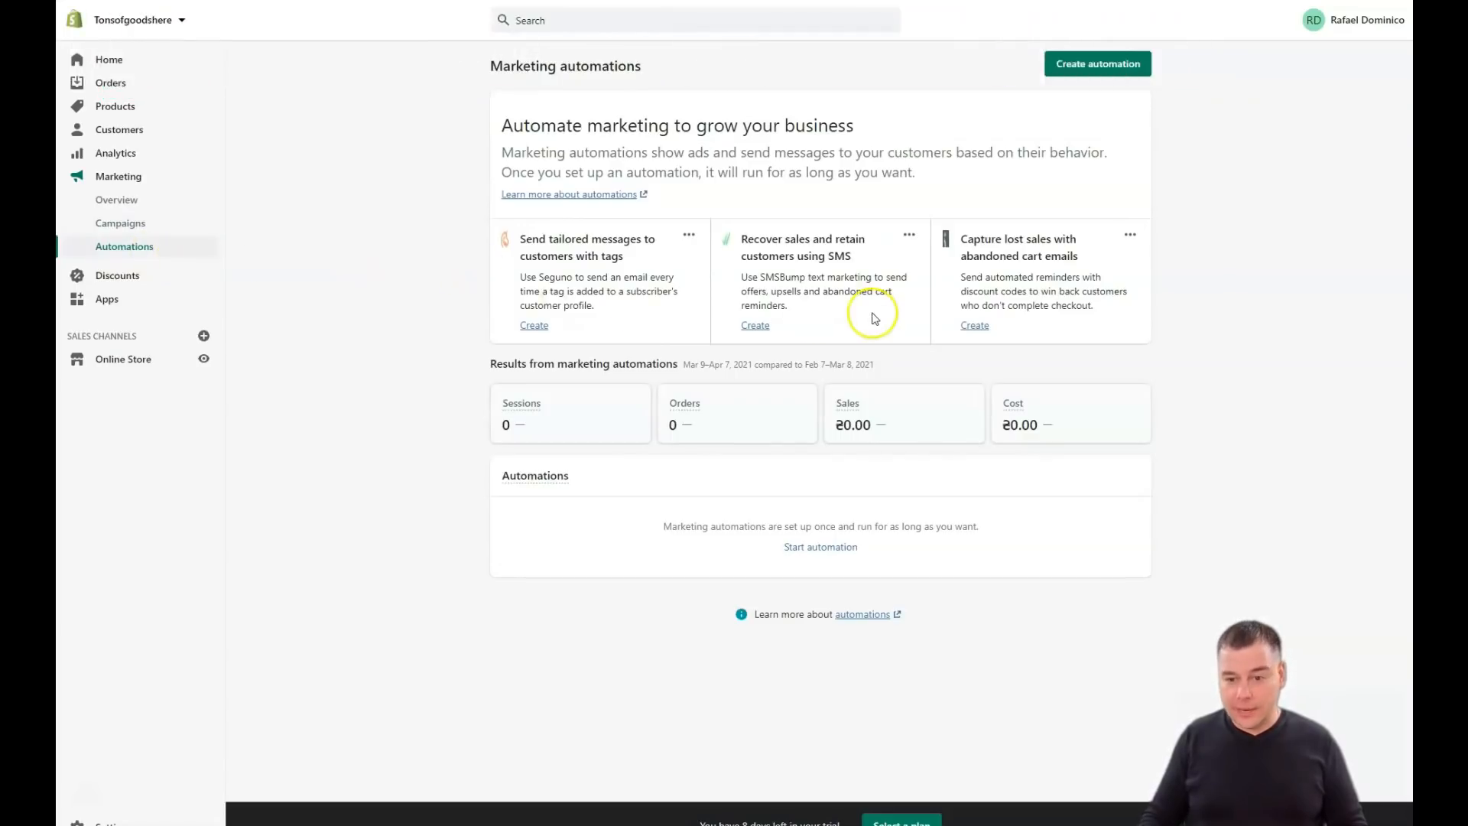
mouse_move(801, 271)
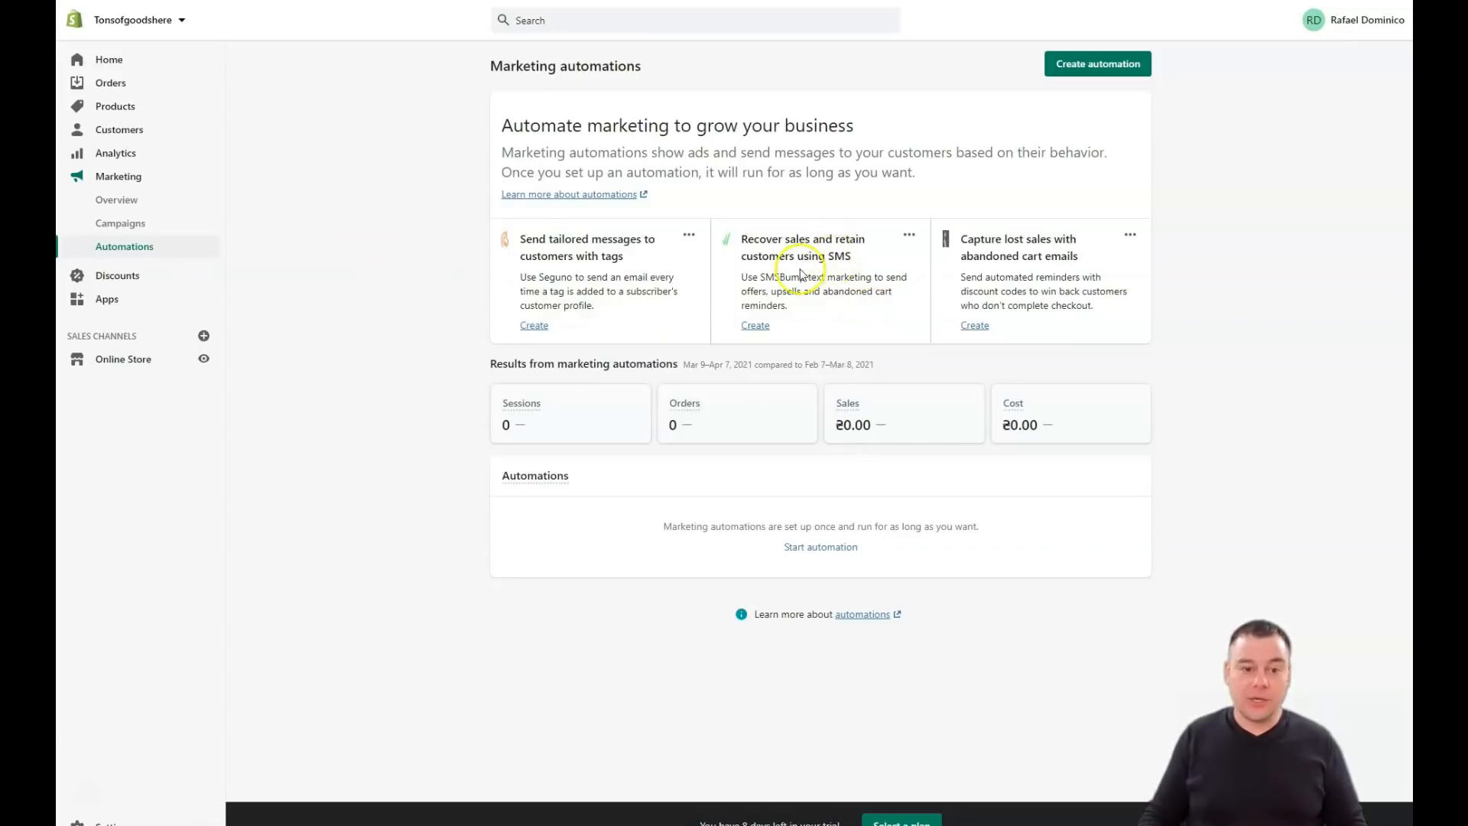
mouse_move(691, 253)
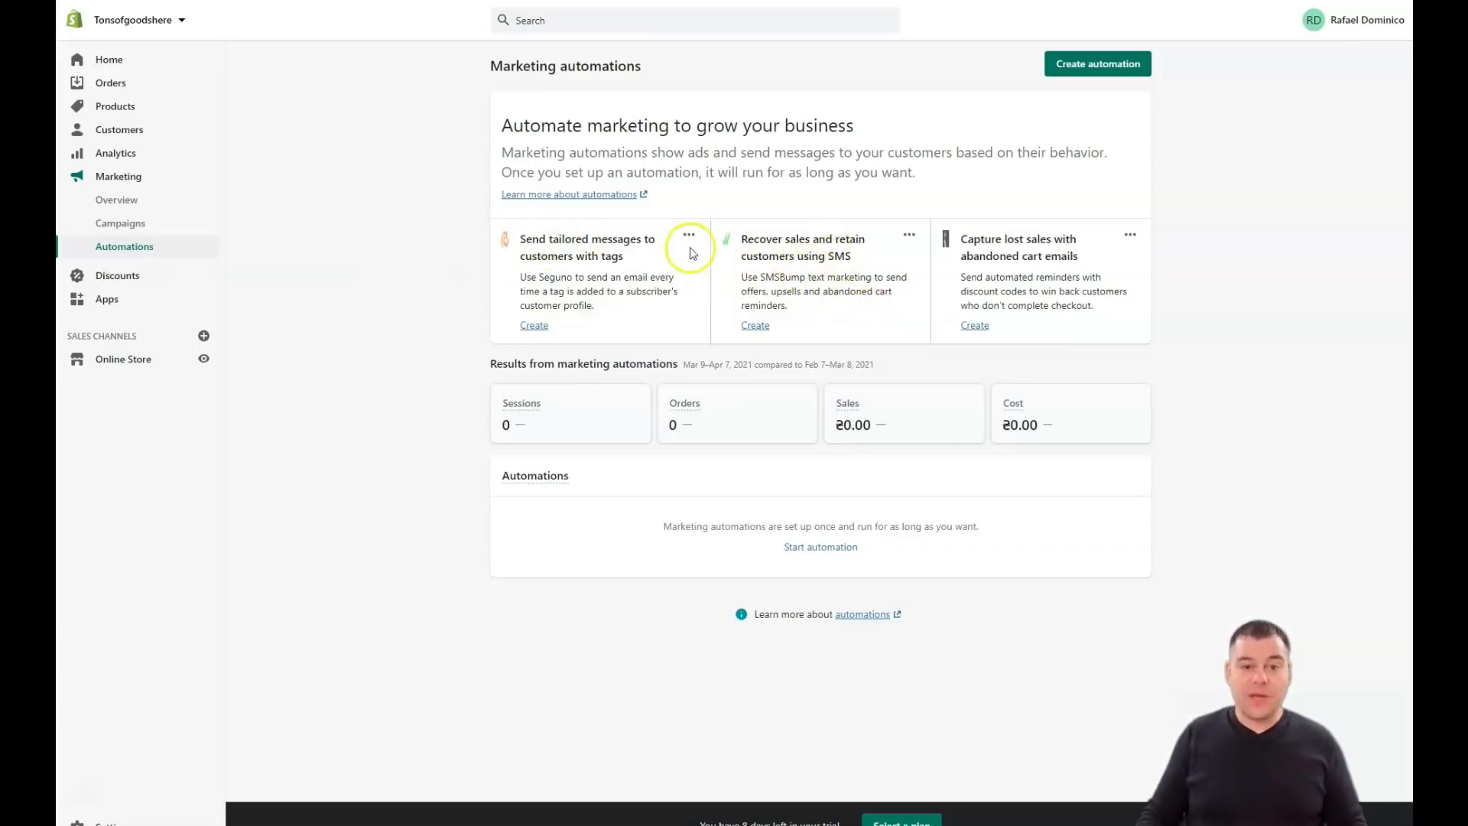
mouse_move(116, 200)
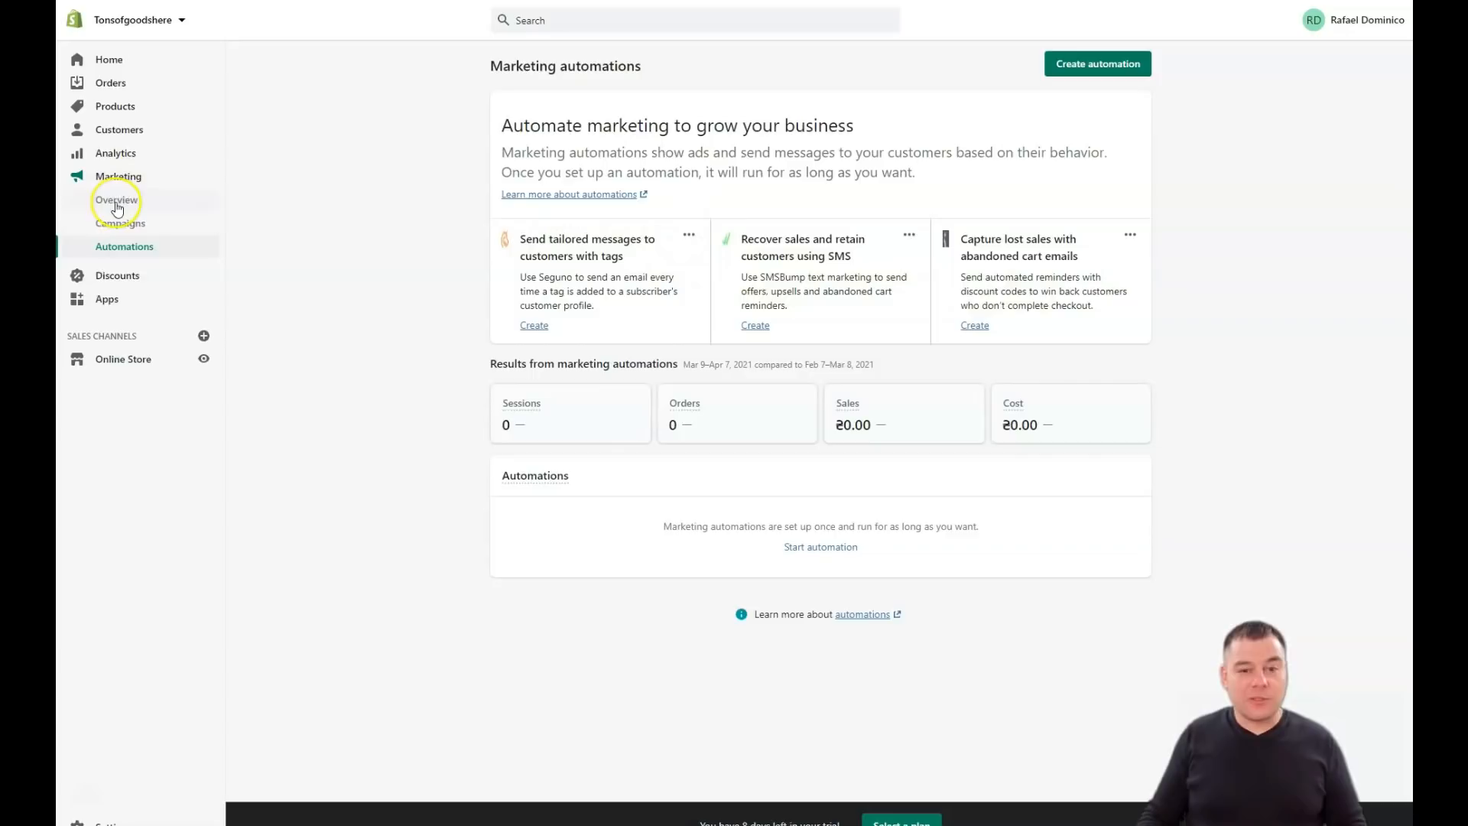
left_click(117, 199)
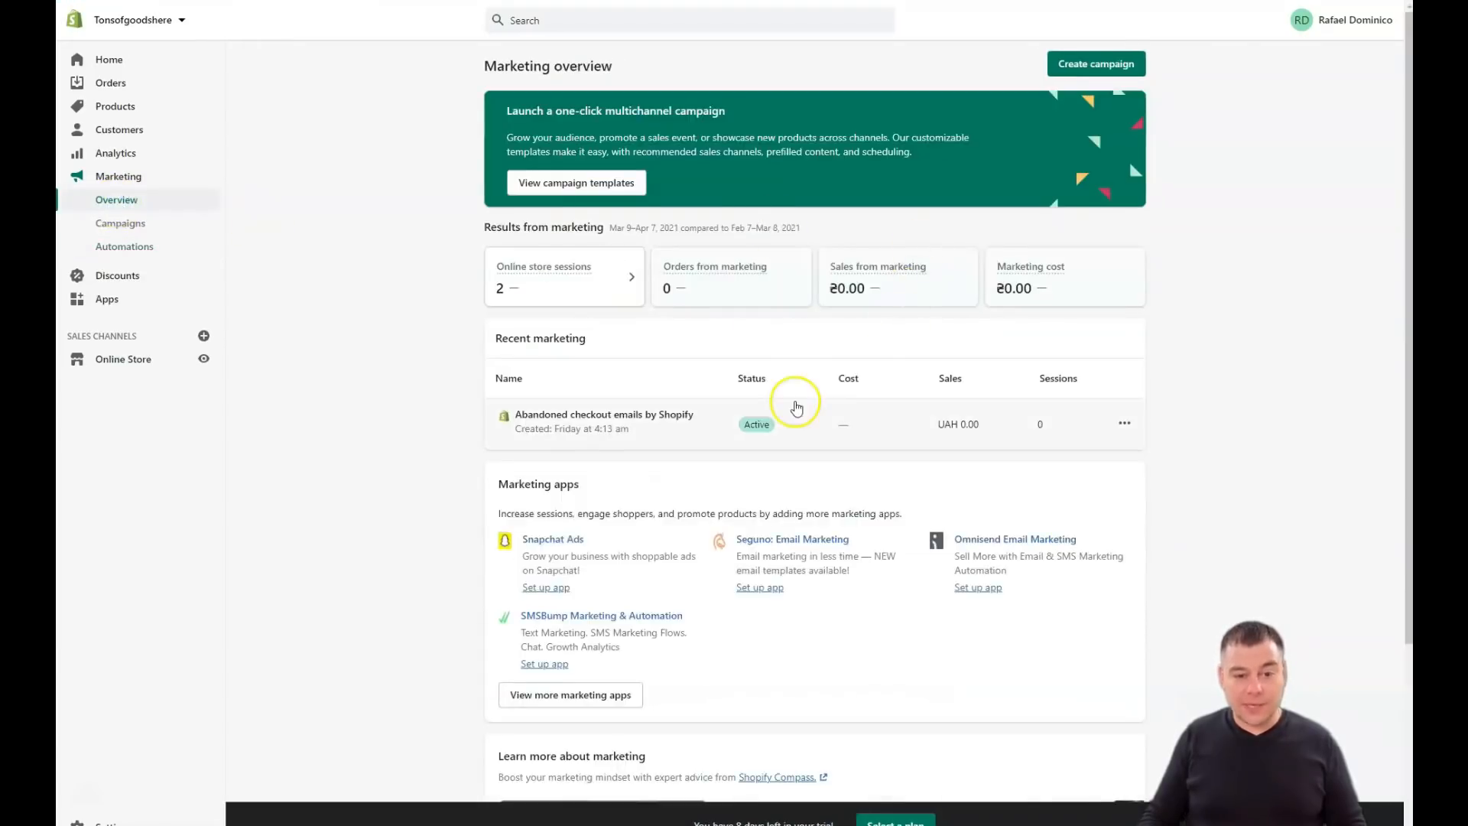
scroll("down", 3)
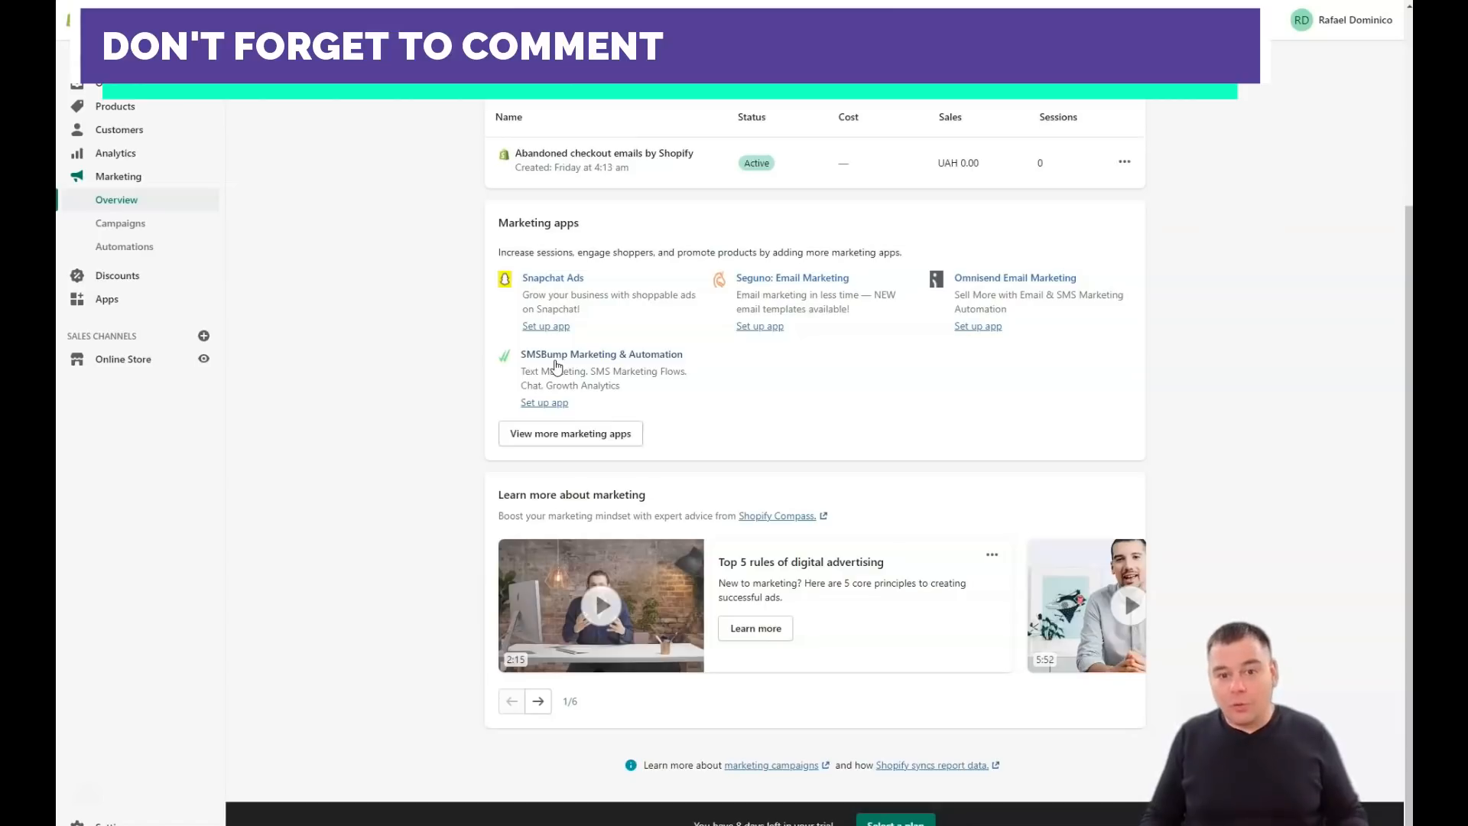
mouse_move(831, 357)
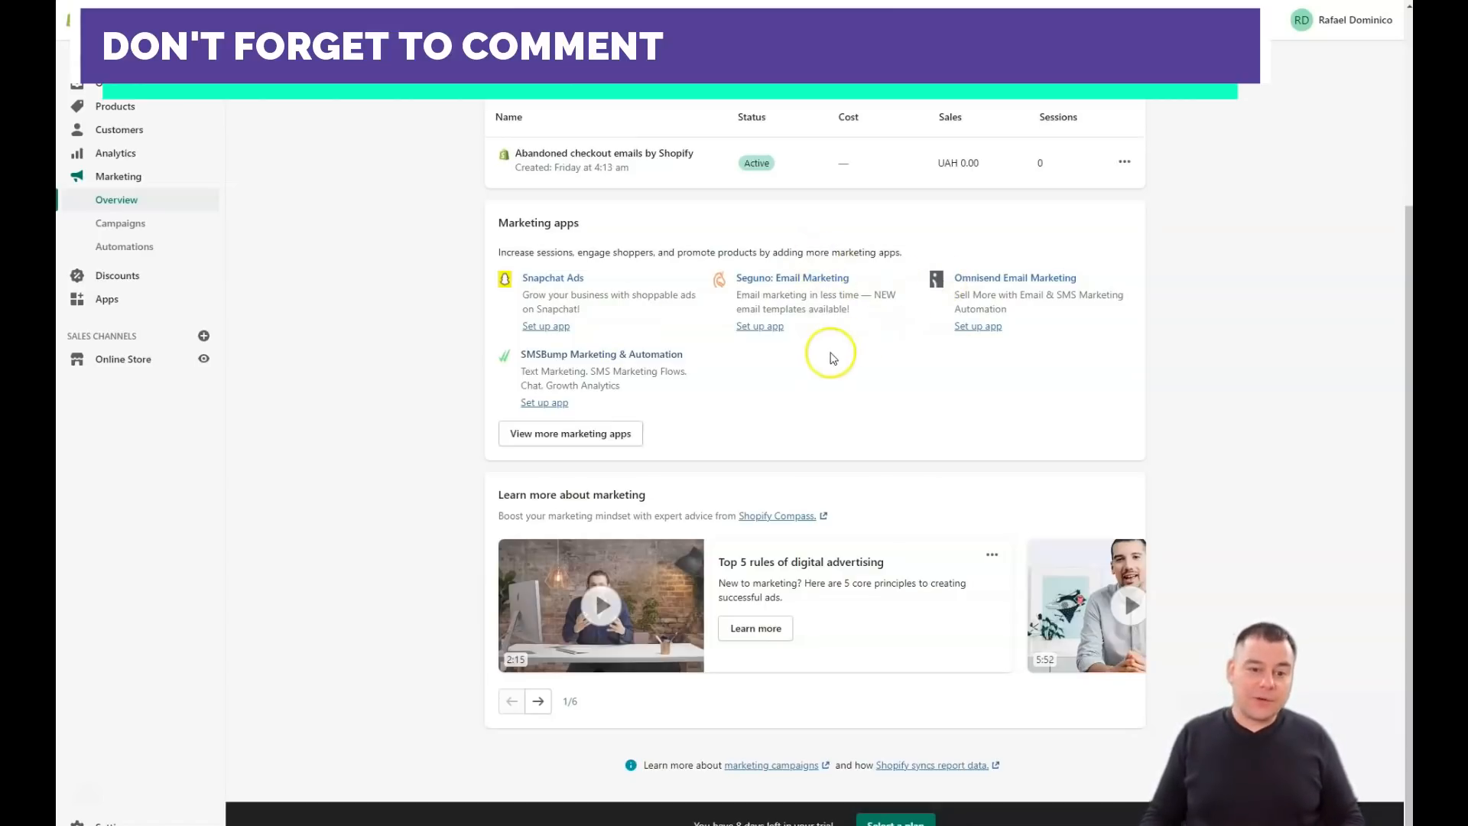
mouse_move(800, 377)
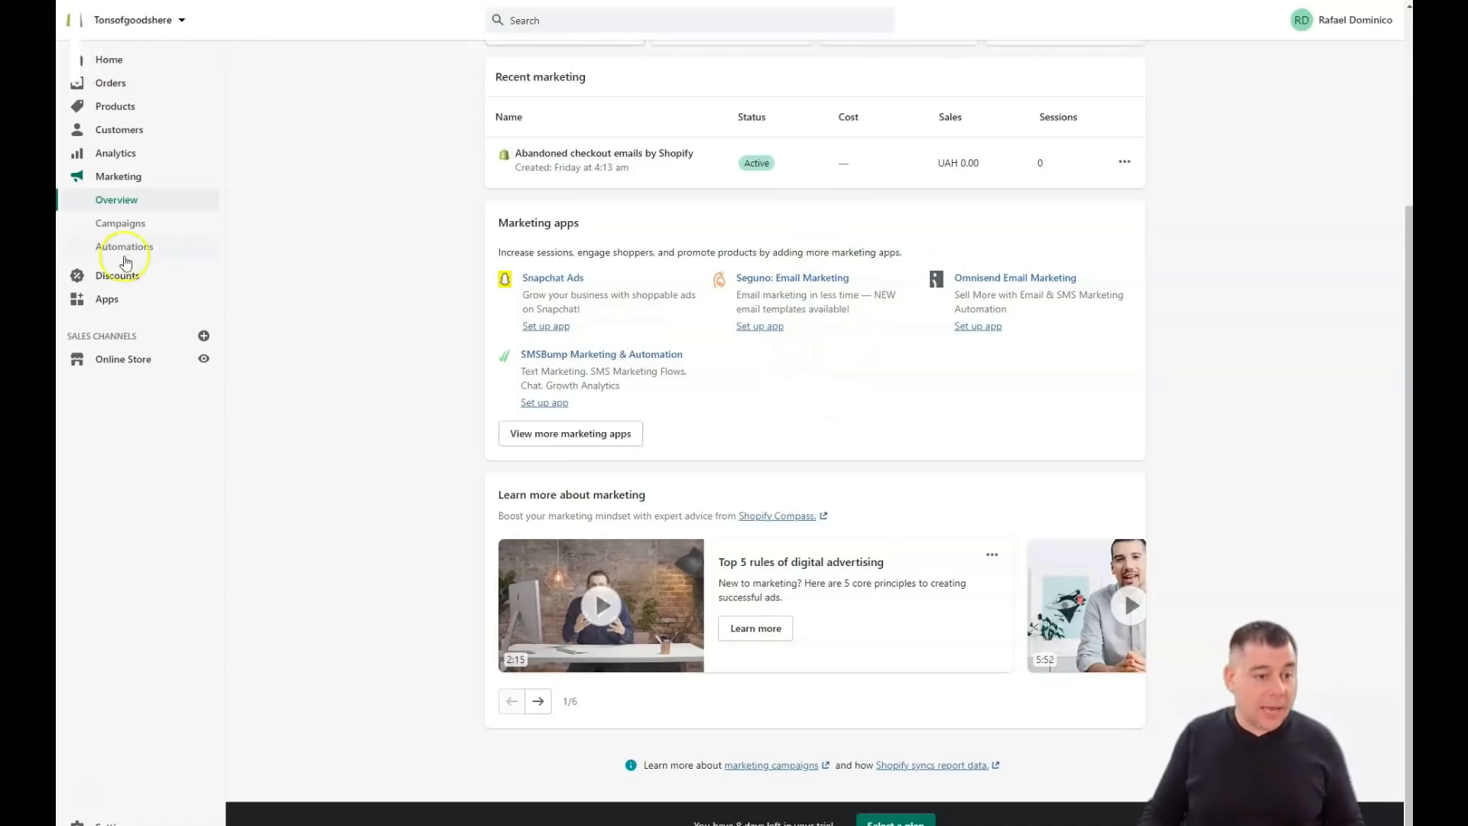
Open the Apps page with recommended apps for the new year.
left_click(105, 299)
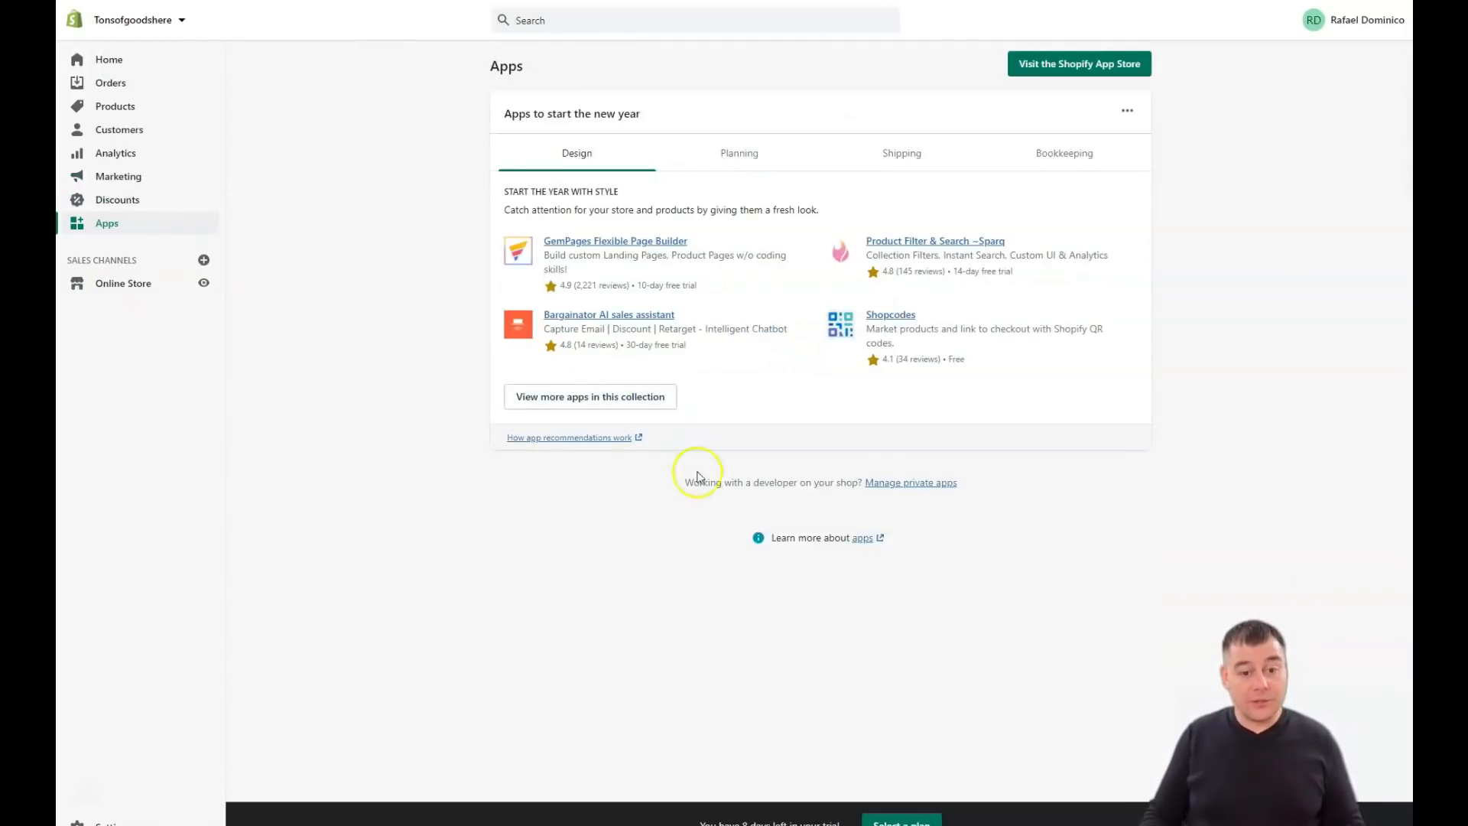
mouse_move(566, 404)
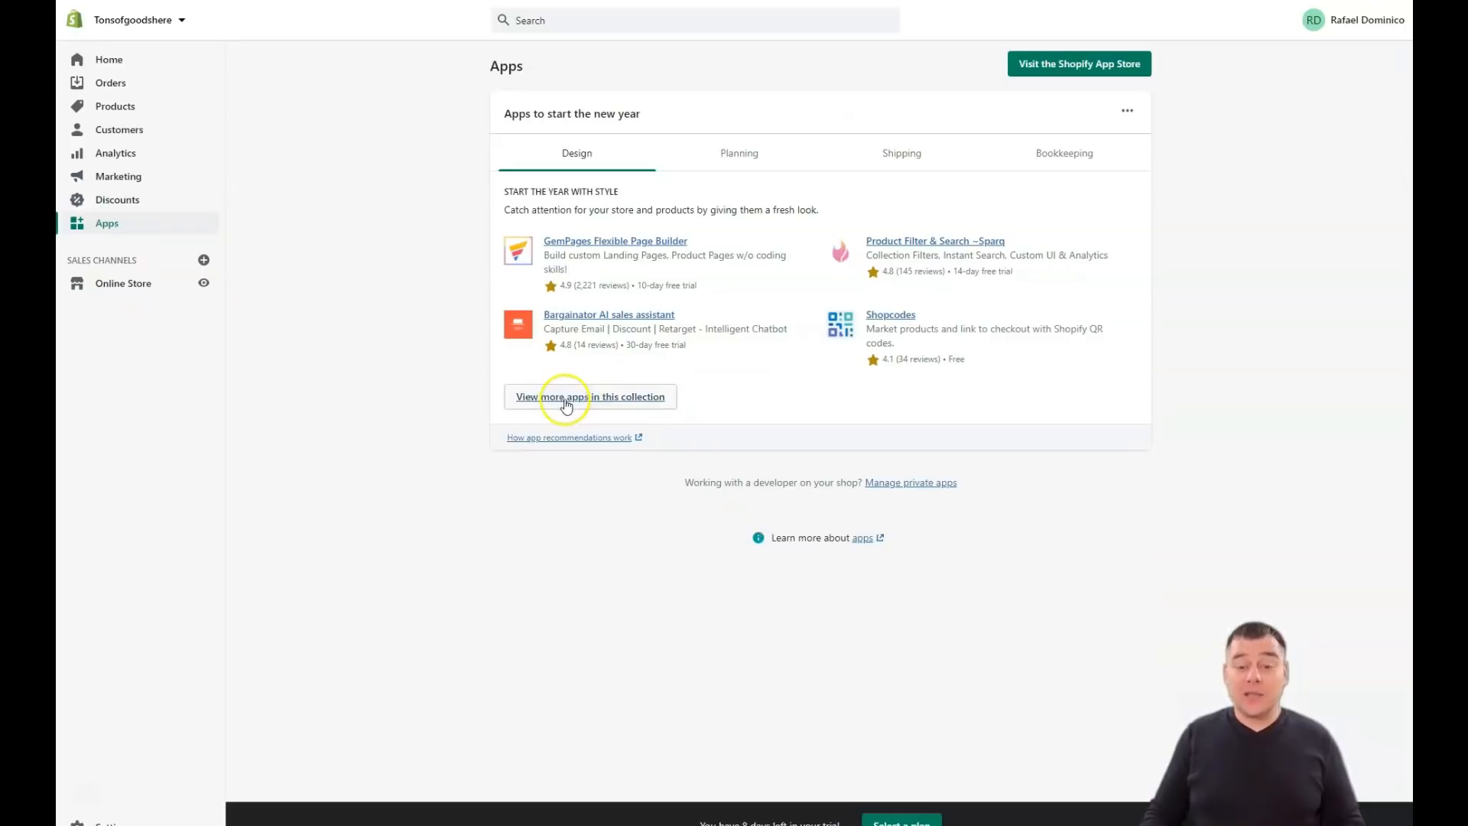
mouse_move(711, 425)
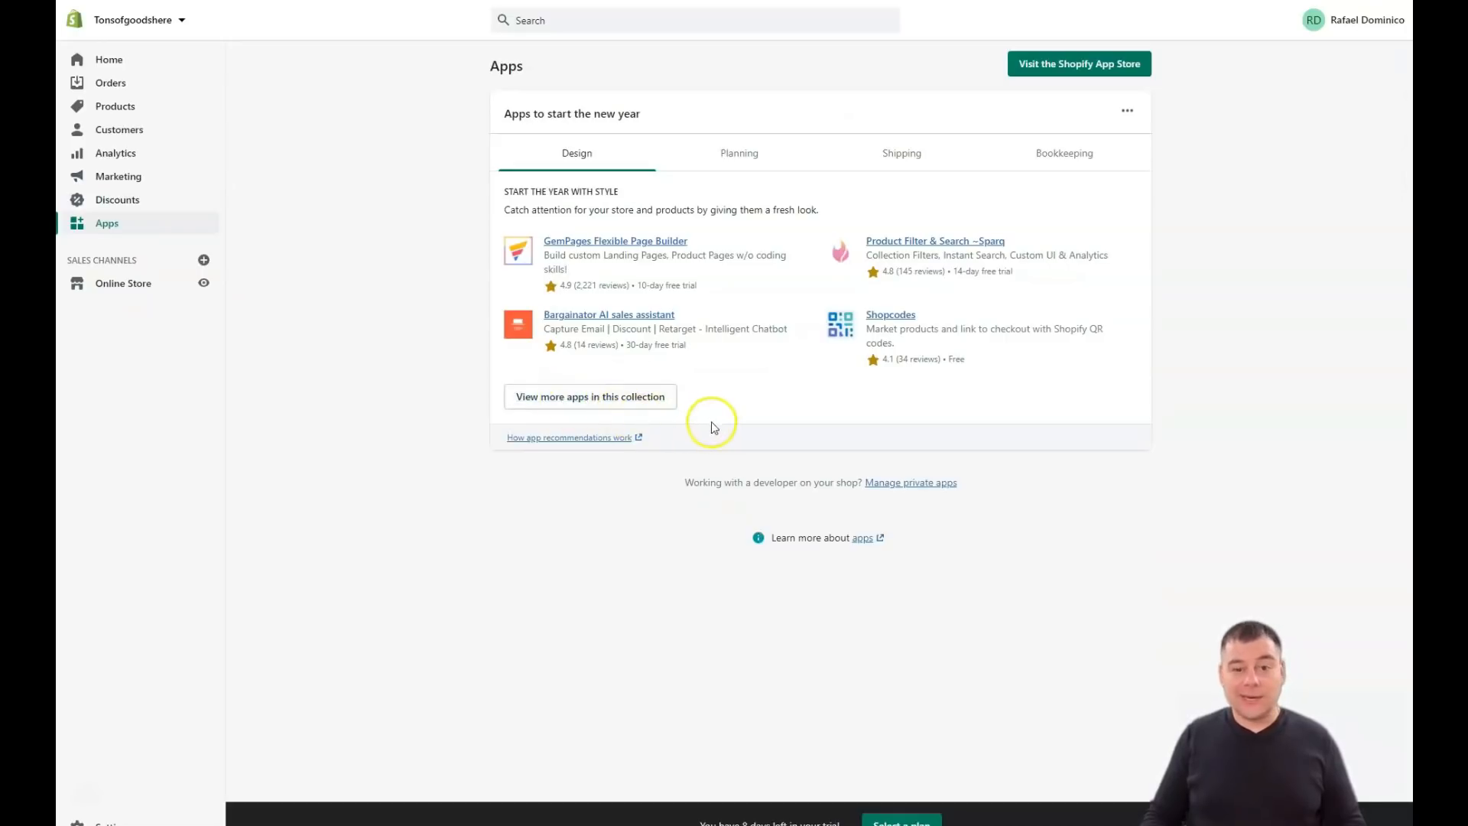
mouse_move(810, 384)
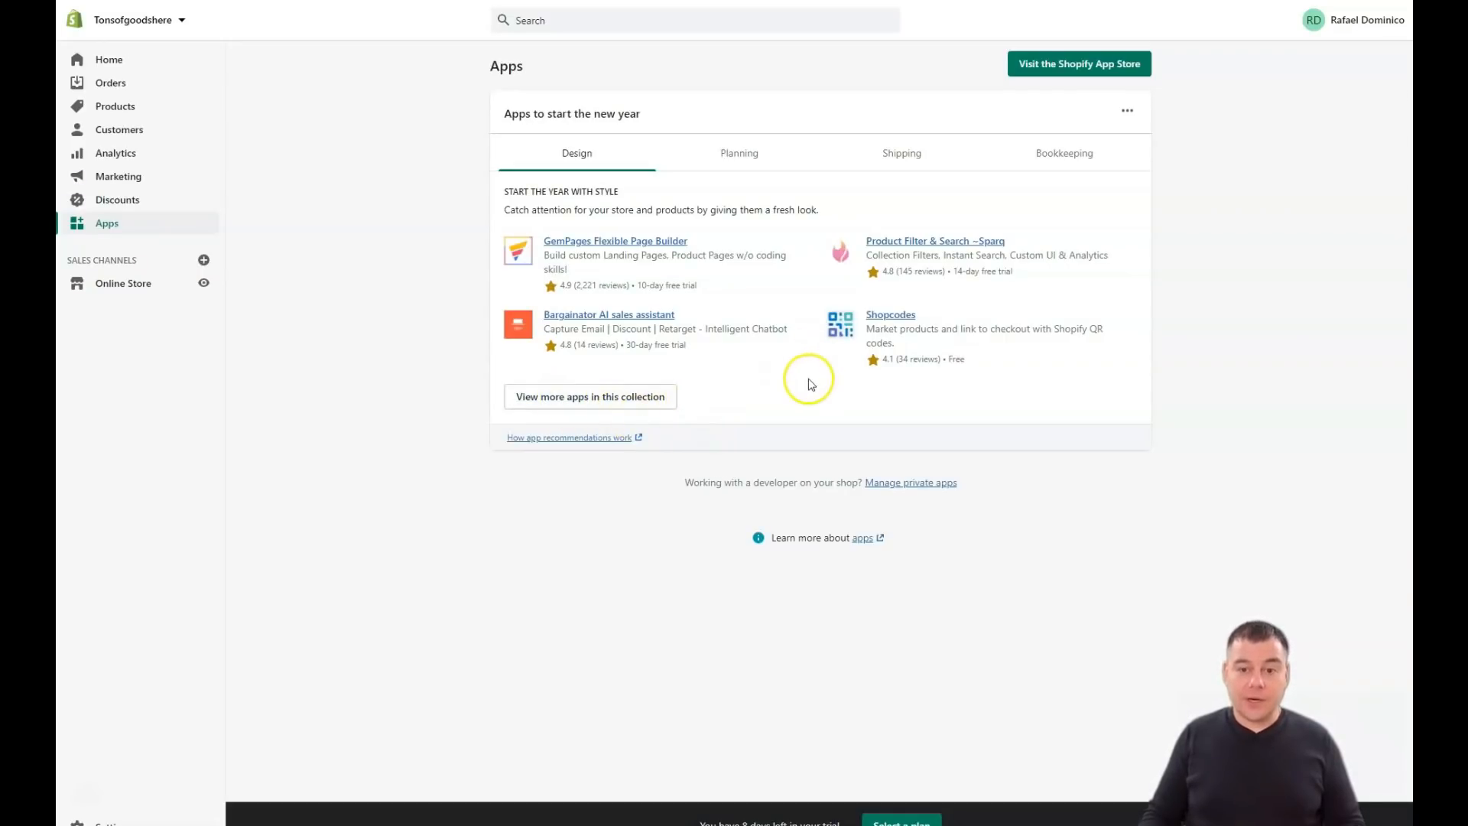
mouse_move(809, 385)
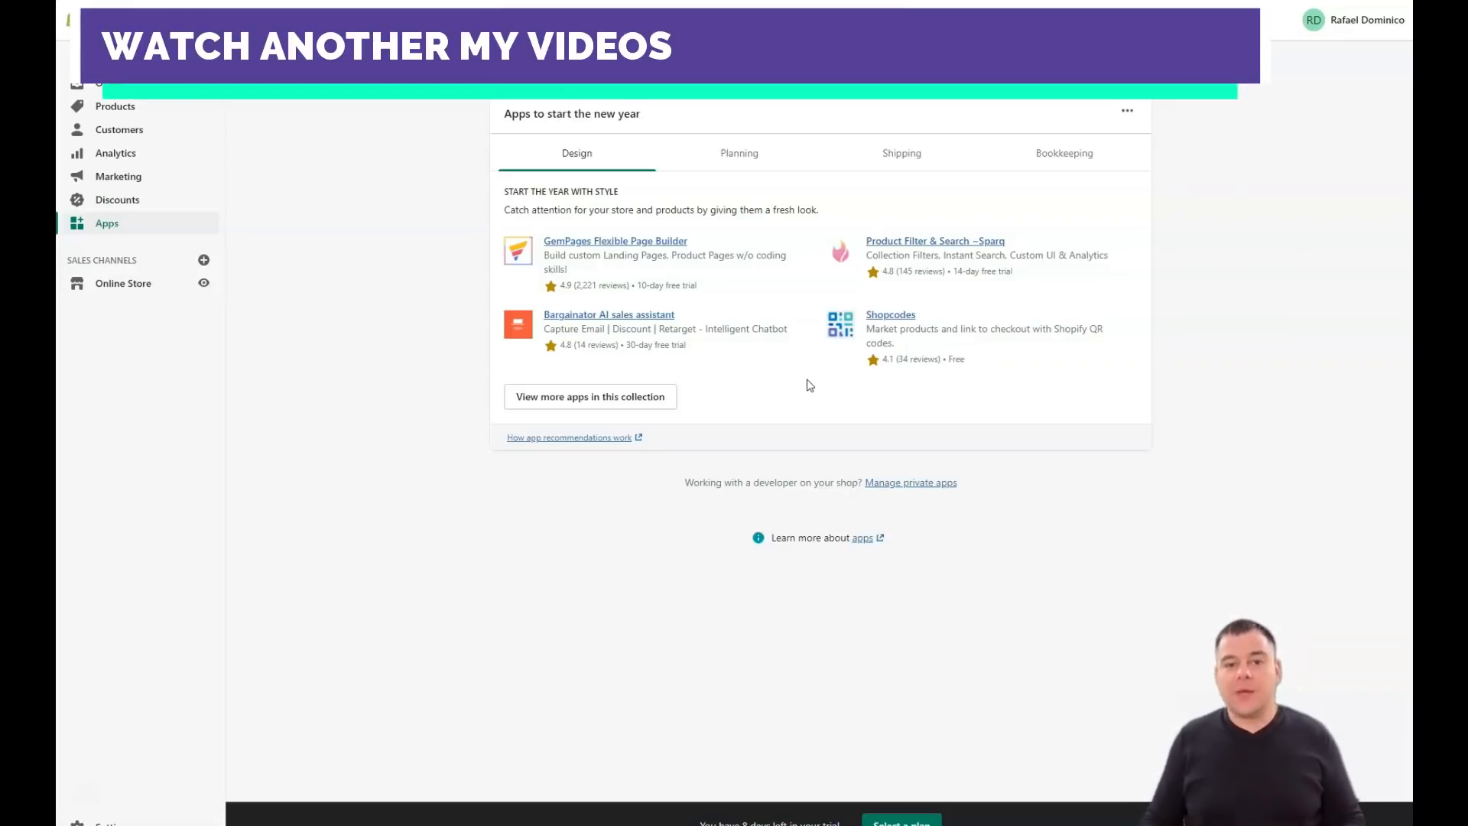
mouse_move(366, 649)
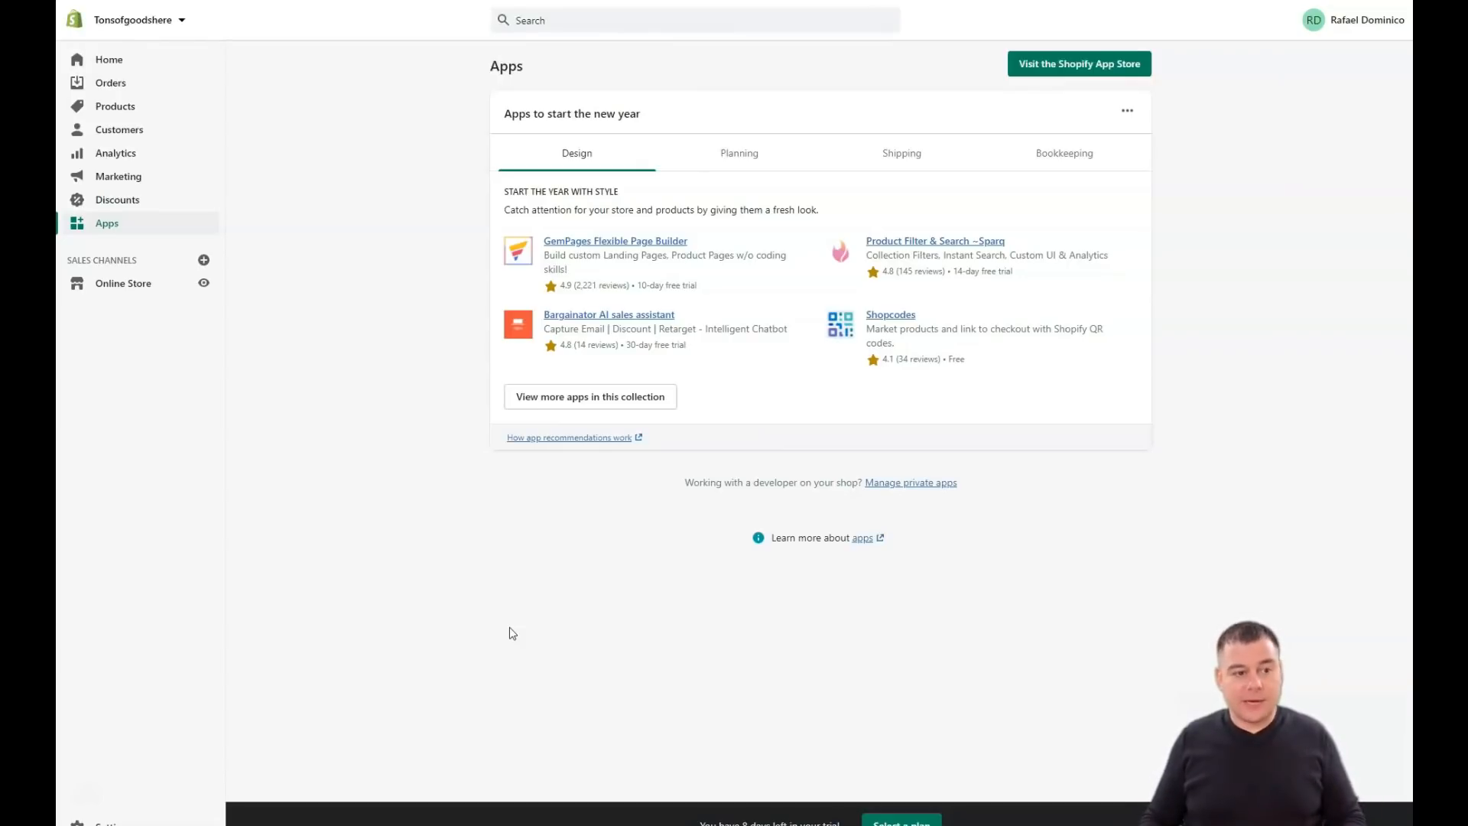
mouse_move(684, 627)
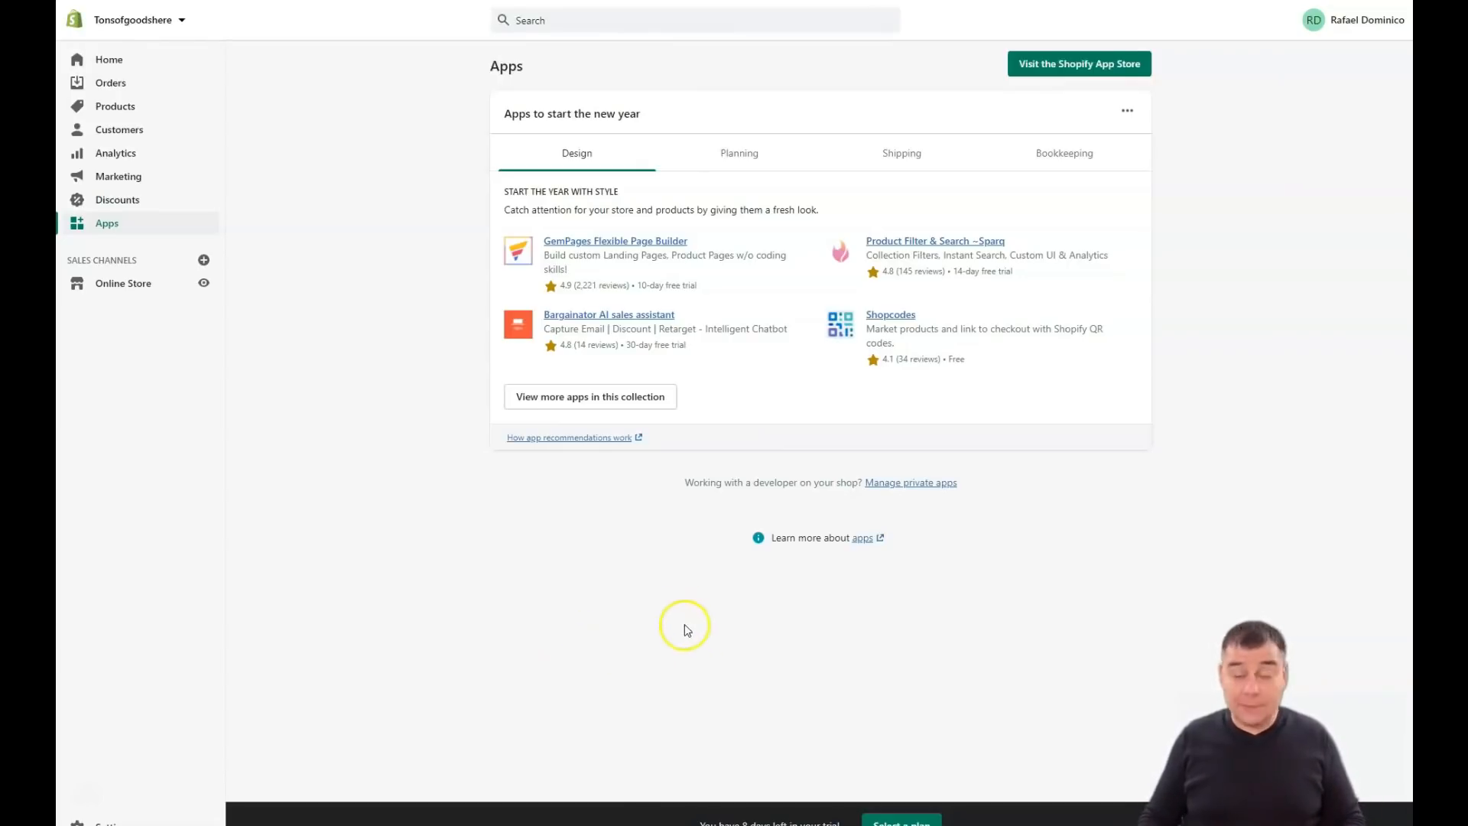
mouse_move(625, 627)
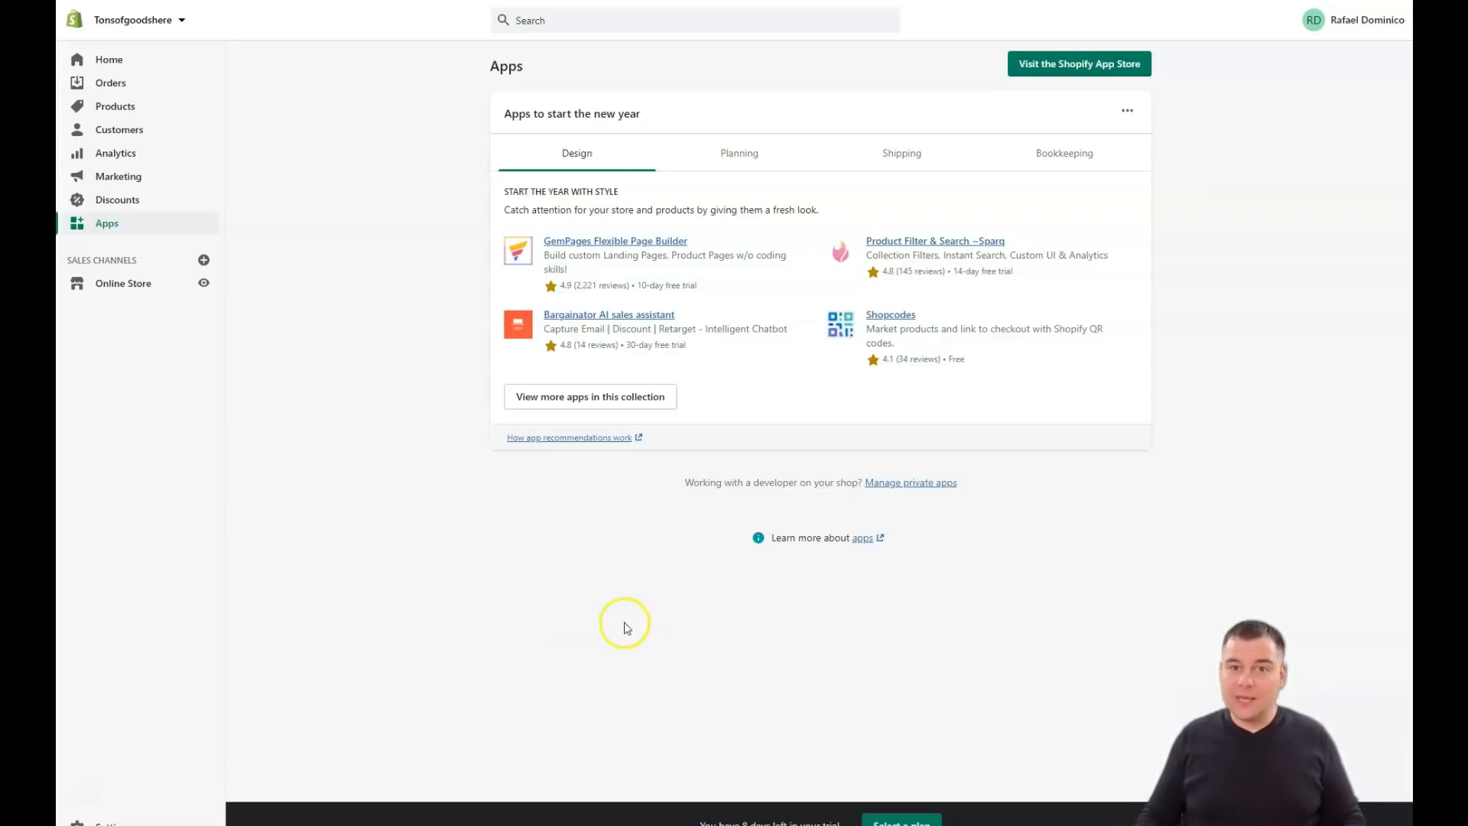
mouse_move(120, 283)
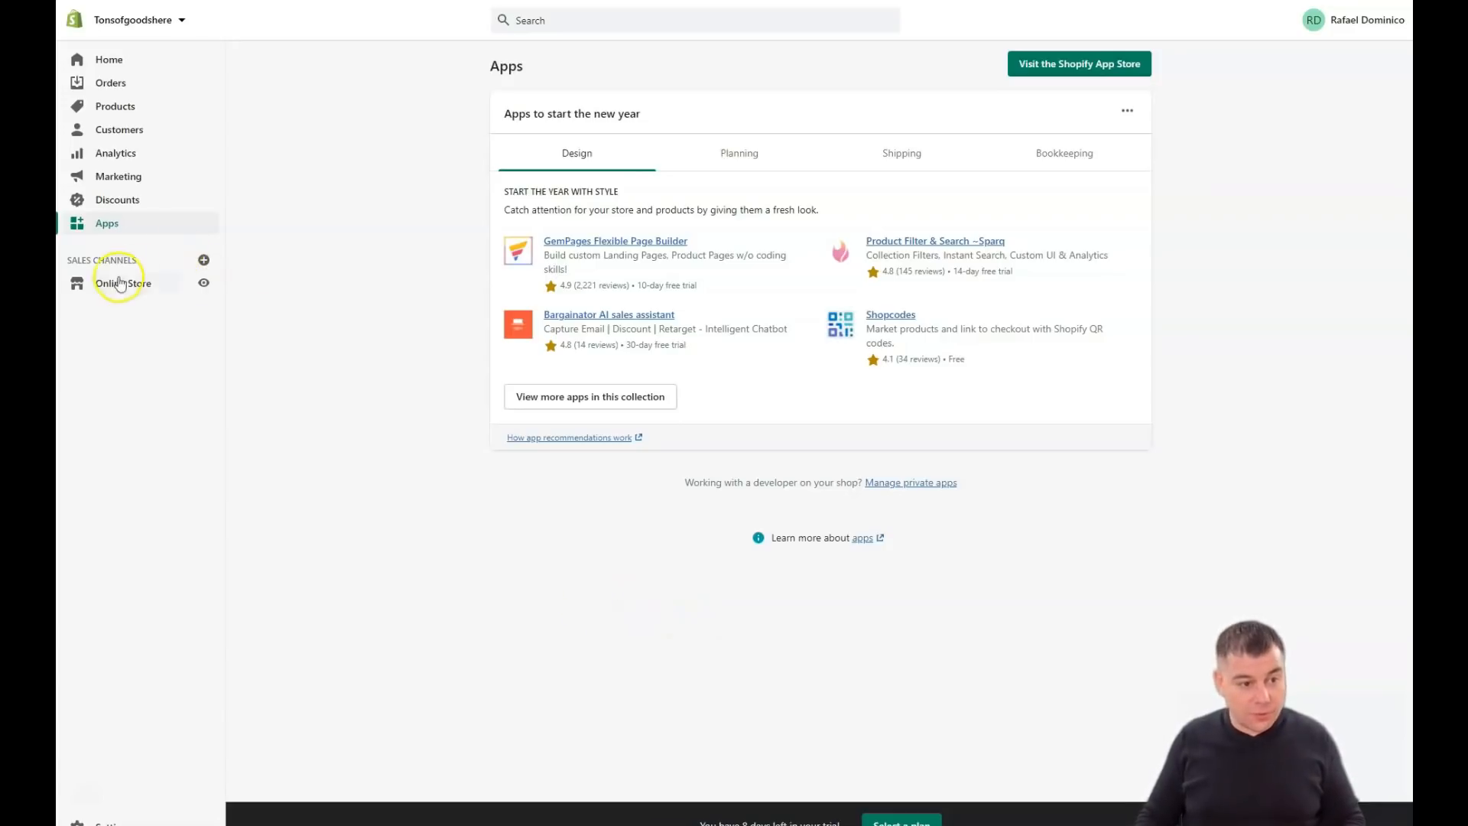
Open Online Store Themes, showing Debut as the current theme.
left_click(123, 283)
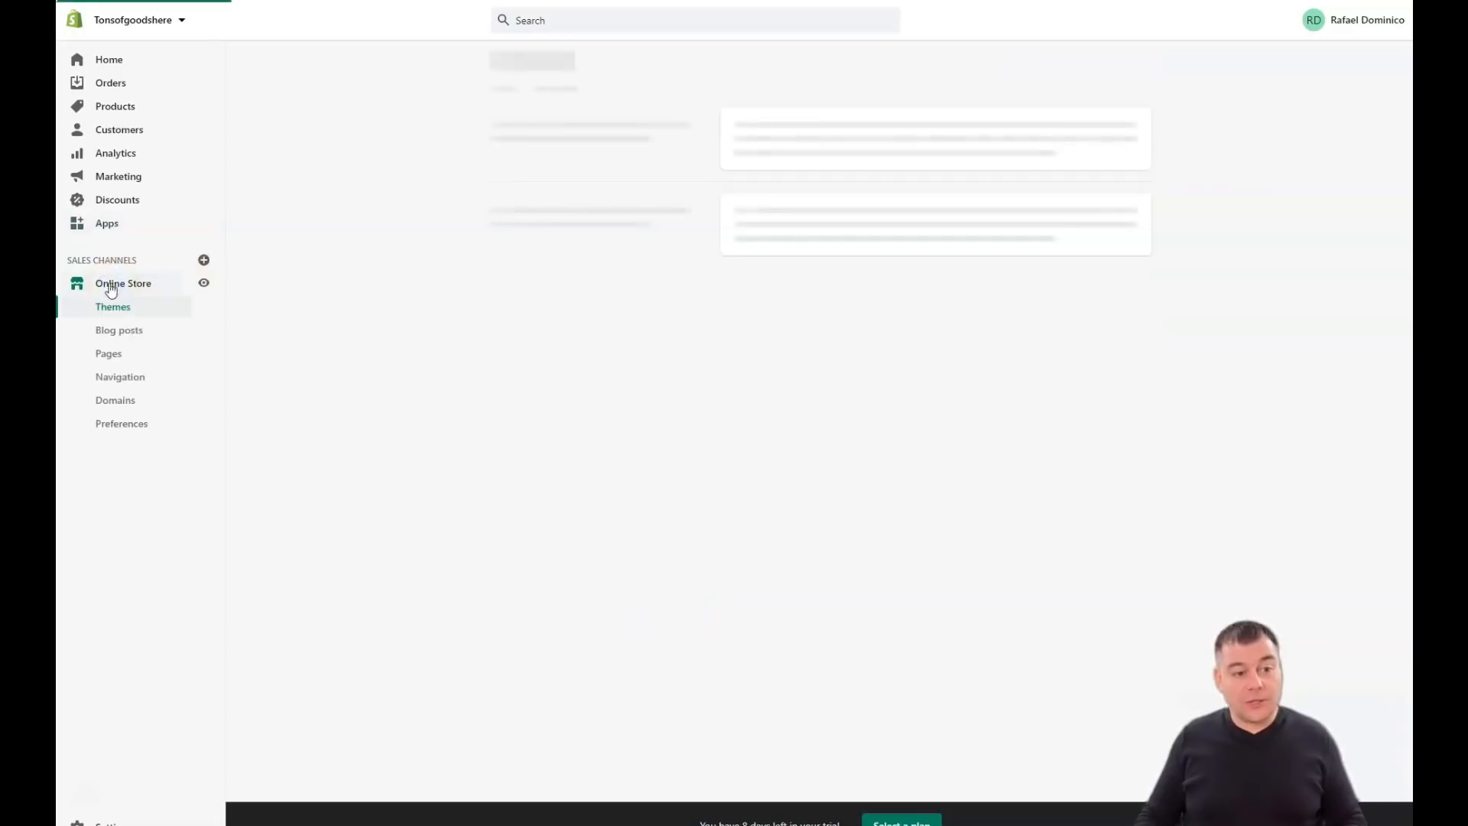
left_click(112, 306)
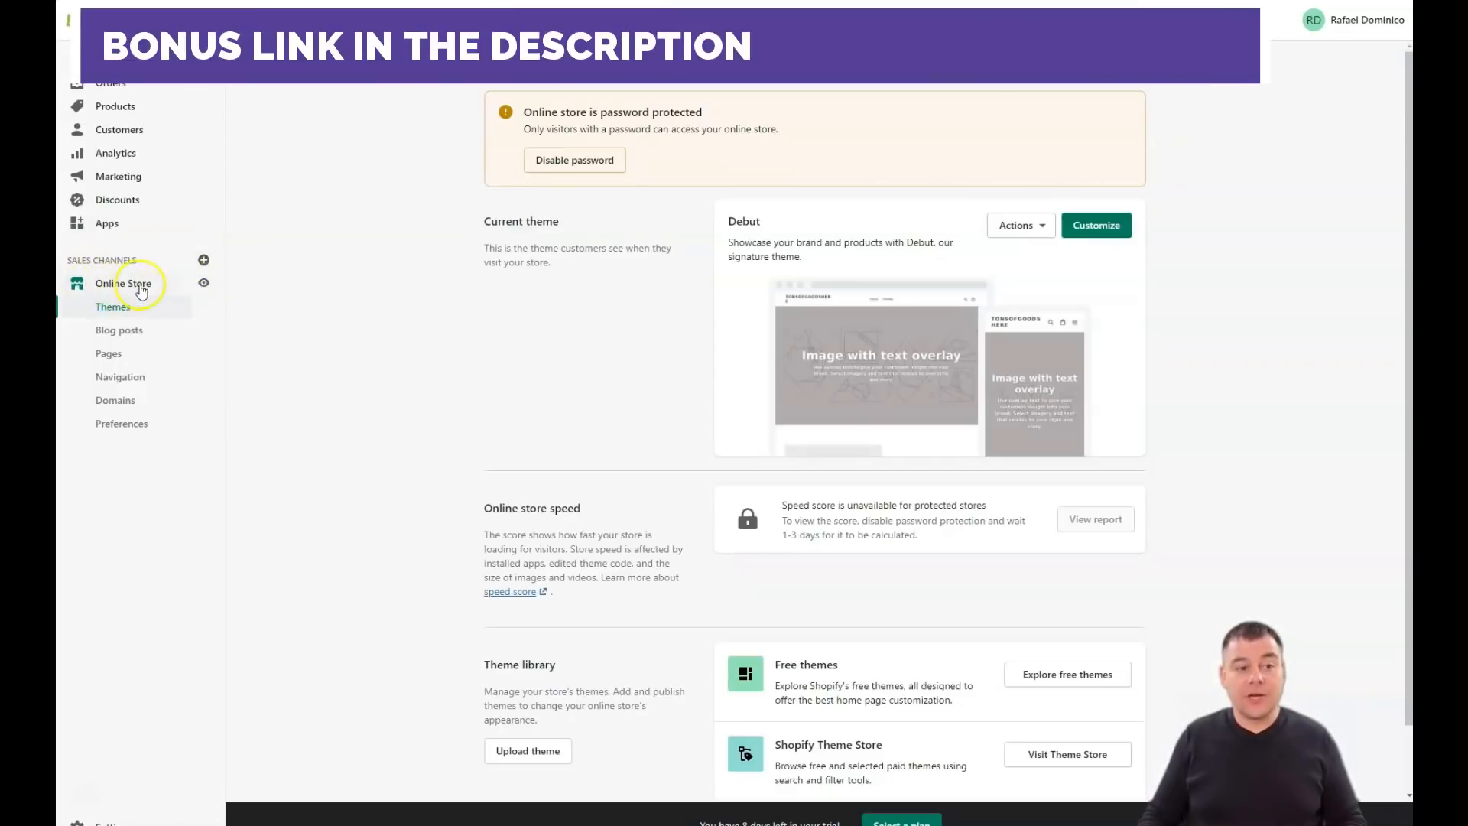
left_click(203, 260)
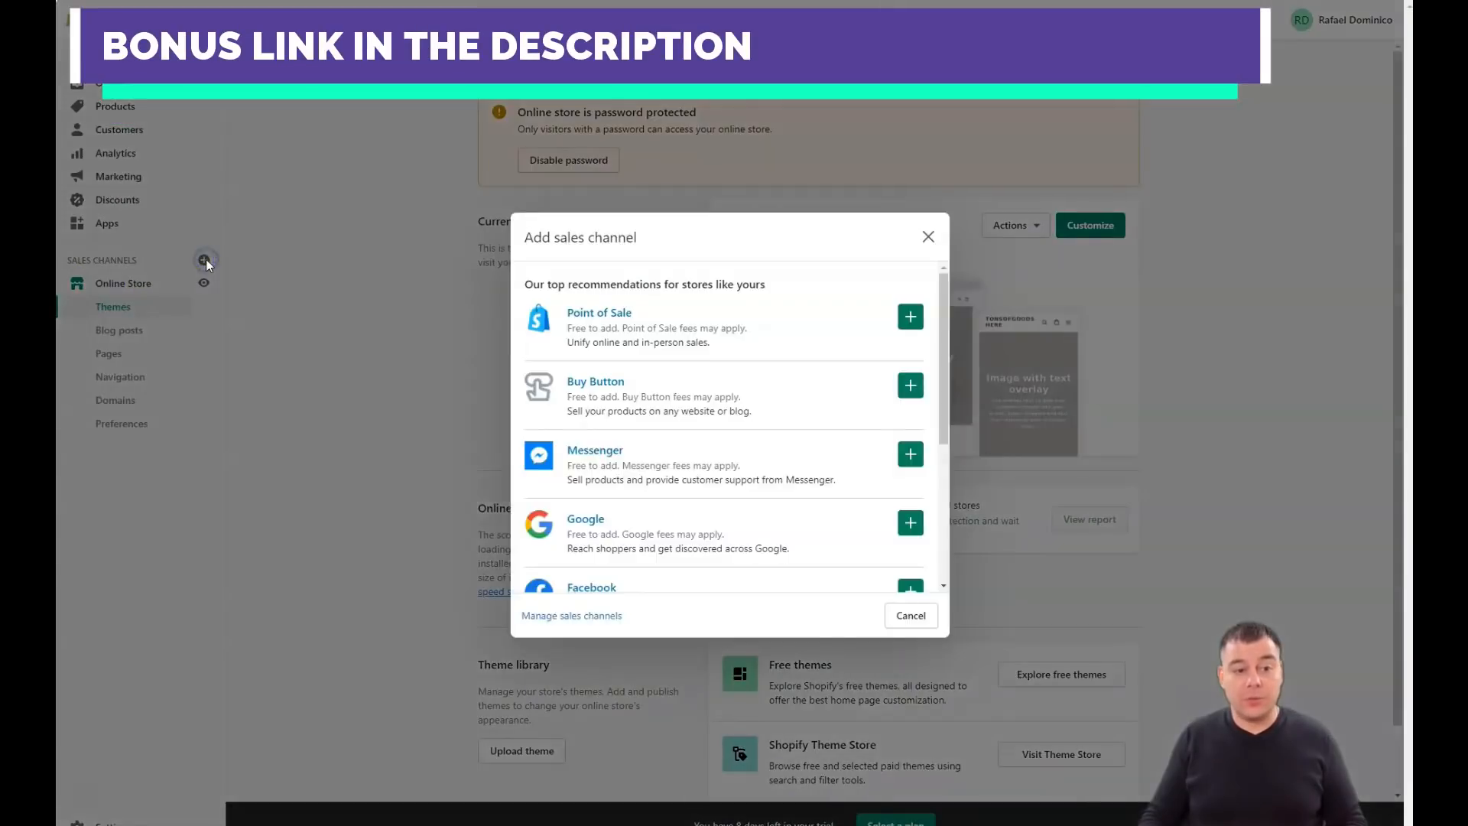
mouse_move(812, 429)
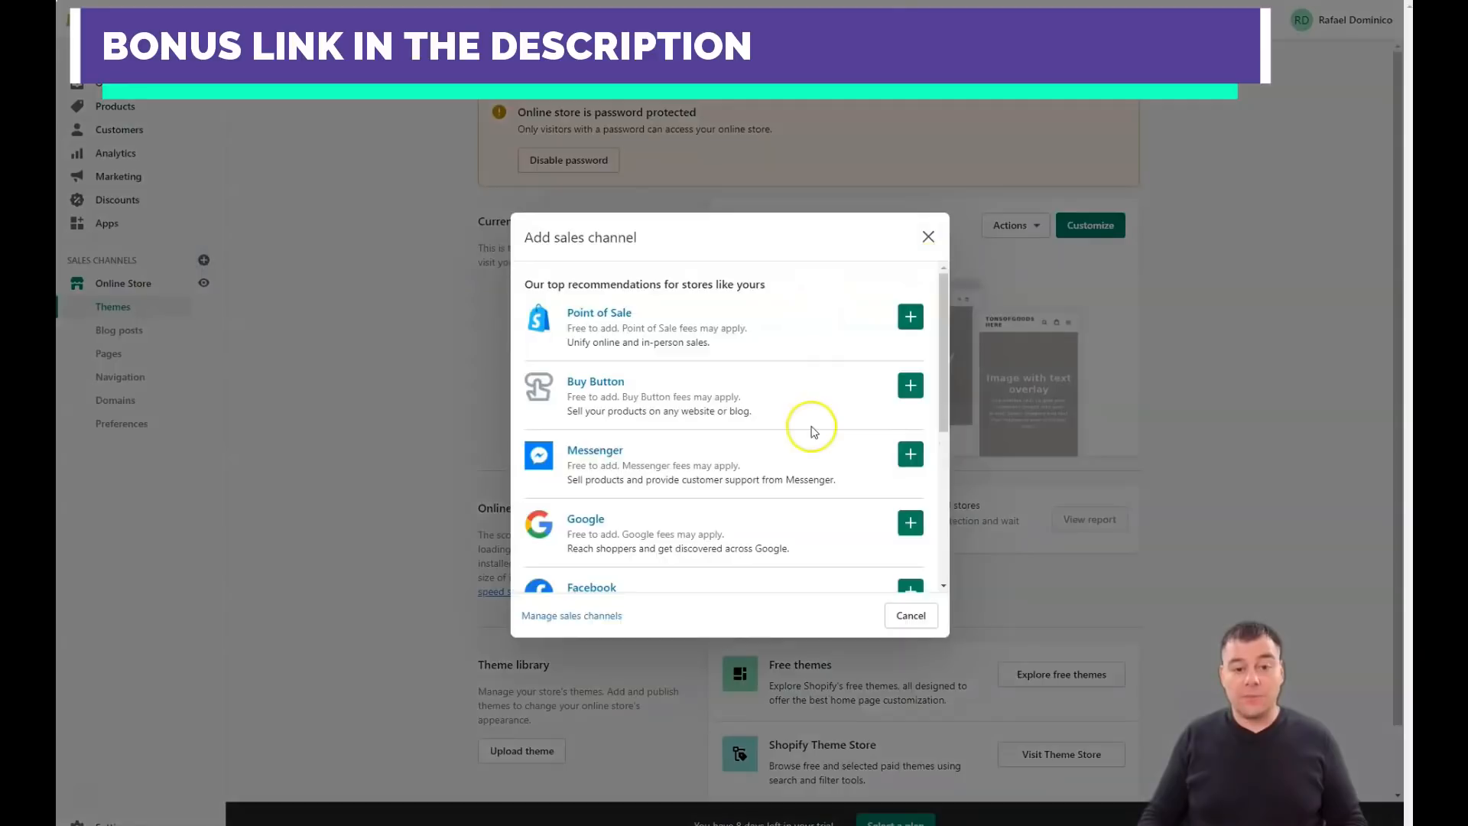
scroll("down", 3)
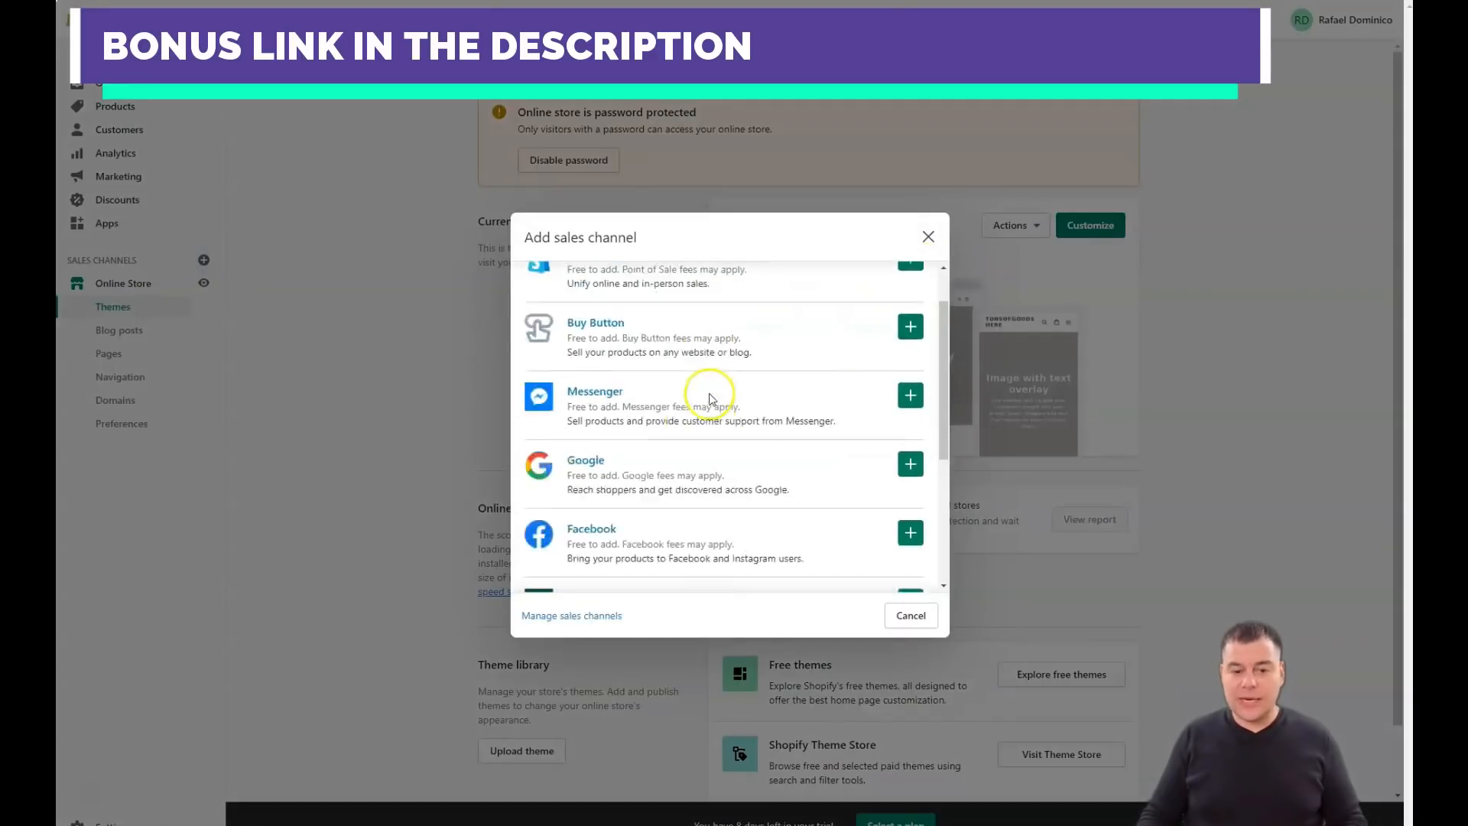
scroll("up", 3)
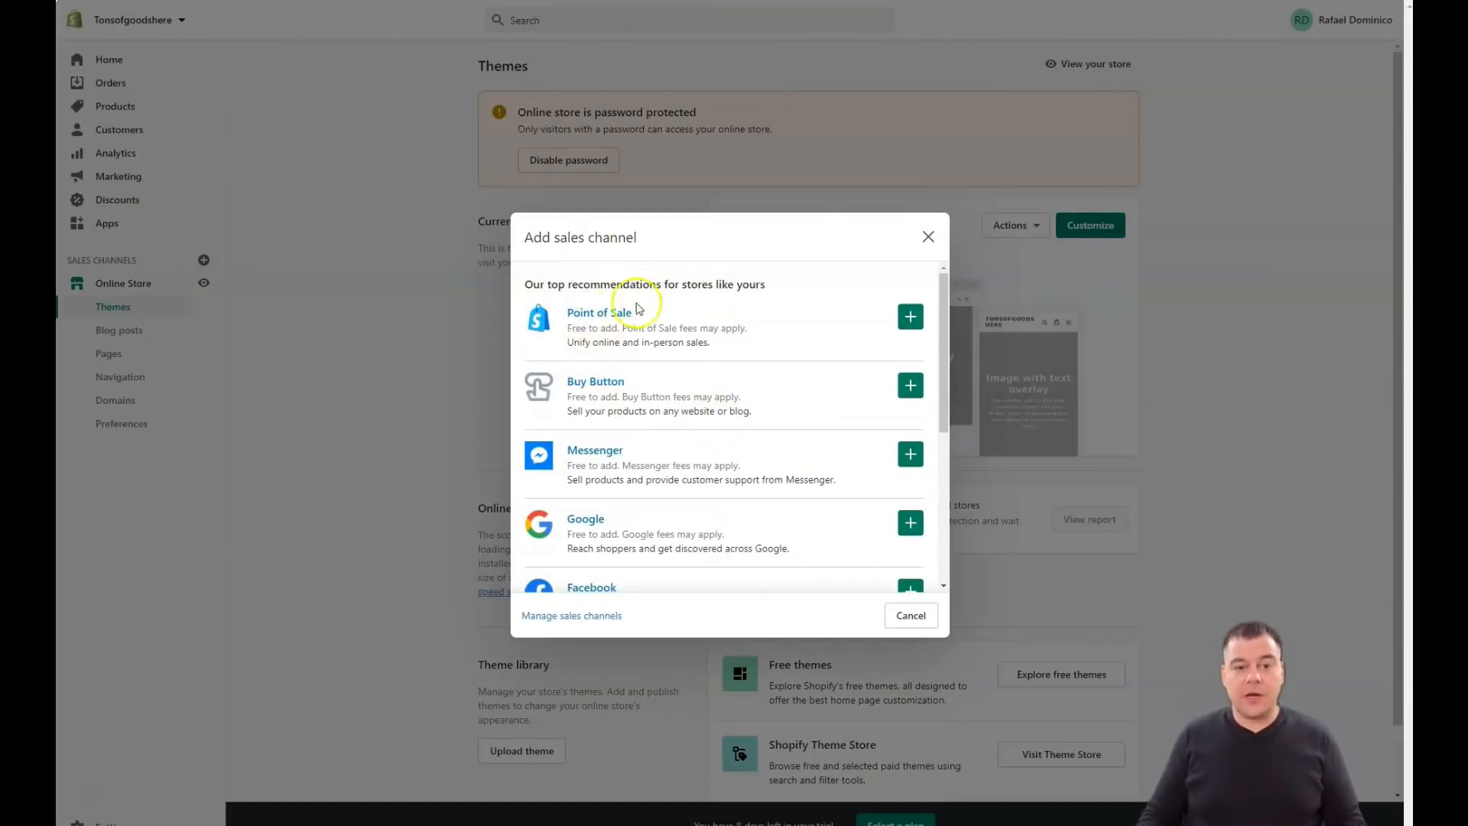
mouse_move(617, 346)
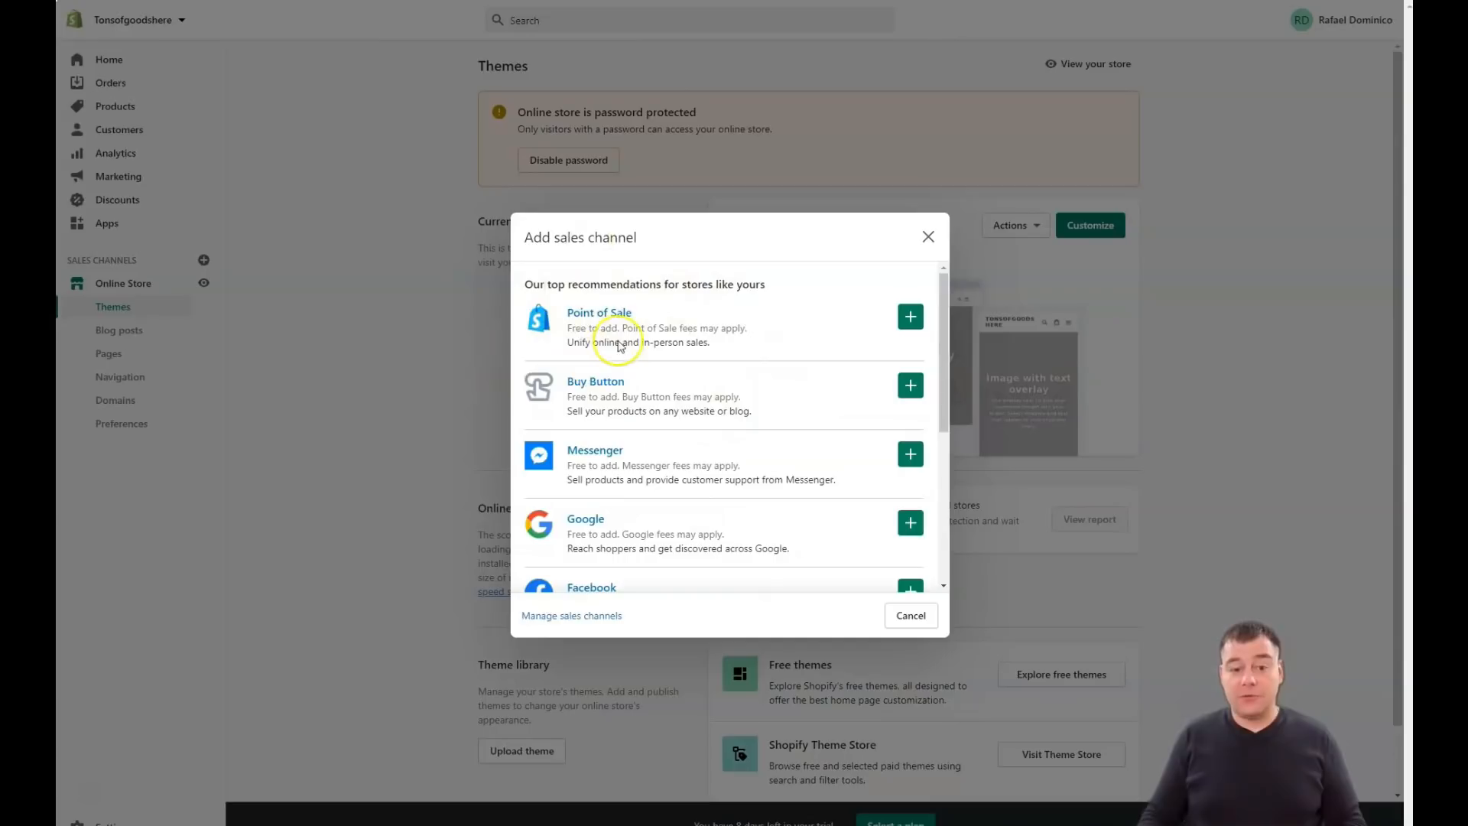
mouse_move(700, 339)
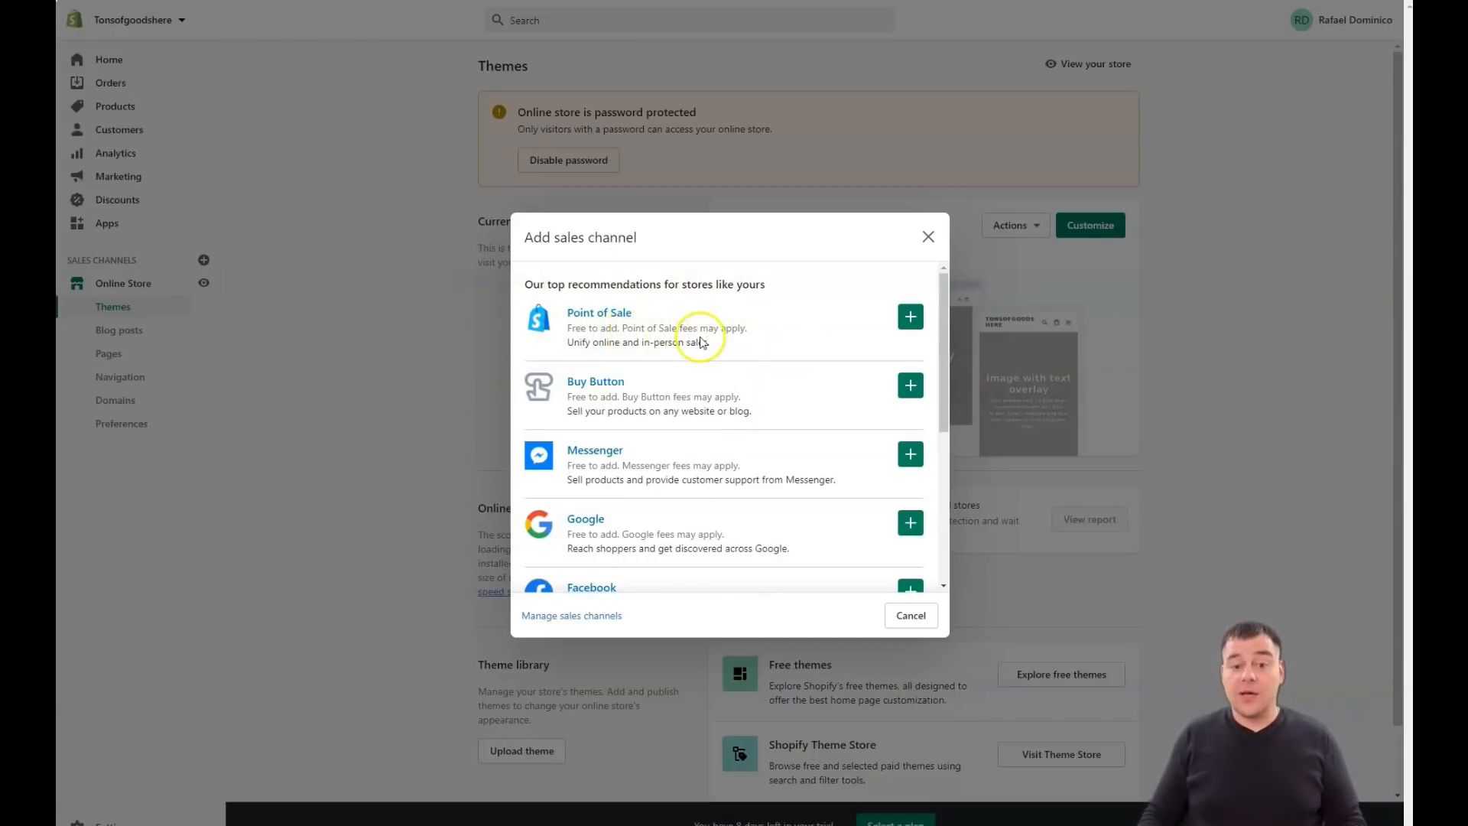
mouse_move(737, 343)
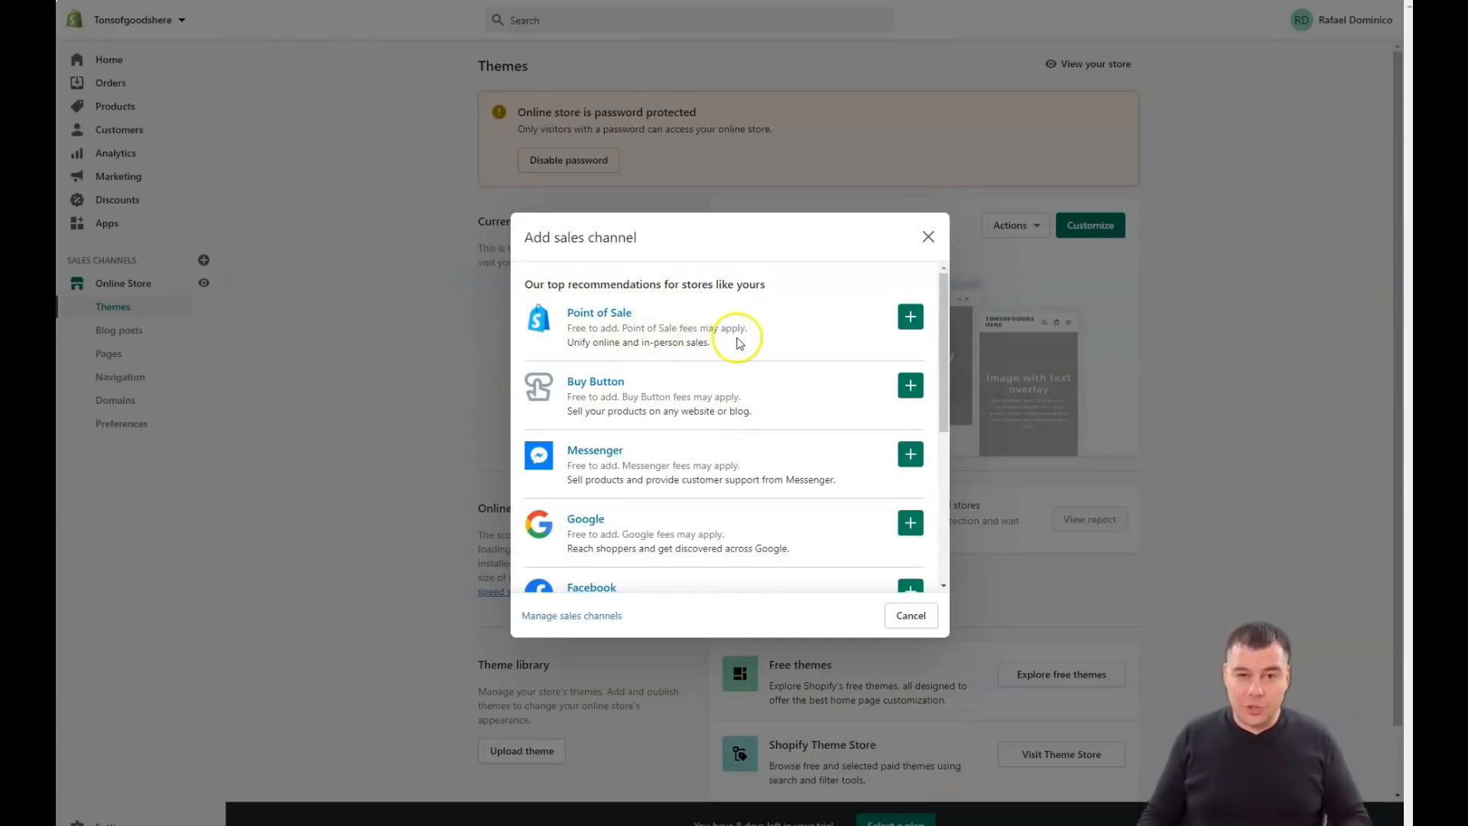
scroll("down", 3)
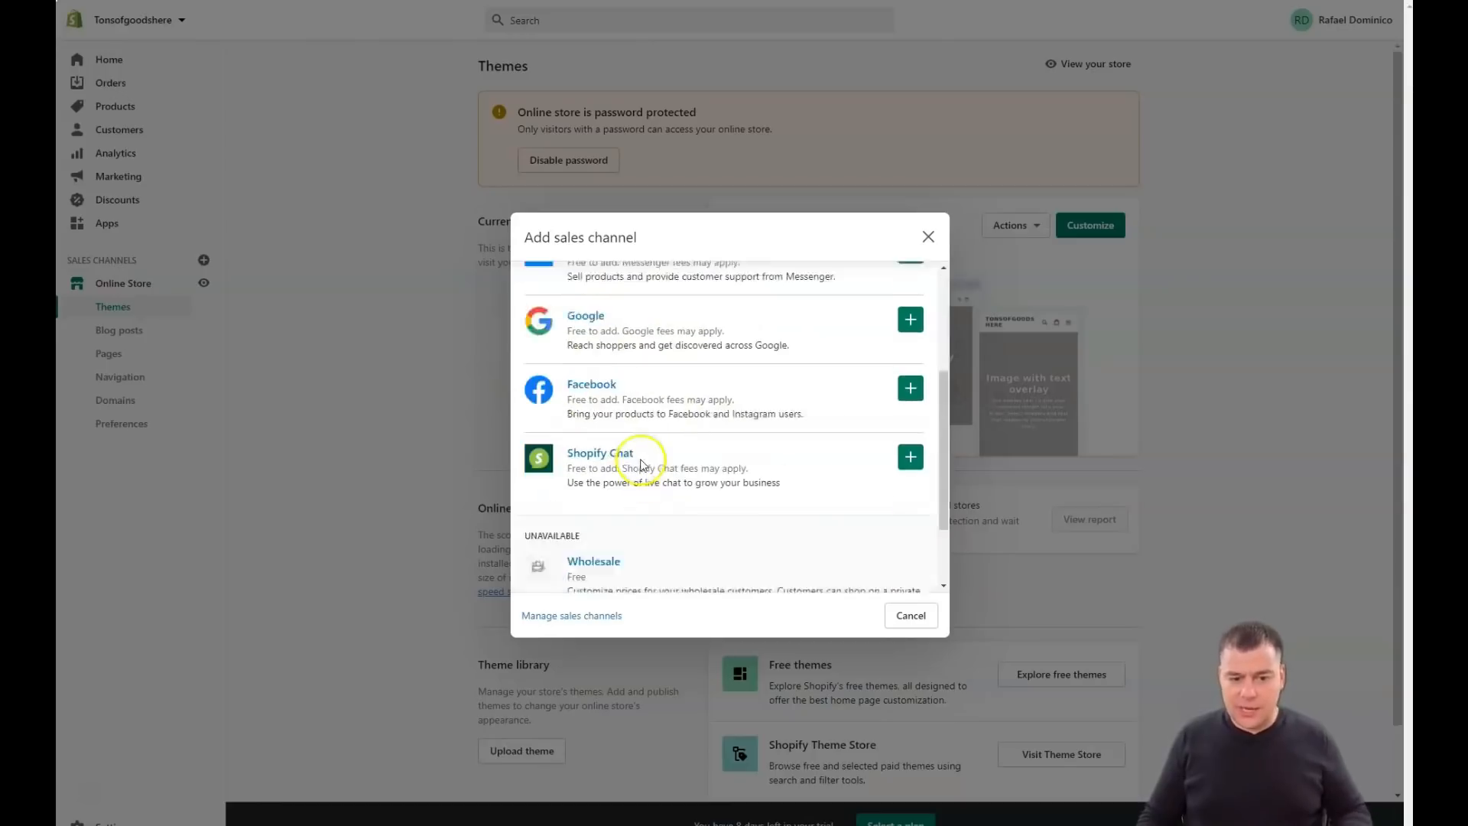
scroll("up", 3)
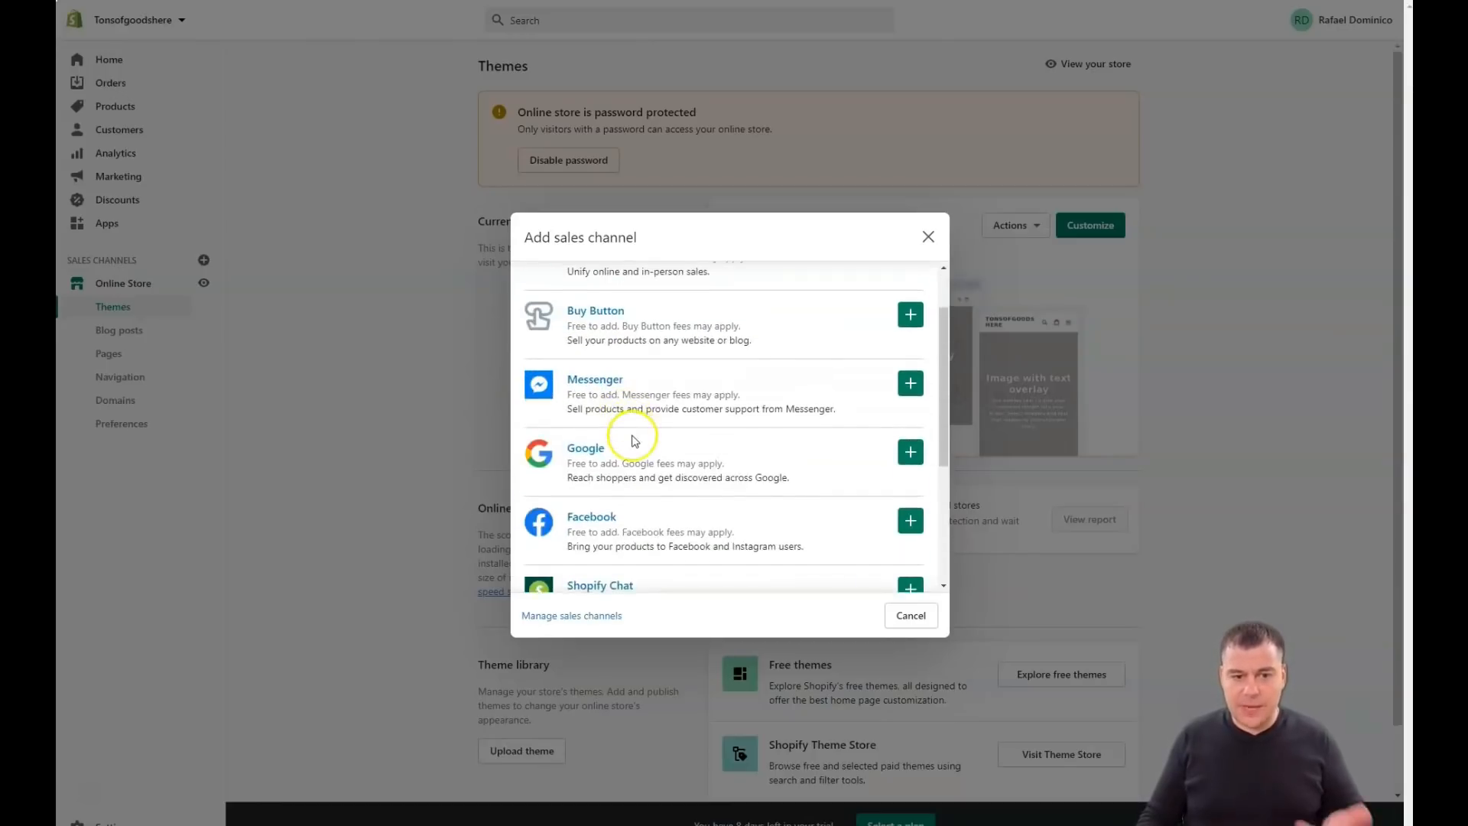
scroll("down", 3)
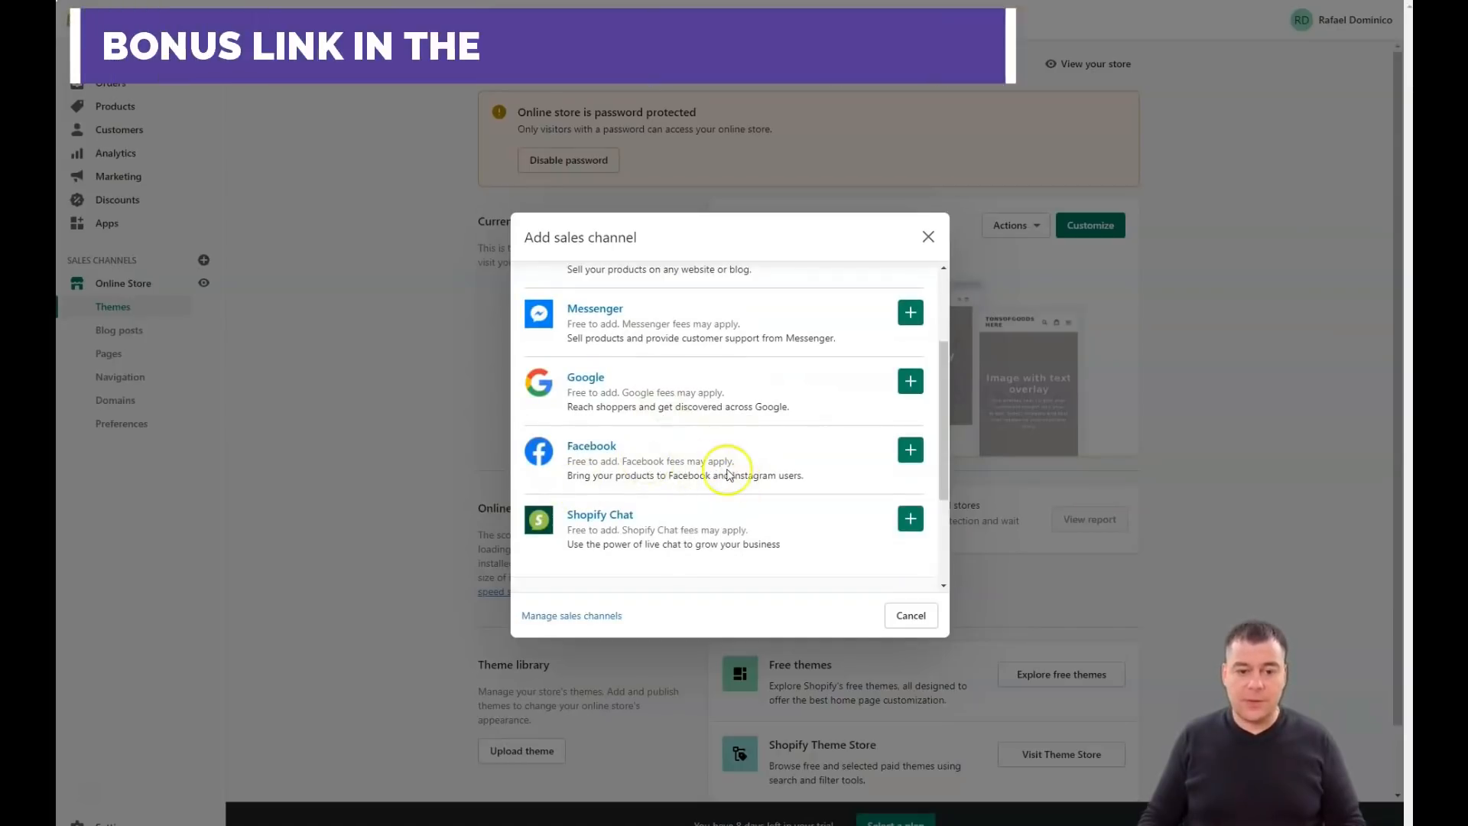
mouse_move(759, 448)
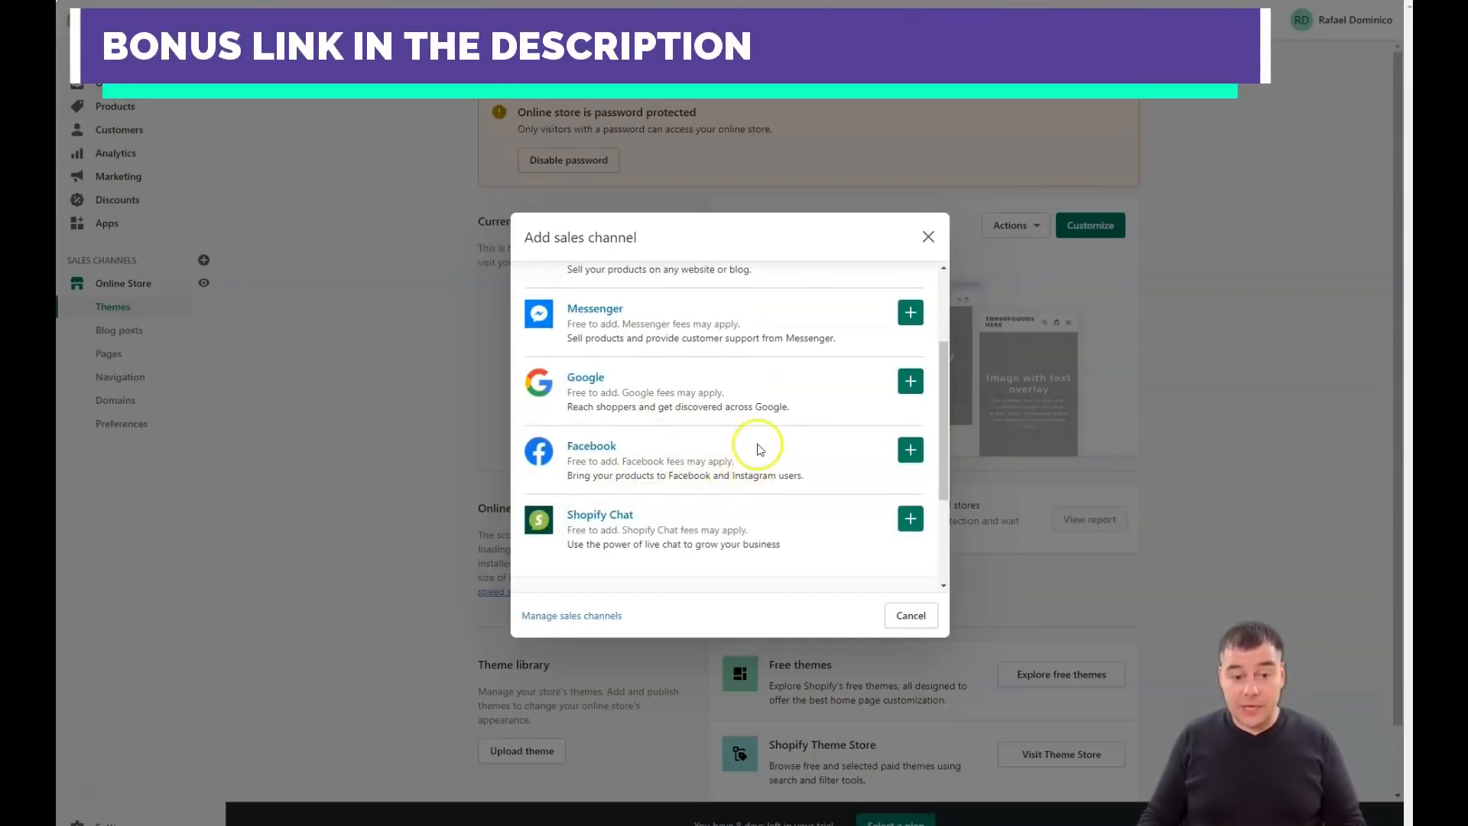
scroll("down", 3)
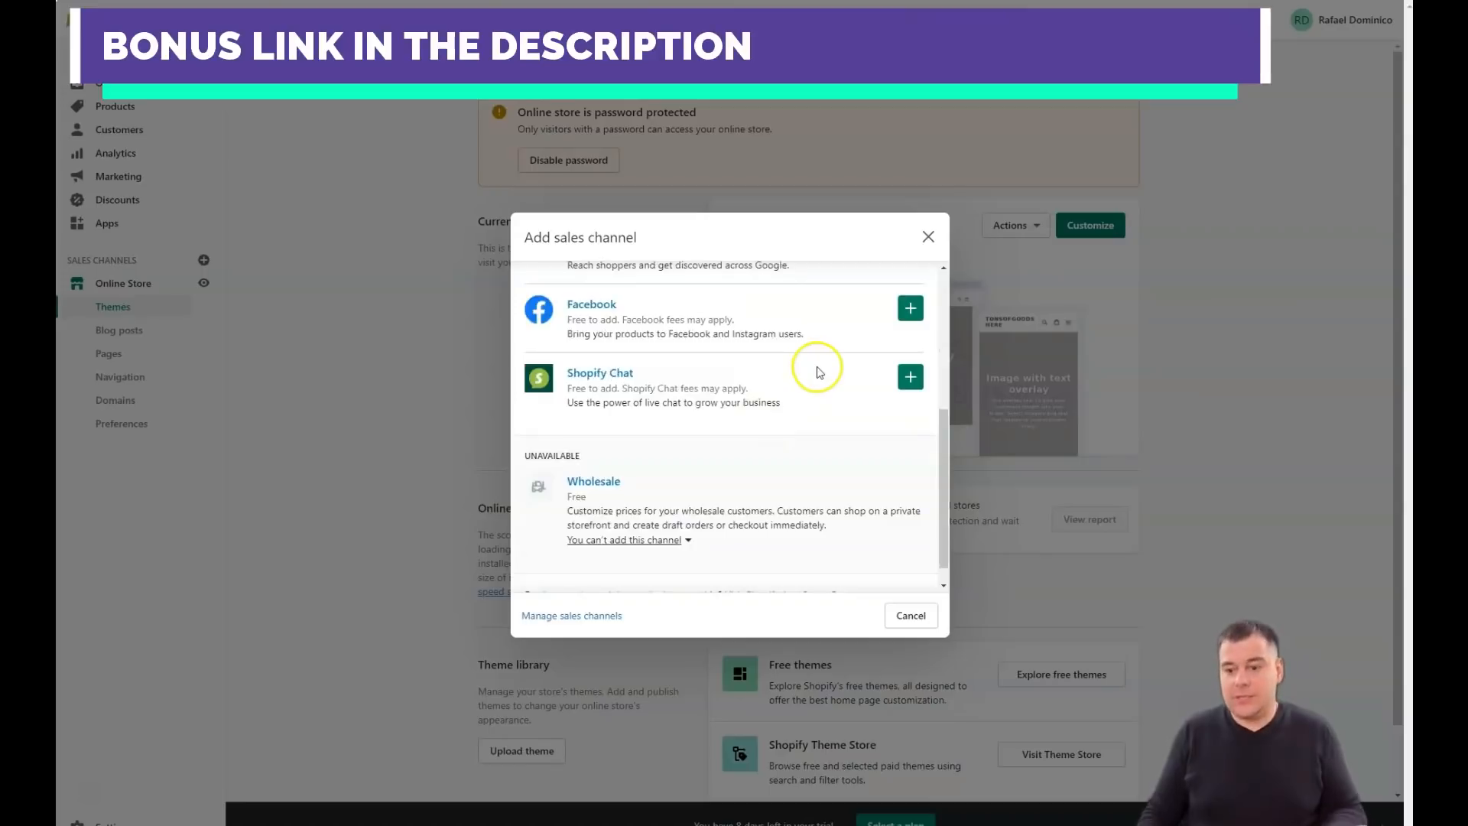
mouse_move(825, 316)
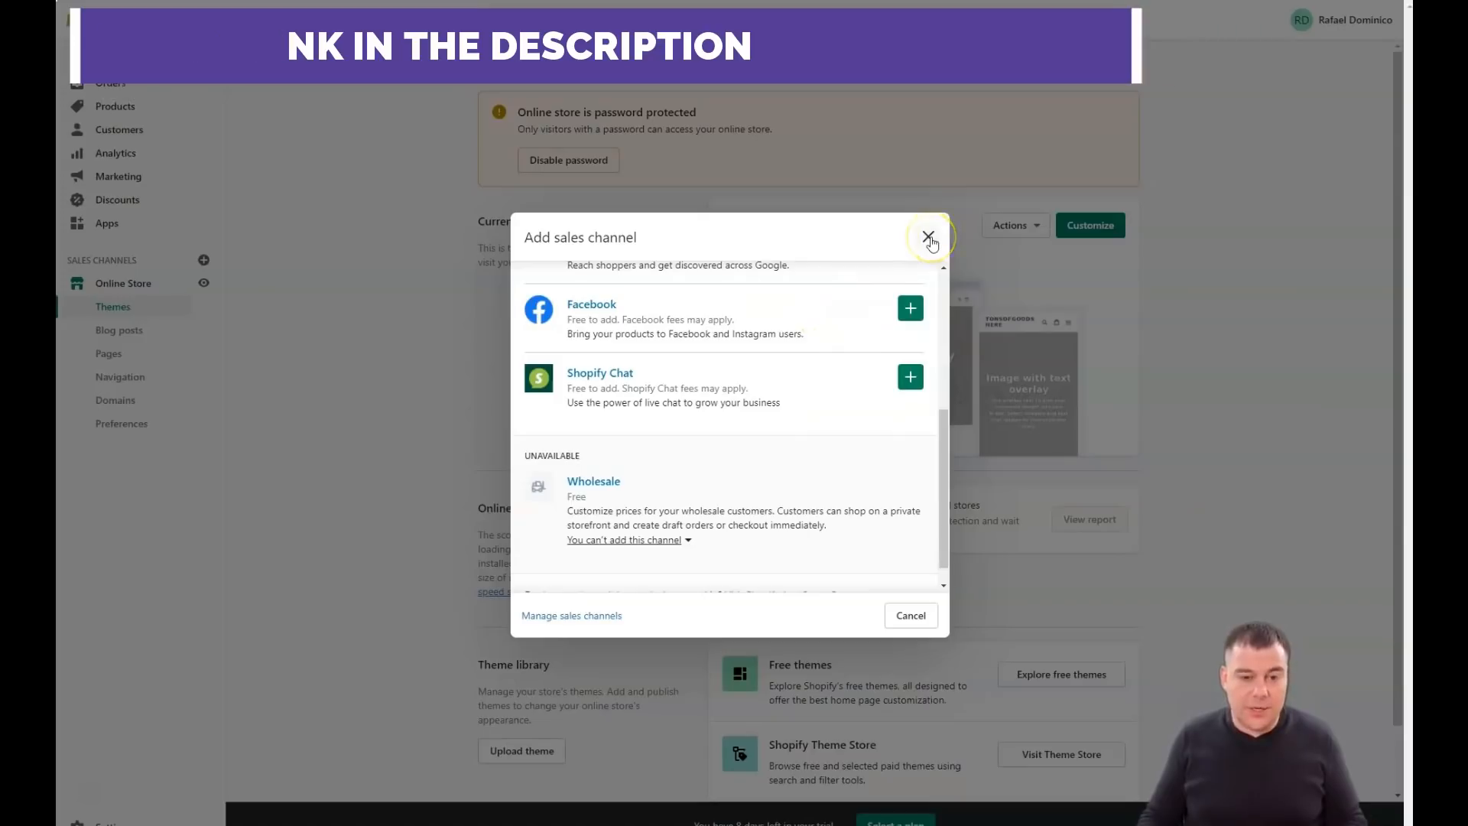
Dismiss the Add sales channel dialog and open the Disable password preferences.
left_click(928, 237)
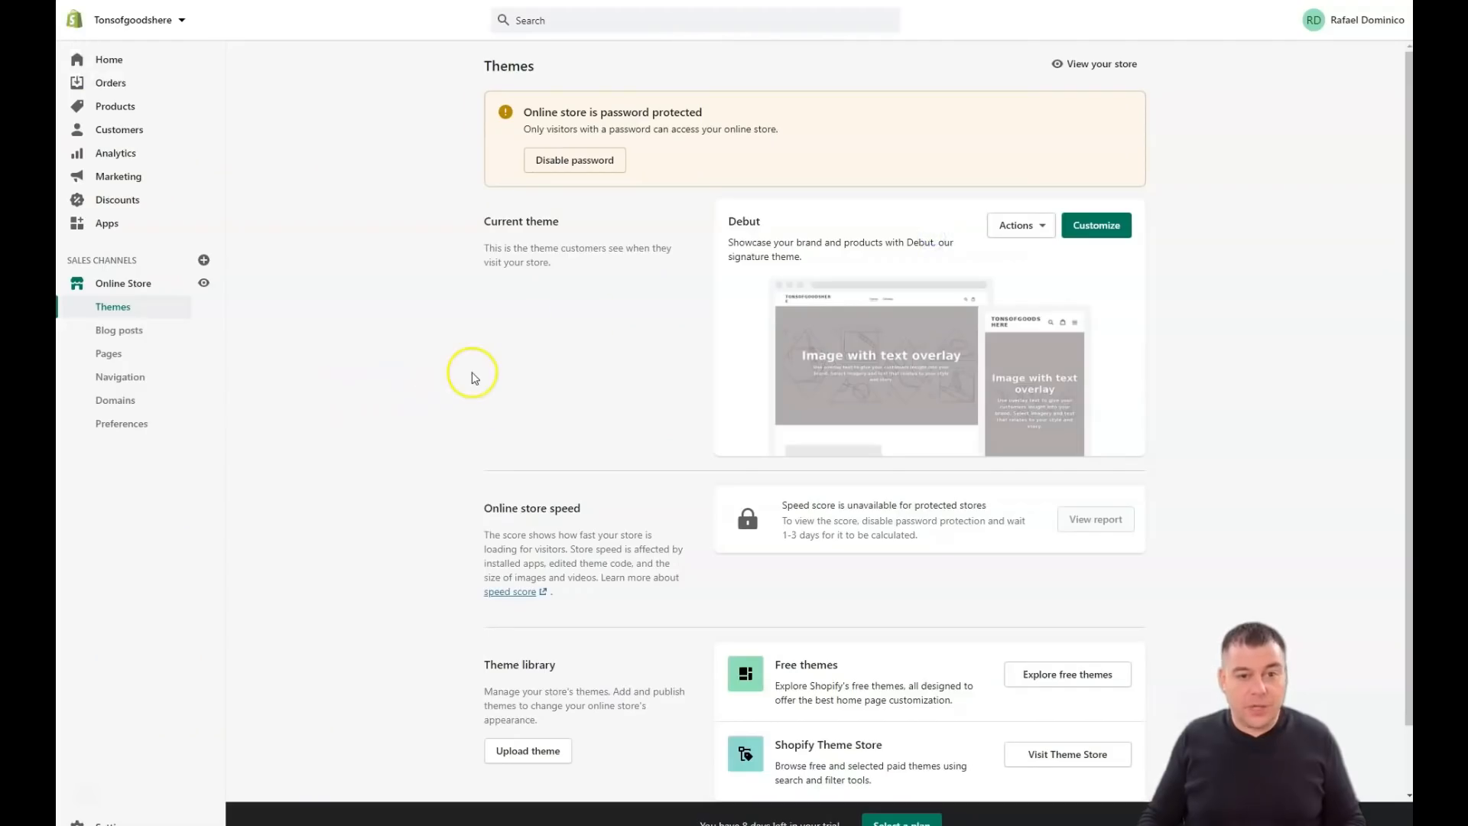
mouse_move(400, 204)
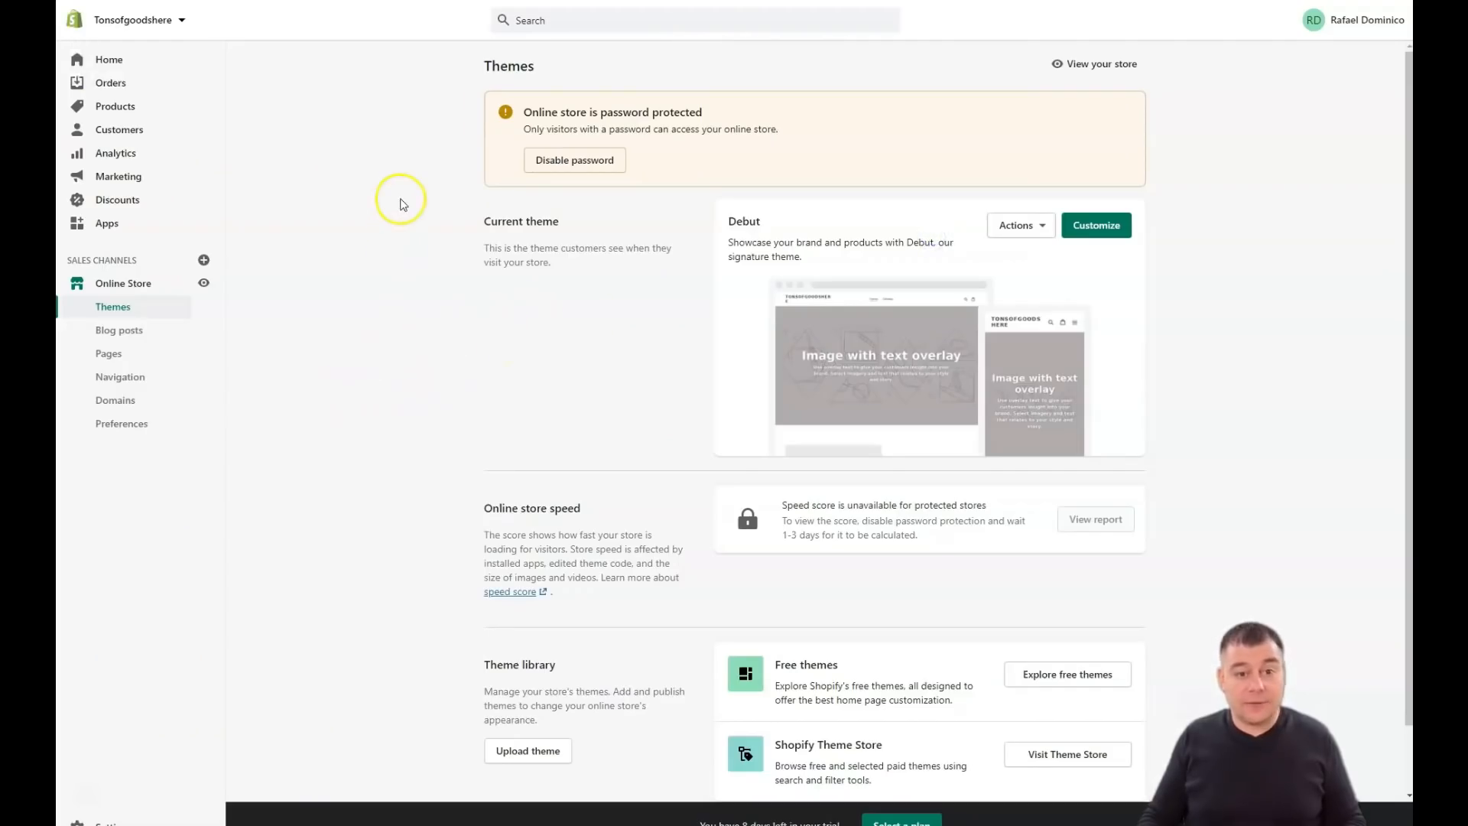
mouse_move(388, 362)
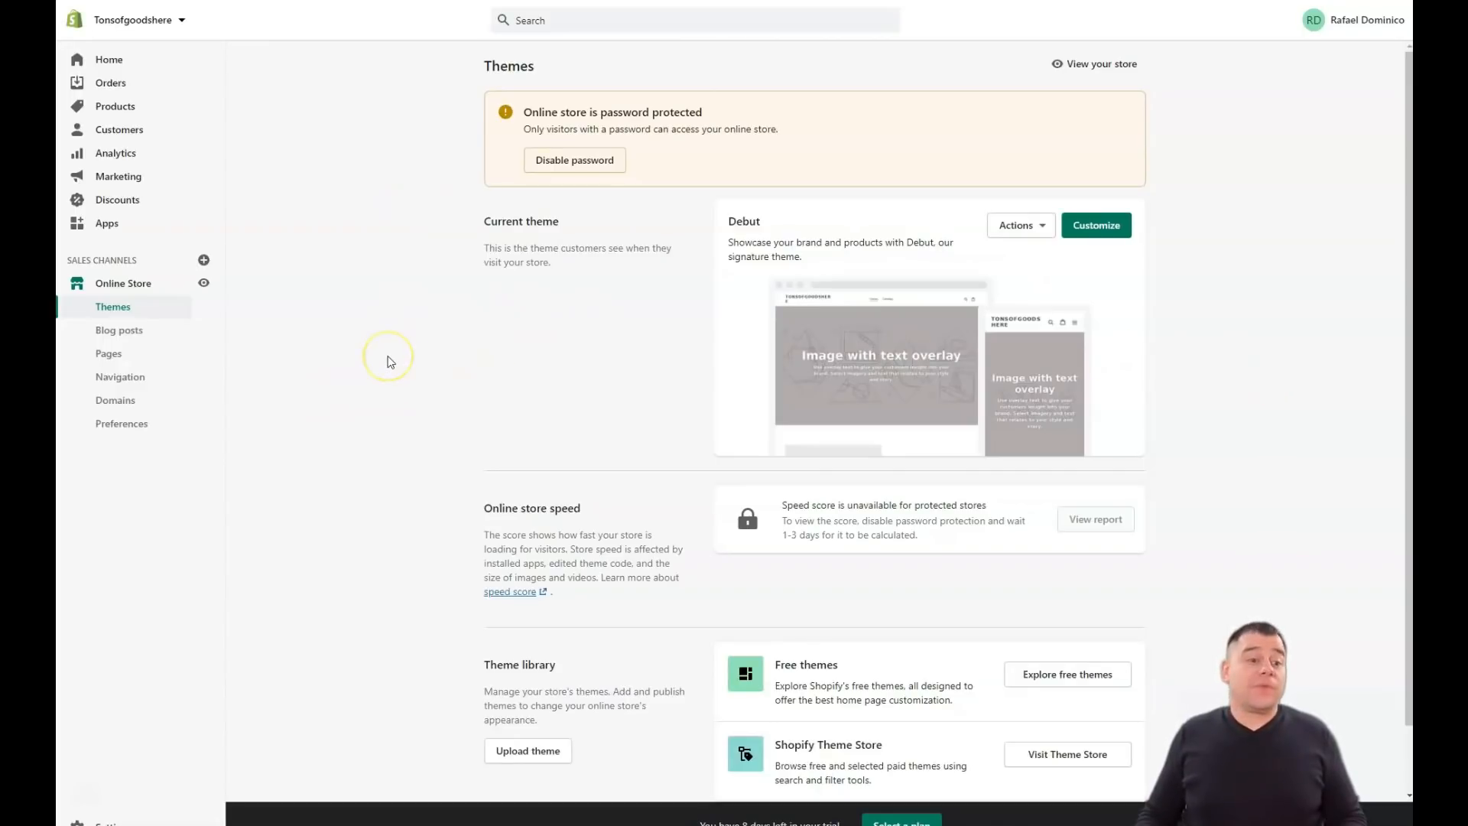
mouse_move(391, 363)
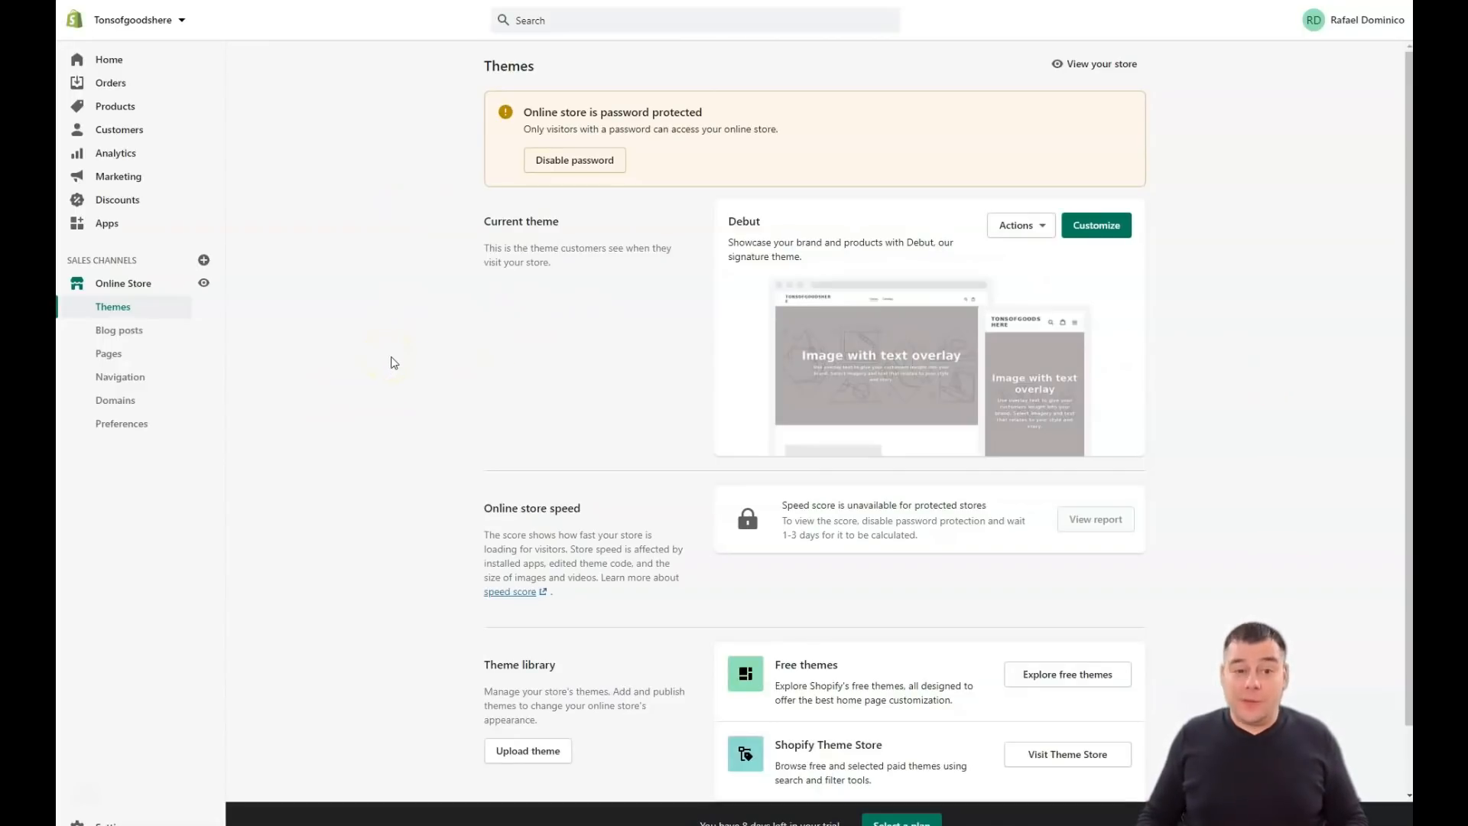
mouse_move(1023, 338)
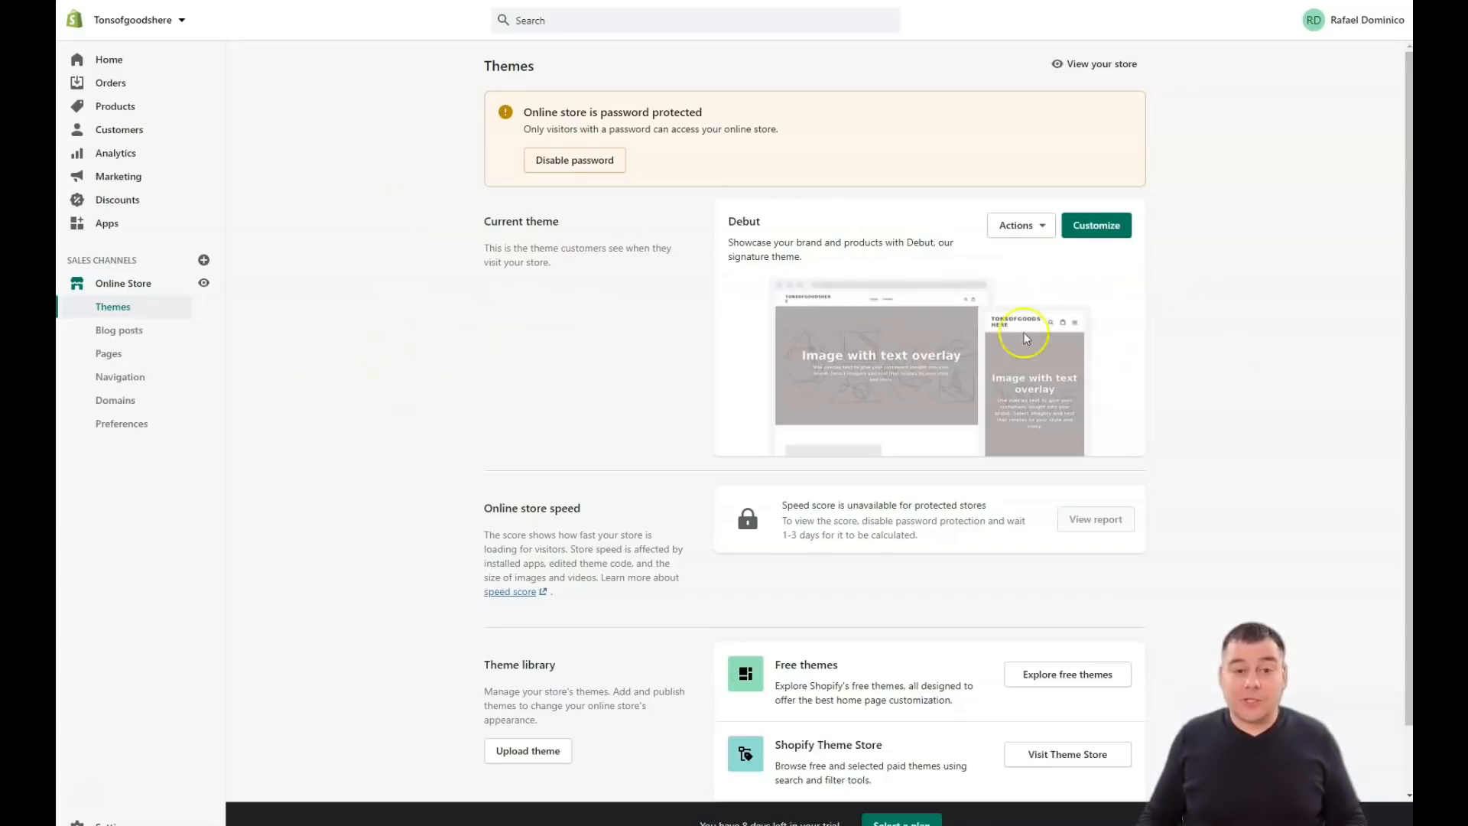
mouse_move(754, 142)
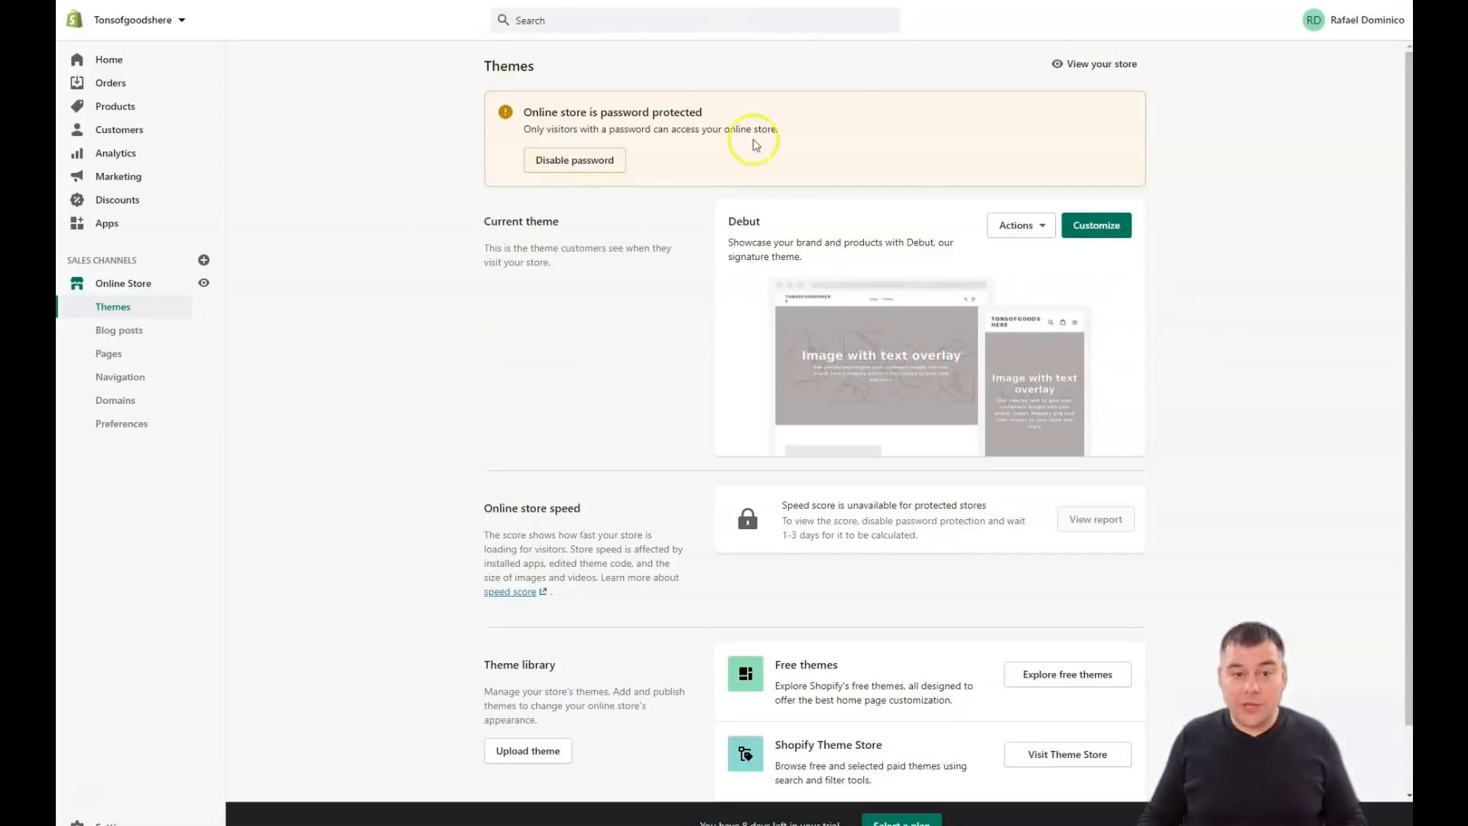
mouse_move(554, 211)
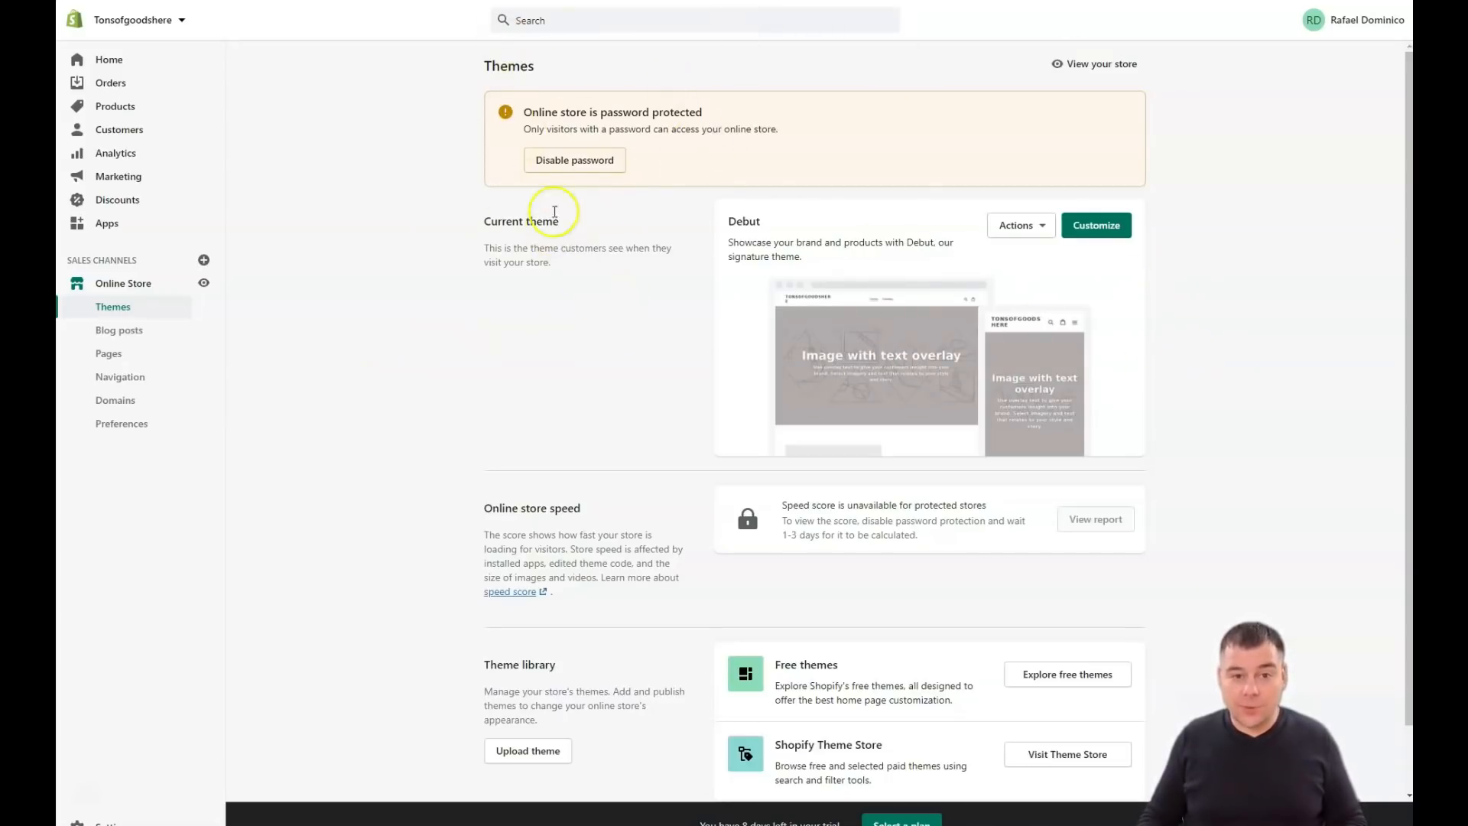
left_click(121, 423)
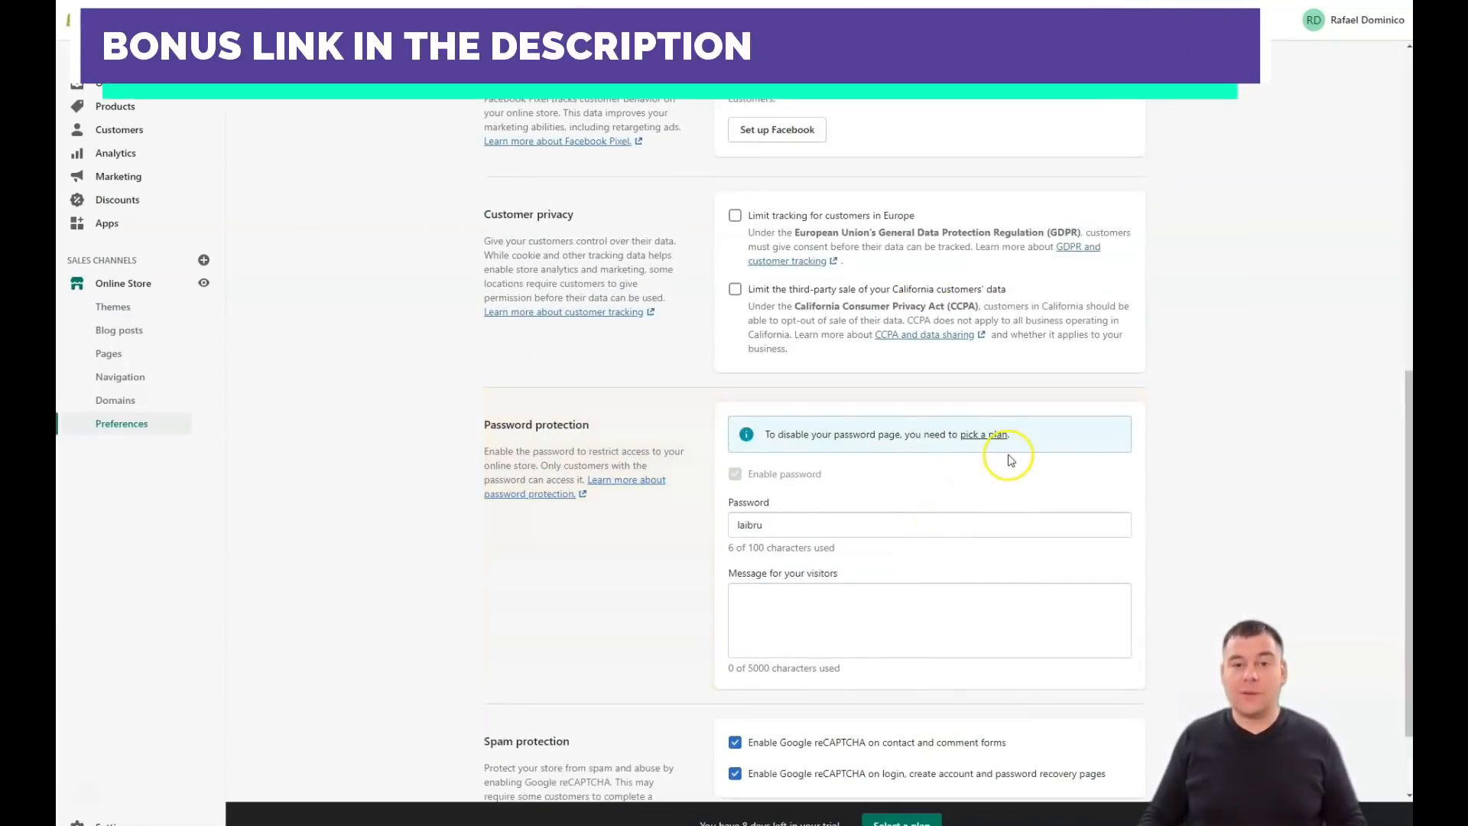
mouse_move(982, 448)
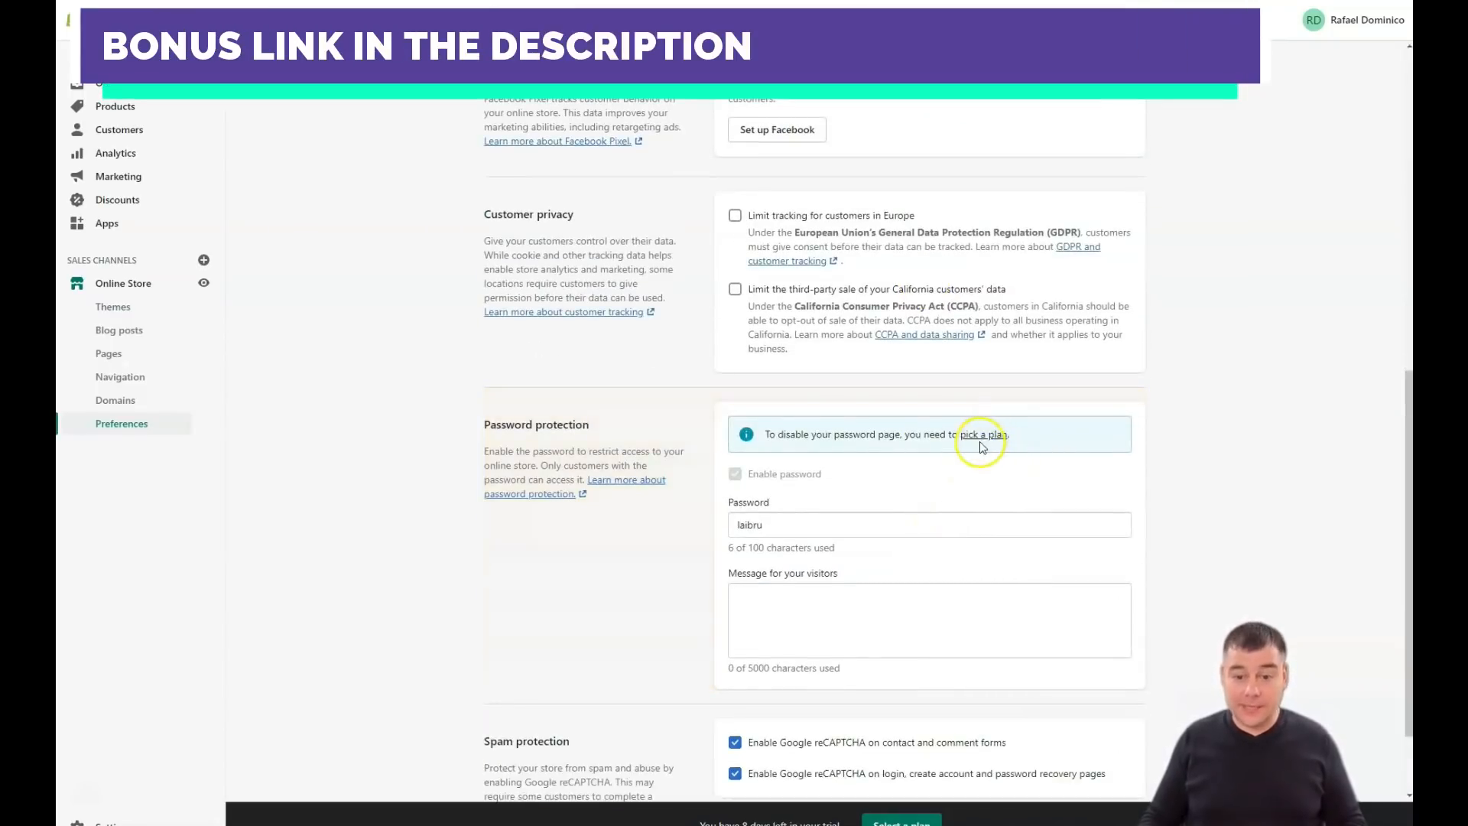
left_click(981, 434)
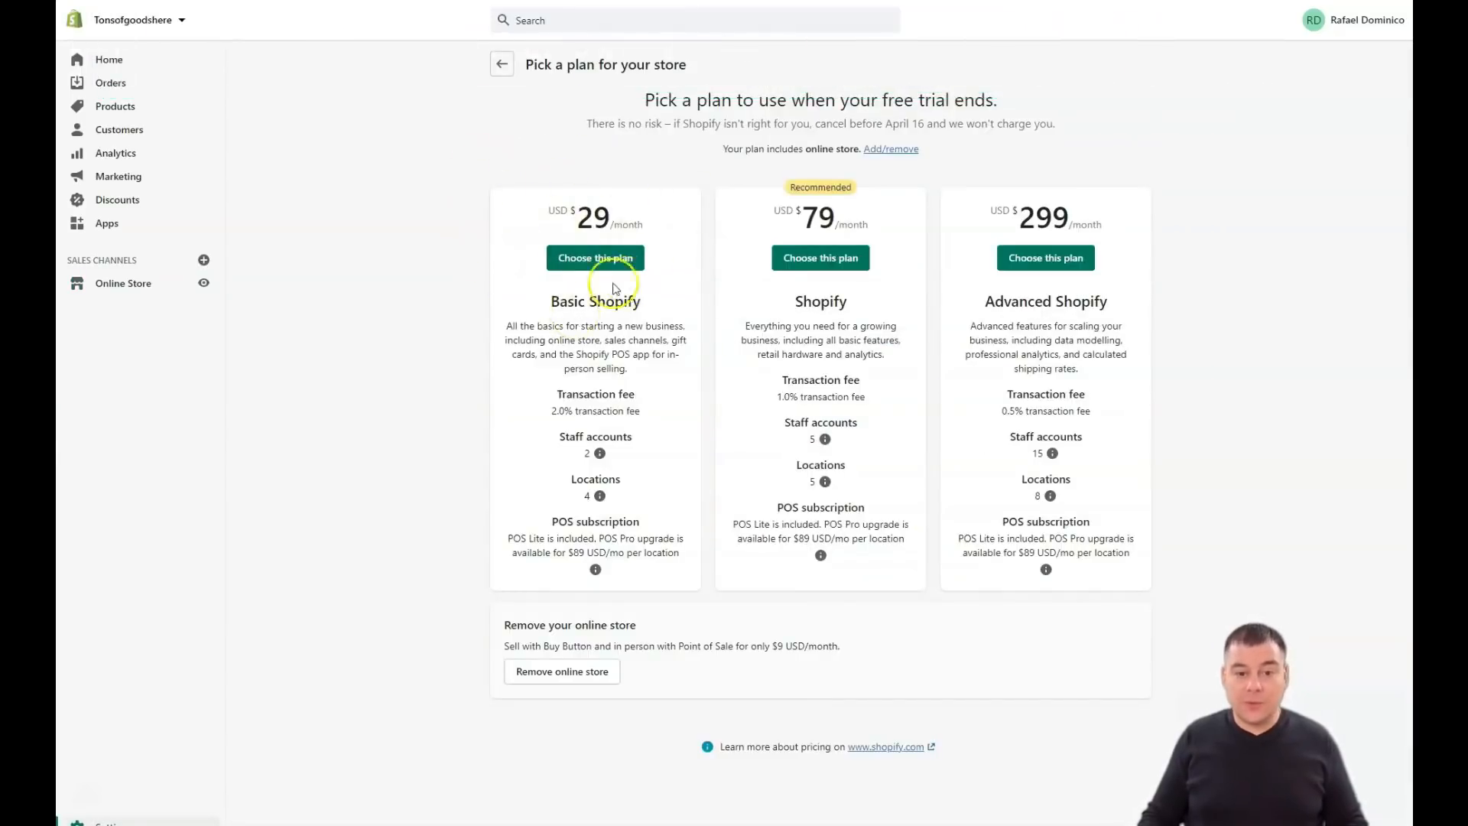
mouse_move(609, 388)
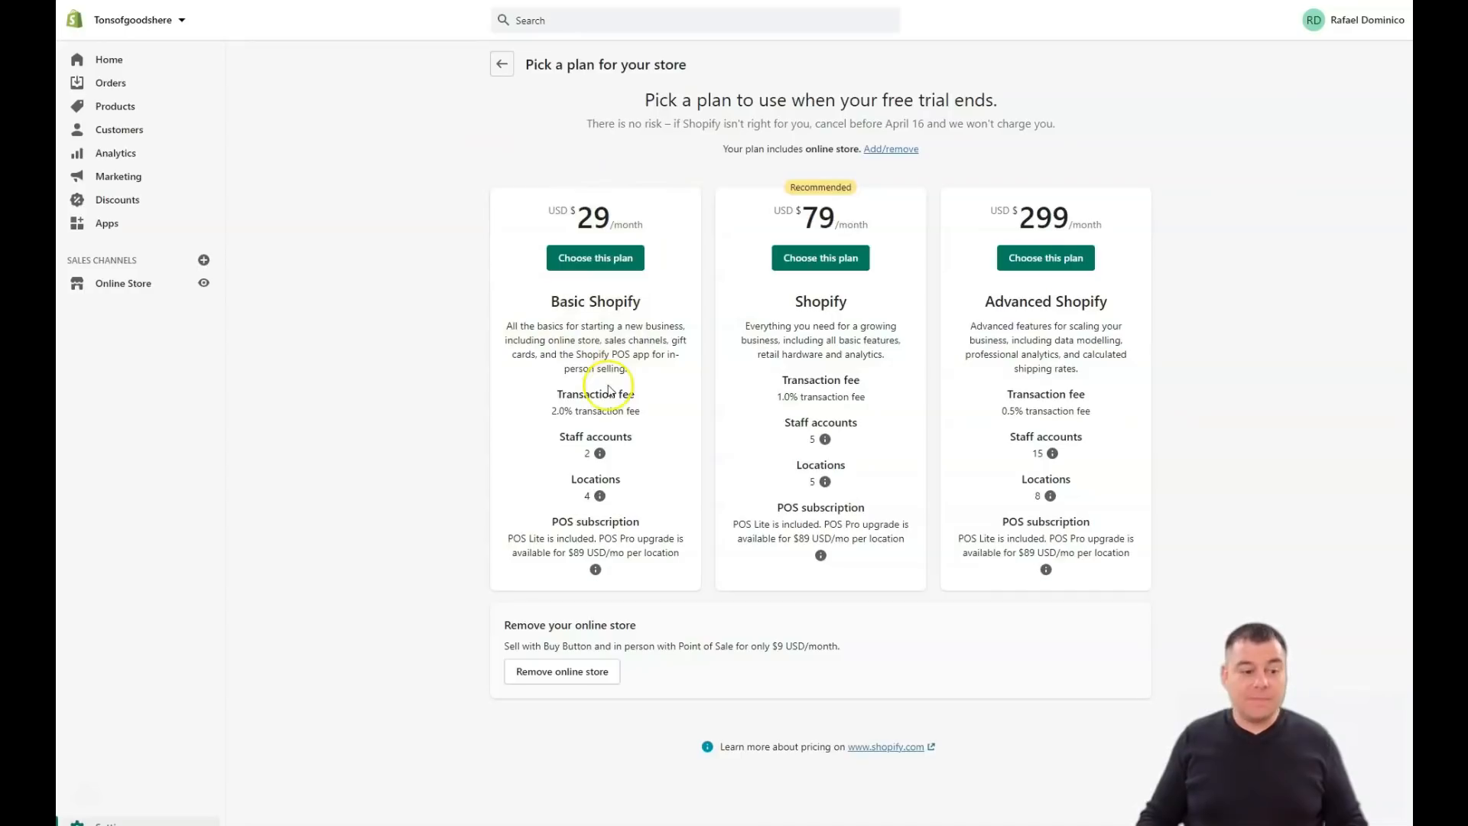
mouse_move(537, 415)
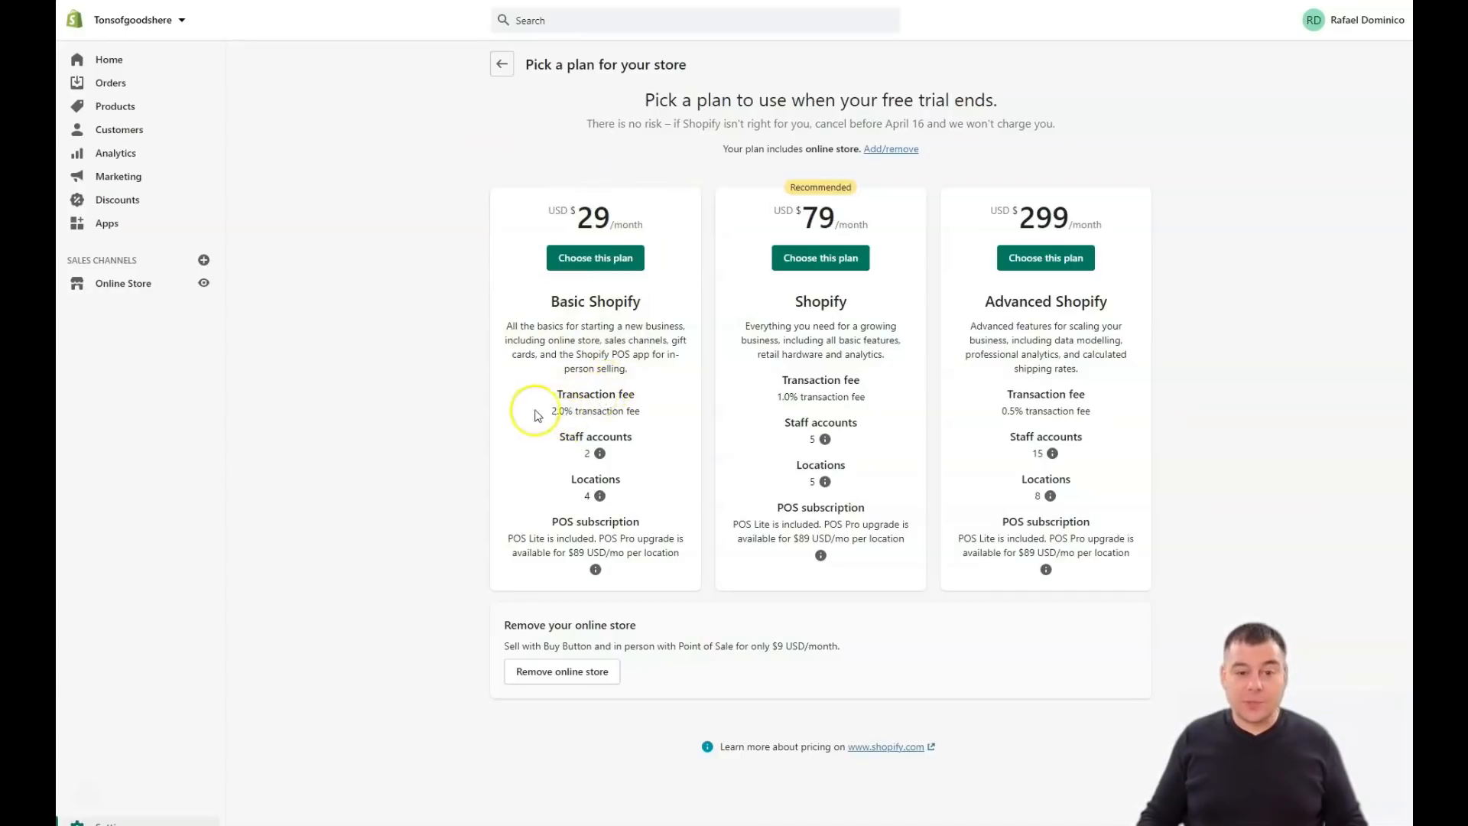
mouse_move(754, 441)
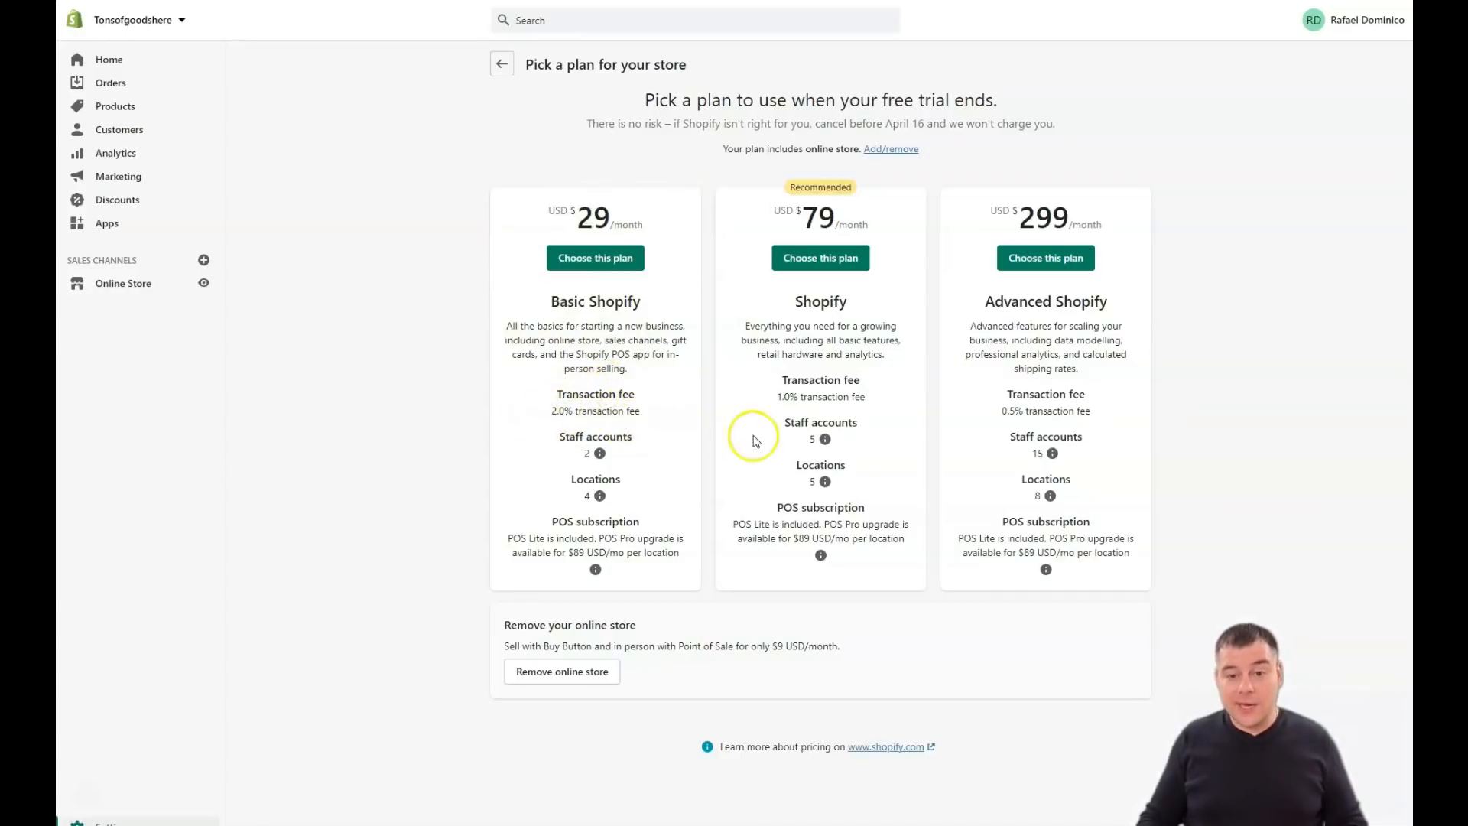
mouse_move(819, 258)
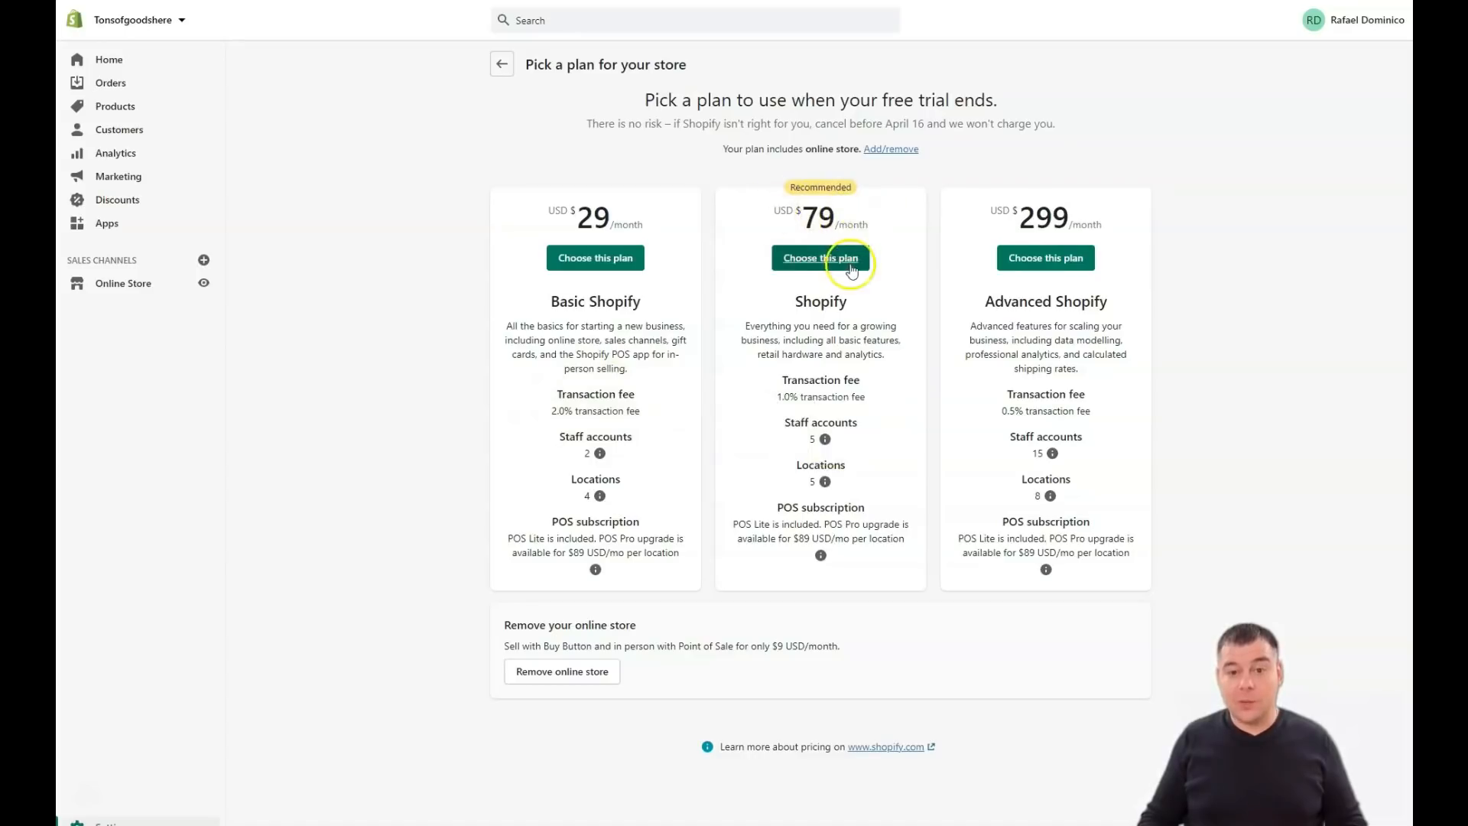
mouse_move(838, 431)
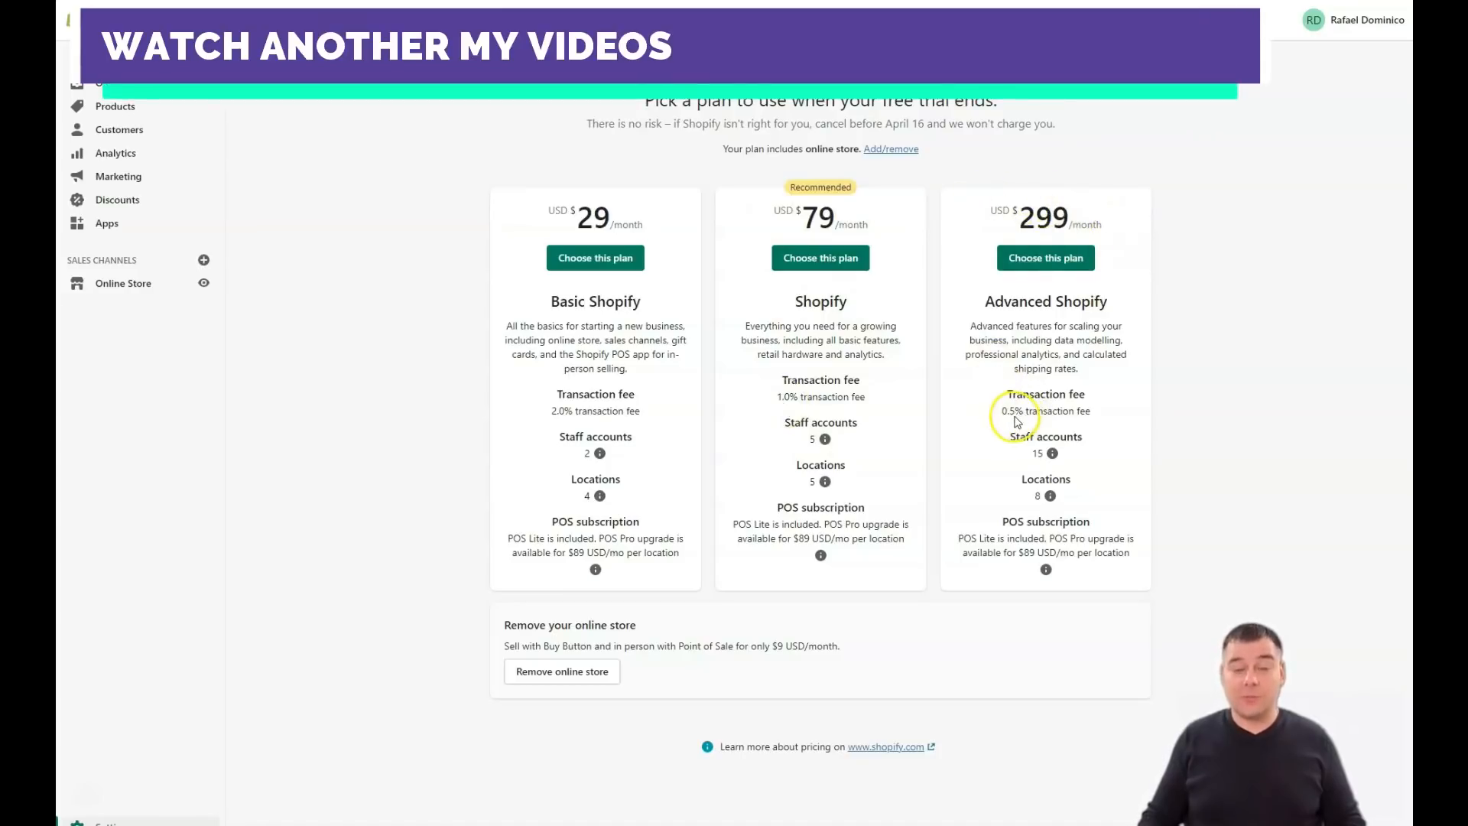
mouse_move(954, 448)
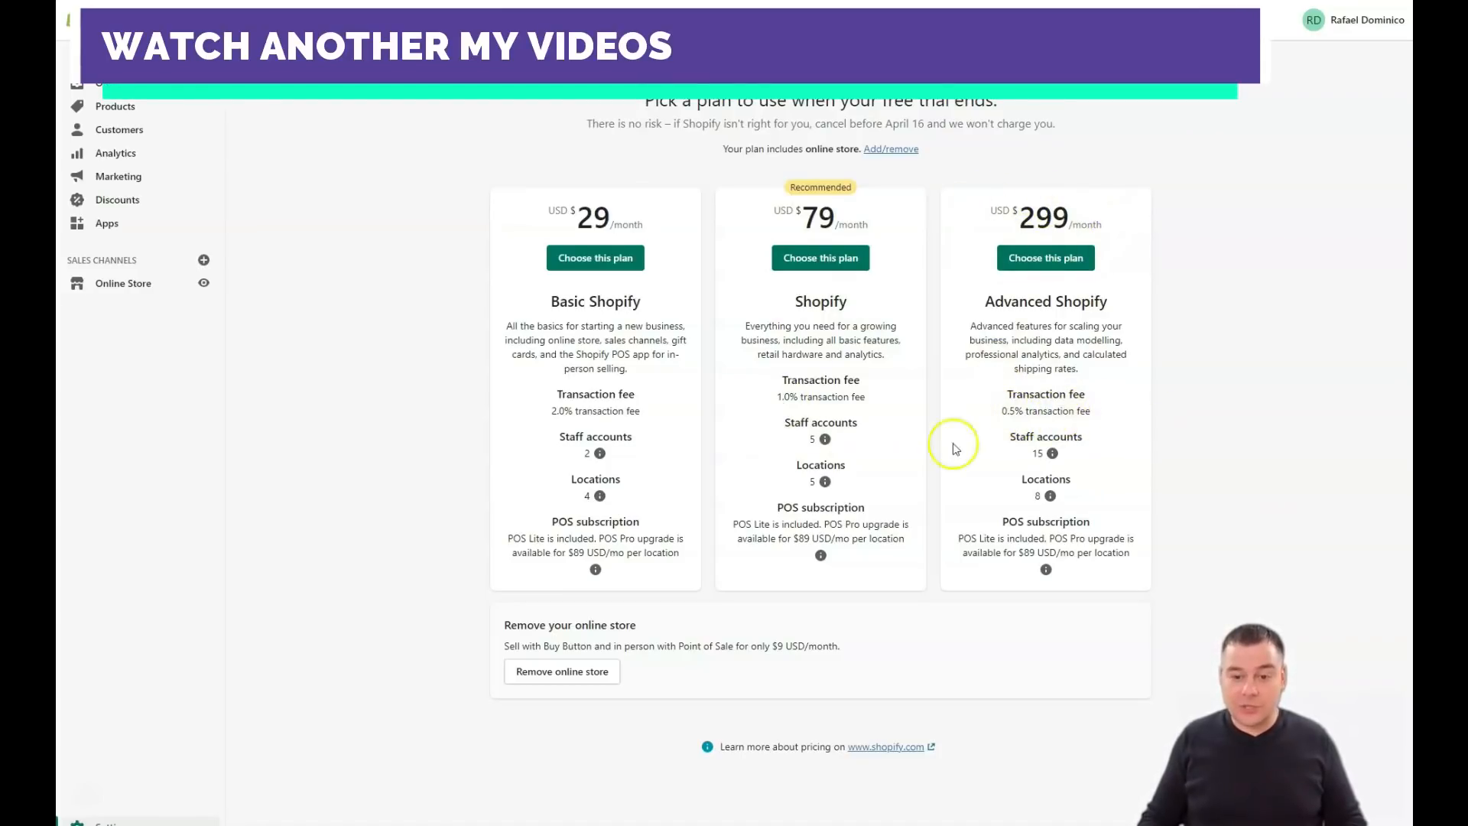
mouse_move(820, 465)
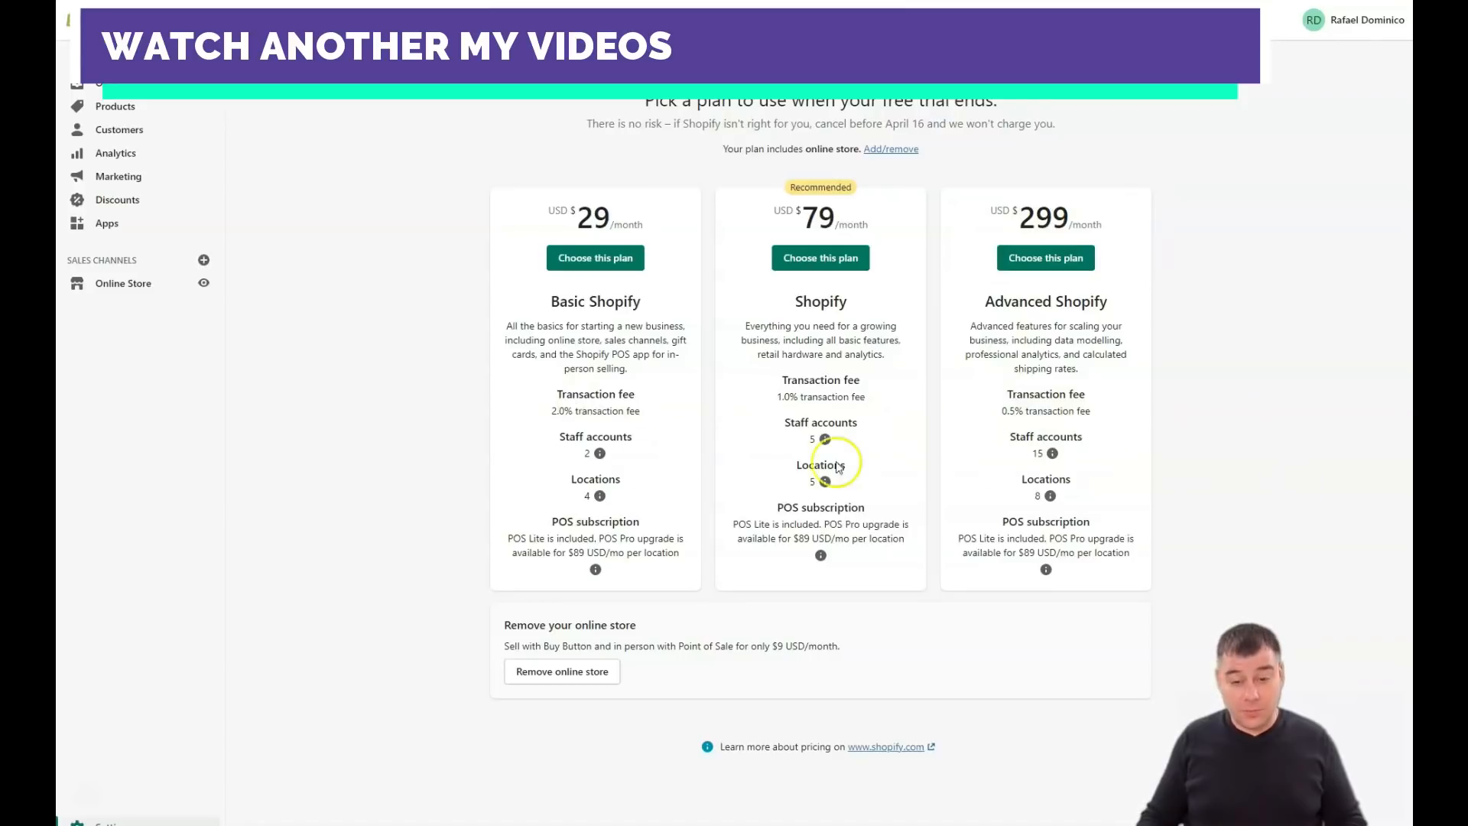
mouse_move(1063, 468)
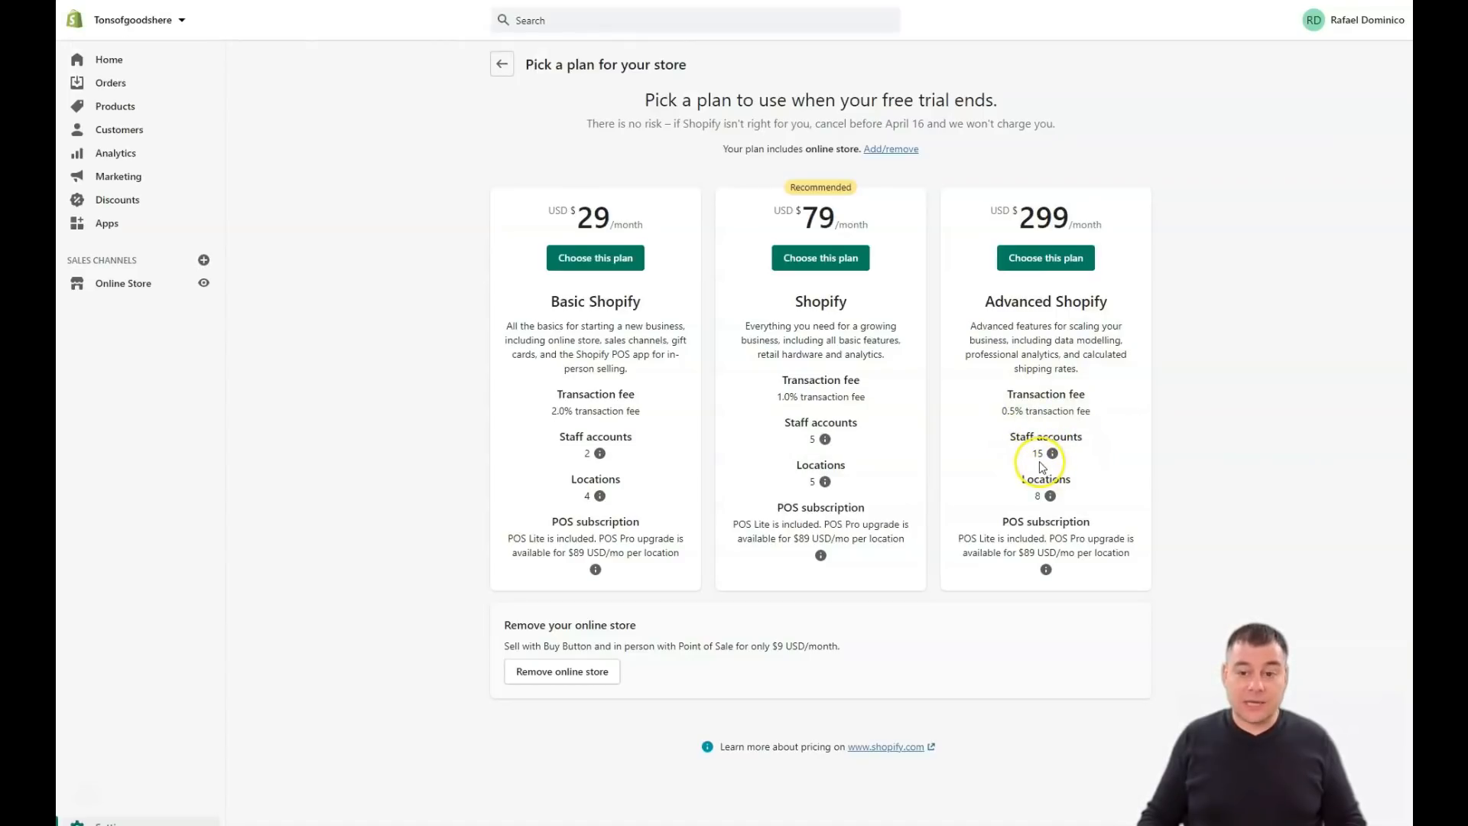
mouse_move(885, 484)
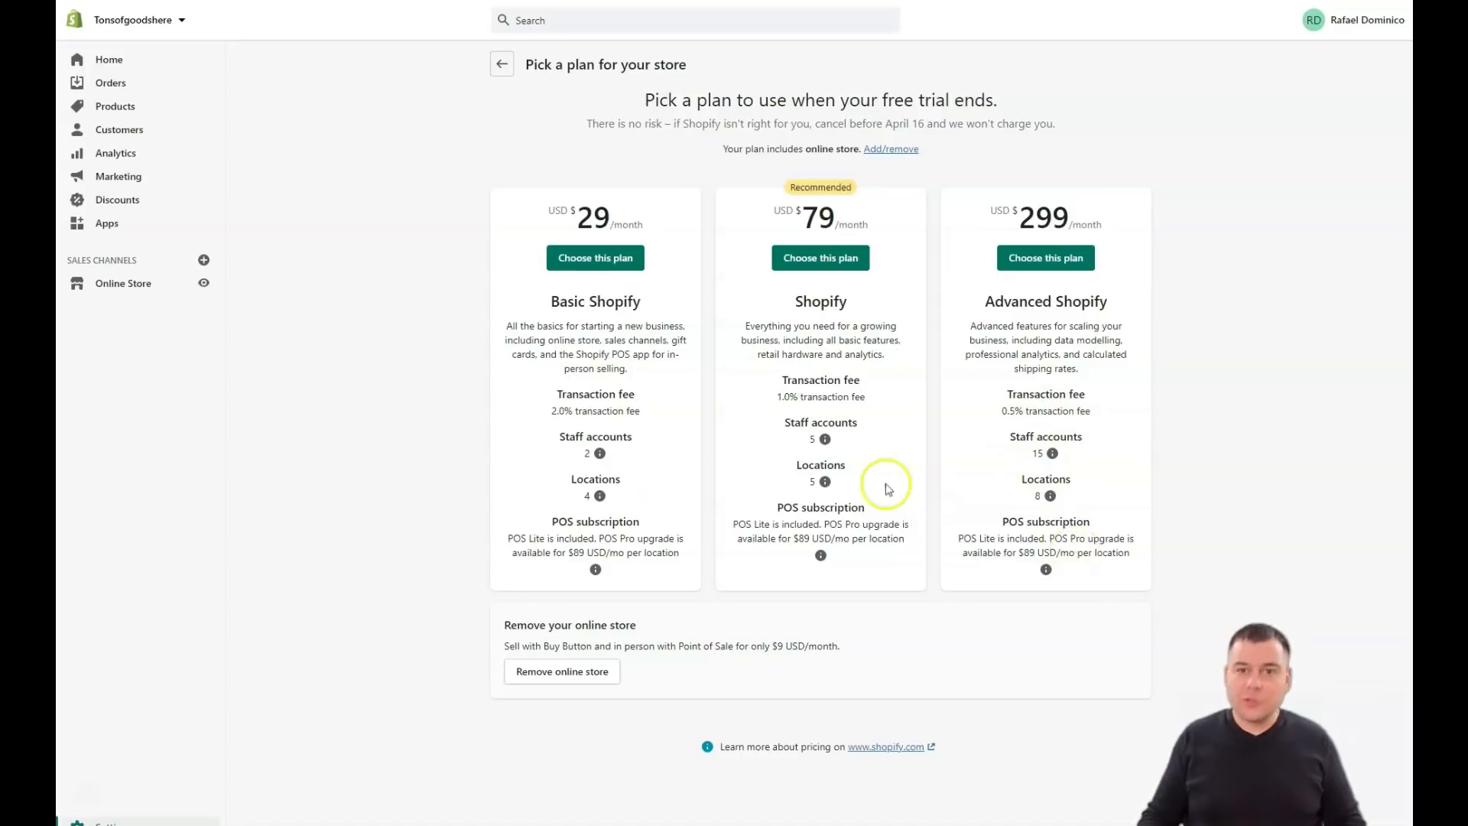
mouse_move(887, 454)
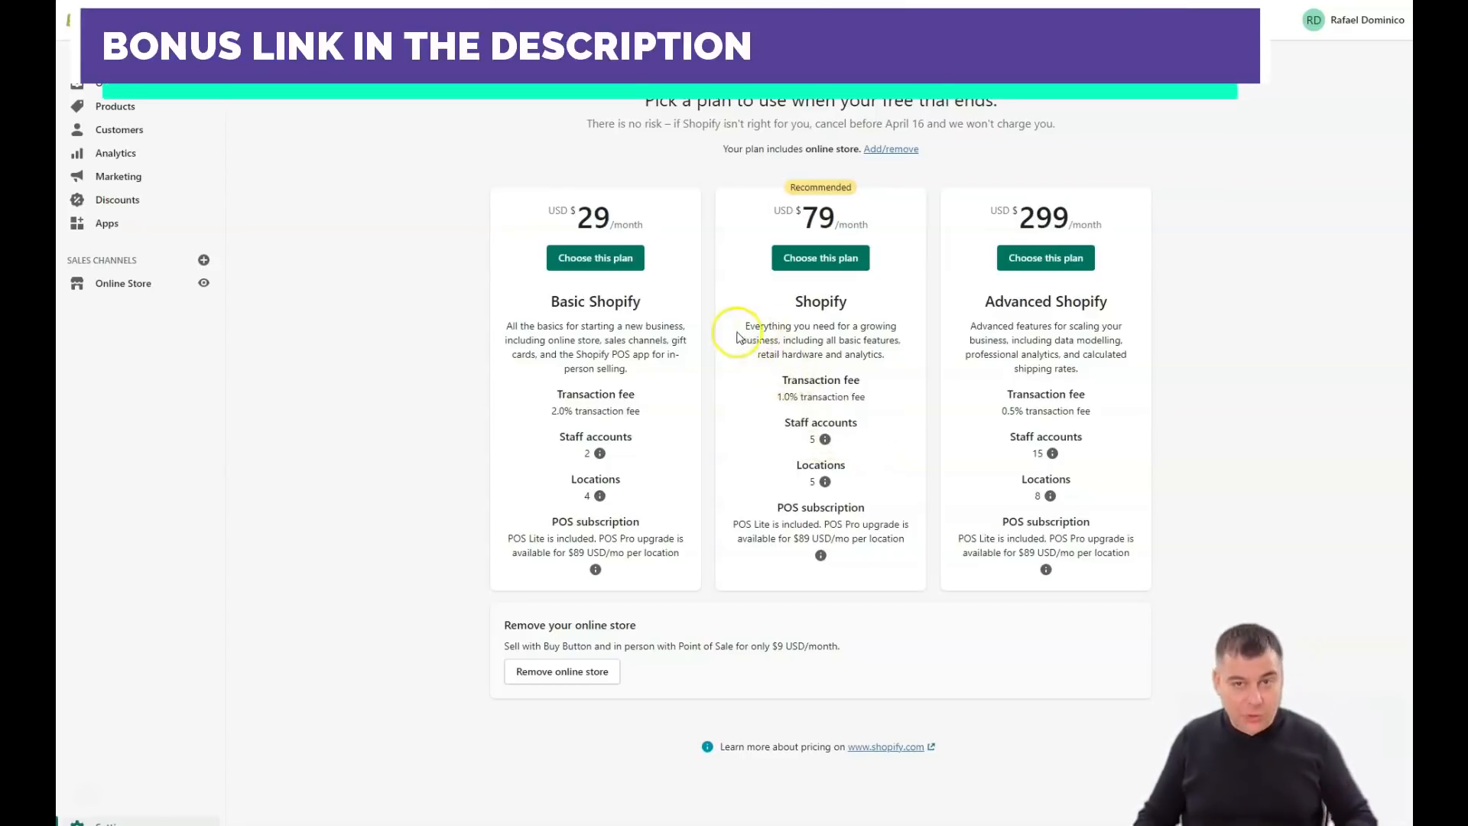
mouse_move(688, 313)
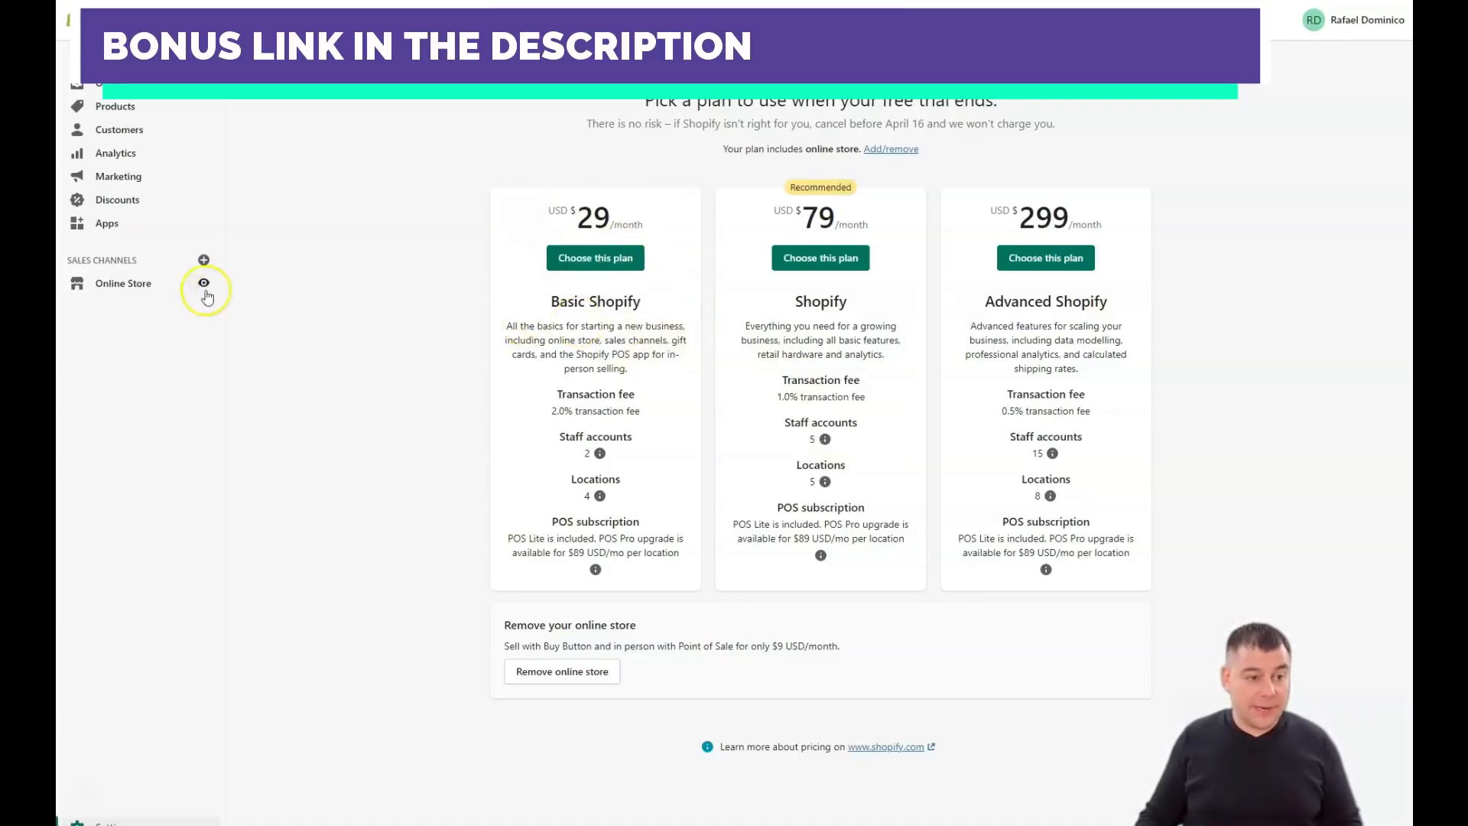
Go to Online Store > Themes and scroll to the Theme library below Debut.
left_click(122, 283)
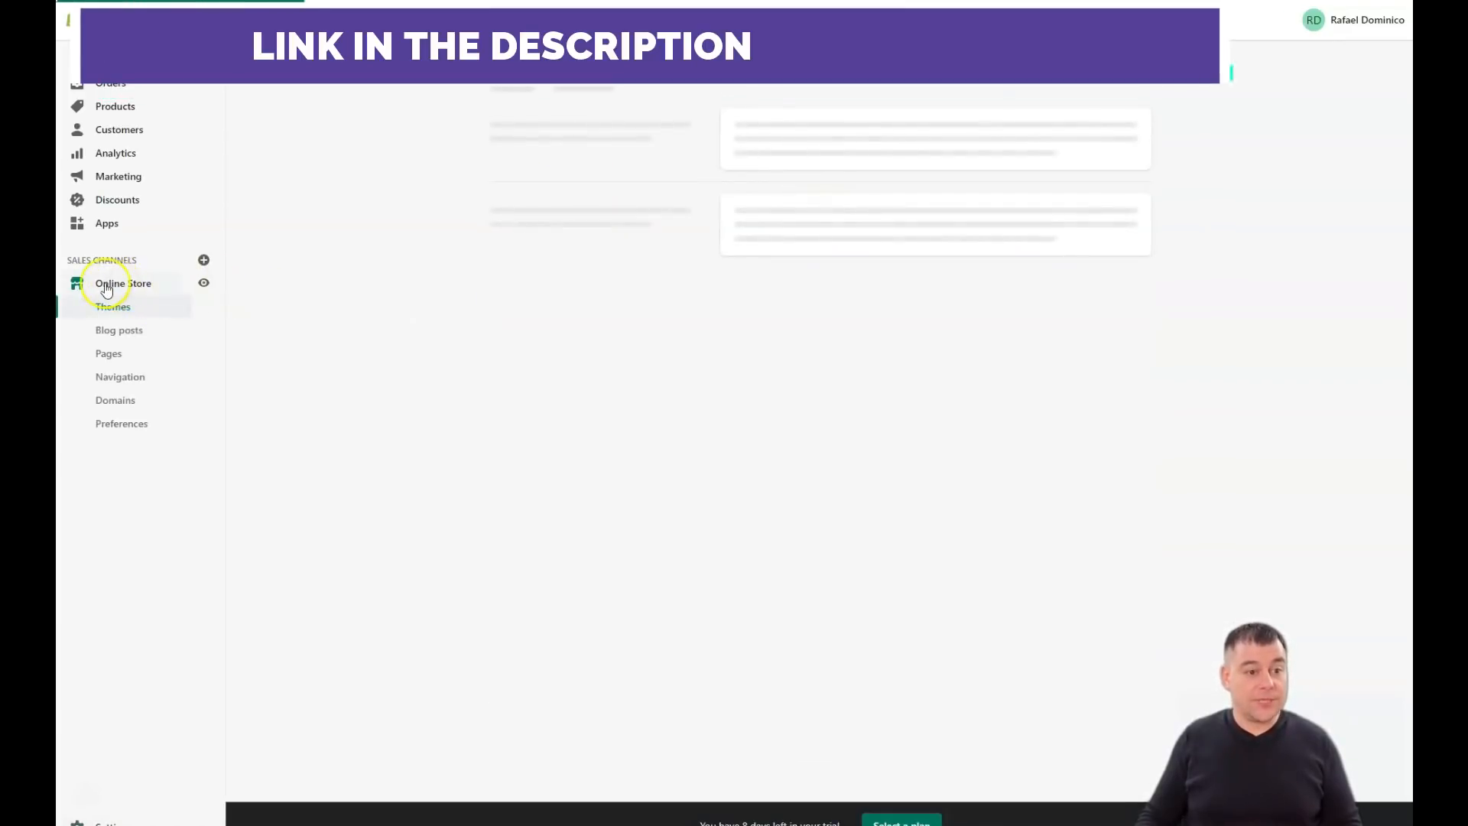
left_click(112, 306)
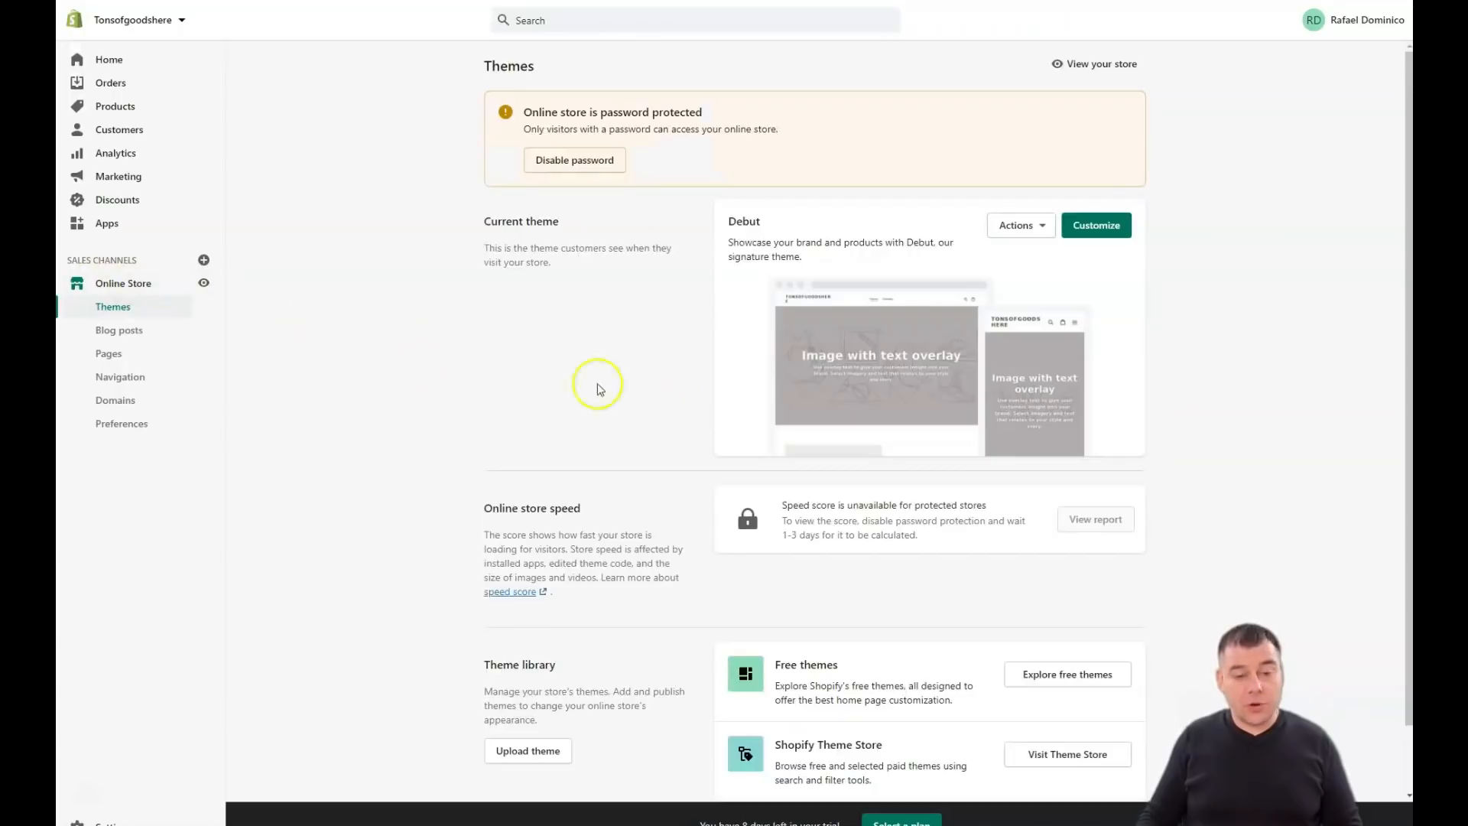
mouse_move(749, 421)
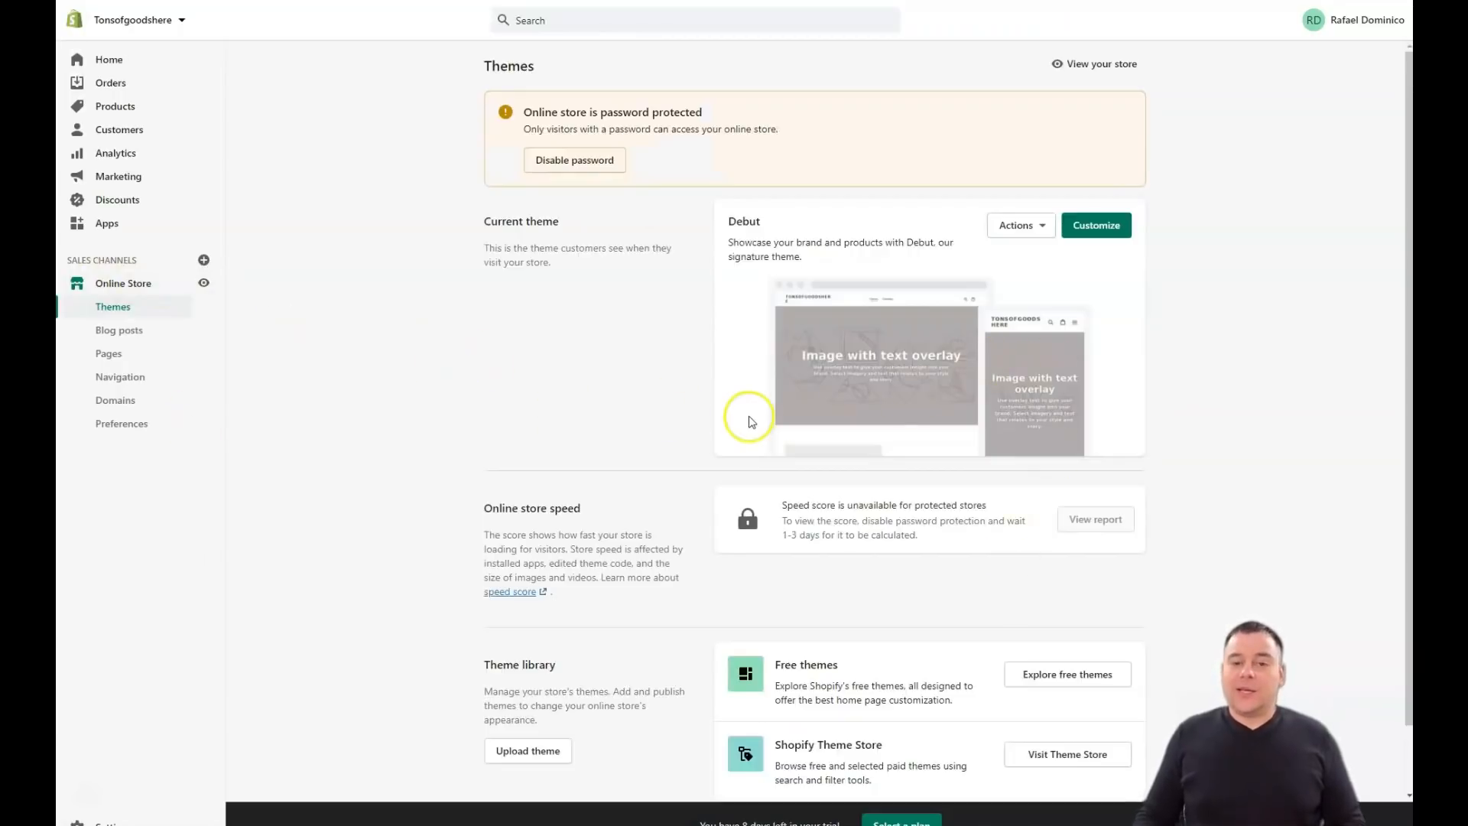
mouse_move(897, 395)
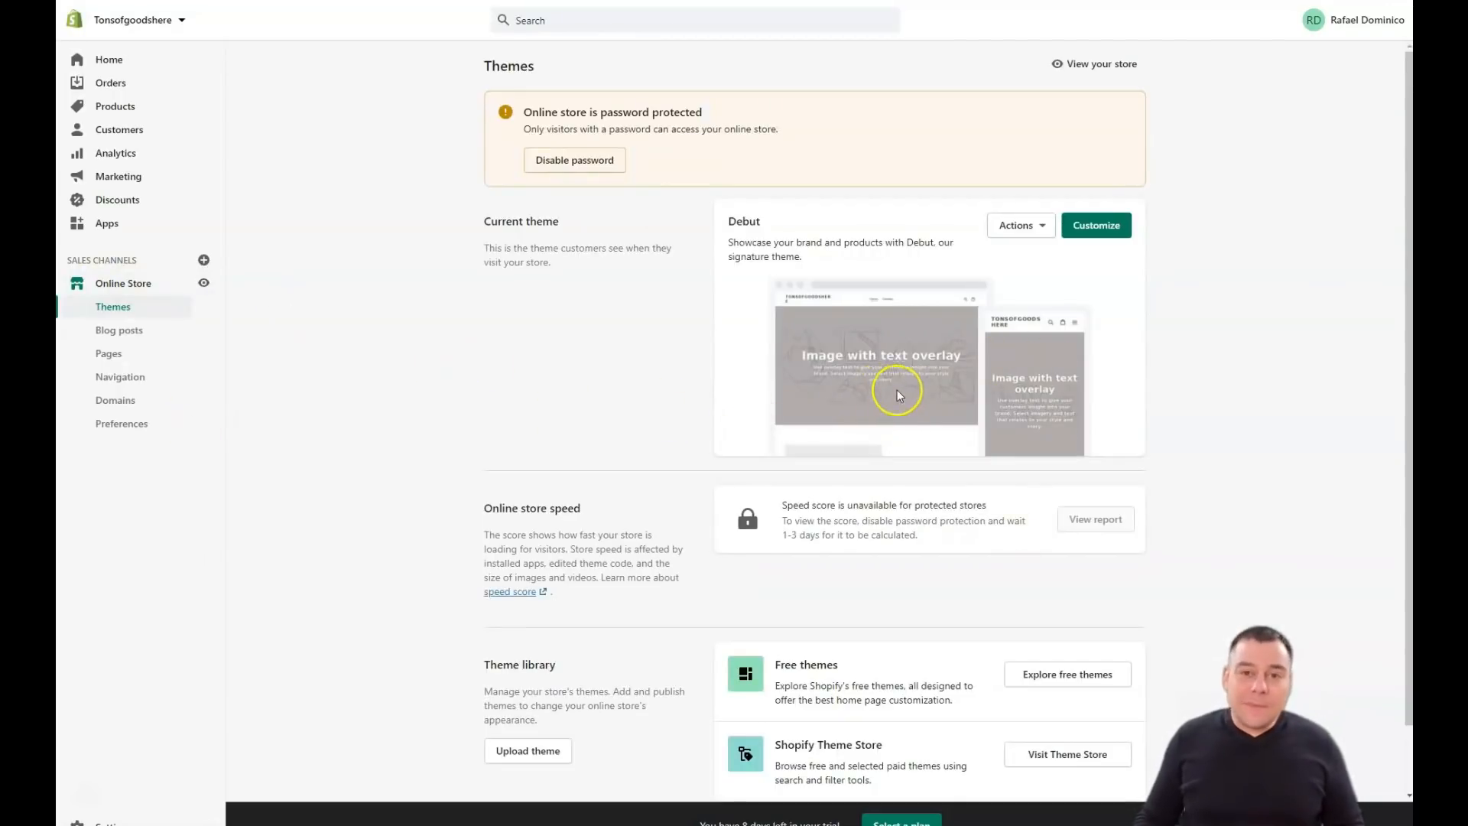
mouse_move(955, 330)
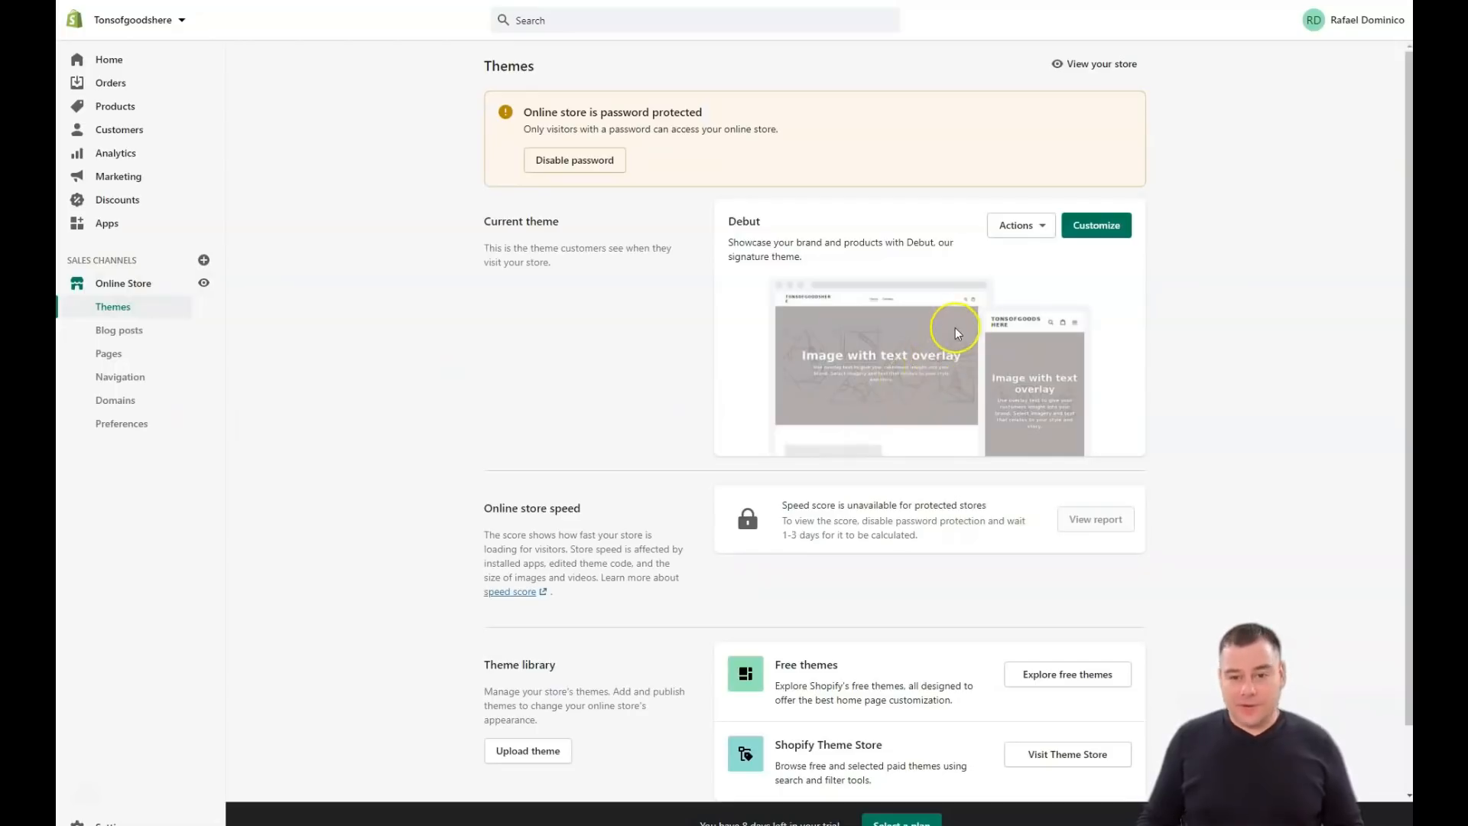
mouse_move(888, 354)
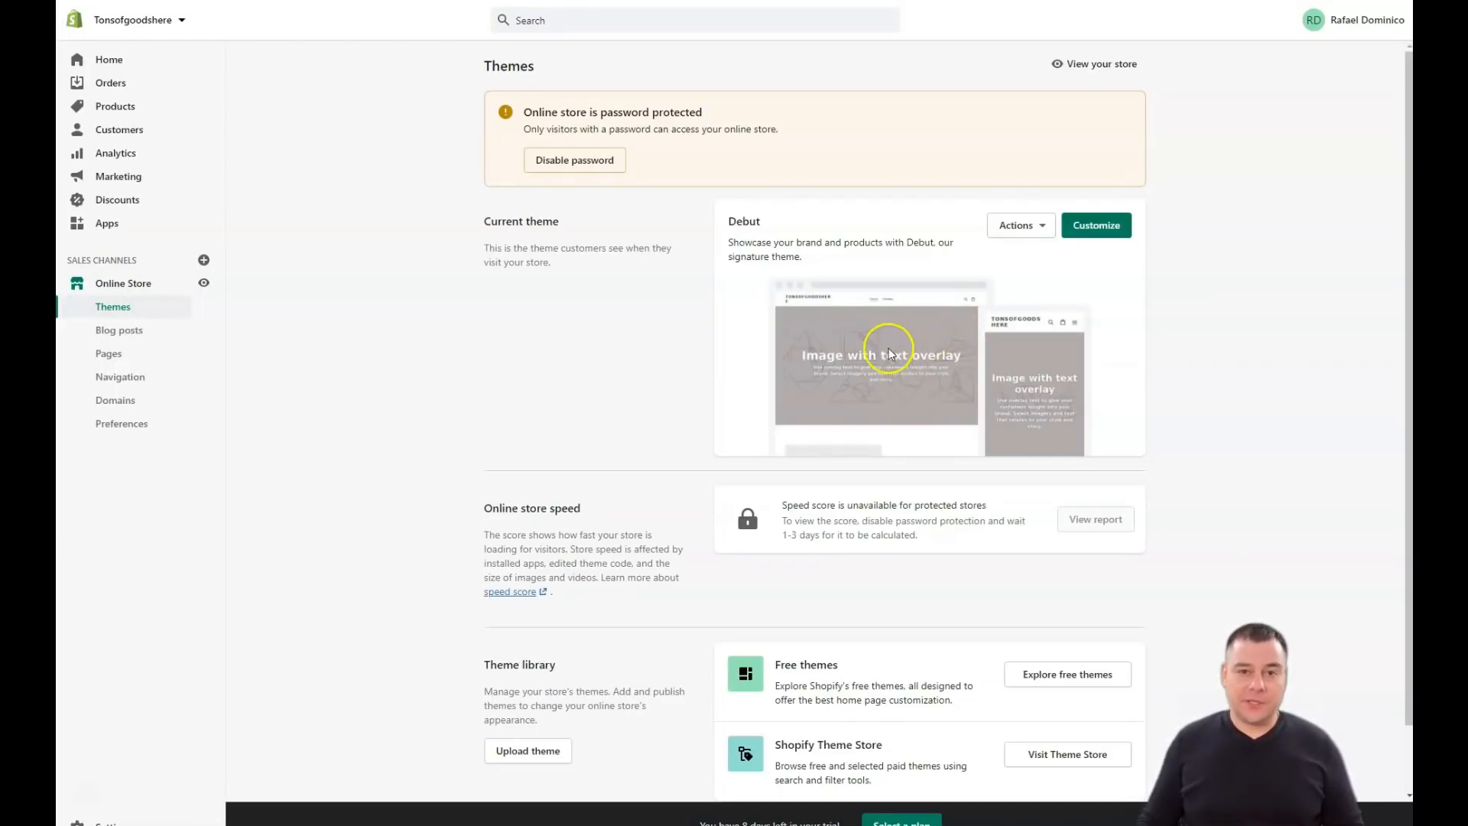
mouse_move(917, 335)
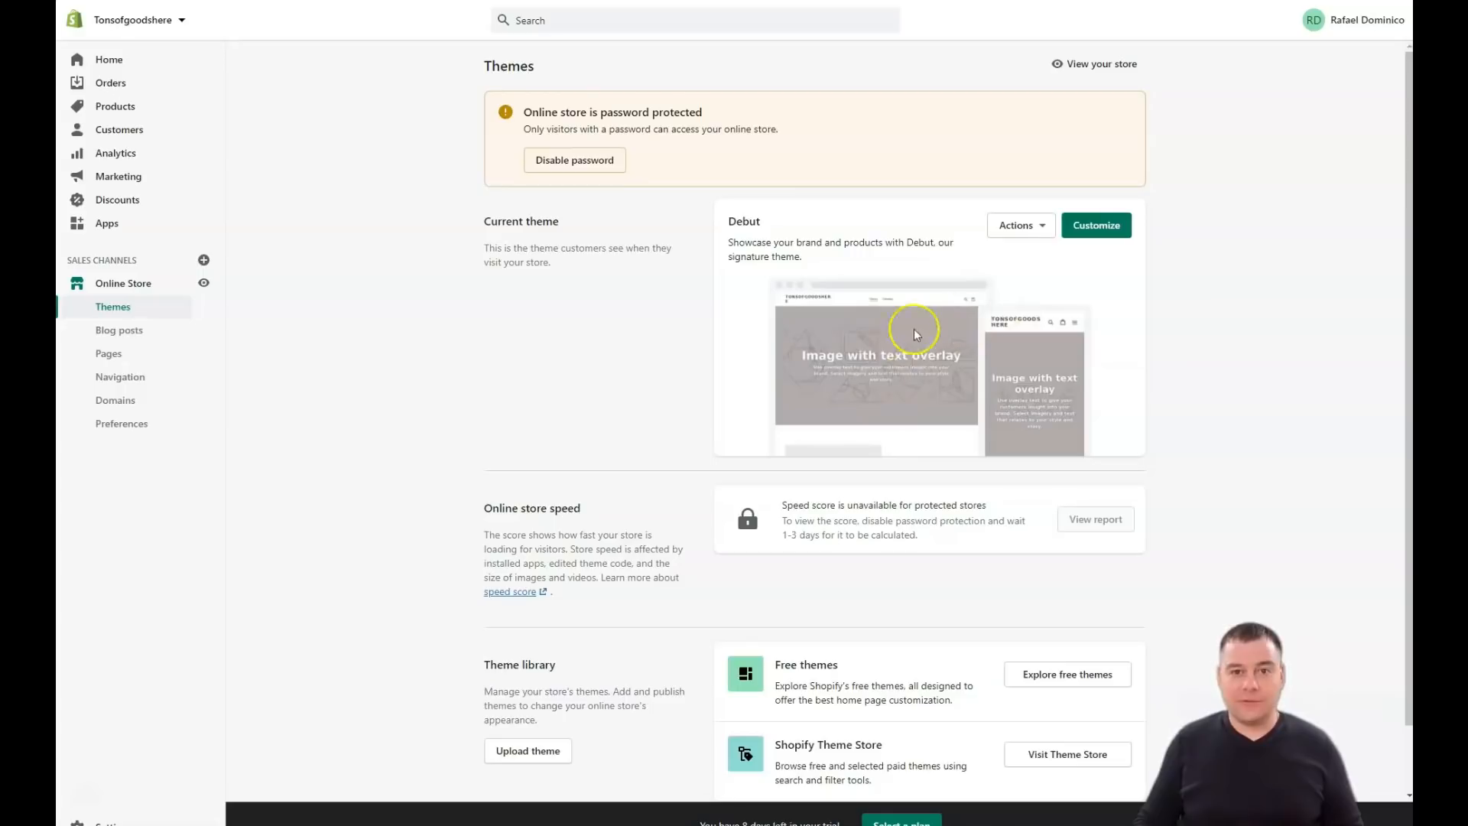
mouse_move(880, 358)
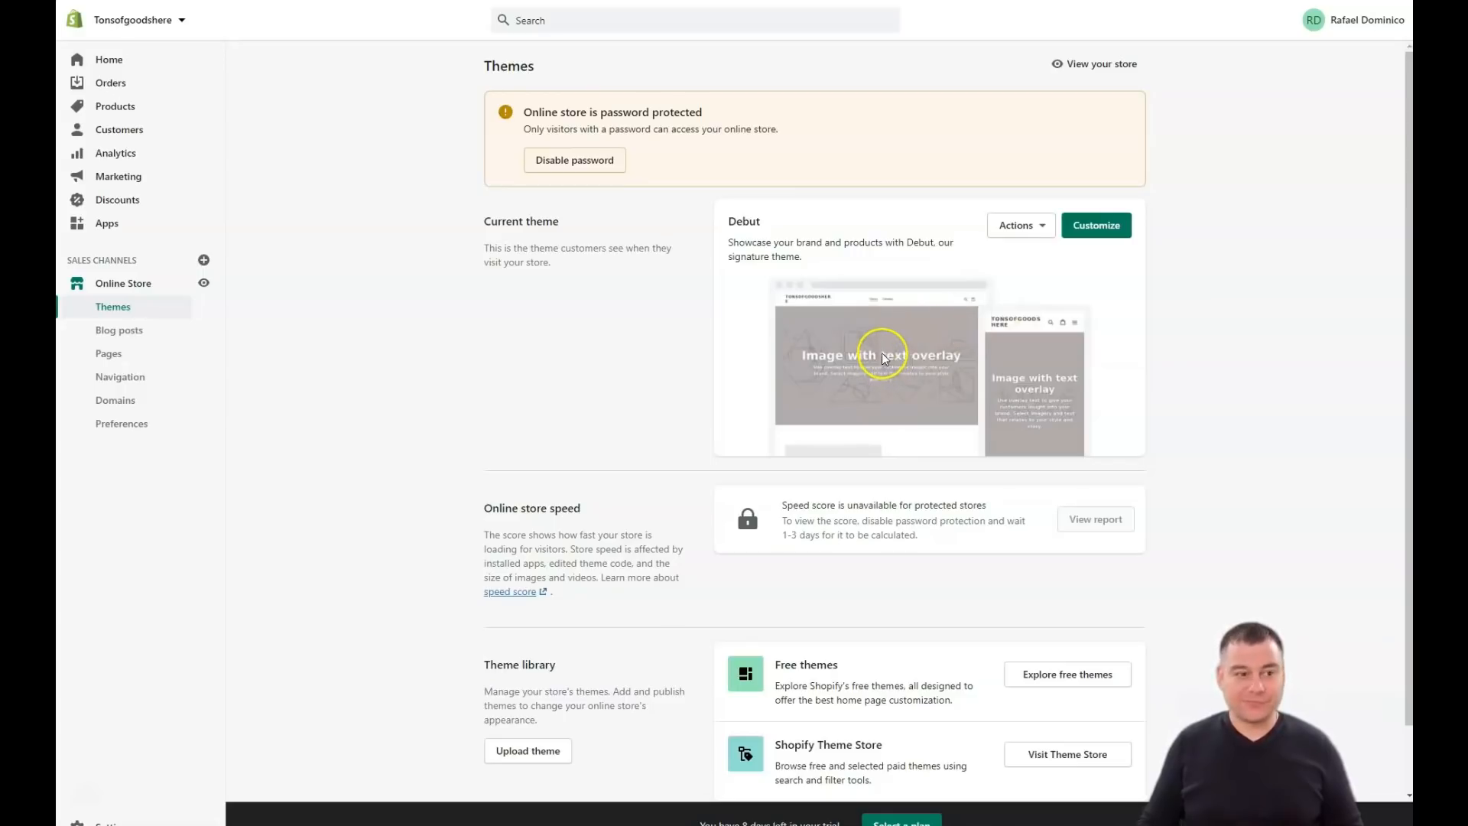
mouse_move(880, 358)
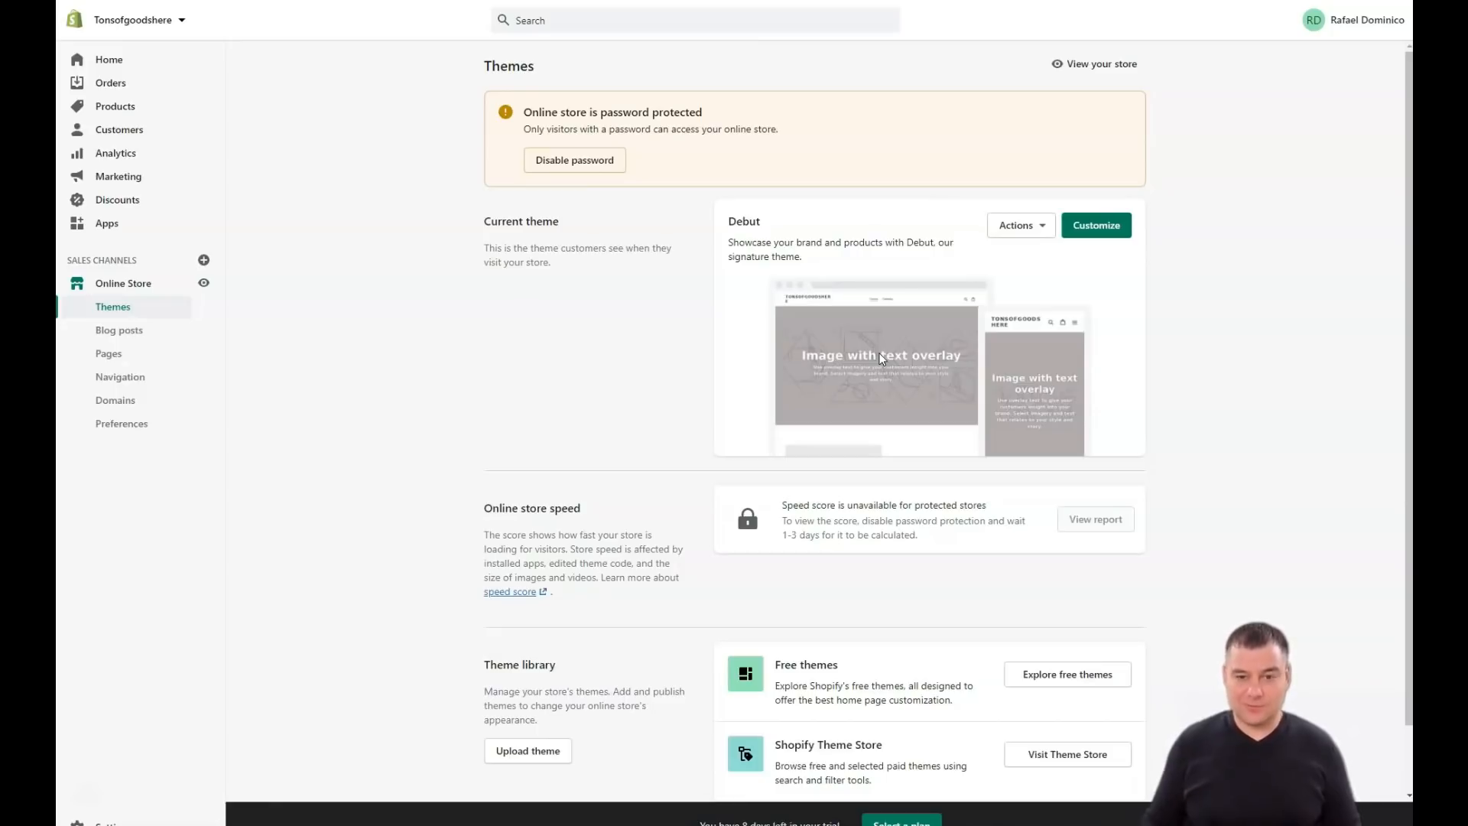
scroll("down", 3)
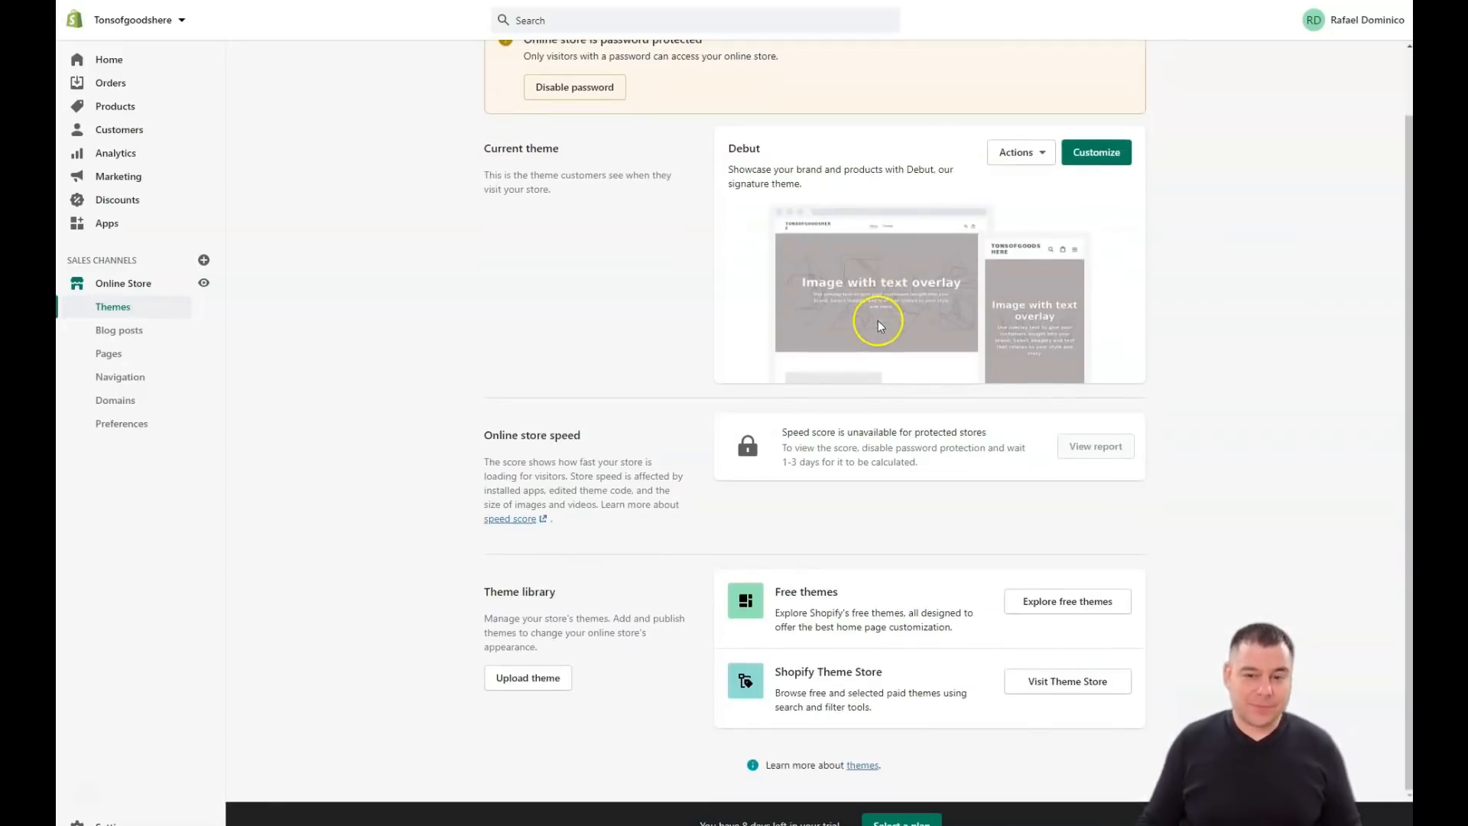
mouse_move(538, 478)
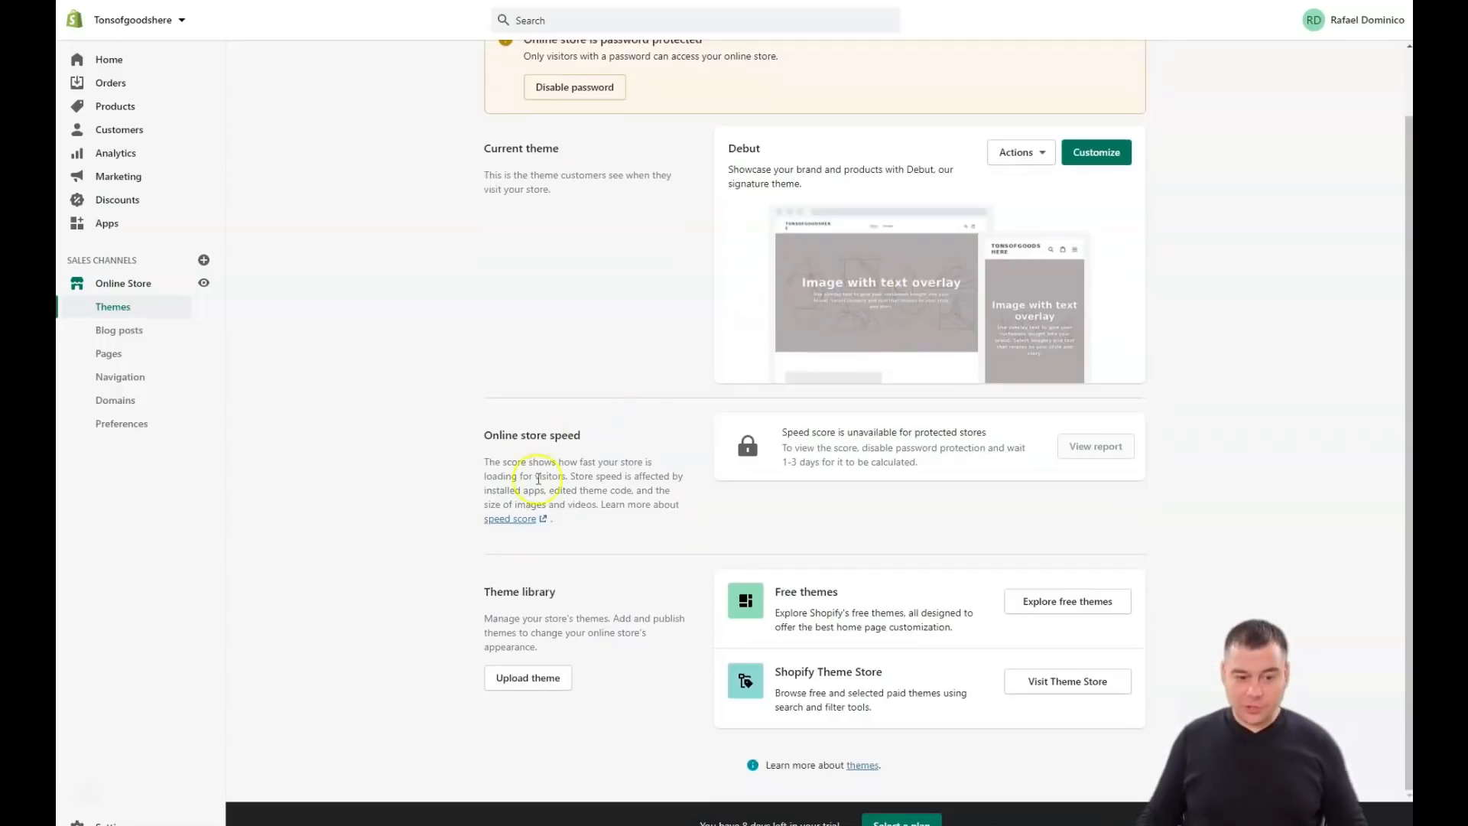
mouse_move(530, 558)
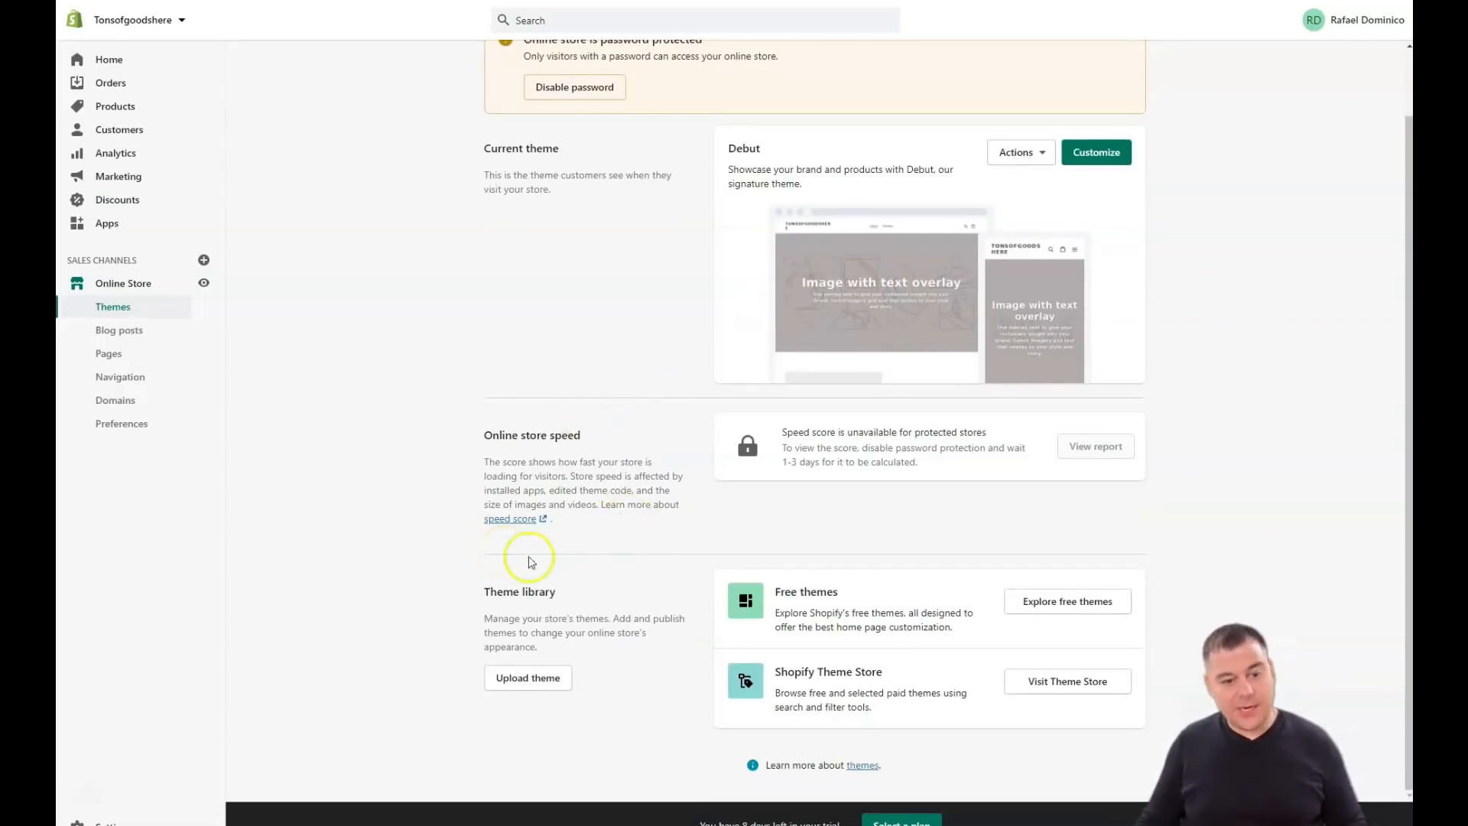
mouse_move(670, 698)
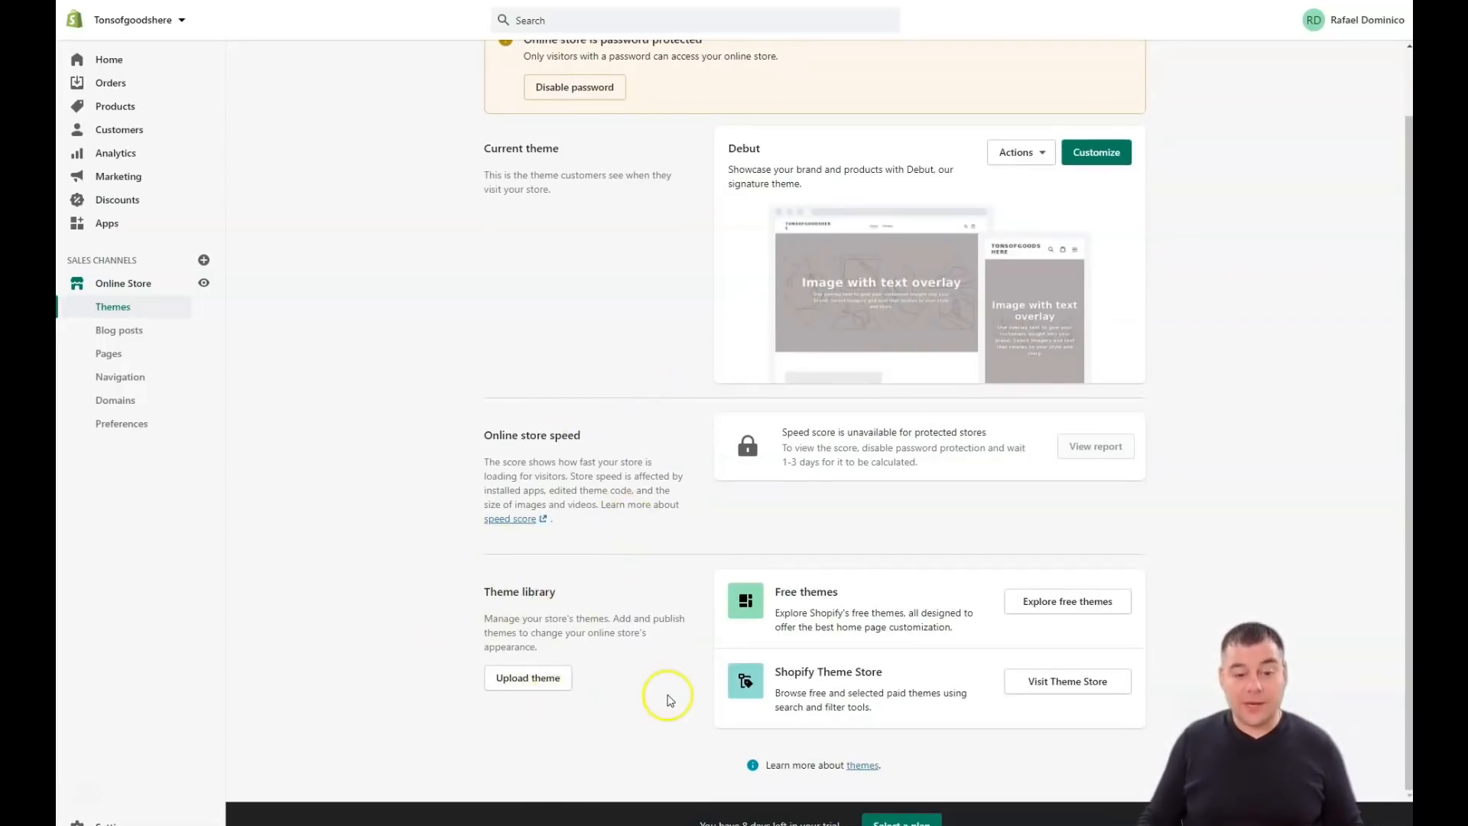
mouse_move(770, 597)
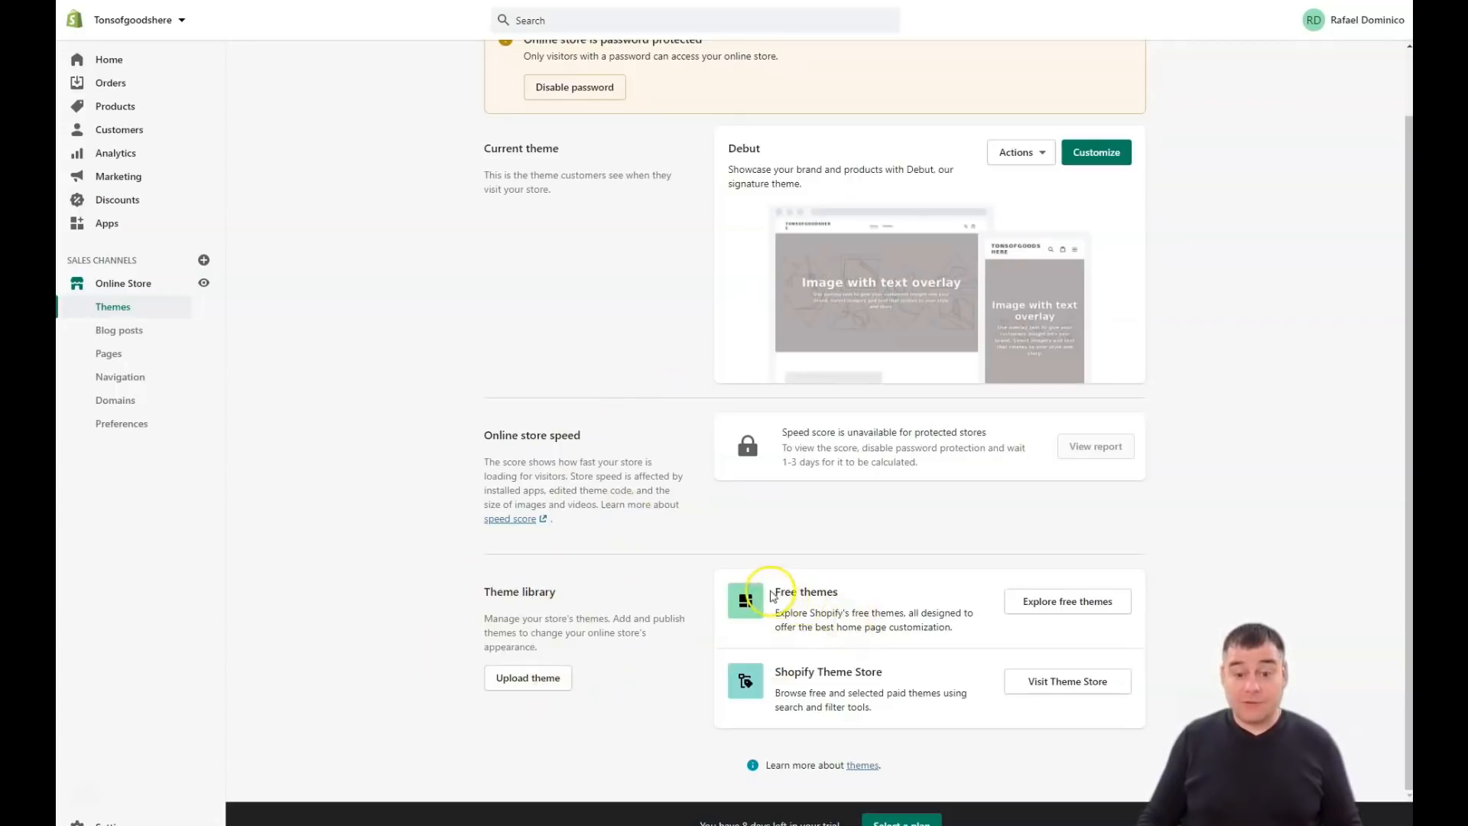
mouse_move(1046, 594)
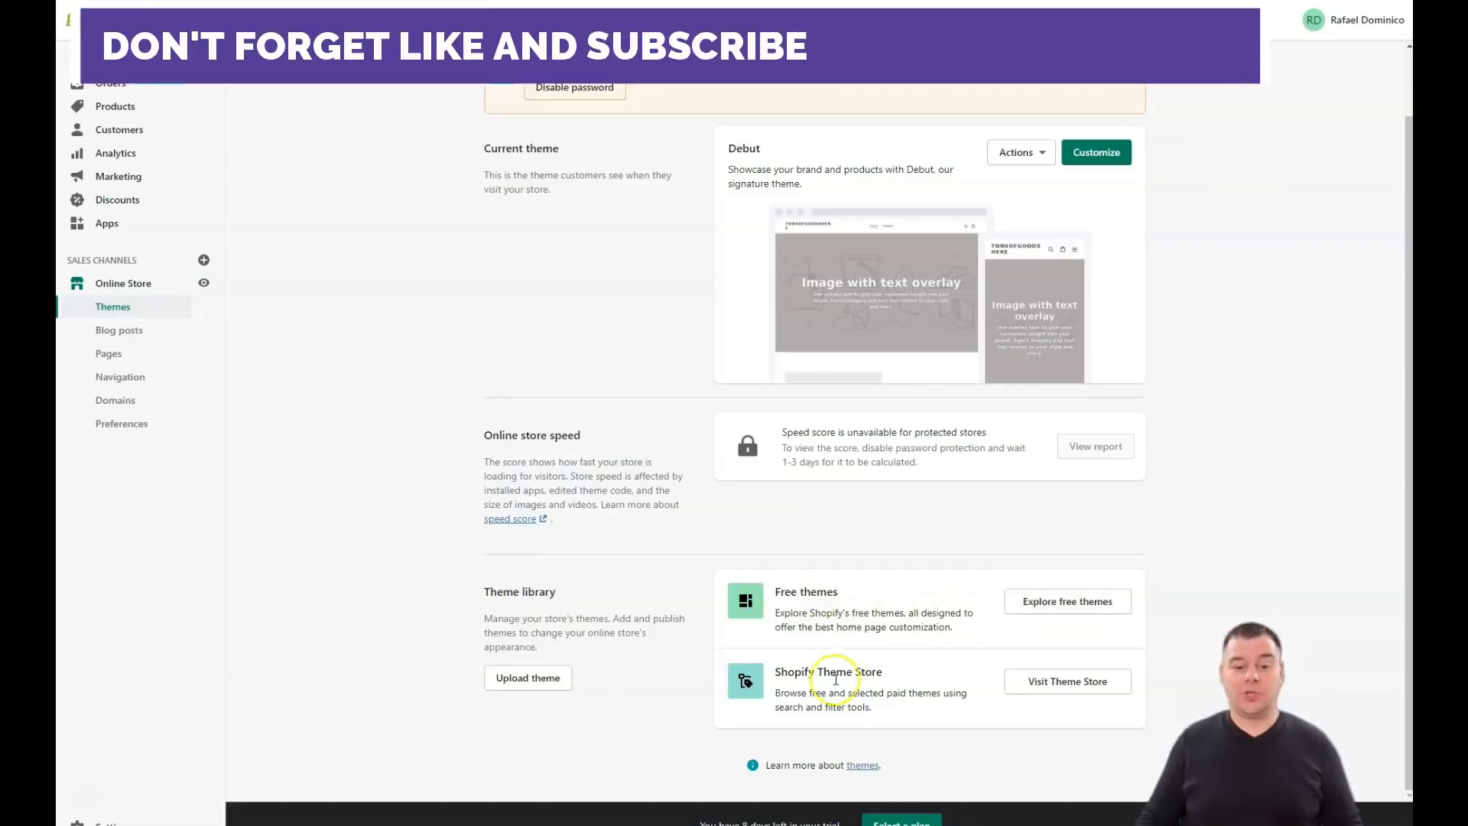
mouse_move(1066, 681)
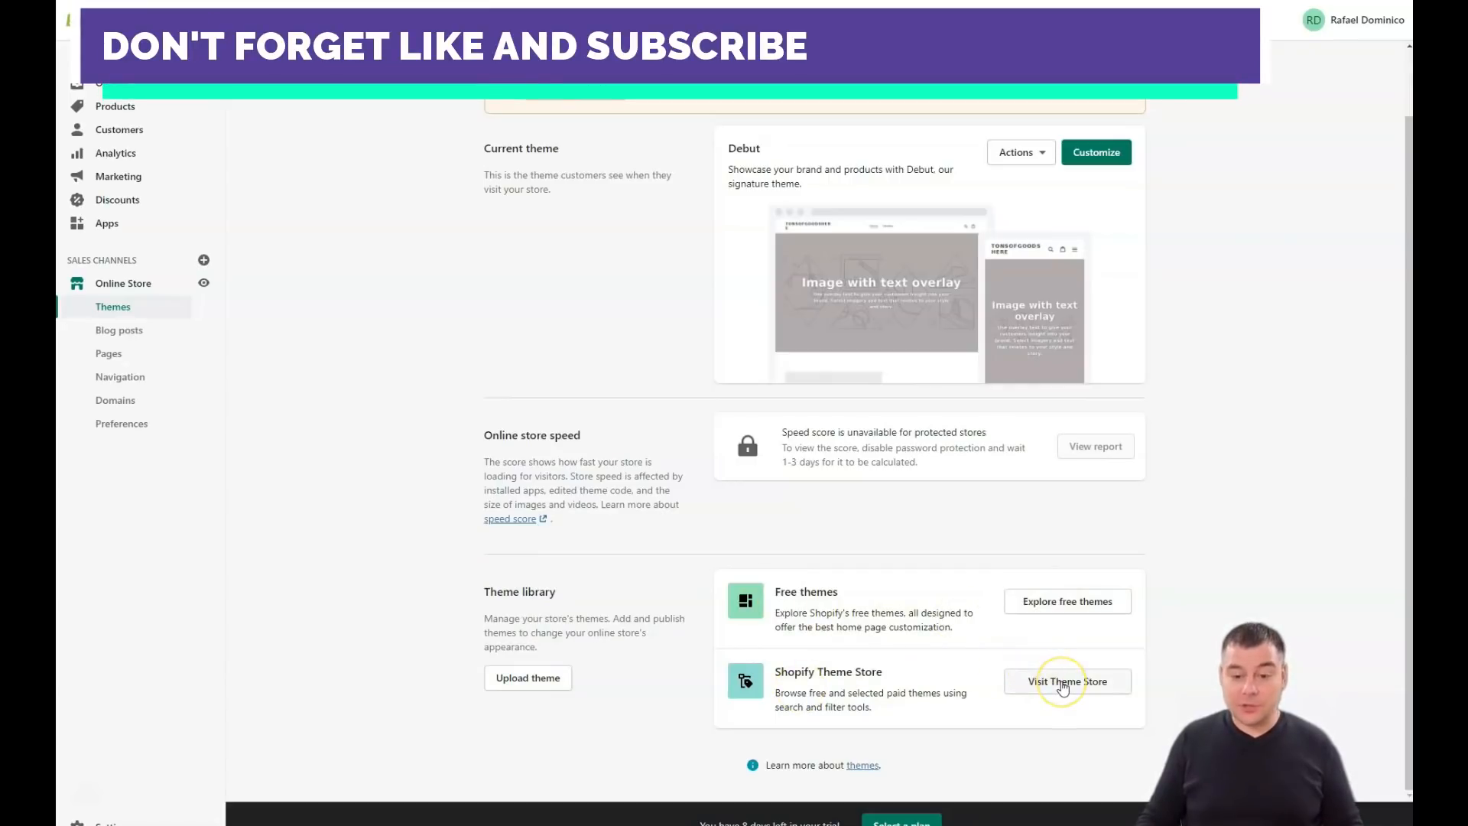
Visit the Theme Store and scroll through trending, recommended and browse-by-industry themes.
left_click(1066, 681)
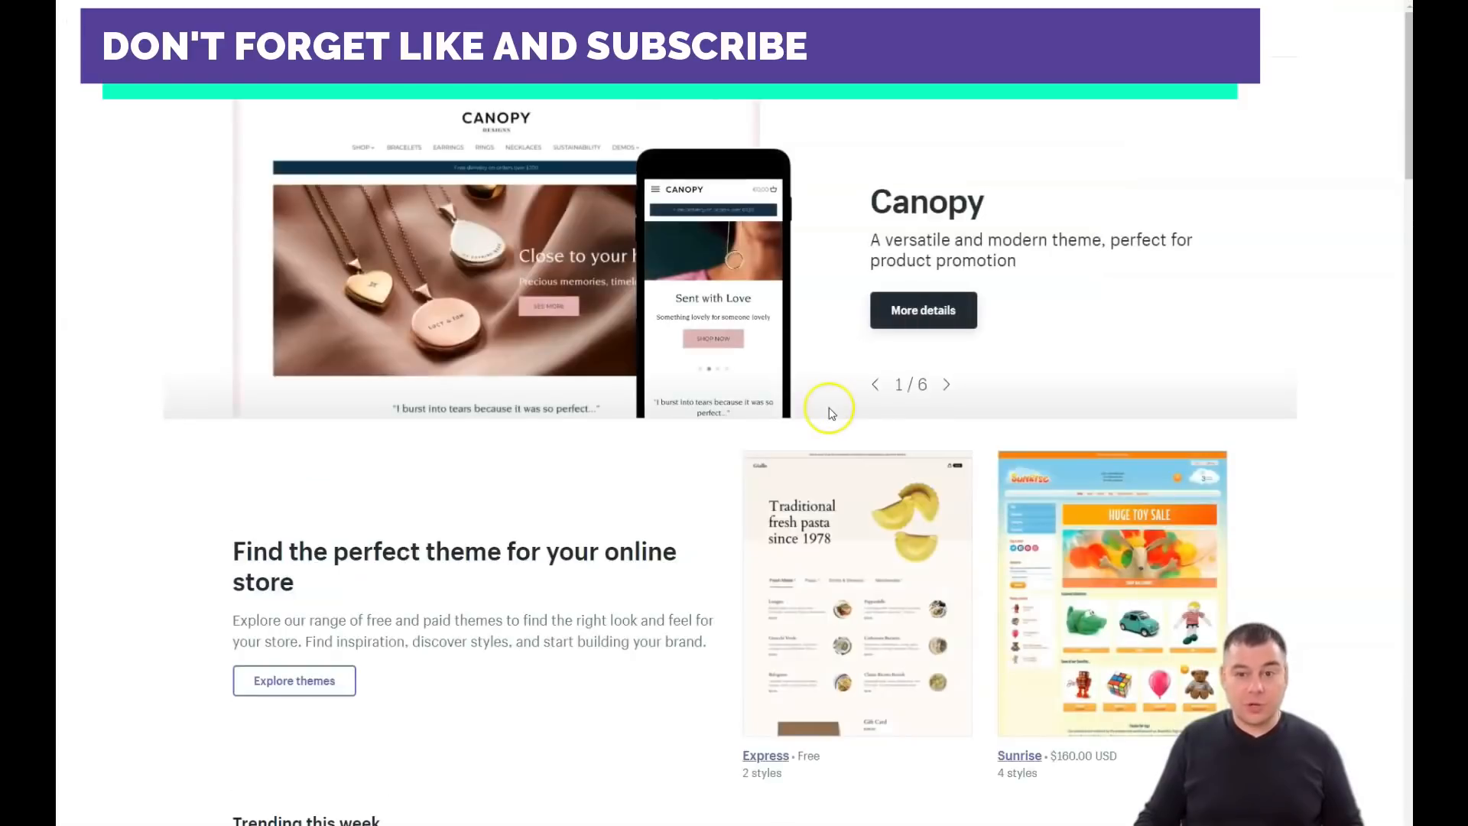
scroll("down", 3)
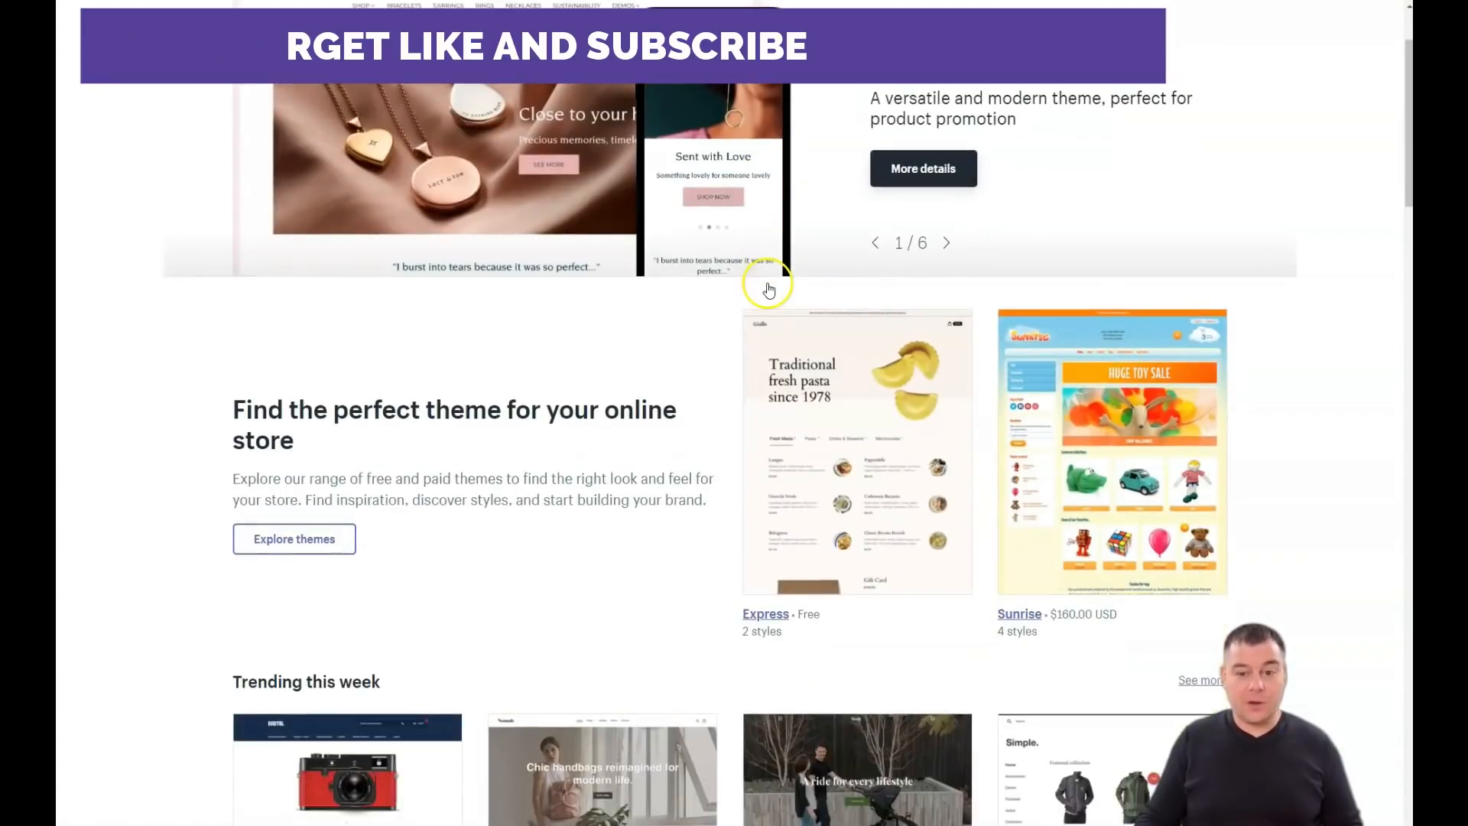
scroll("down", 3)
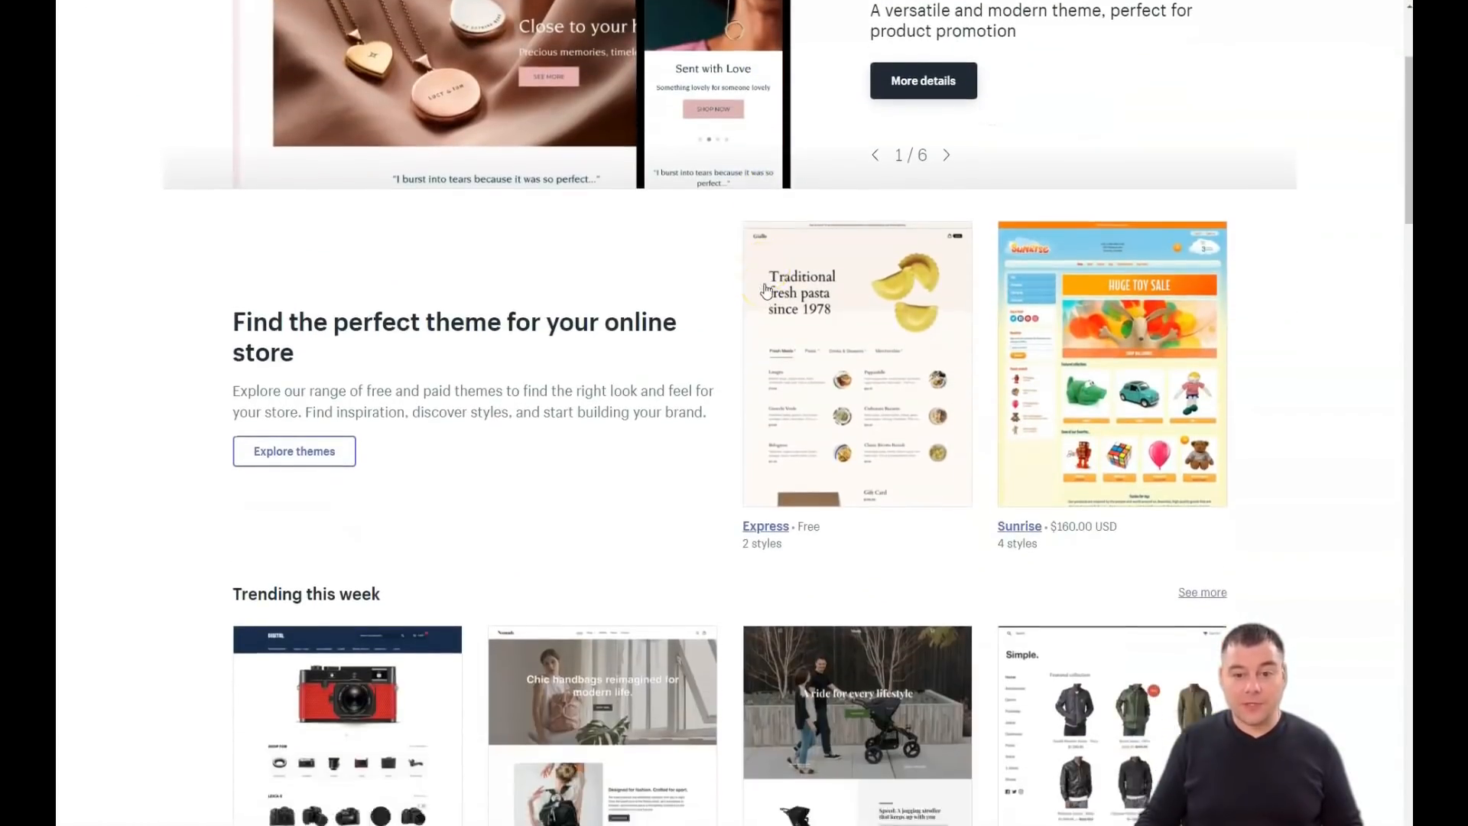
scroll("down", 3)
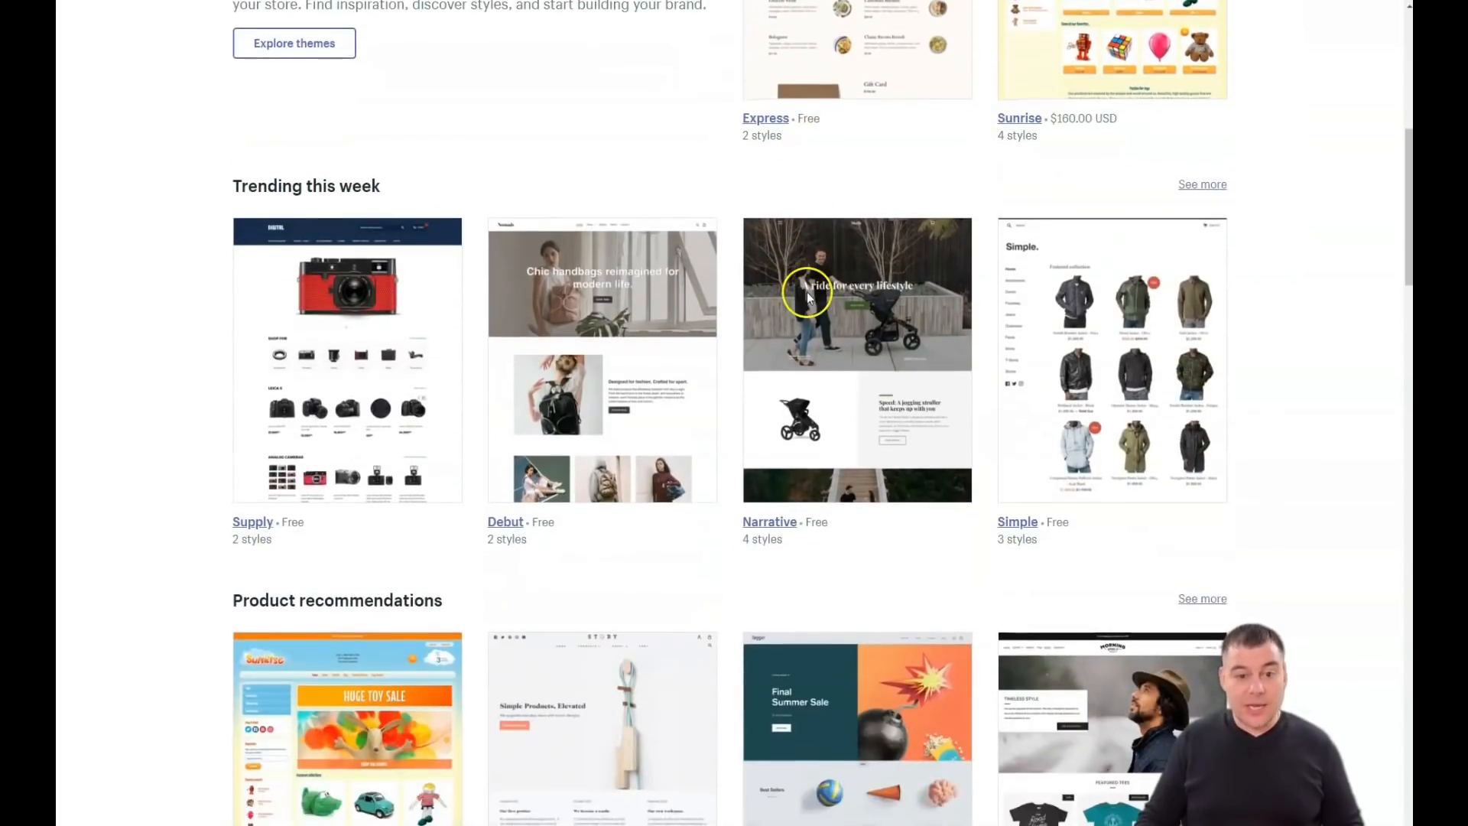
scroll("down", 3)
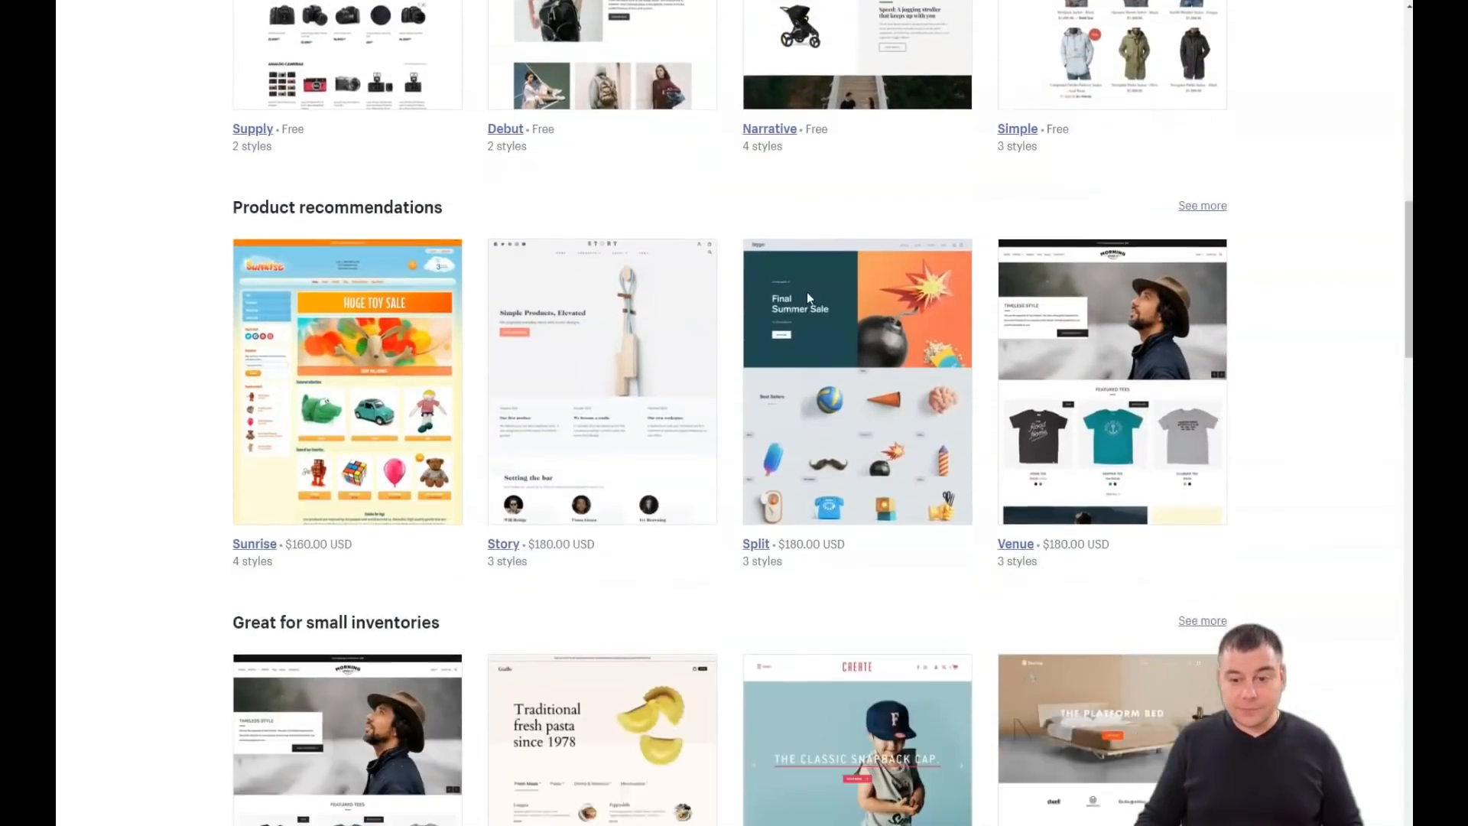
scroll("down", 3)
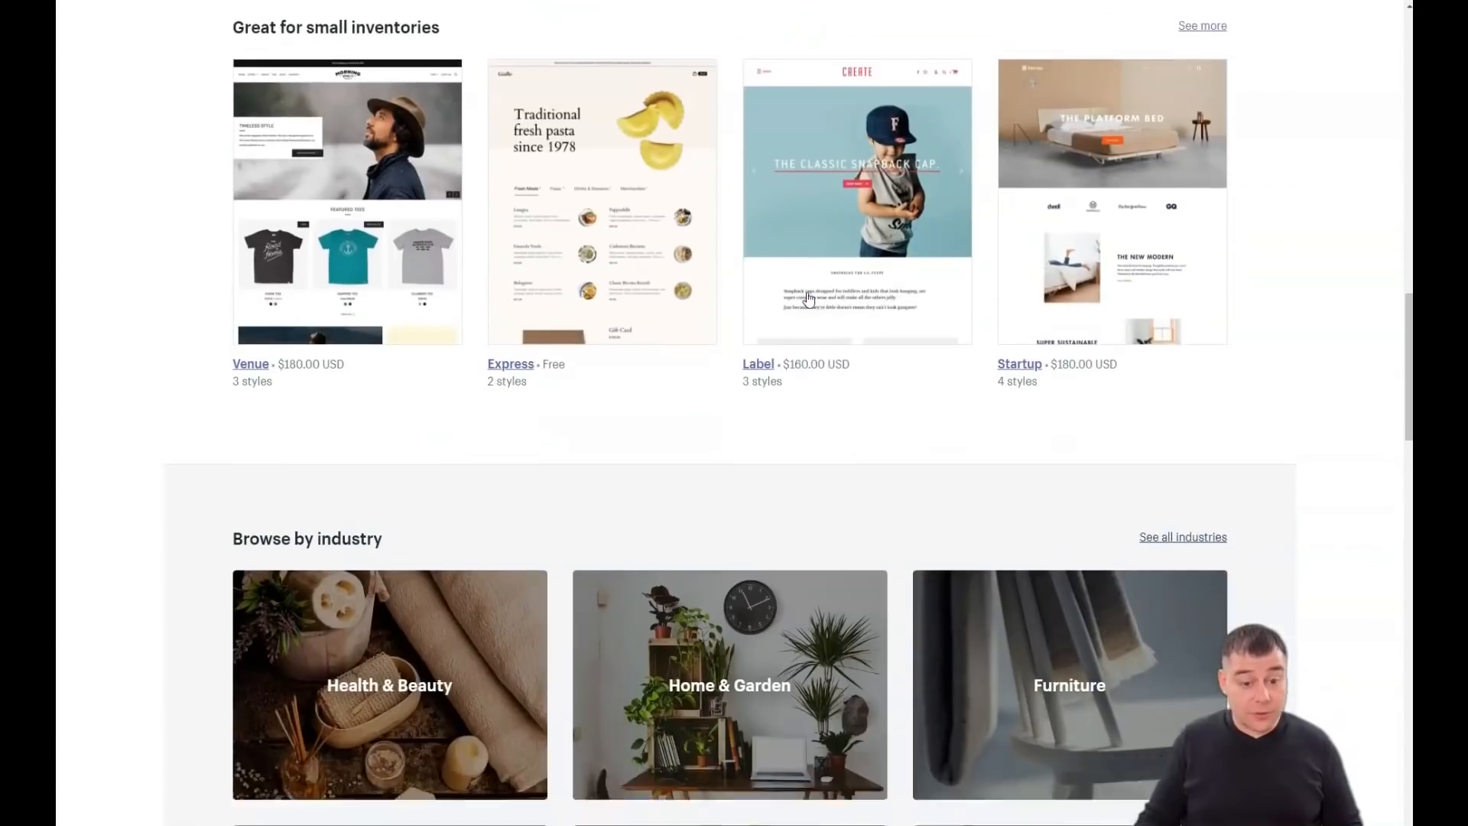
scroll("down", 3)
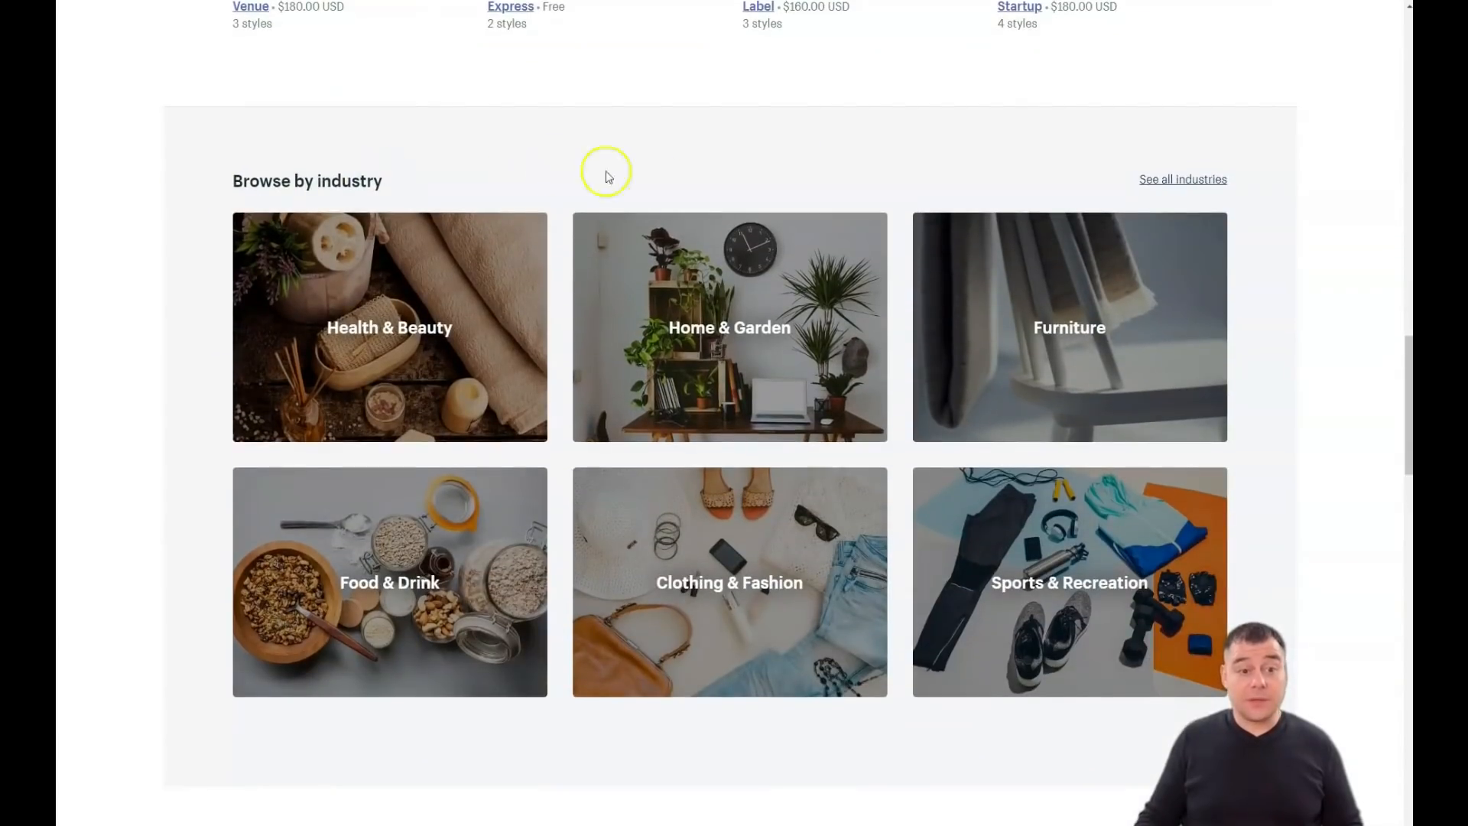
scroll("down", 3)
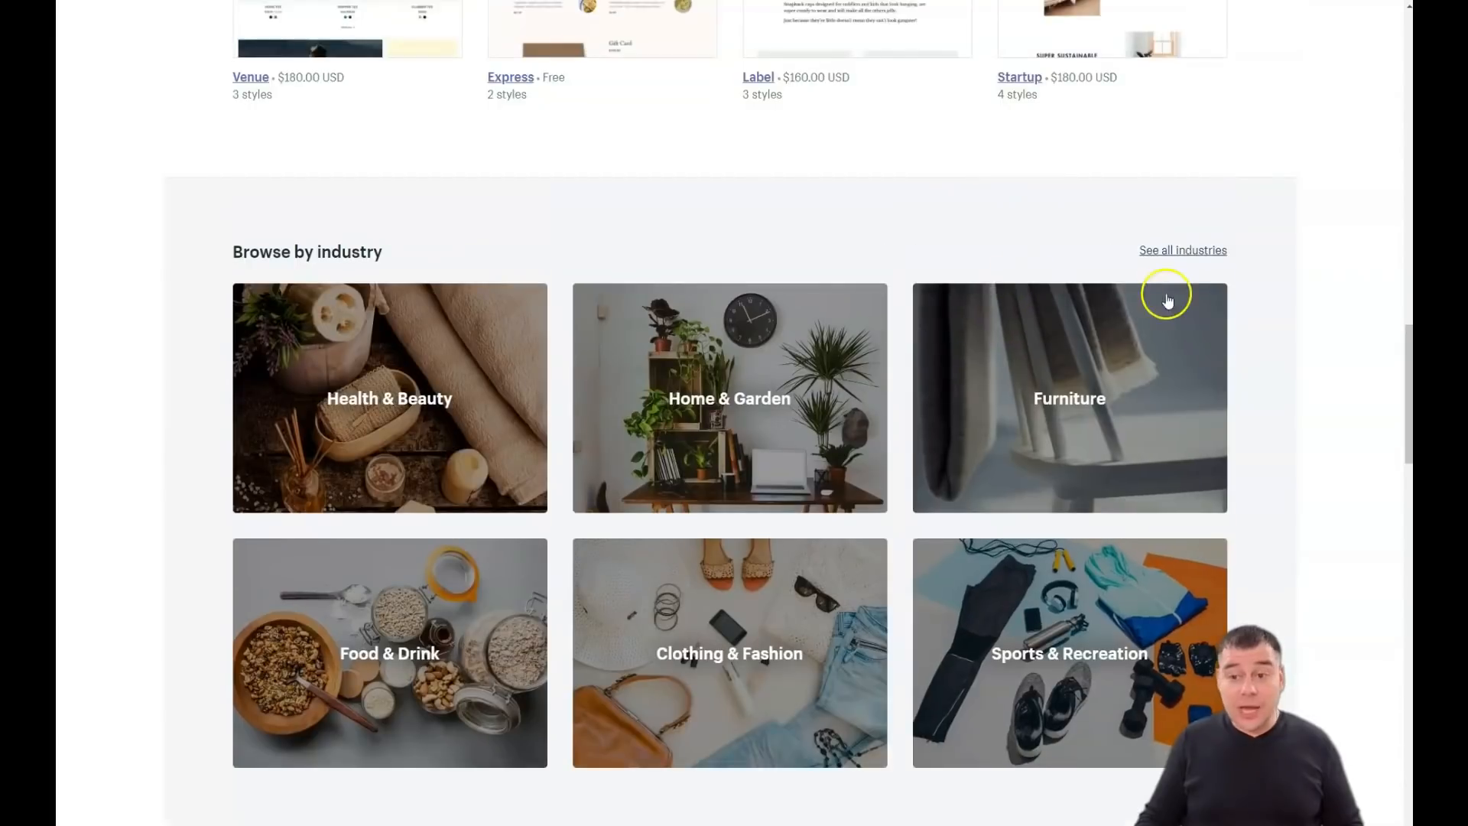
left_click(1182, 250)
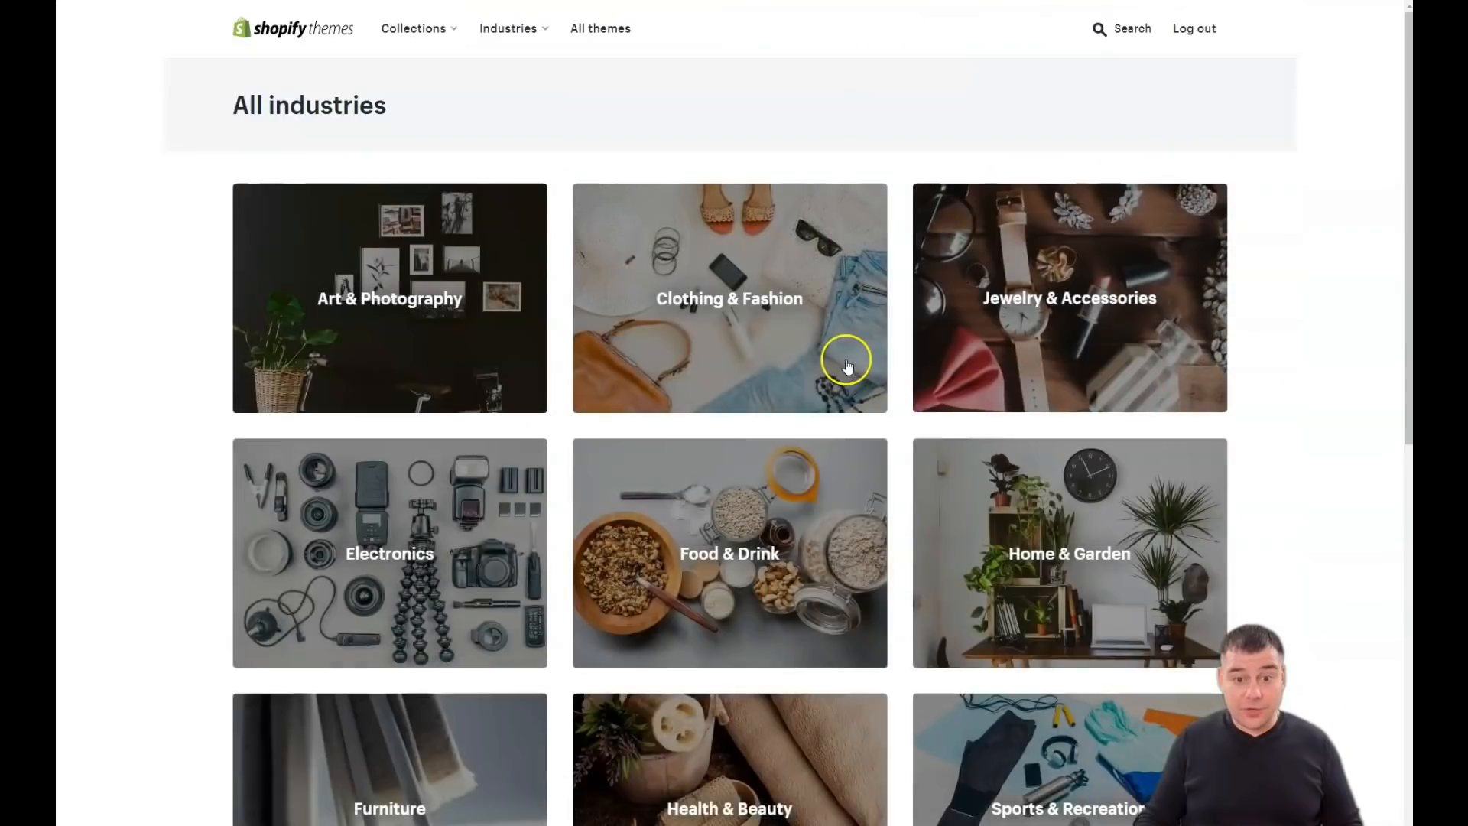
scroll("down", 3)
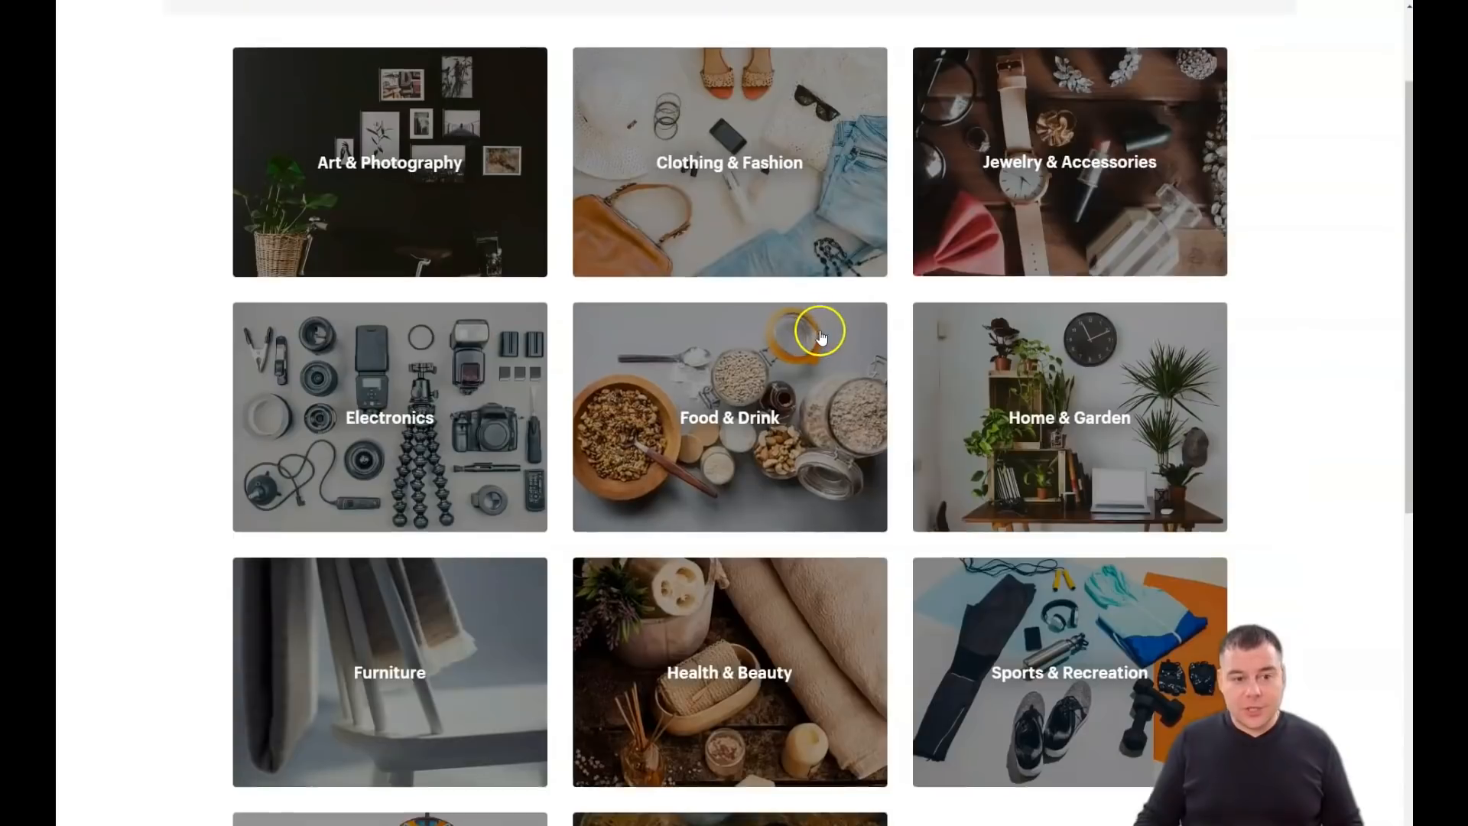
scroll("up", 3)
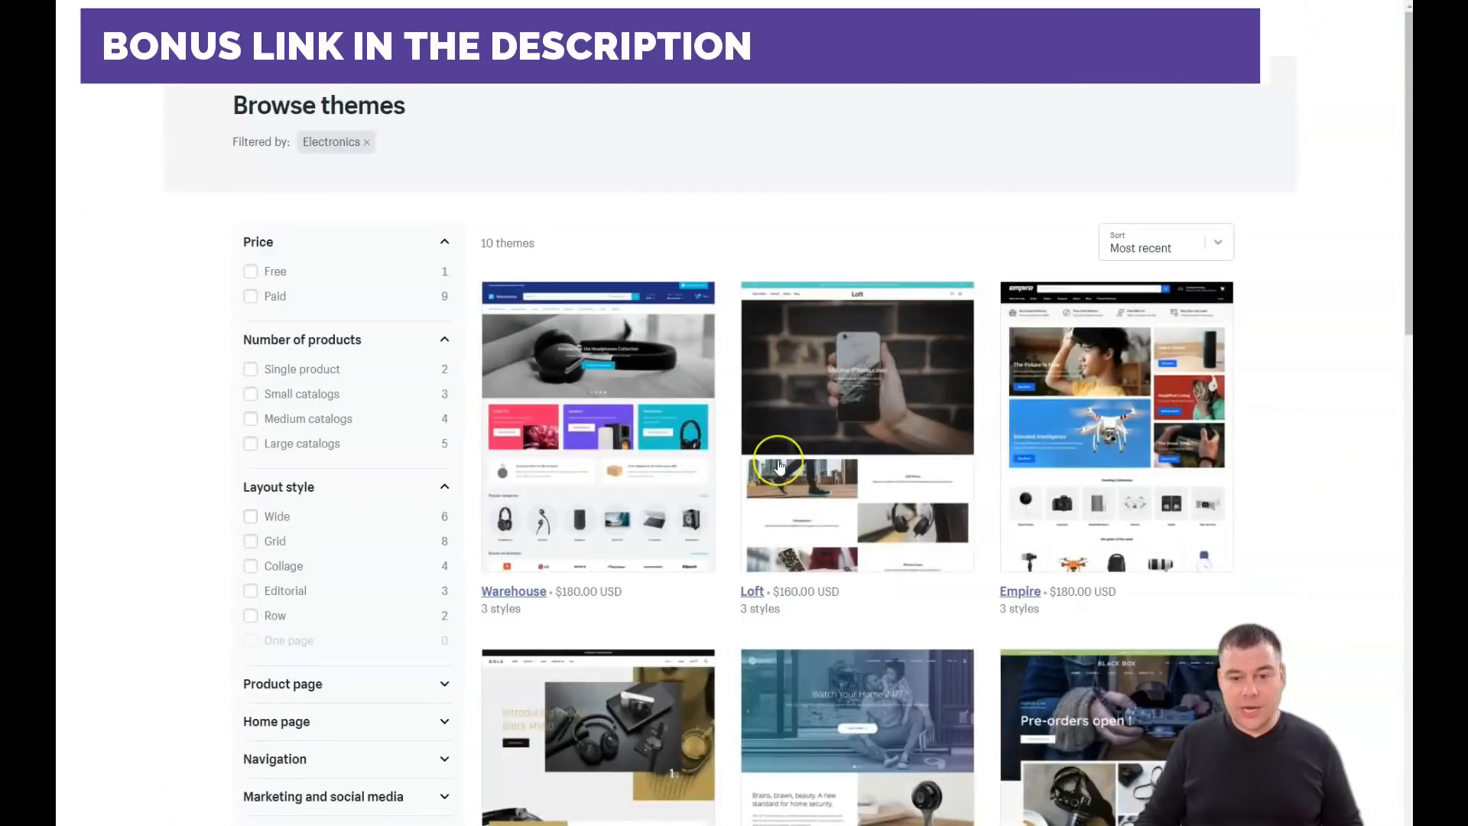
scroll("down", 3)
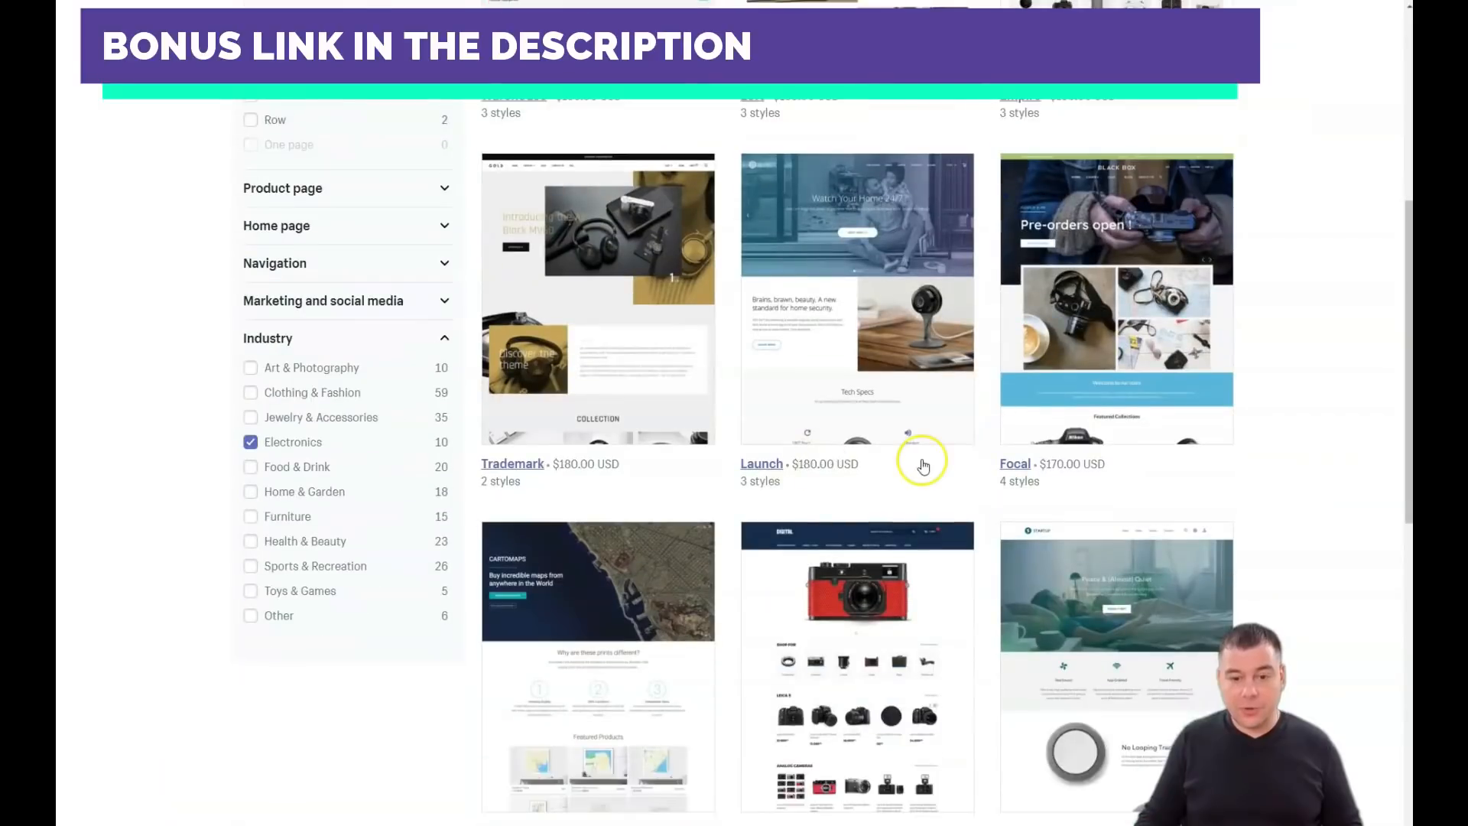
mouse_move(1061, 470)
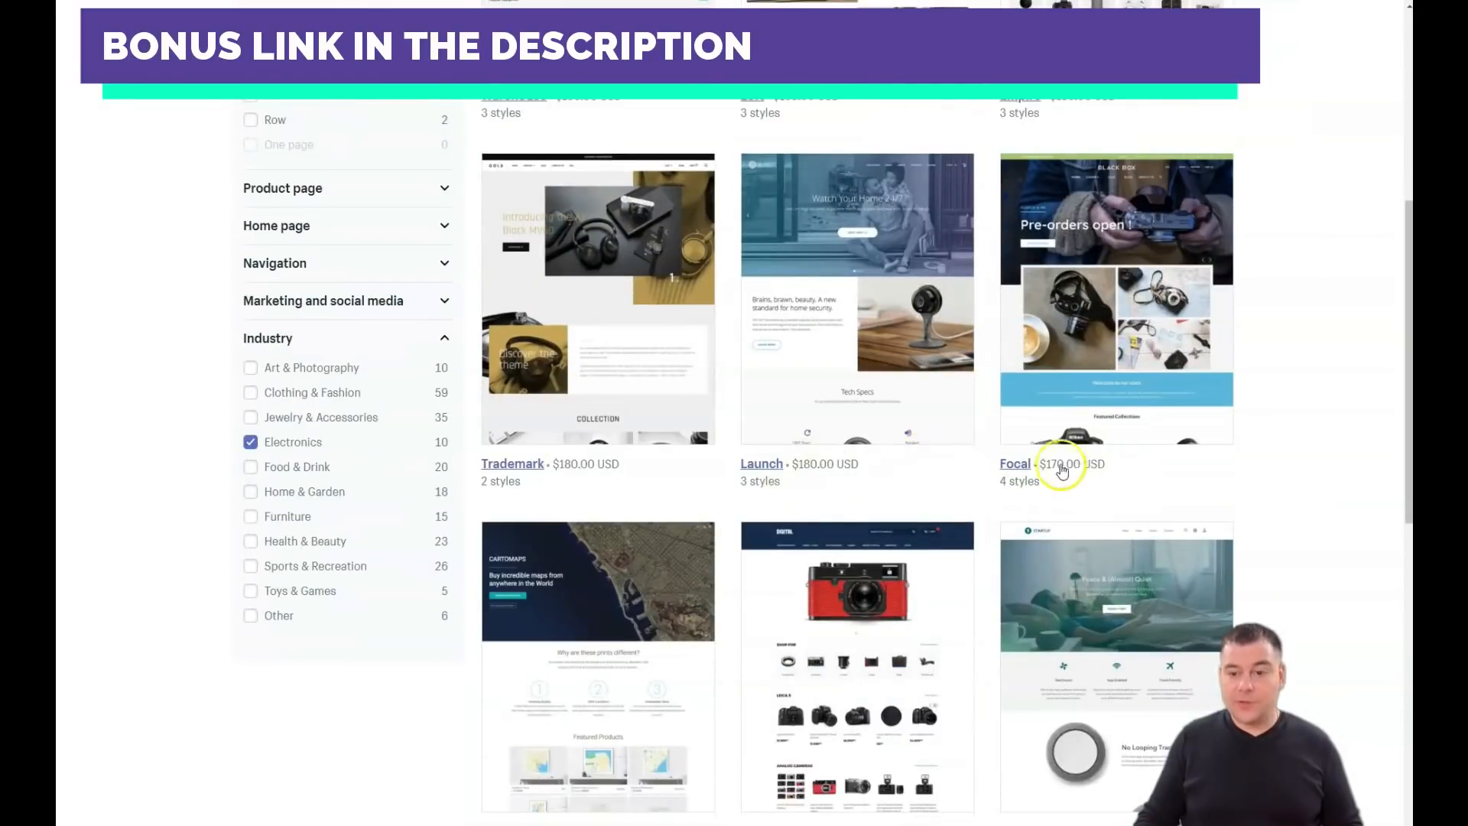
mouse_move(1055, 479)
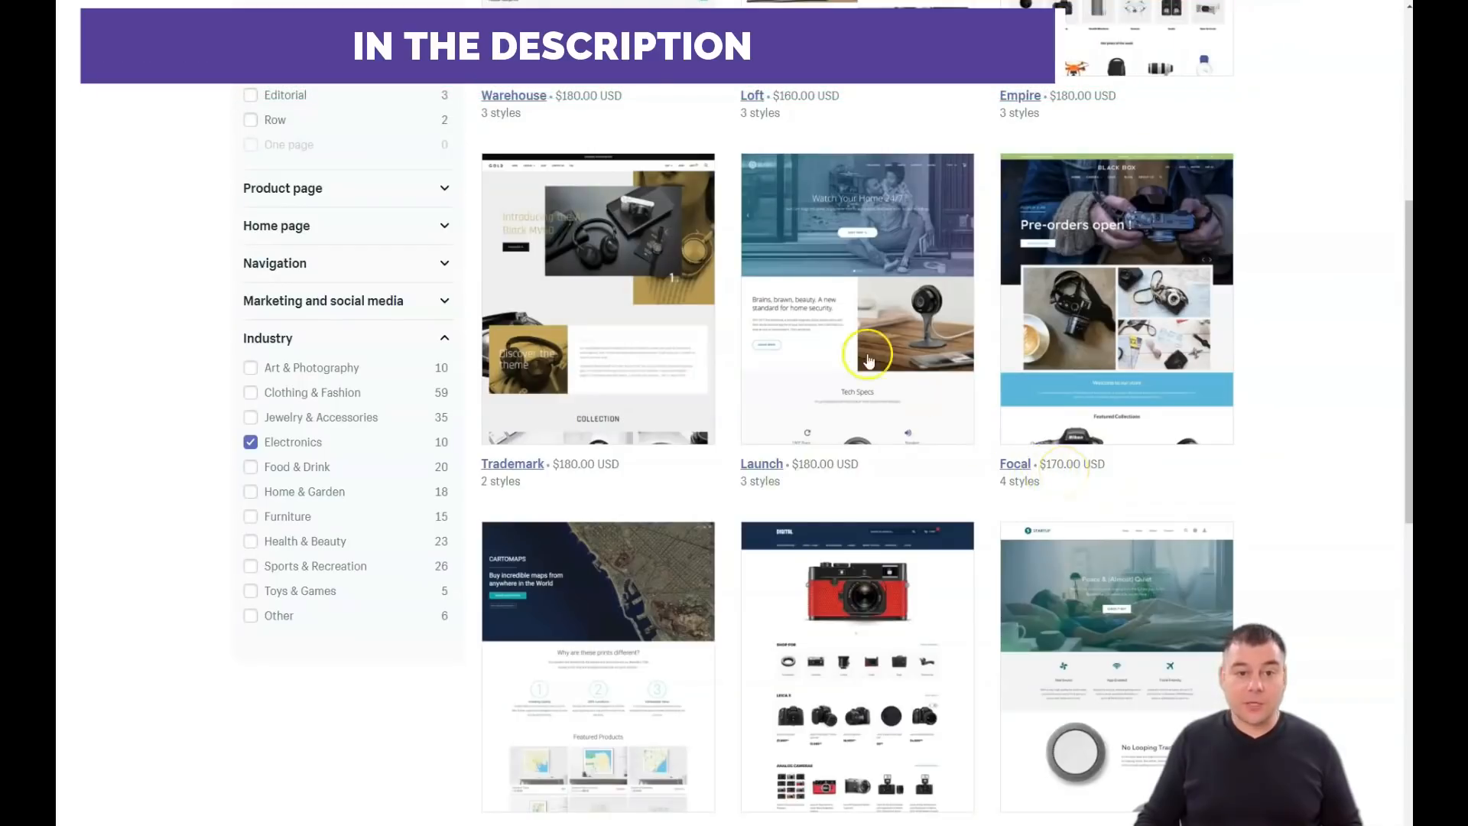
scroll("down", 3)
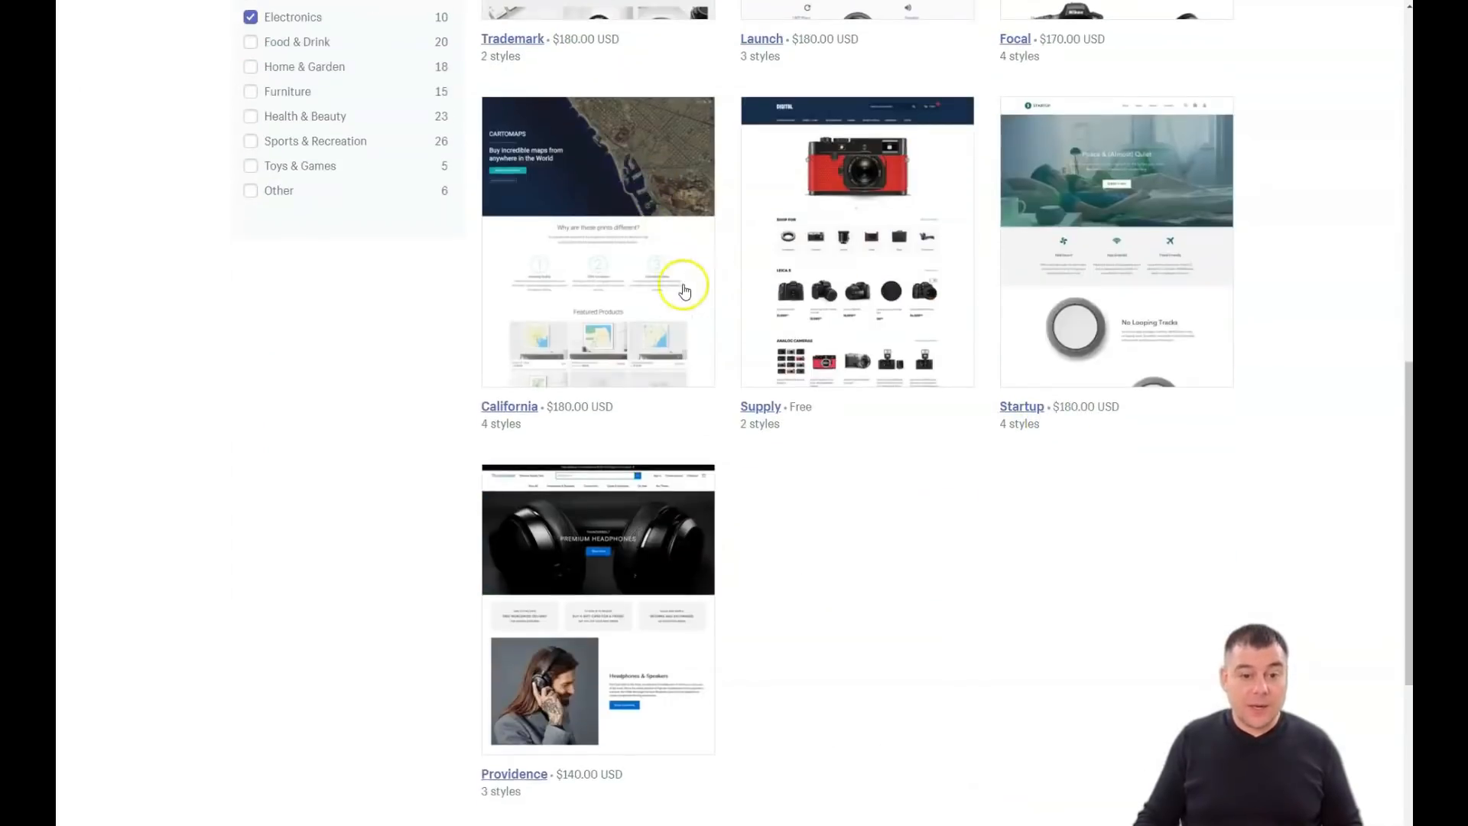
scroll("up", 3)
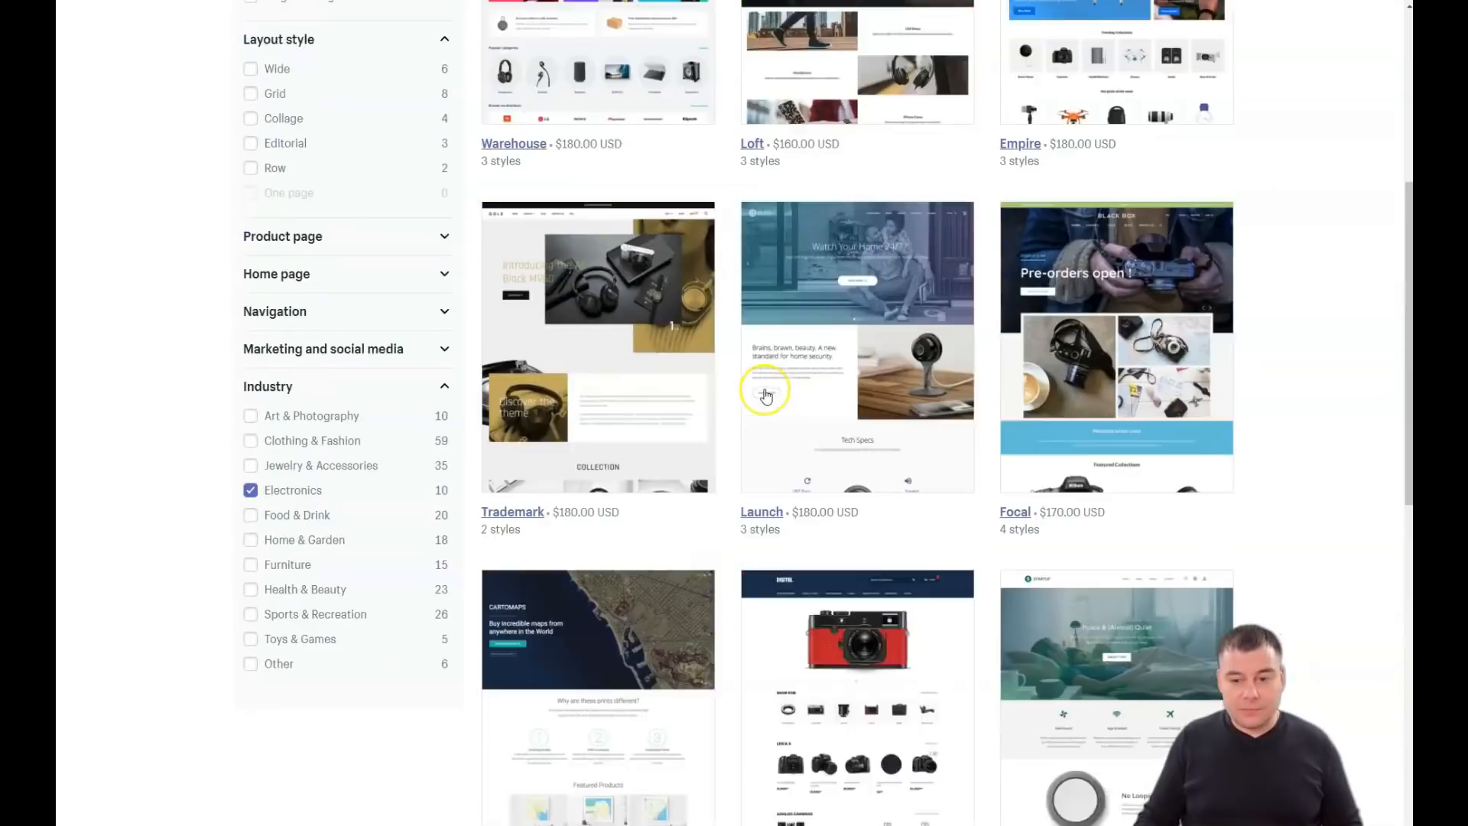
scroll("up", 3)
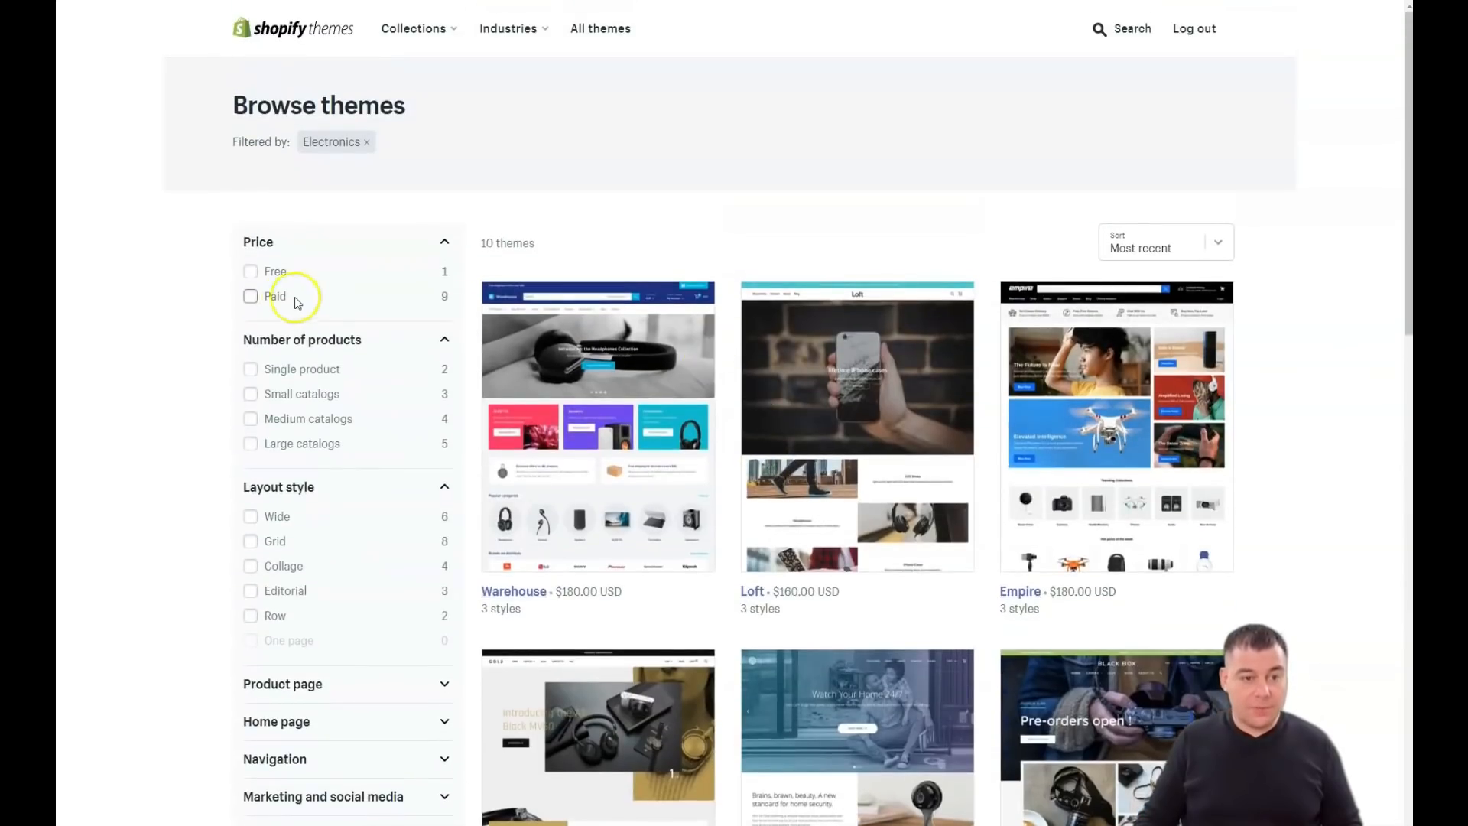
Filter to Free, clear all filters, re-apply Free and scroll the free themes.
left_click(250, 271)
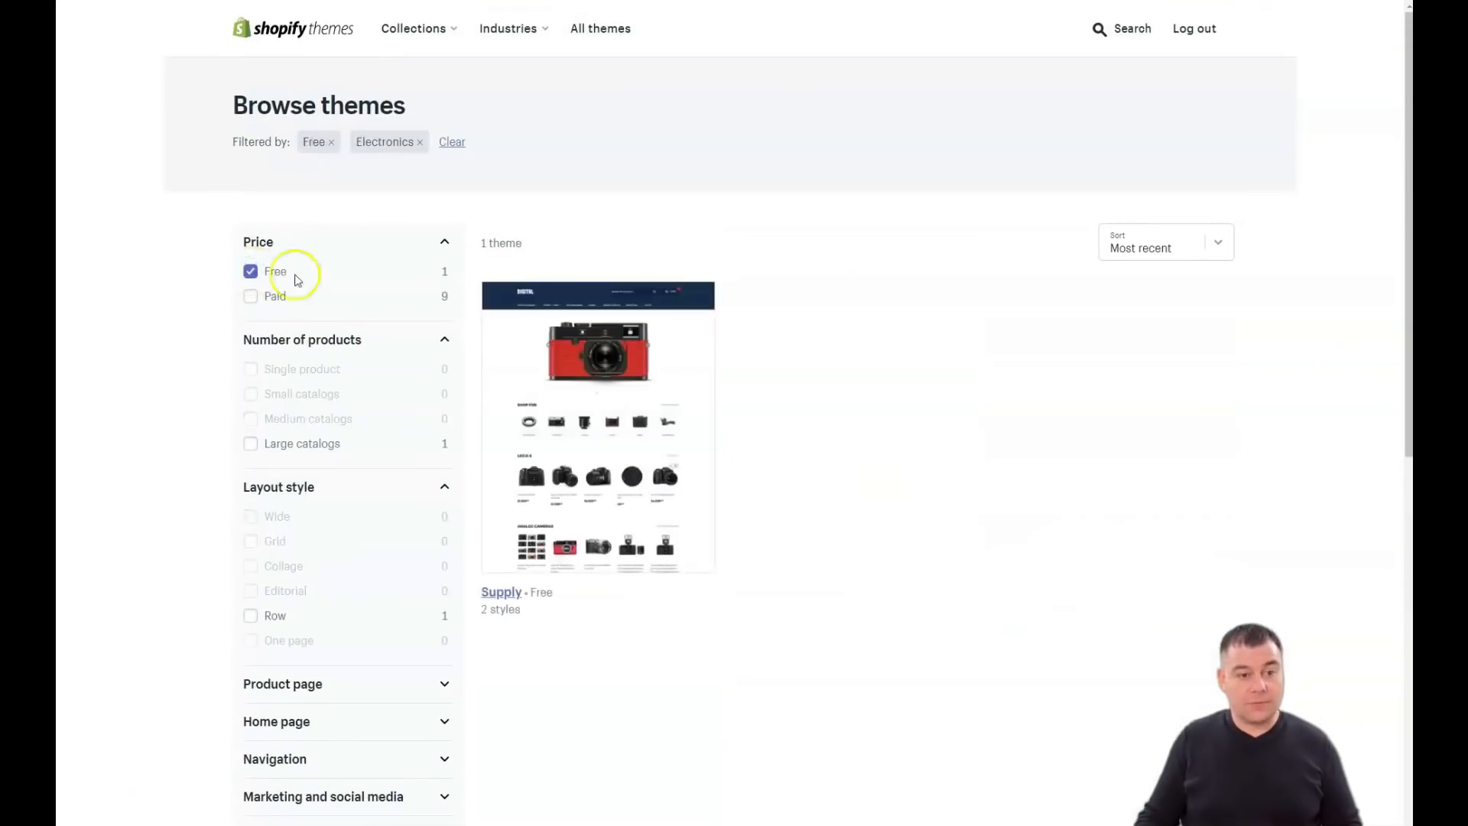
mouse_move(534, 409)
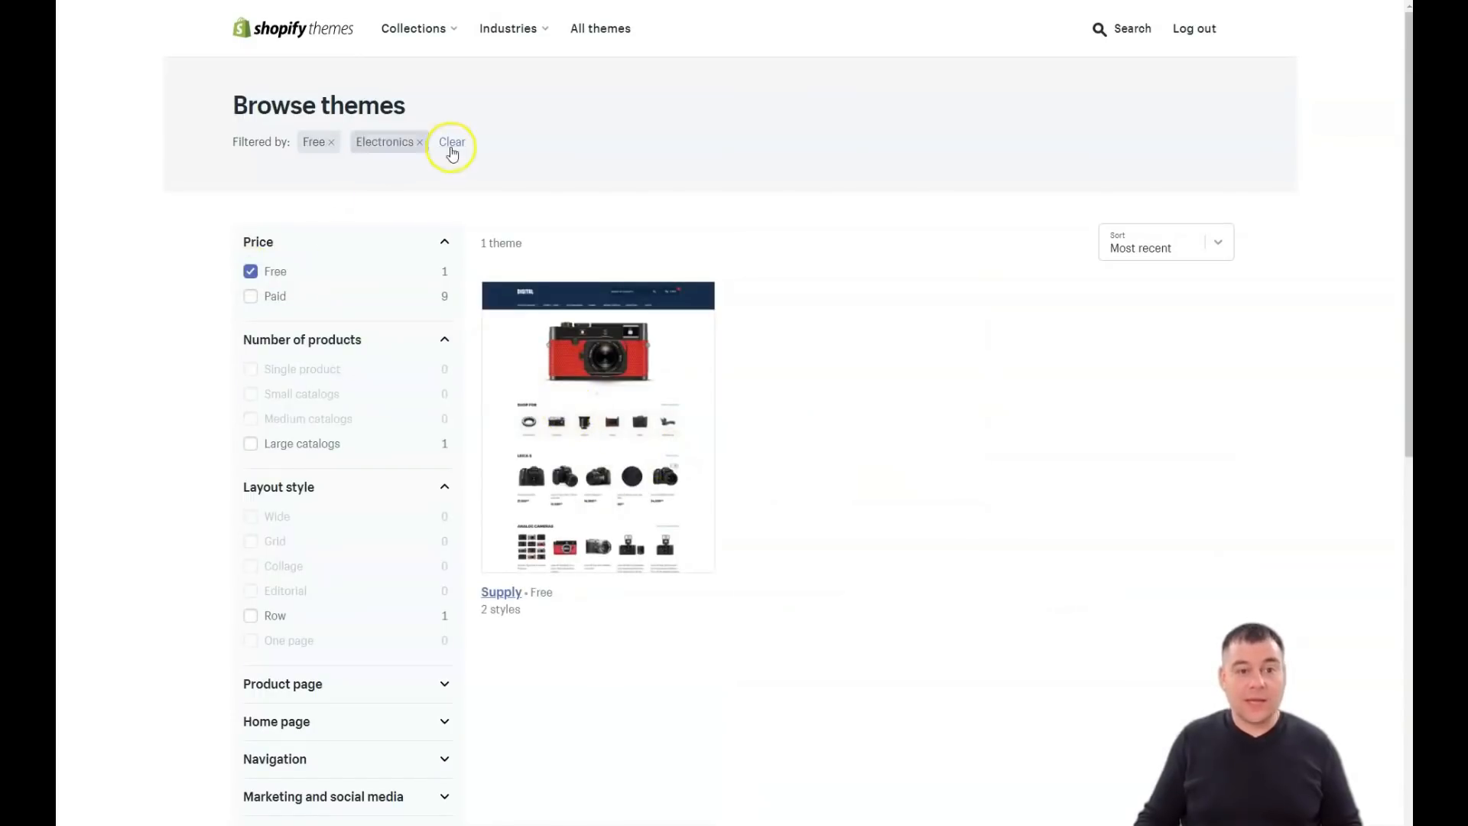
left_click(451, 142)
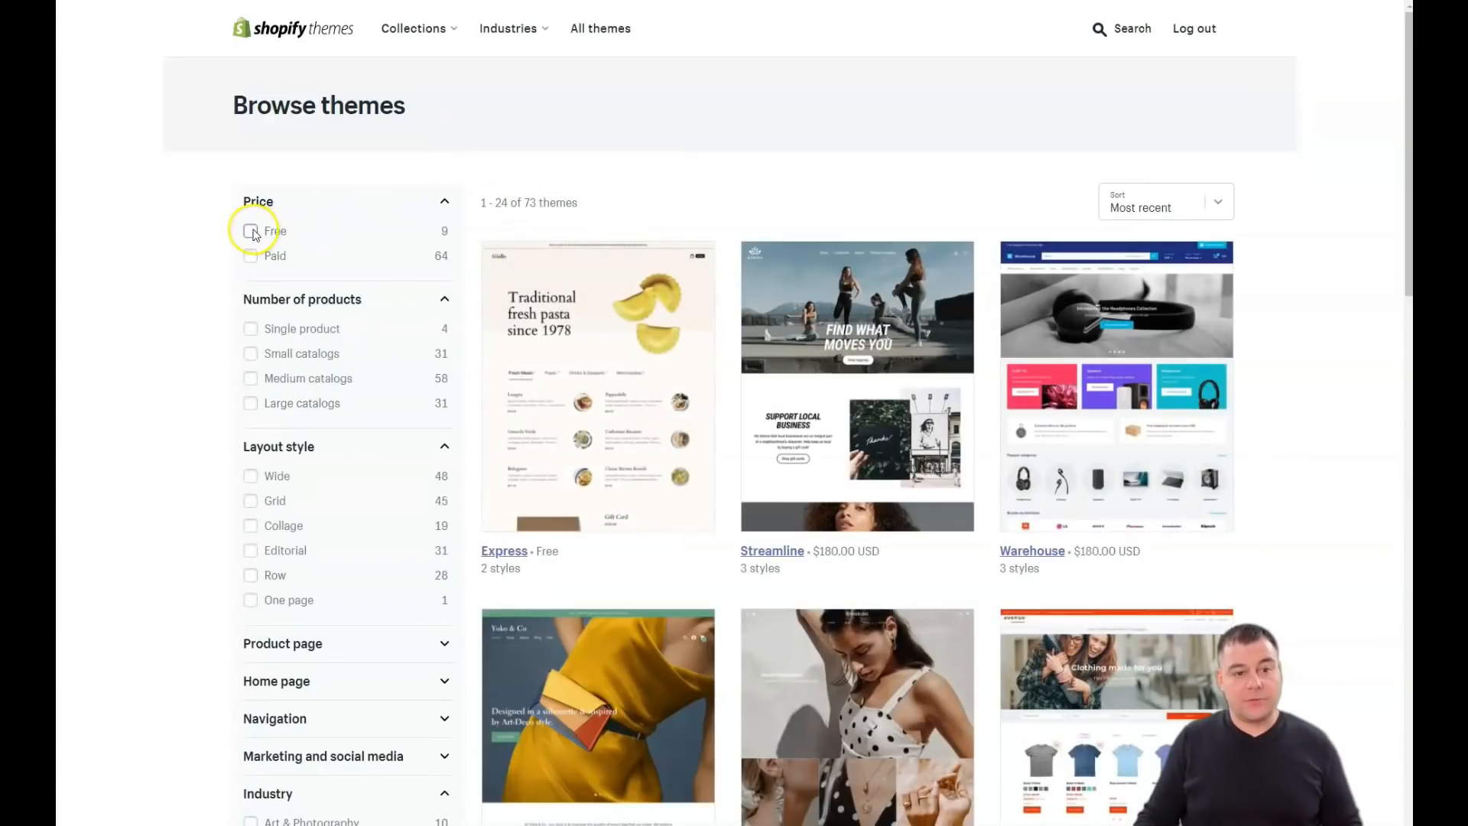
left_click(251, 231)
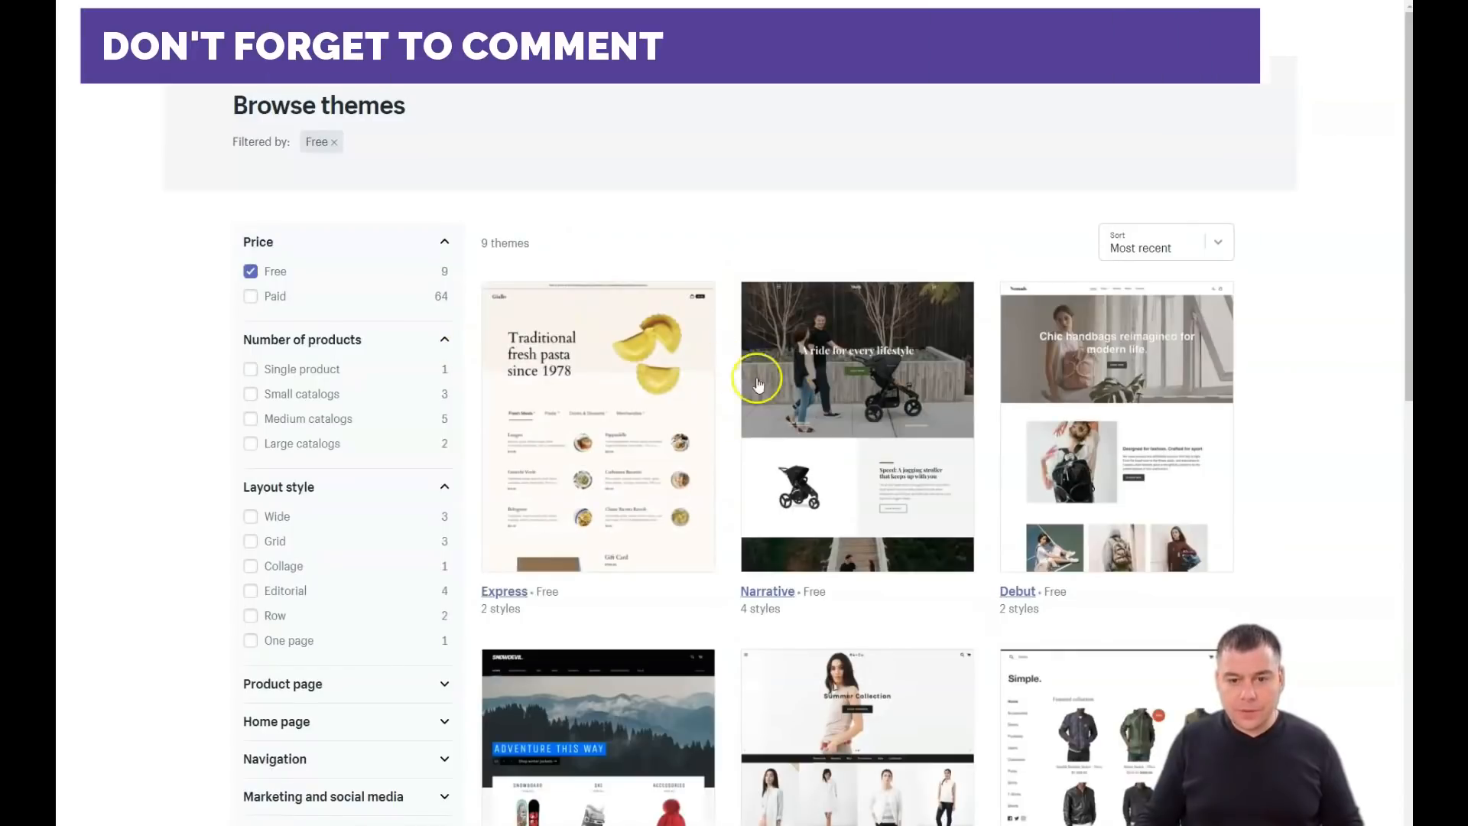
mouse_move(688, 265)
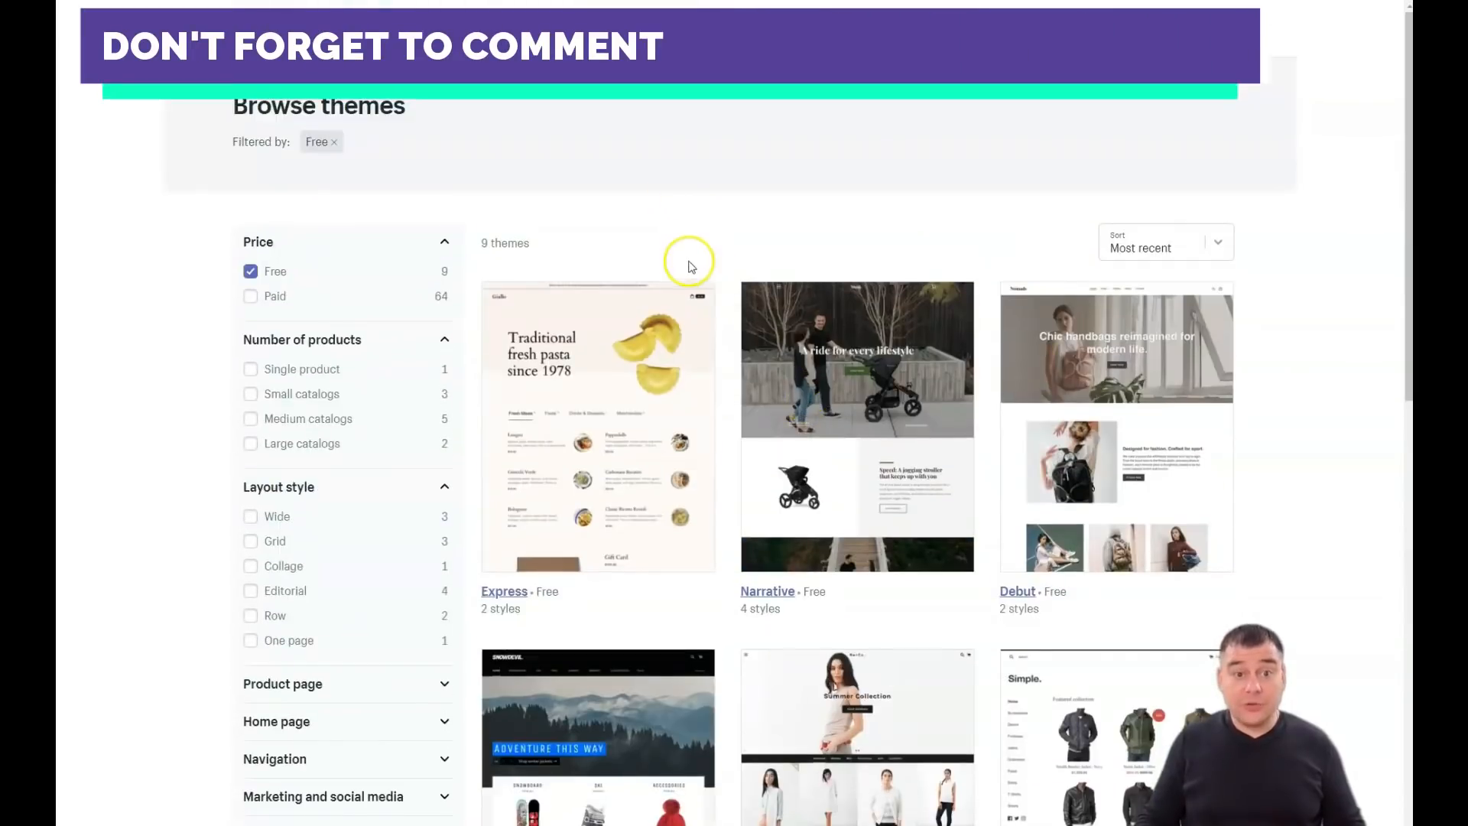
mouse_move(691, 363)
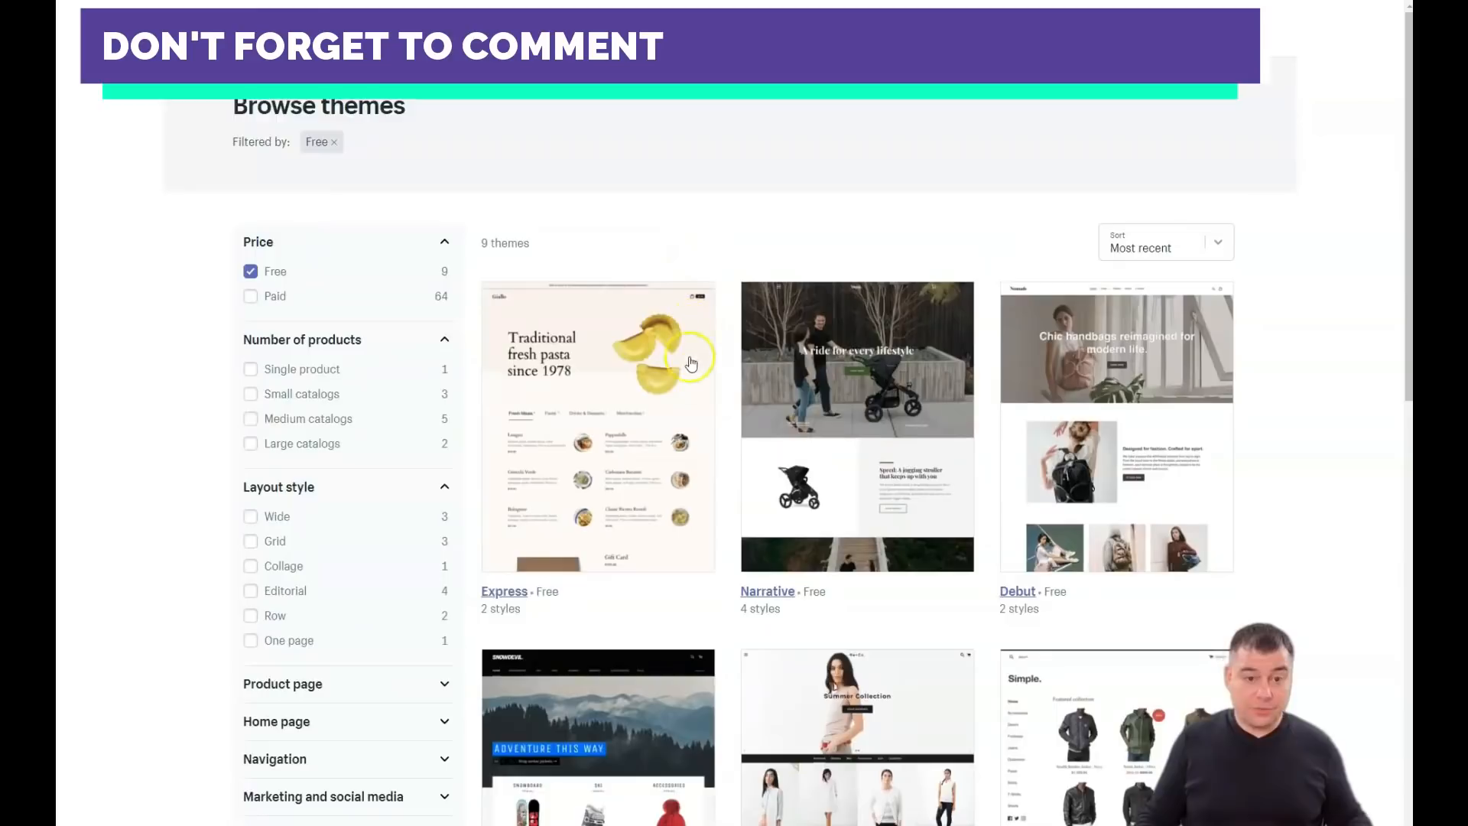
mouse_move(706, 408)
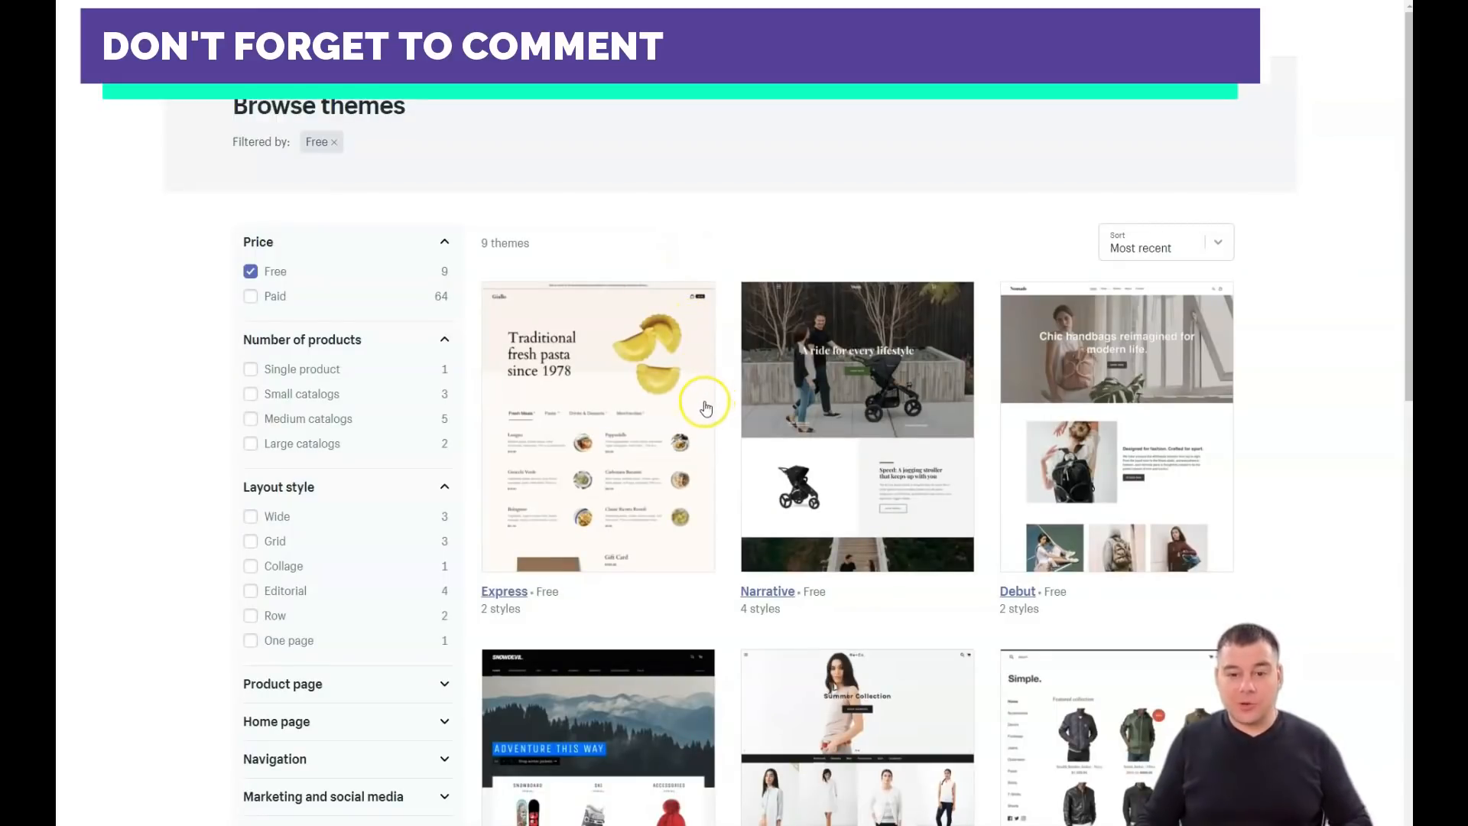
scroll("down", 3)
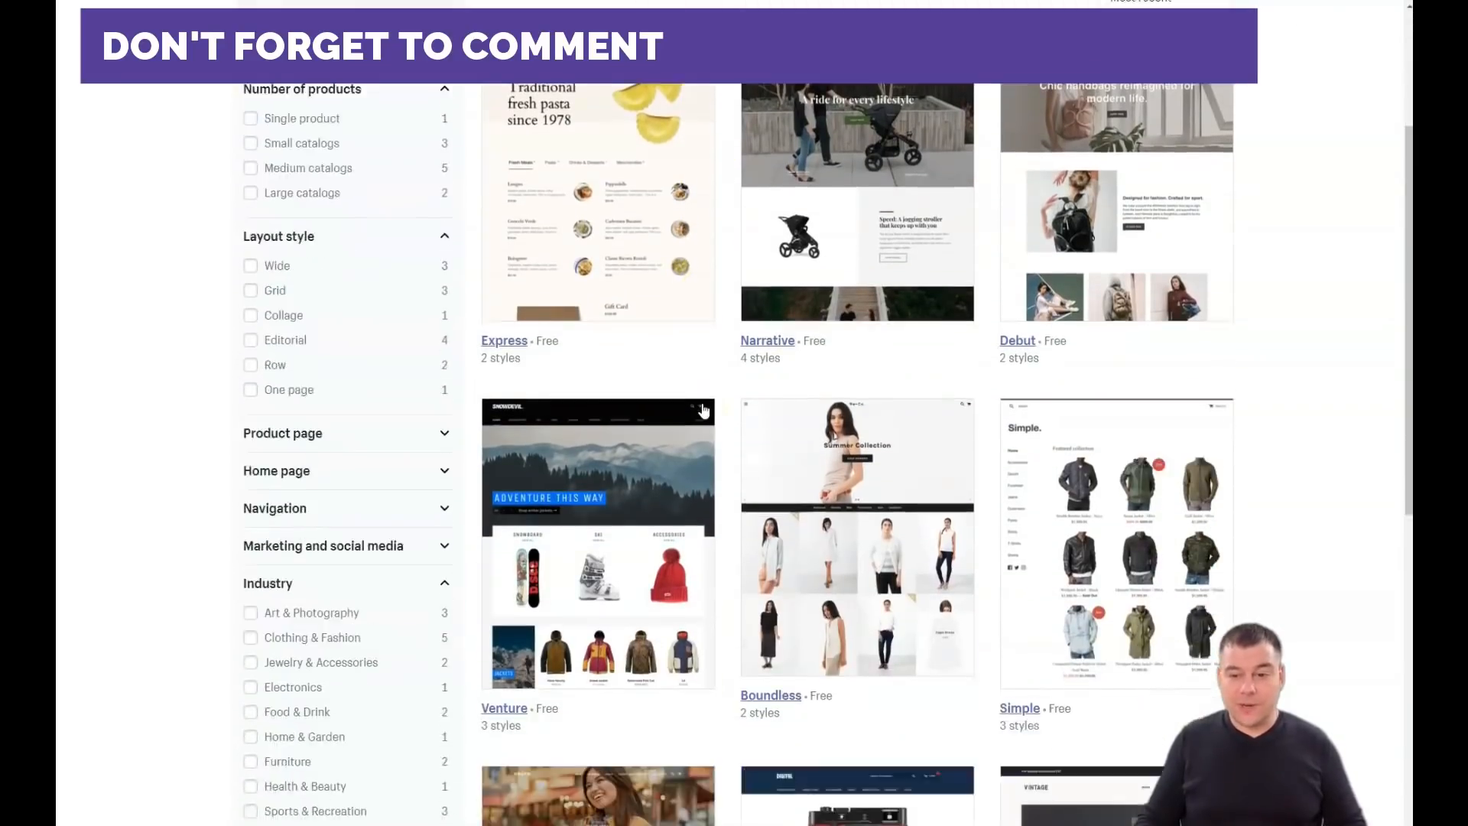
scroll("down", 3)
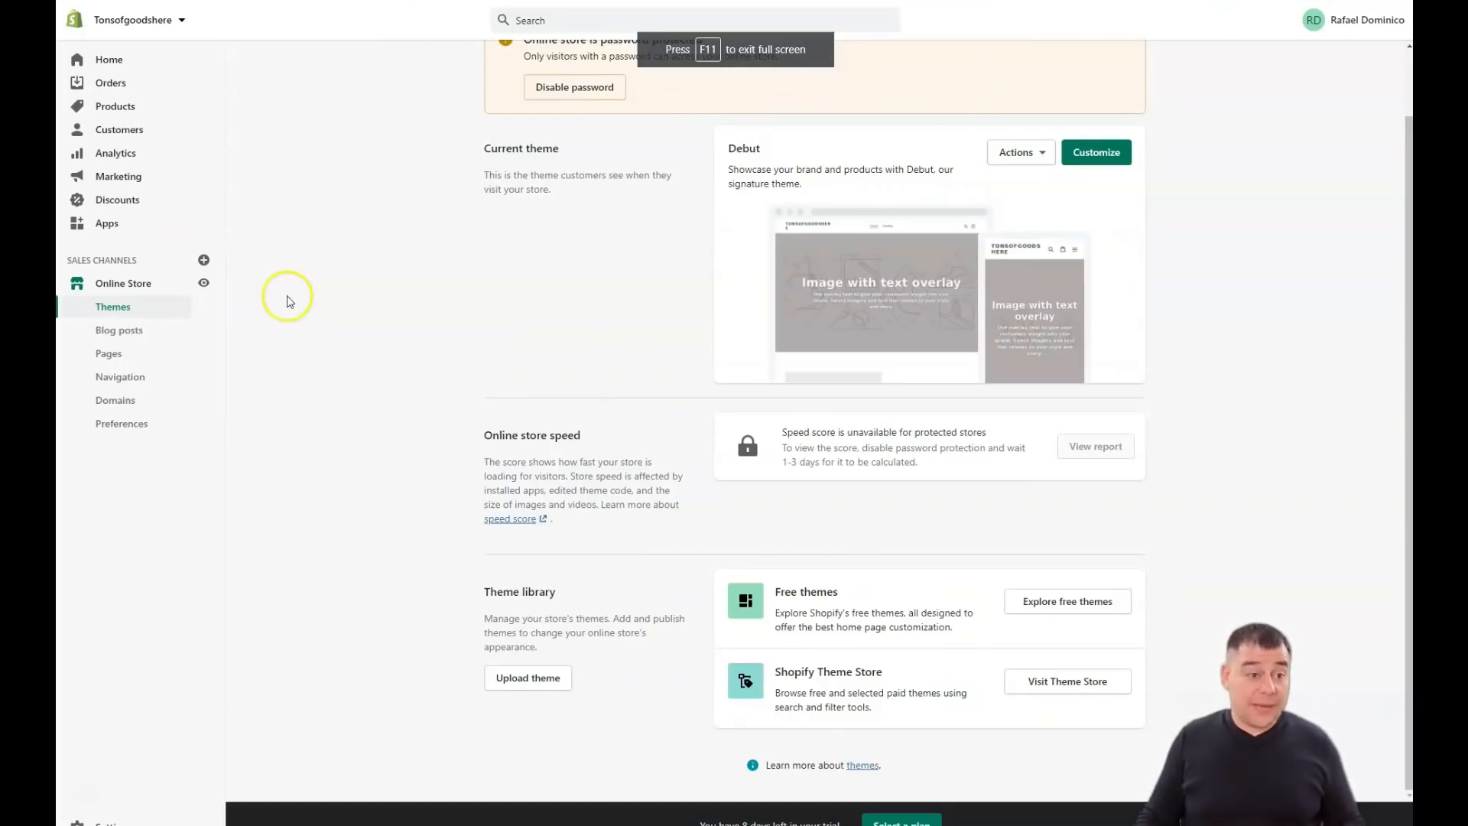
mouse_move(954, 265)
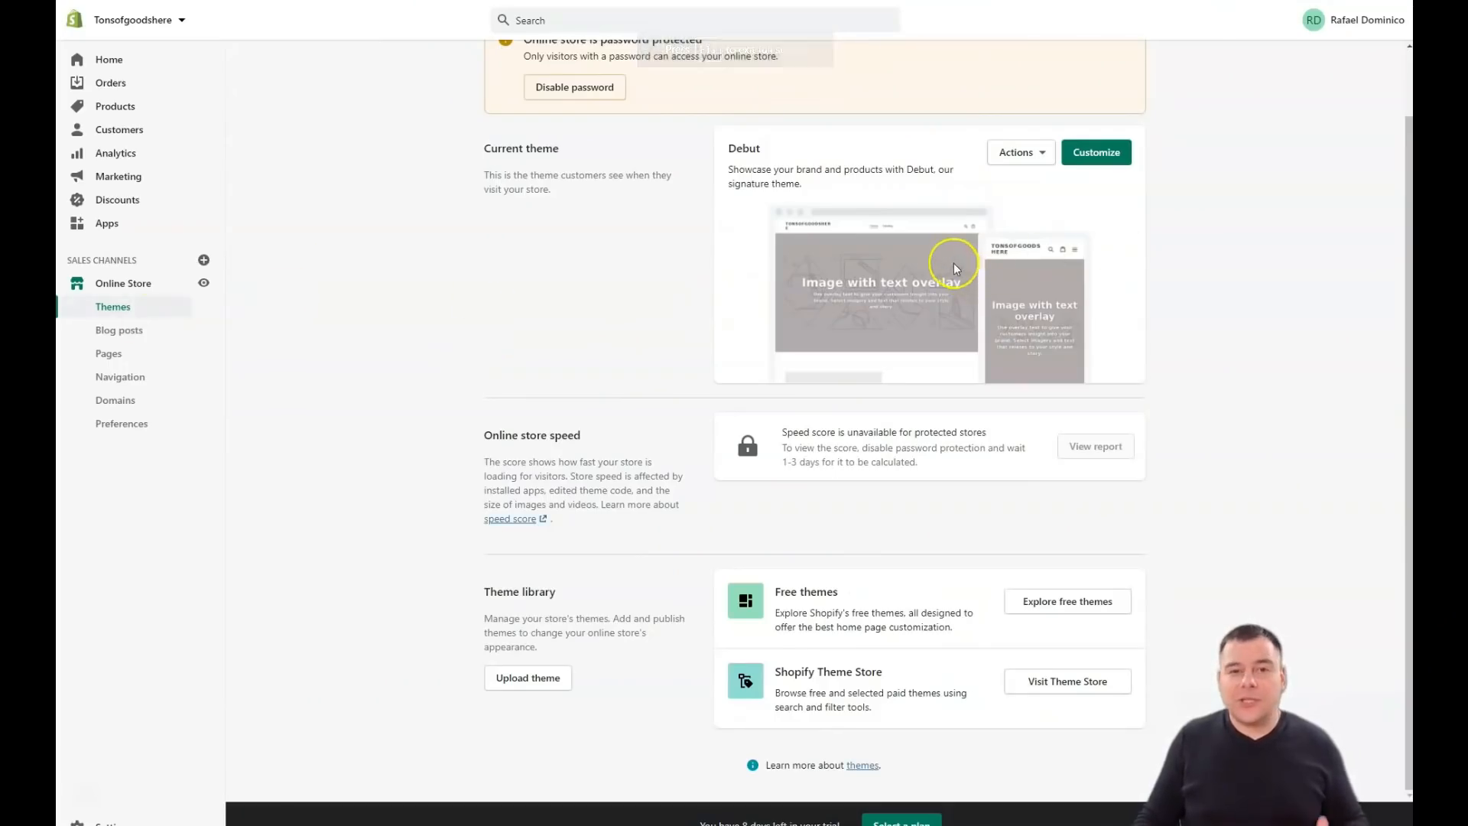
mouse_move(968, 303)
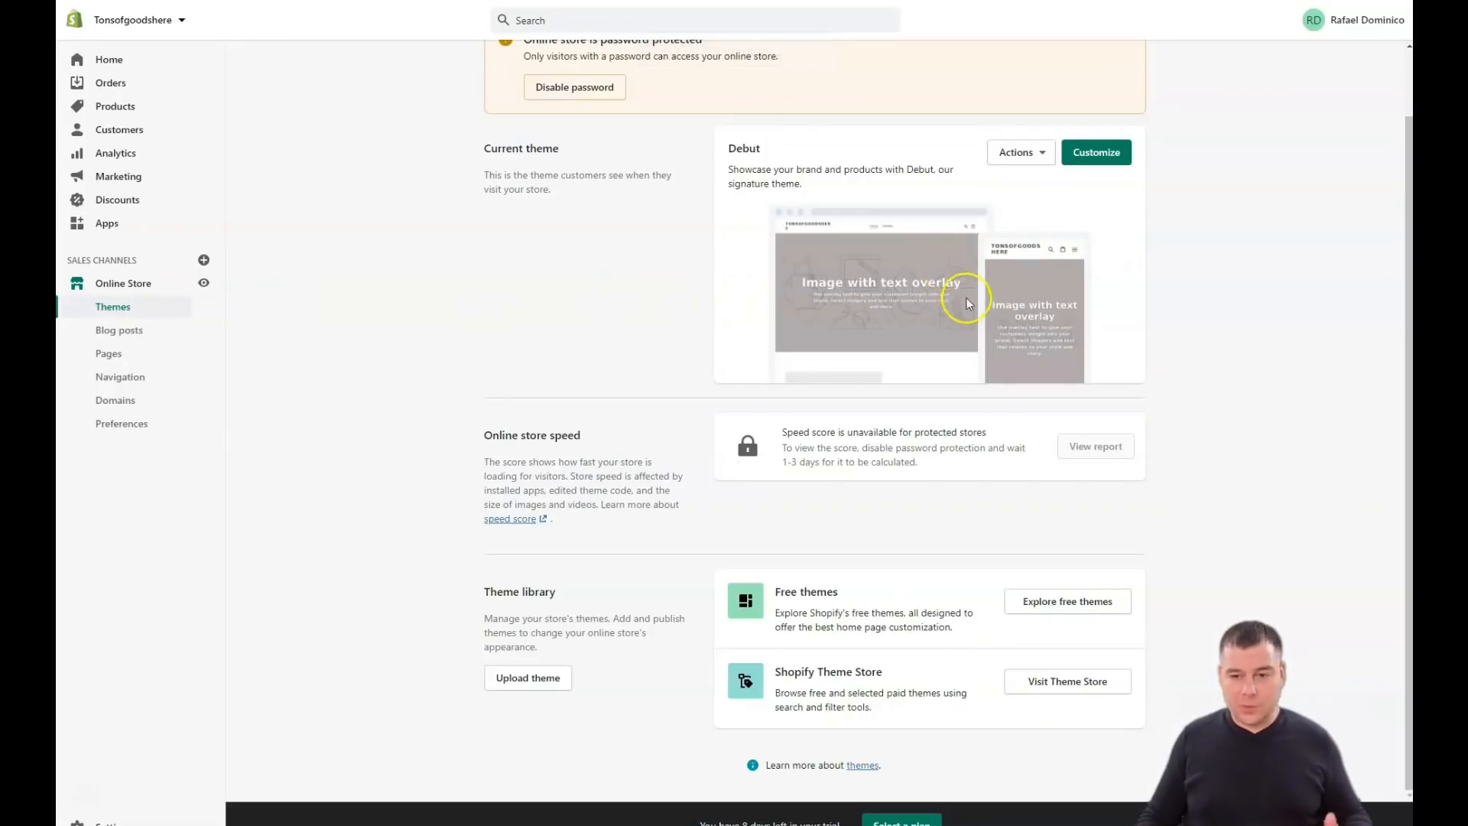
mouse_move(1096, 151)
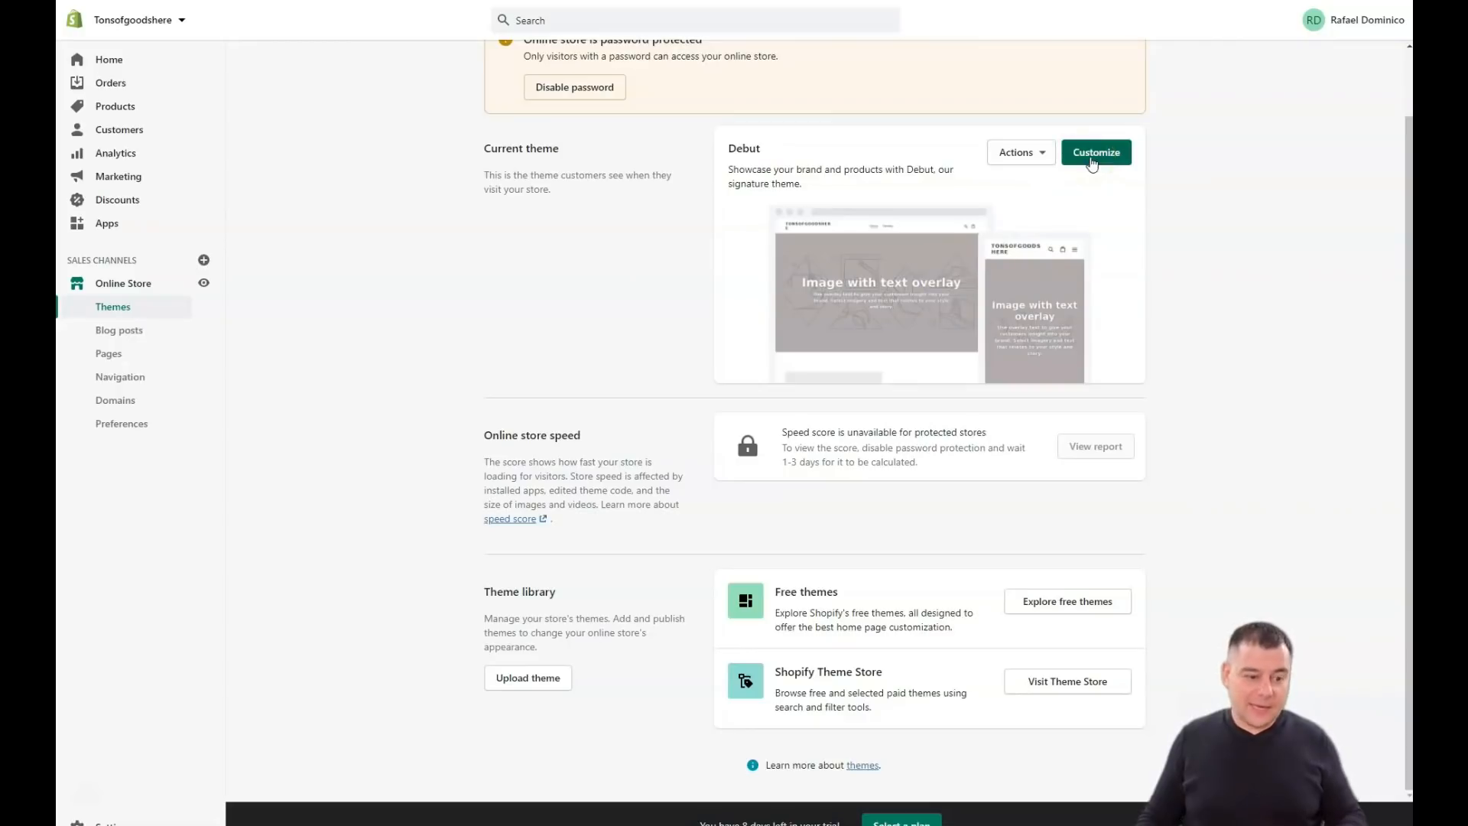
Customize Debut, scroll the home page preview and select the banner word 'relates'.
left_click(1095, 152)
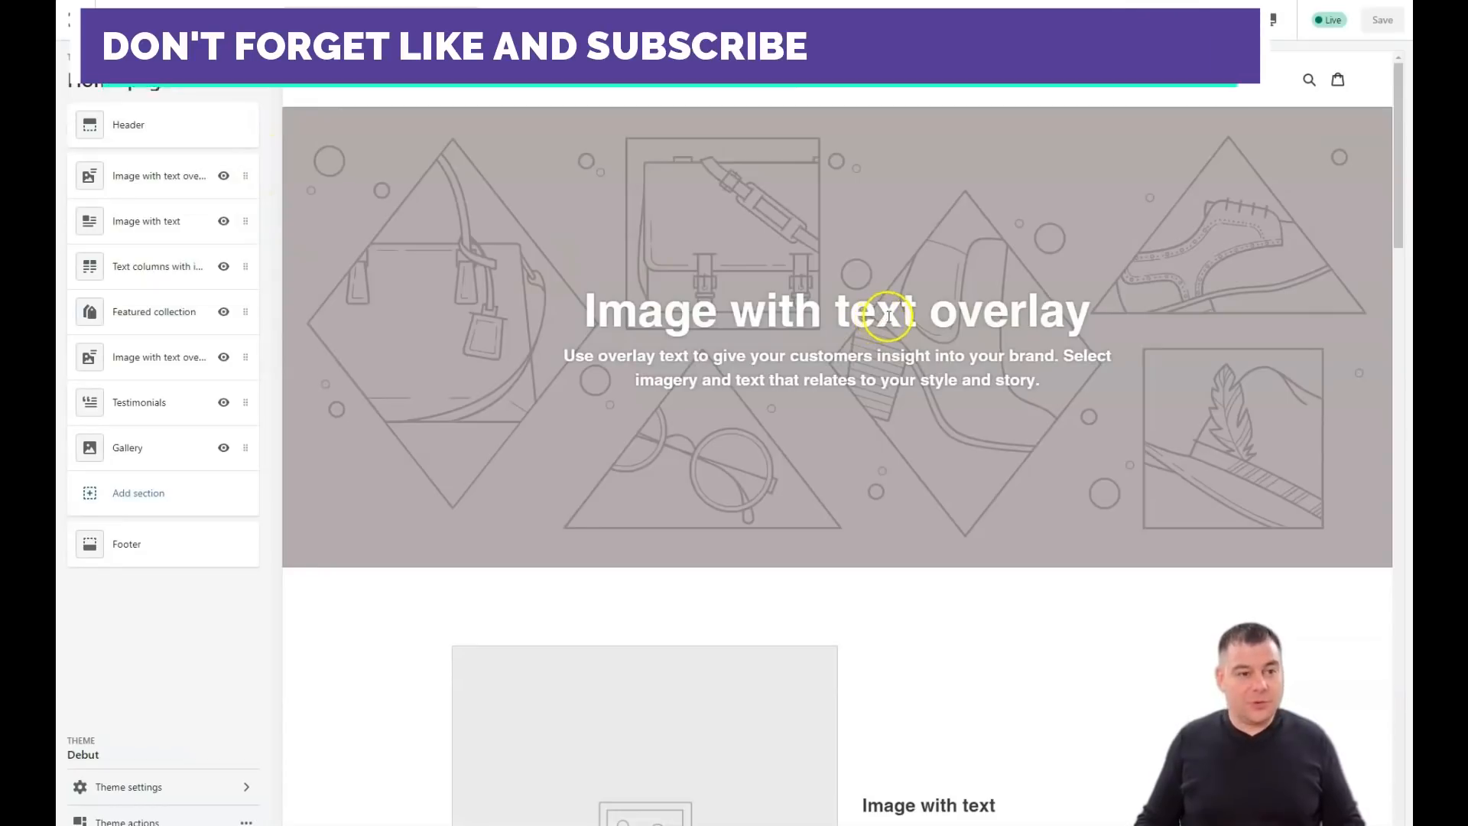
mouse_move(735, 328)
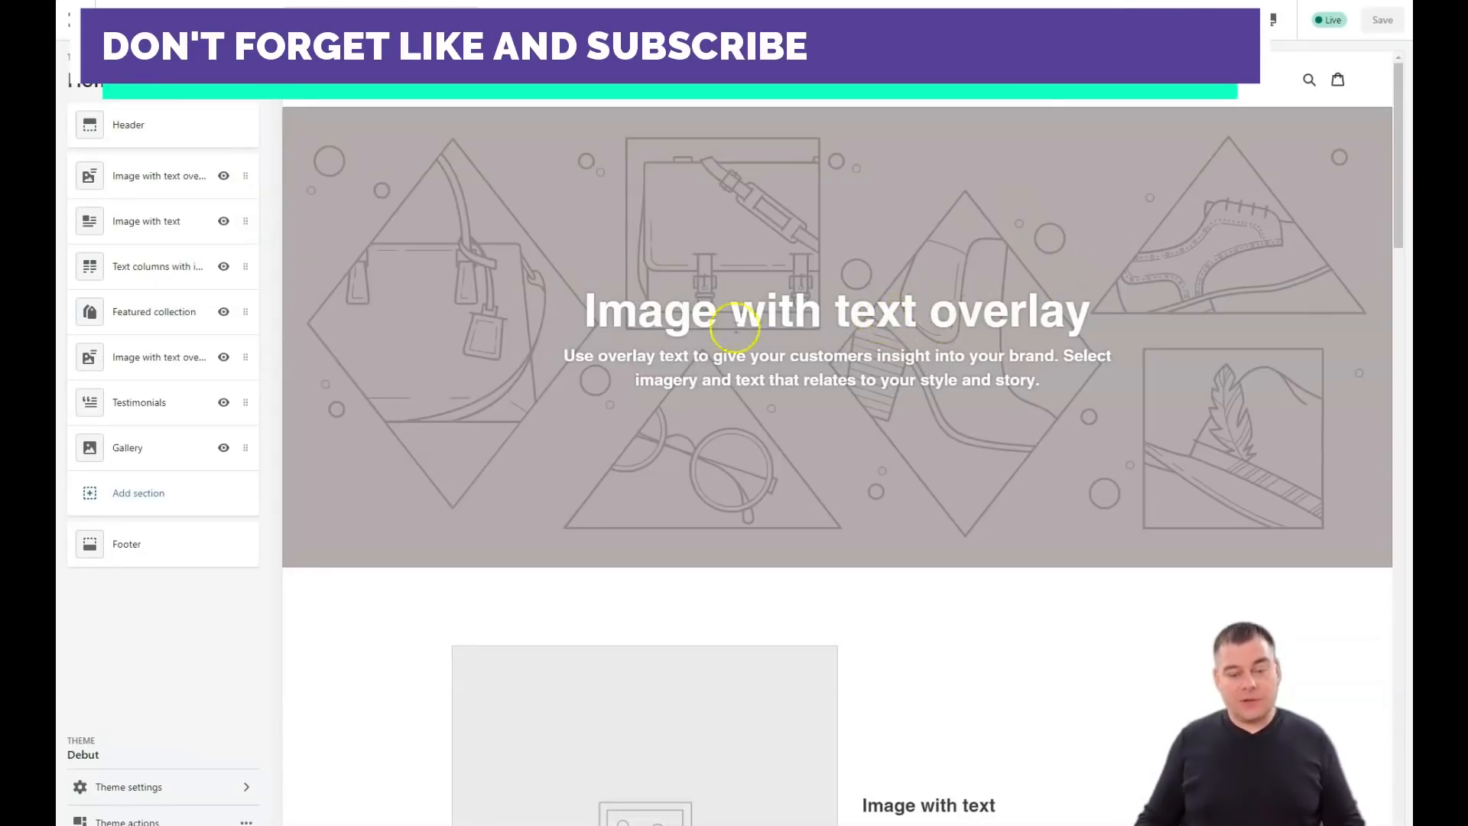
mouse_move(1040, 408)
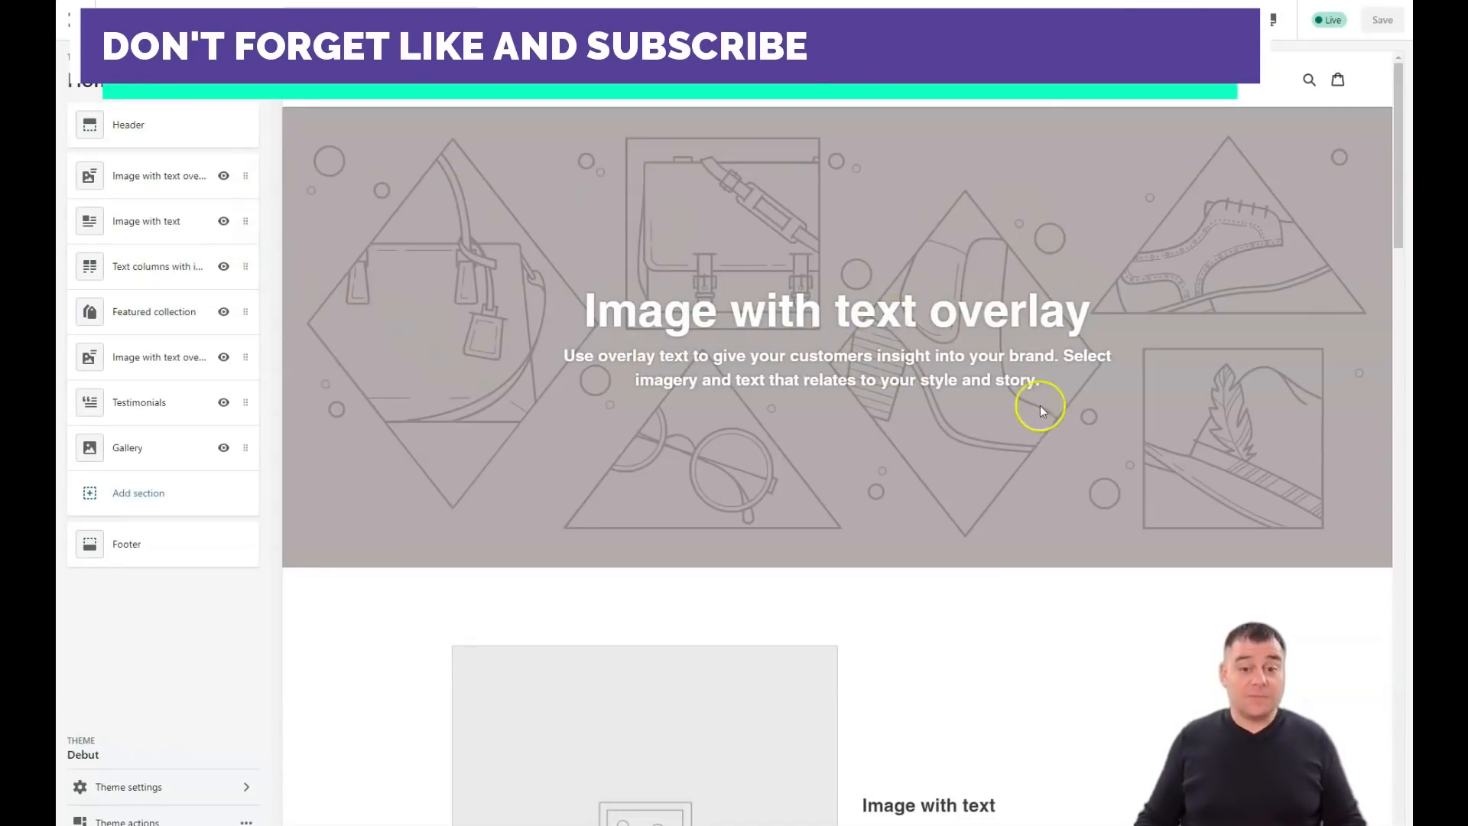
scroll("down", 3)
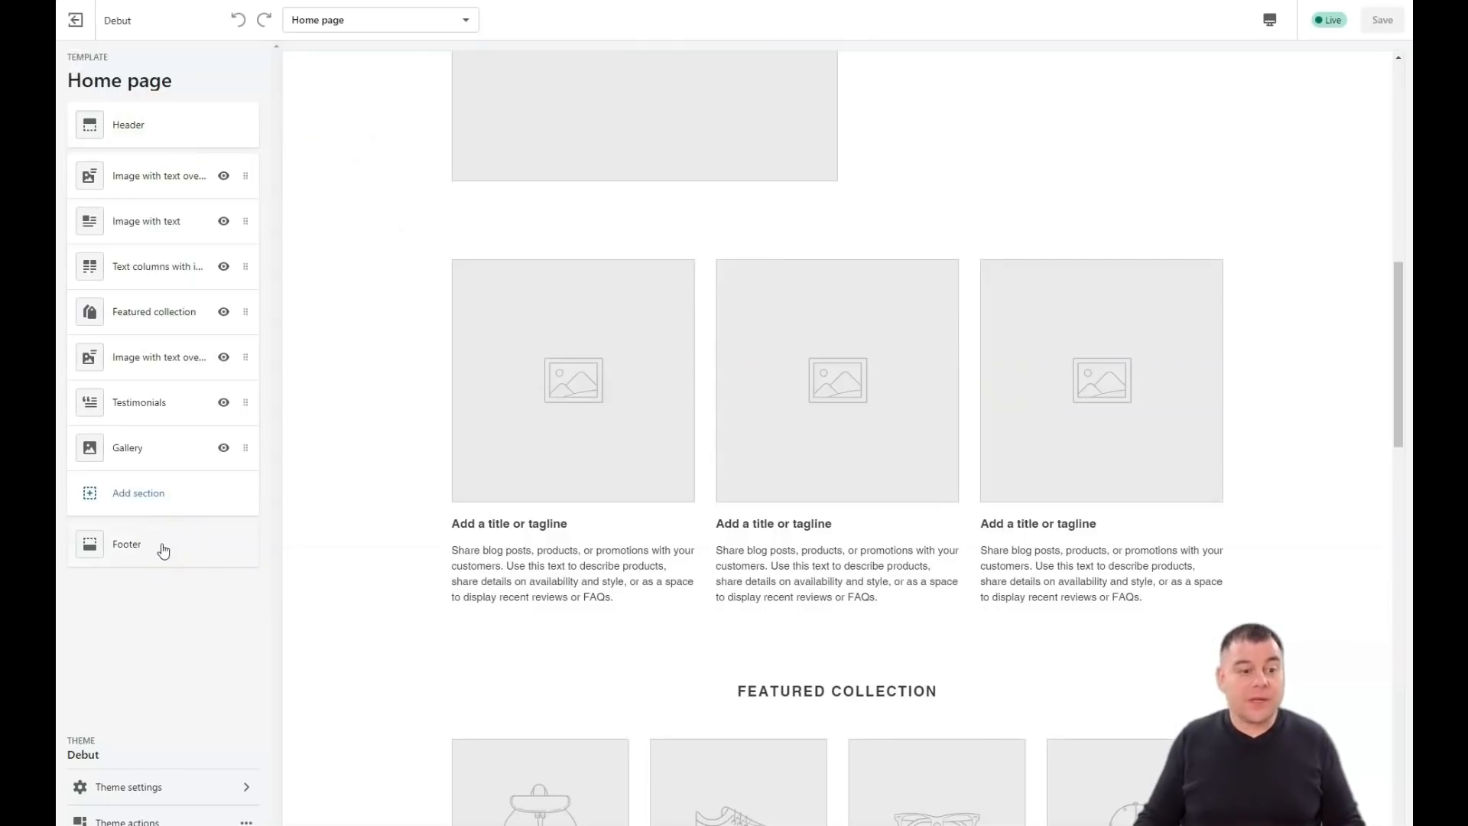
mouse_move(184, 115)
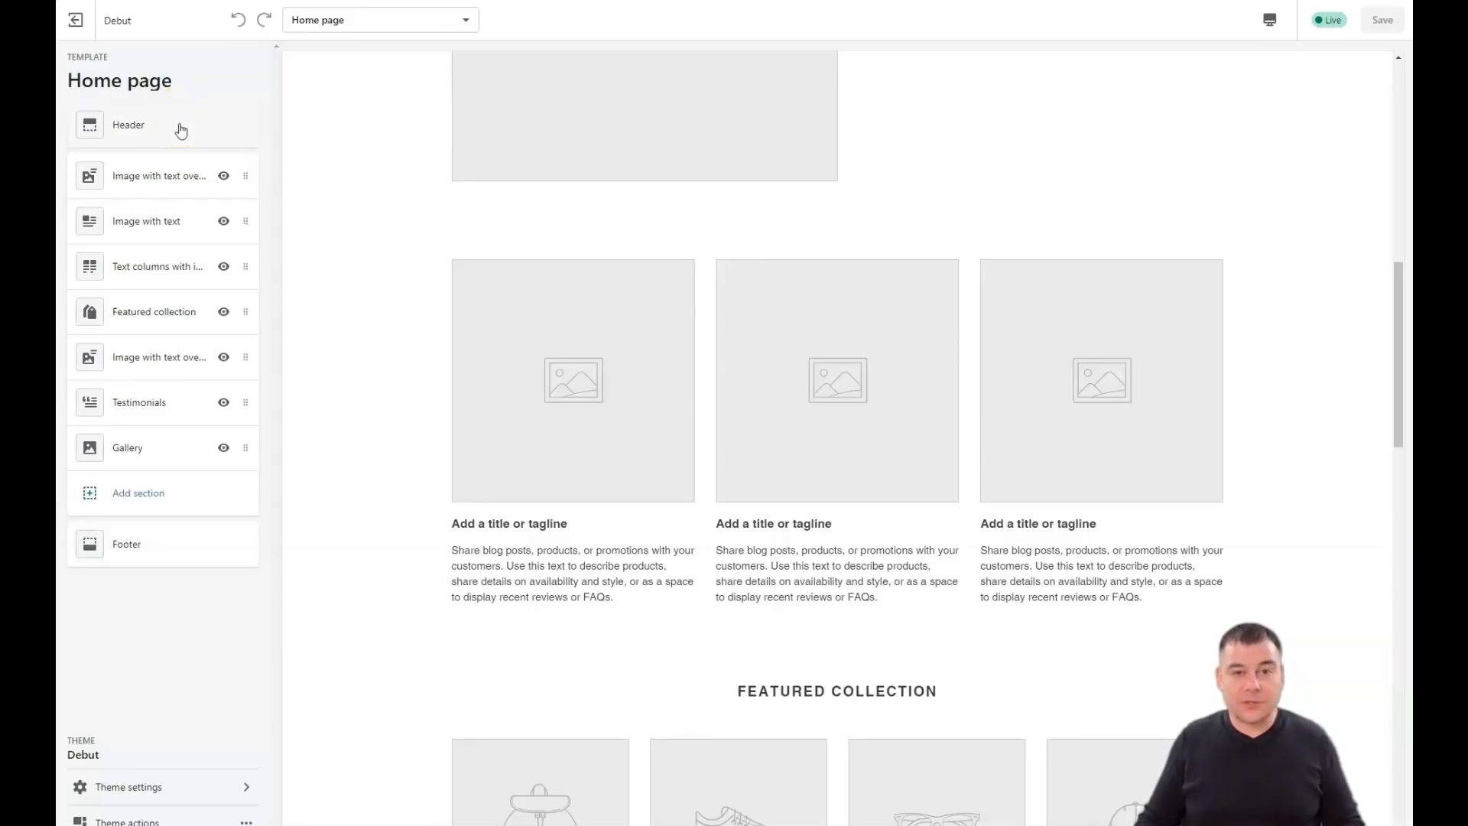
mouse_move(144, 468)
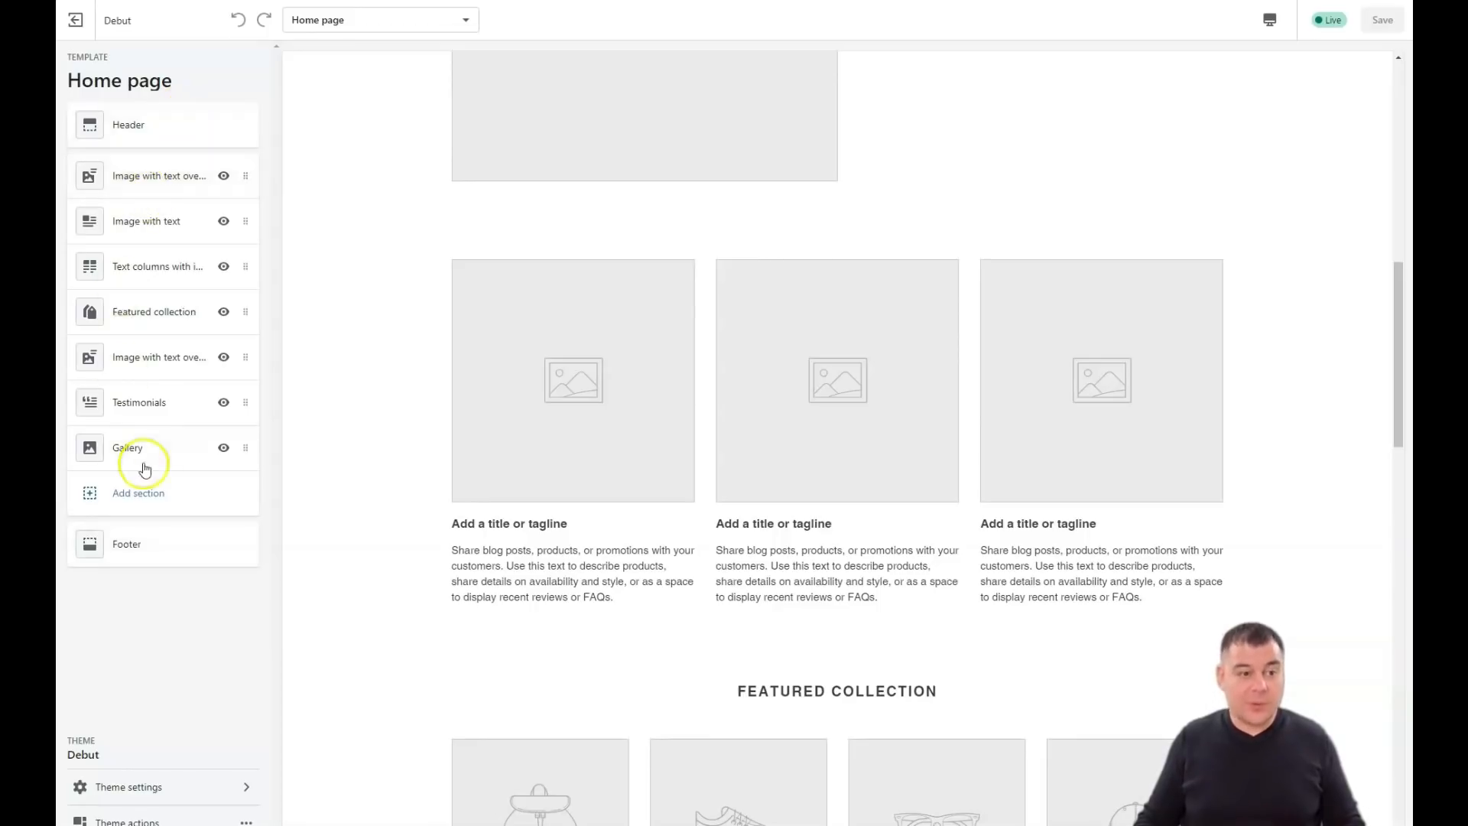
mouse_move(142, 426)
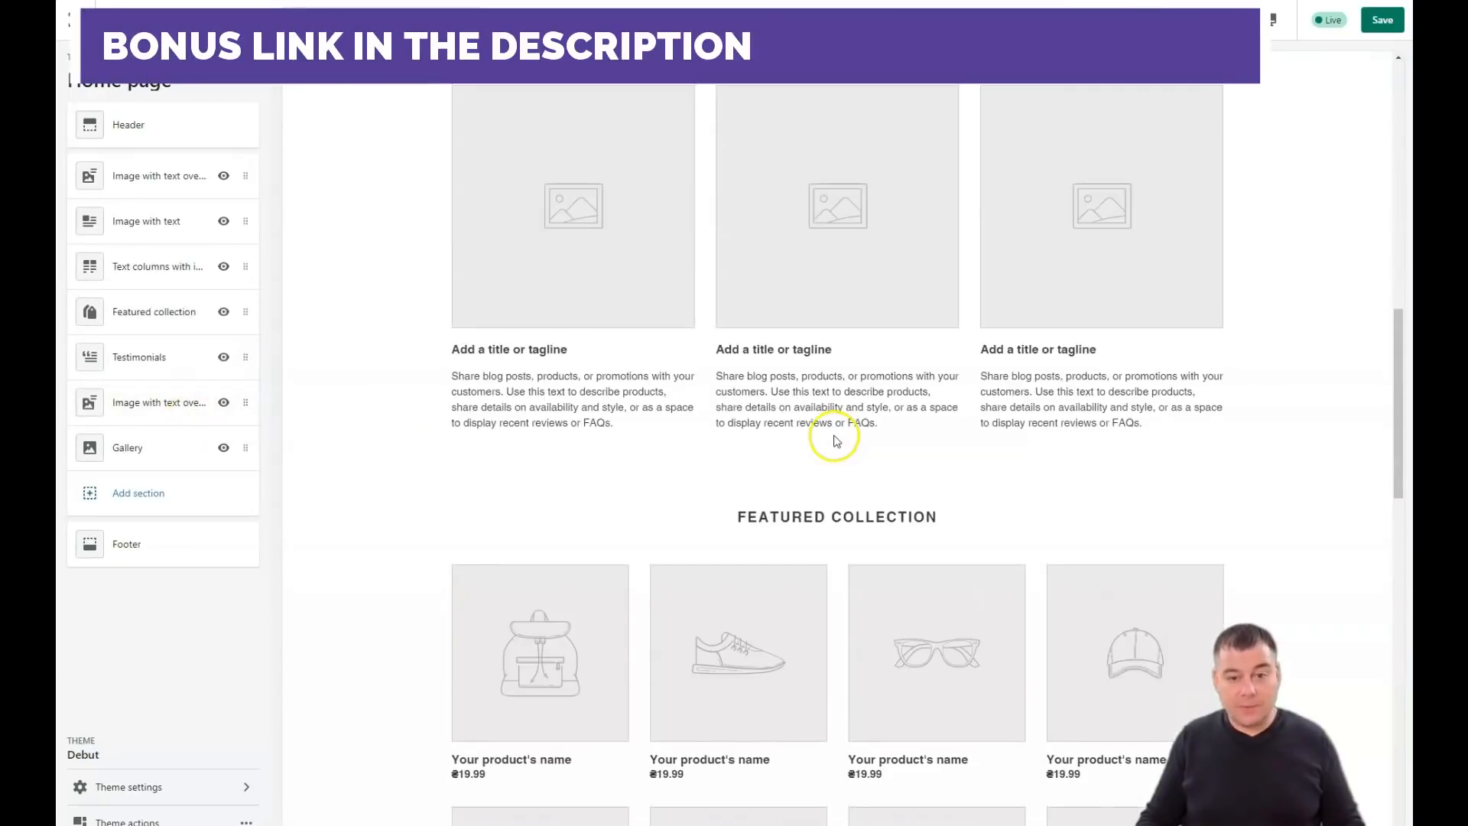
scroll("up", 3)
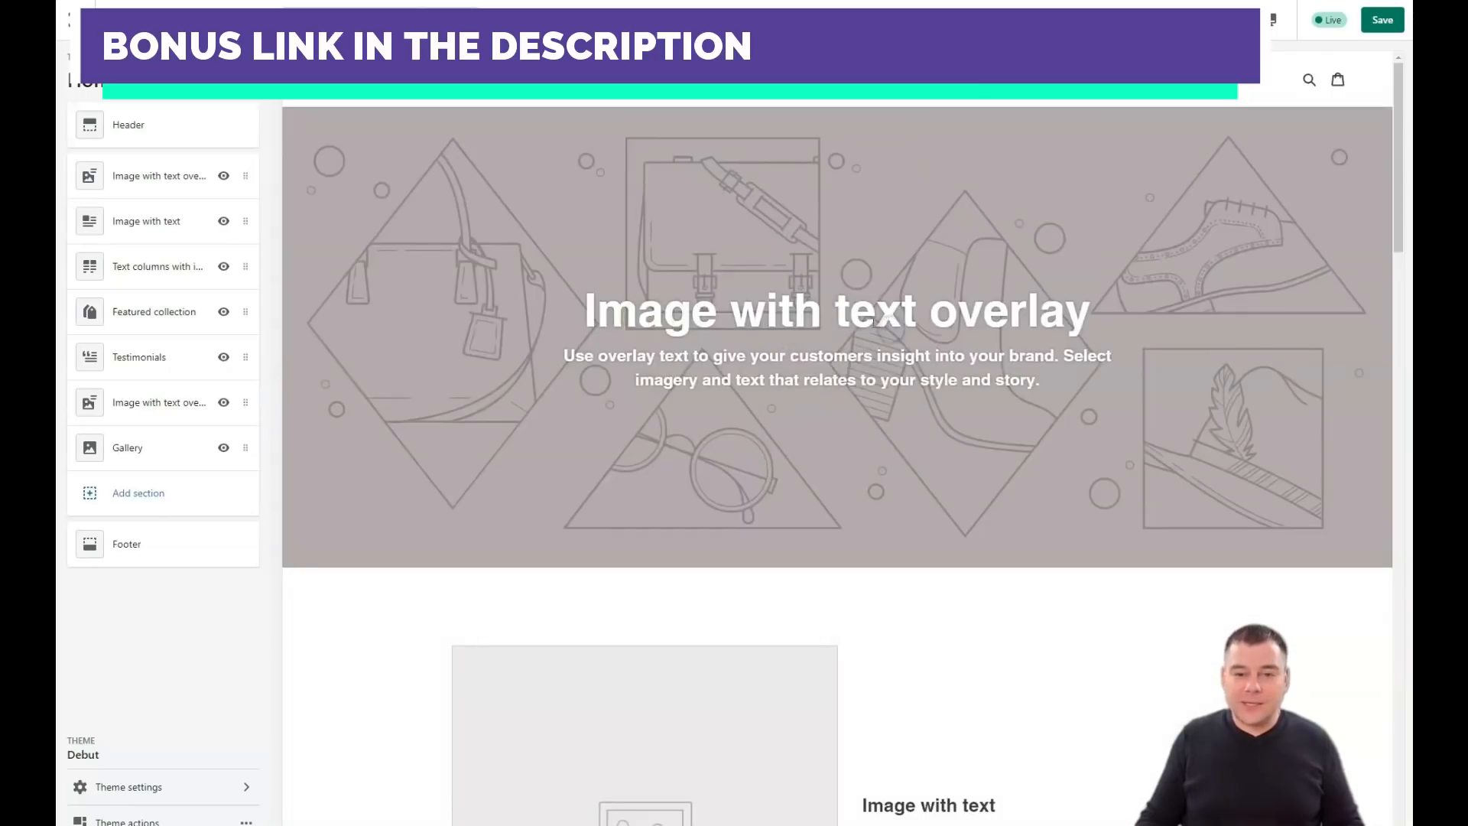
double_click(780, 311)
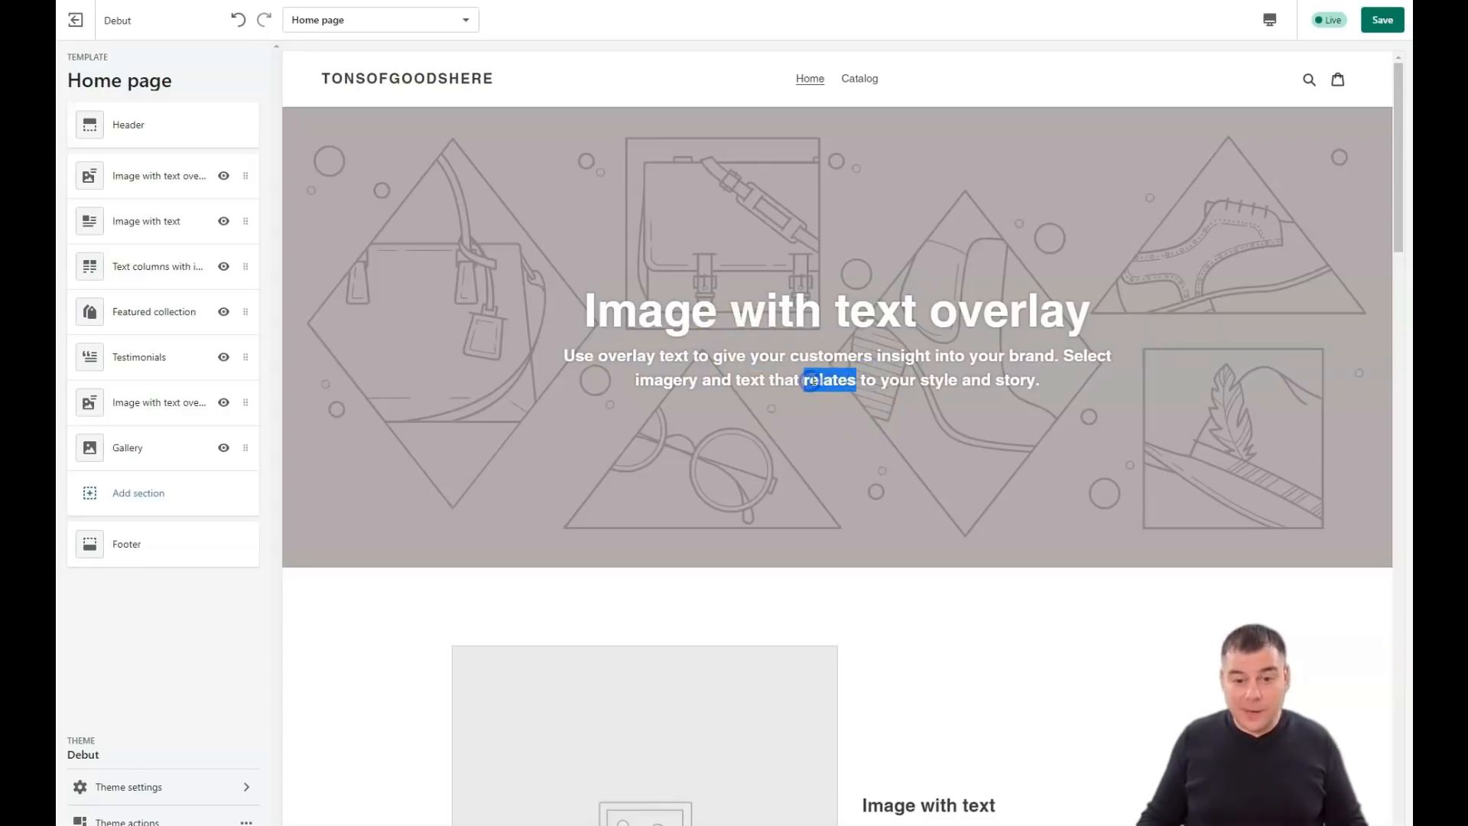
Select the top Image with text overlay section and choose Explore free images.
left_click(159, 175)
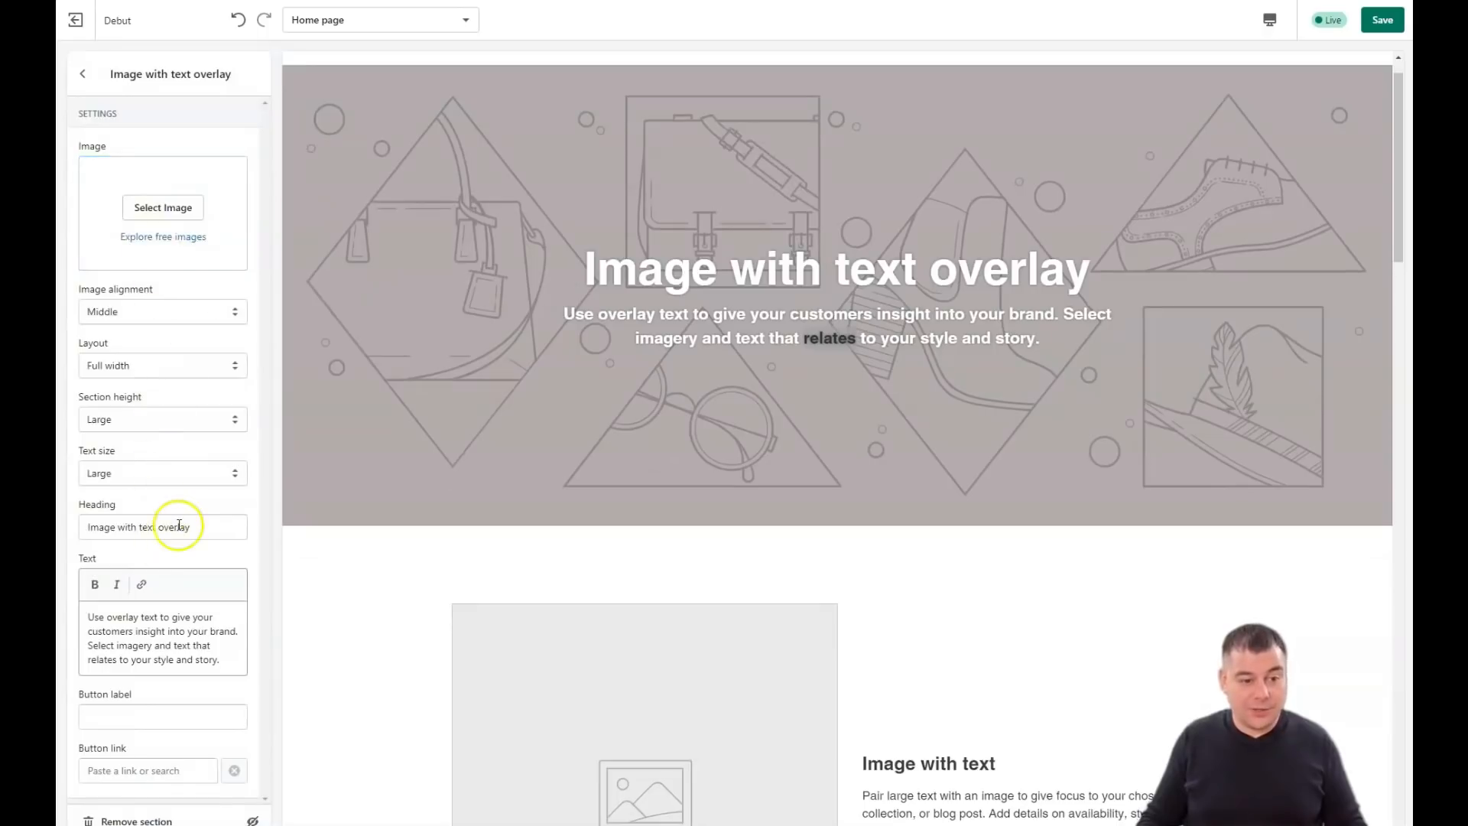
mouse_move(183, 365)
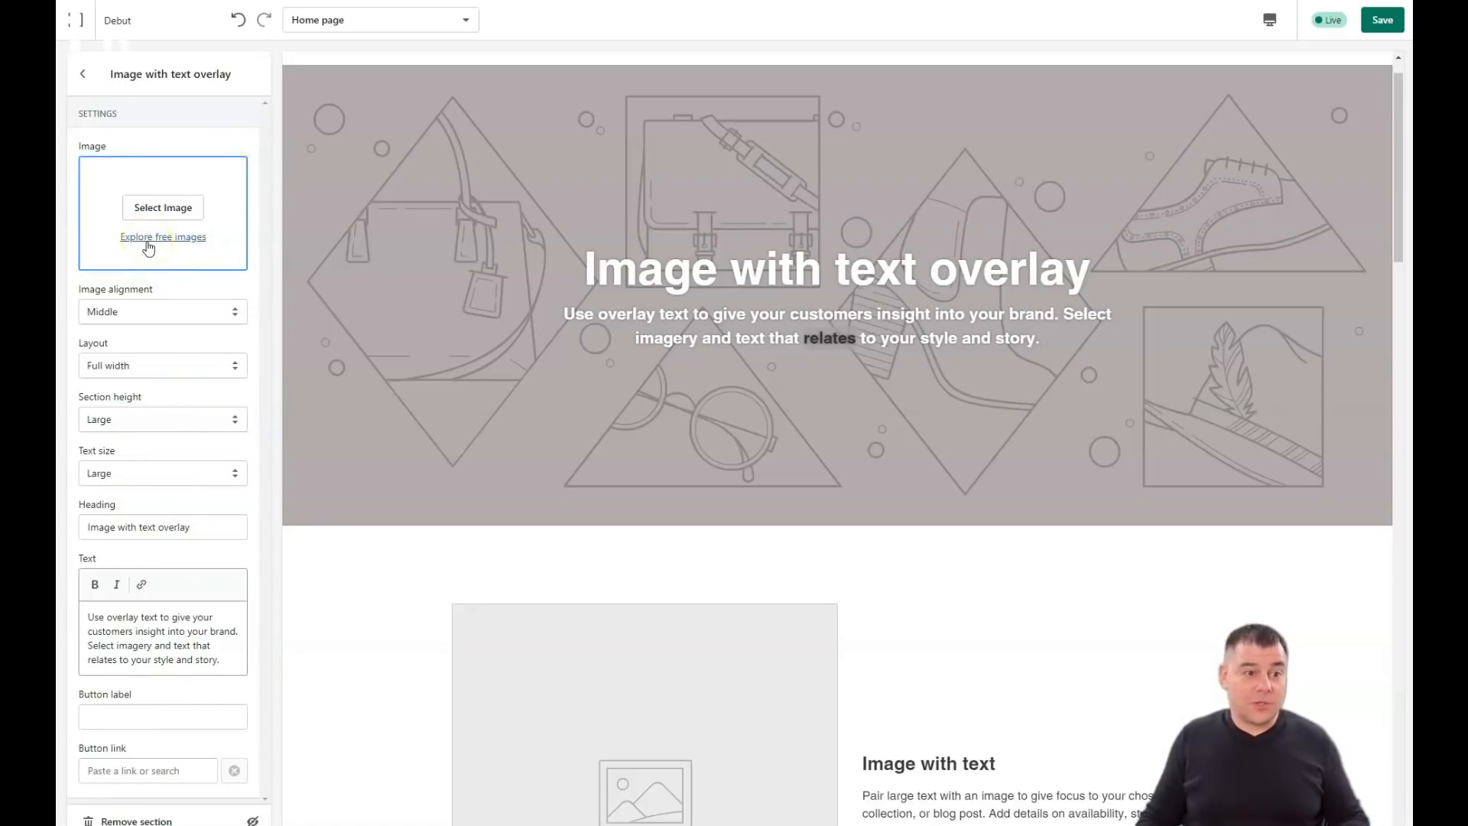
left_click(162, 237)
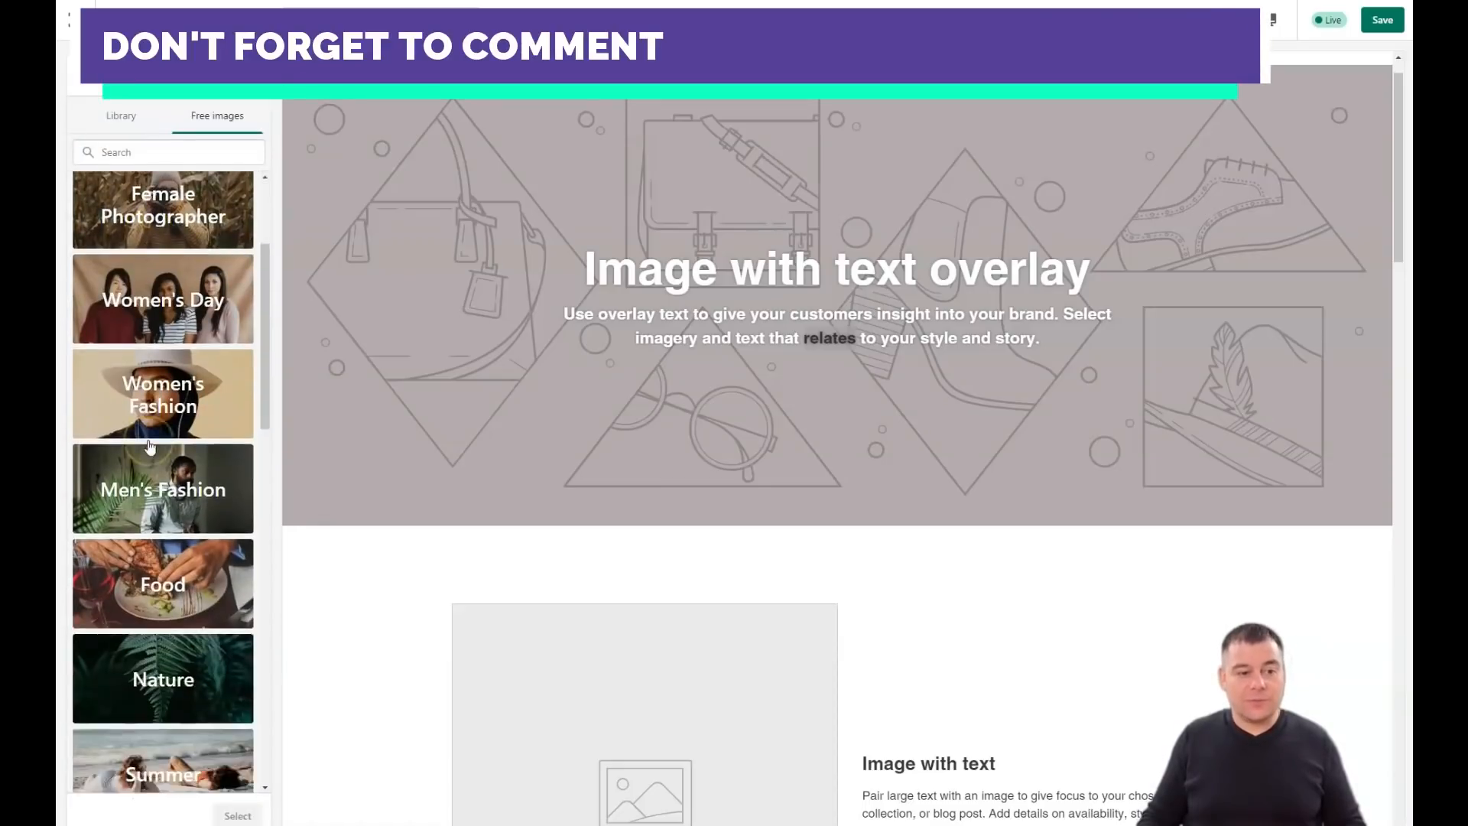
Open a free image category and load more photos.
left_click(162, 393)
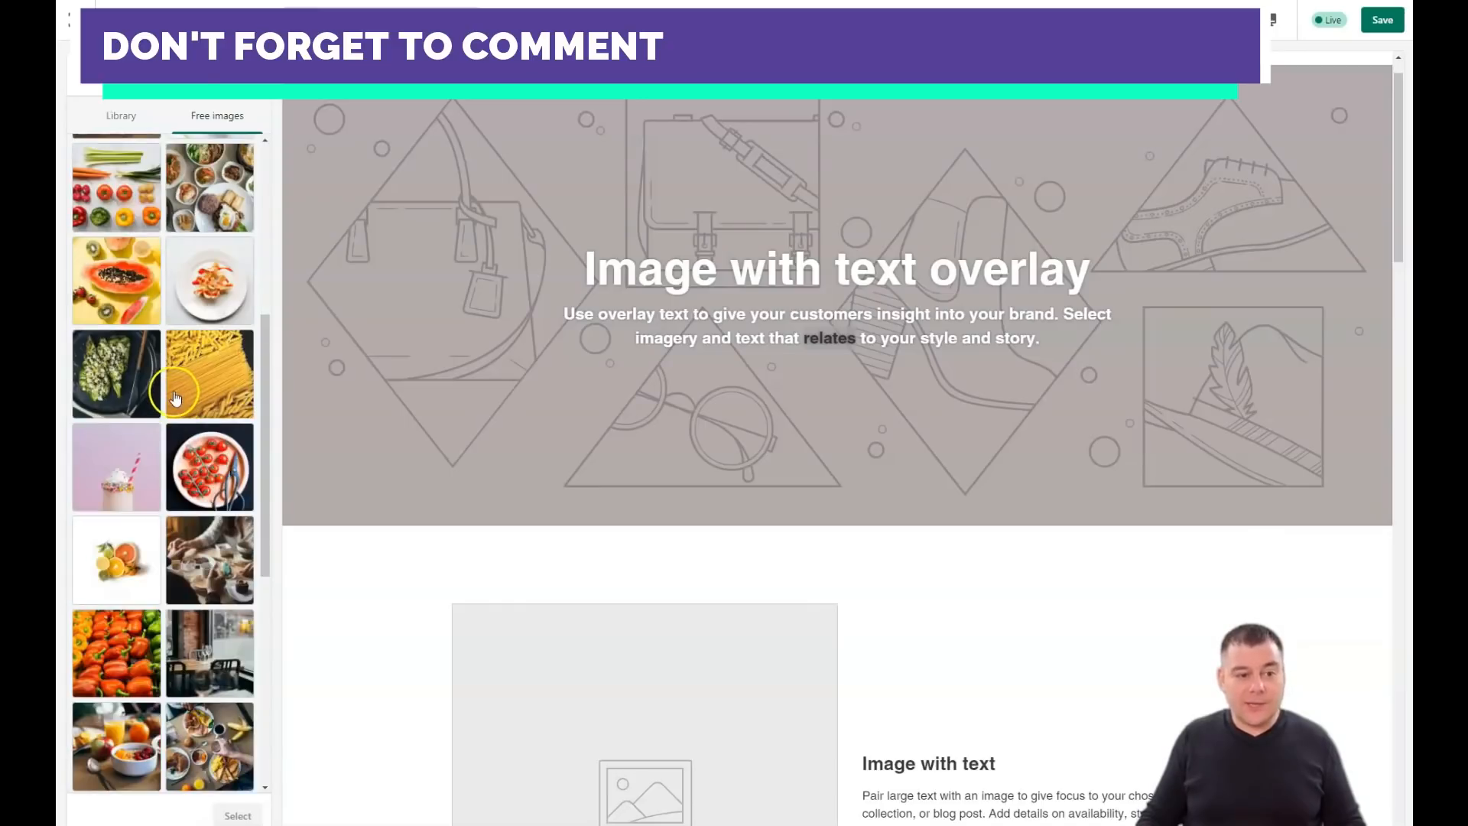
scroll("down", 3)
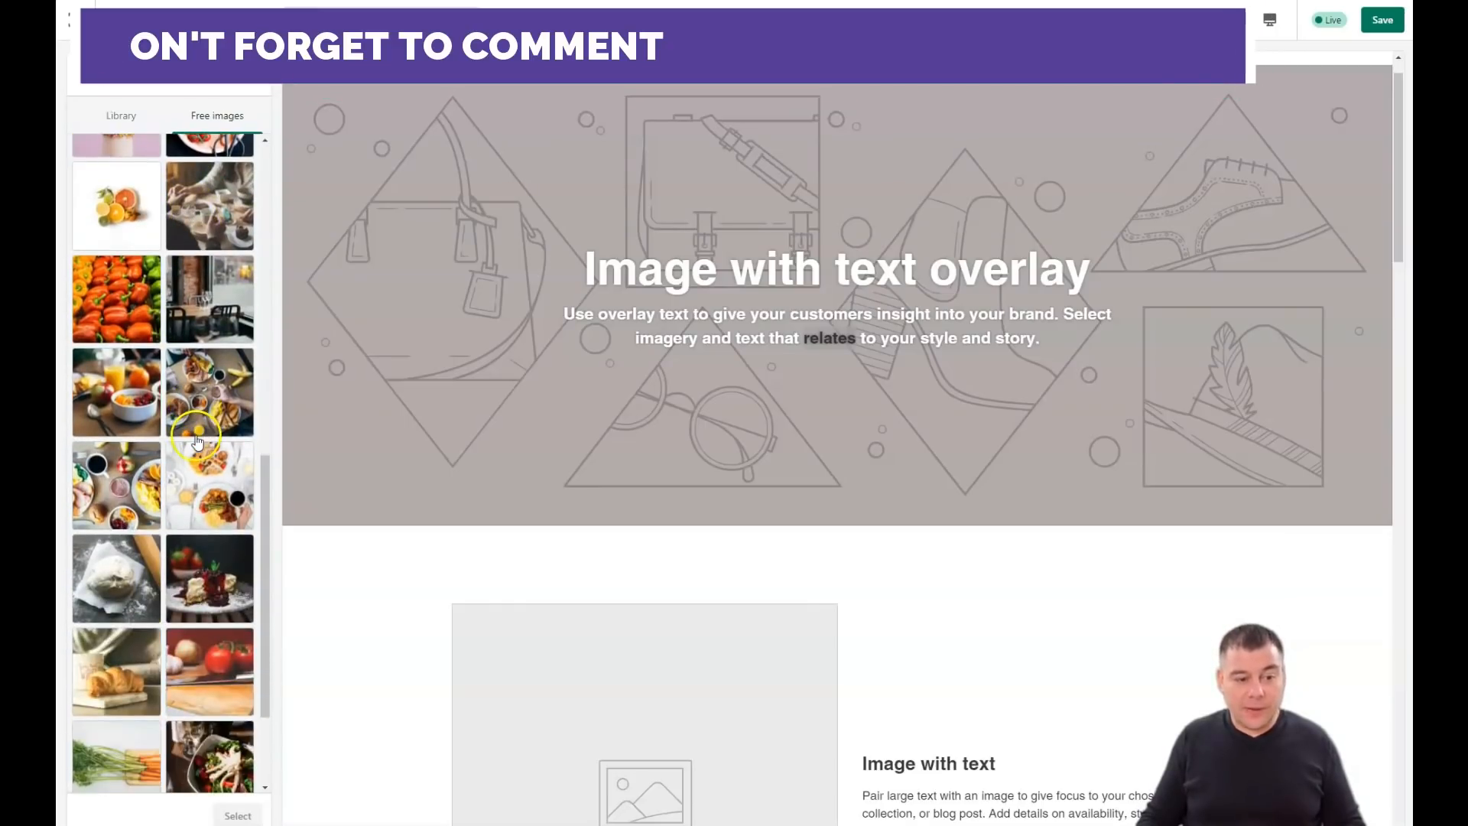
scroll("down", 3)
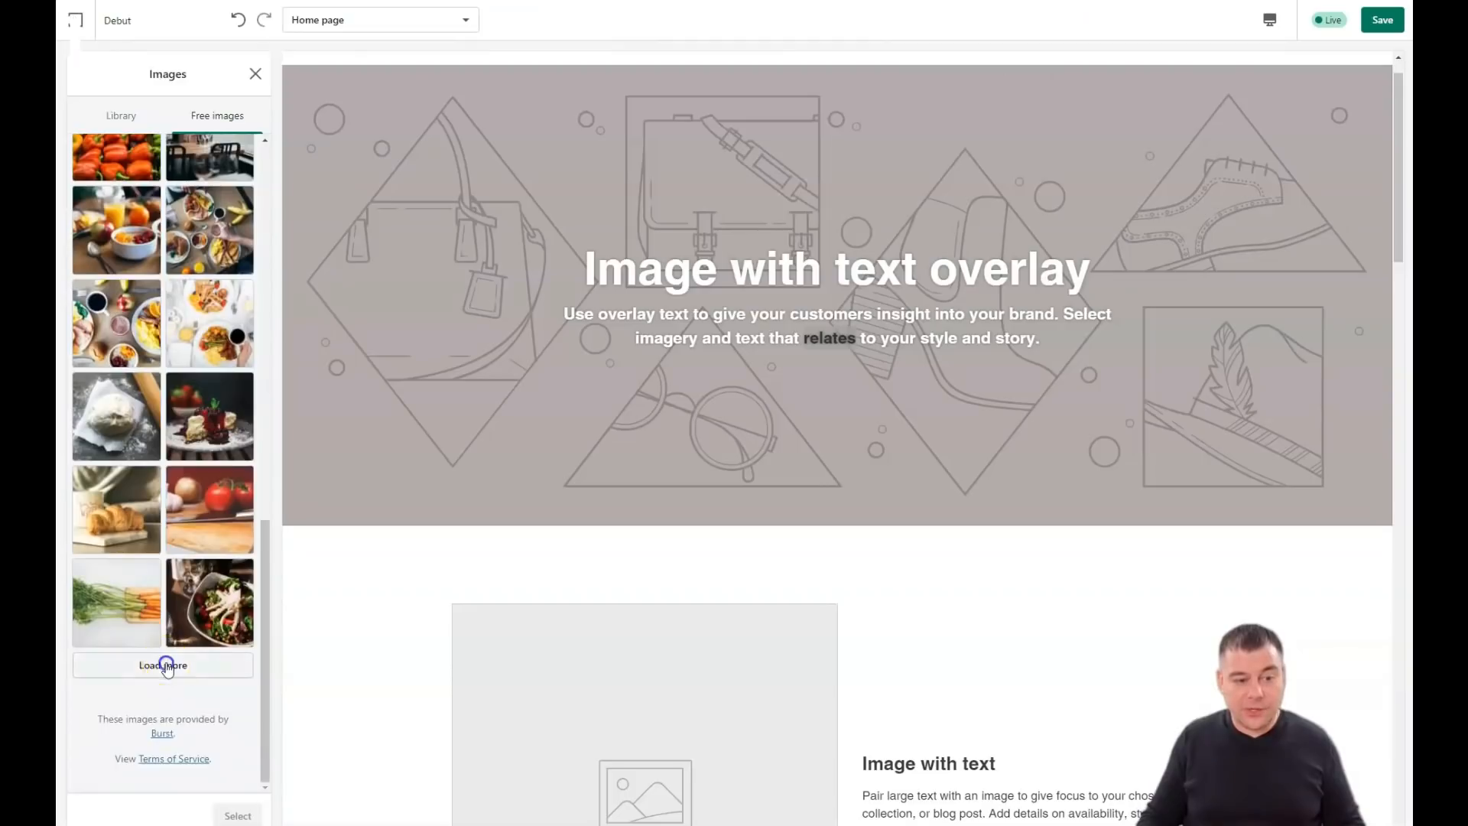
left_click(163, 664)
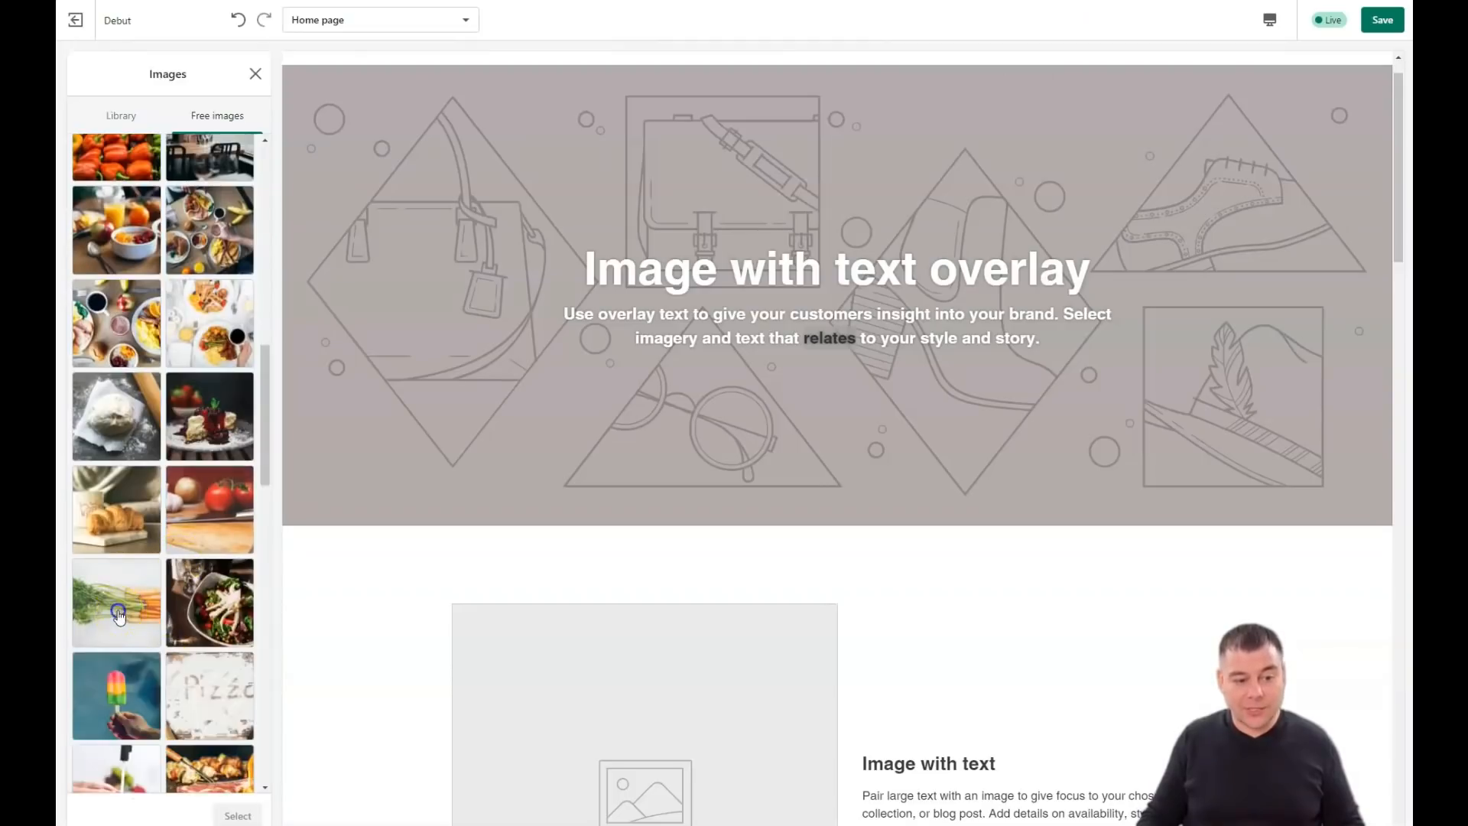
Preview pizza, roast turkey, blueberry bowl and sliced oranges photos as the banner.
left_click(117, 602)
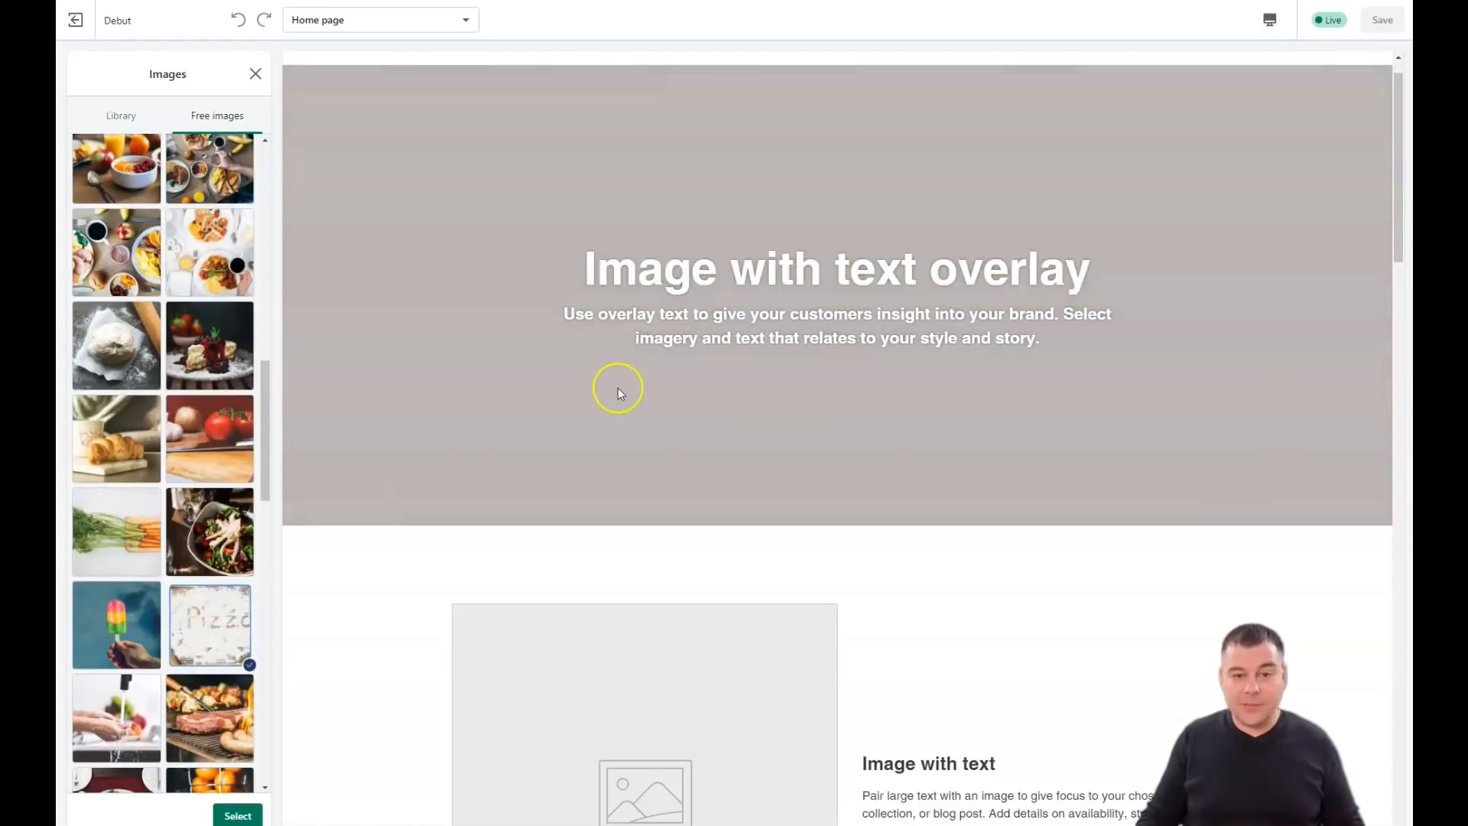
left_click(209, 625)
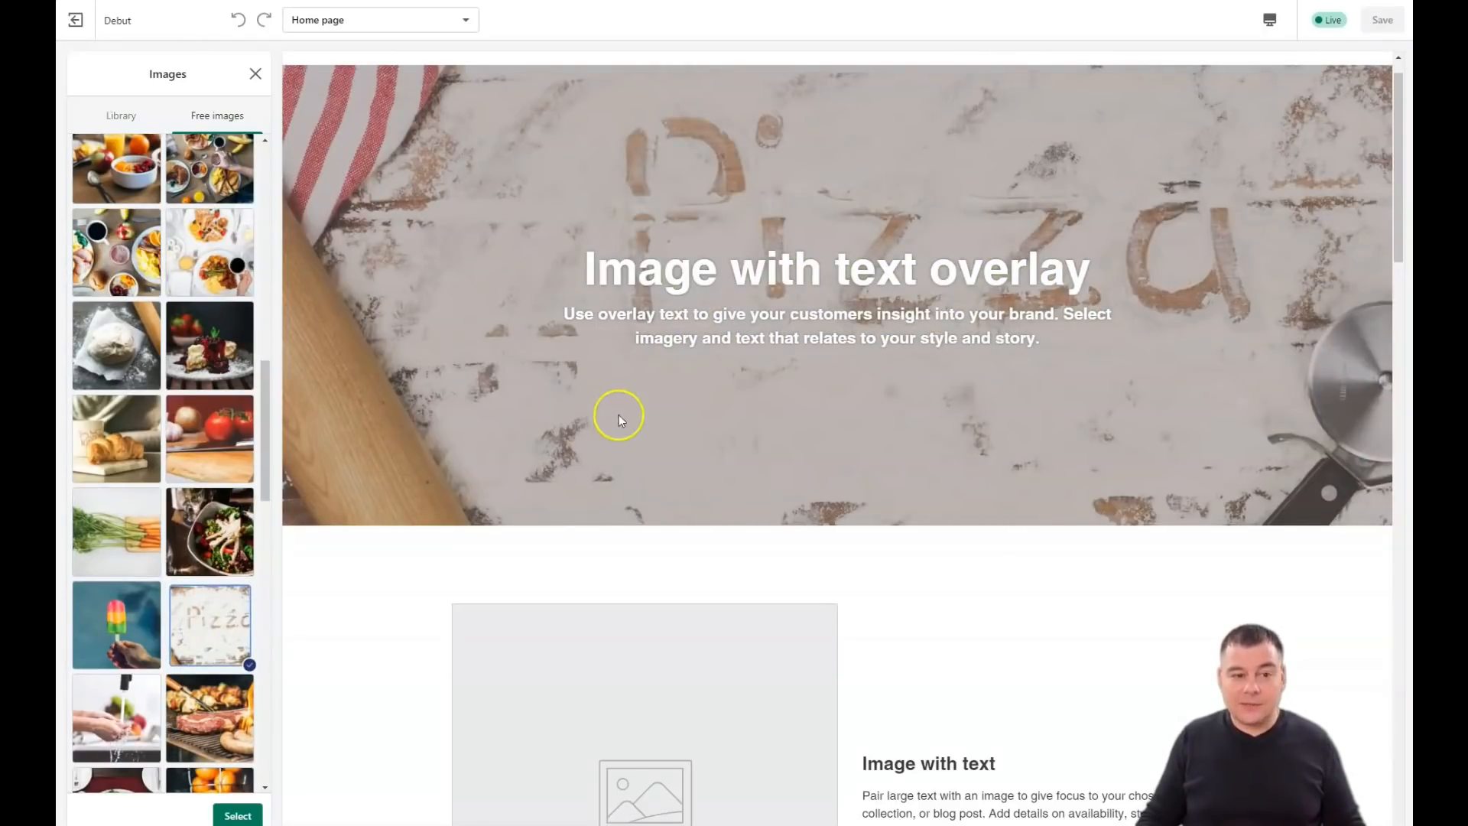
scroll("down", 3)
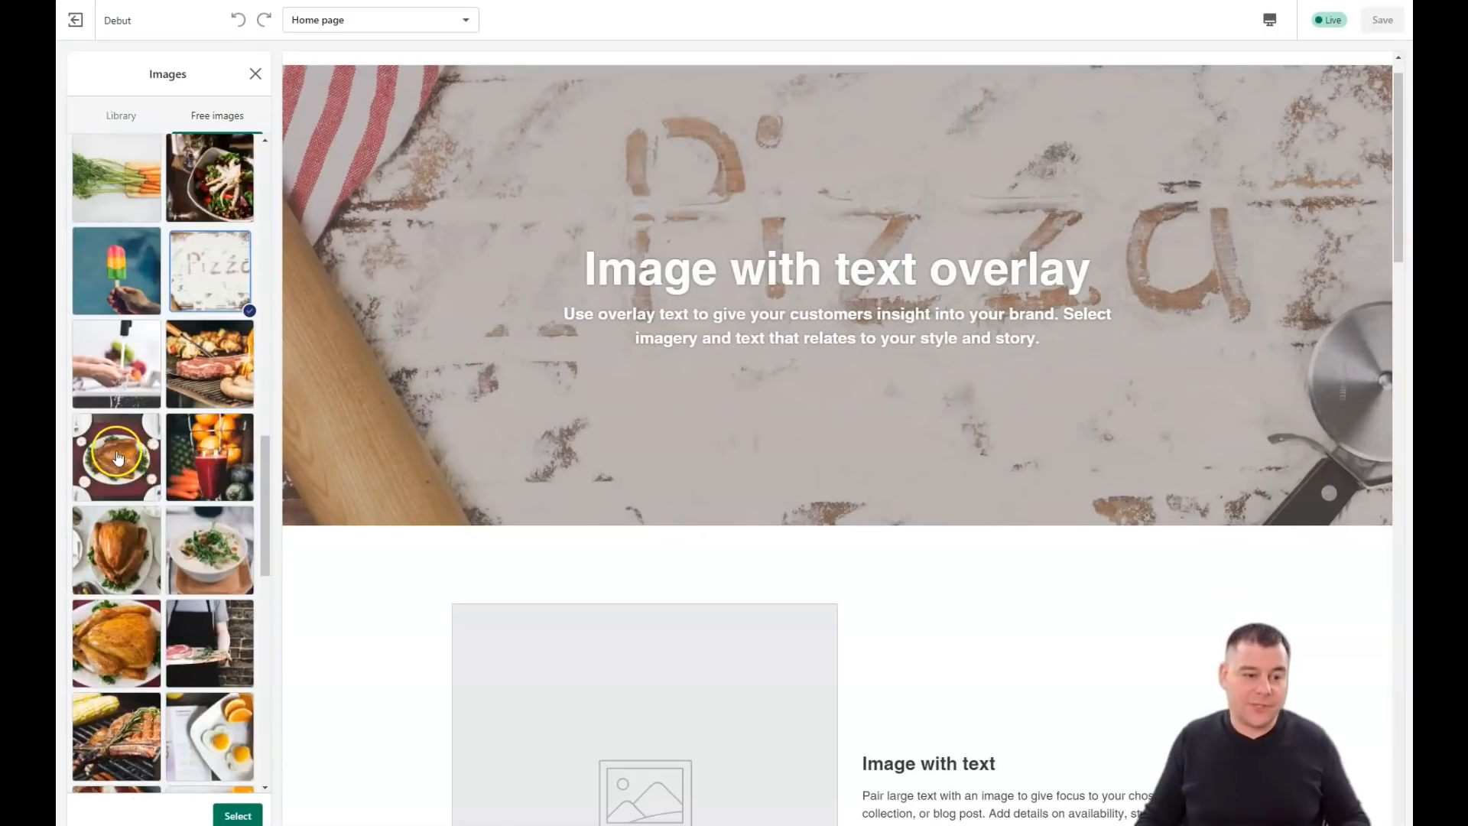
left_click(117, 457)
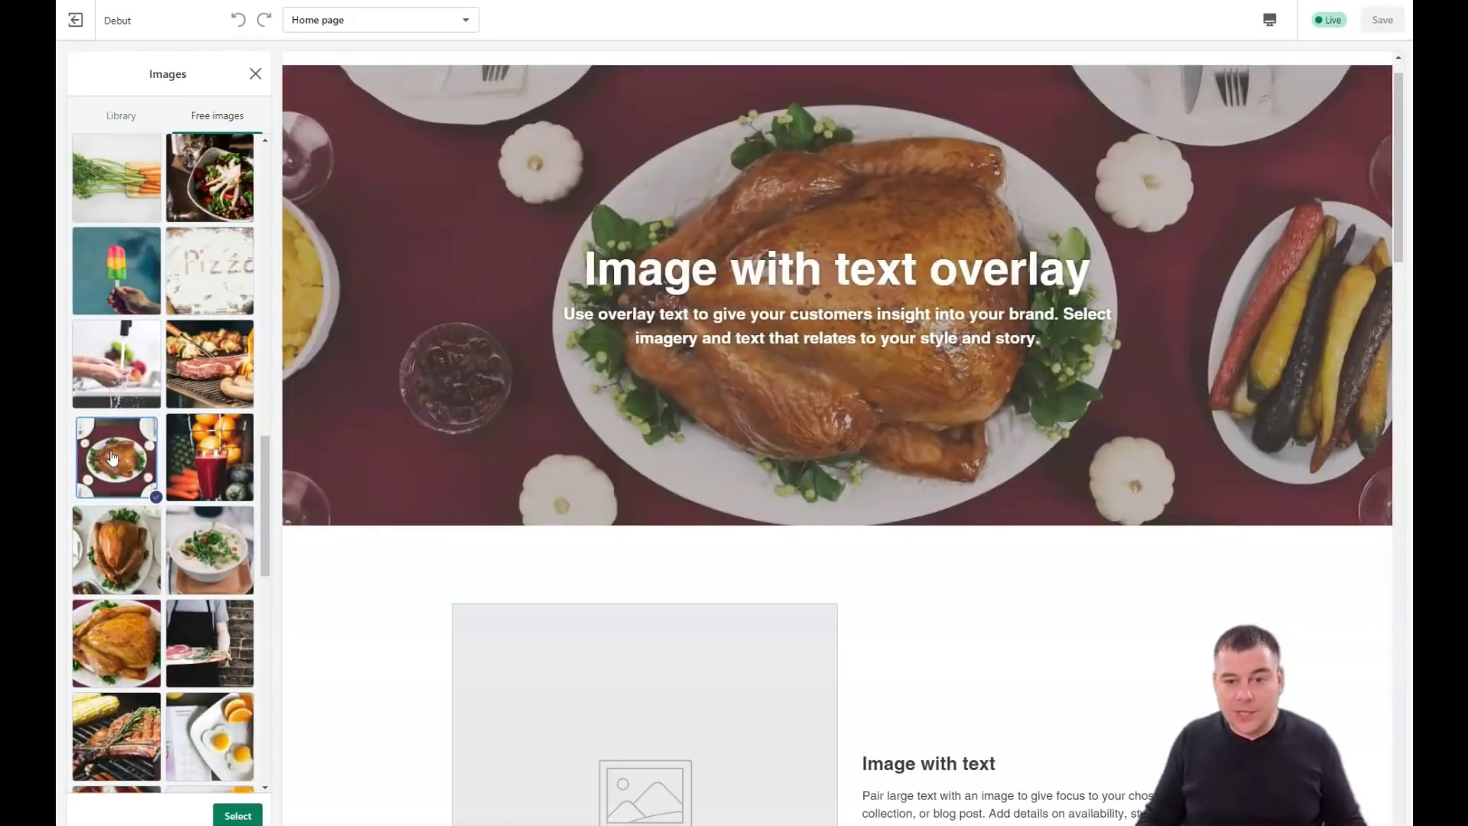
scroll("down", 3)
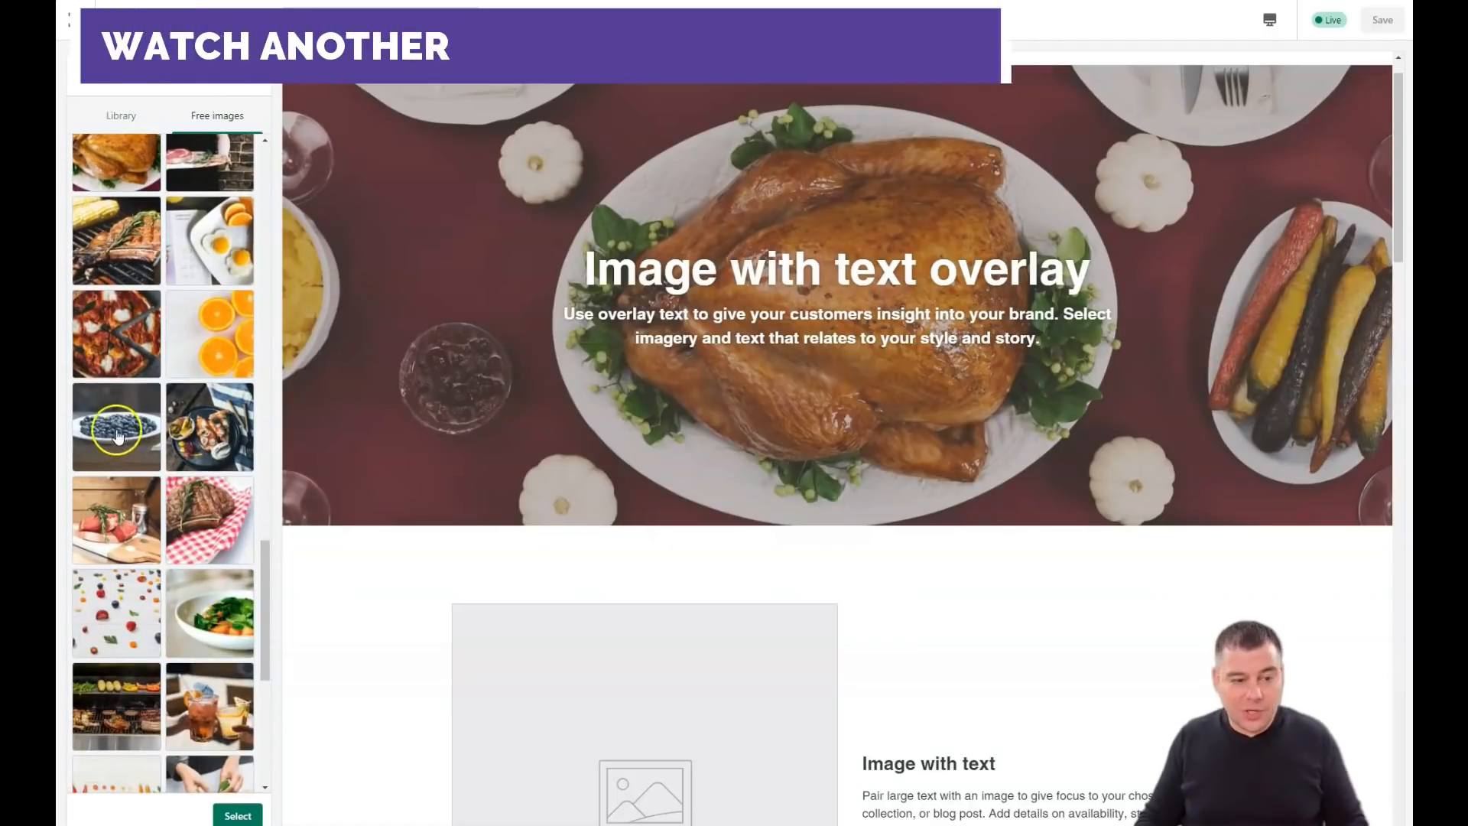
left_click(115, 427)
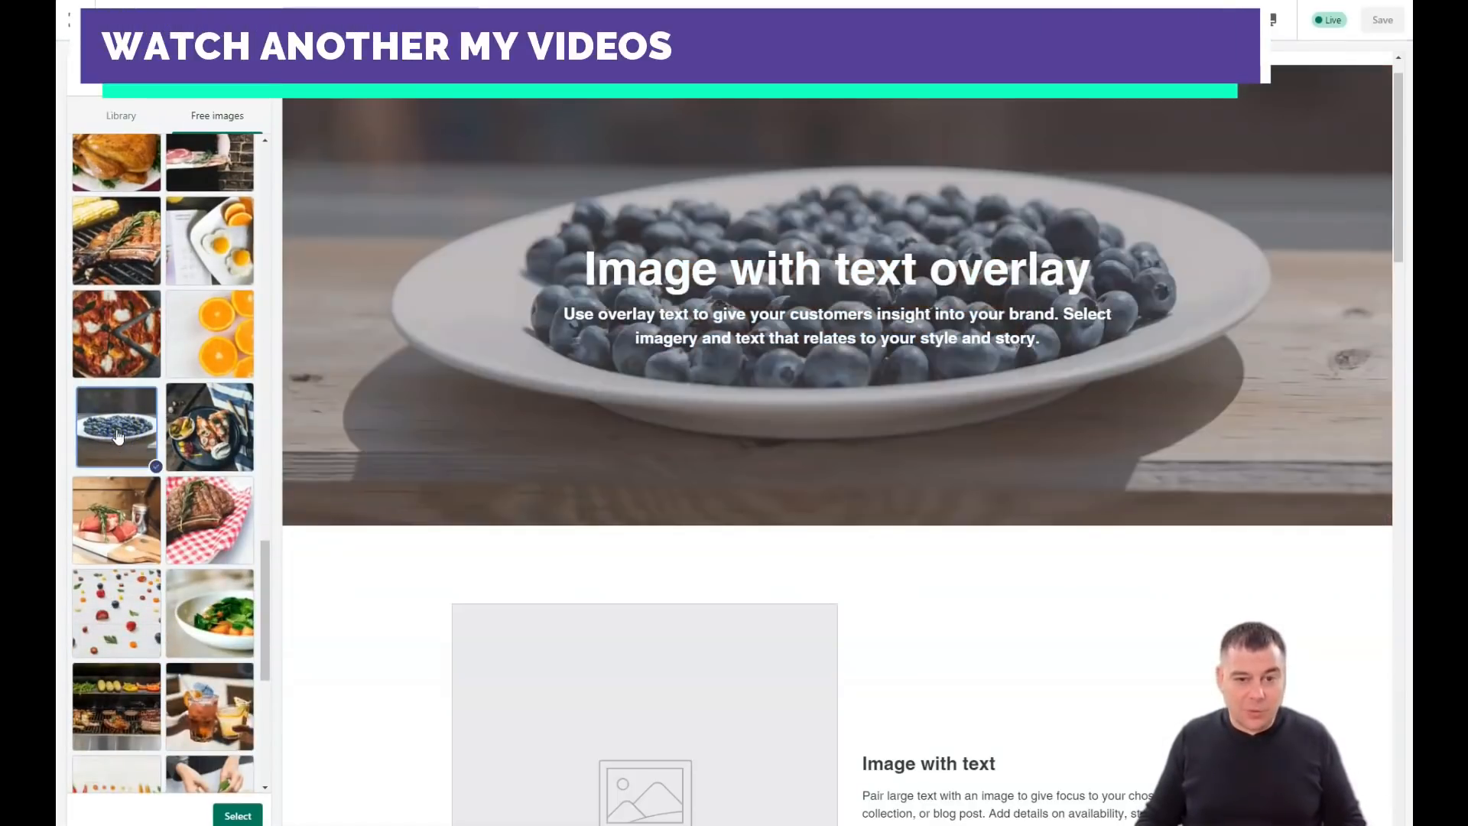
left_click(209, 334)
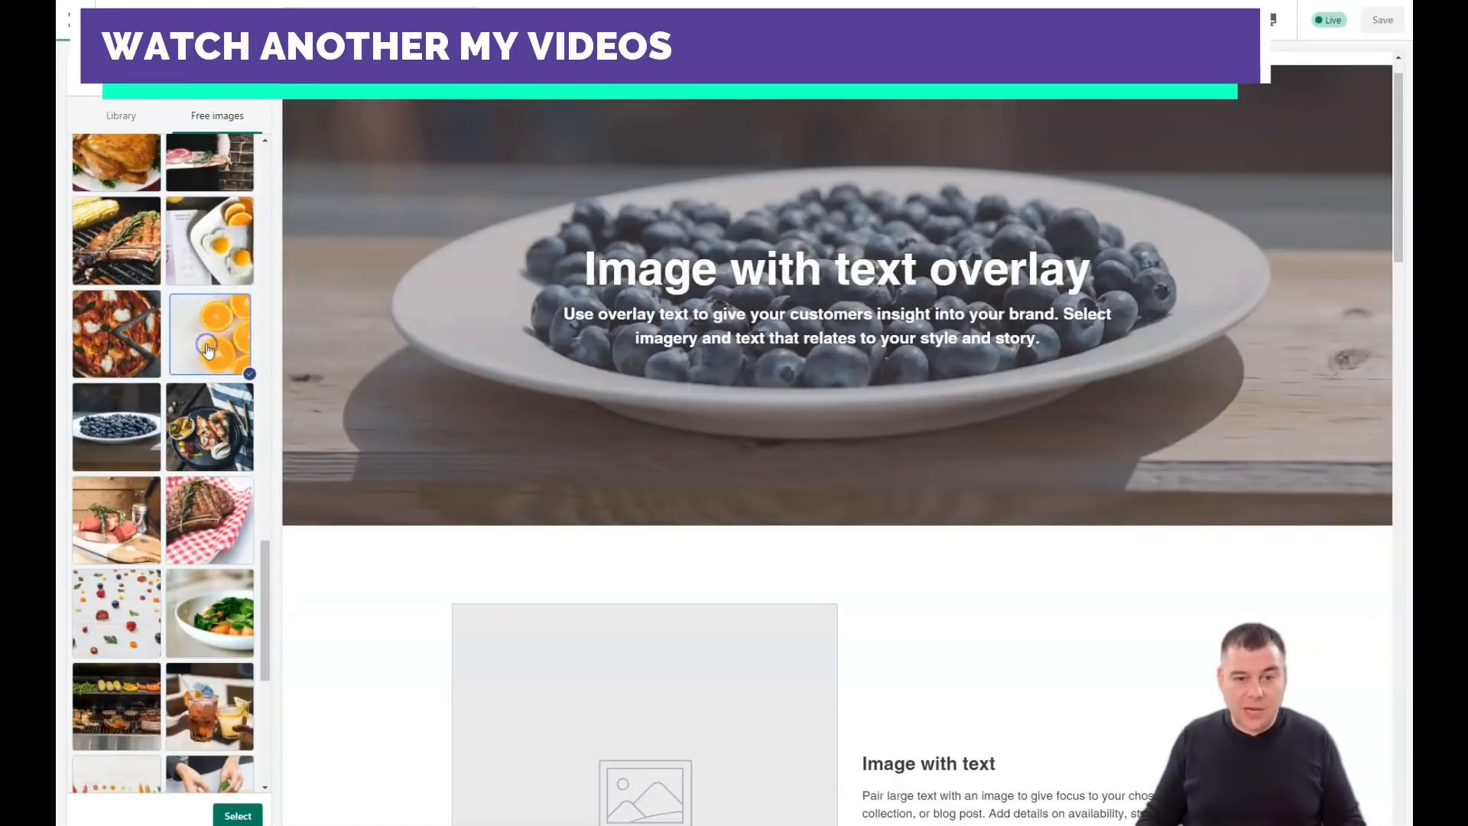
left_click(209, 333)
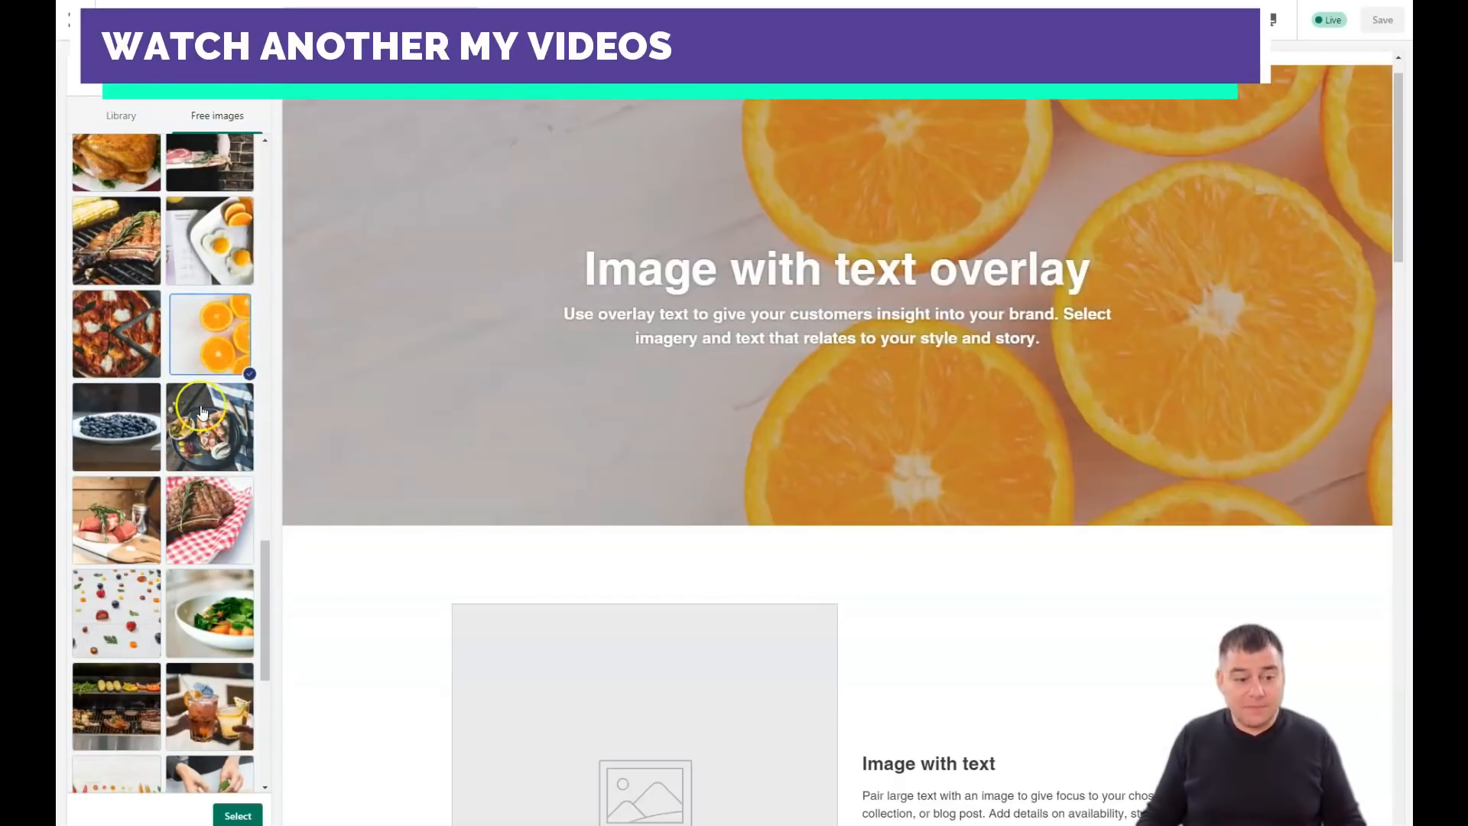
scroll("down", 3)
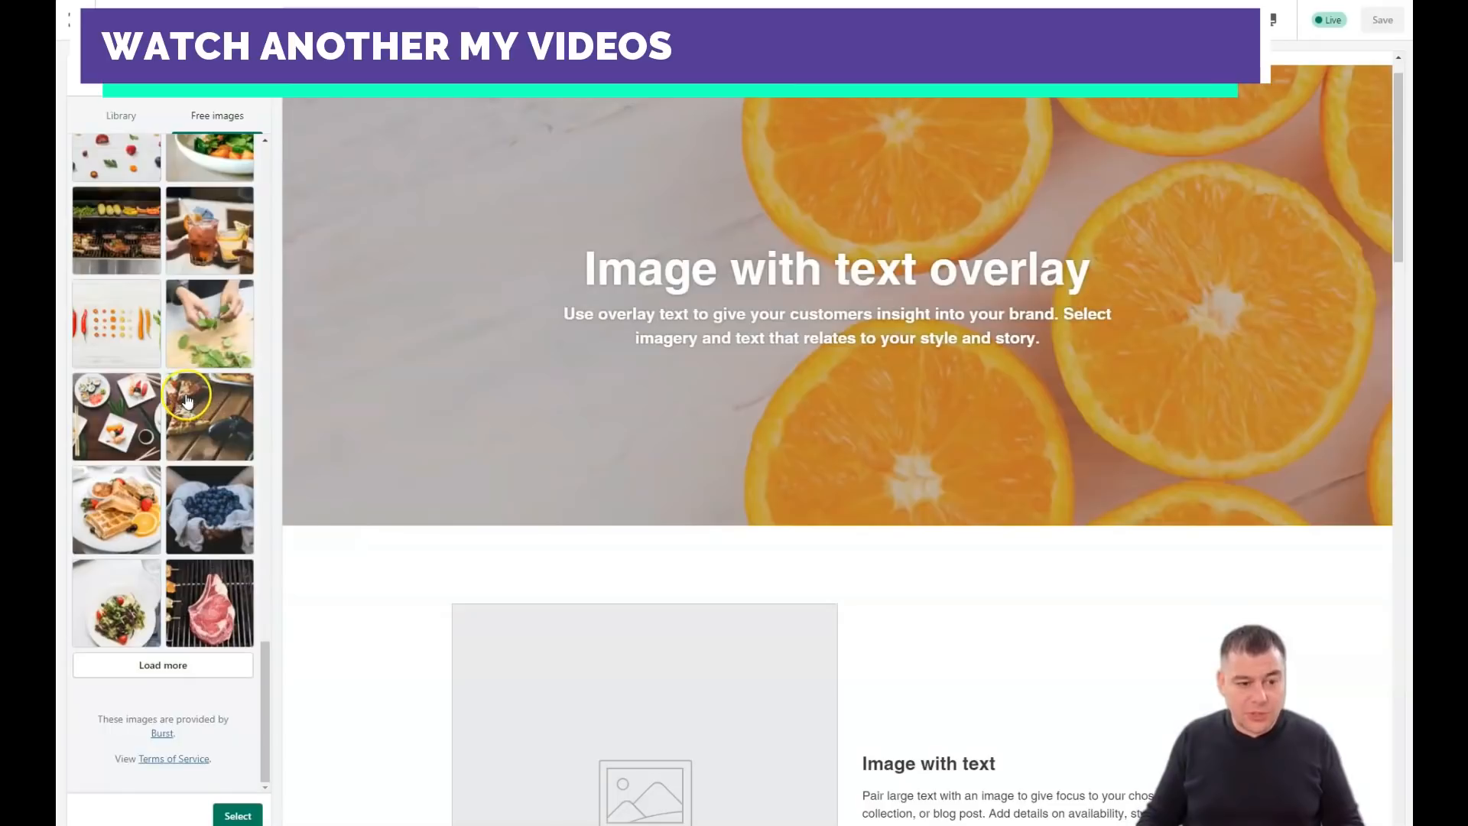
Try a raw steak photo, close the image picker and select Gallery.
left_click(208, 604)
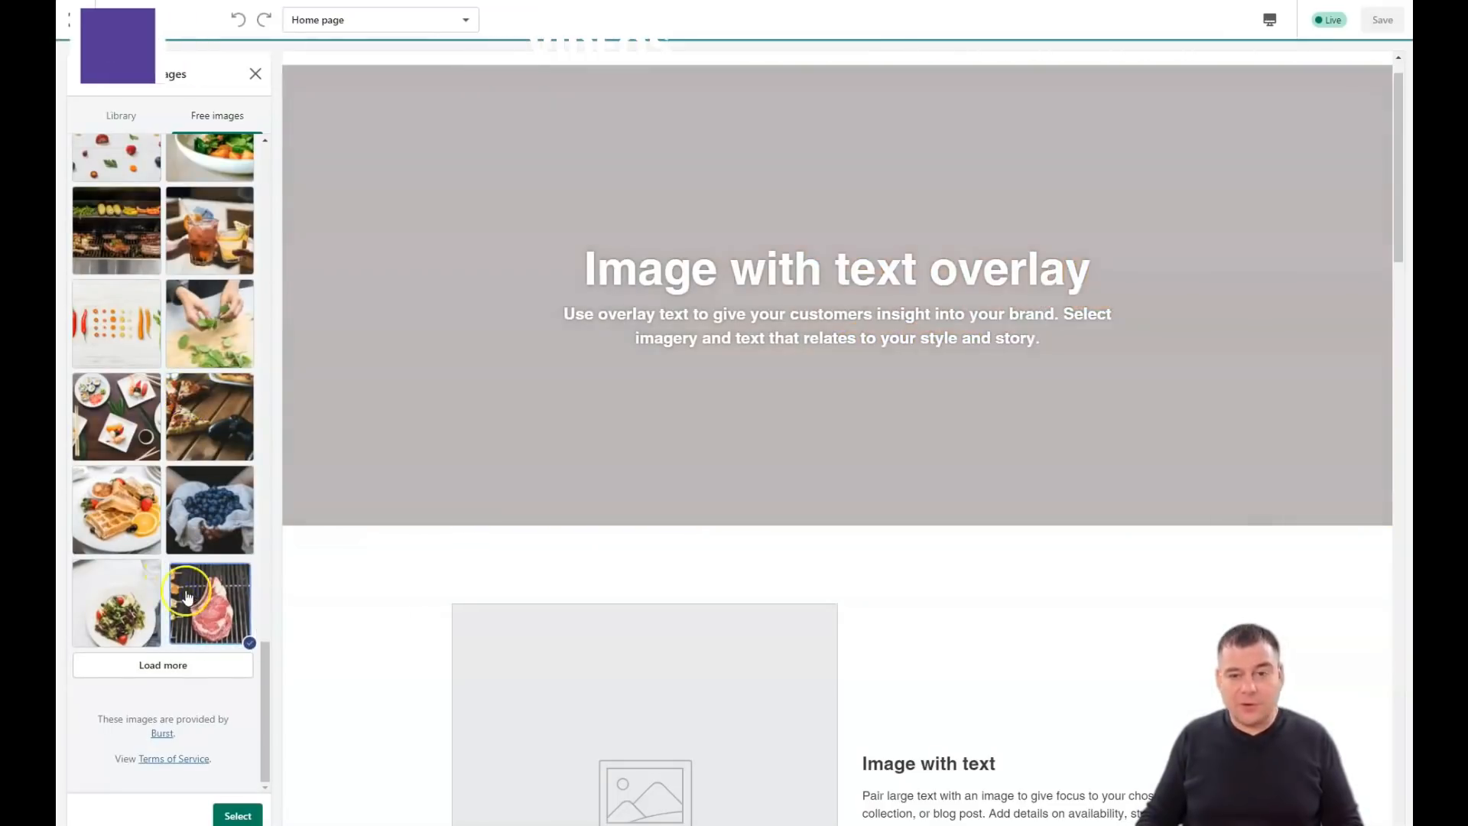
left_click(255, 74)
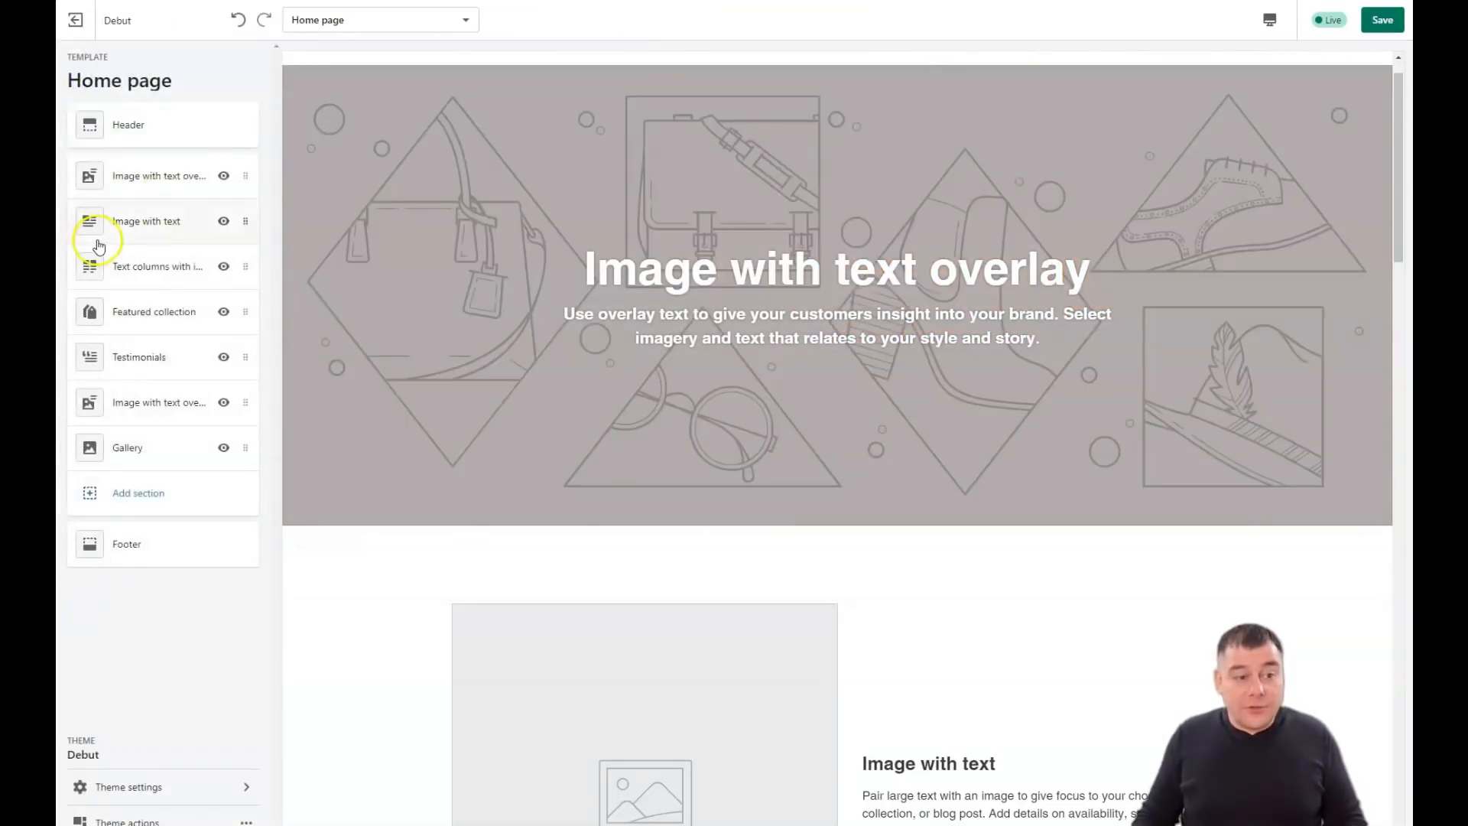
mouse_move(143, 447)
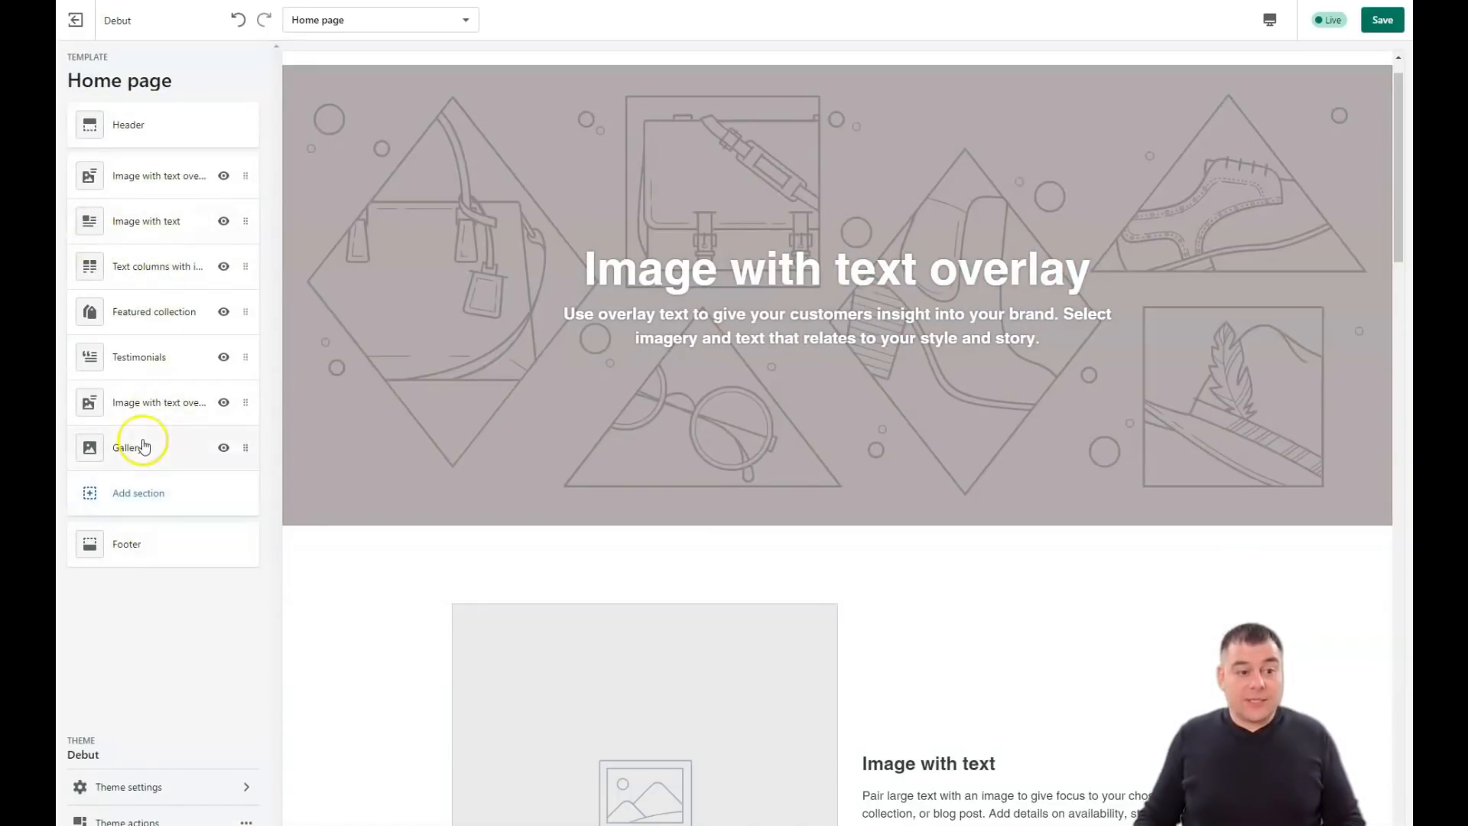
left_click(138, 357)
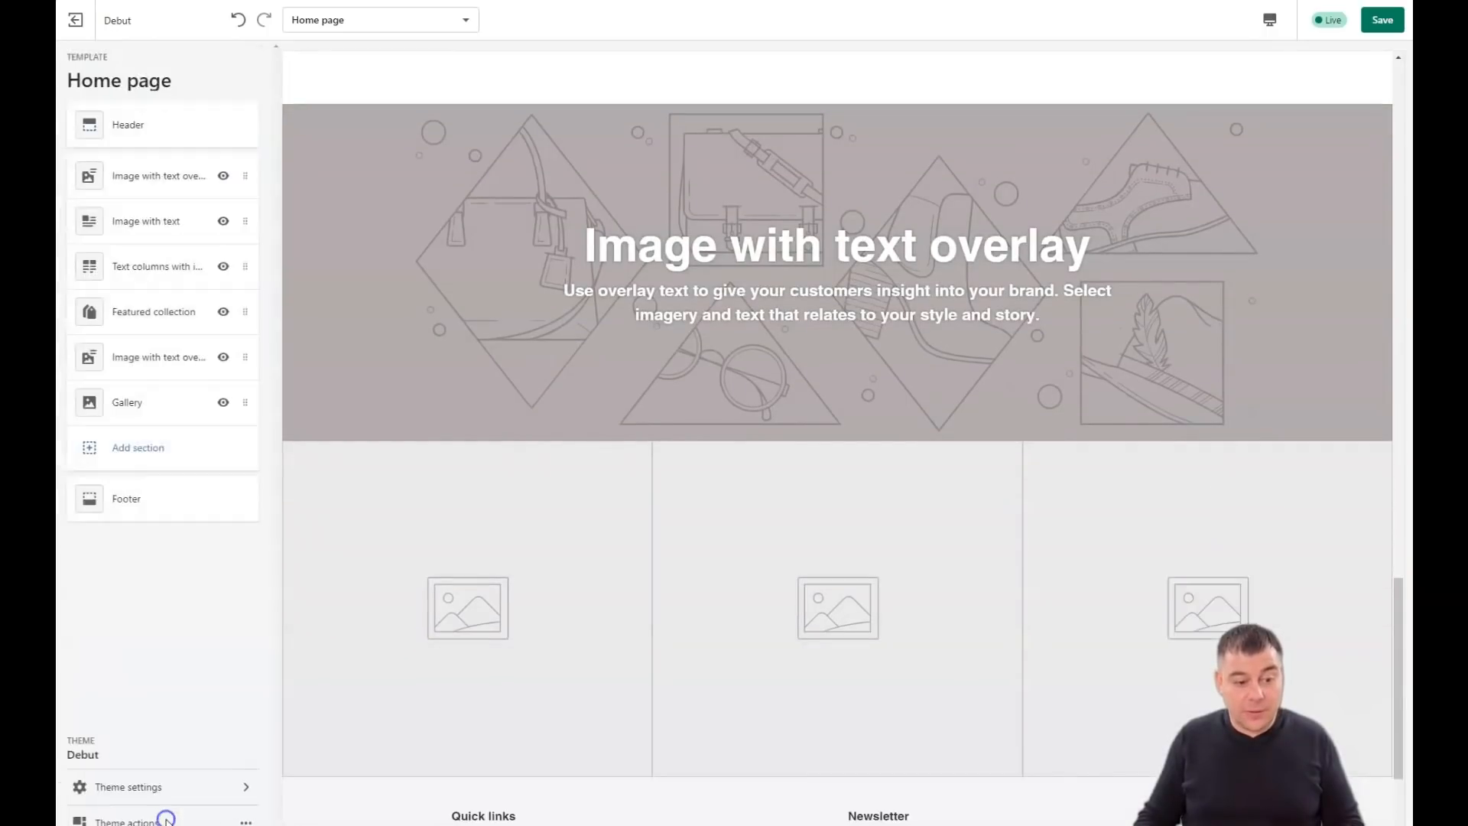
Browse the section types available to add, then exit the theme editor.
left_click(137, 446)
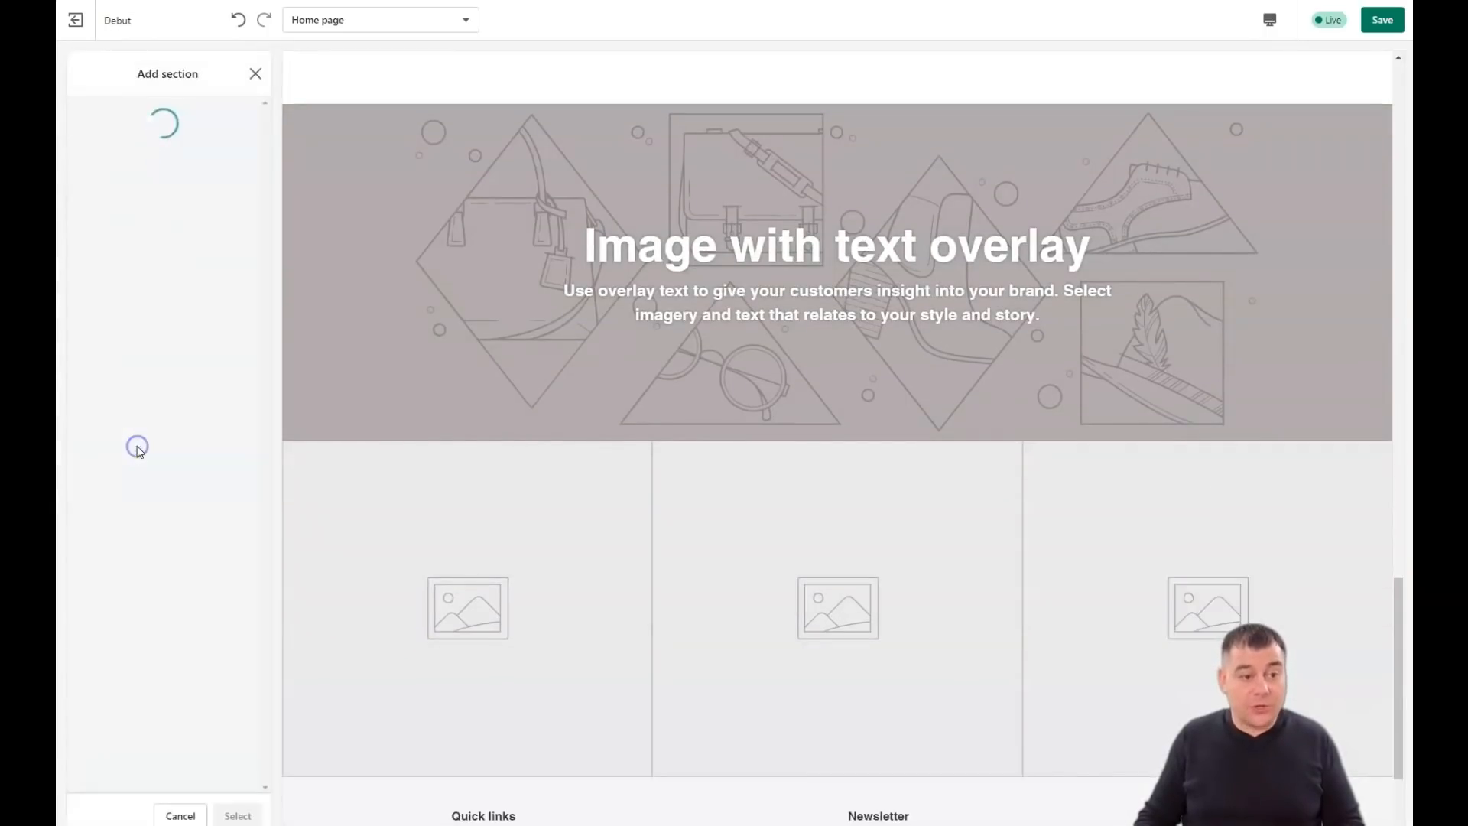
mouse_move(167, 473)
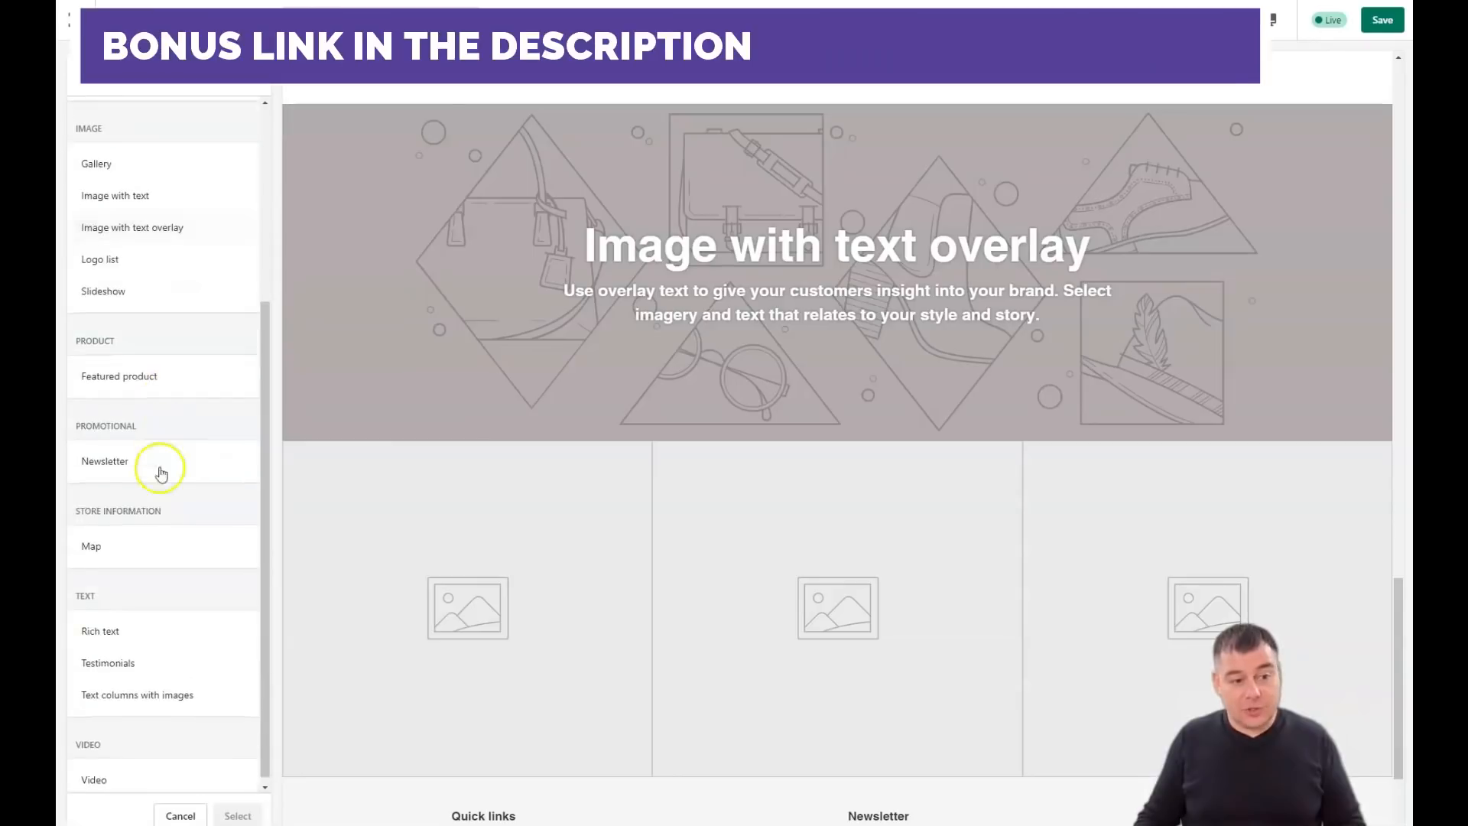
scroll("up", 3)
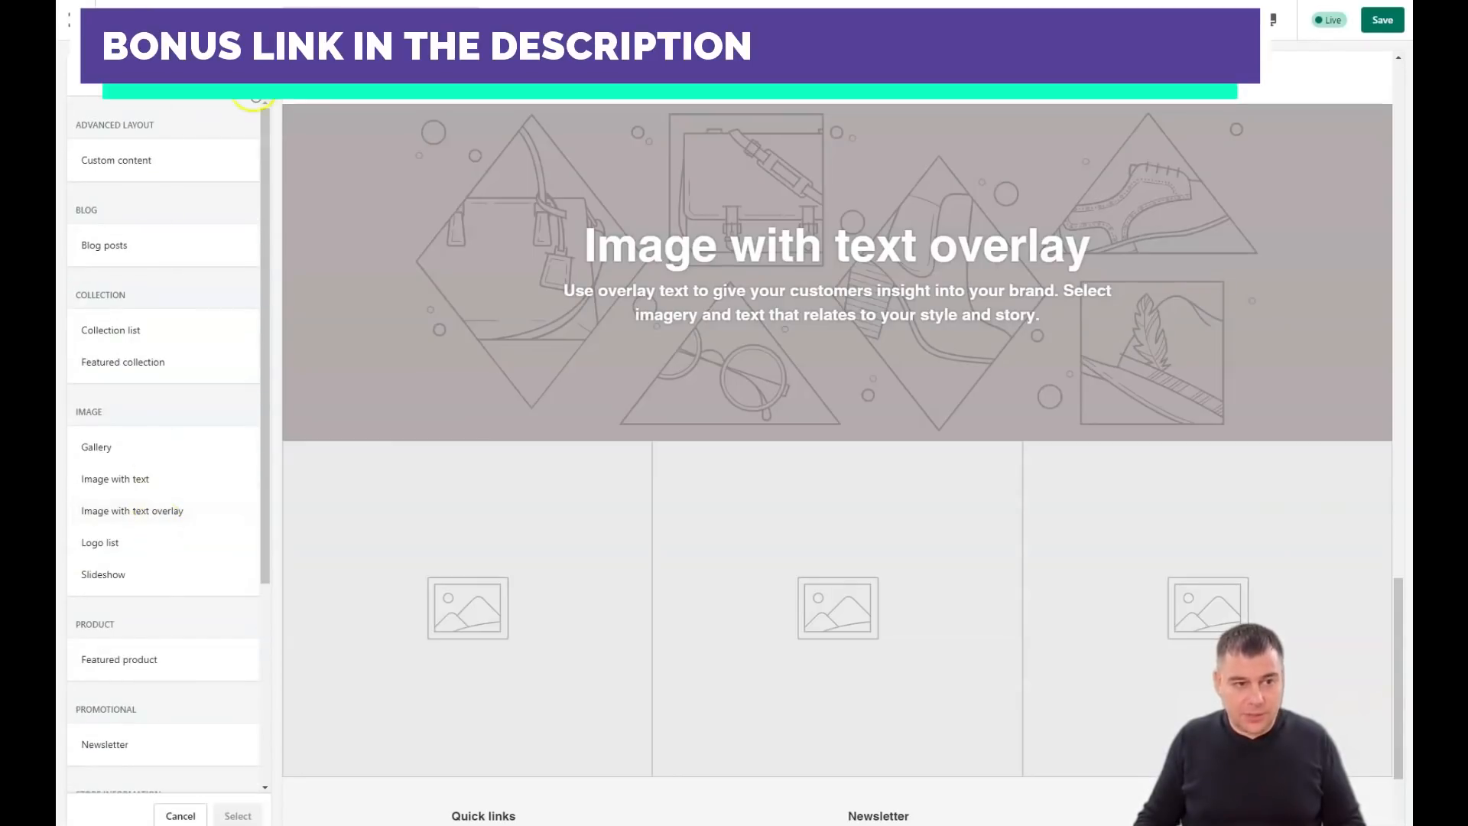
left_click(180, 815)
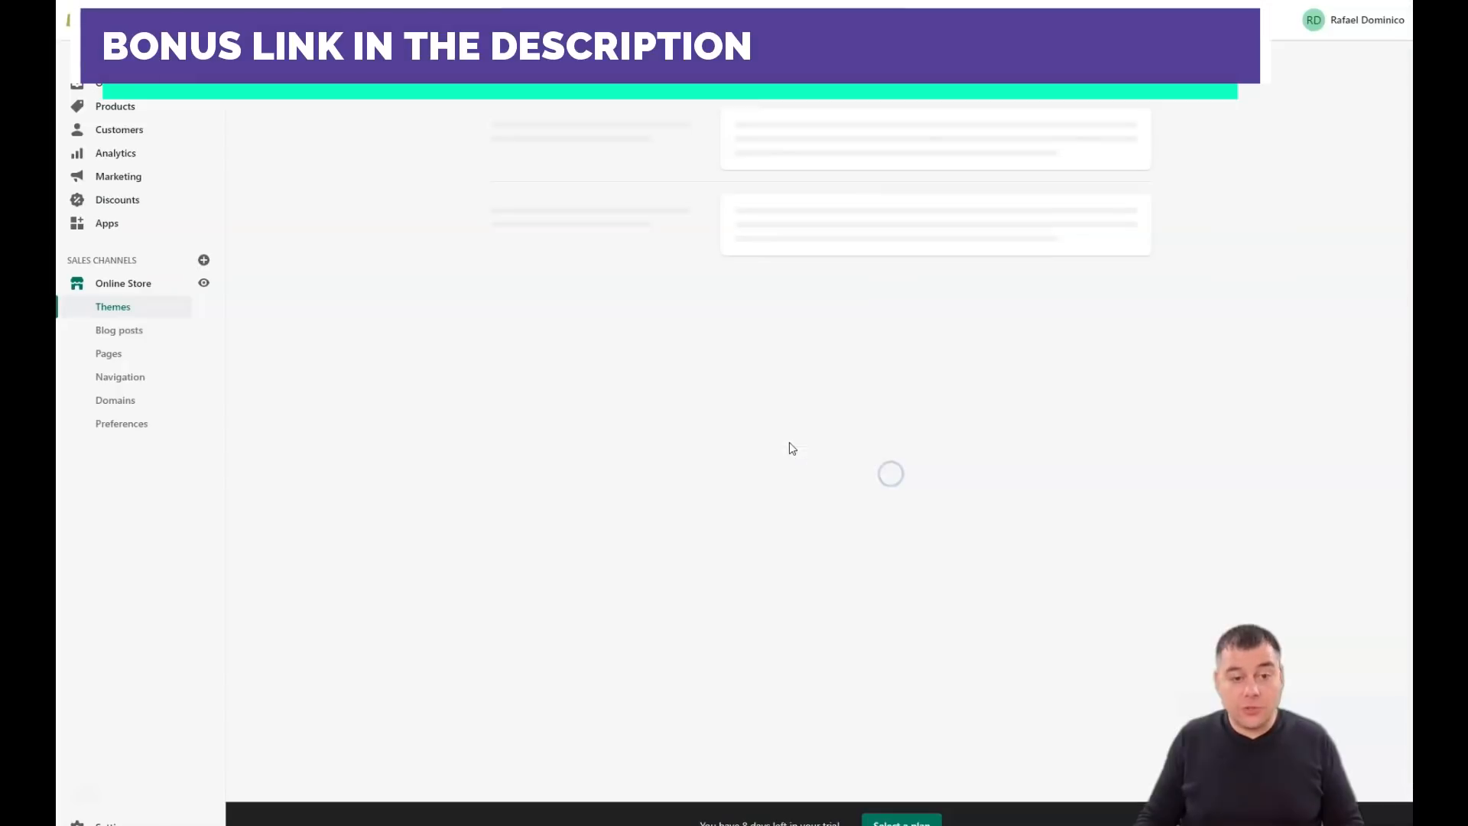
Start a new product from Products, enter the description and scroll to pricing.
left_click(116, 106)
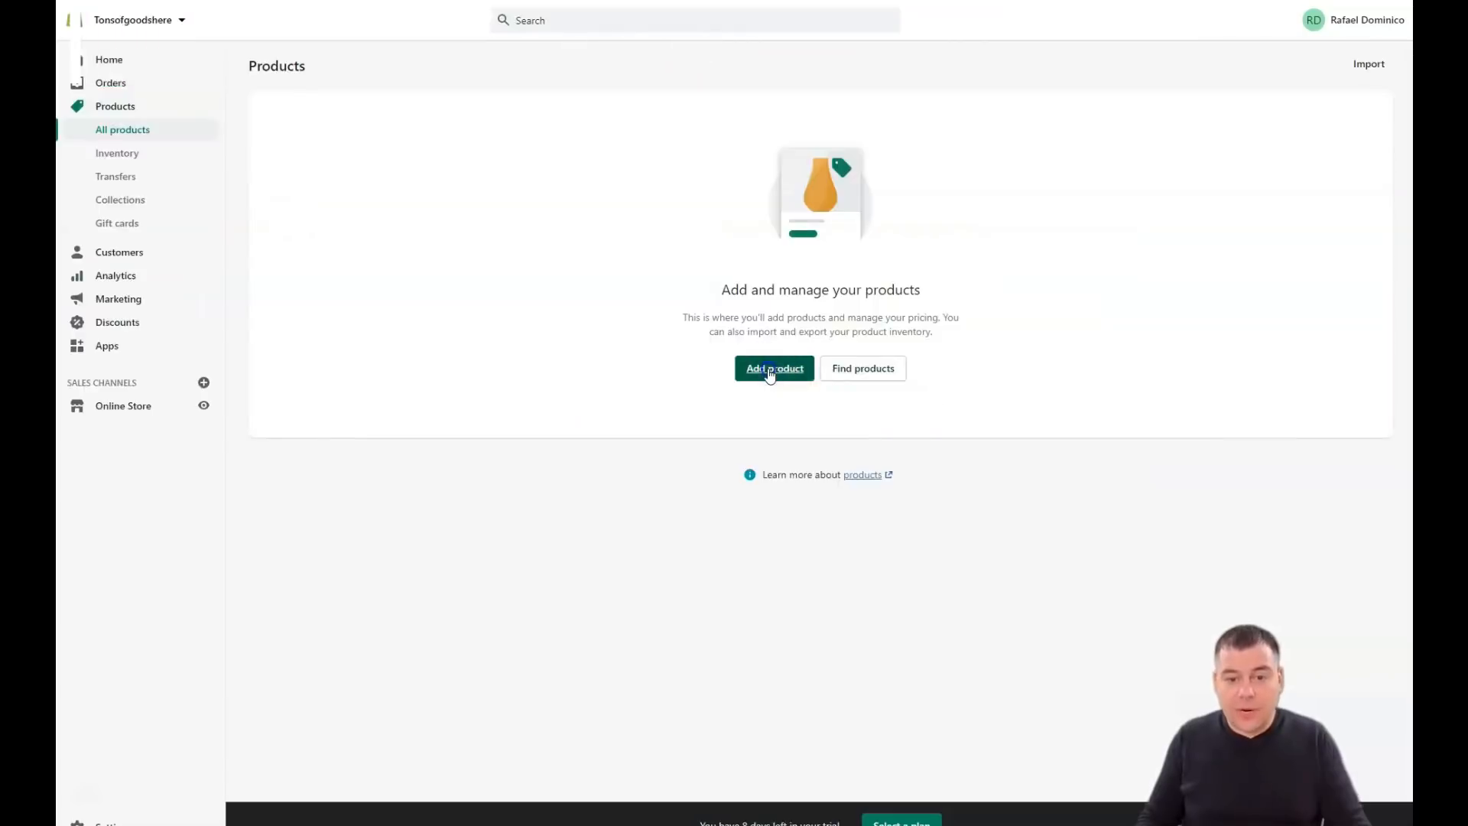
left_click(773, 368)
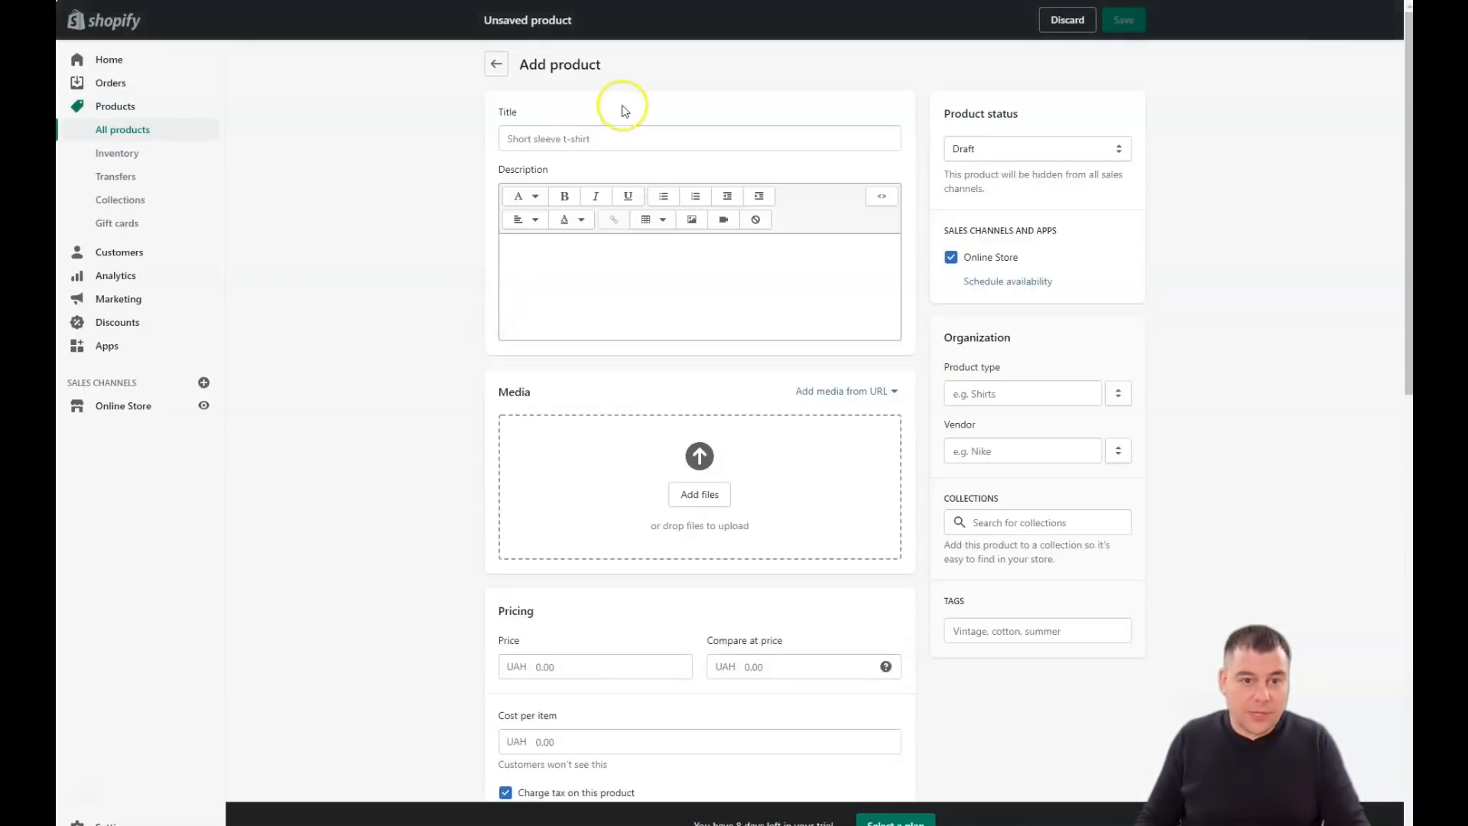
mouse_move(674, 459)
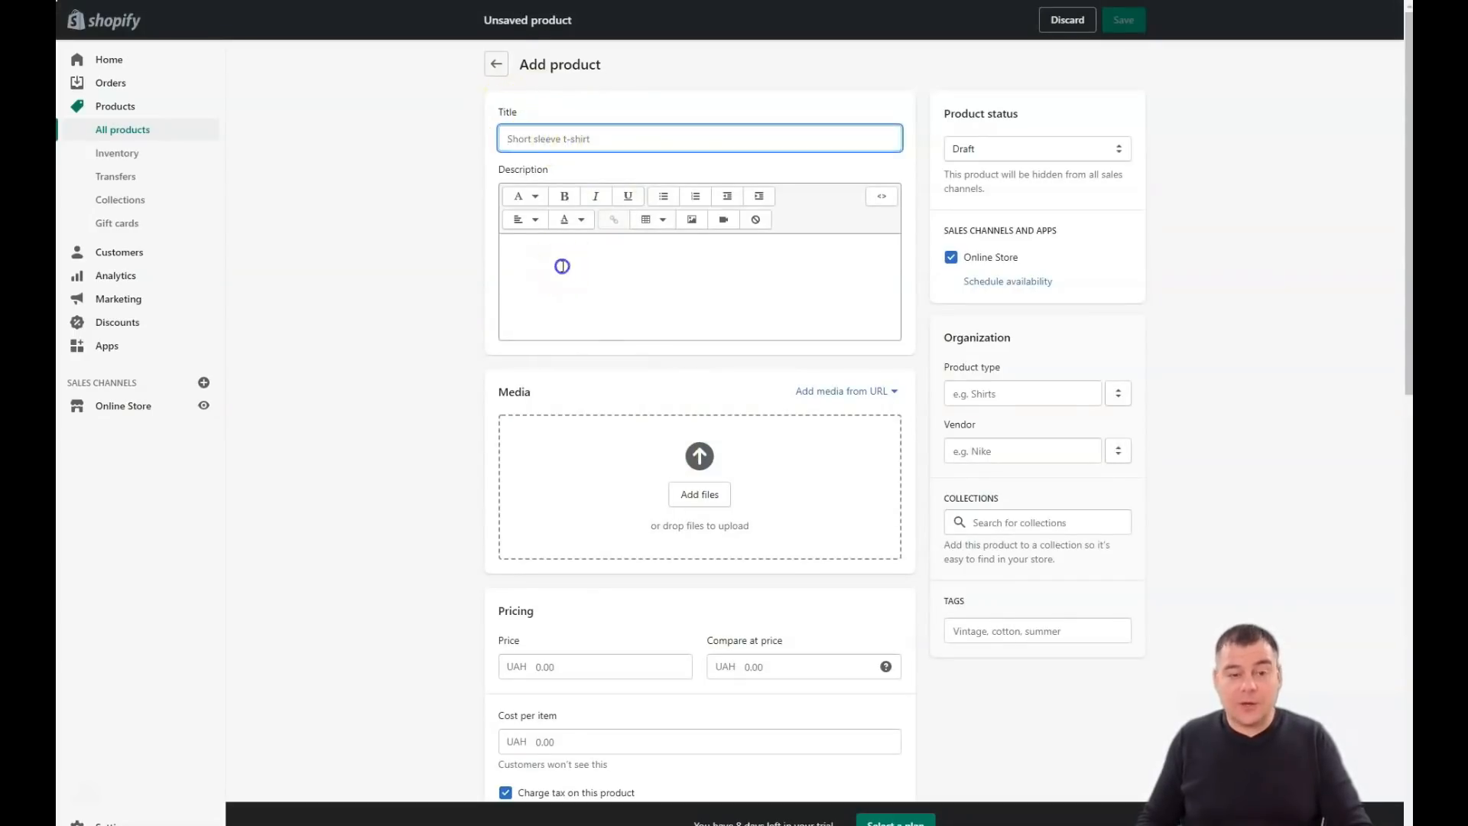
left_click(658, 303)
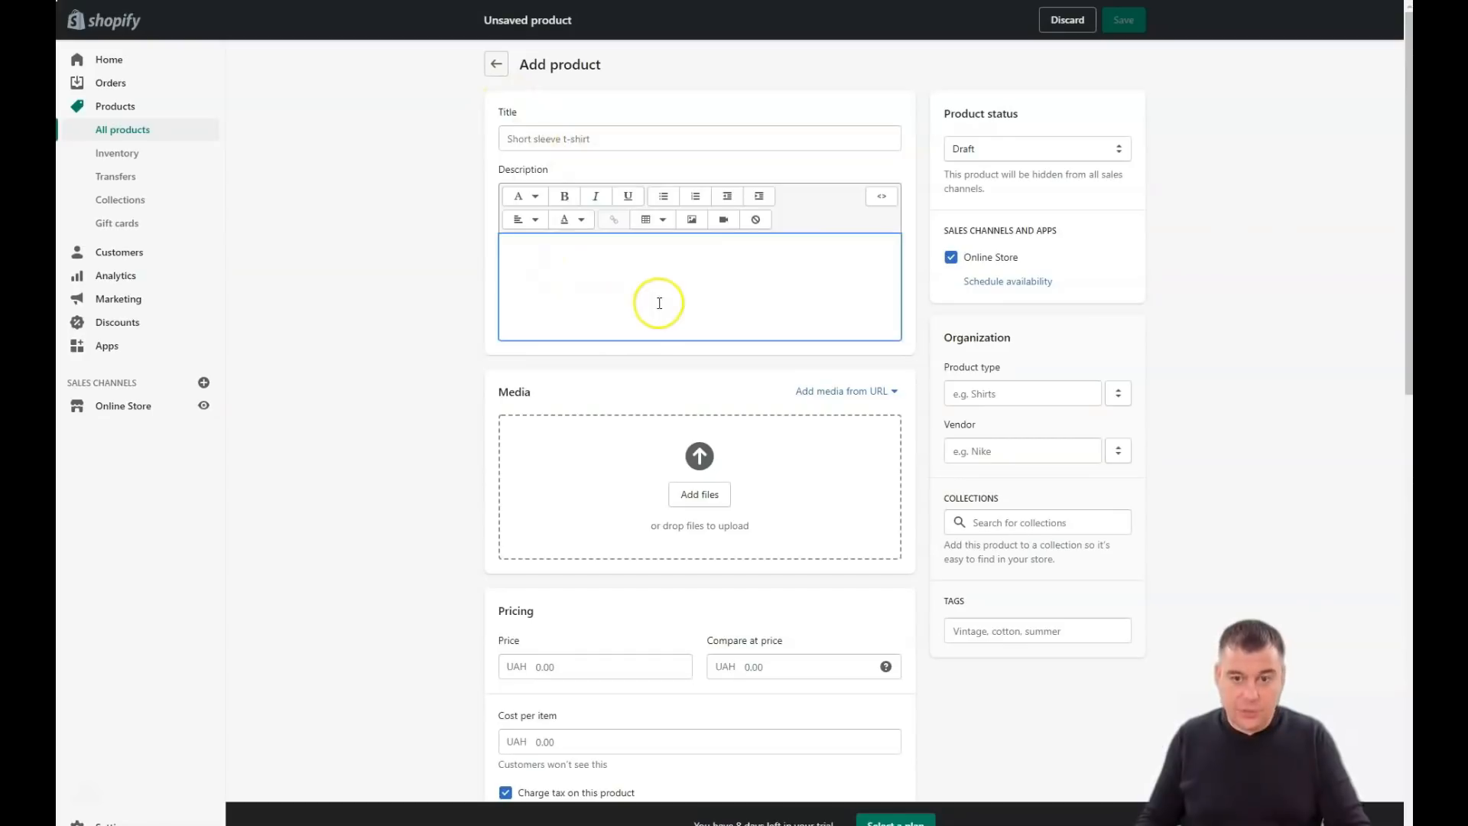
mouse_move(585, 272)
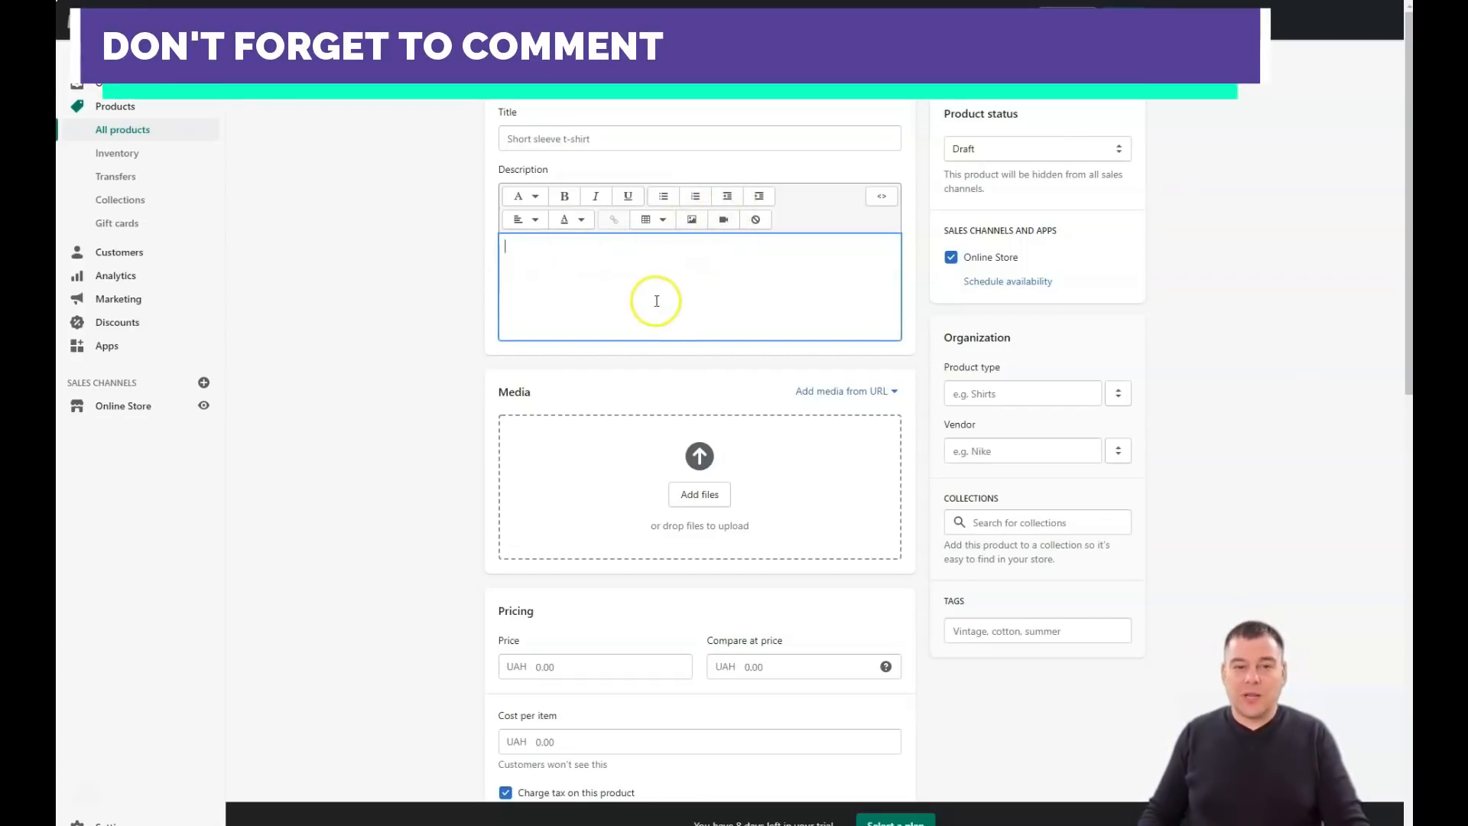
scroll("down", 3)
type("1")
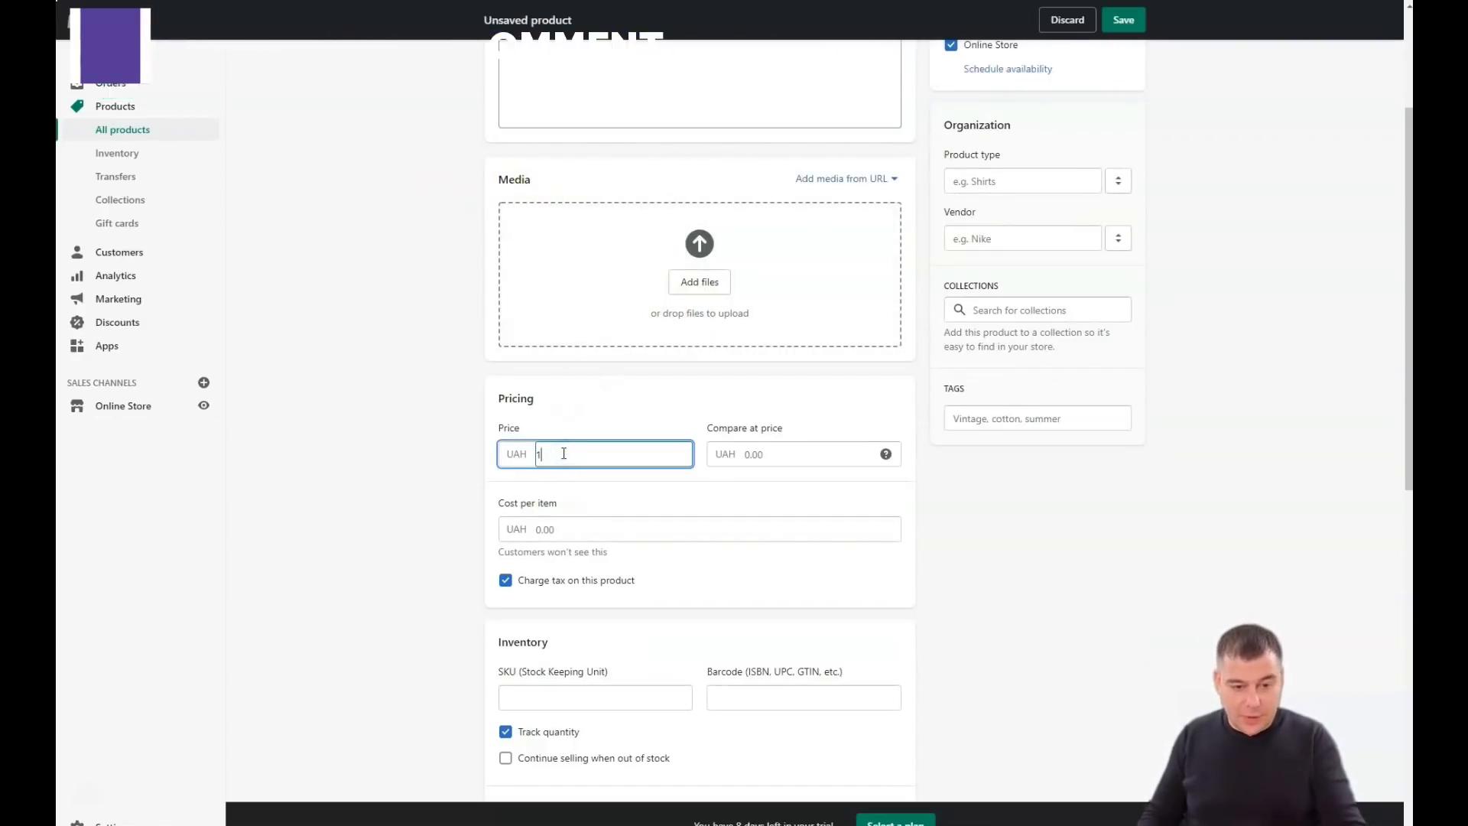
Enter price 100.00, compare-at price 250.00, cost 28.00, and enable charging tax.
type("00")
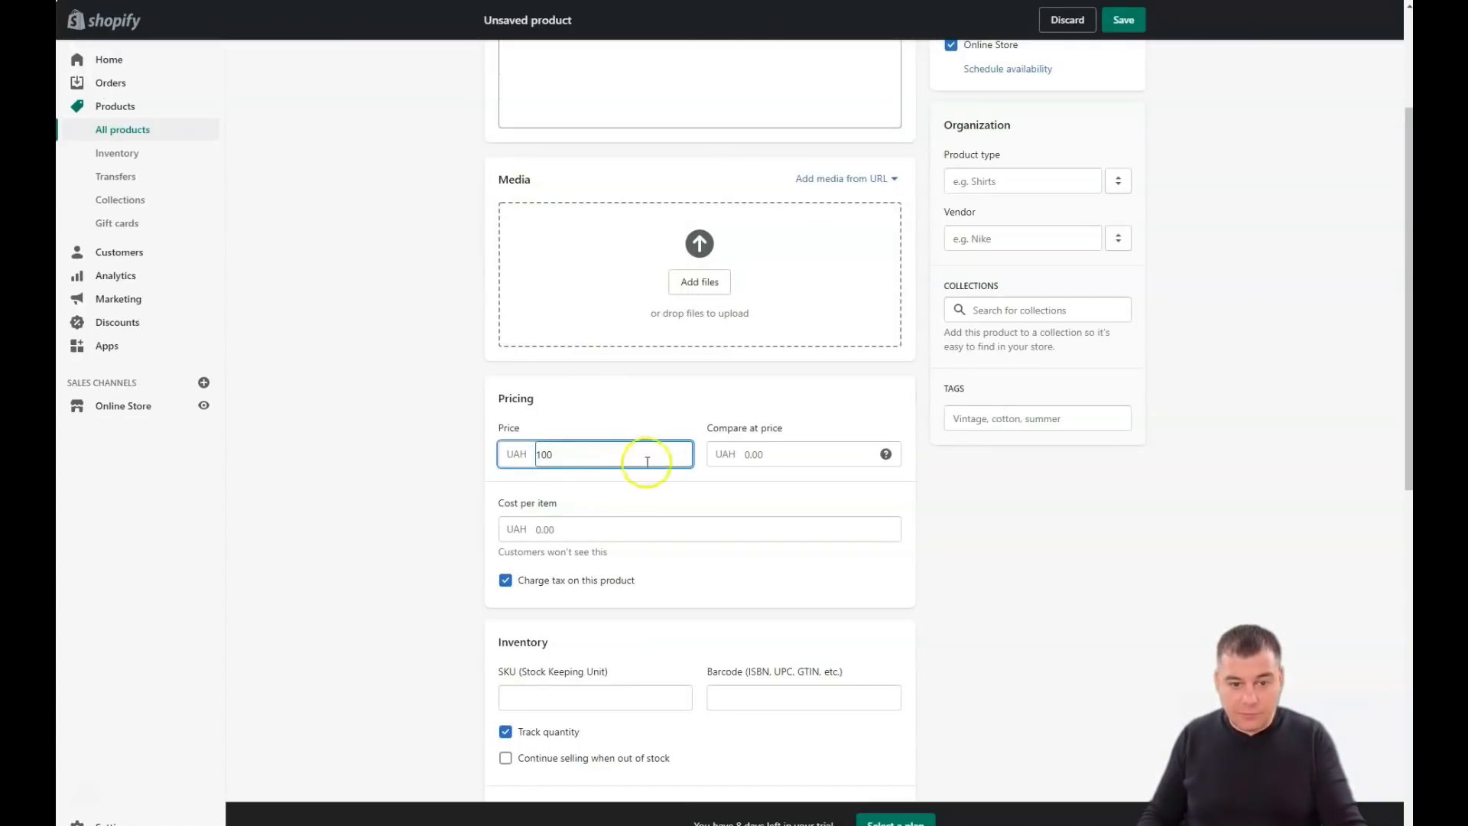
left_click(802, 454)
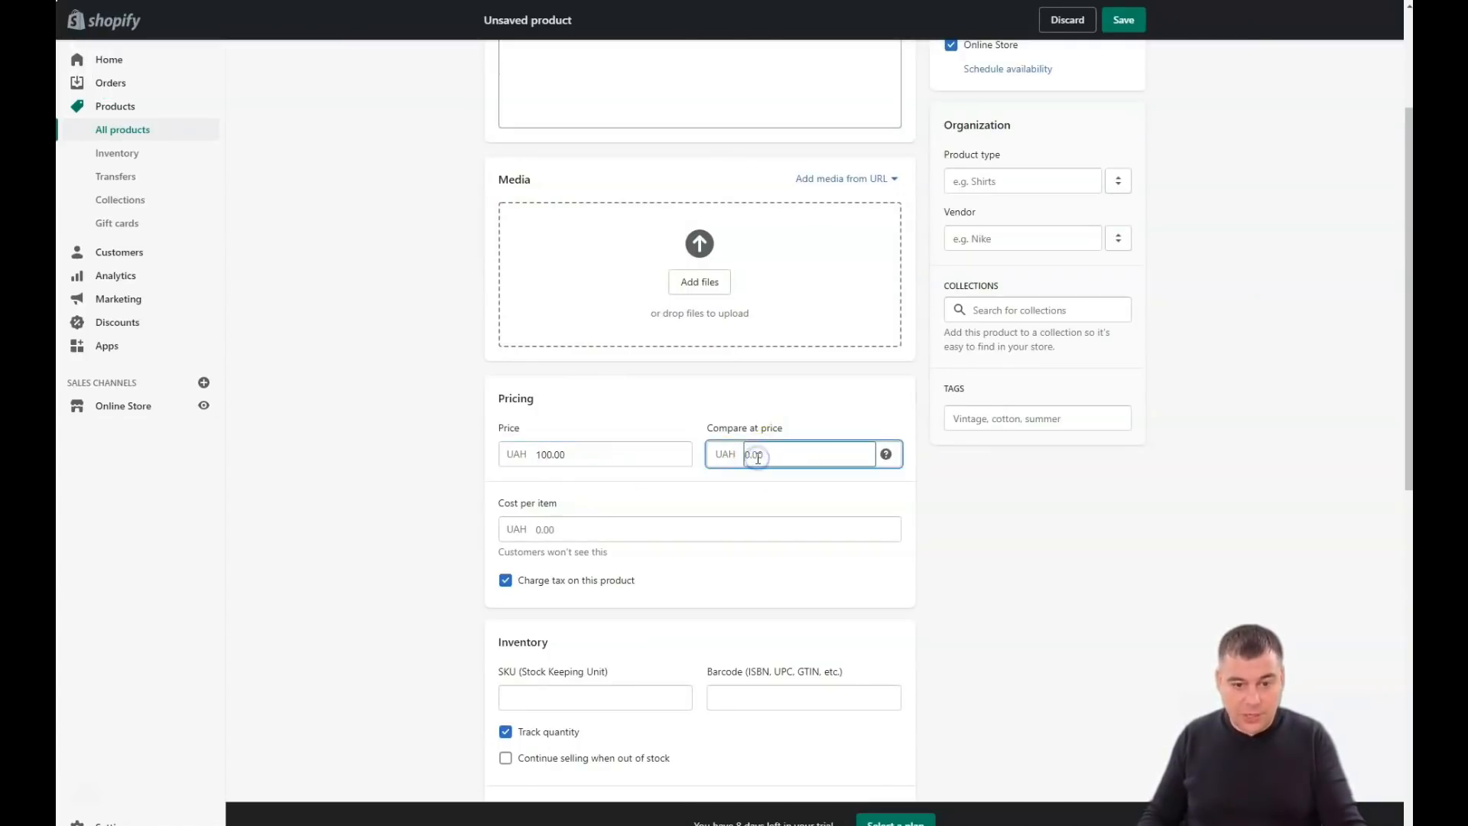
type("250")
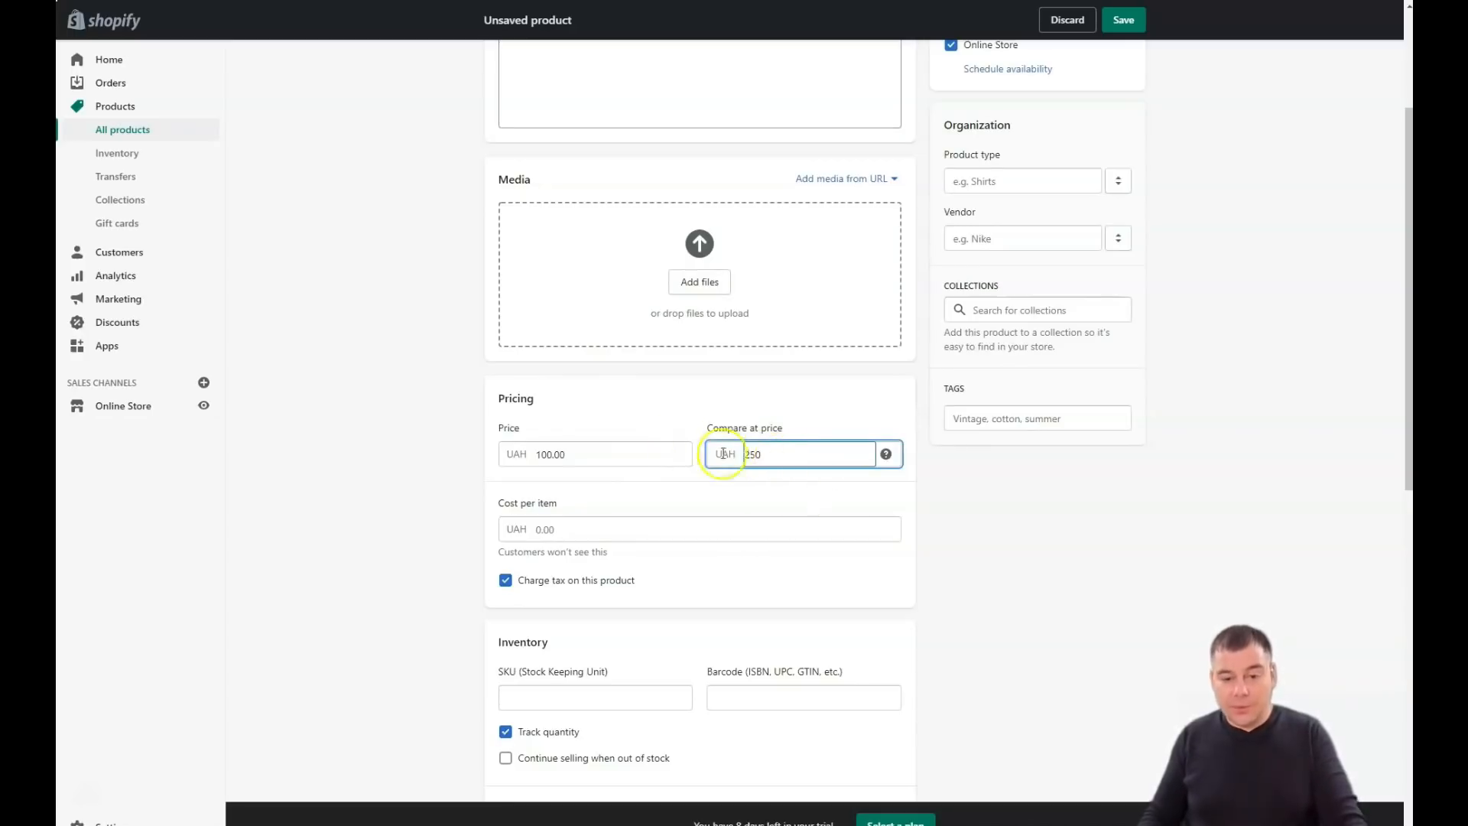
left_click(698, 528)
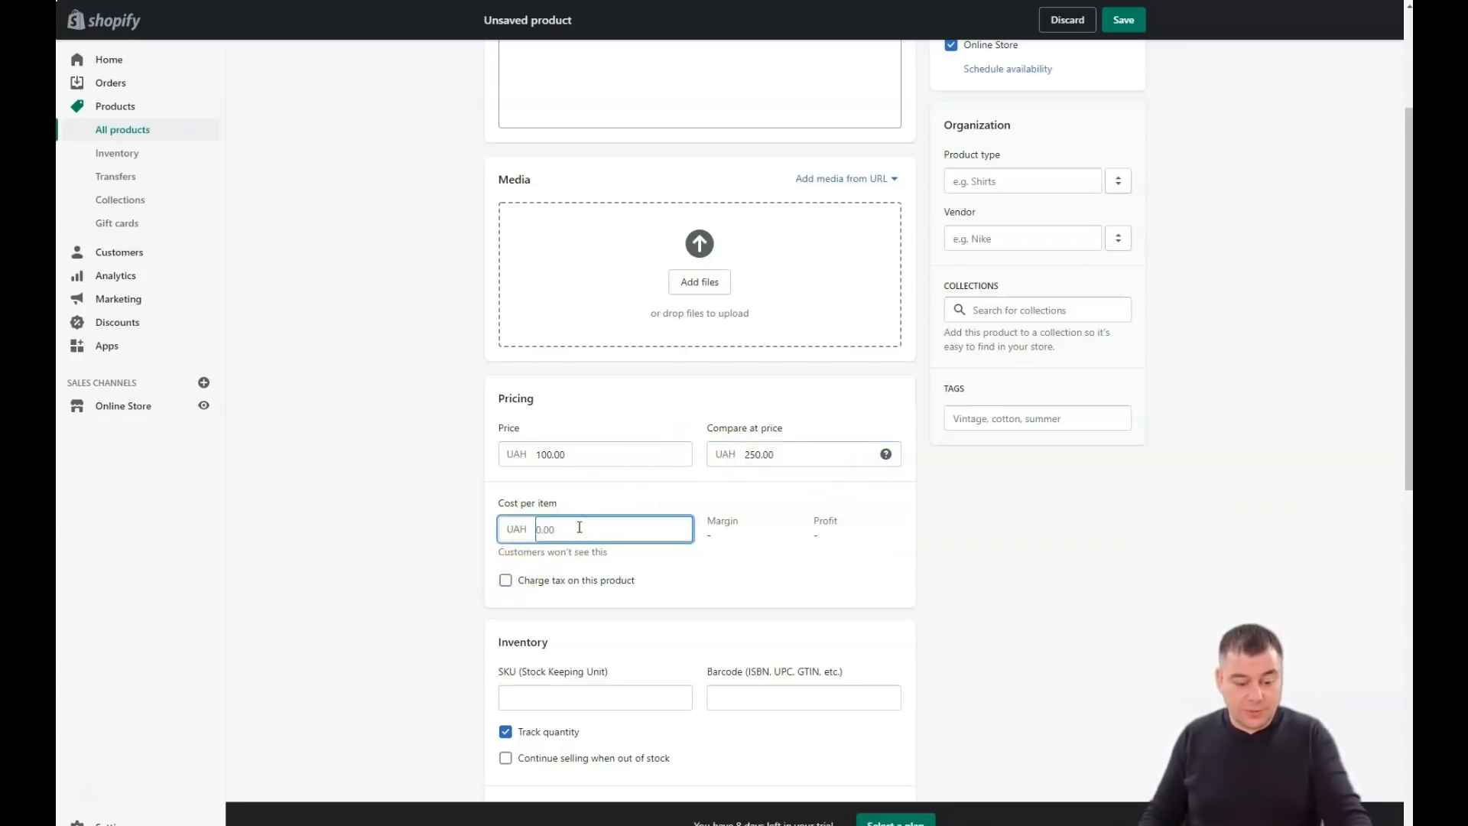
type("2")
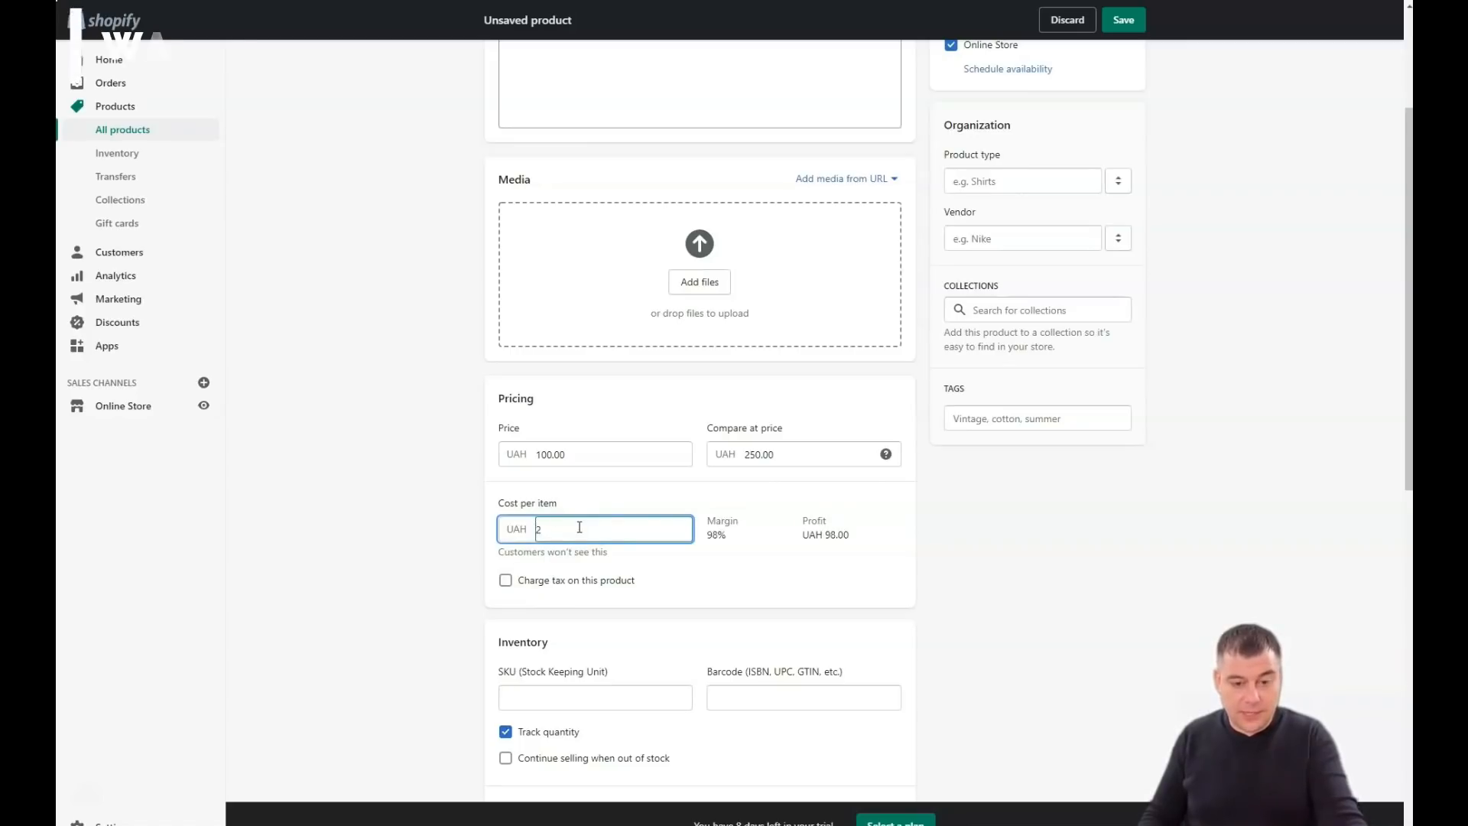
type("8")
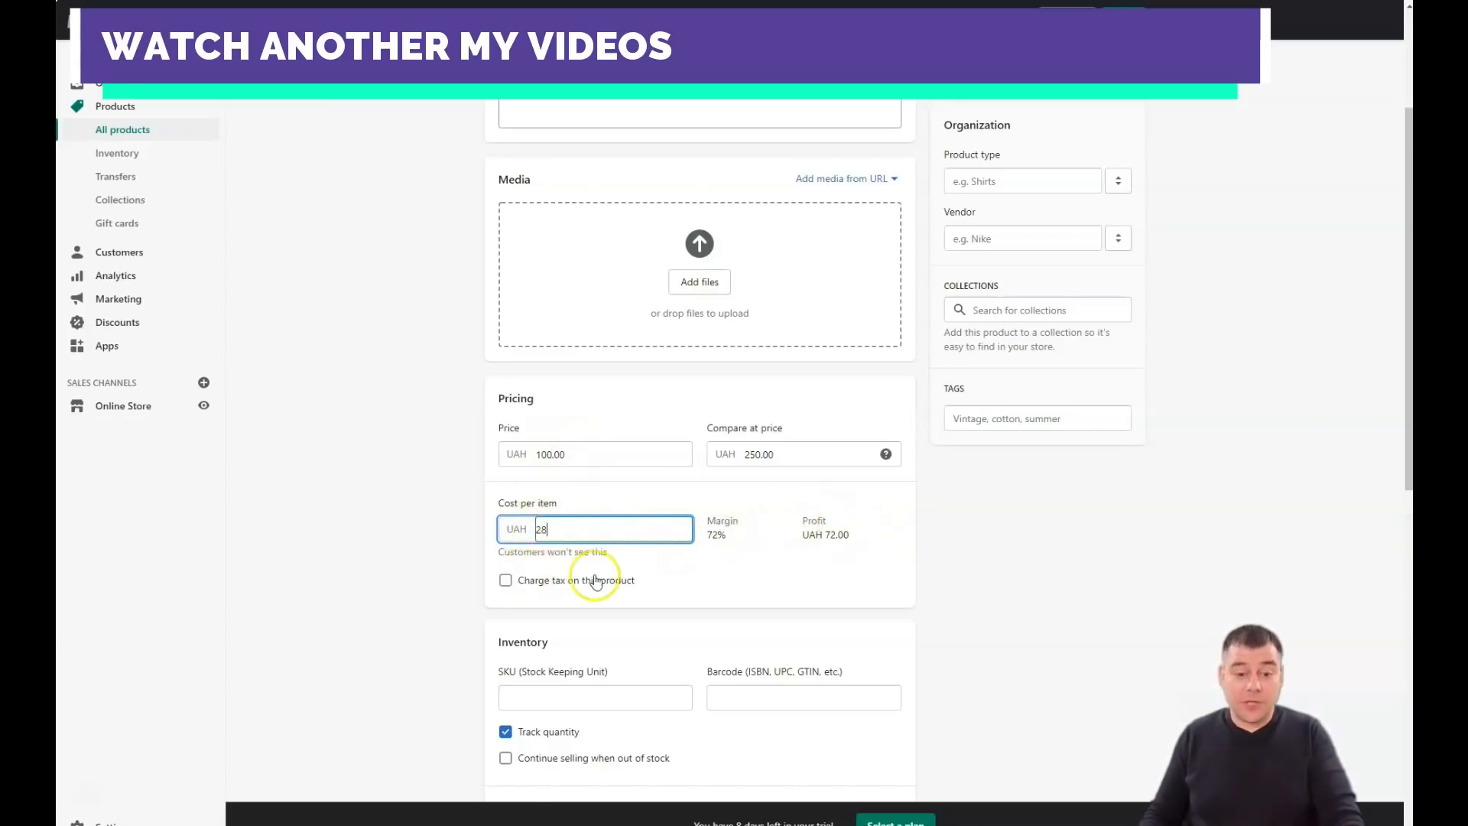
left_click(505, 580)
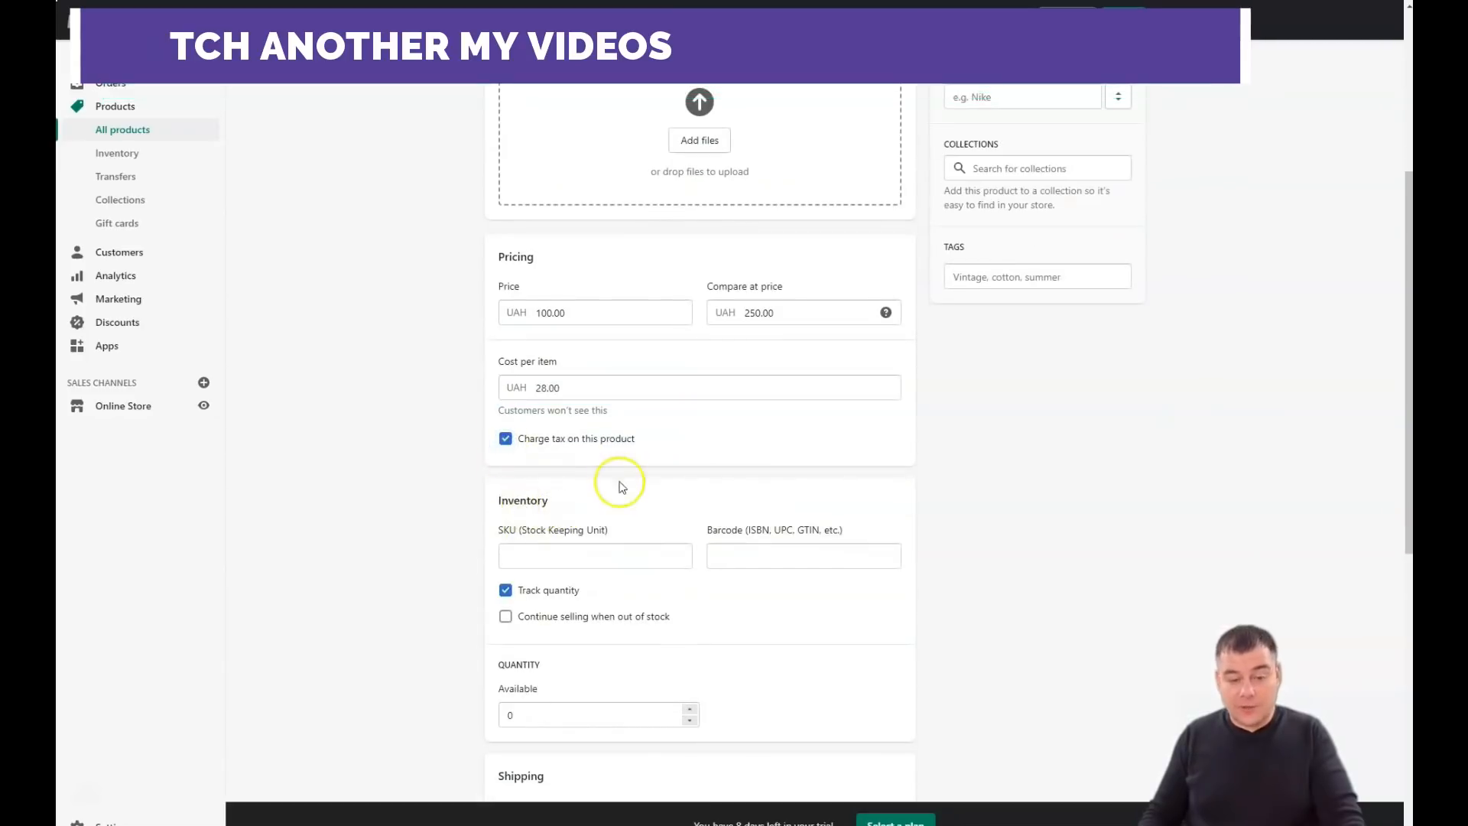
mouse_move(775, 493)
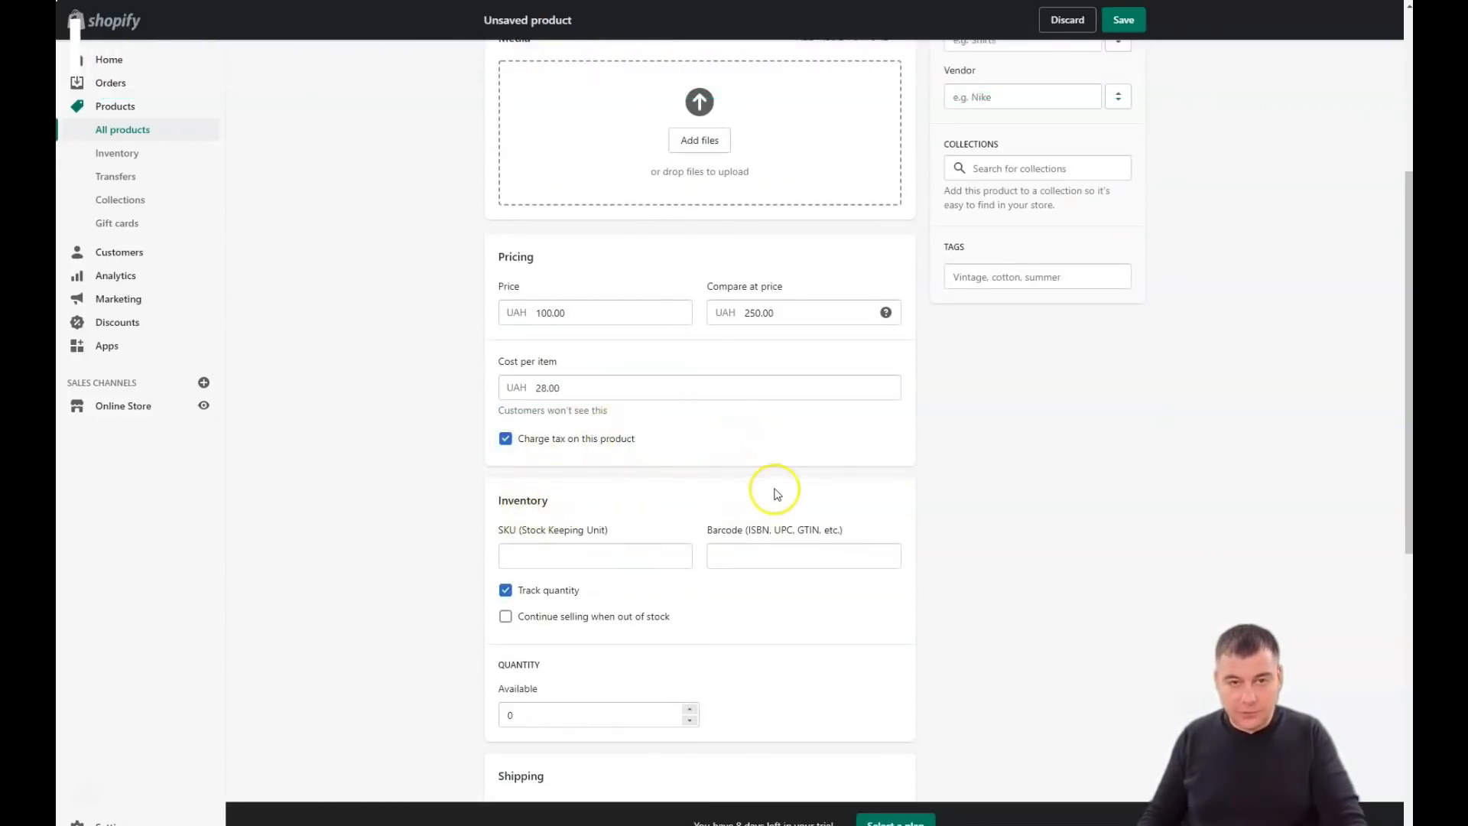
Scroll the product form, leave via Home discarding changes, then open Products.
scroll("down", 3)
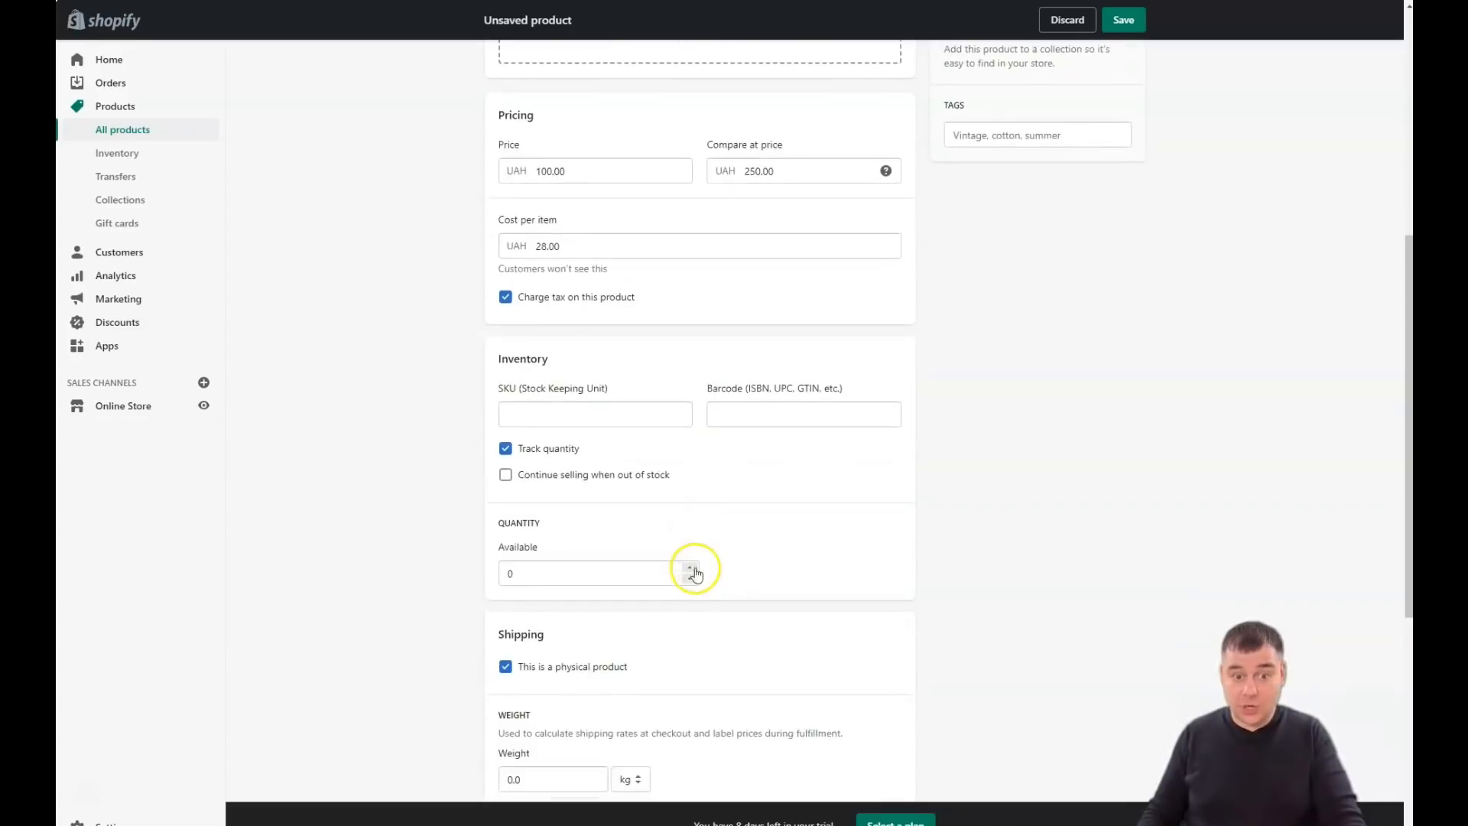
mouse_move(484, 387)
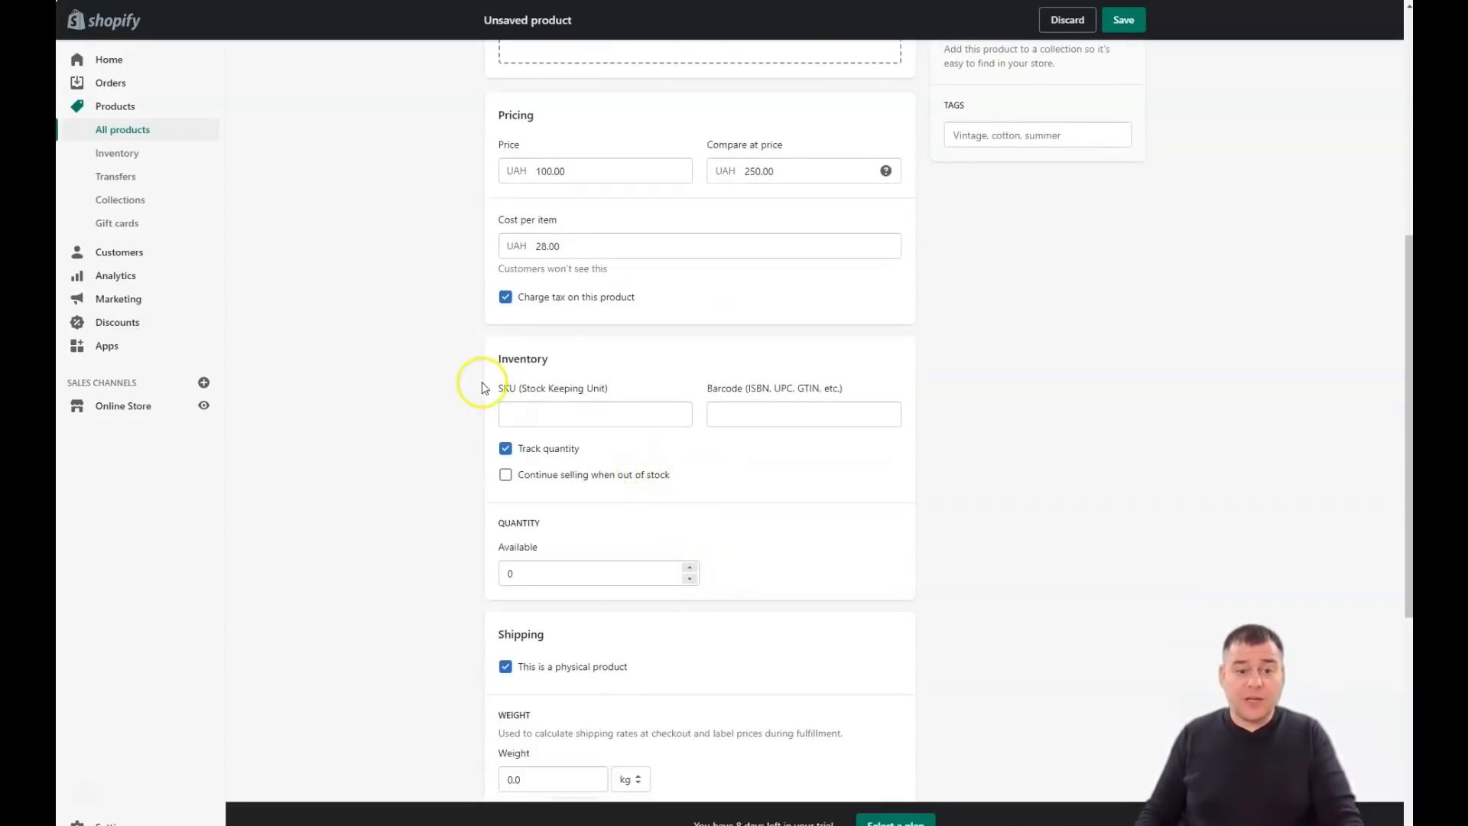
scroll("down", 3)
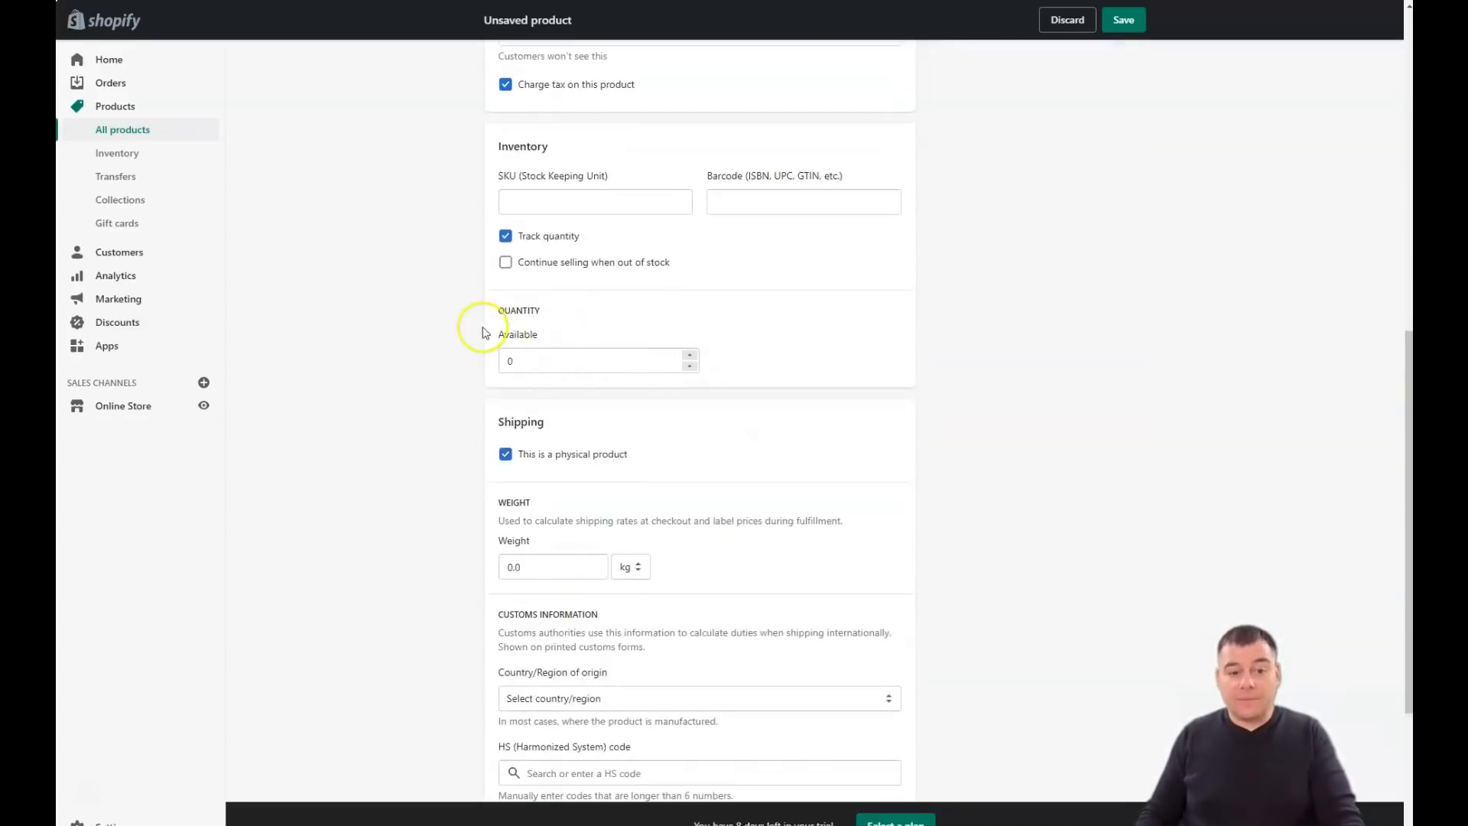
scroll("down", 3)
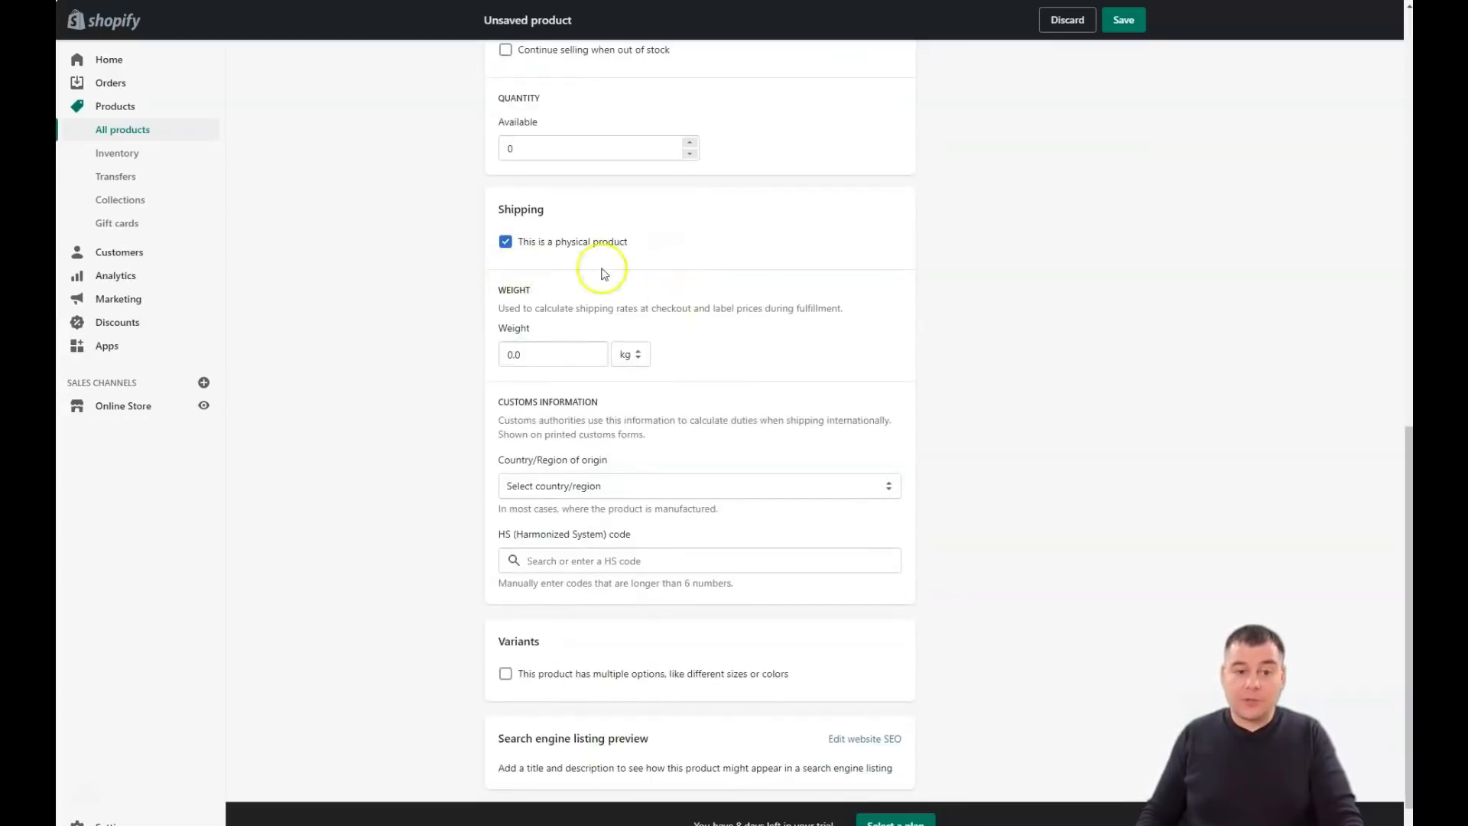
scroll("up", 3)
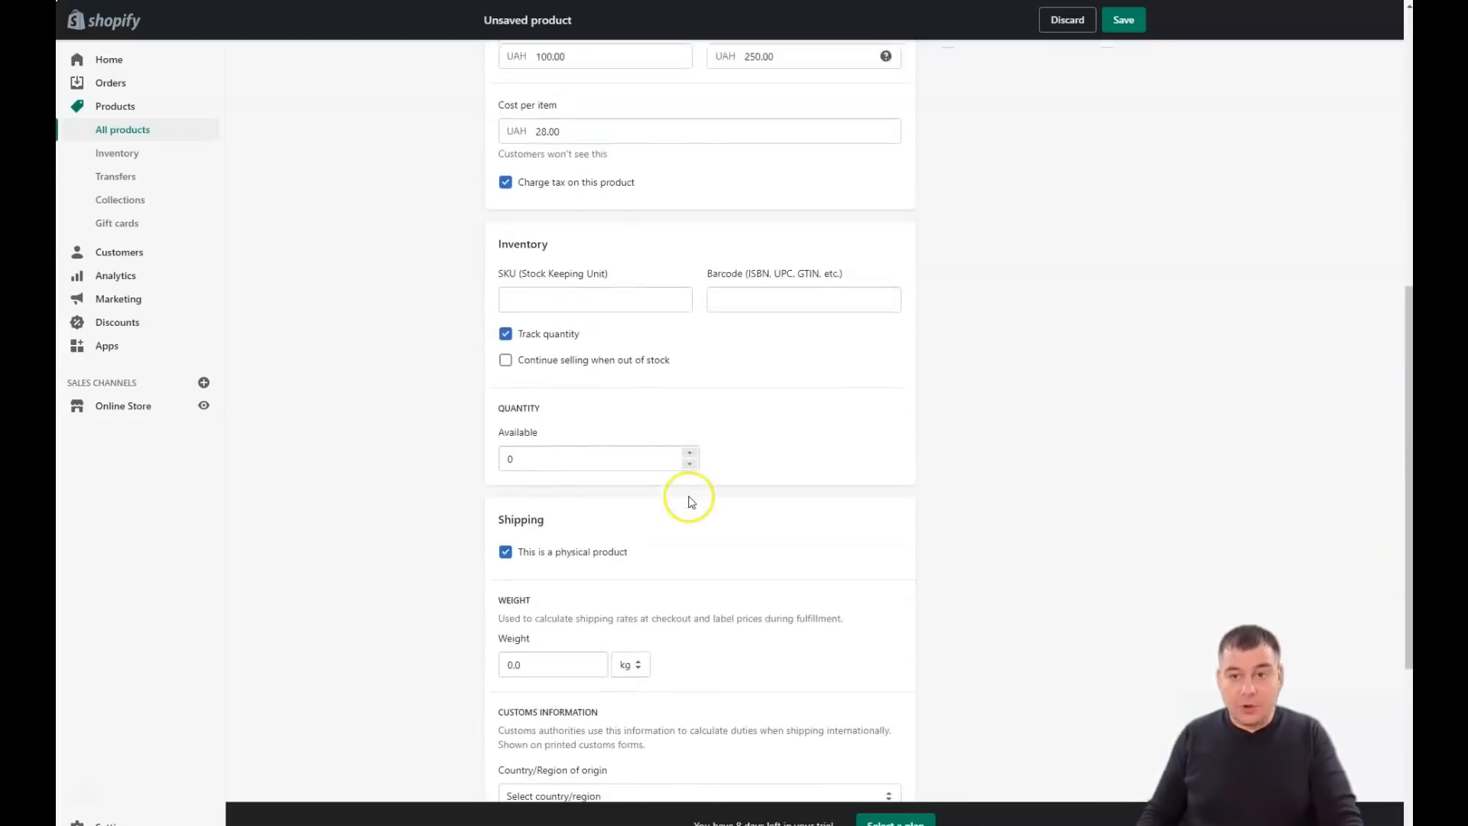
scroll("up", 3)
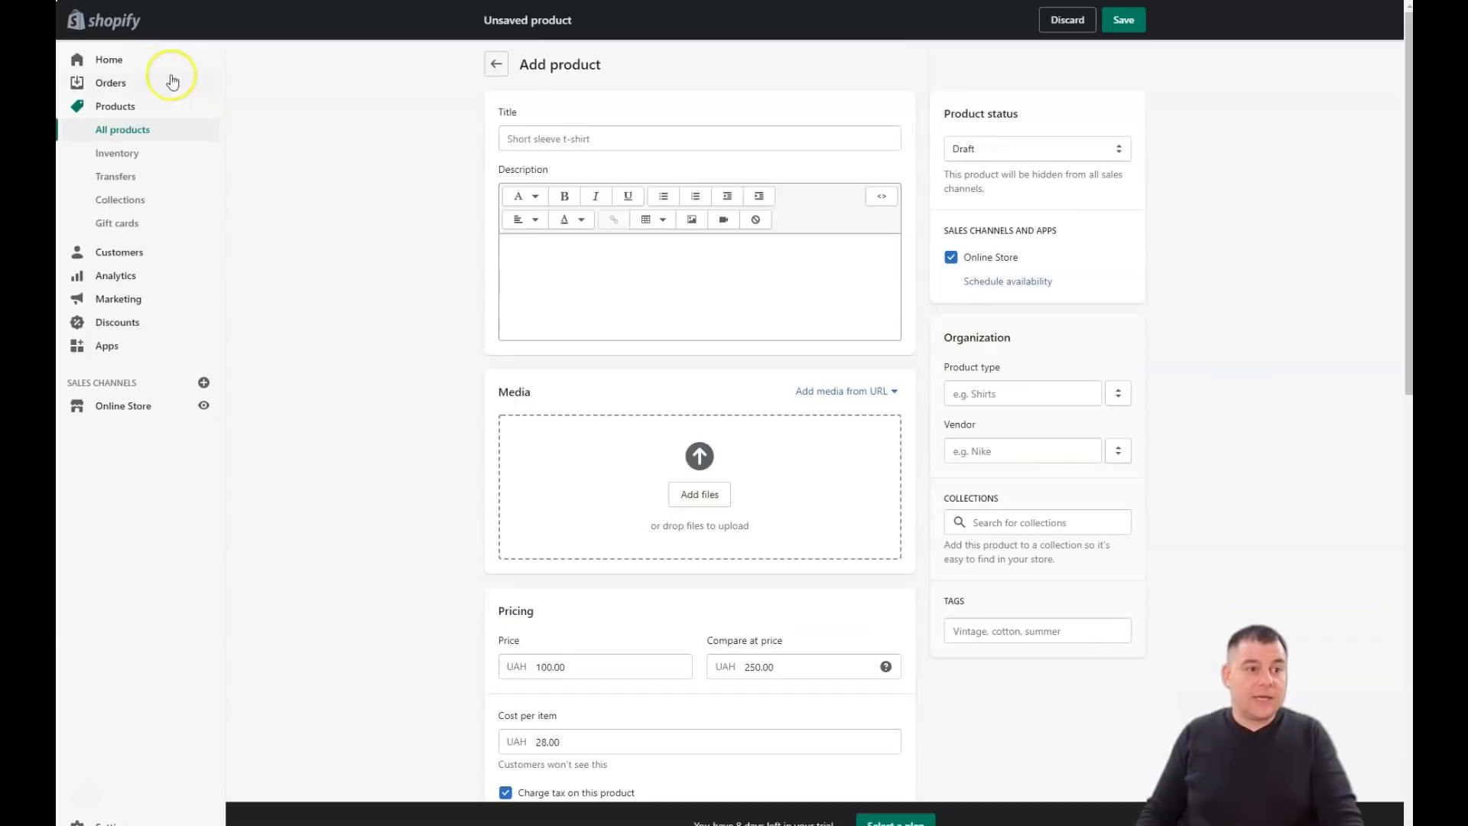
left_click(110, 82)
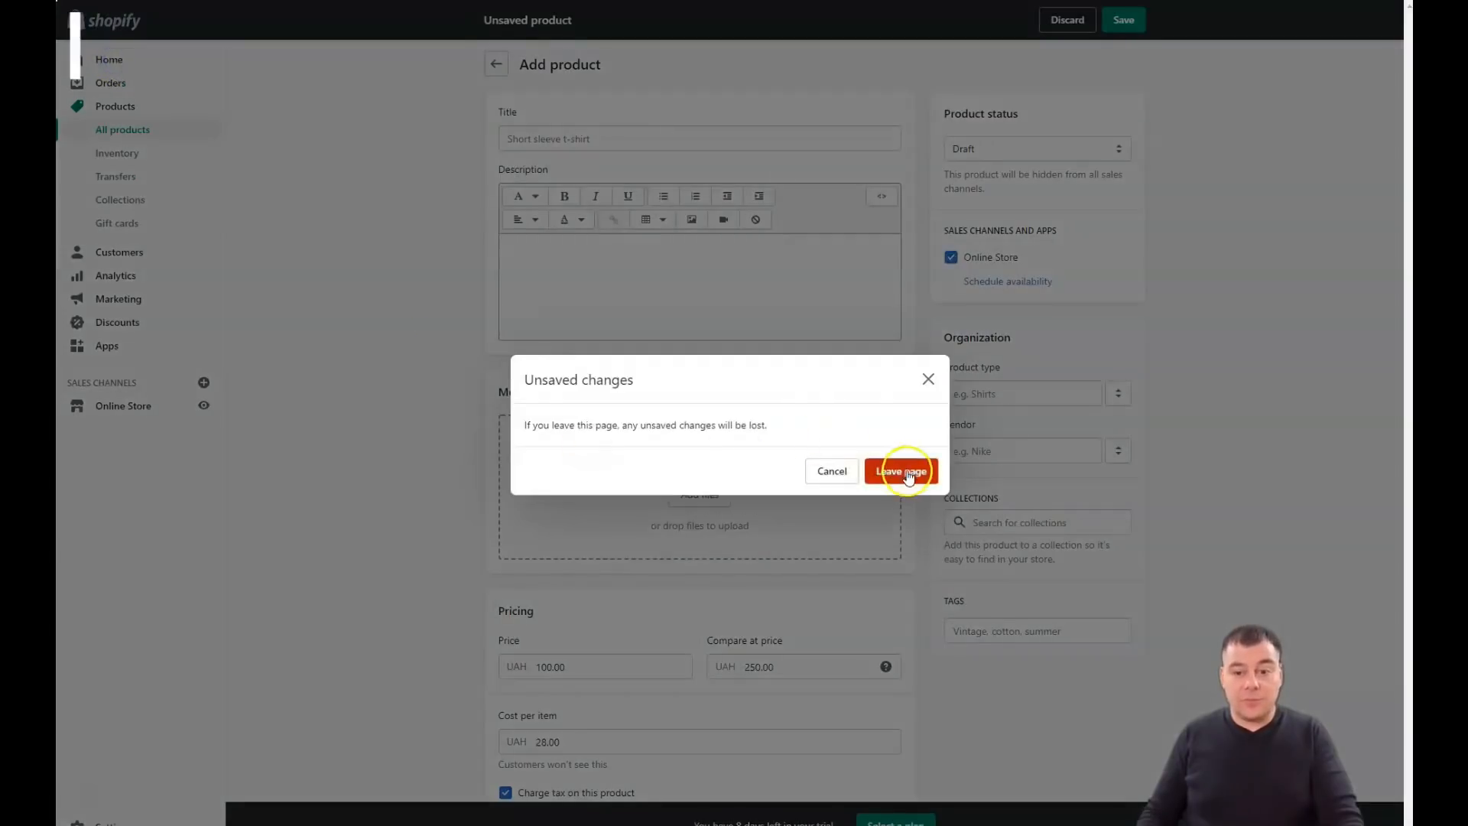
left_click(900, 471)
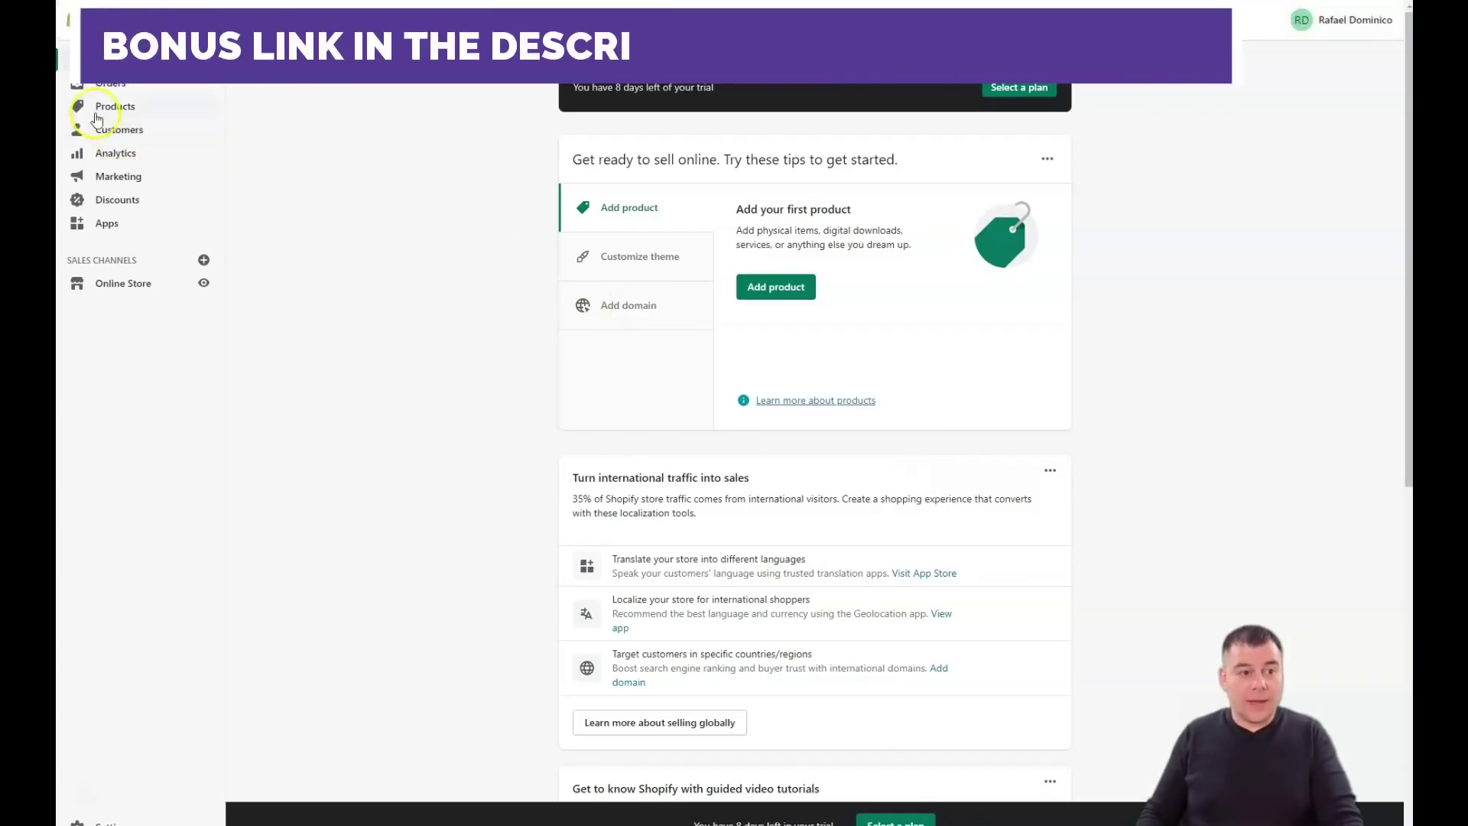
left_click(116, 105)
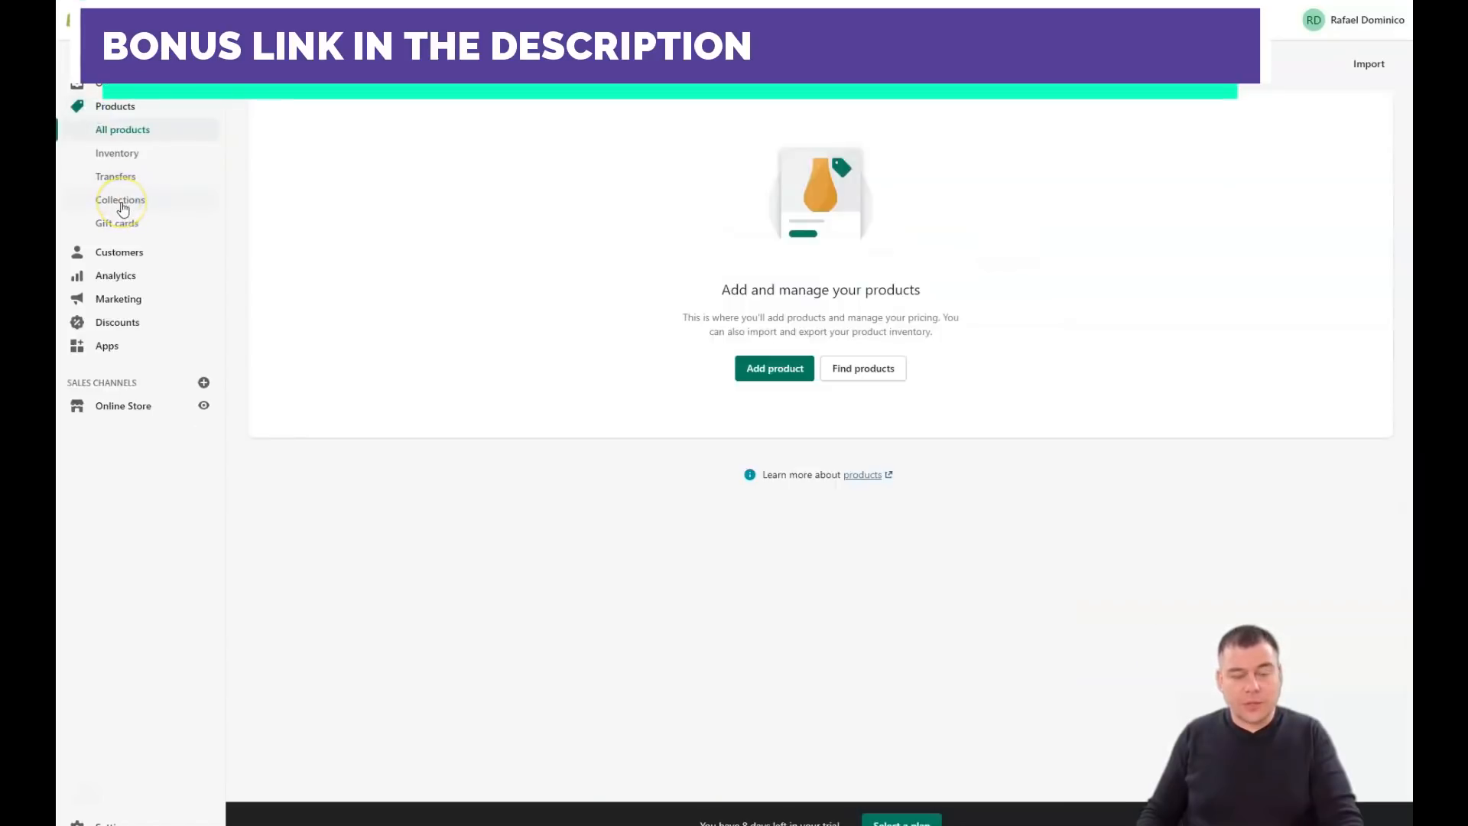
mouse_move(326, 299)
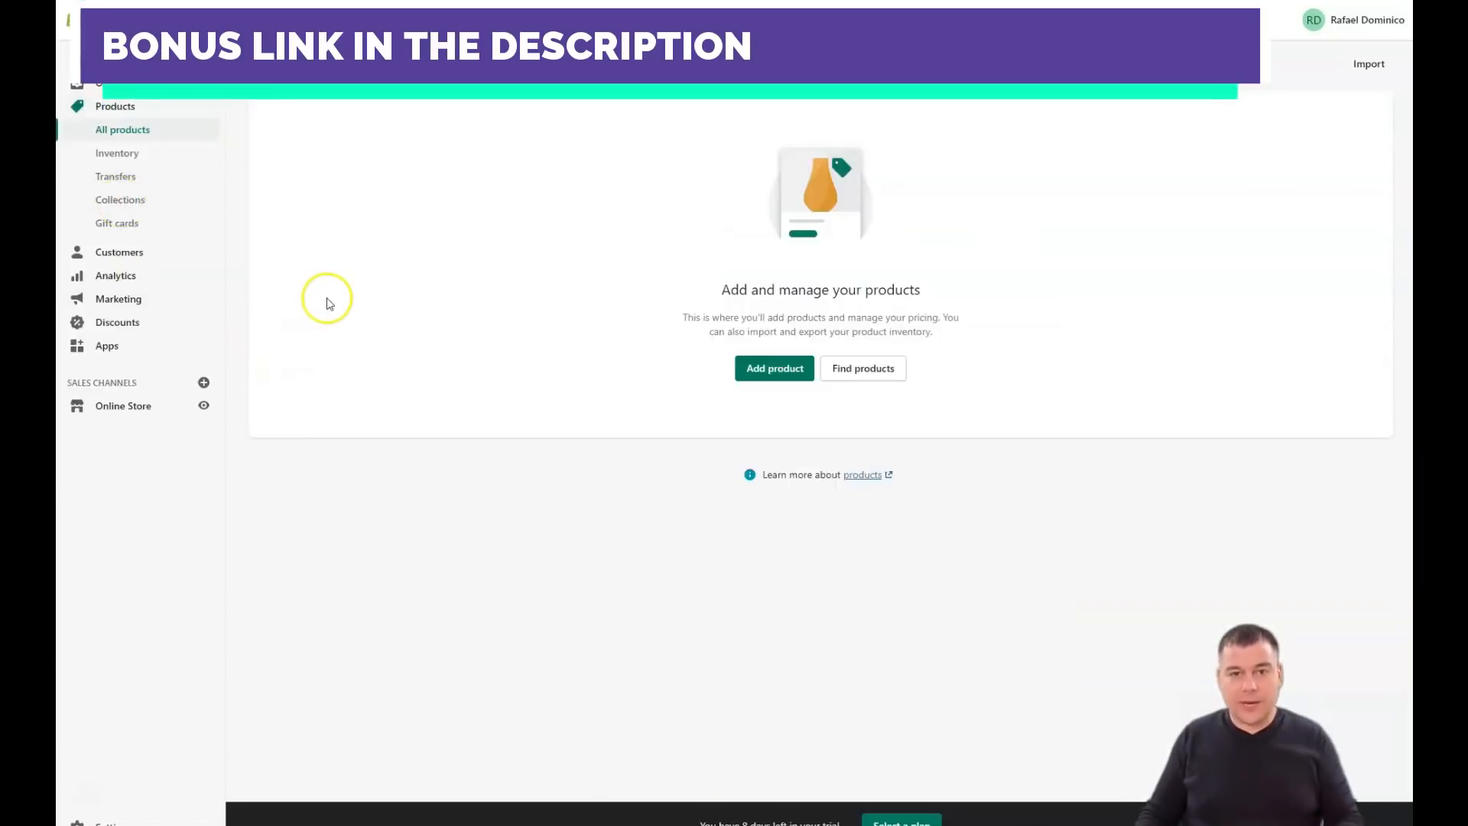
mouse_move(474, 205)
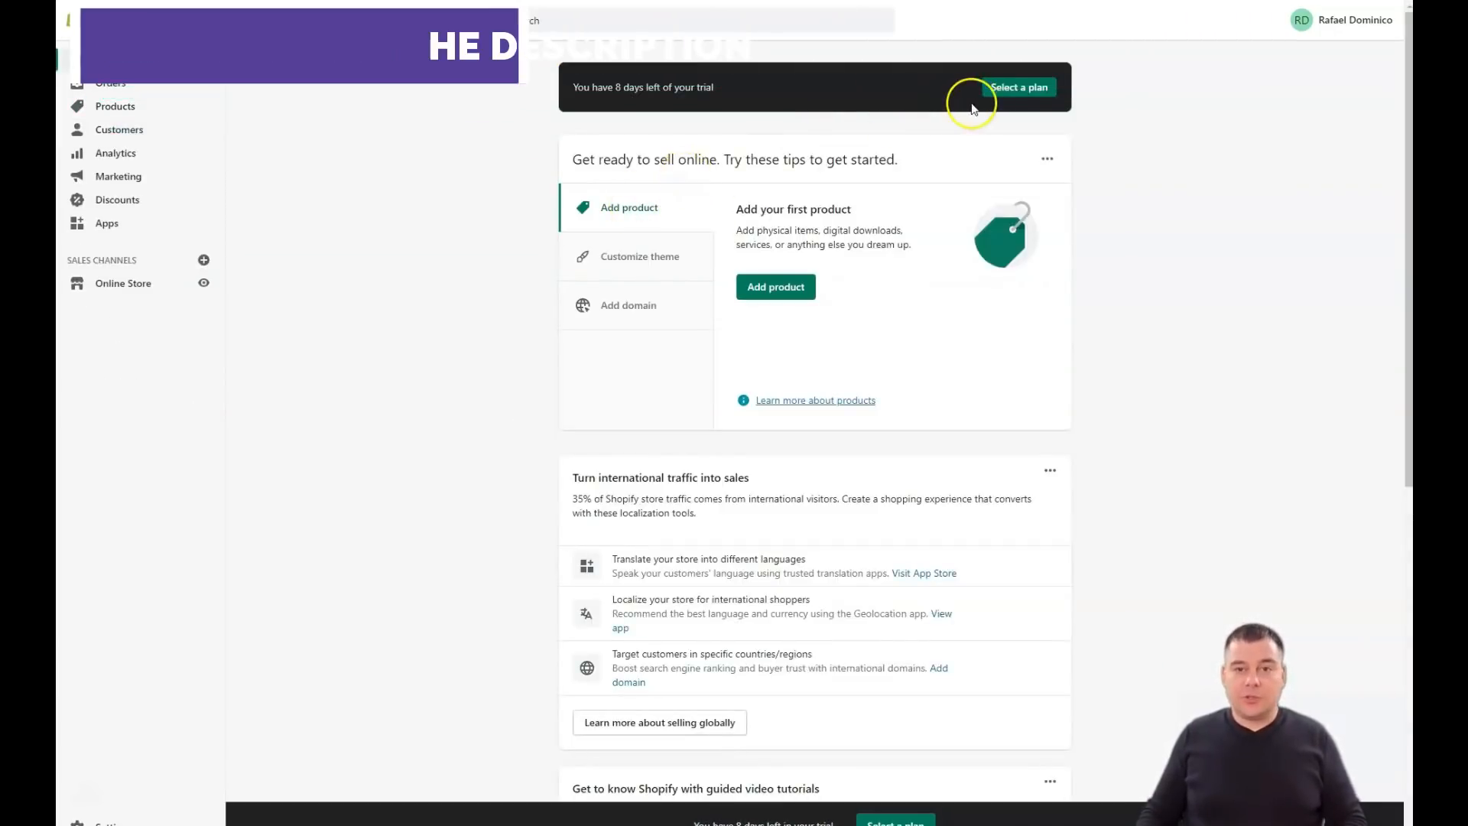
Select a plan from the trial banner to compare Basic $29, Shopify $79 and Advanced $299.
left_click(1018, 87)
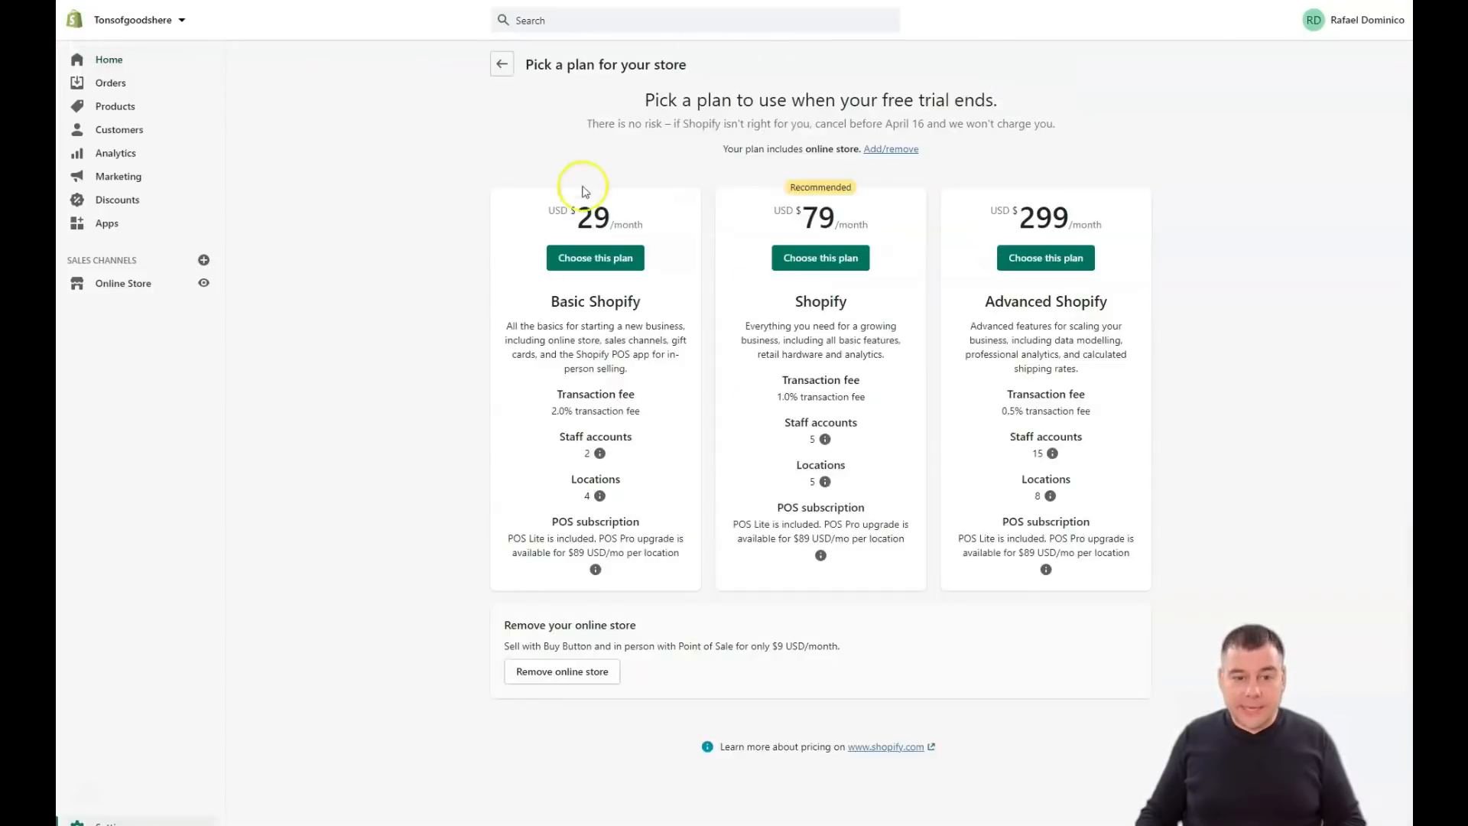
mouse_move(643, 225)
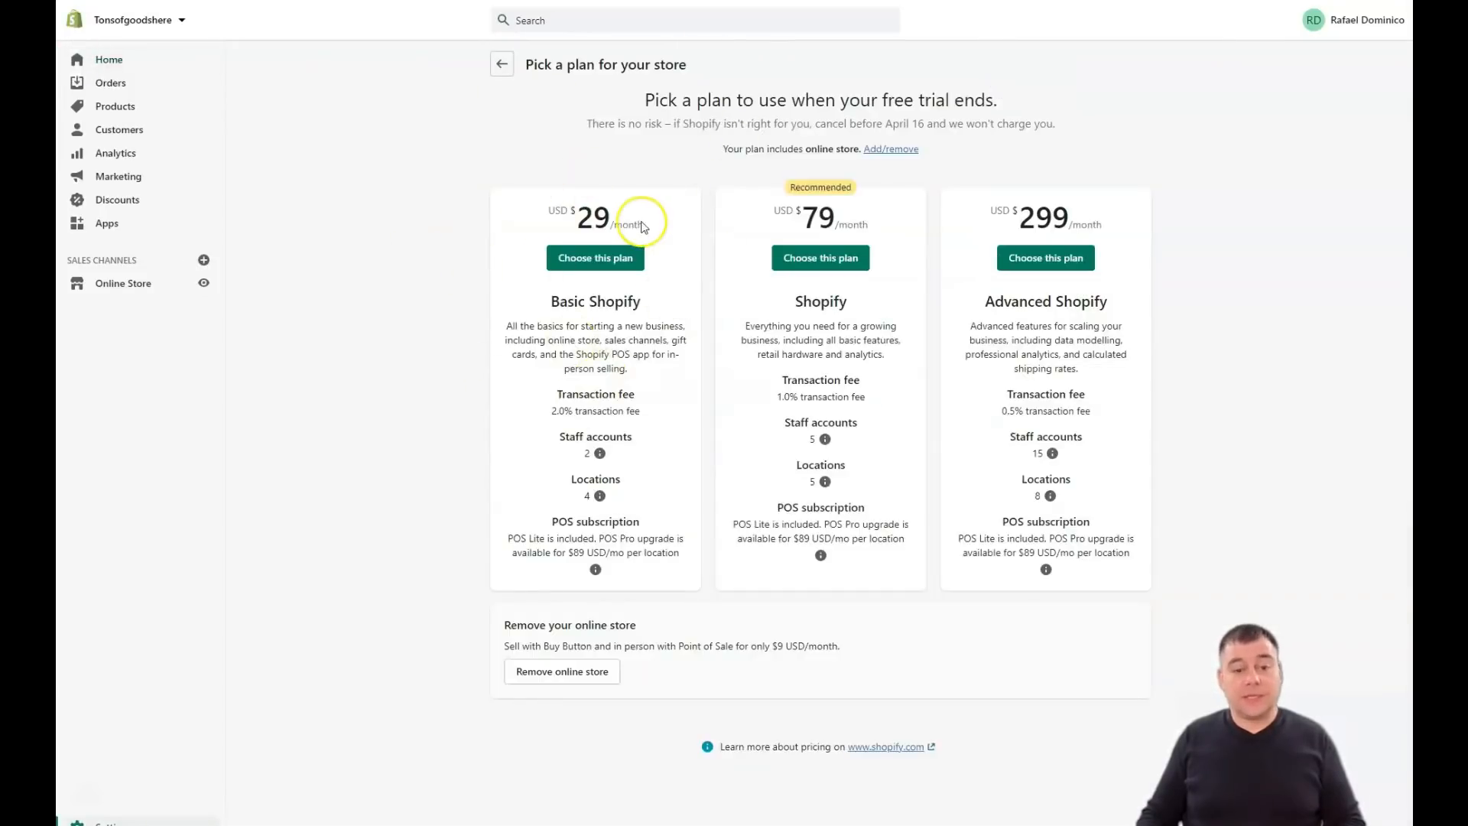
mouse_move(643, 235)
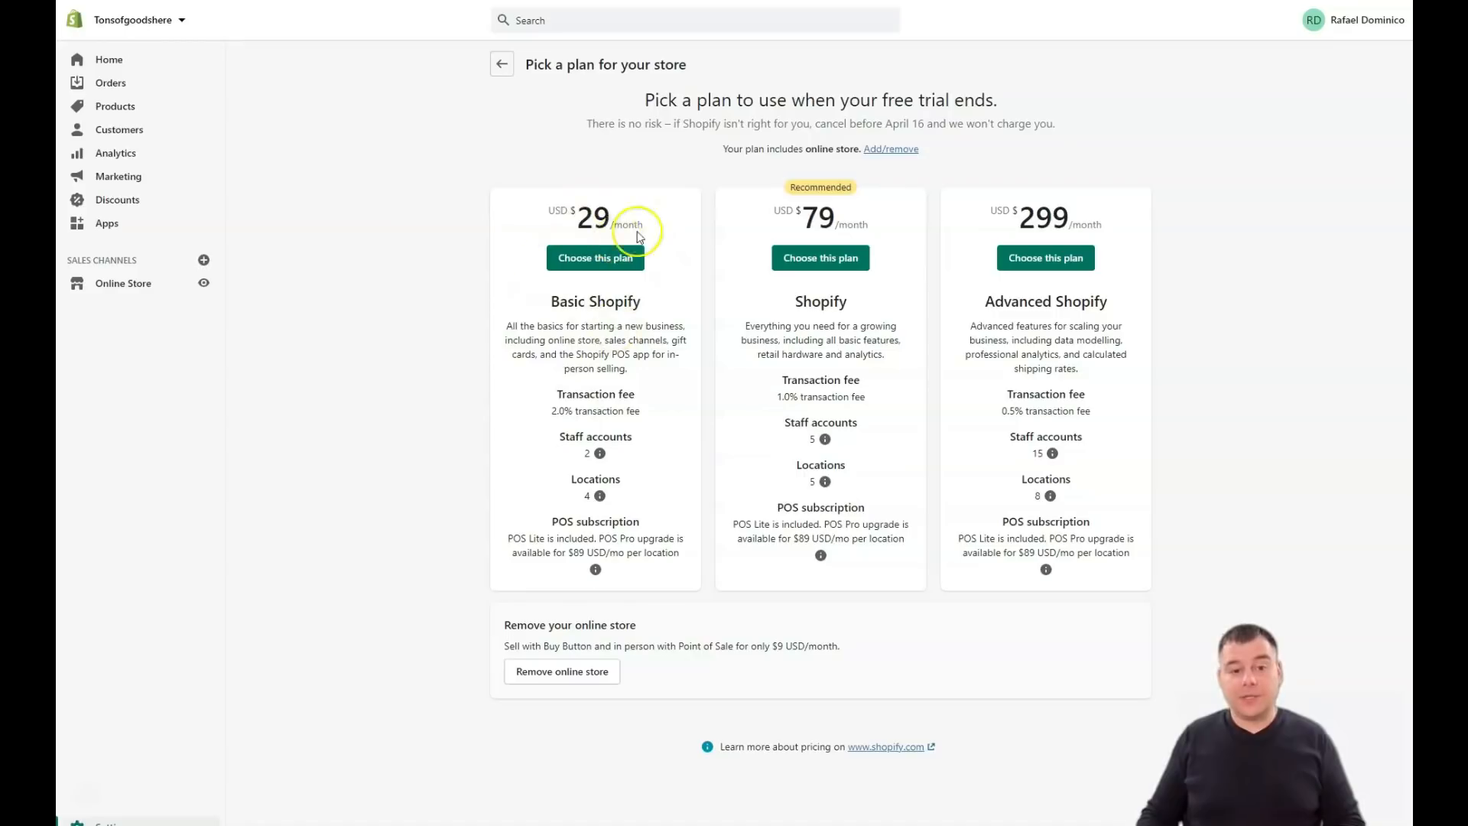
mouse_move(731, 255)
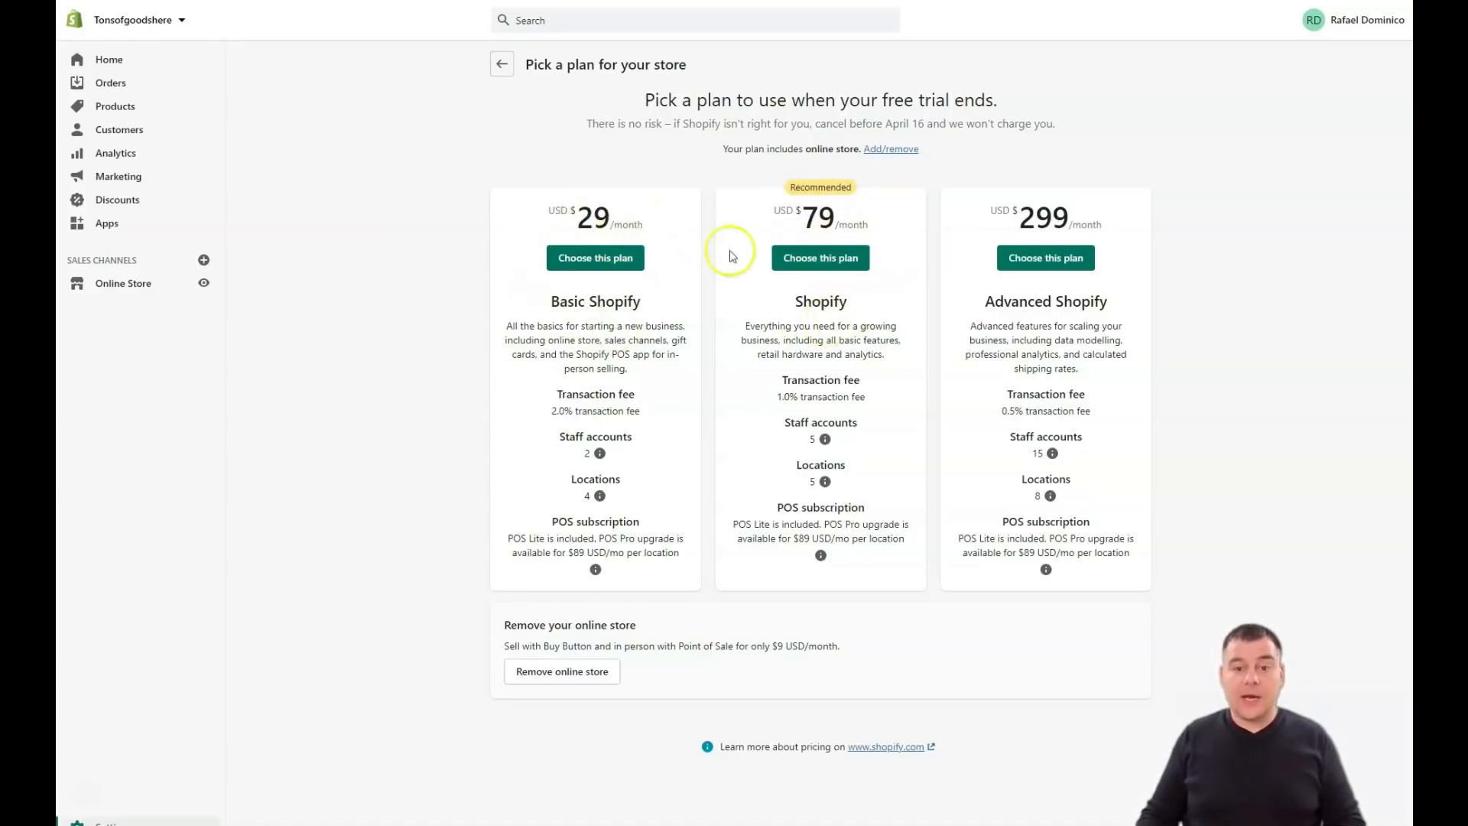
mouse_move(880, 220)
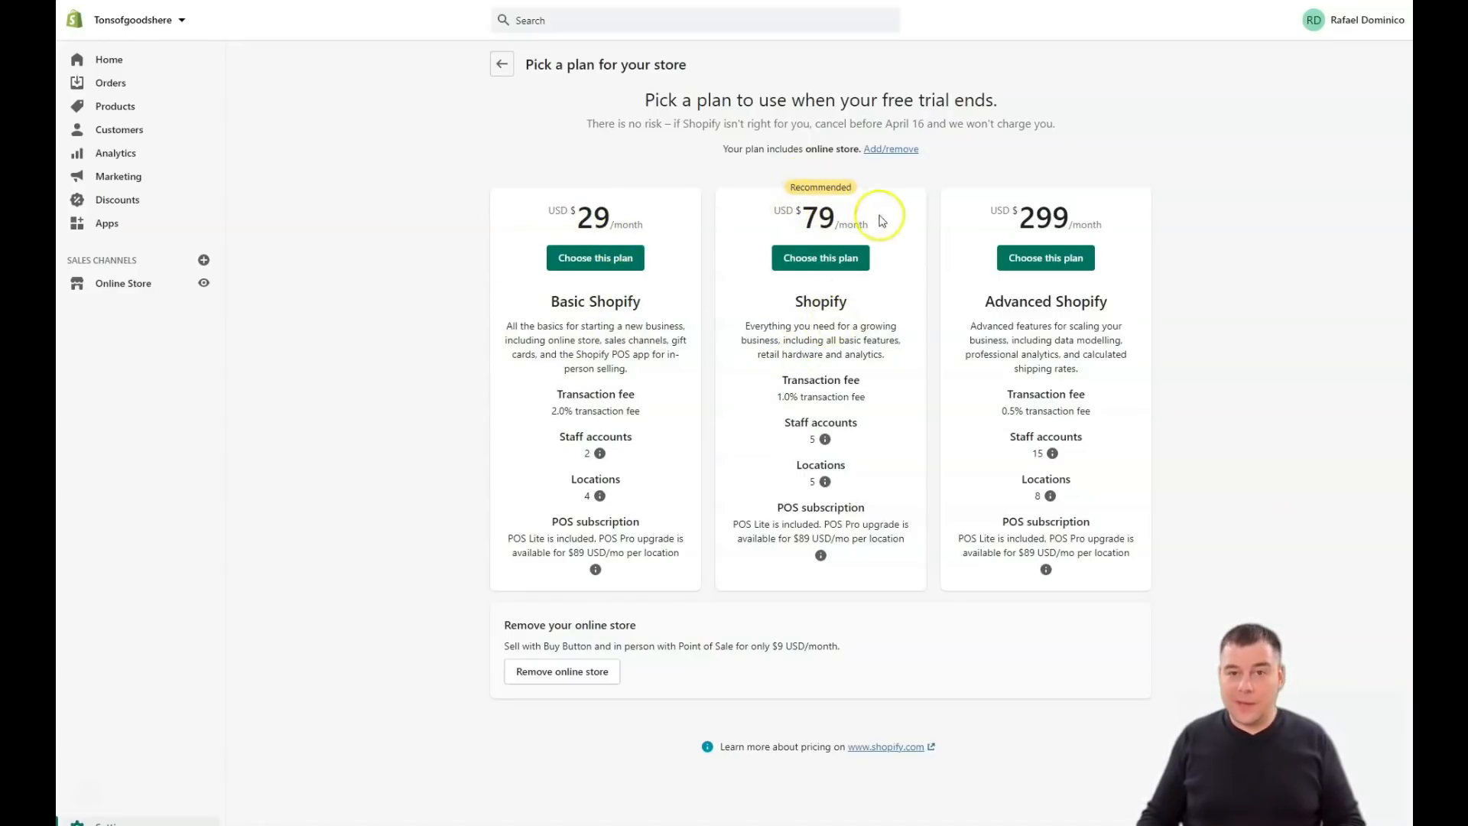
mouse_move(967, 370)
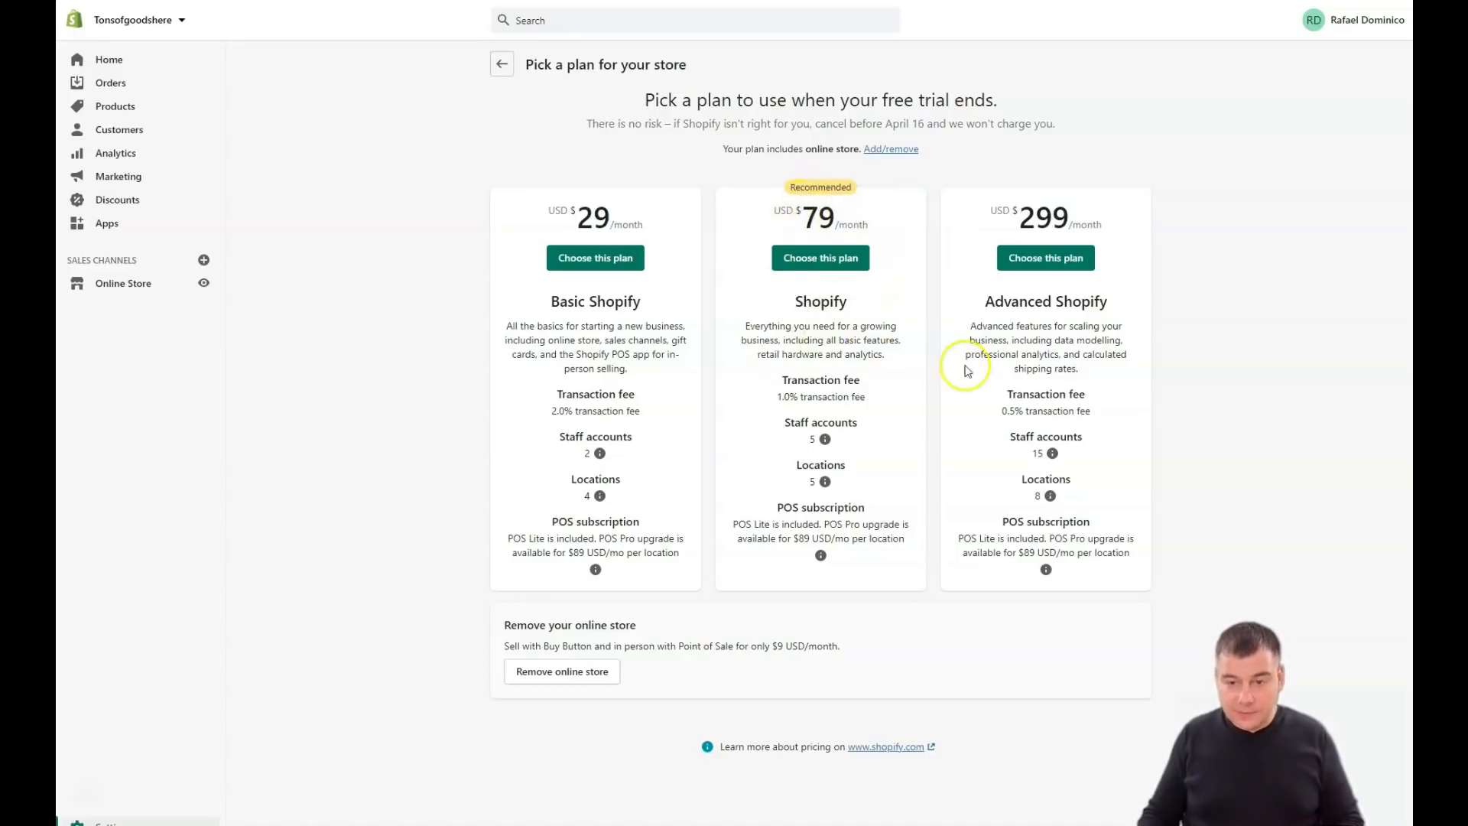
mouse_move(894, 534)
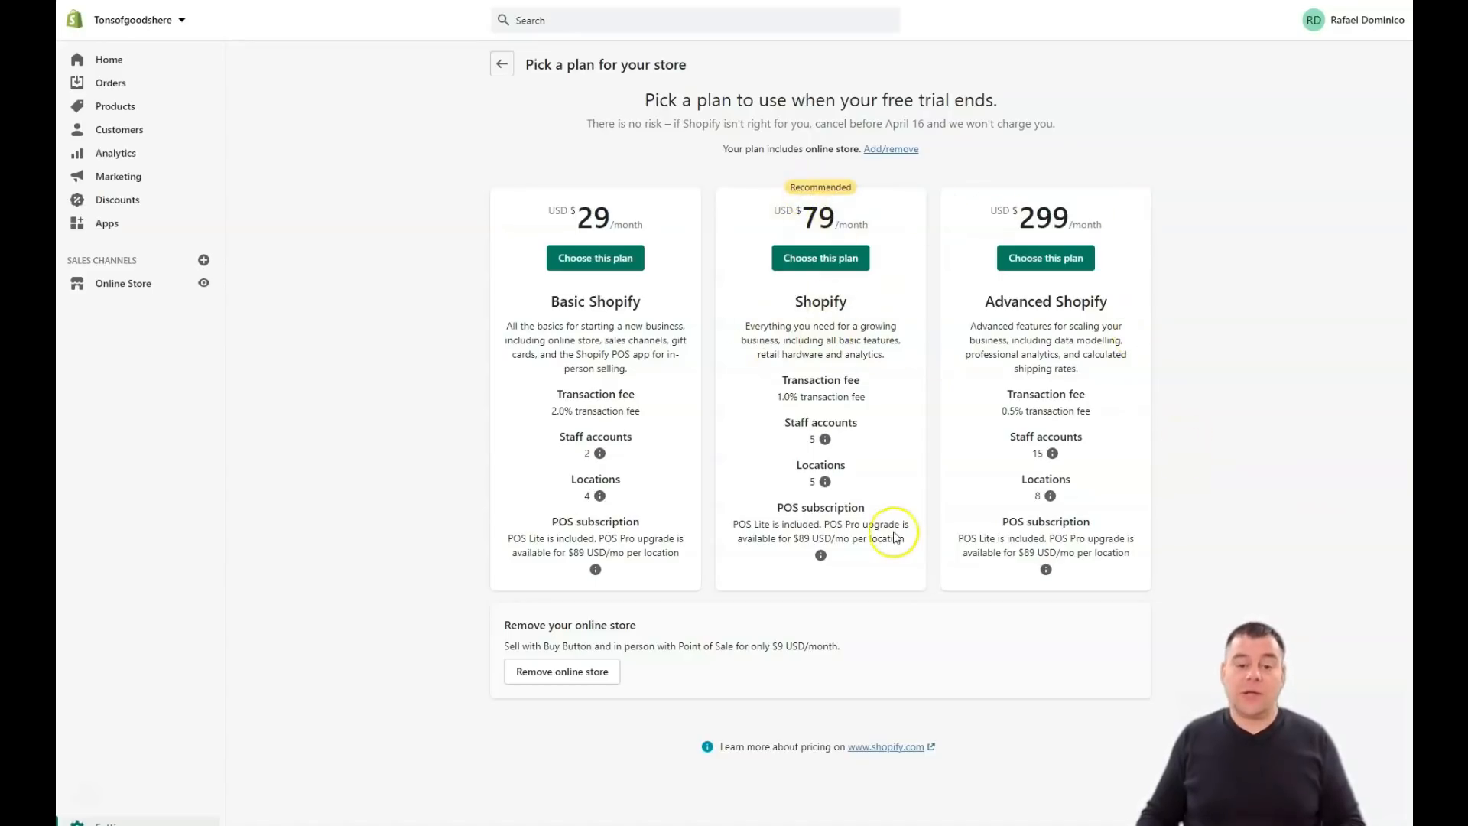
mouse_move(1075, 417)
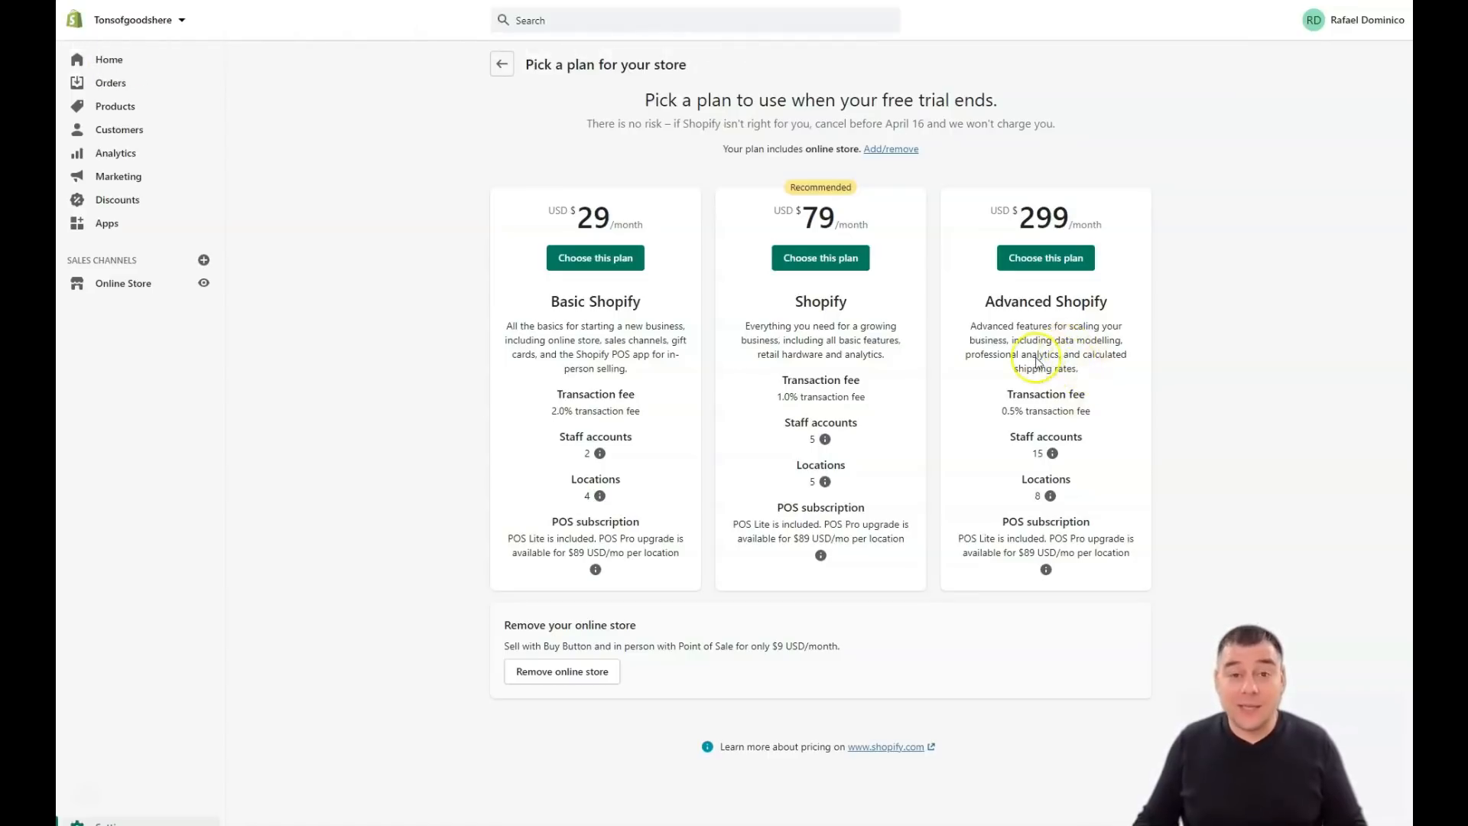
mouse_move(1016, 364)
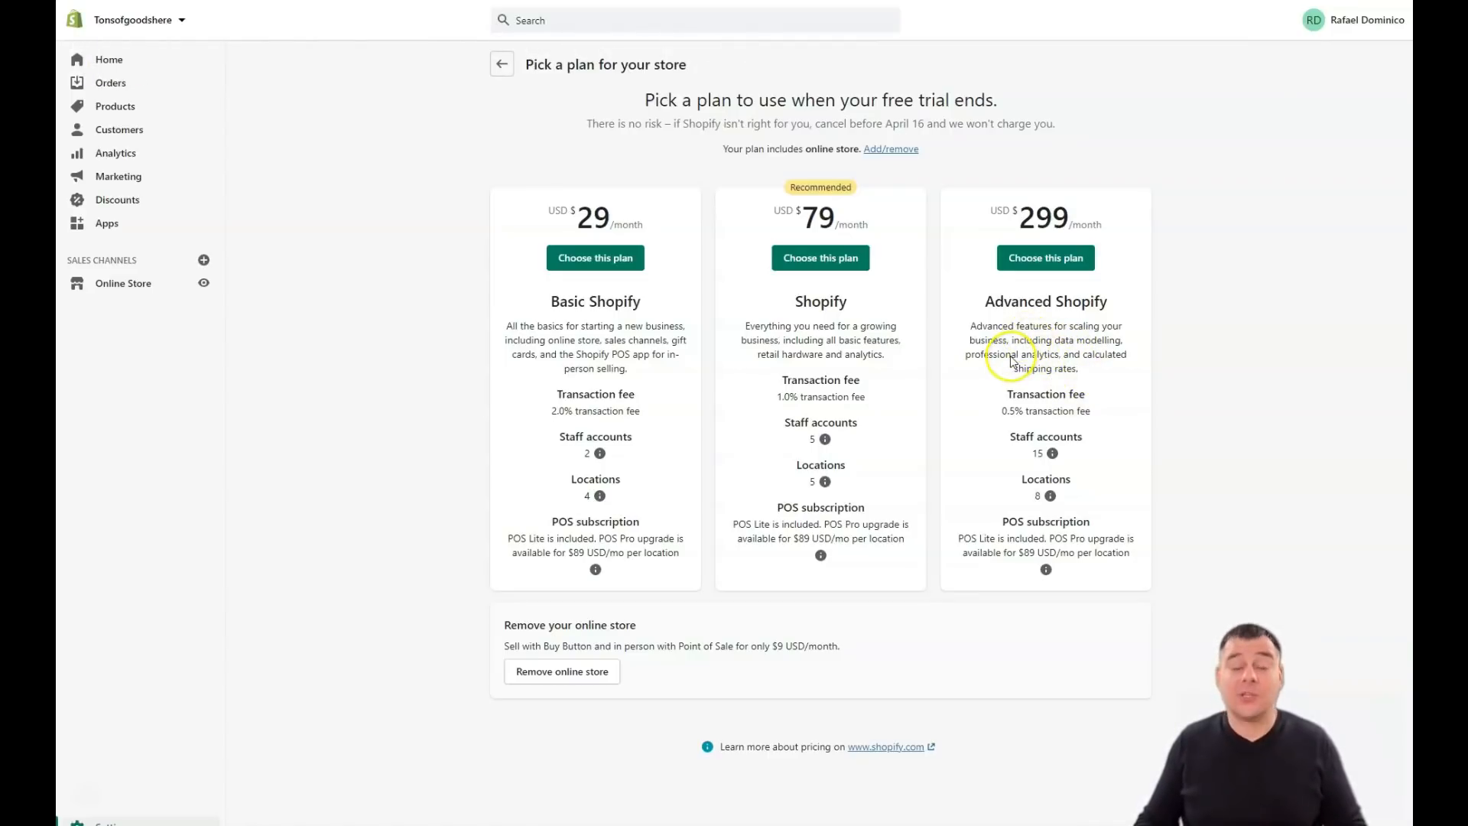
mouse_move(1017, 346)
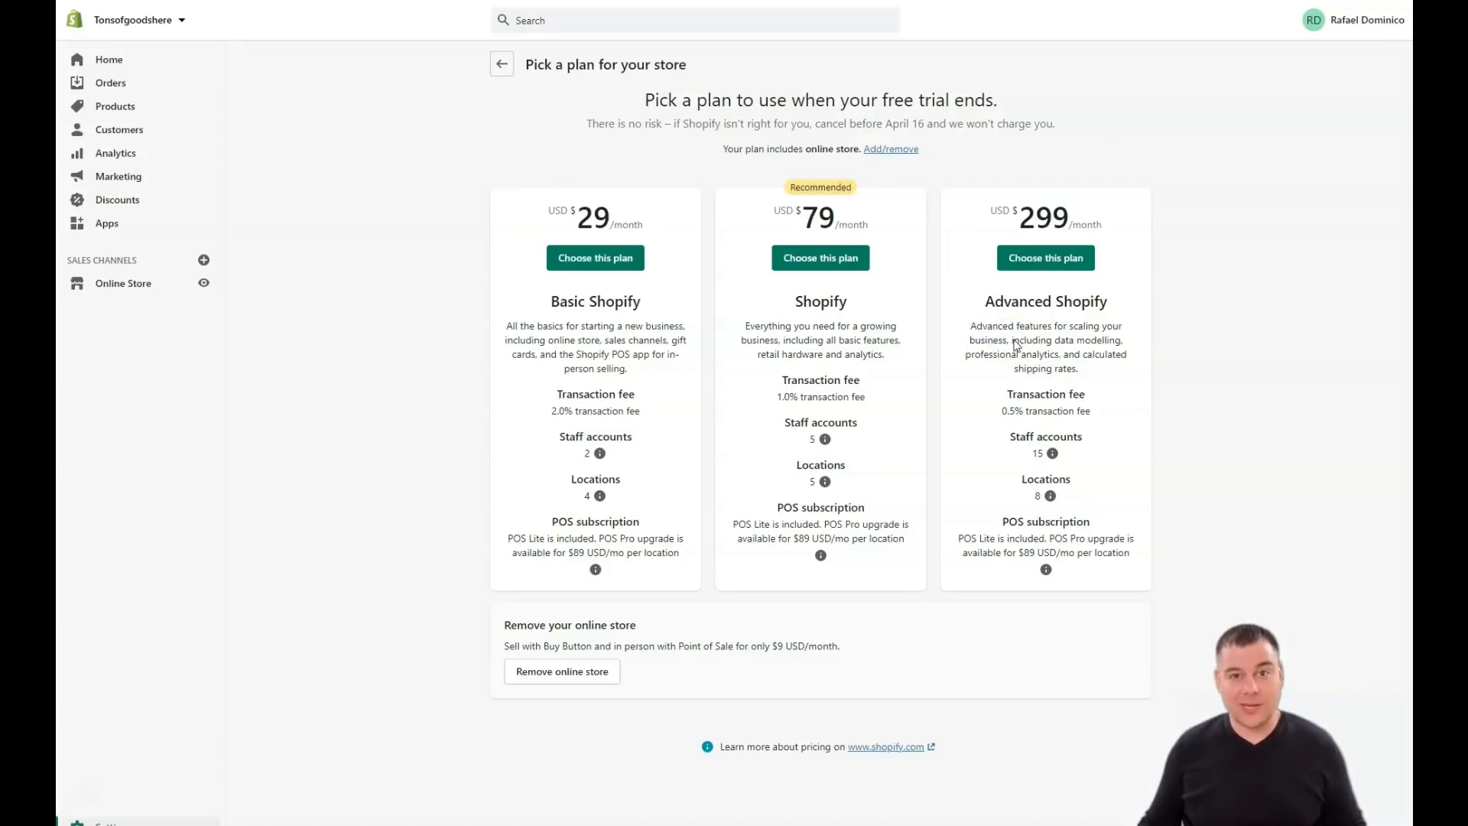
mouse_move(959, 338)
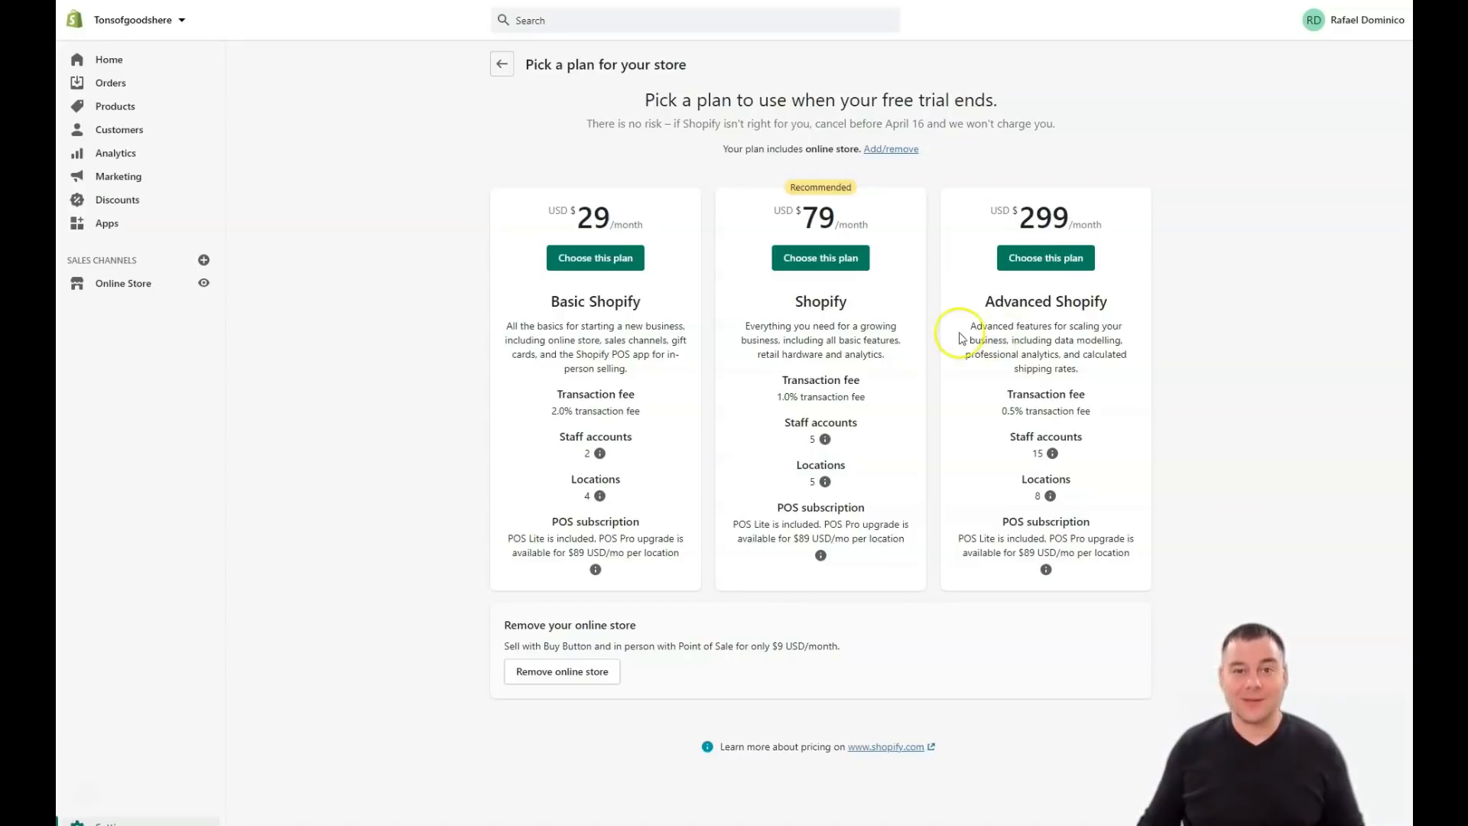